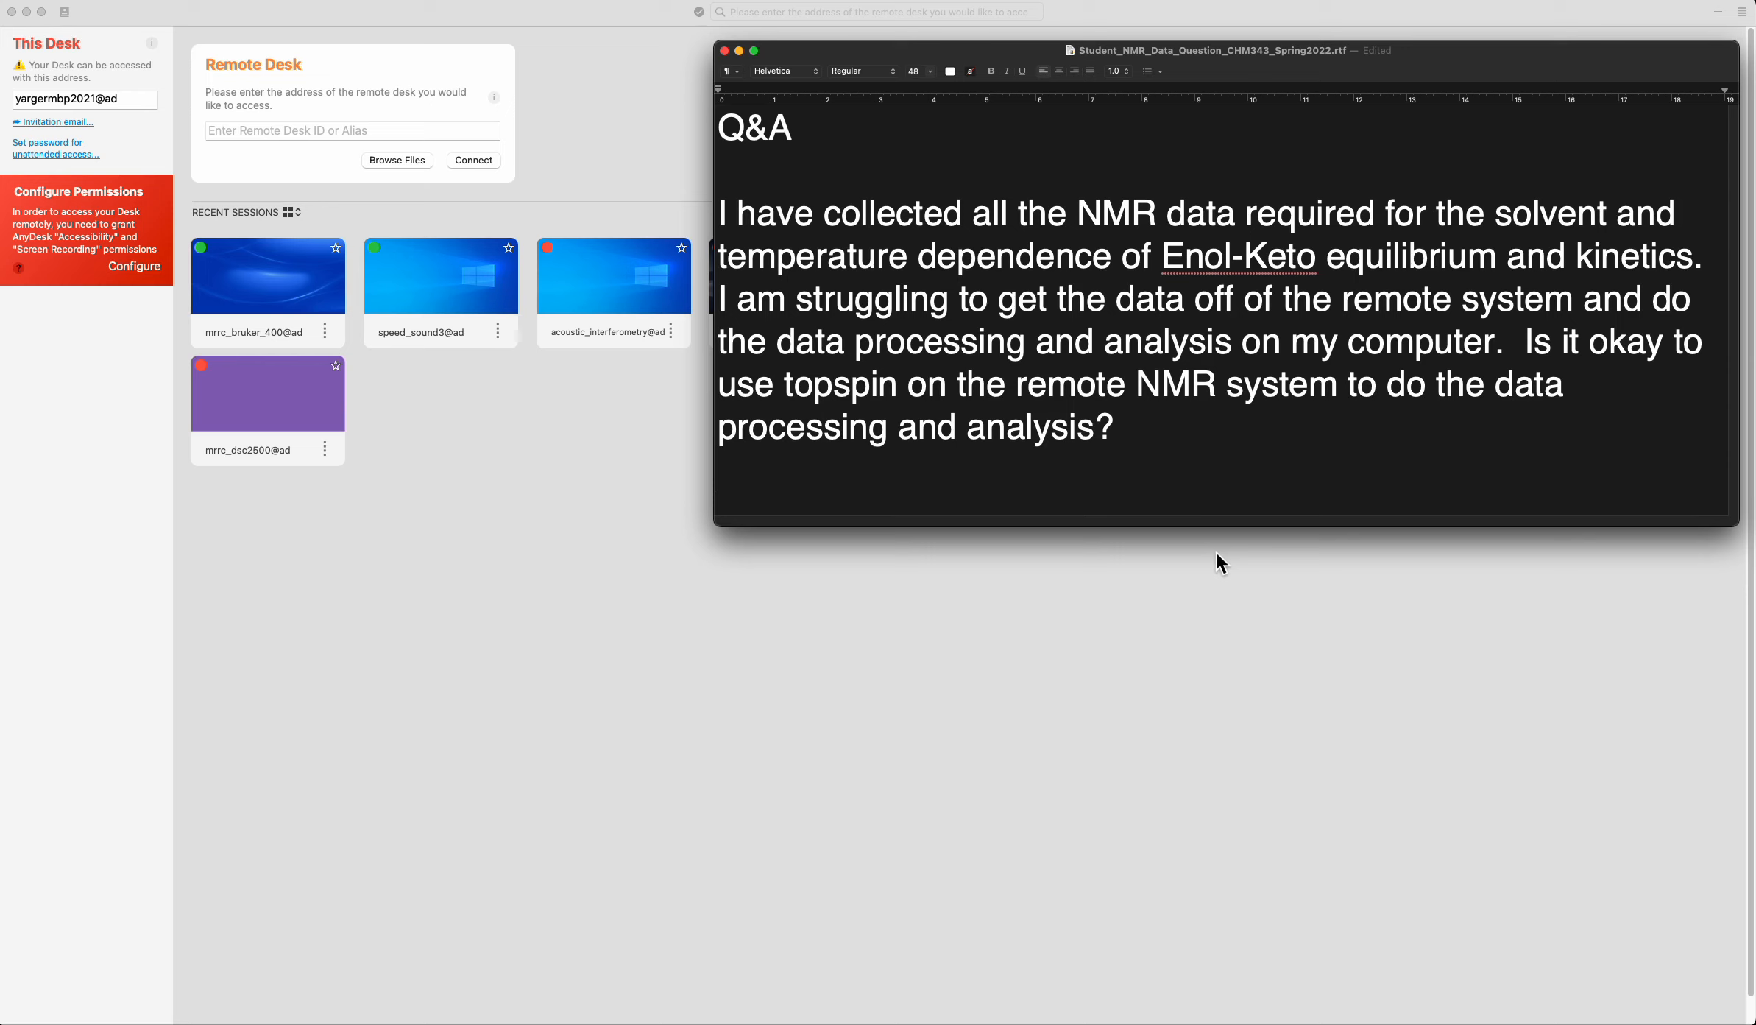
mouse_move(858, 223)
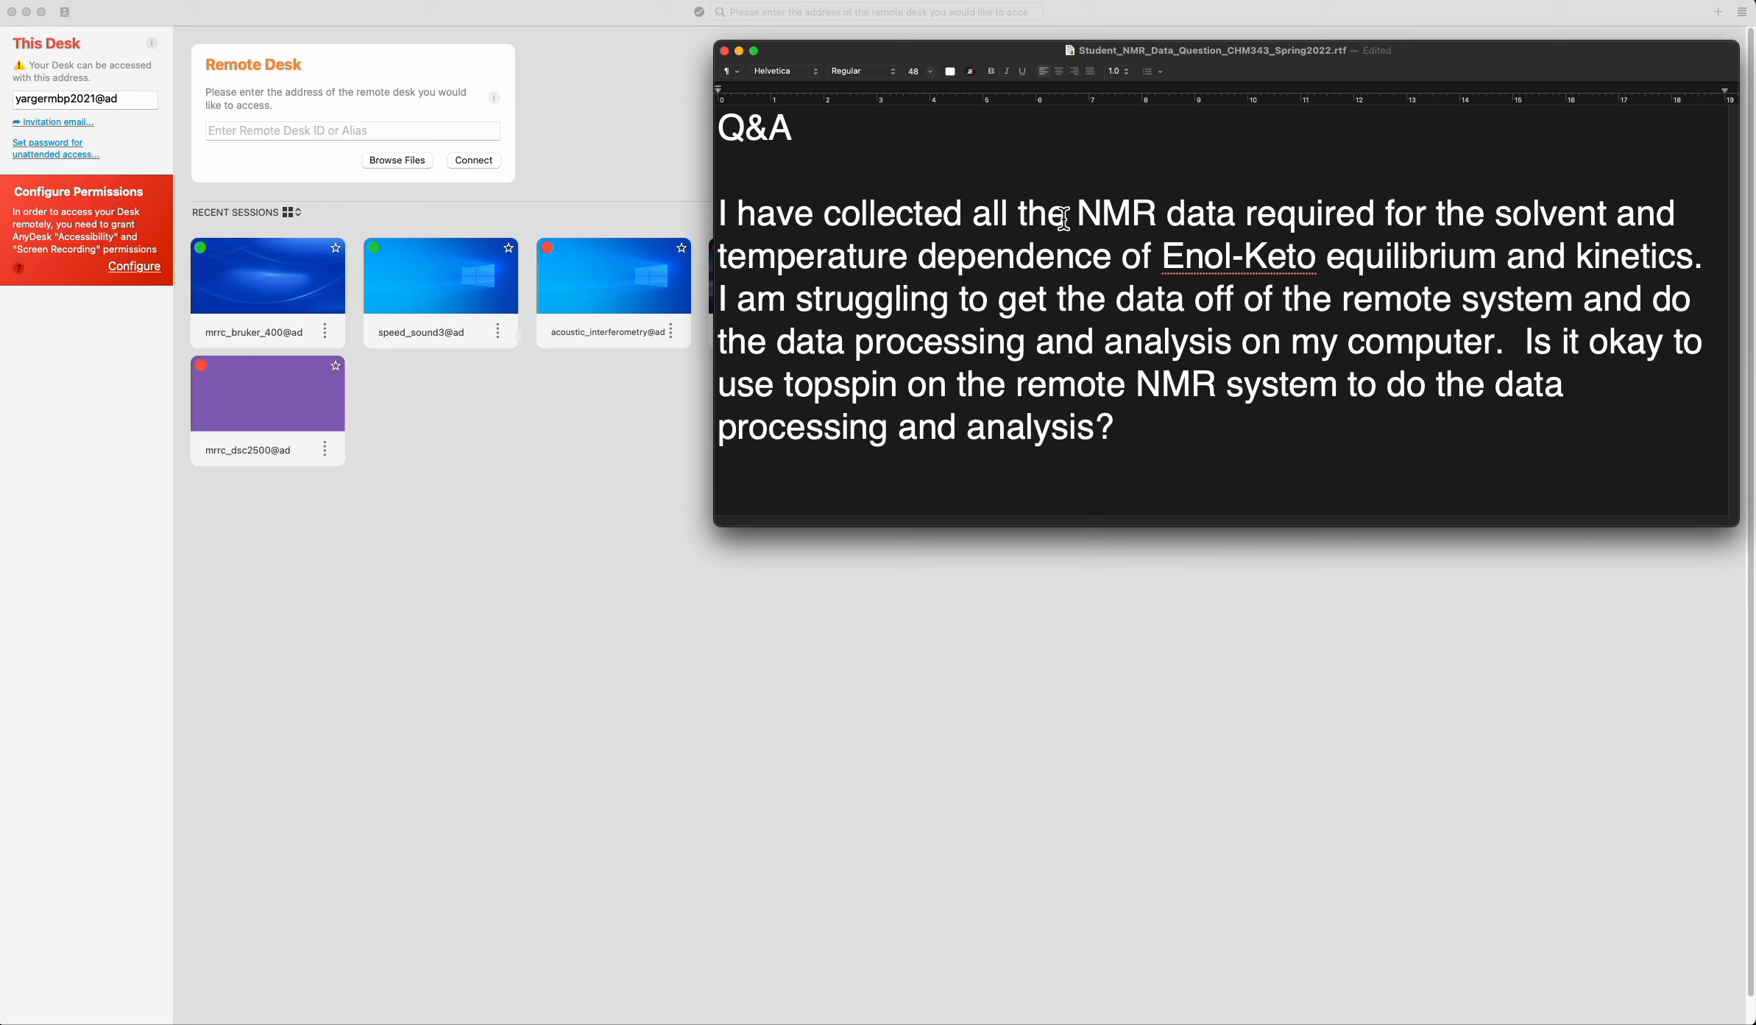
mouse_move(208, 347)
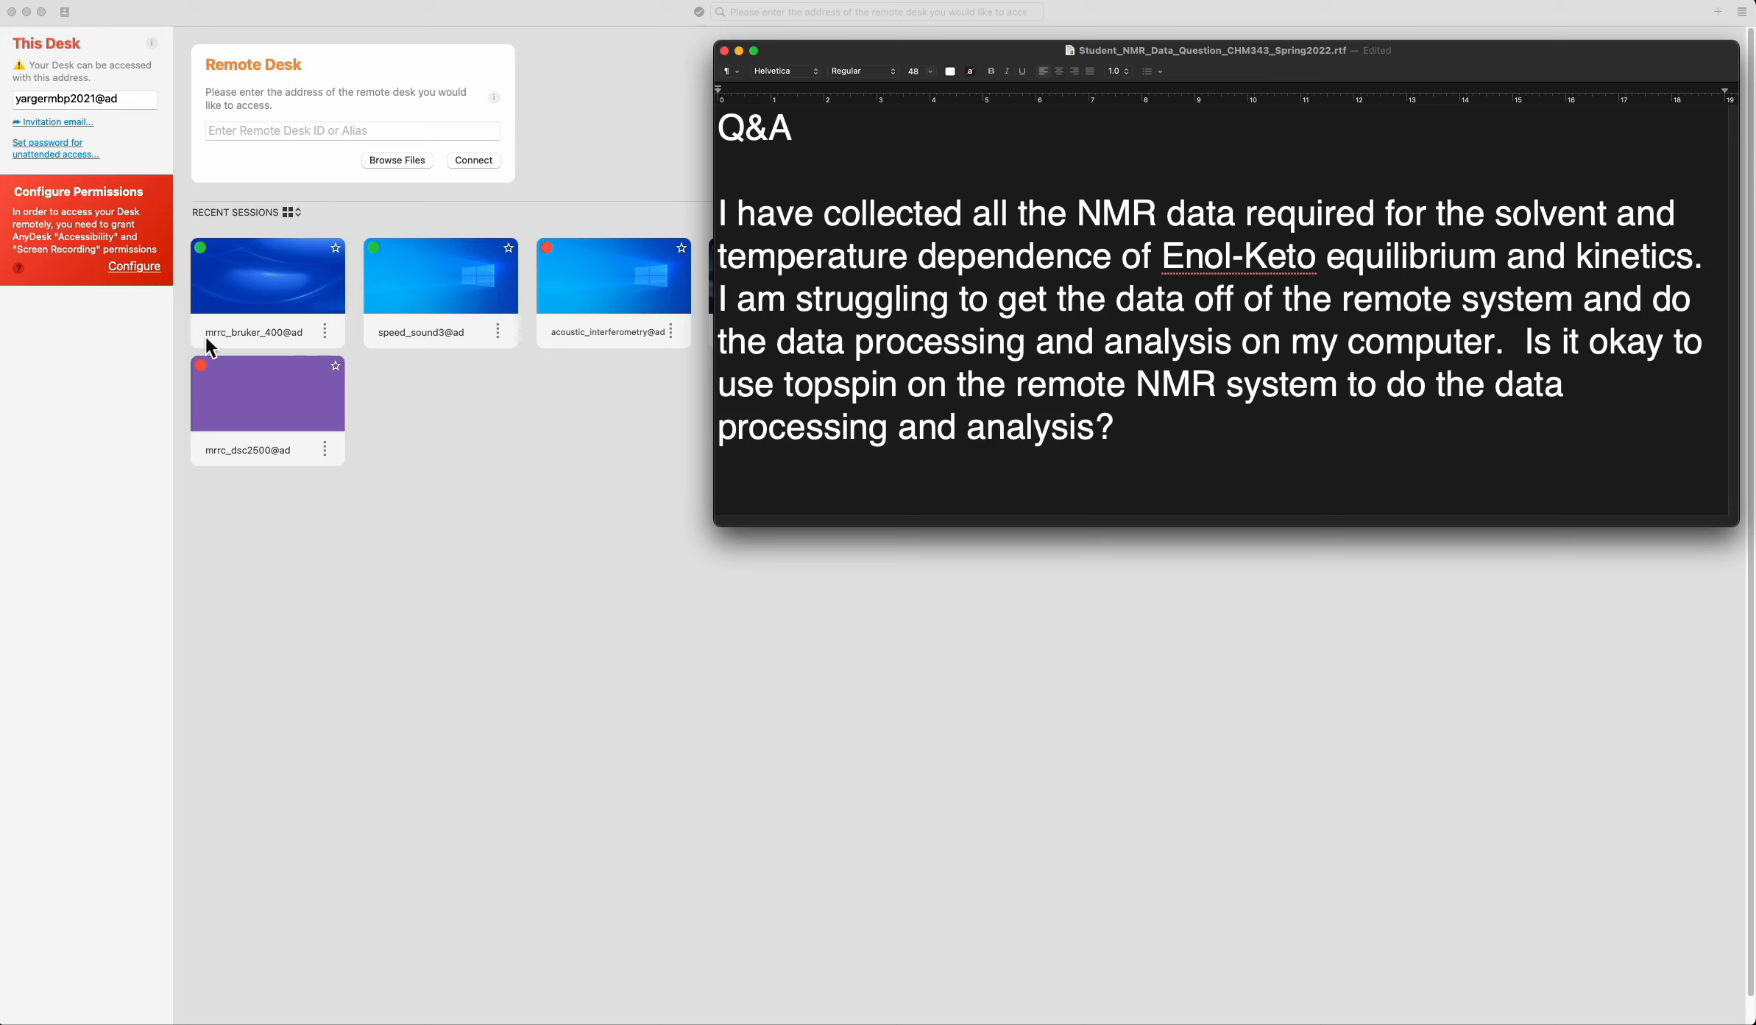
Connect to the mrrc_bruker_400 machine from AnyDesk's Recent Sessions to view the IconNMR table.
left_click(718, 466)
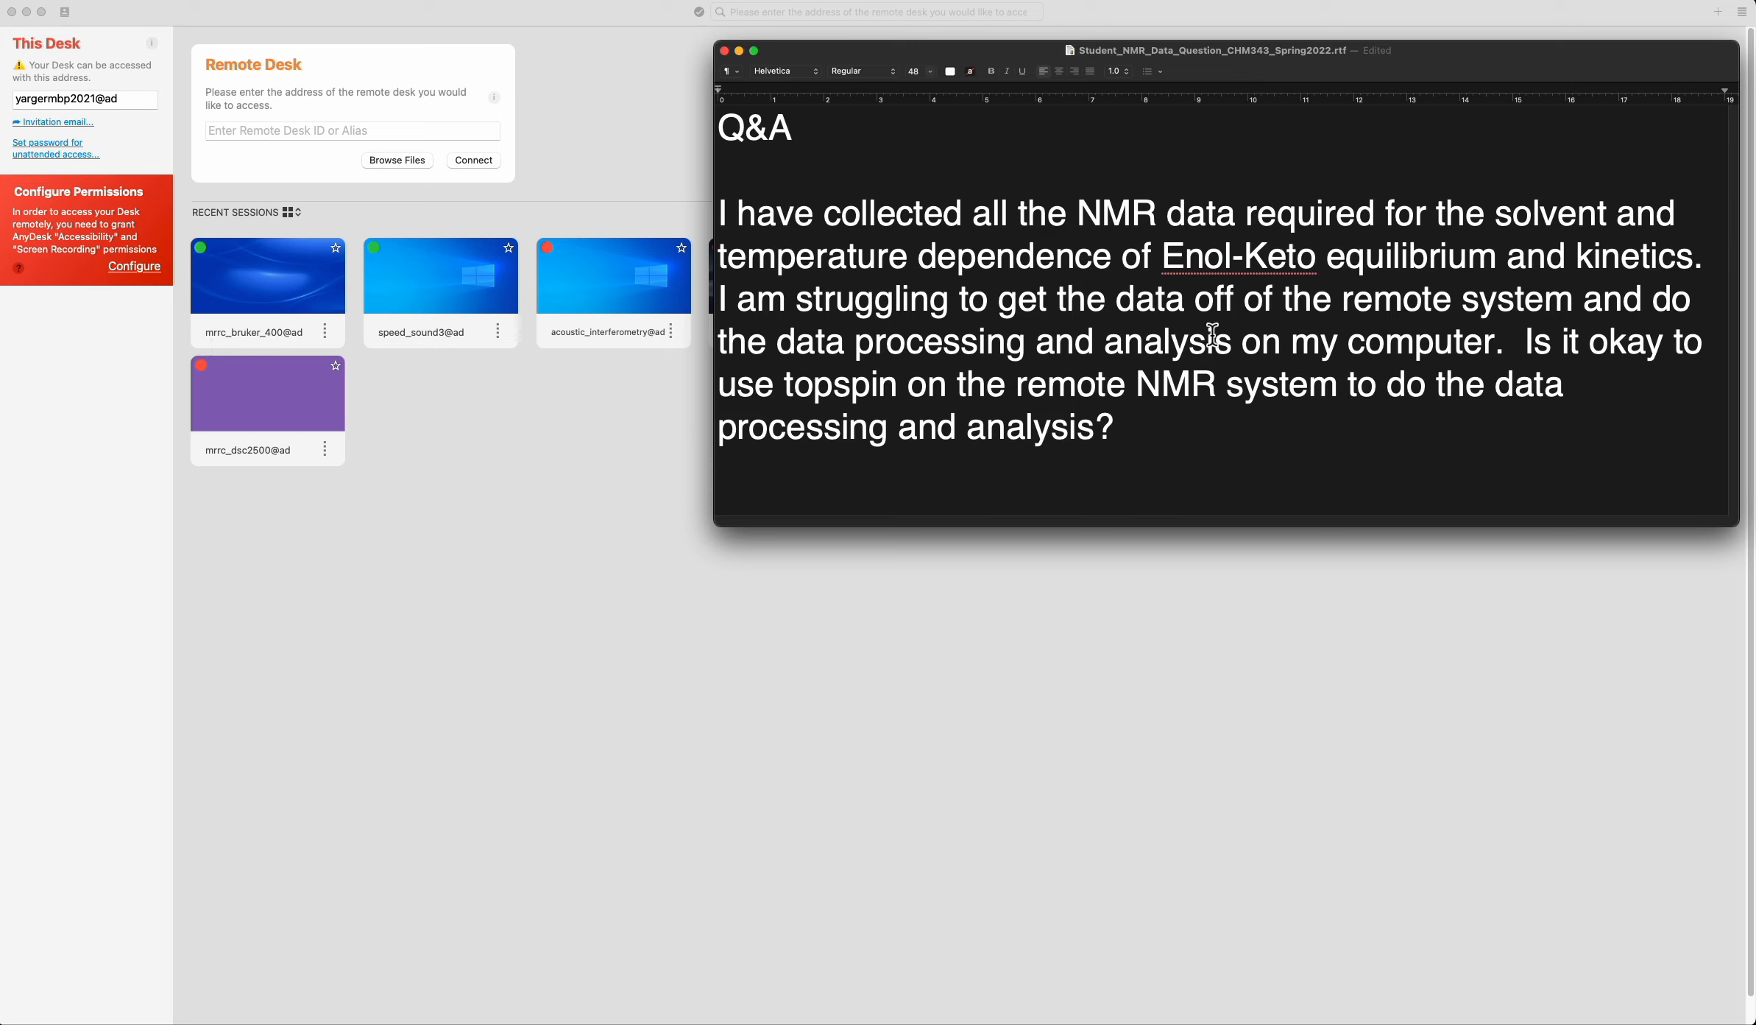
mouse_move(1097, 241)
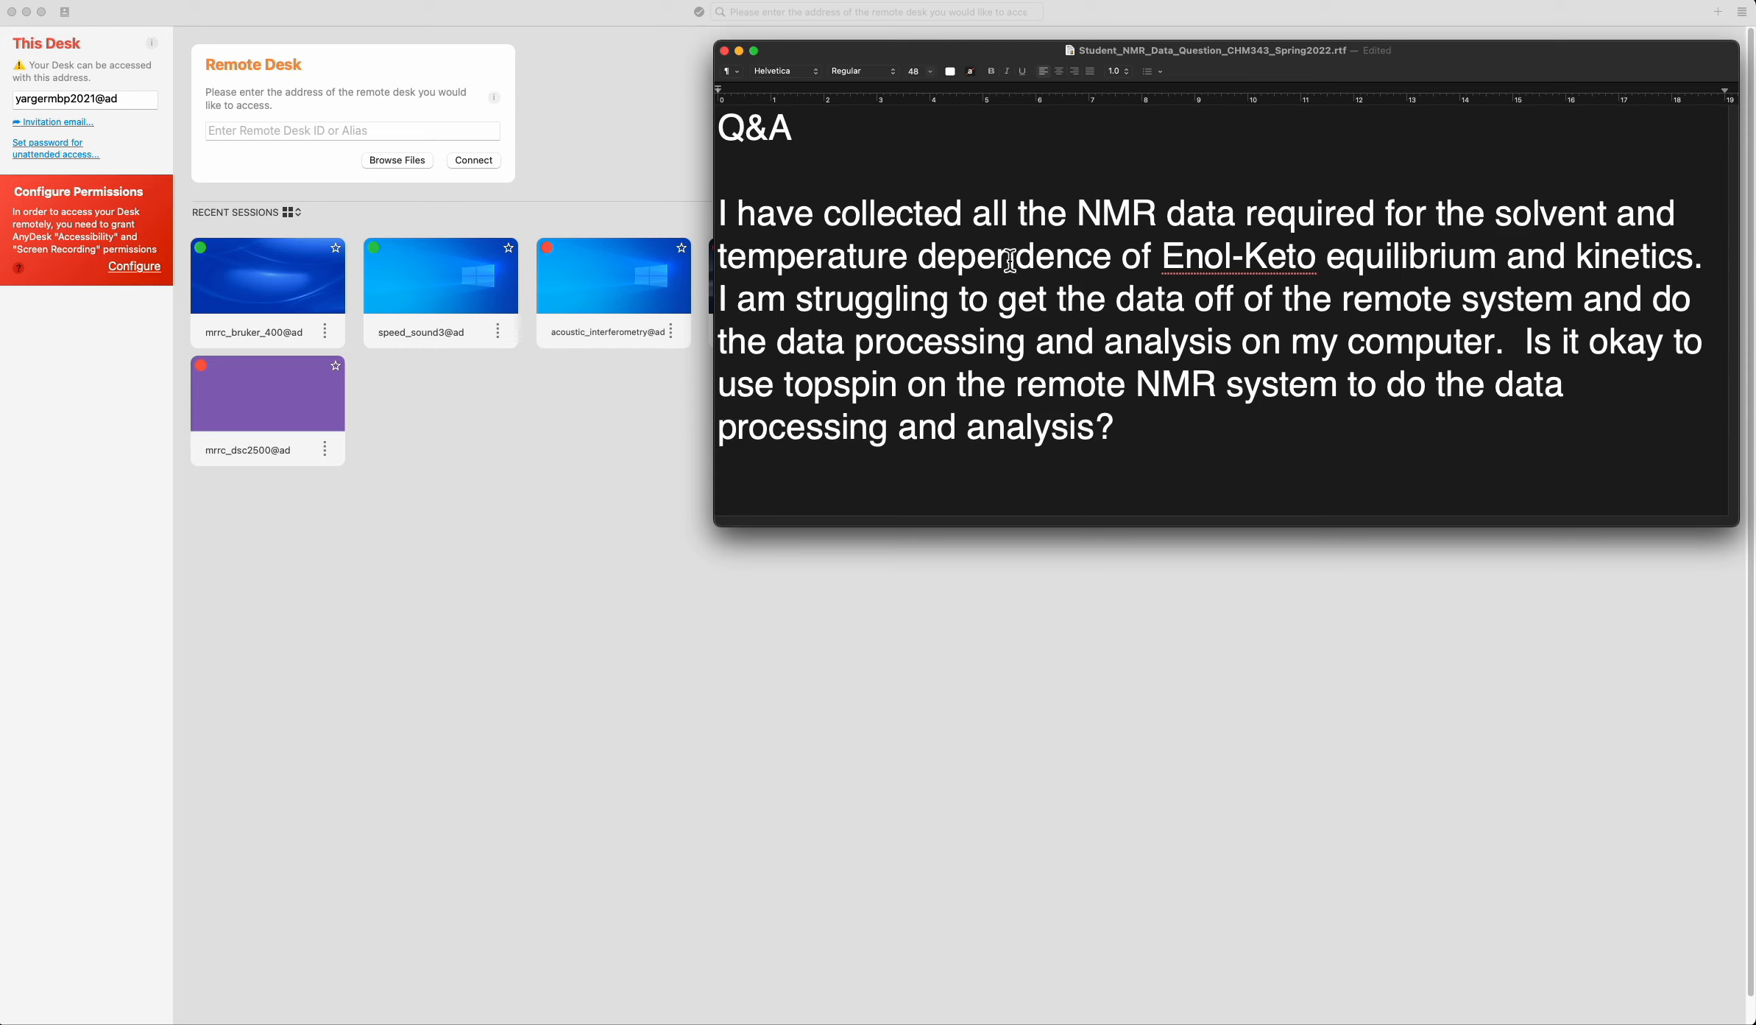
mouse_move(1049, 333)
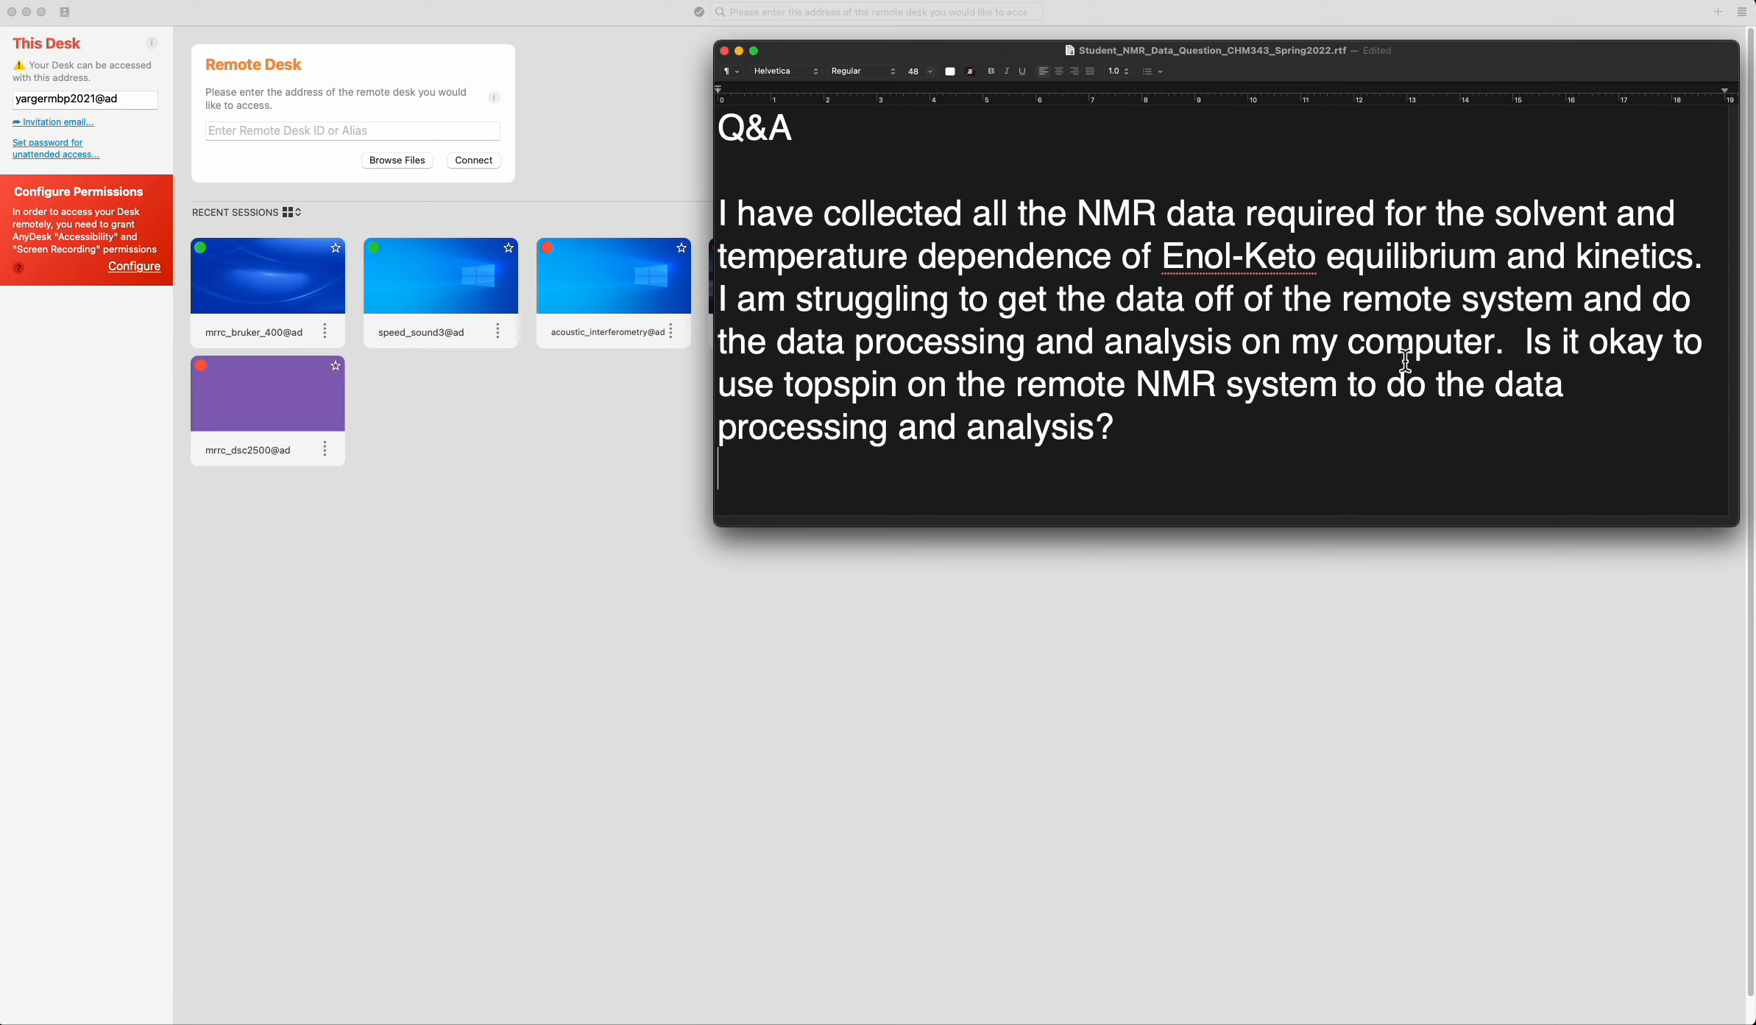
mouse_move(1071, 388)
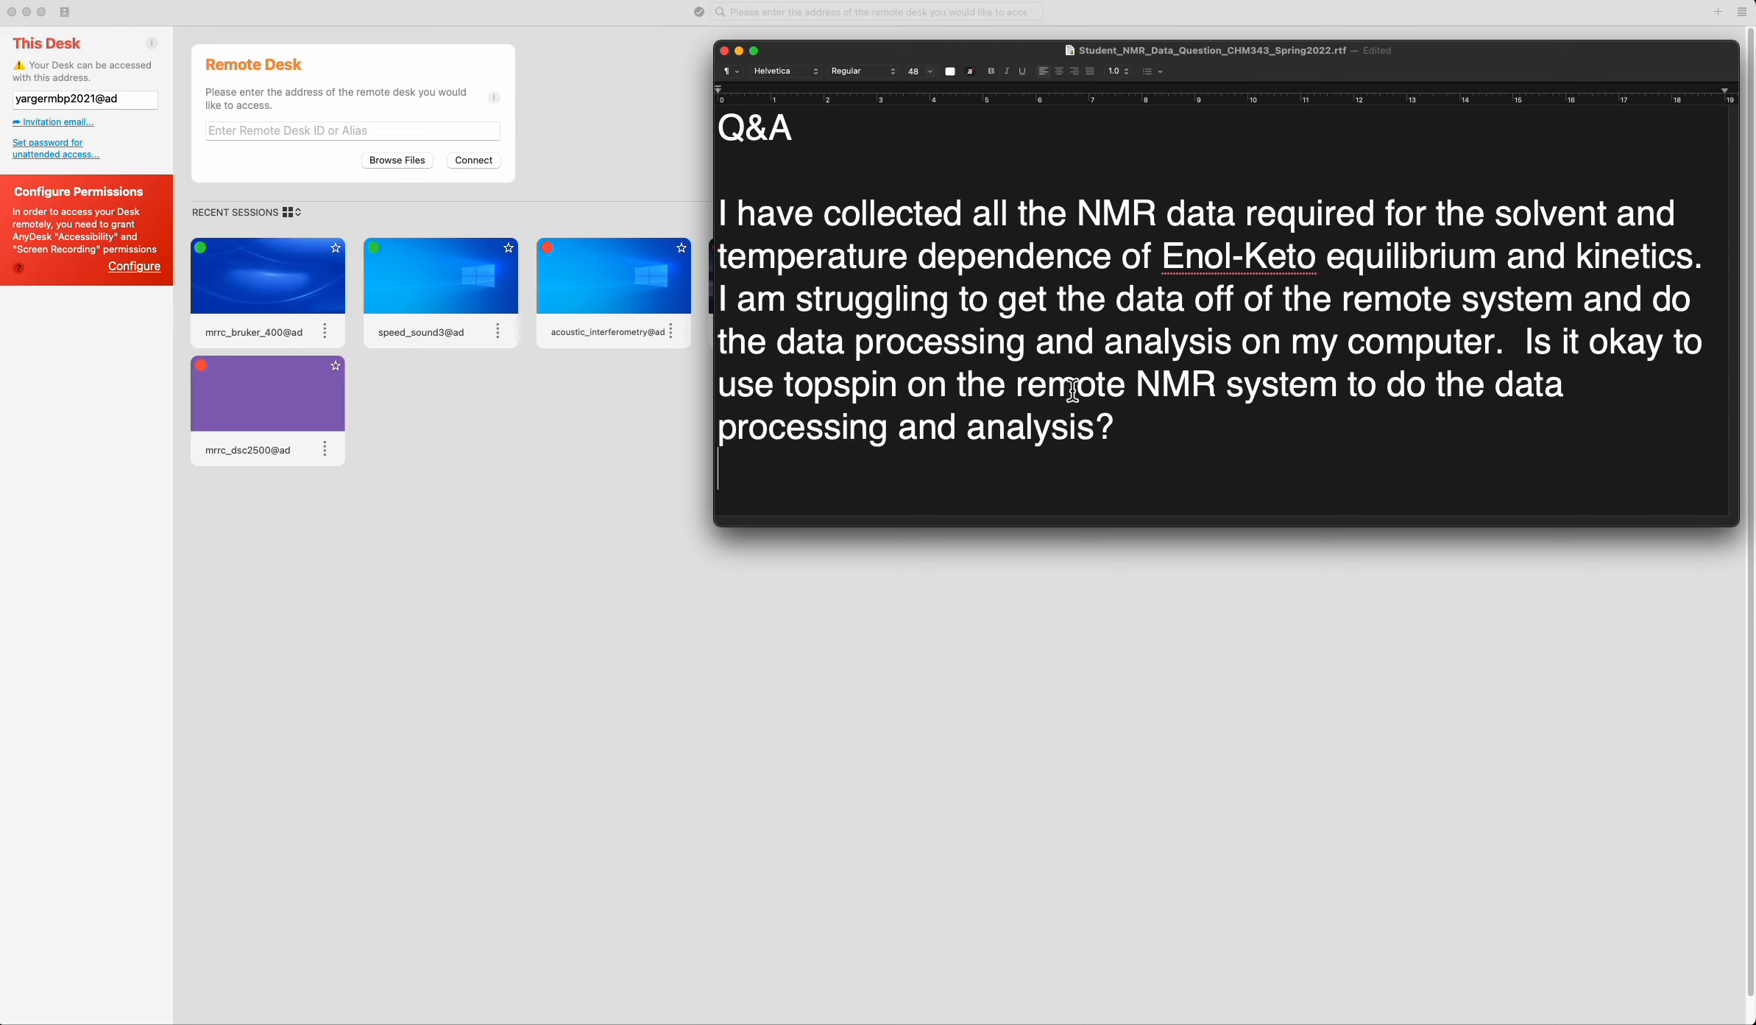
mouse_move(885, 446)
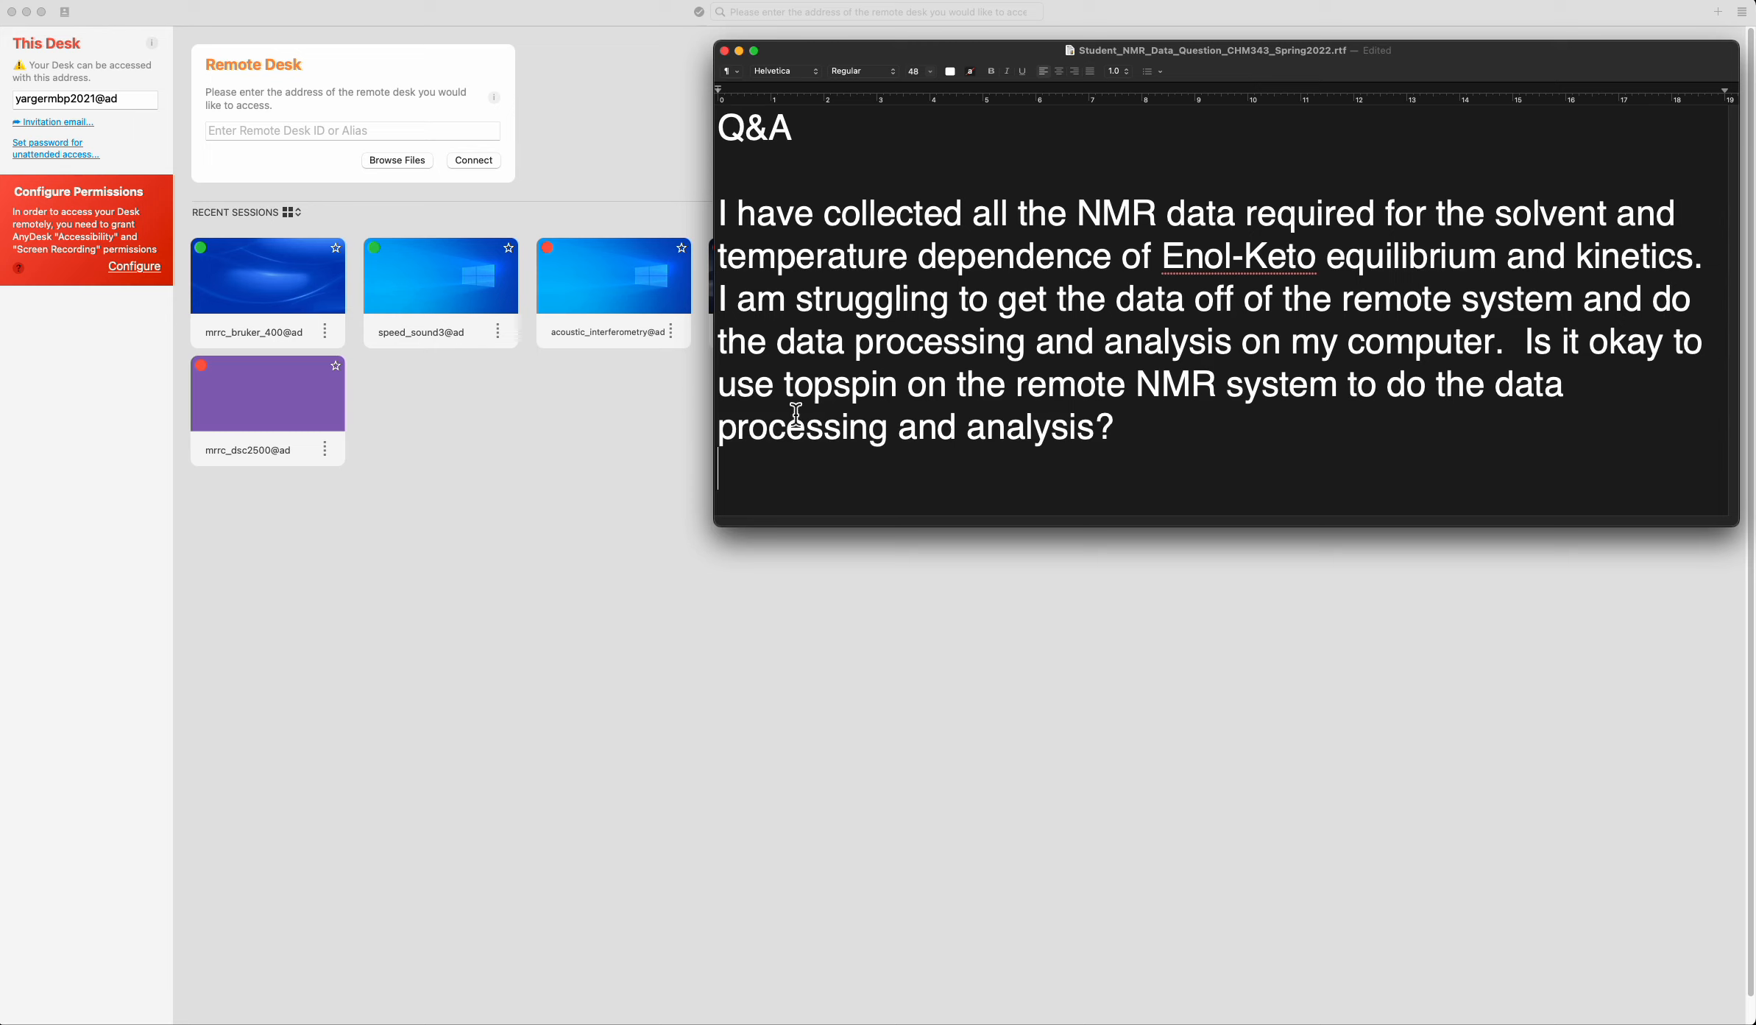
mouse_move(992, 342)
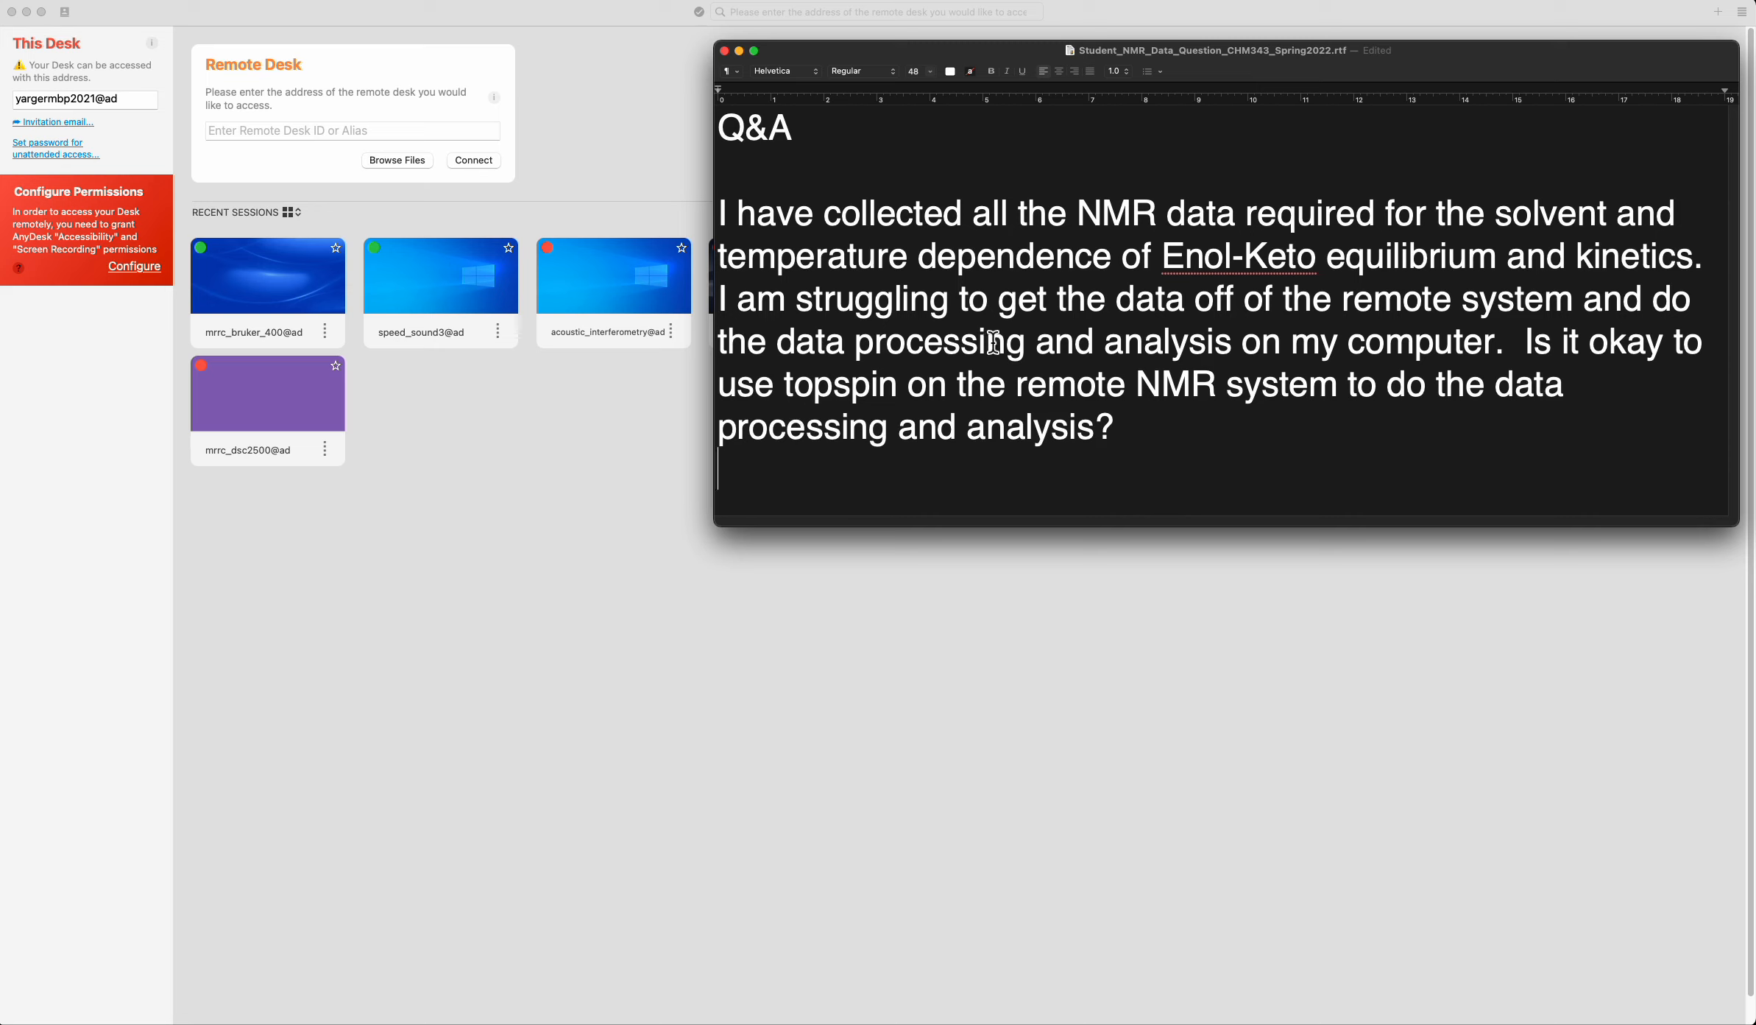
mouse_move(1213, 348)
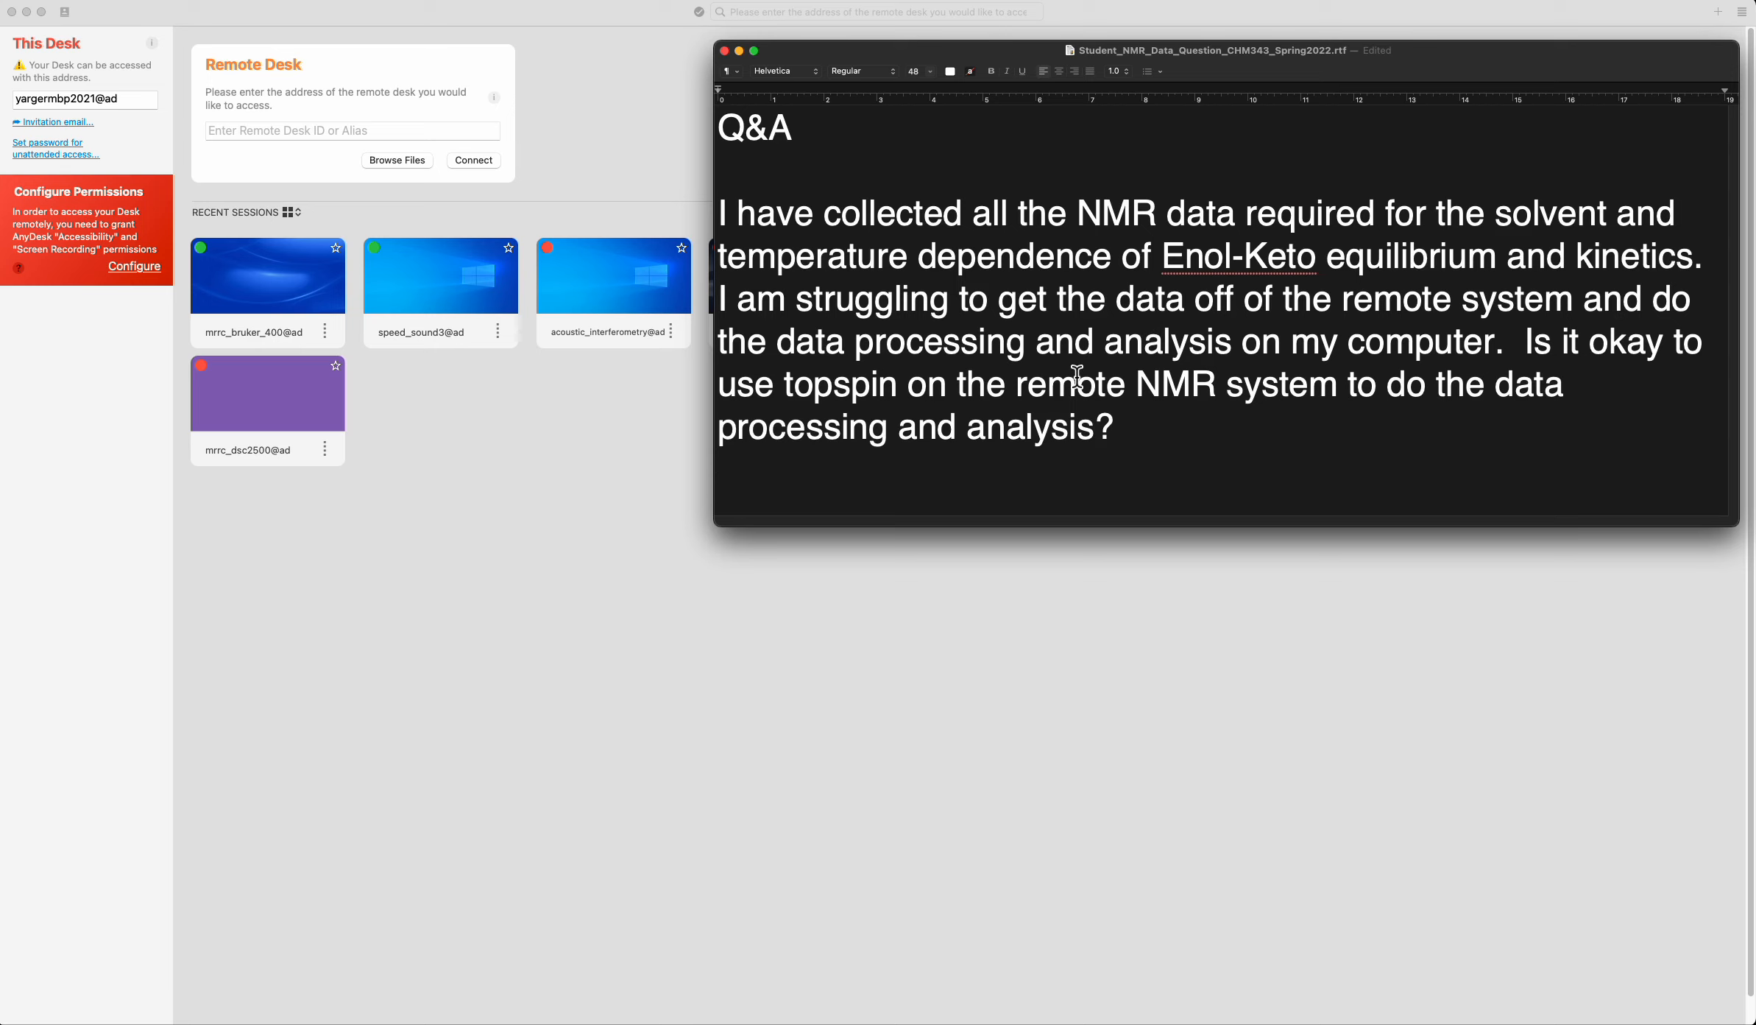
mouse_move(1078, 416)
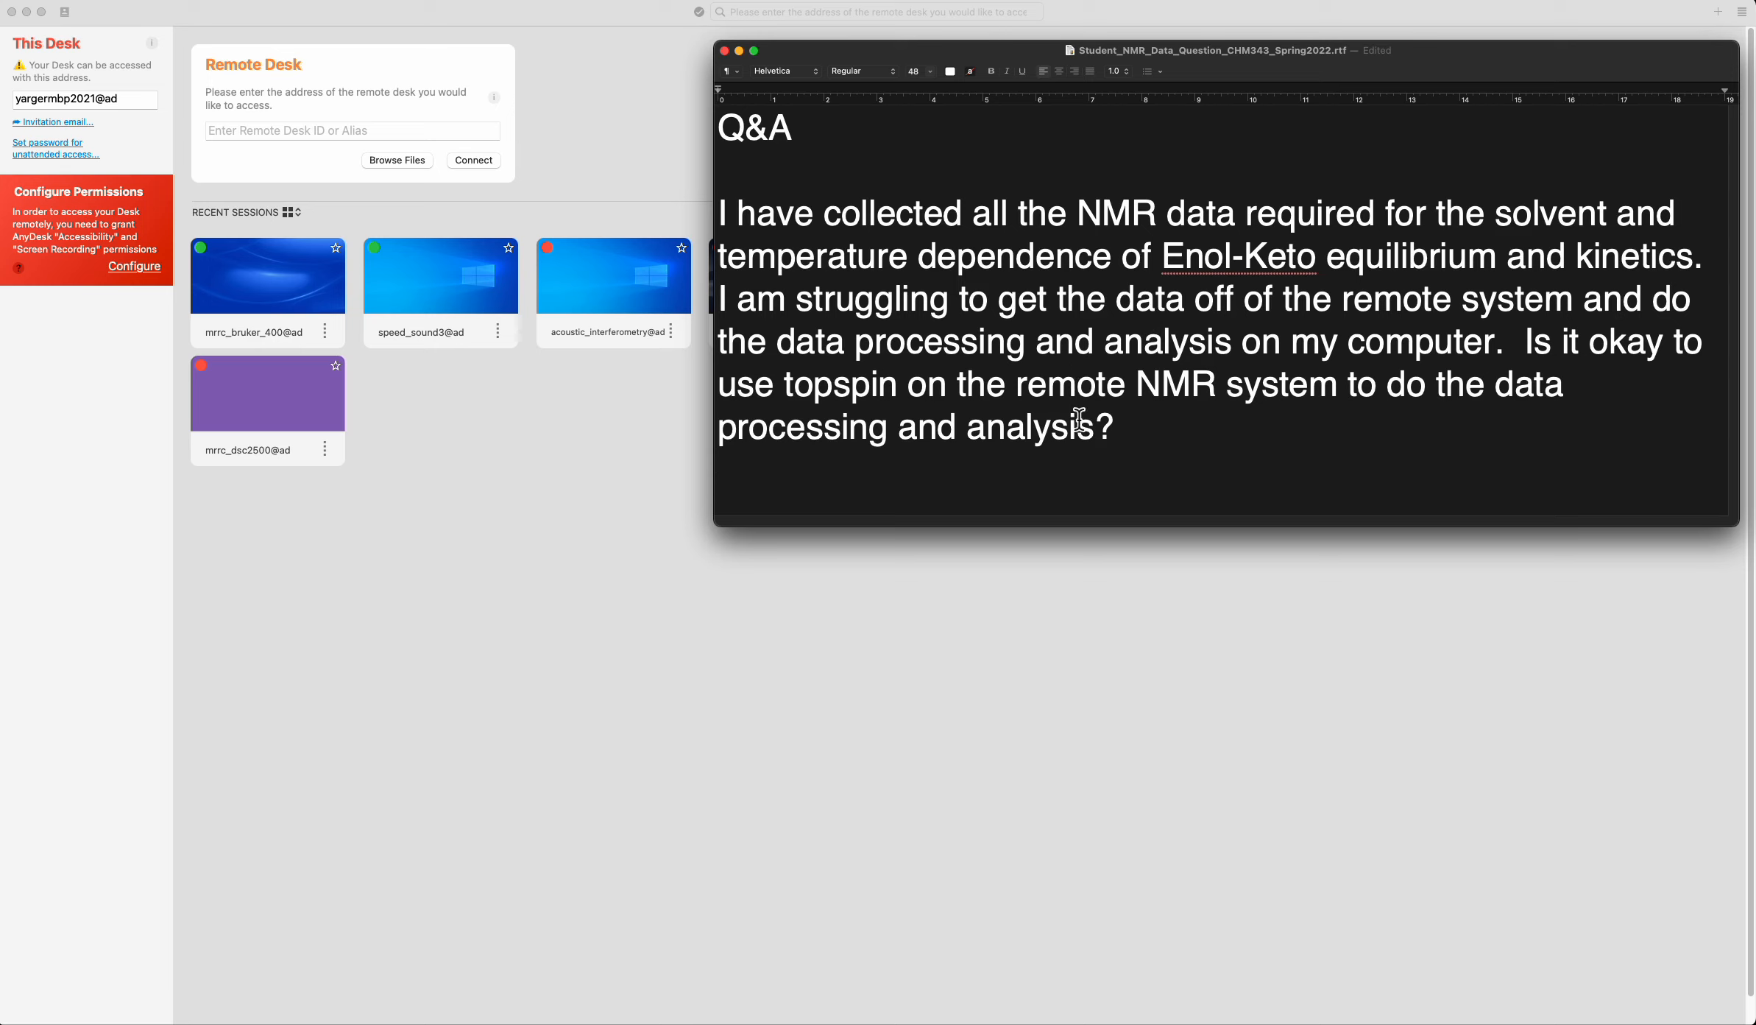
key("return")
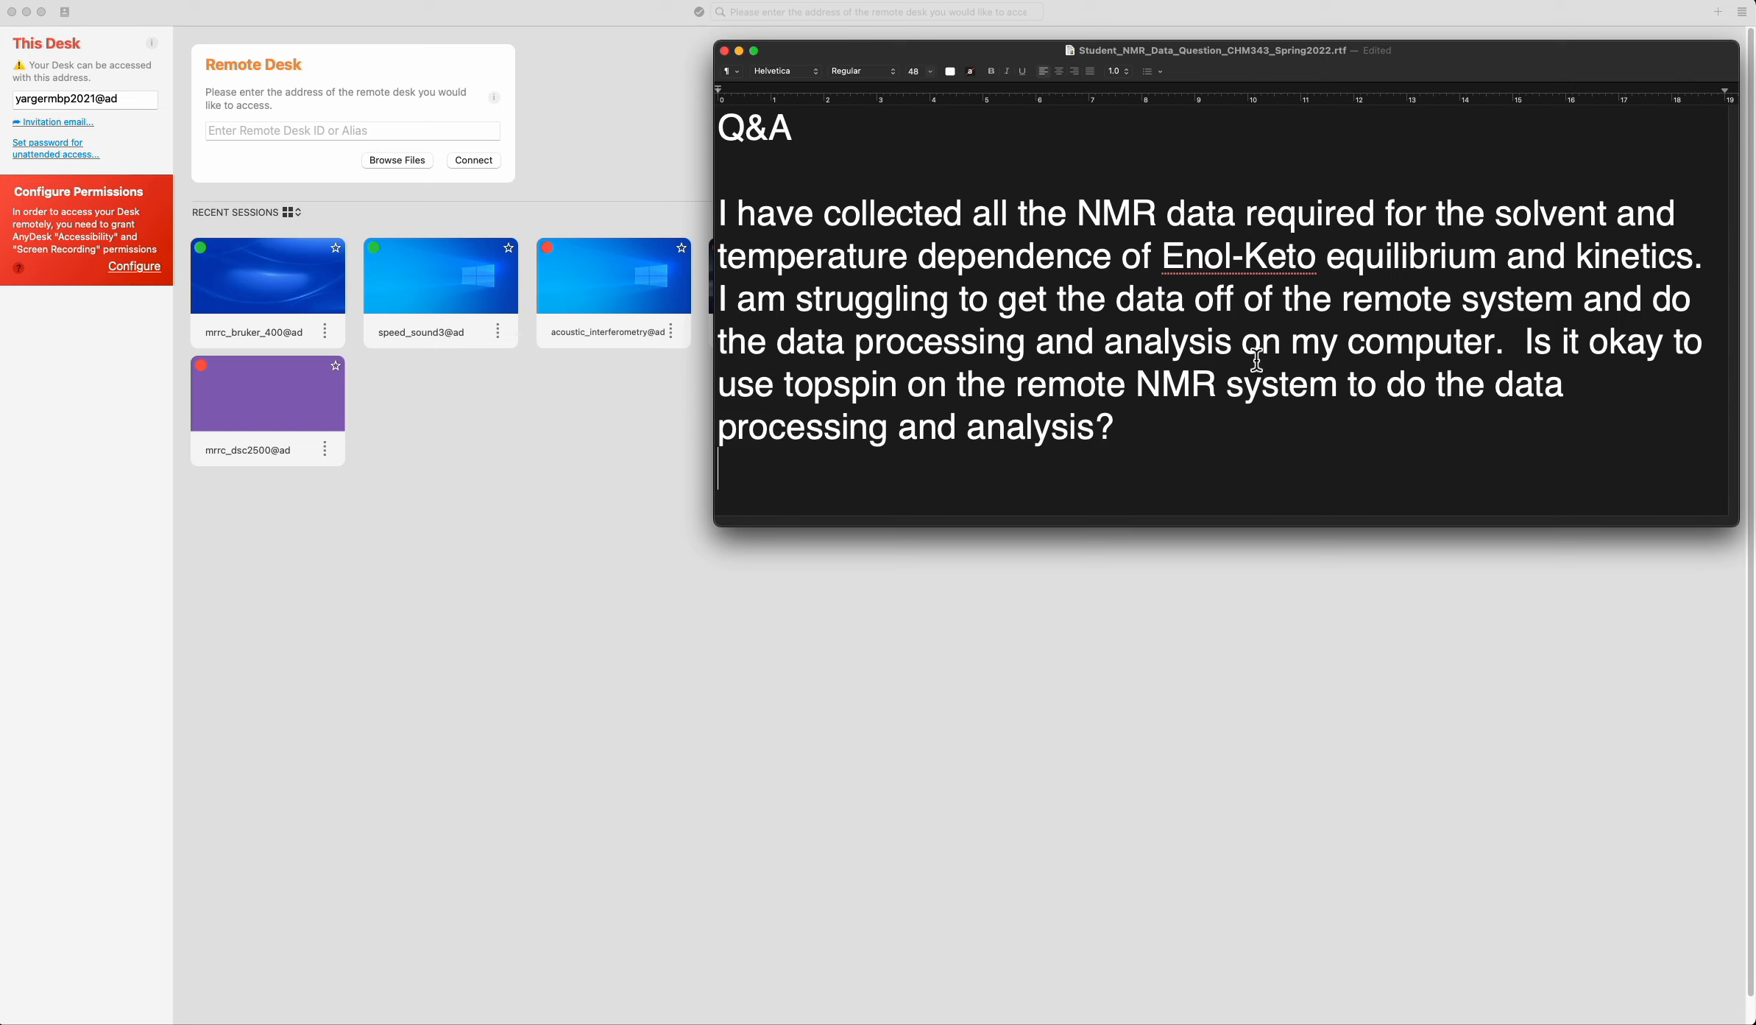
mouse_move(1257, 367)
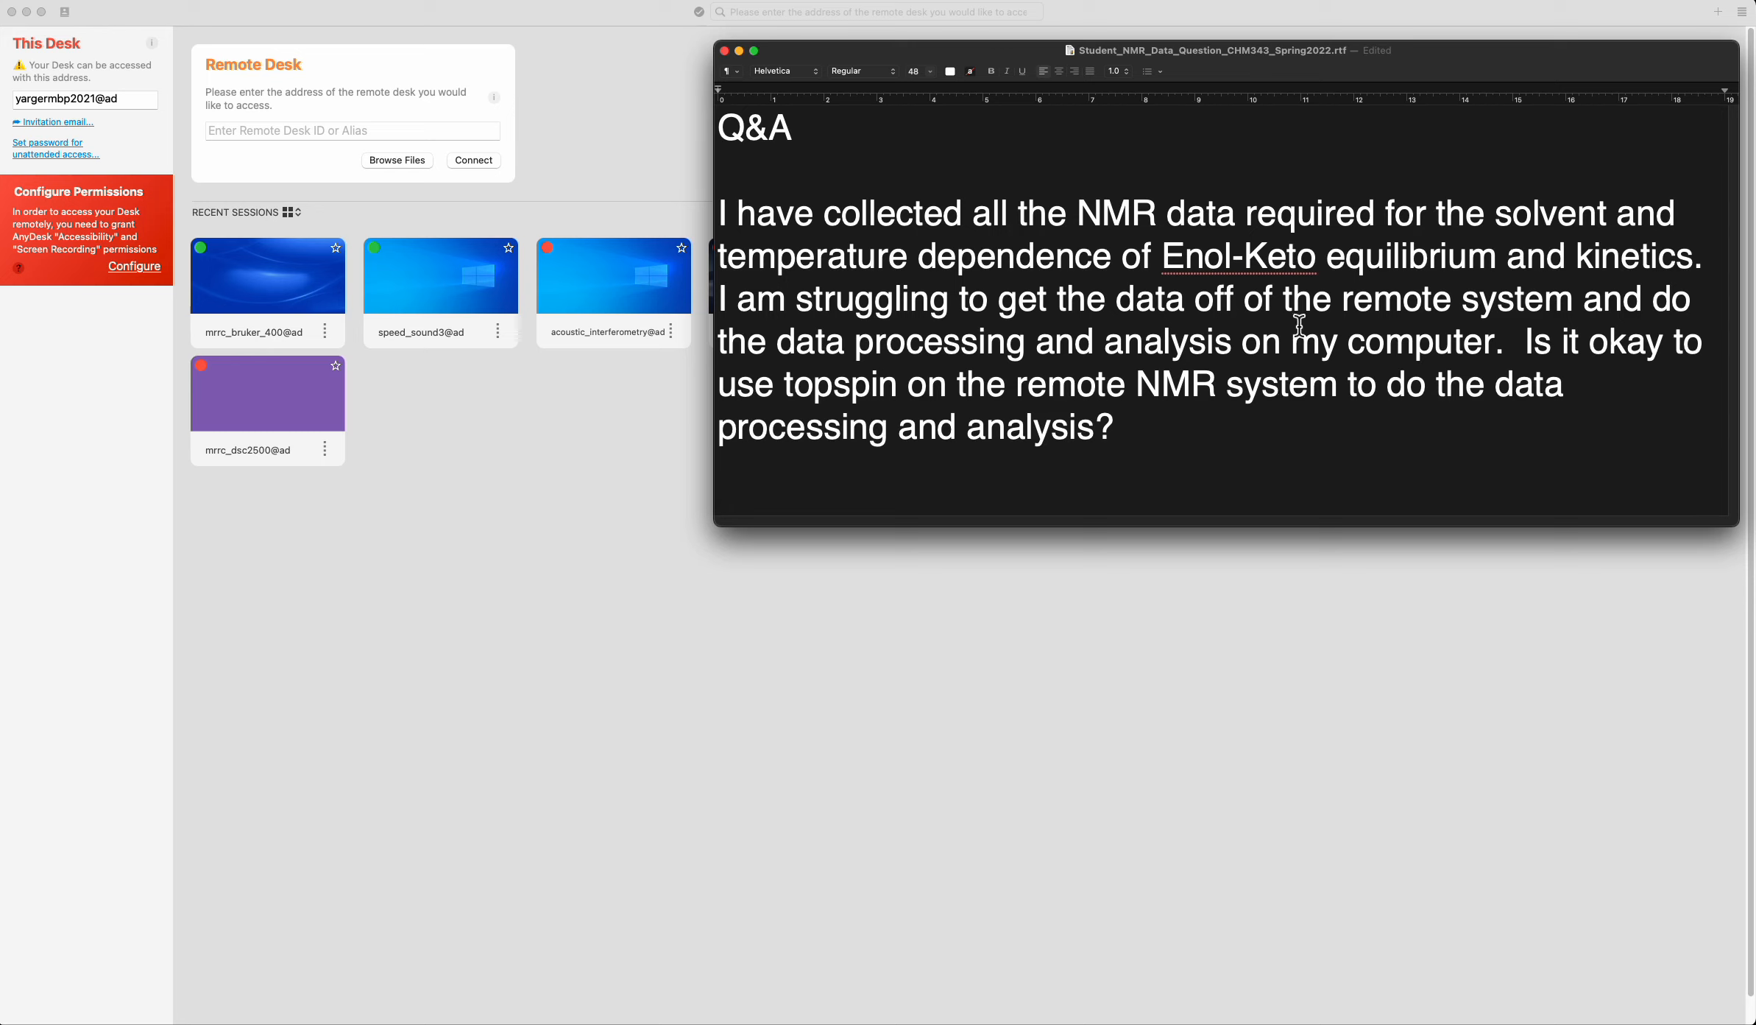
mouse_move(1121, 304)
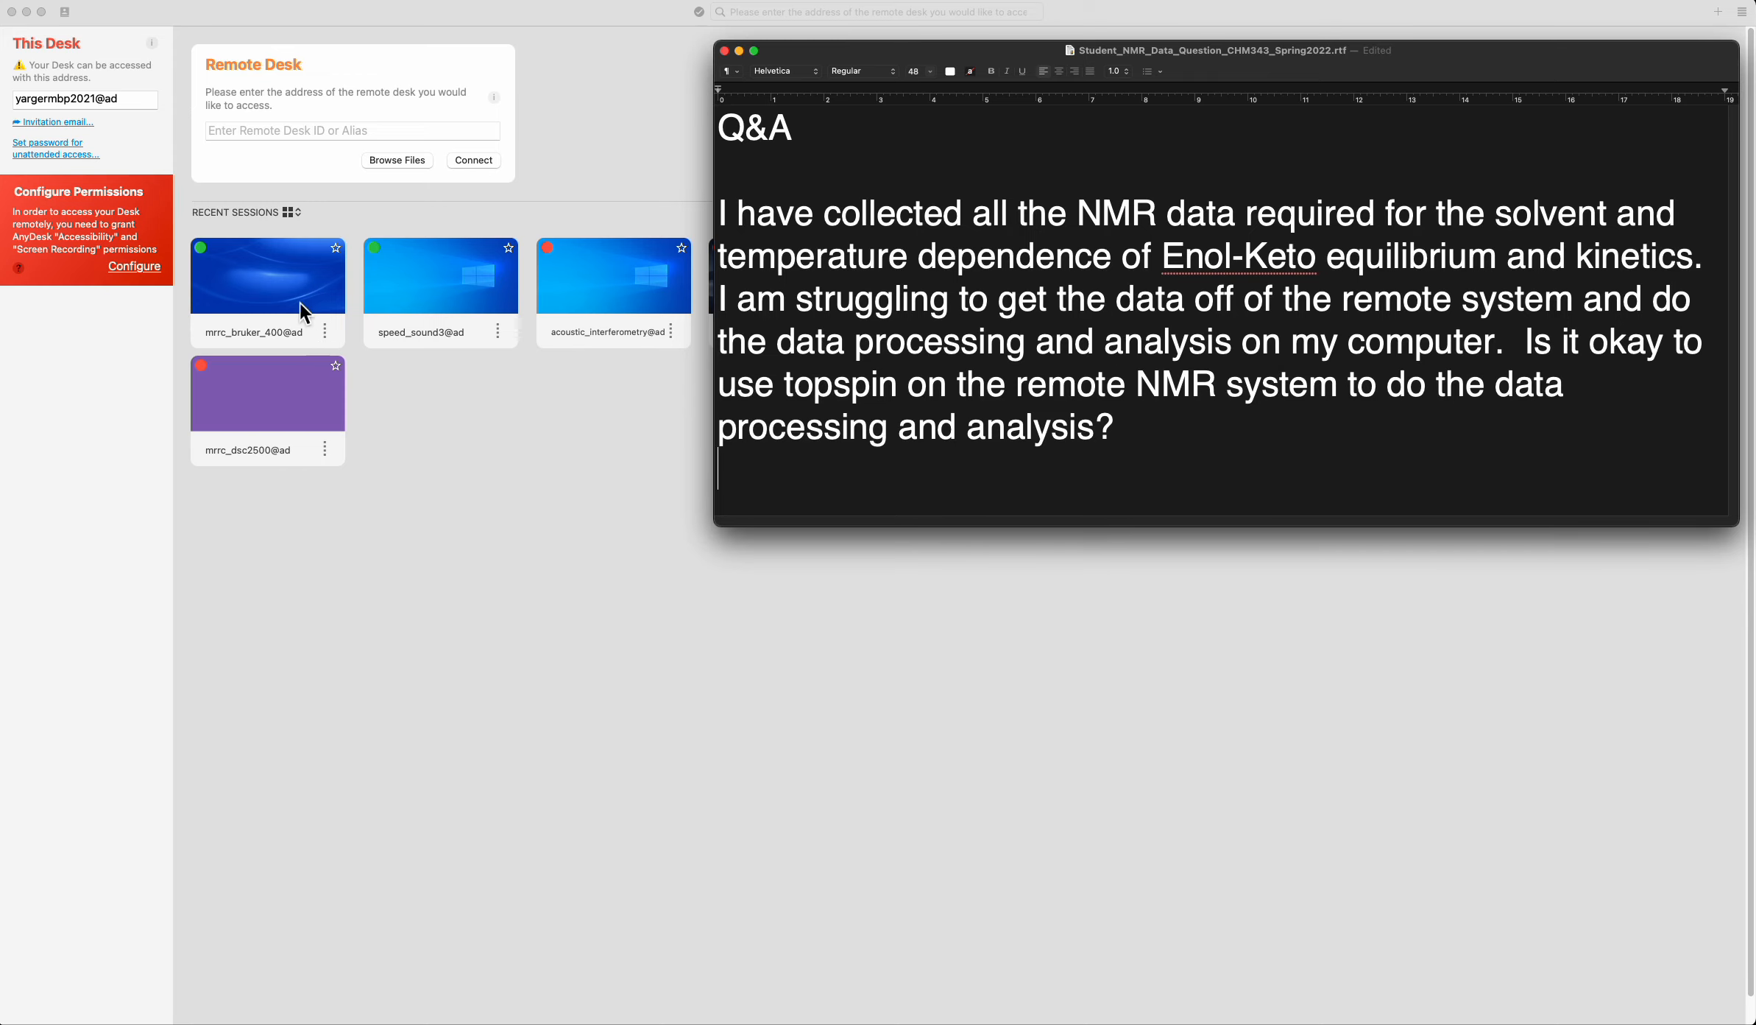
double_click(267, 276)
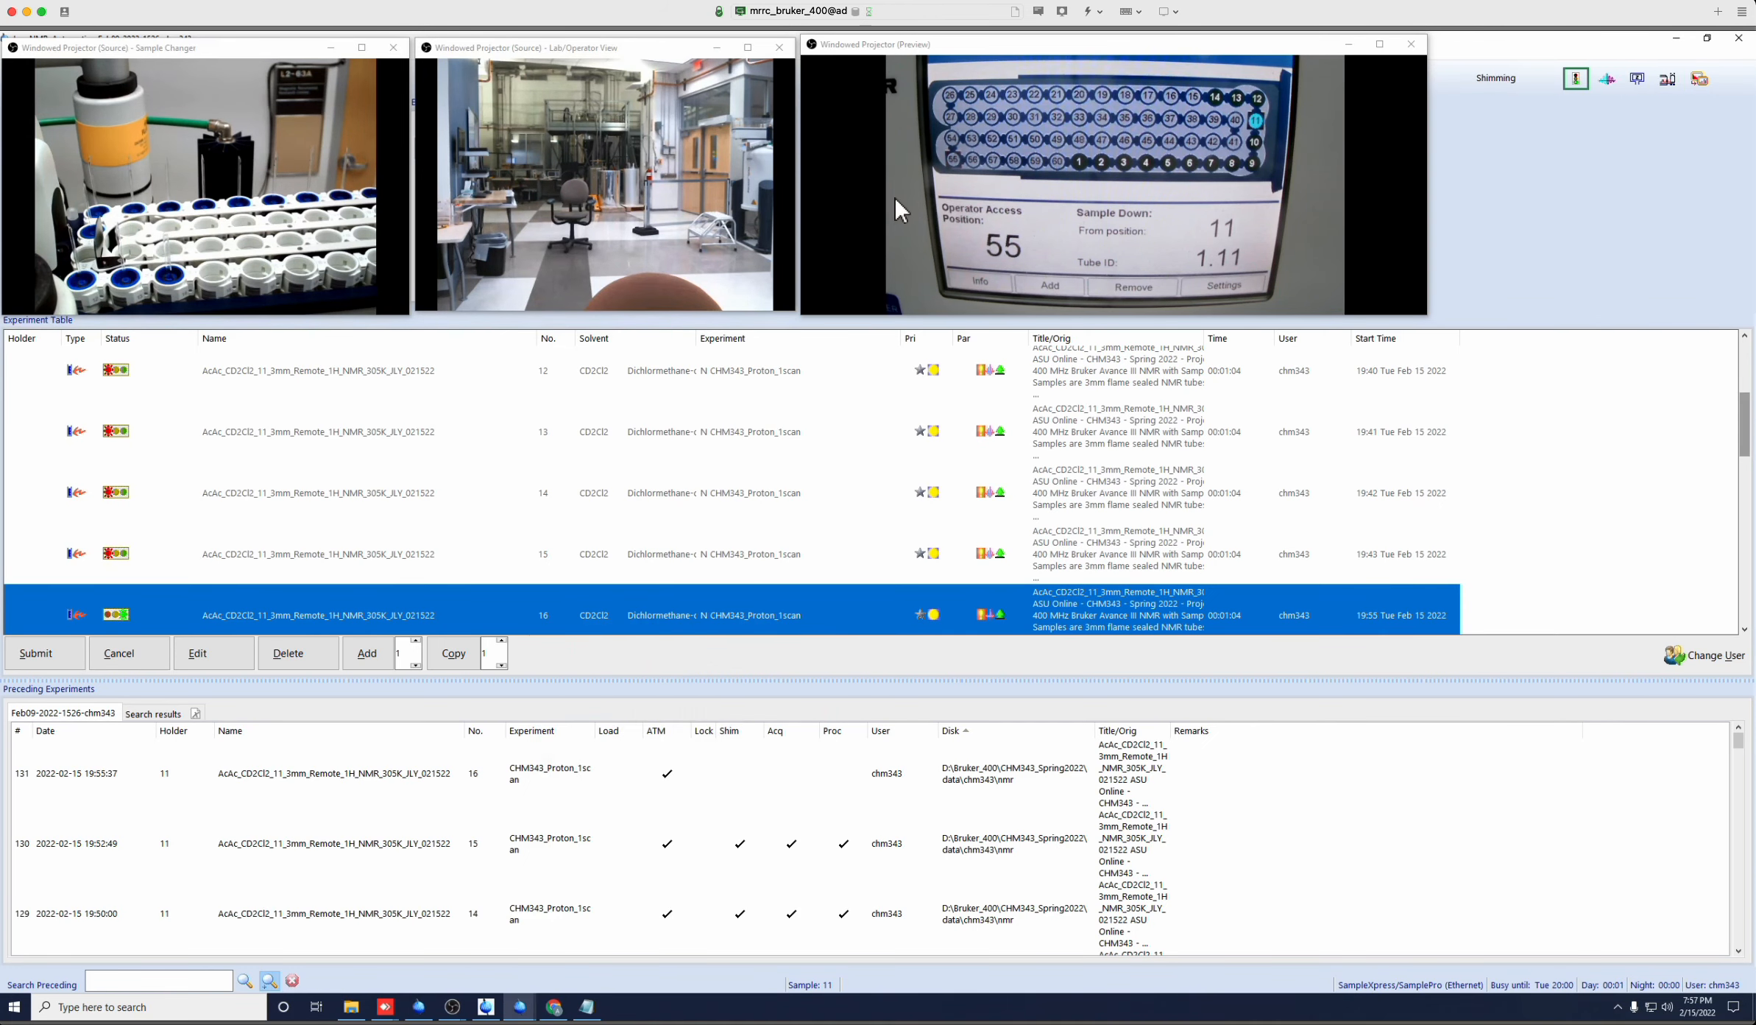
mouse_move(968, 191)
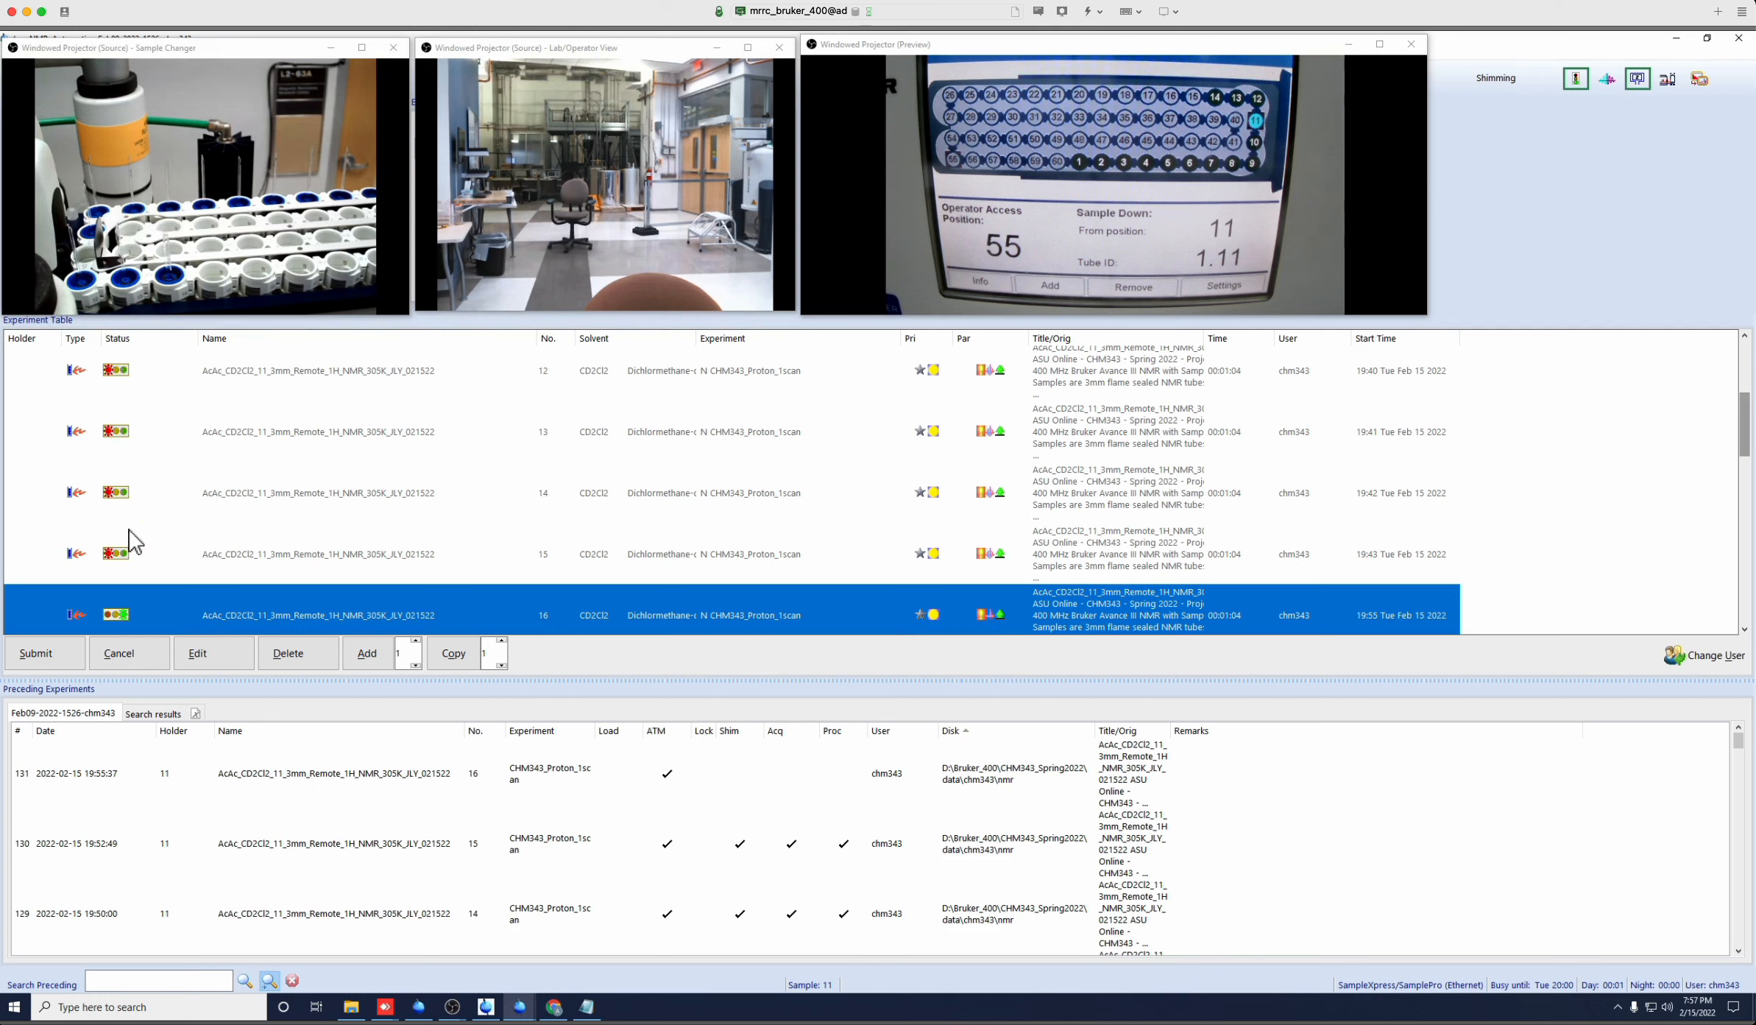
mouse_move(171, 606)
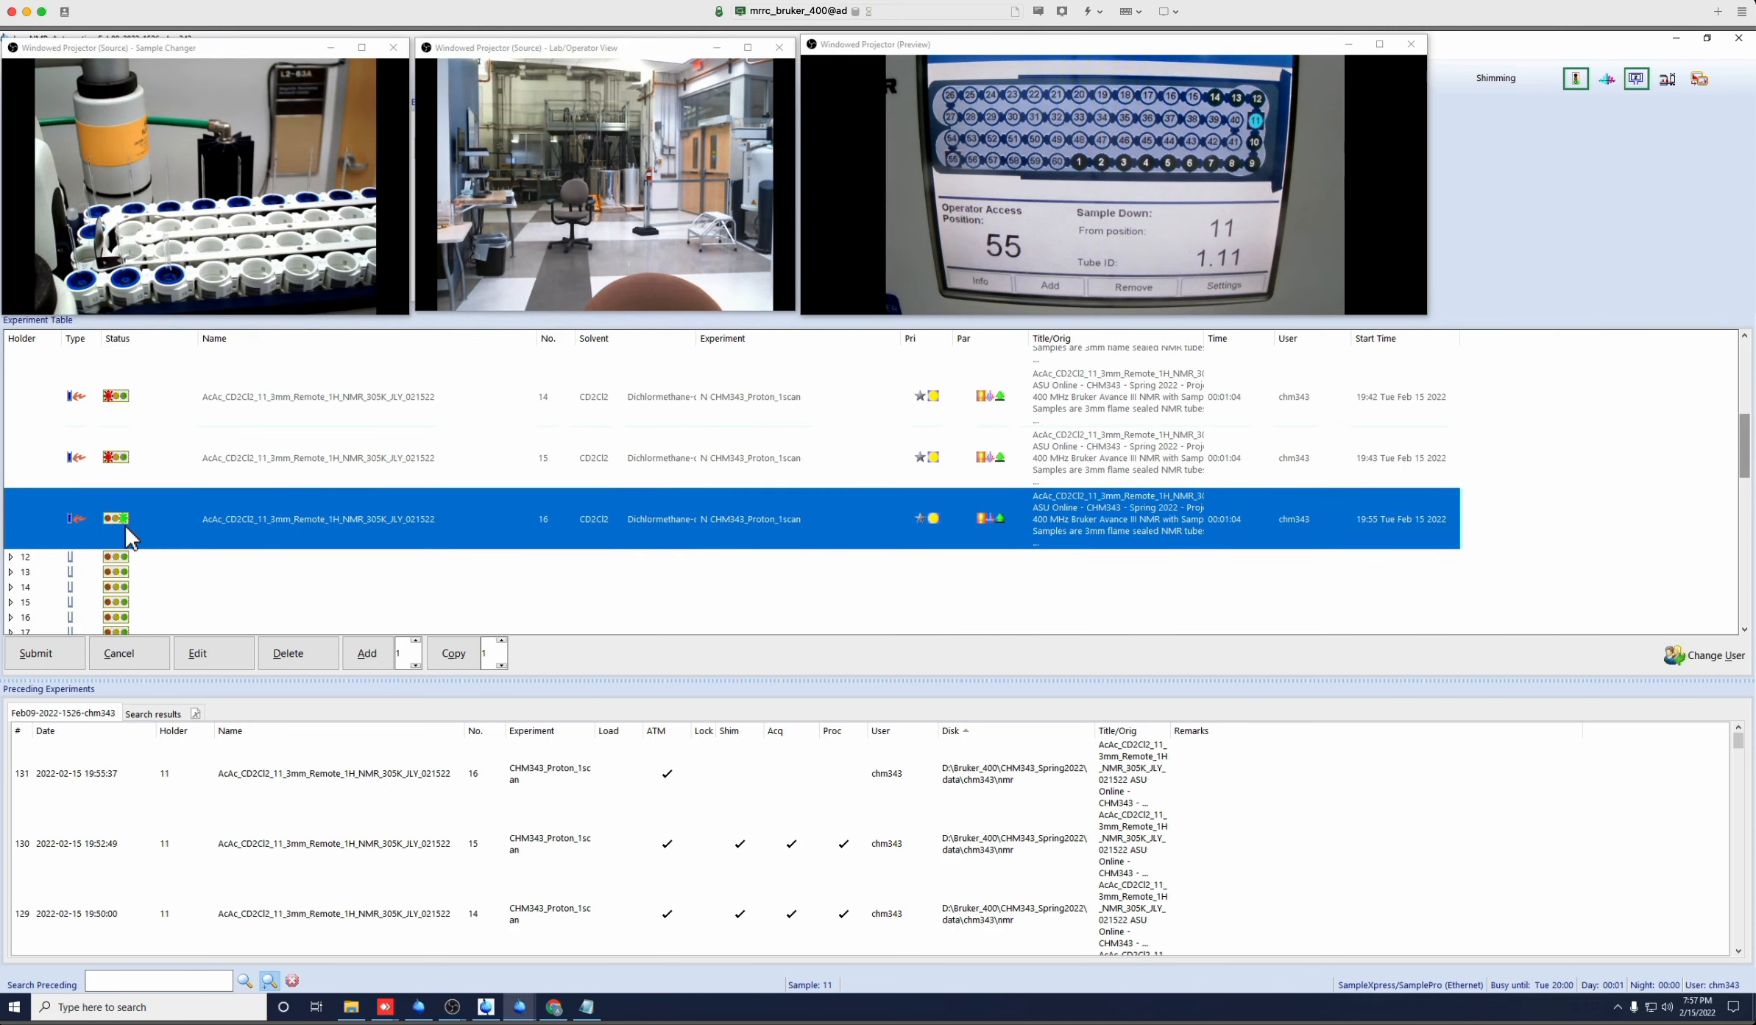
mouse_move(519, 1006)
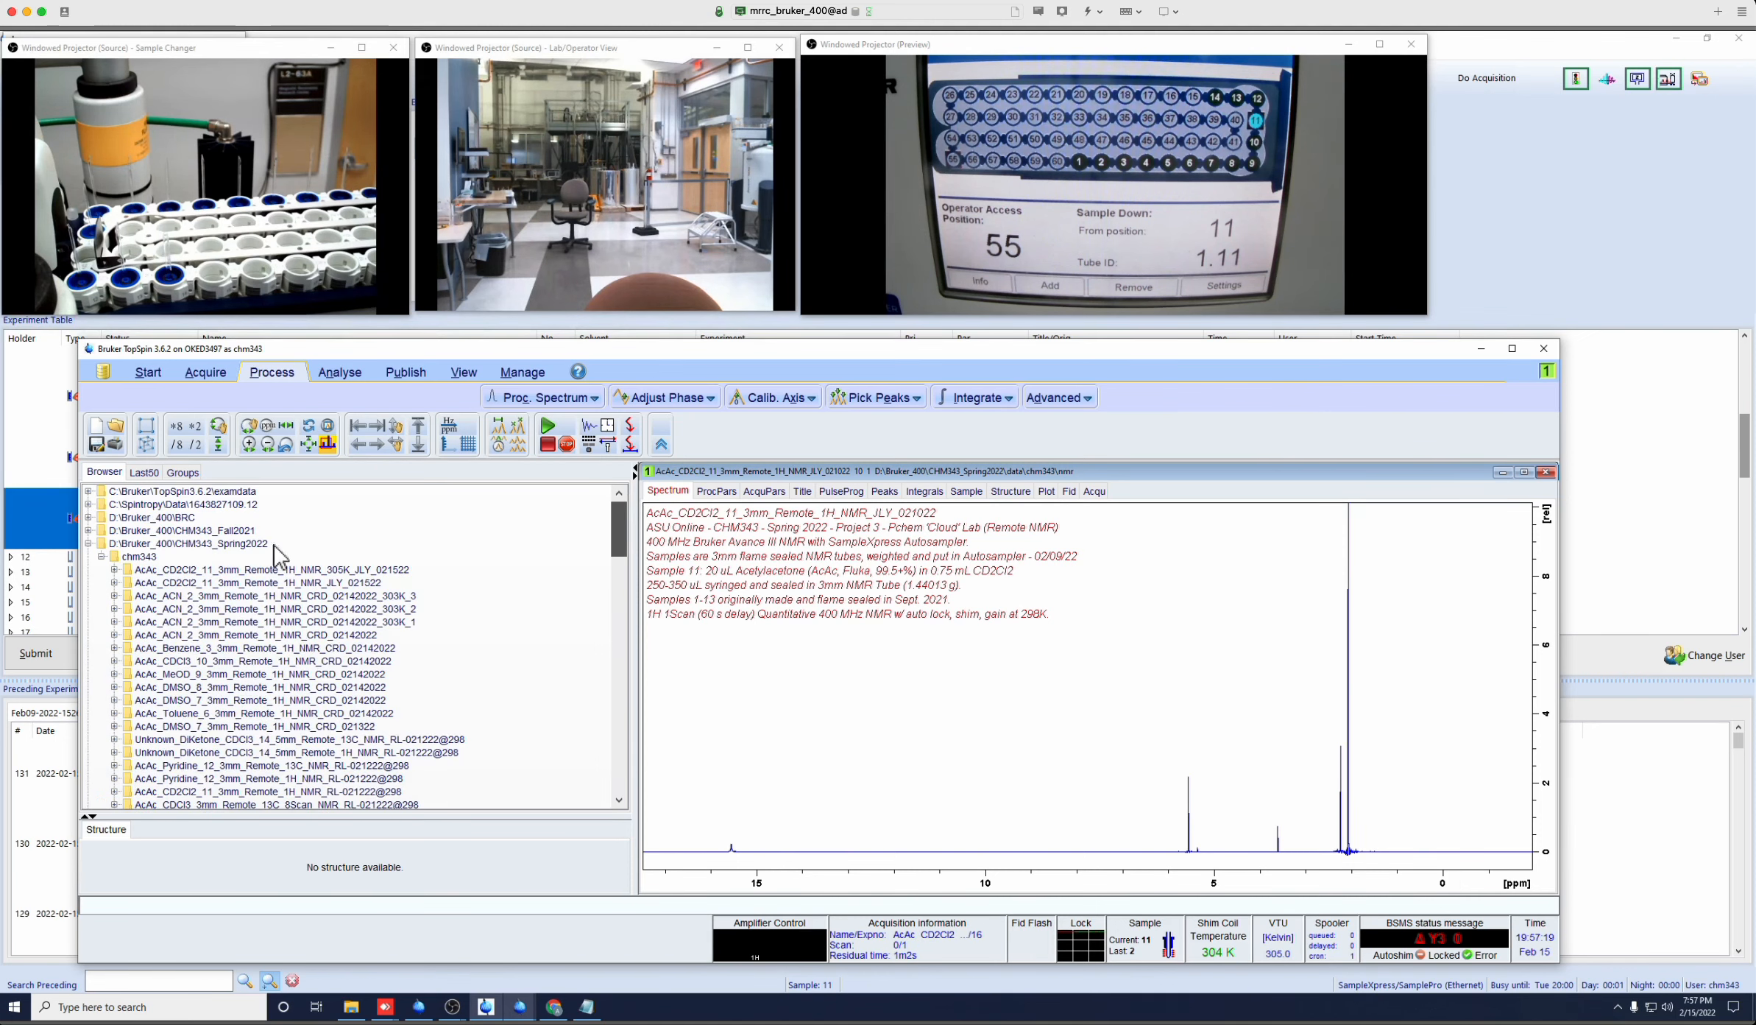
Expand CHM343_Spring2022 > chm343 and the 305 K AcAc_CD2Cl2 dataset, then expand experiment 12.
left_click(190, 544)
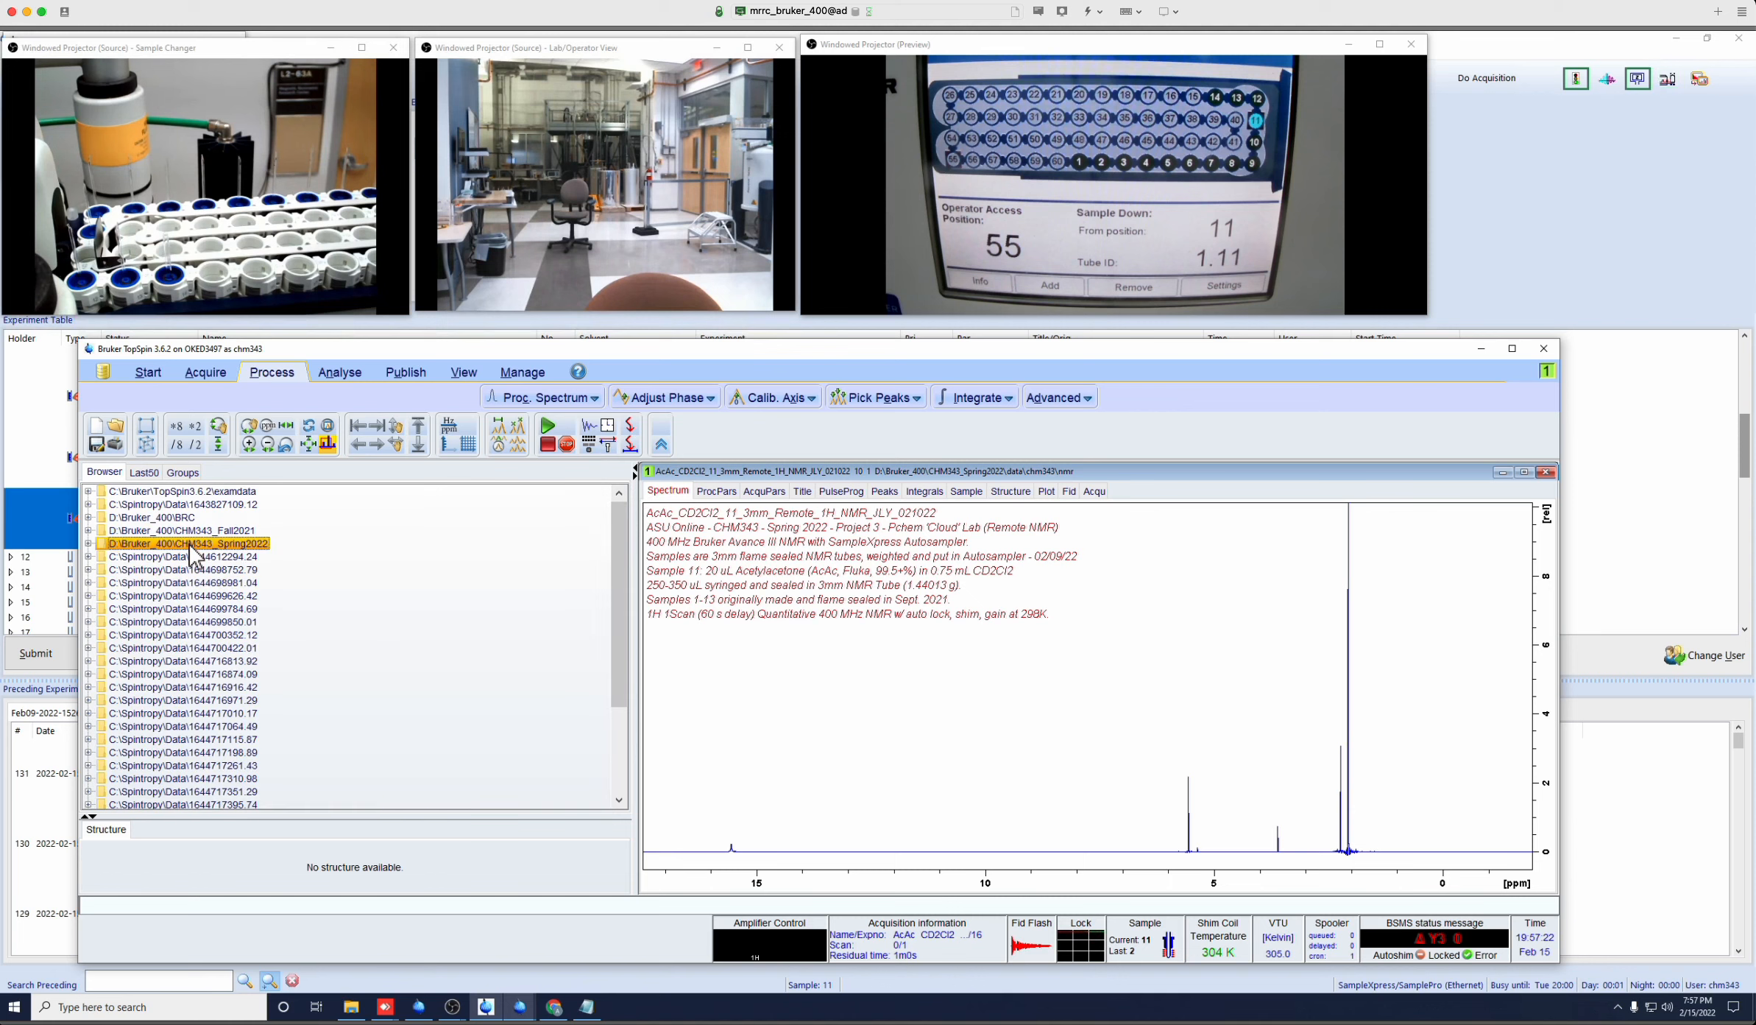
left_click(87, 543)
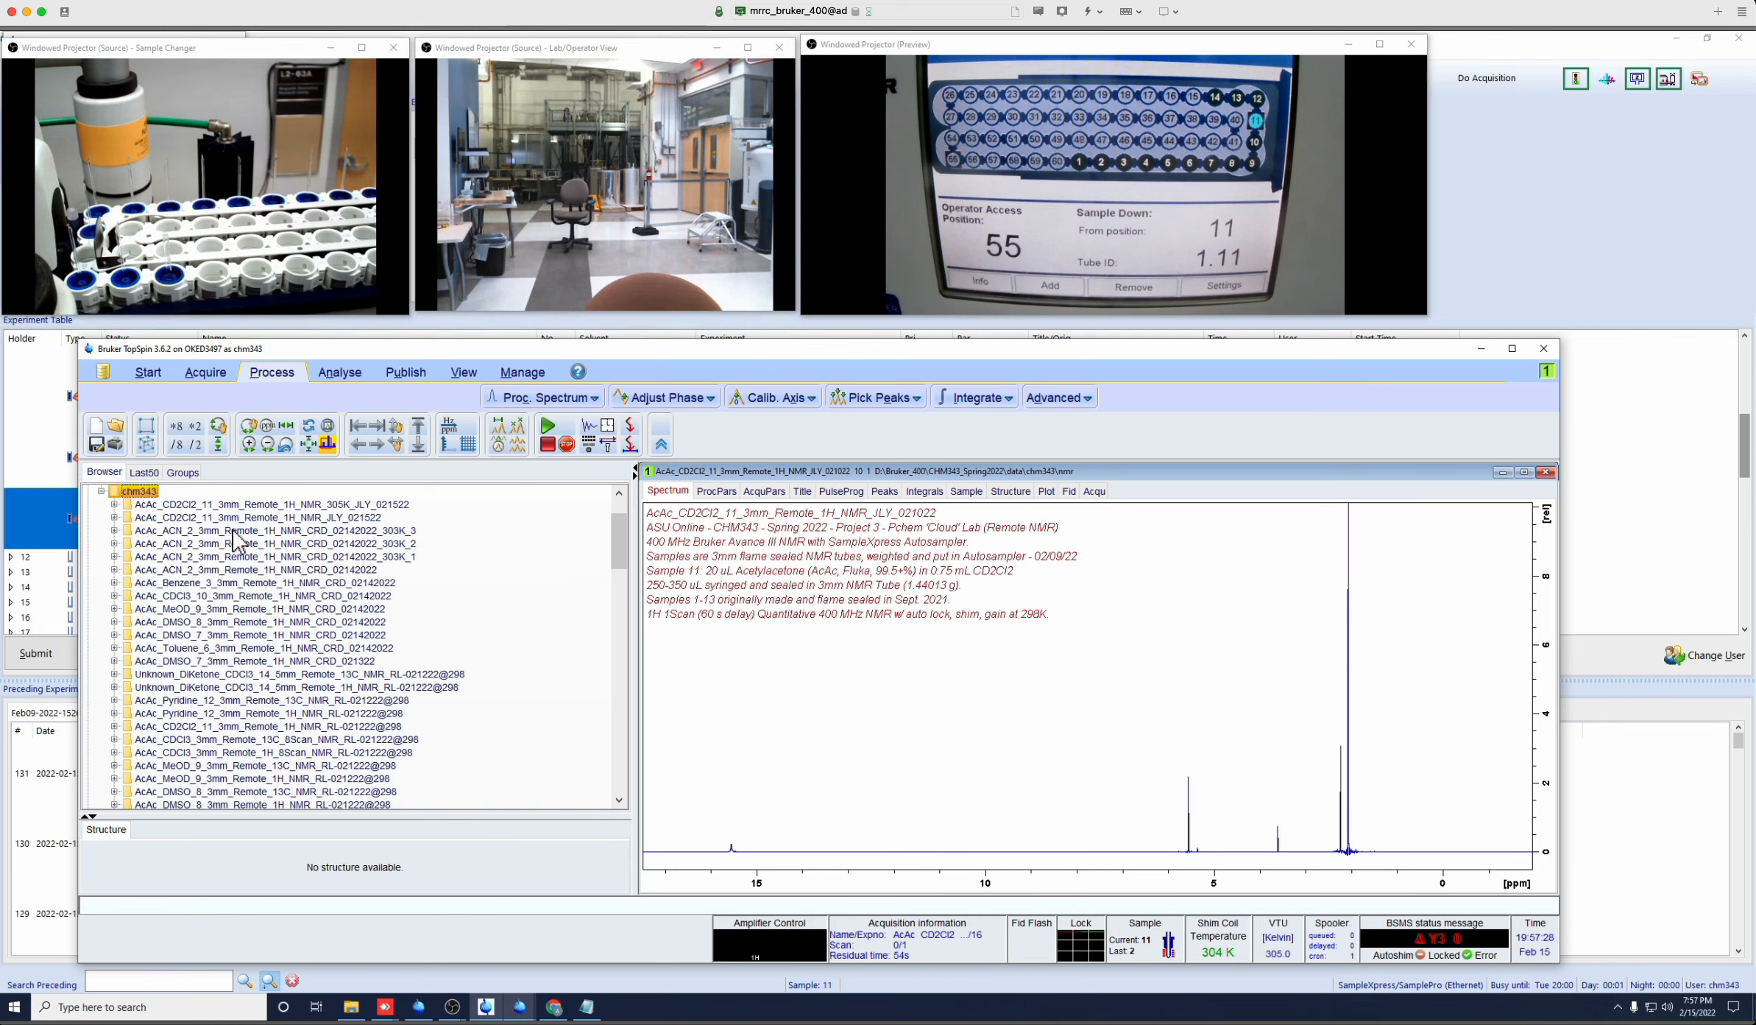
left_click(264, 516)
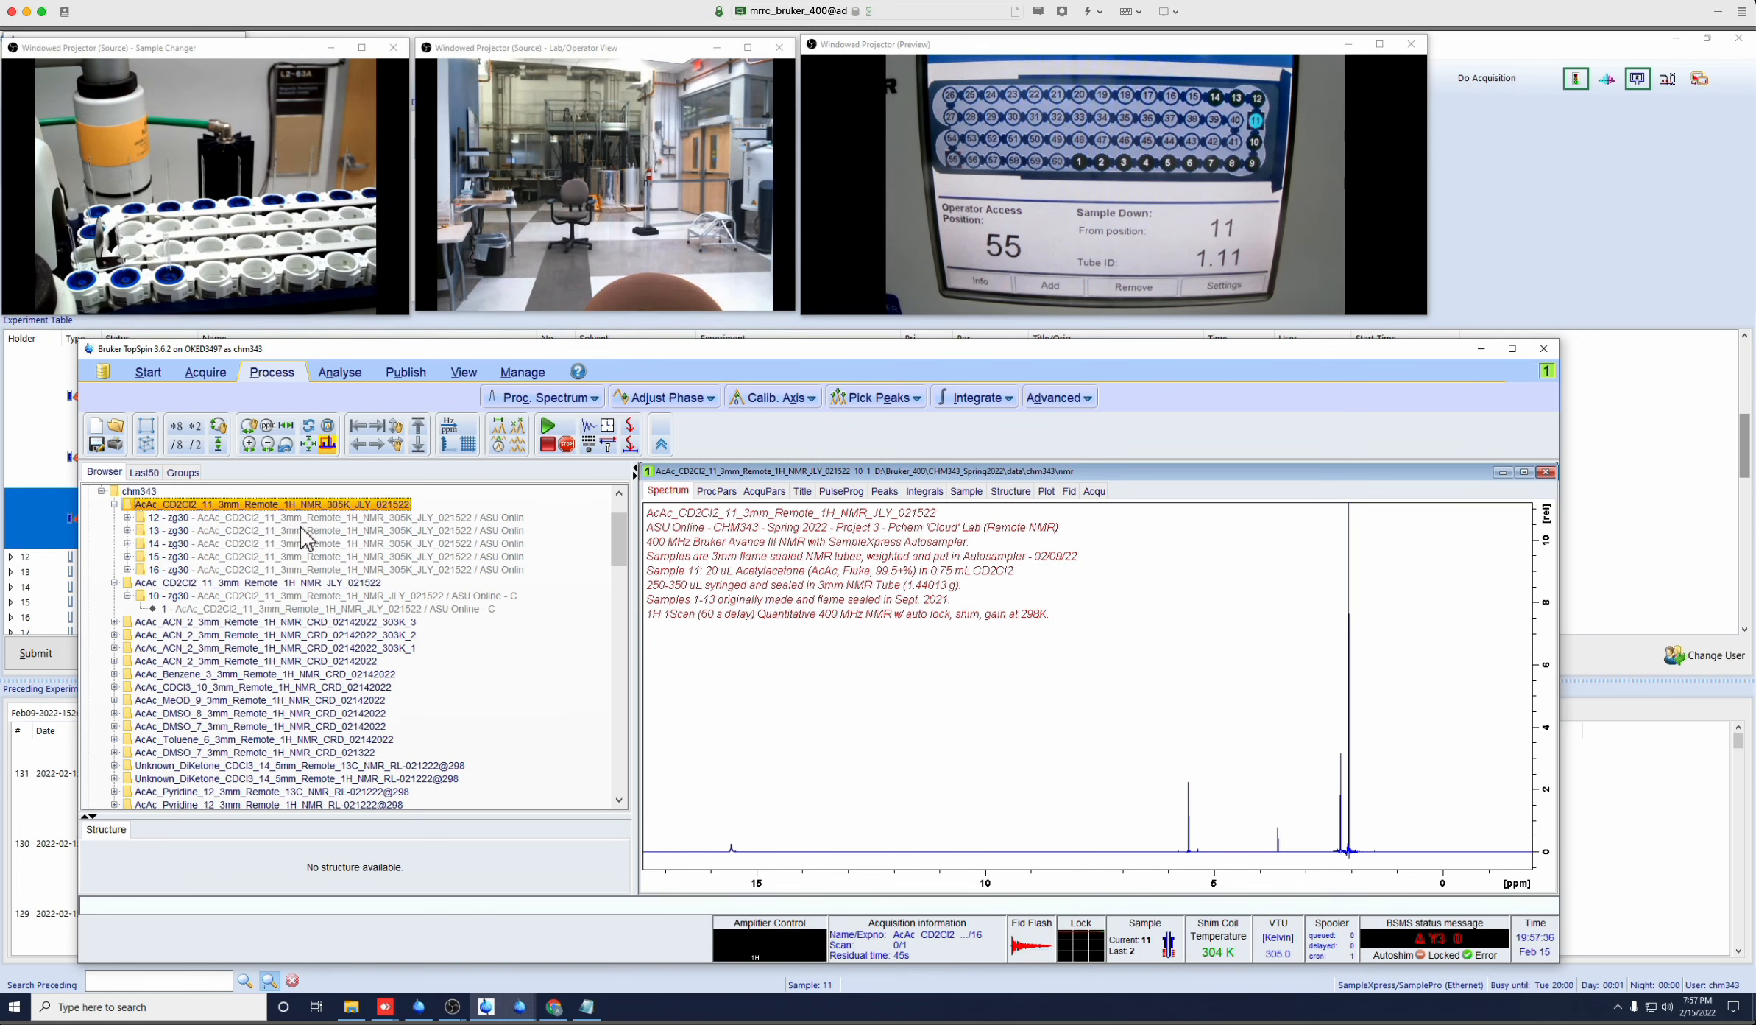
left_click(269, 516)
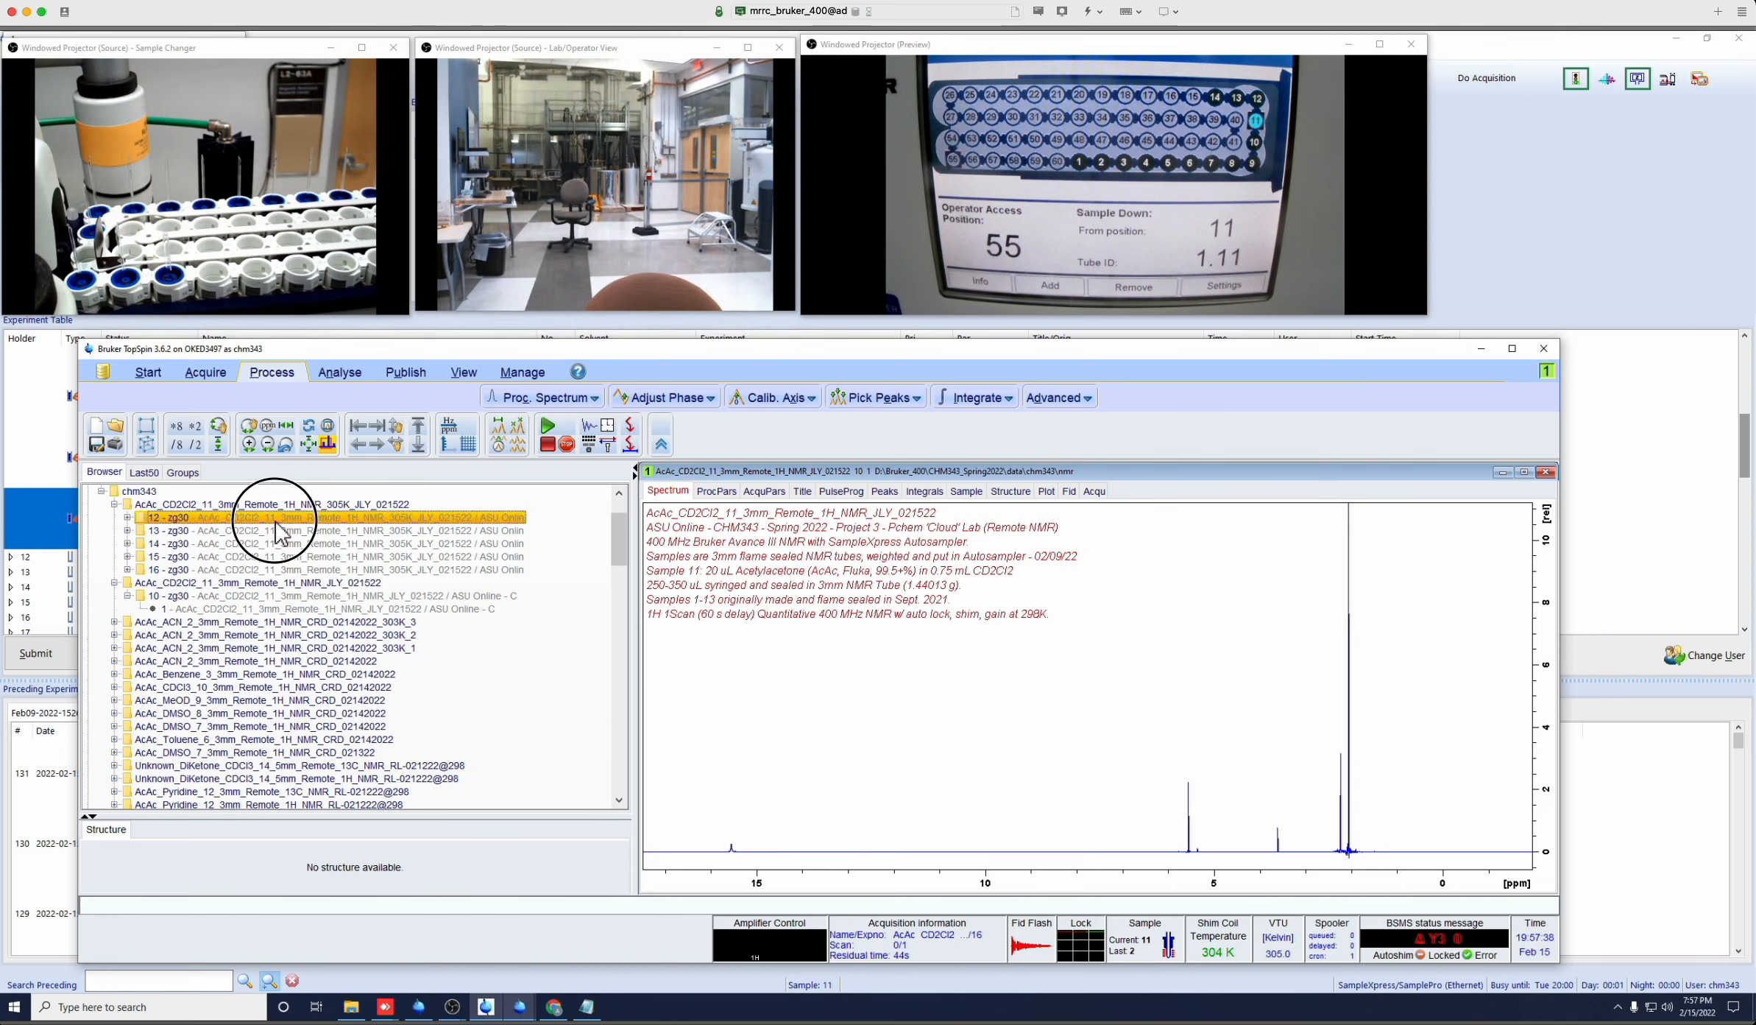
left_click(325, 529)
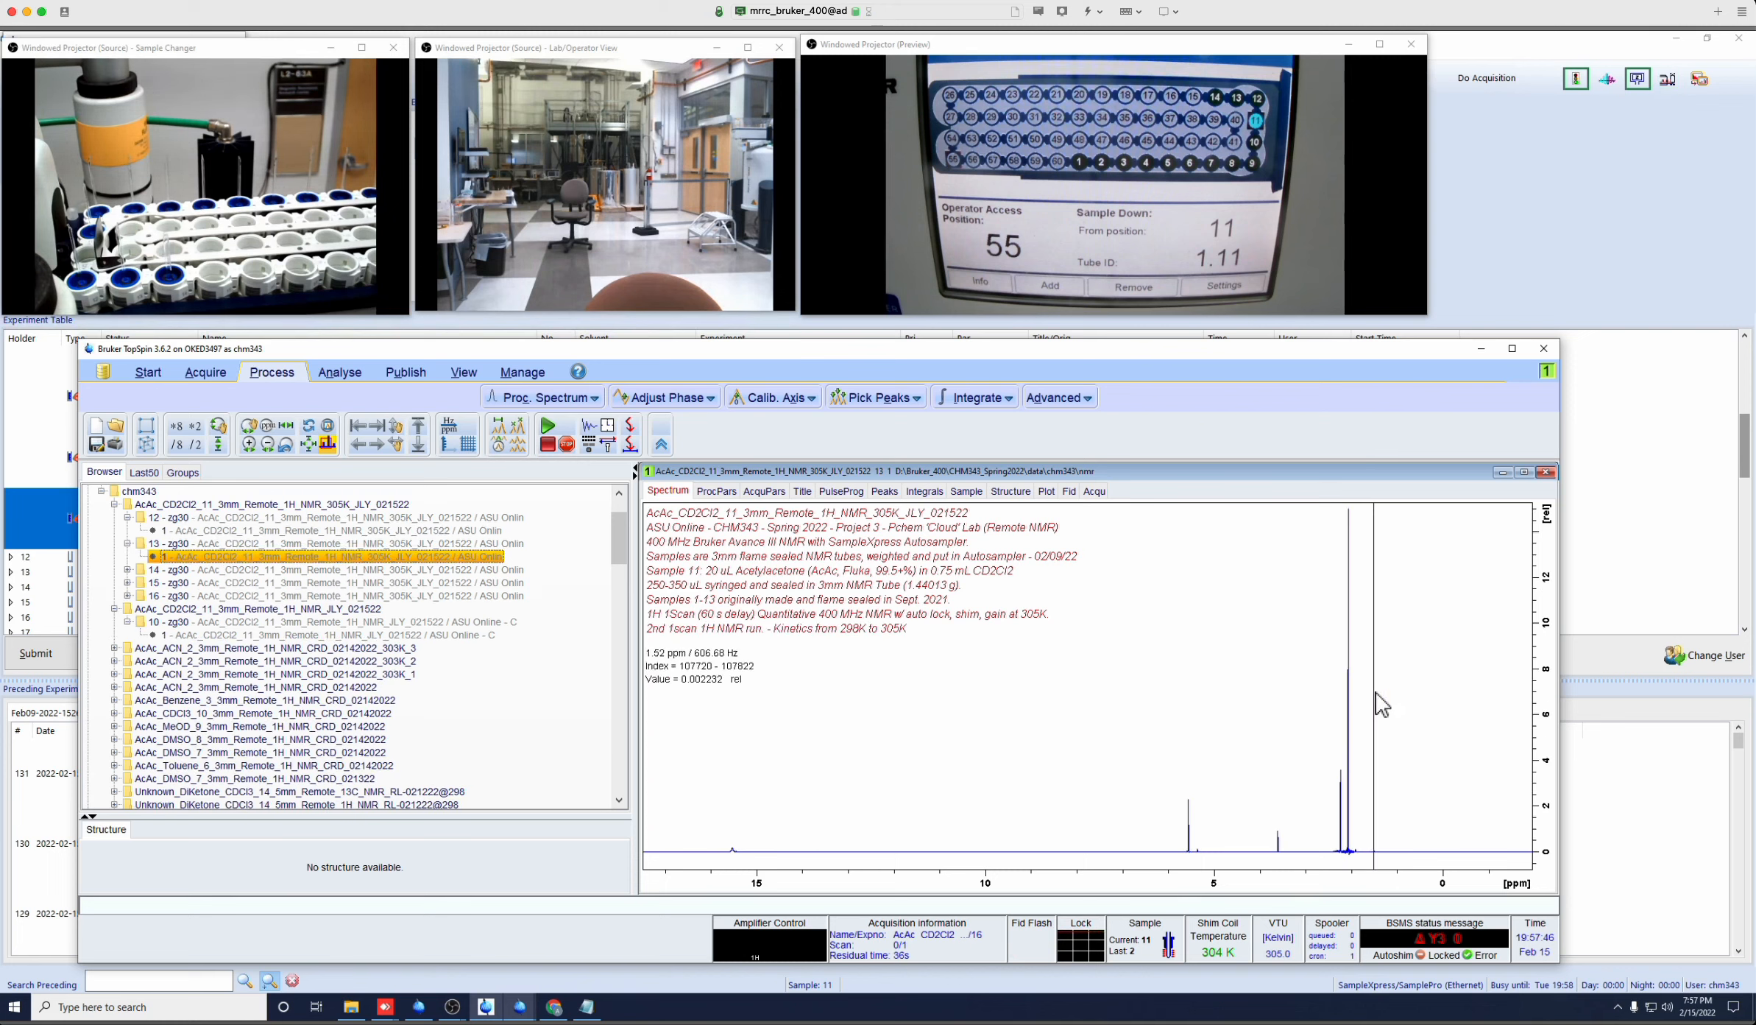
mouse_move(1372, 714)
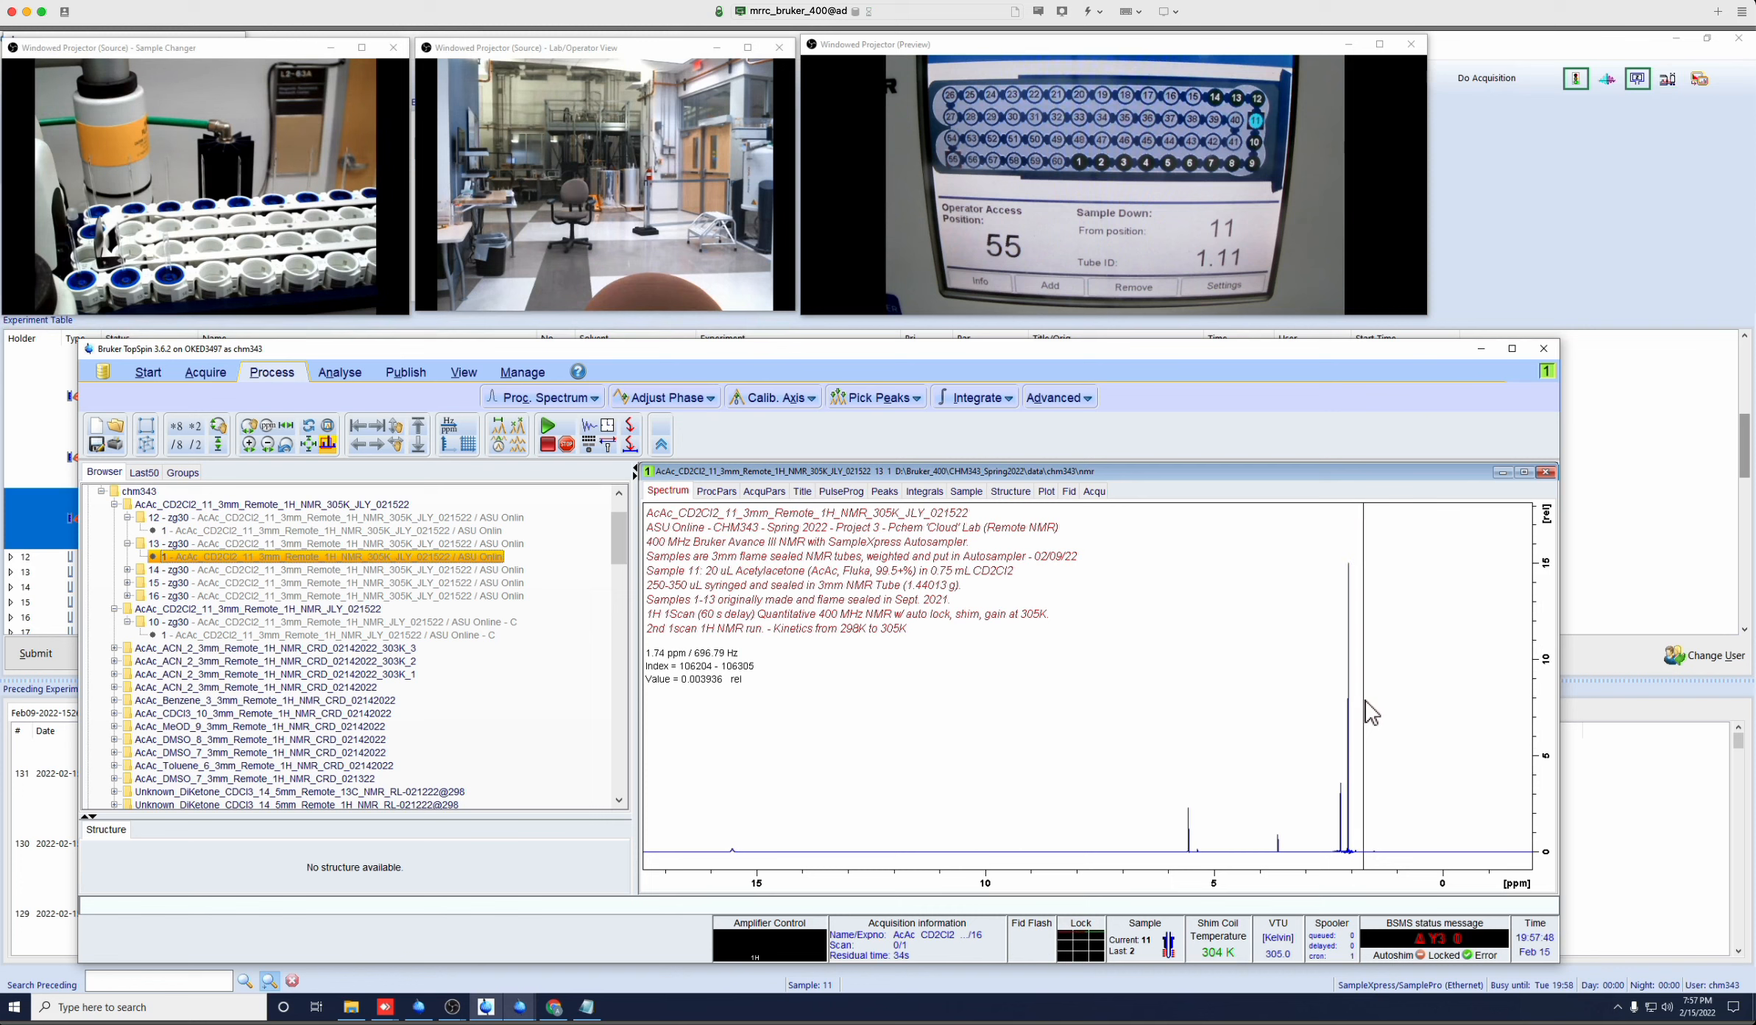
mouse_move(1350, 694)
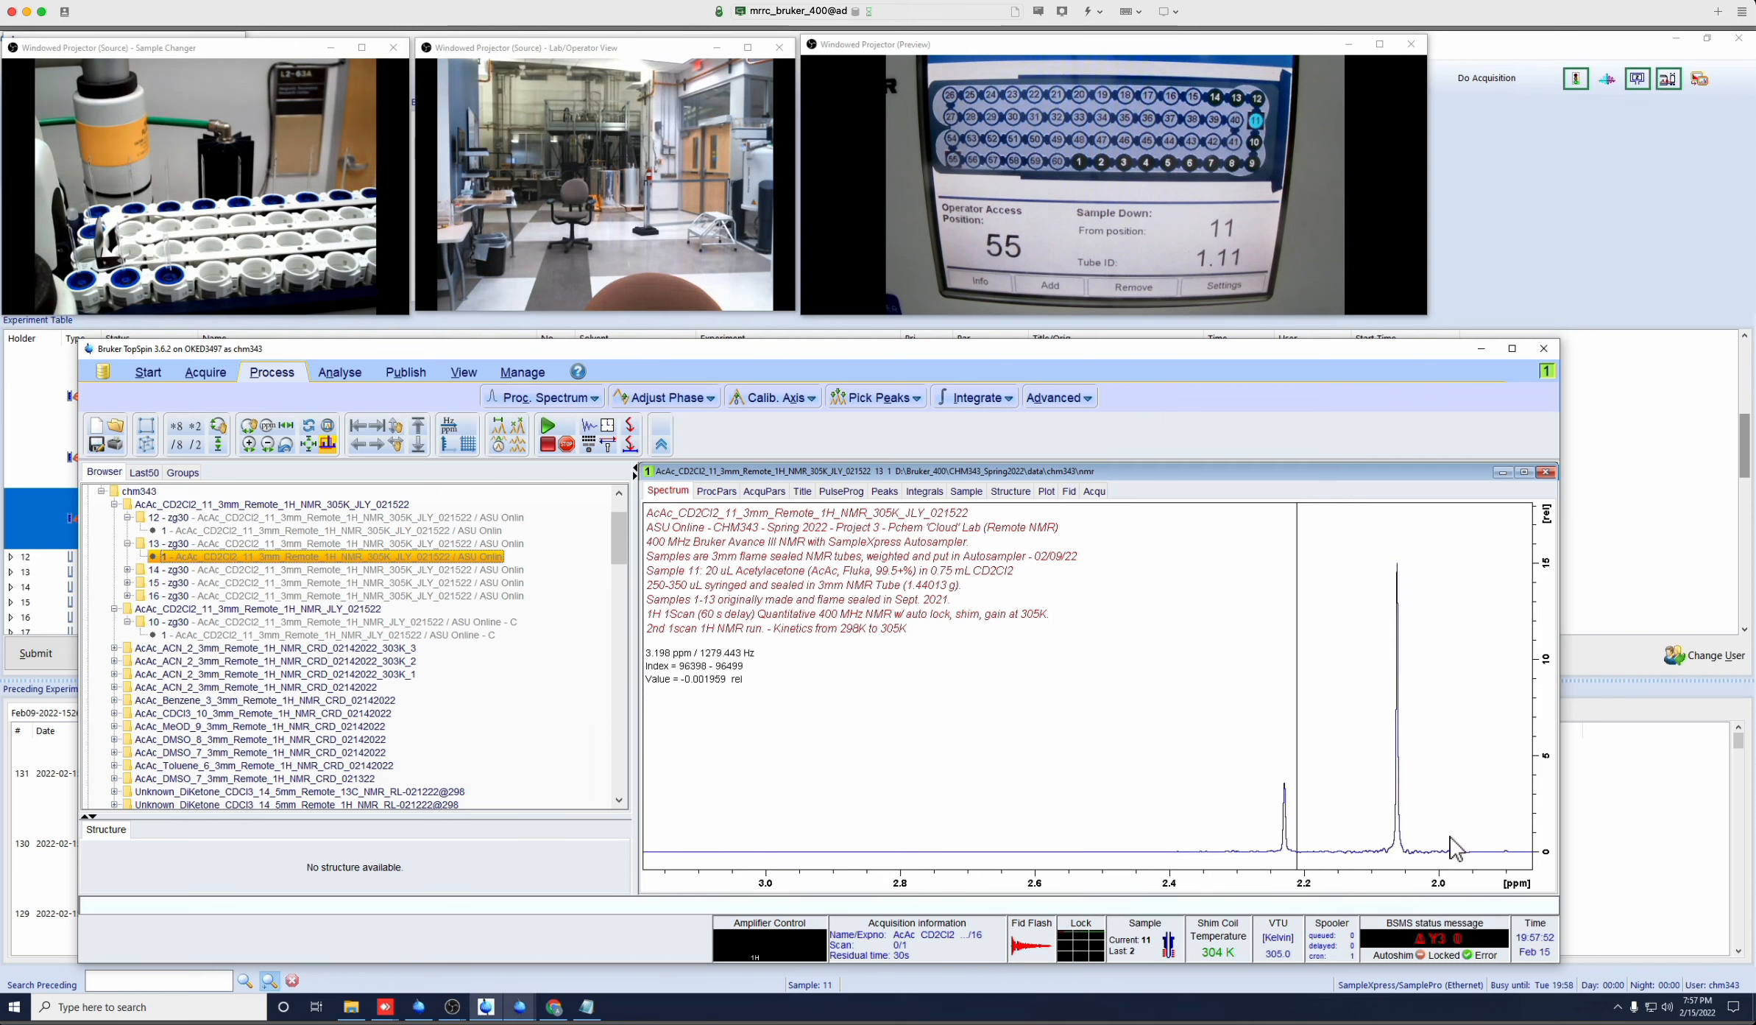
mouse_move(1431, 717)
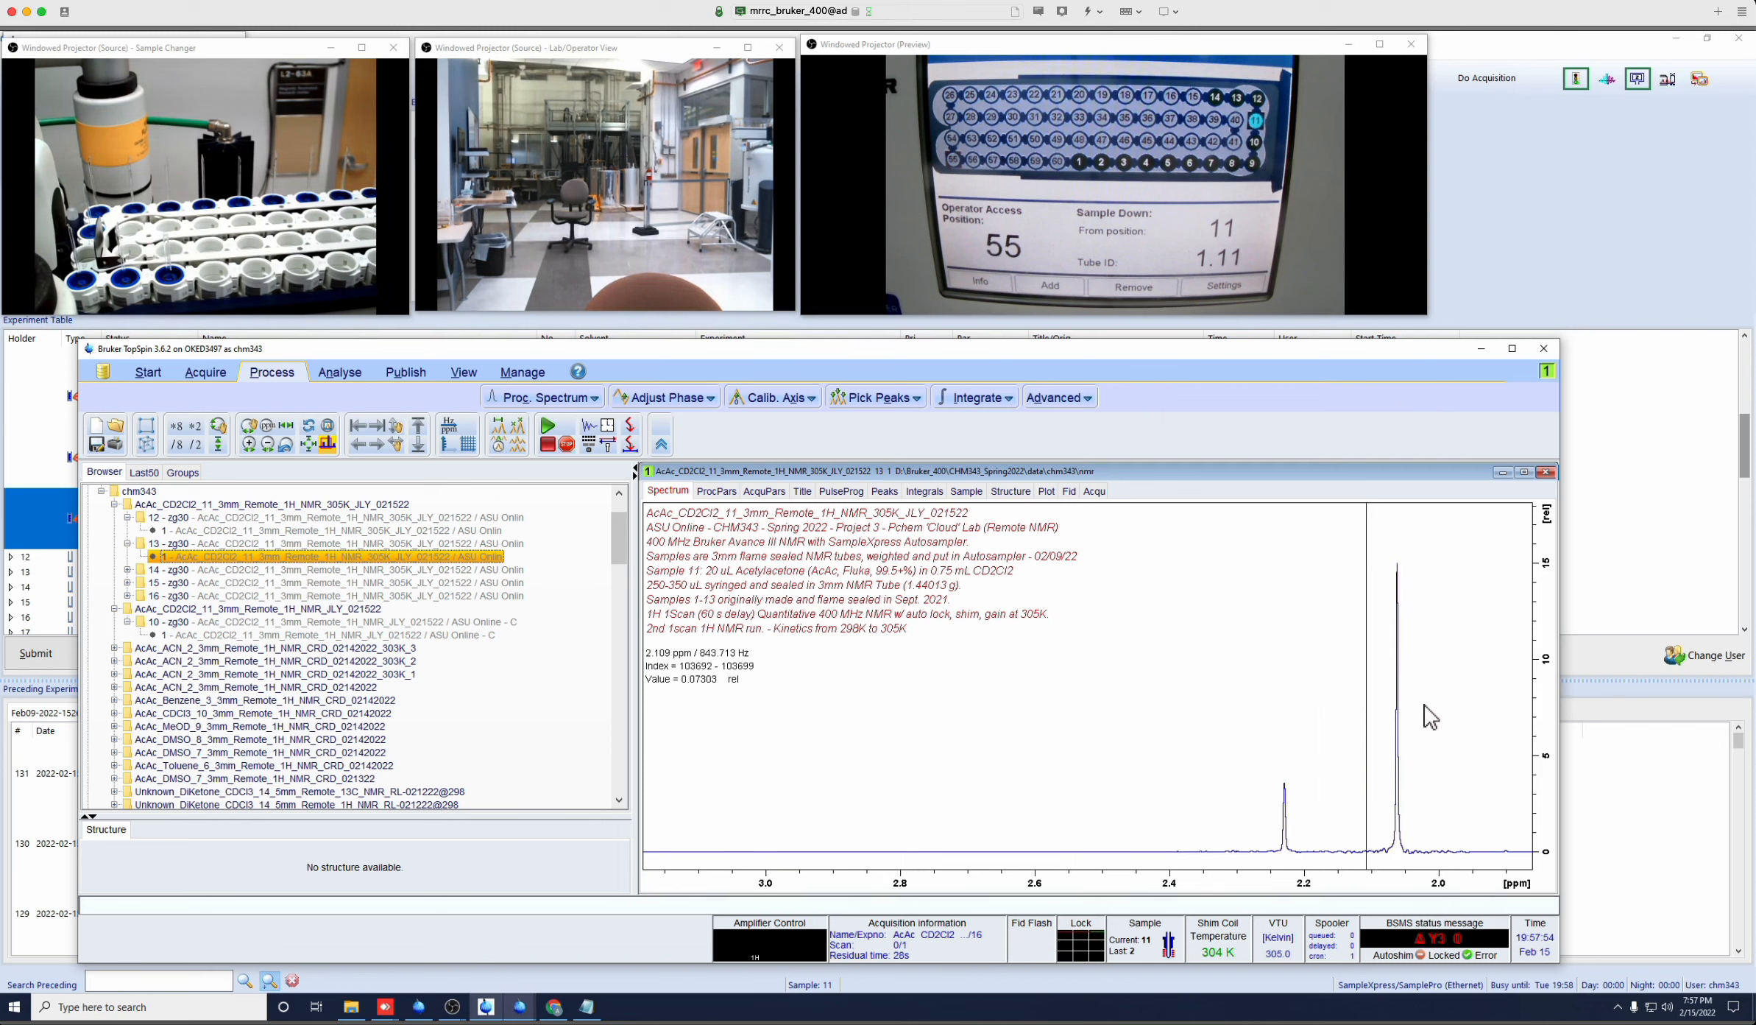
mouse_move(1355, 790)
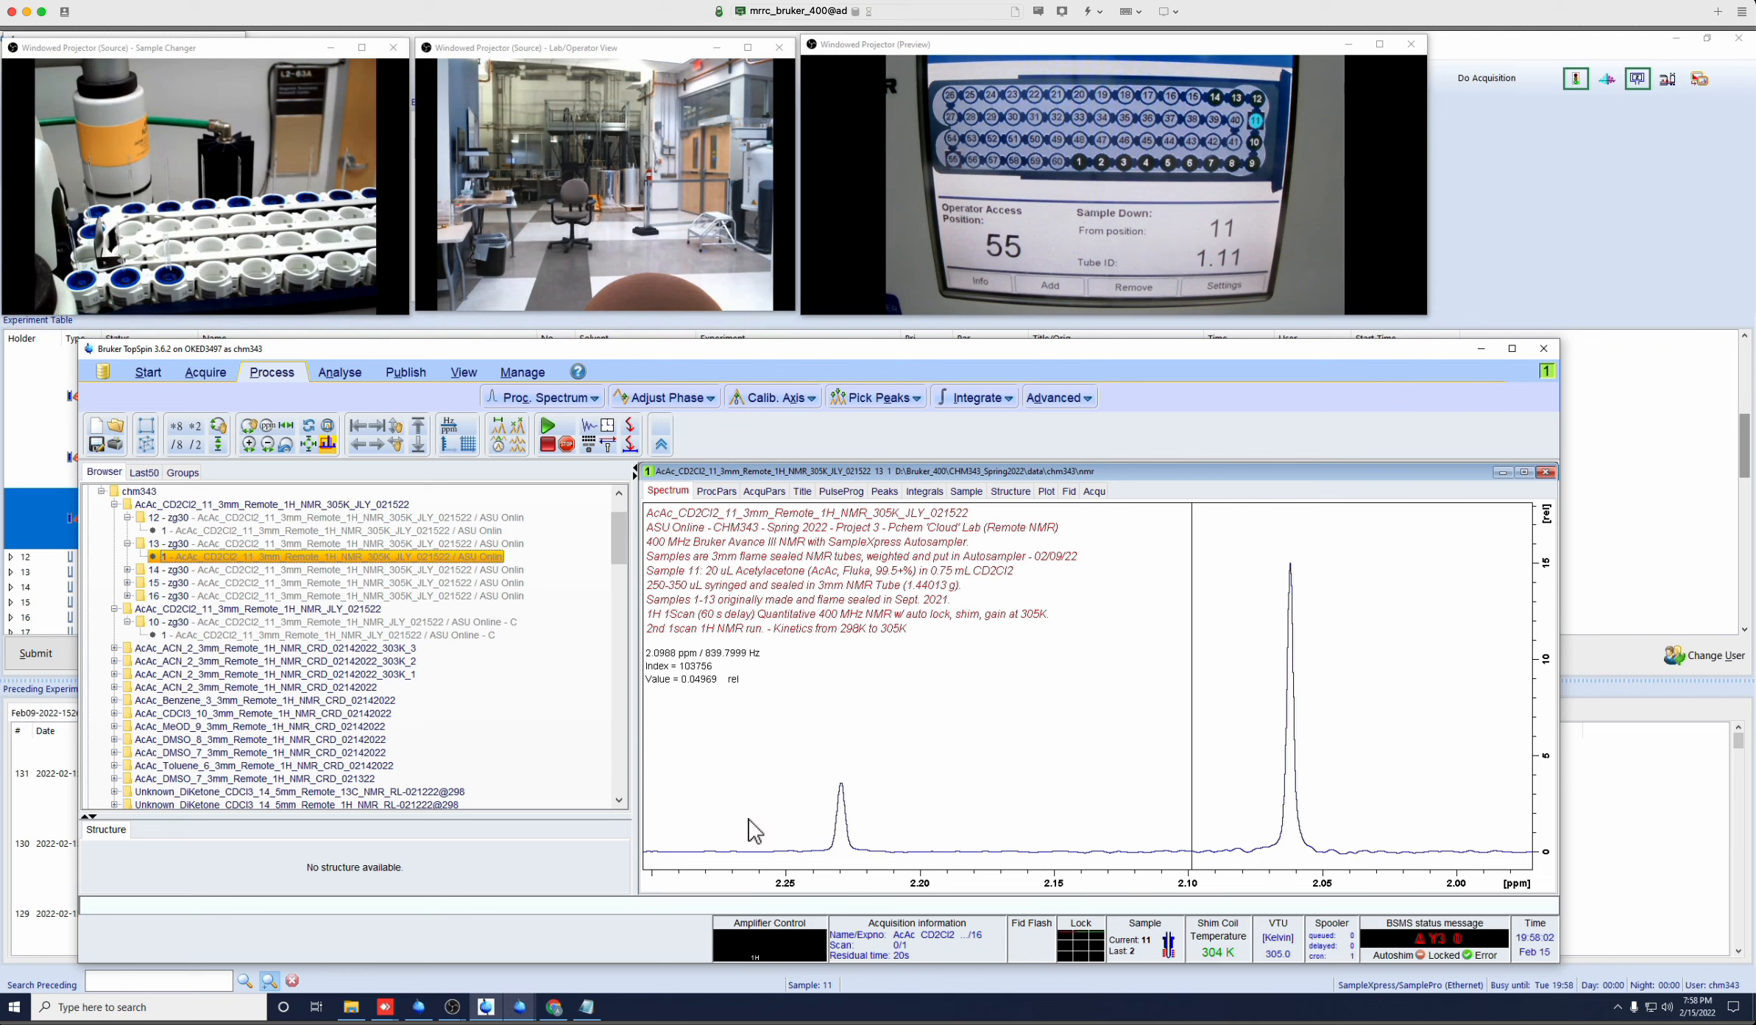
mouse_move(980, 837)
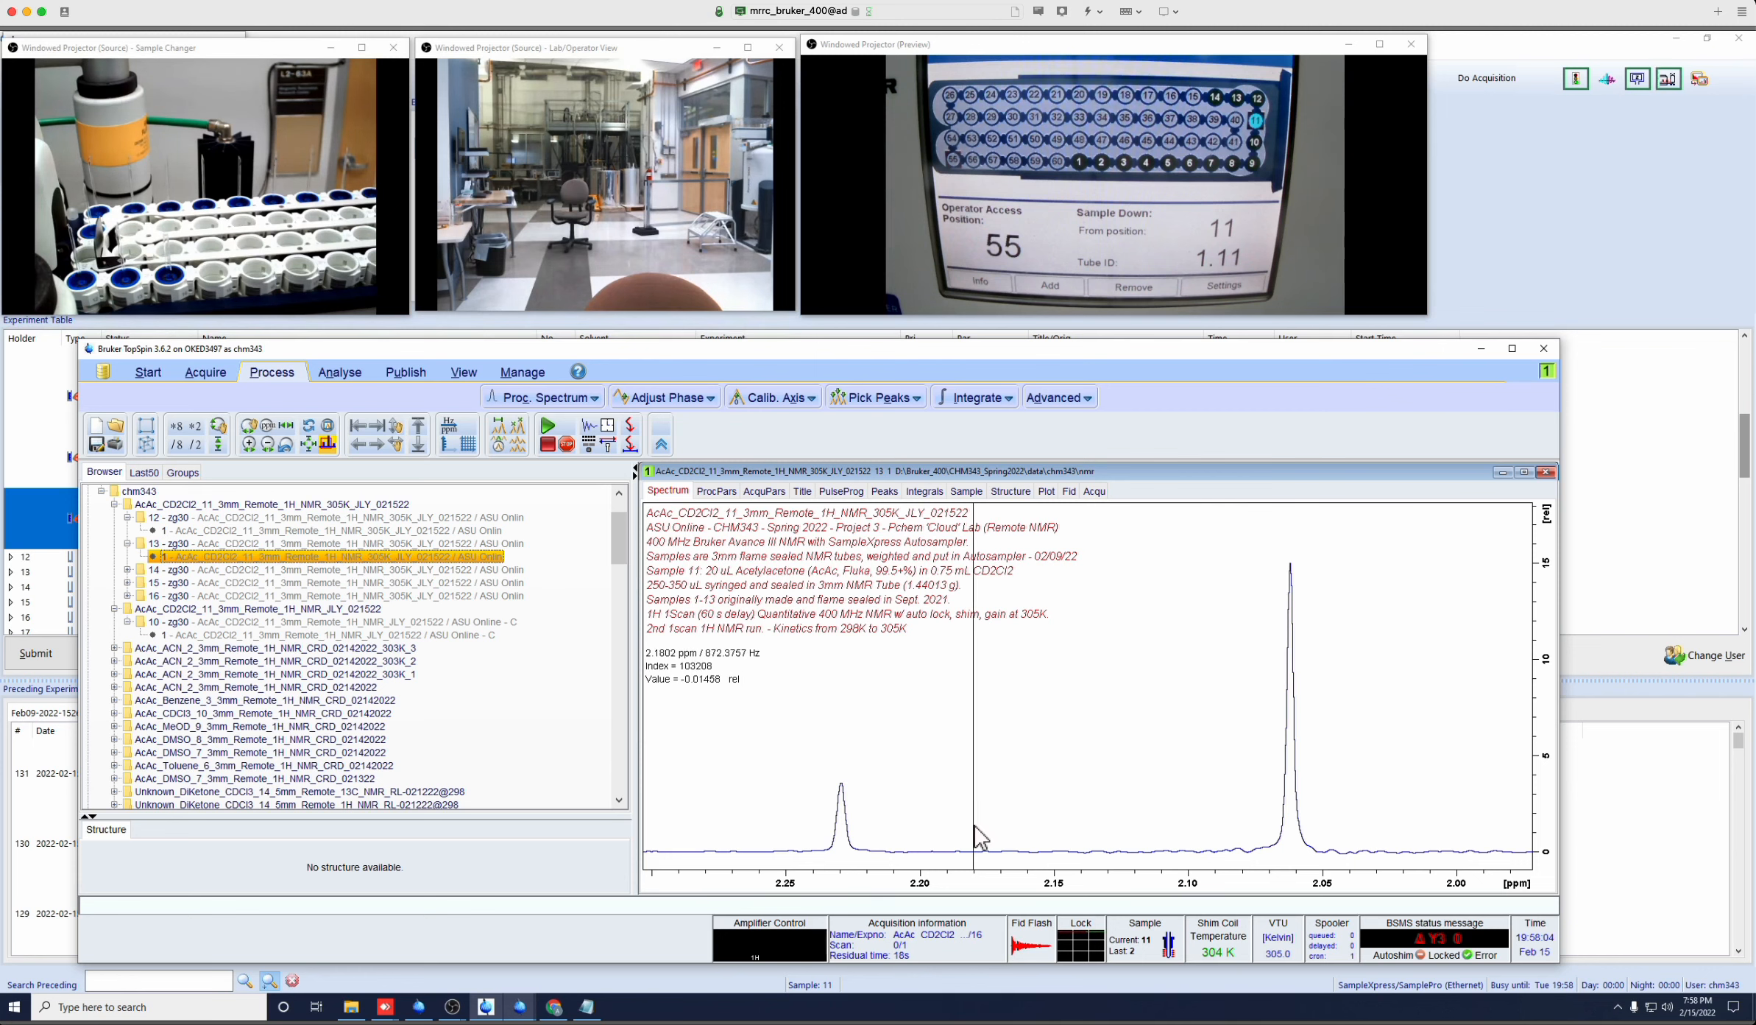
mouse_move(767, 556)
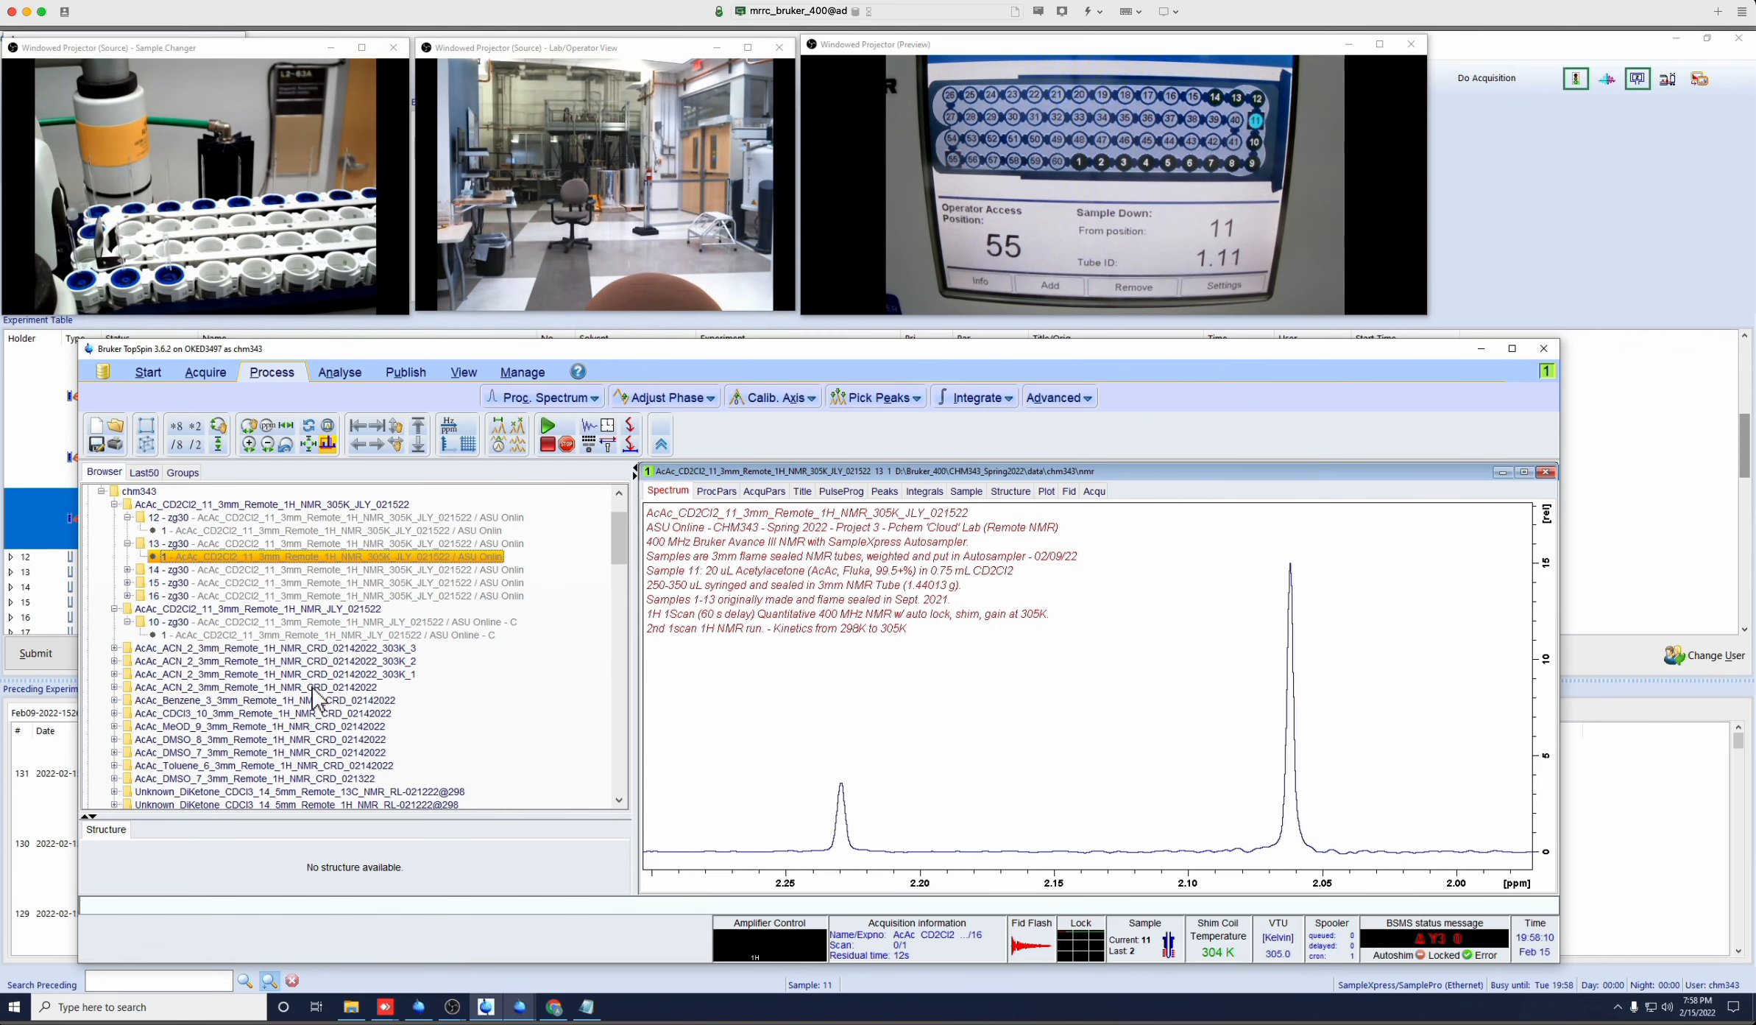
mouse_move(819, 784)
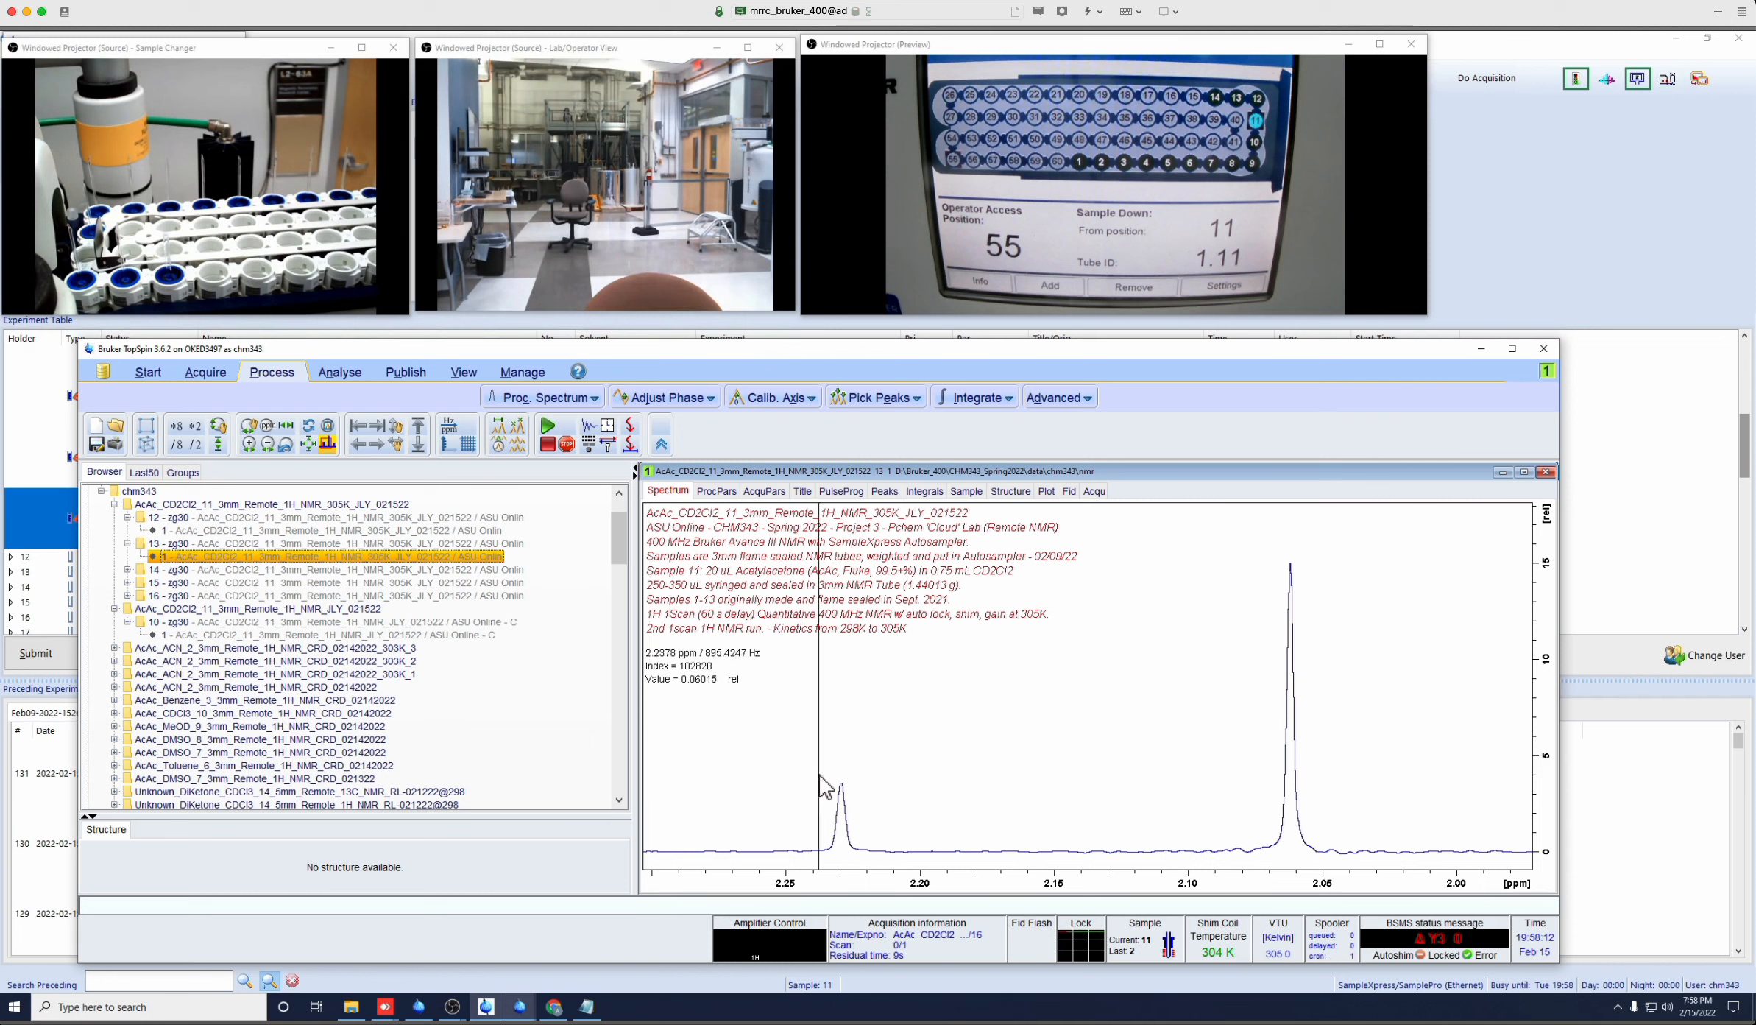
mouse_move(173, 365)
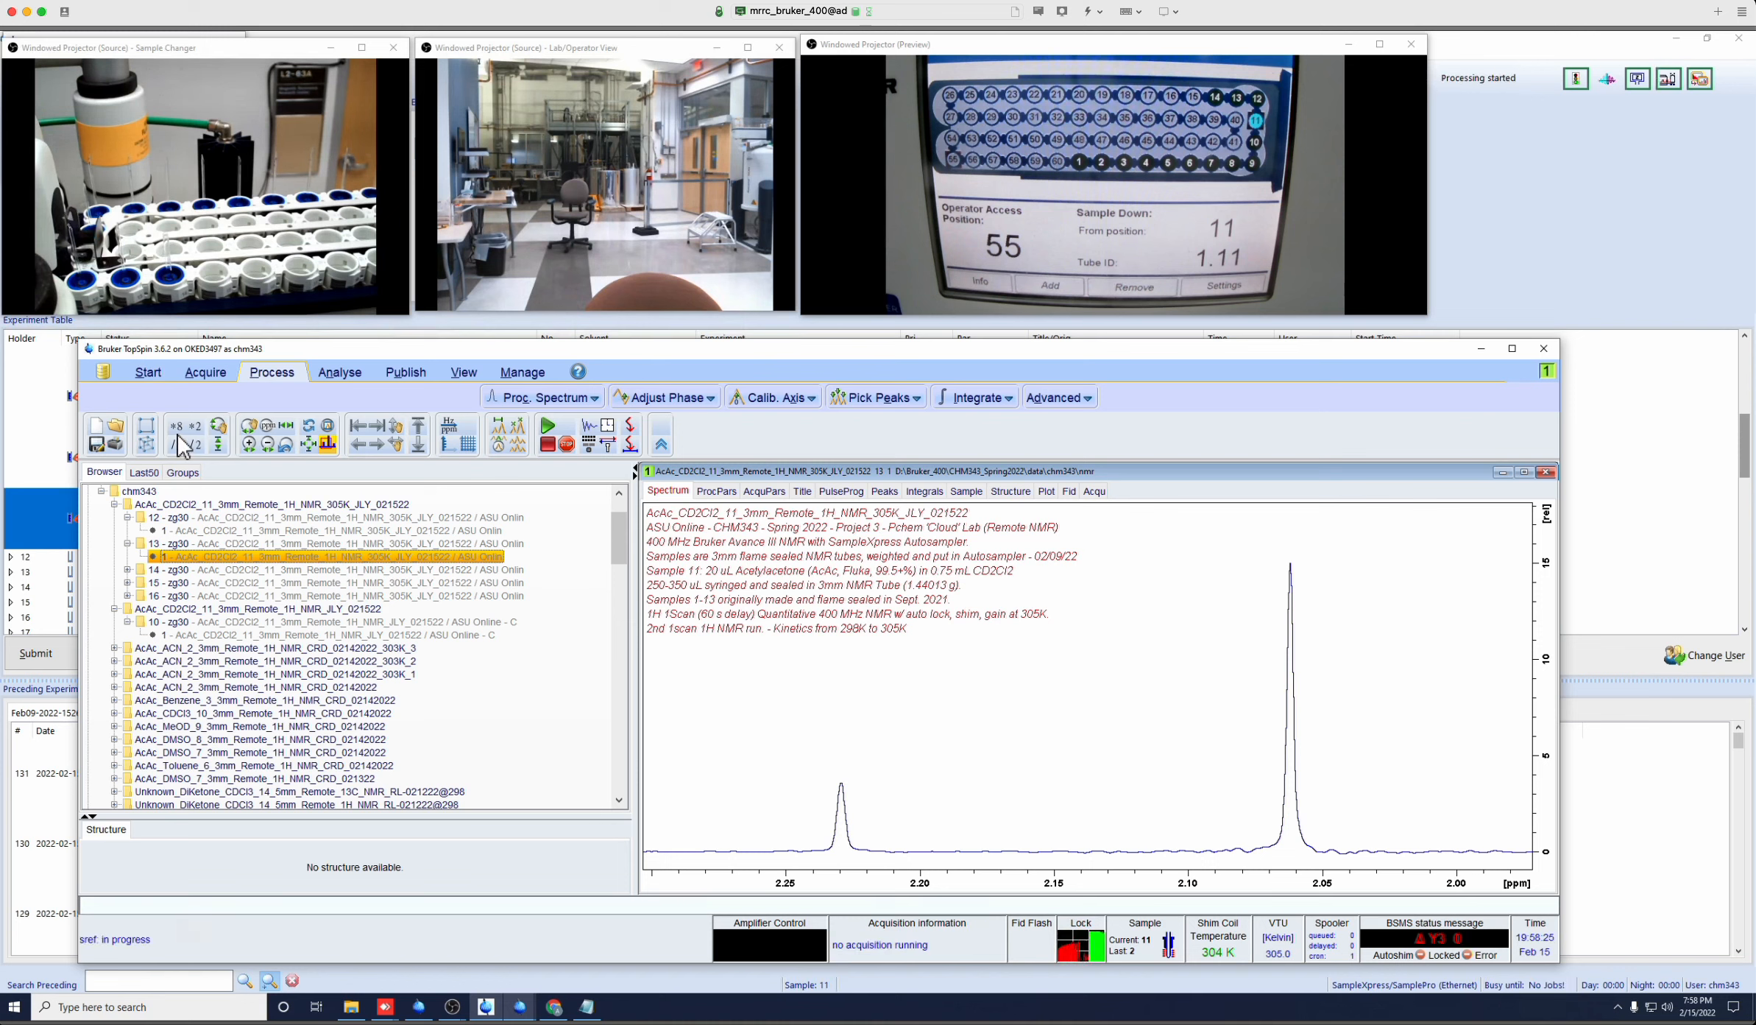
mouse_move(708, 677)
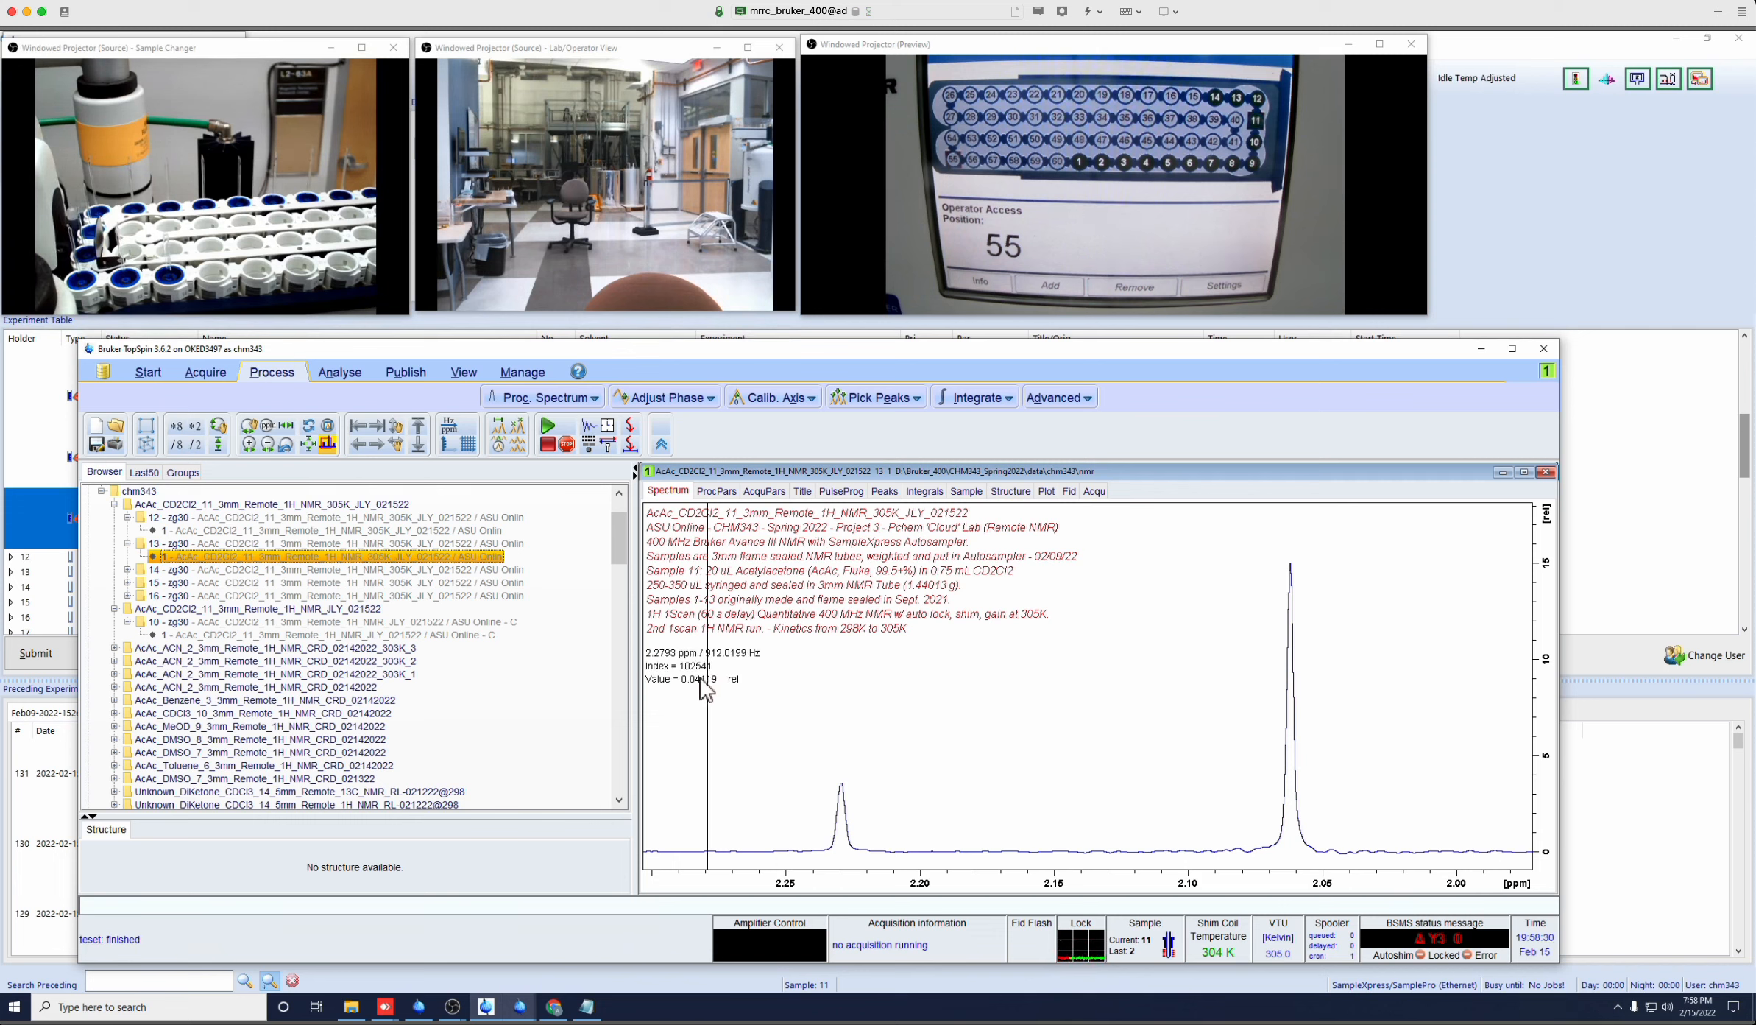
mouse_move(971, 614)
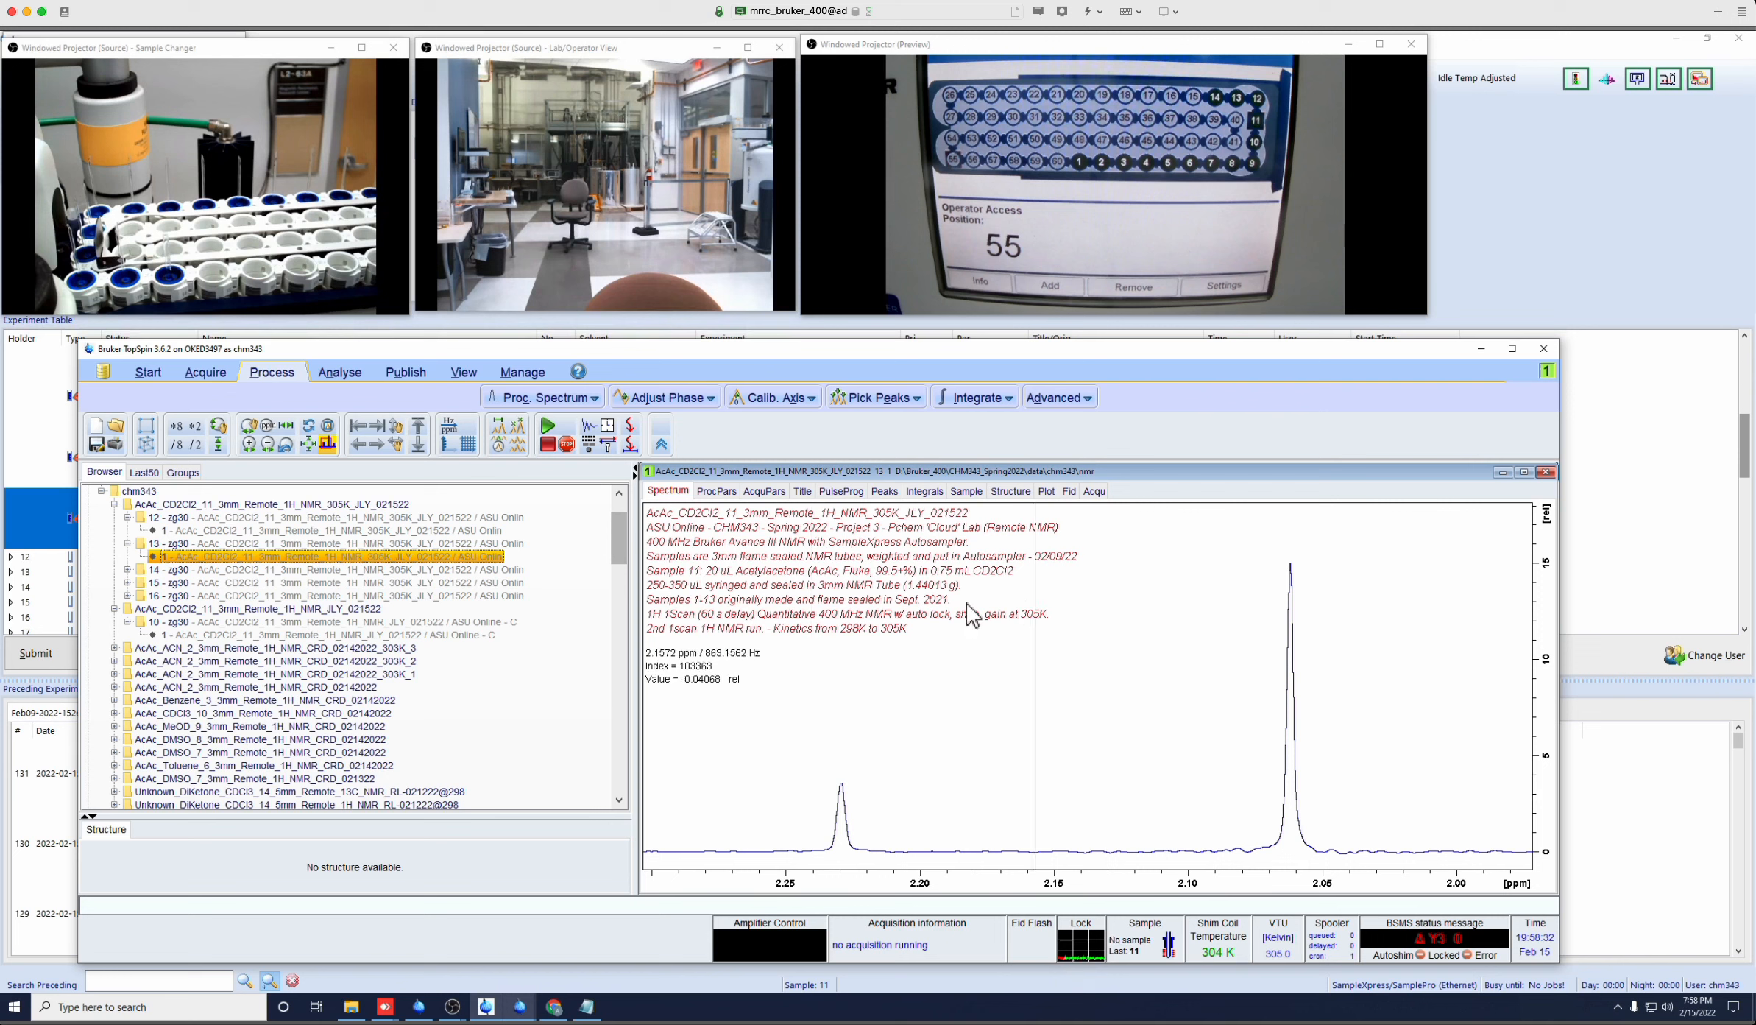
mouse_move(393, 556)
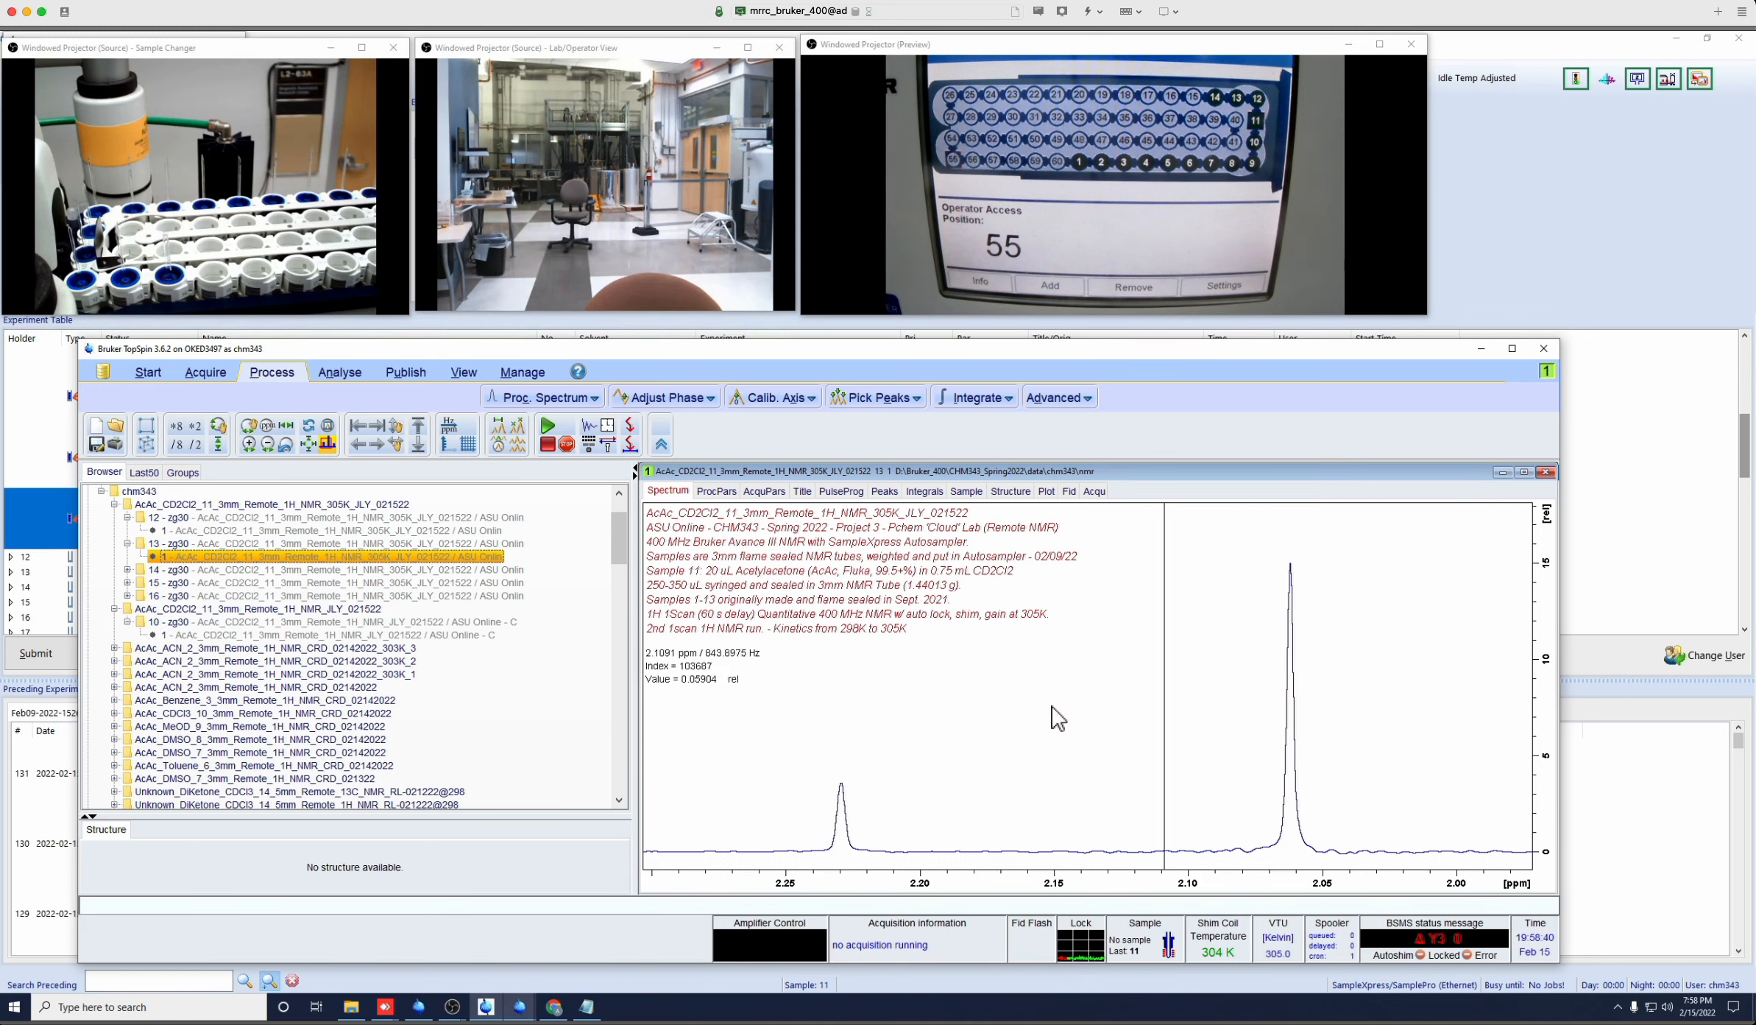
mouse_move(1170, 817)
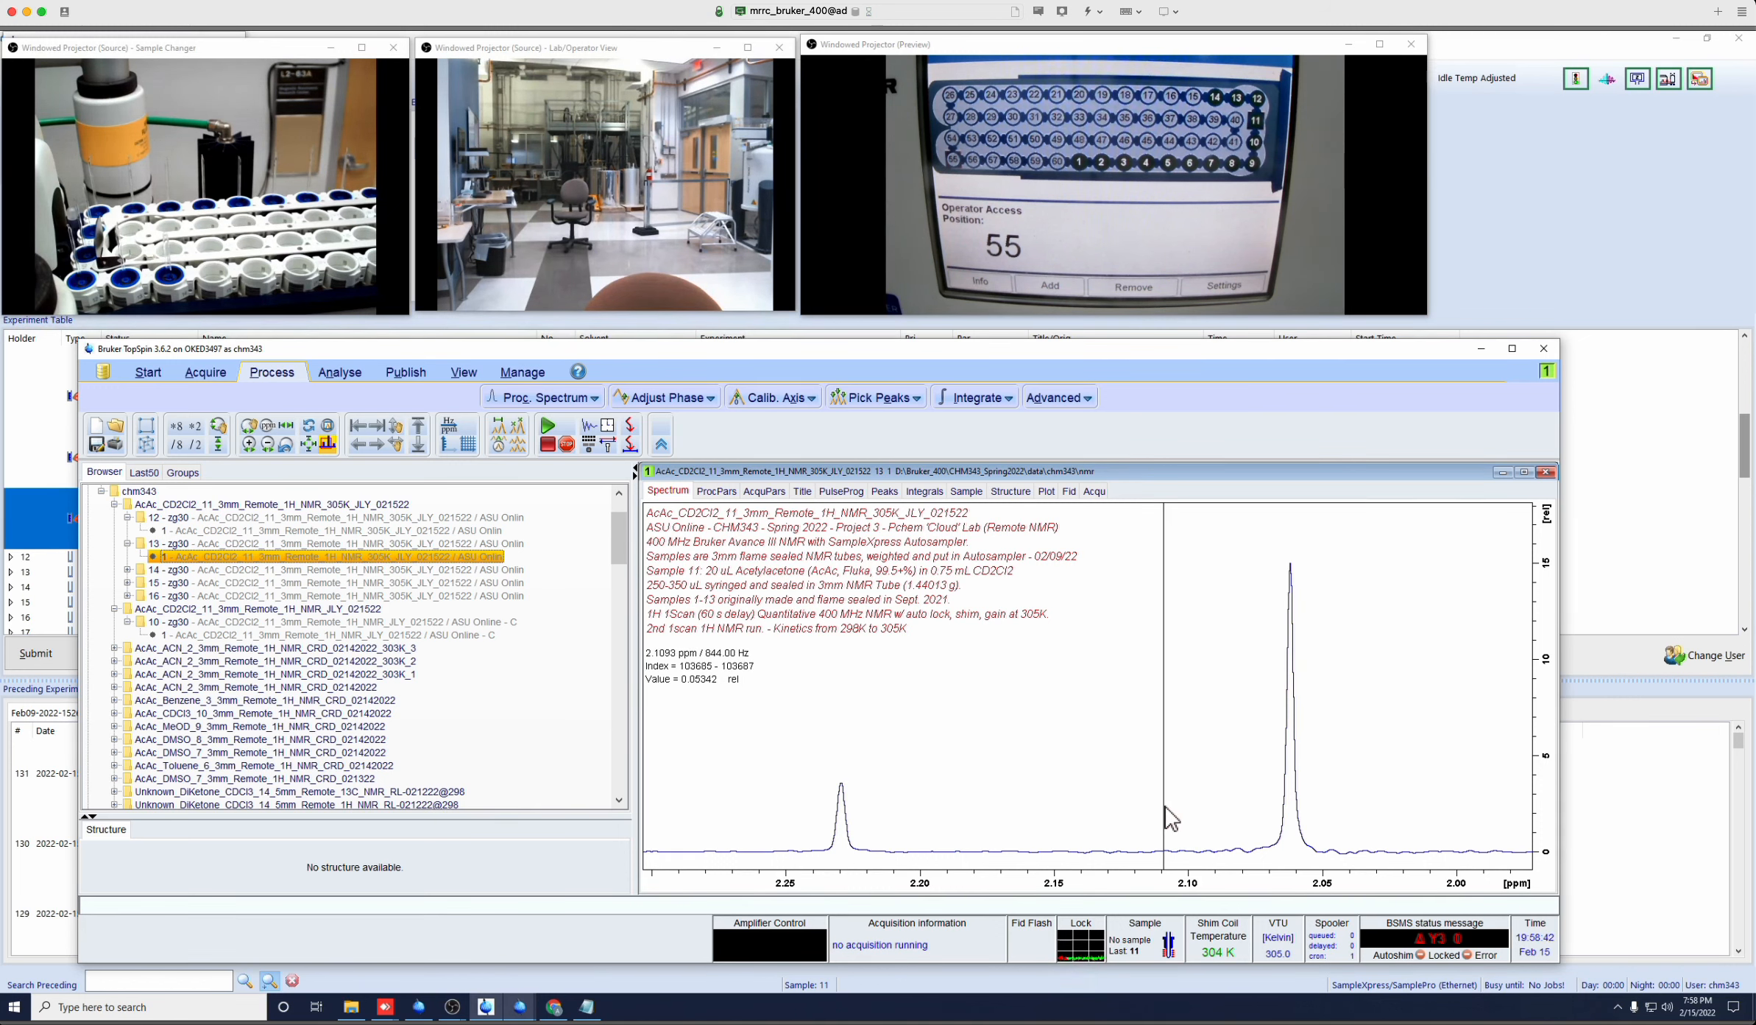
mouse_move(814, 783)
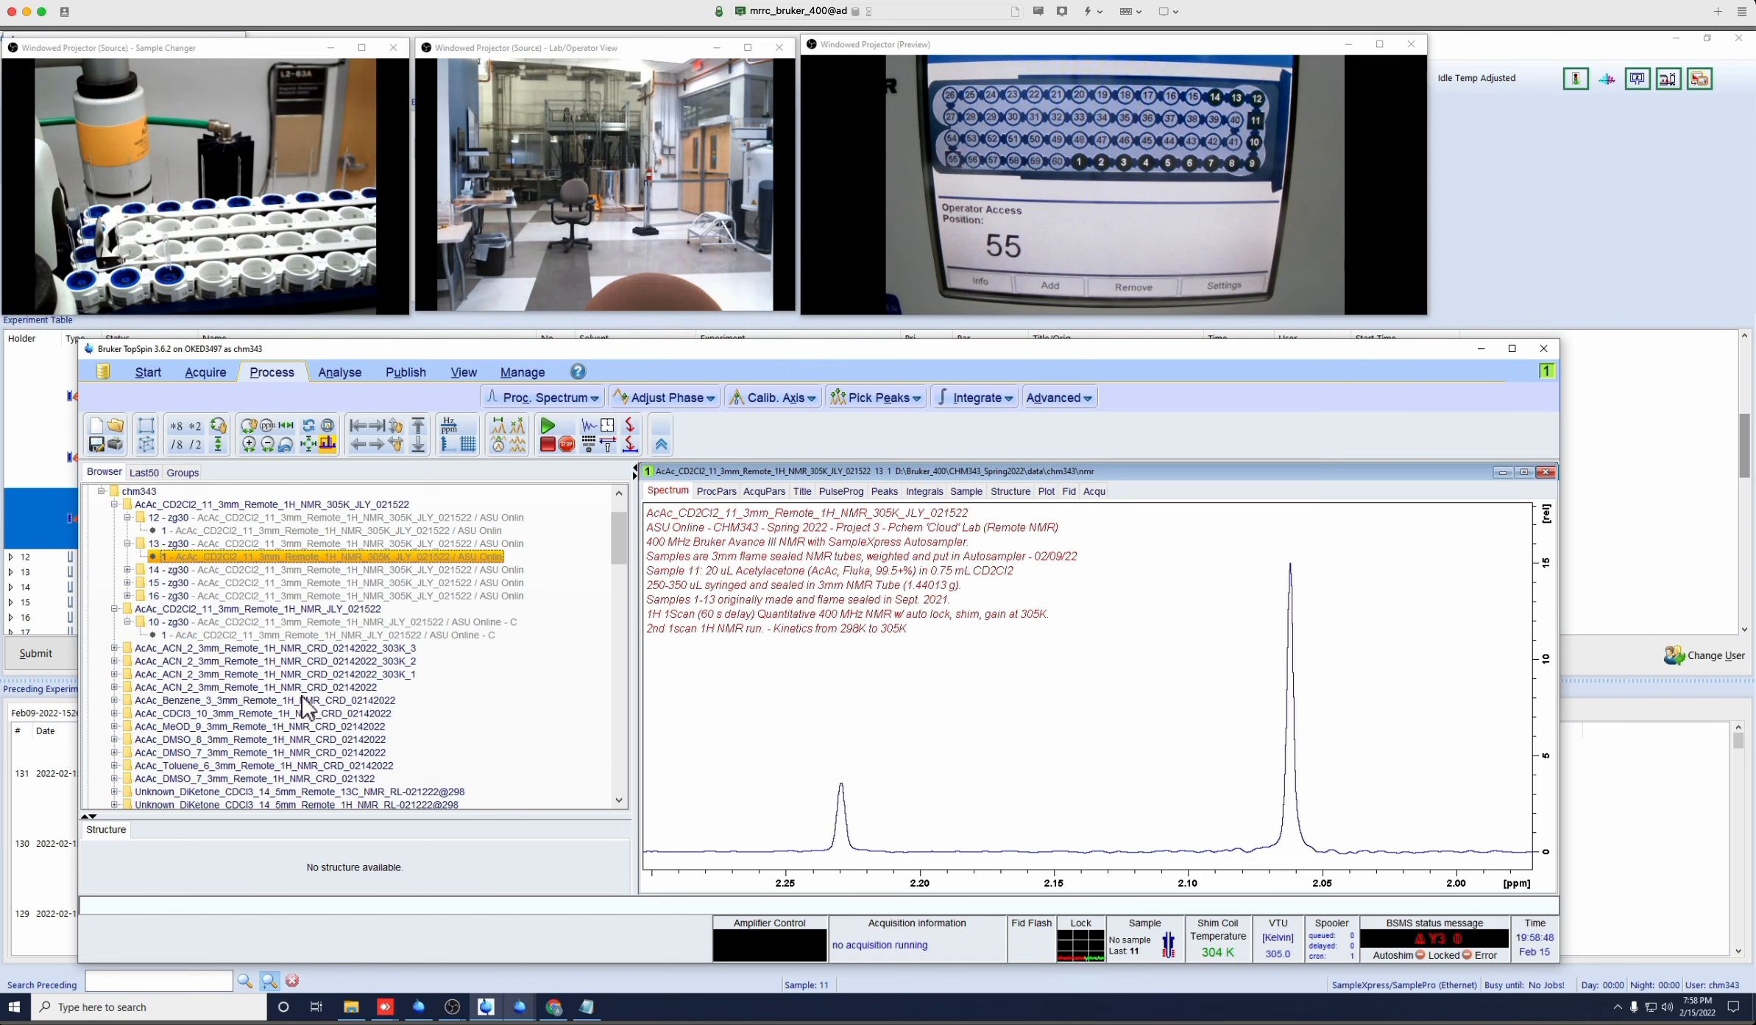
mouse_move(781, 799)
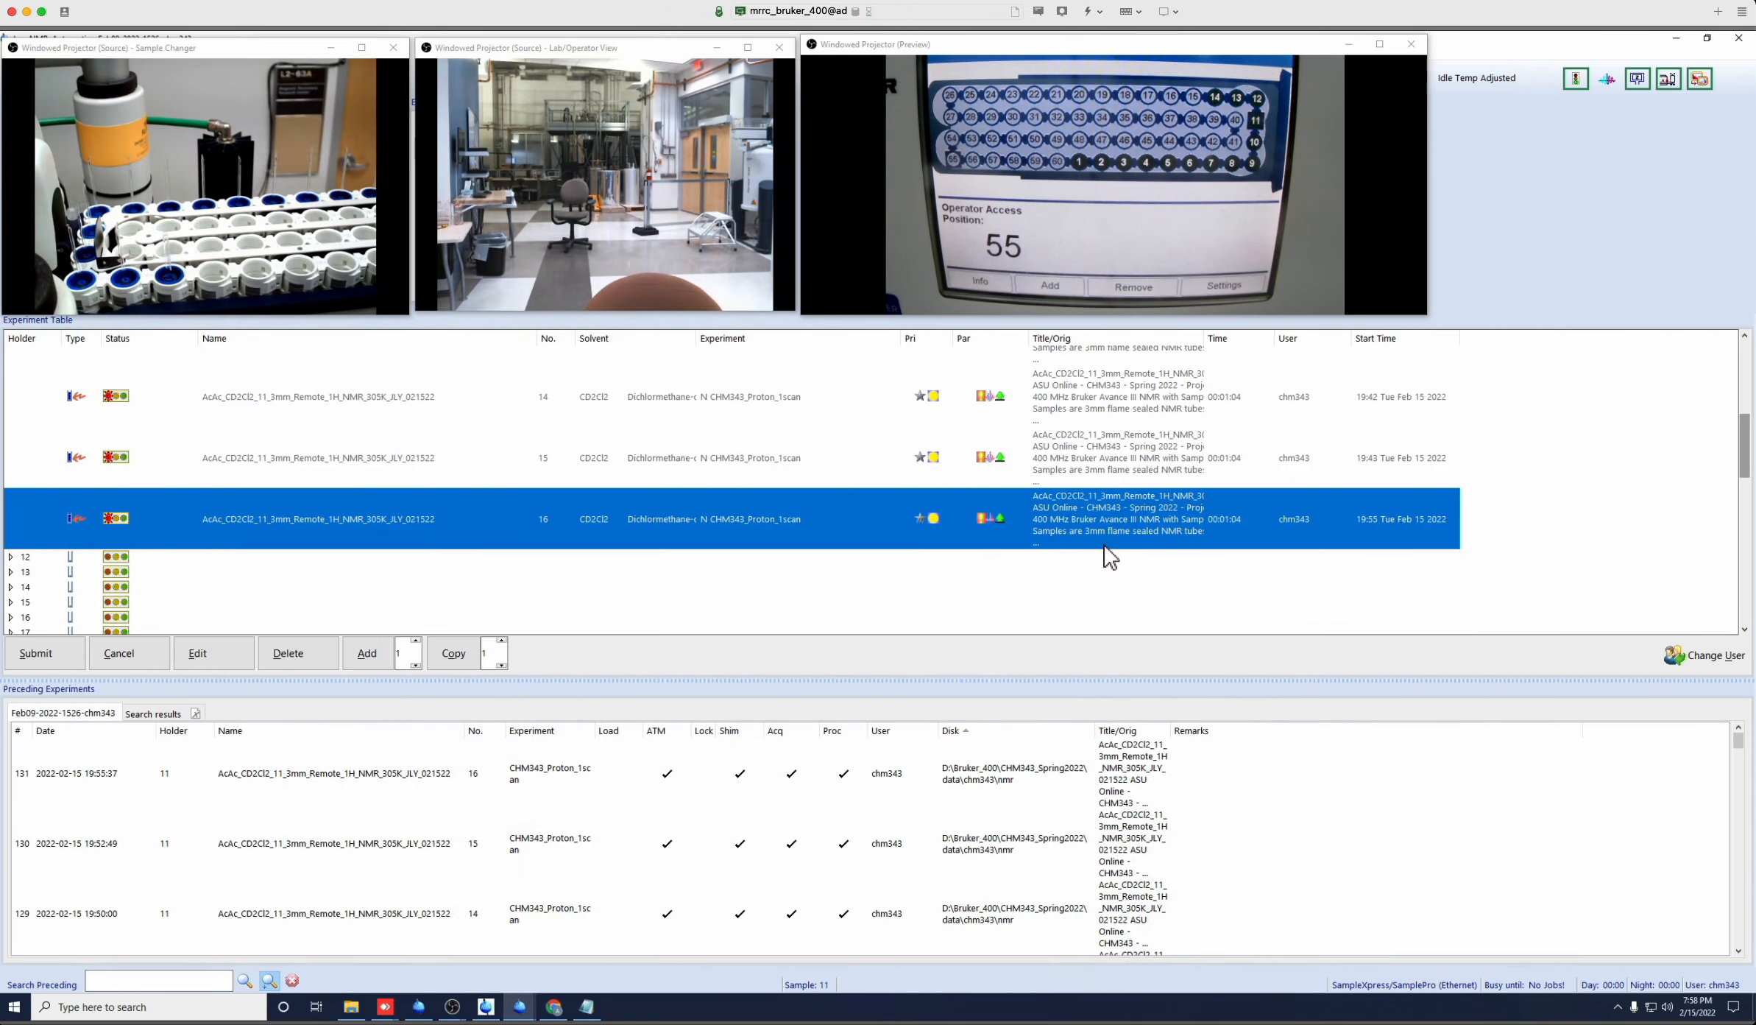
mouse_move(1121, 533)
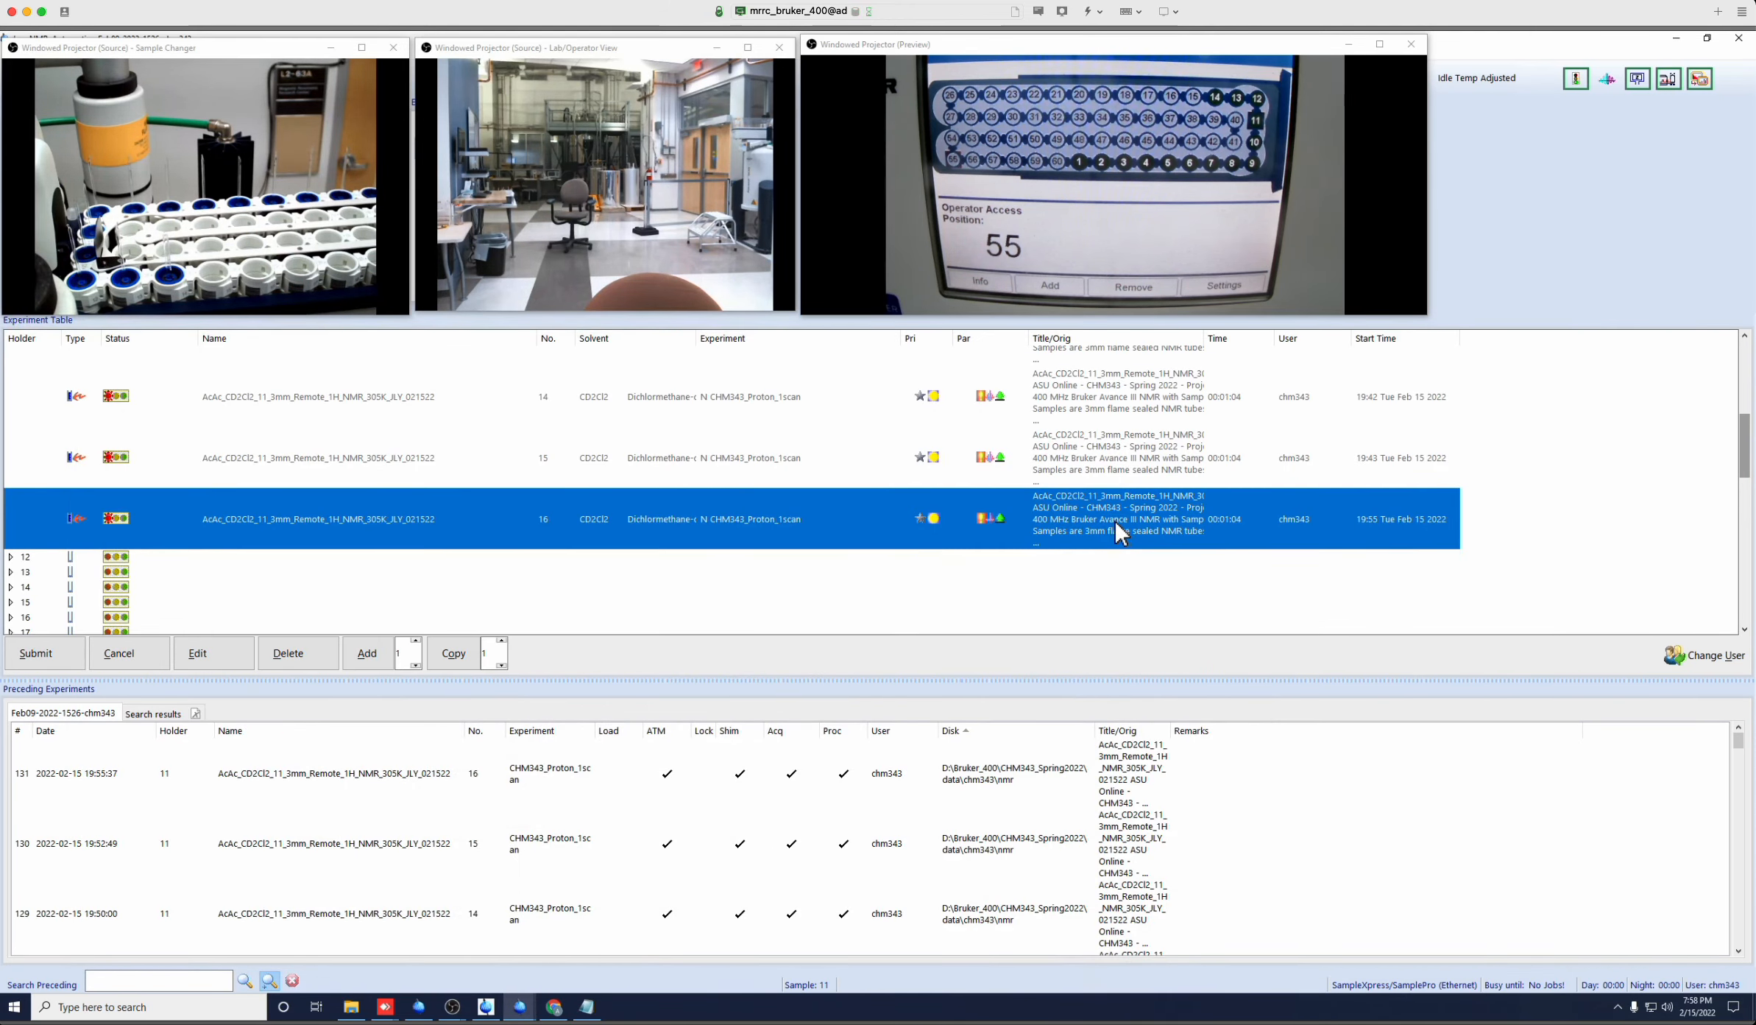
mouse_move(994, 780)
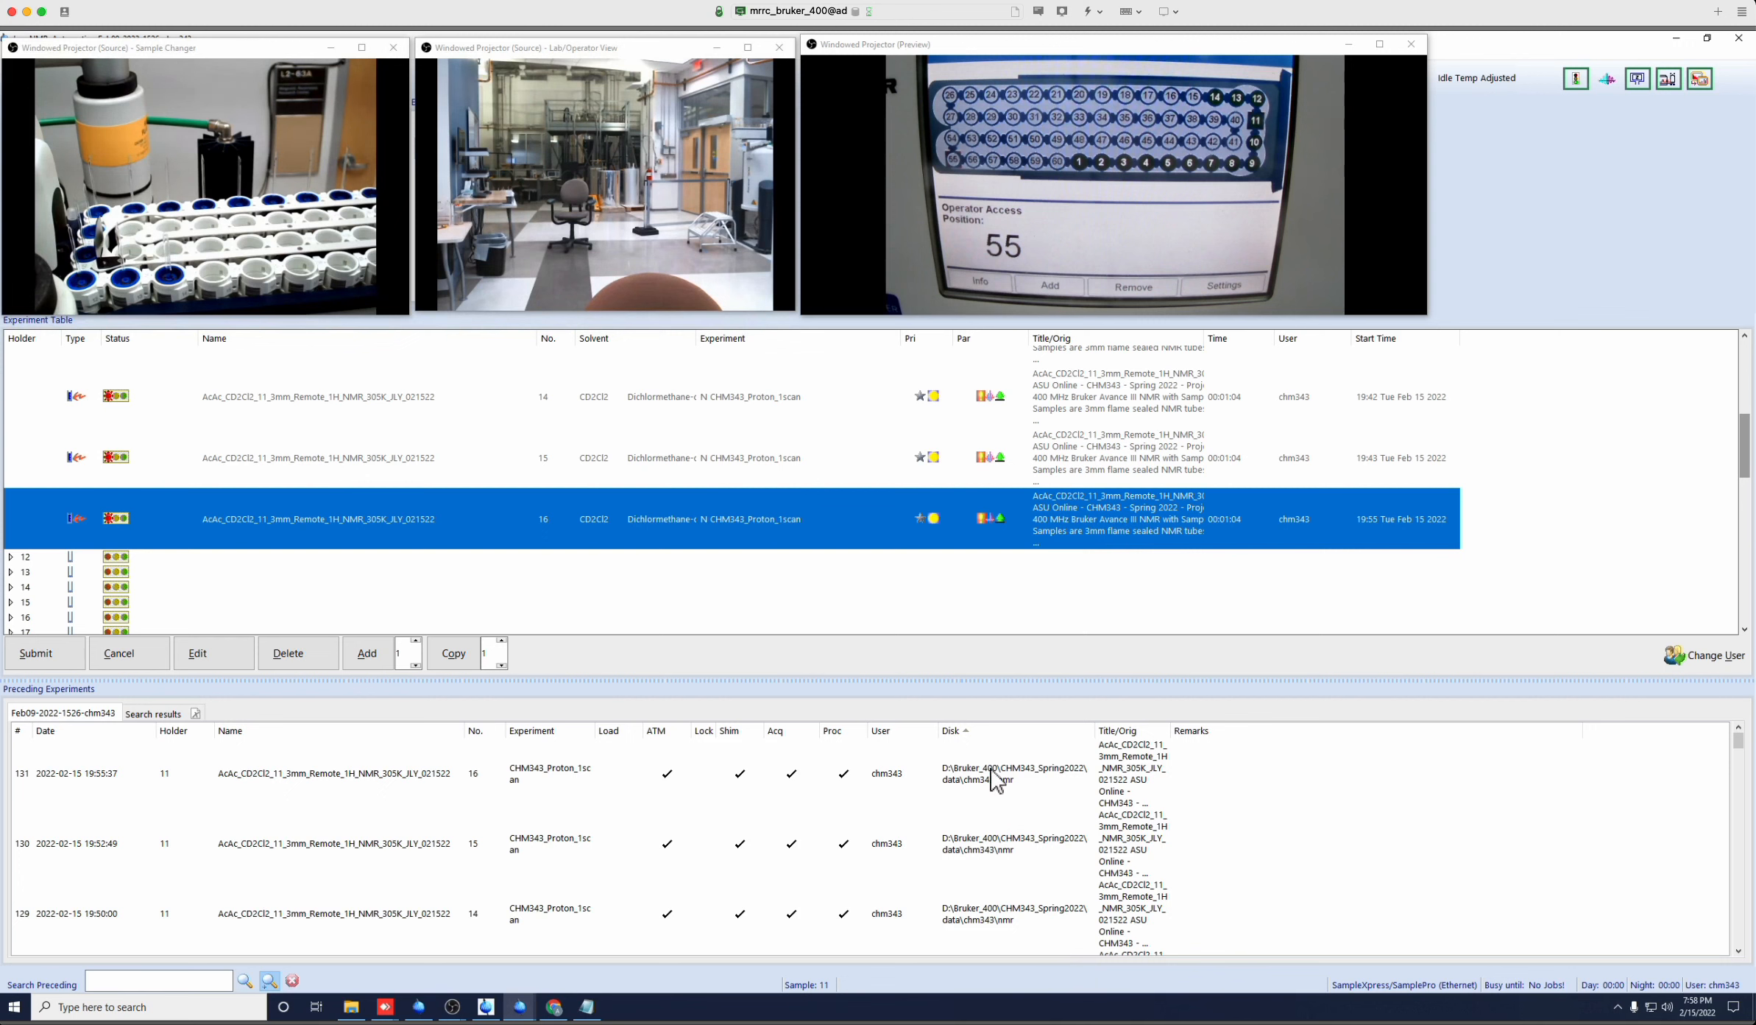
mouse_move(1049, 806)
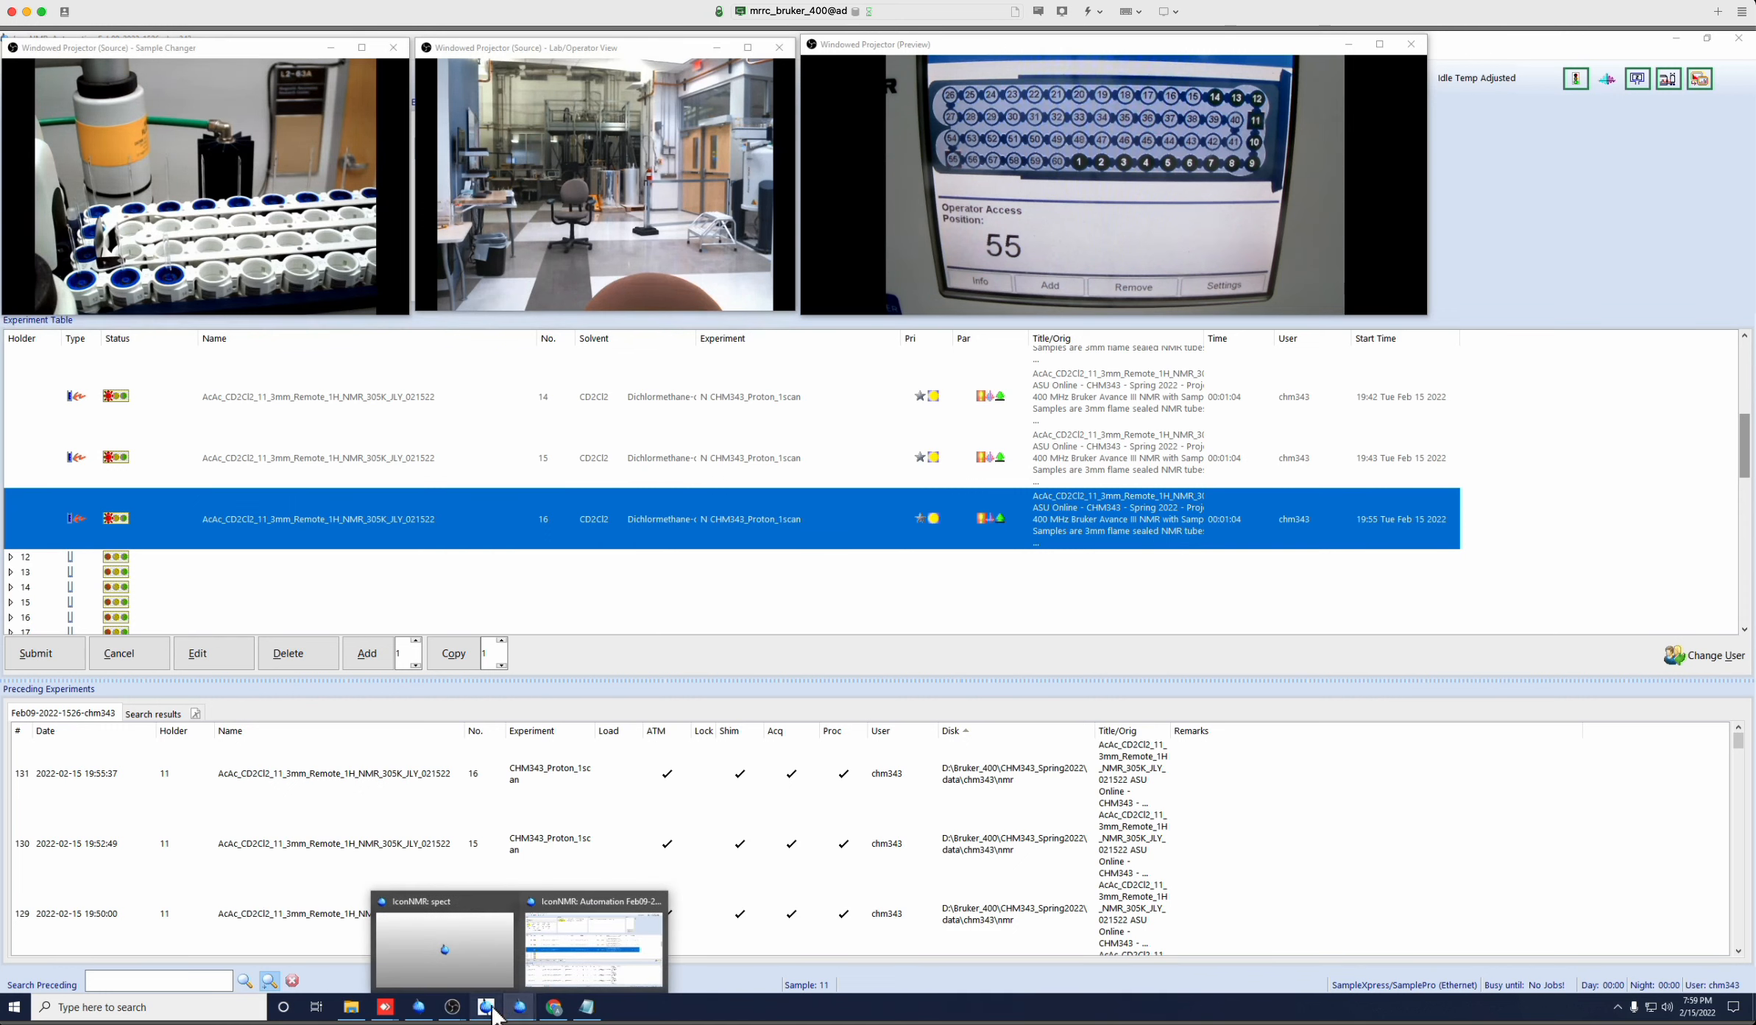
mouse_move(485, 1005)
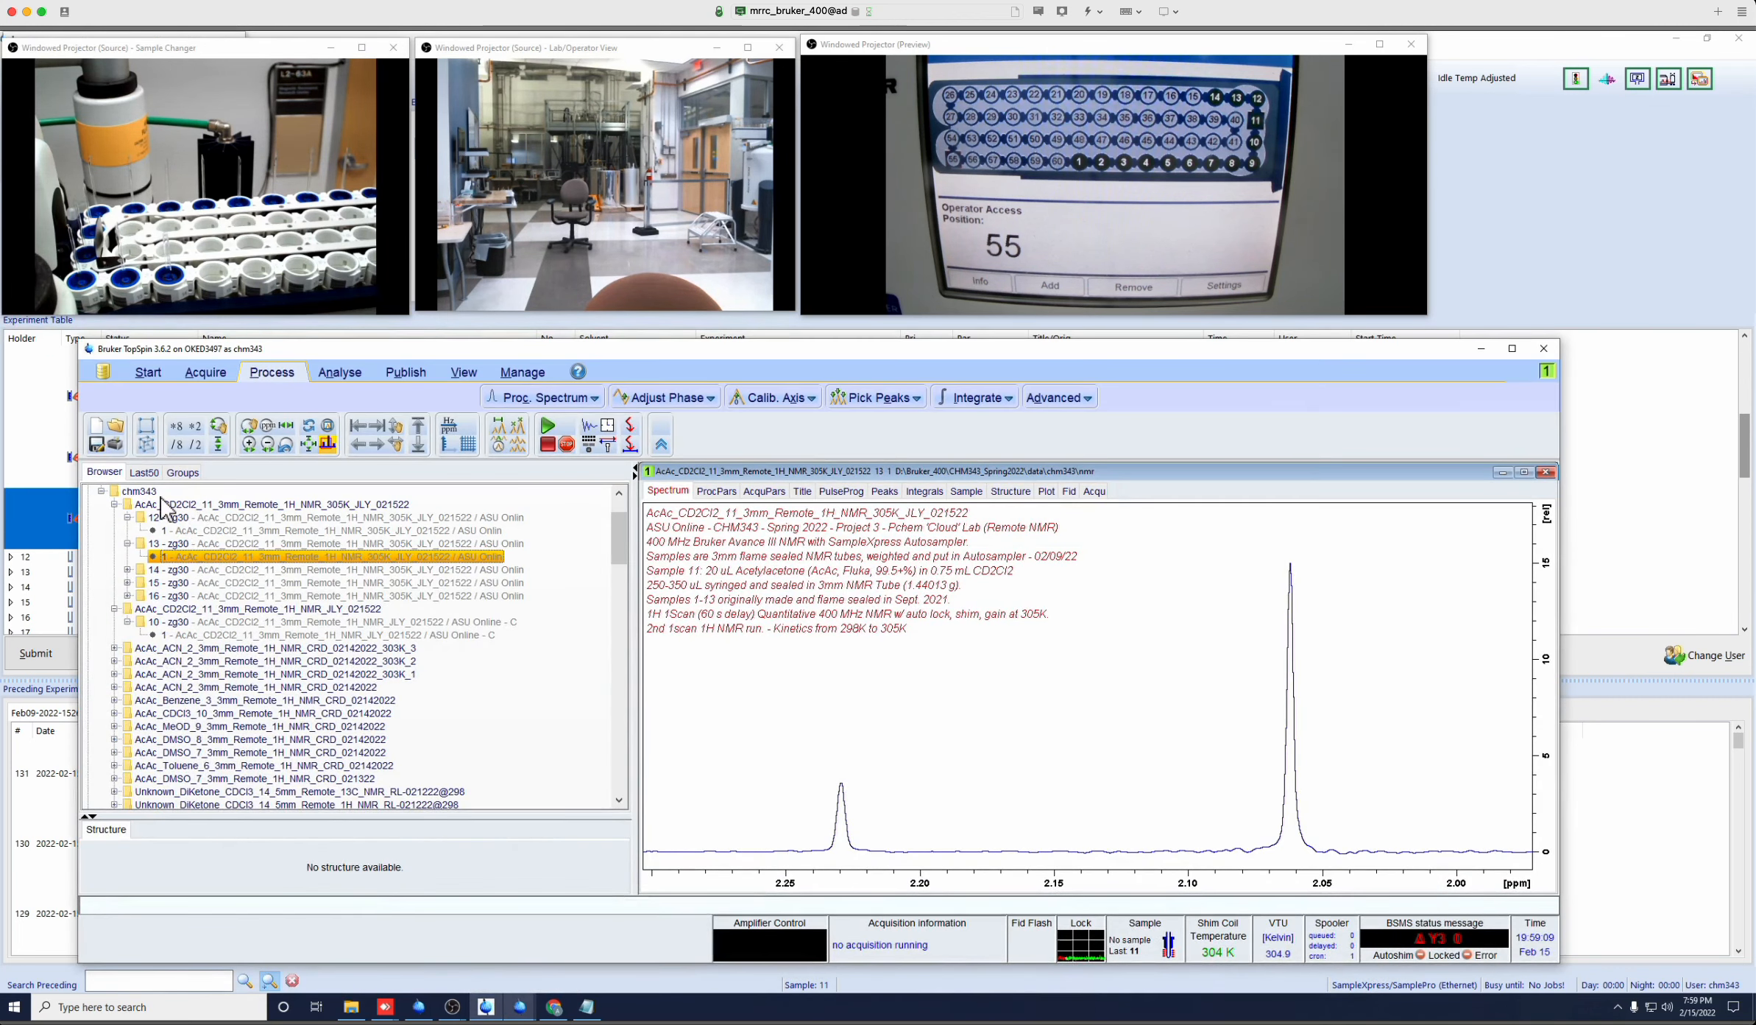
Collapse the chm343 folder in the TopSpin Browser.
left_click(140, 491)
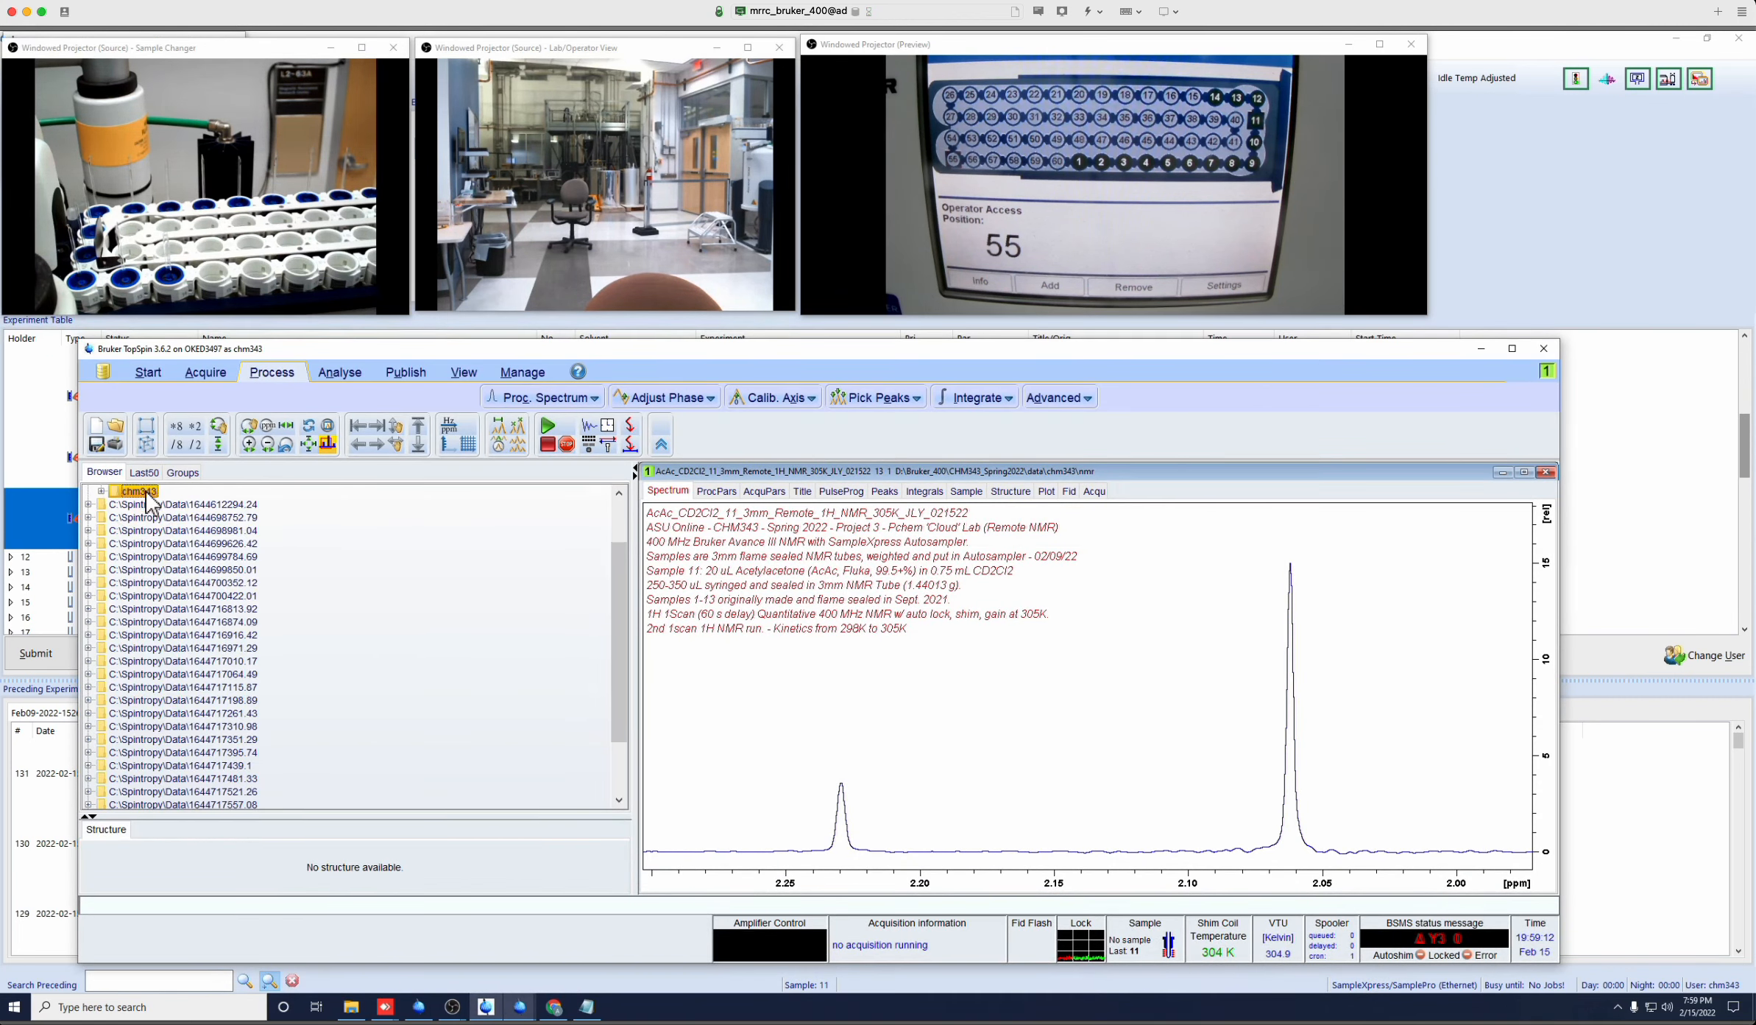
Expand chm343 in the TopSpin Browser to list its acetylacetone datasets.
left_click(100, 490)
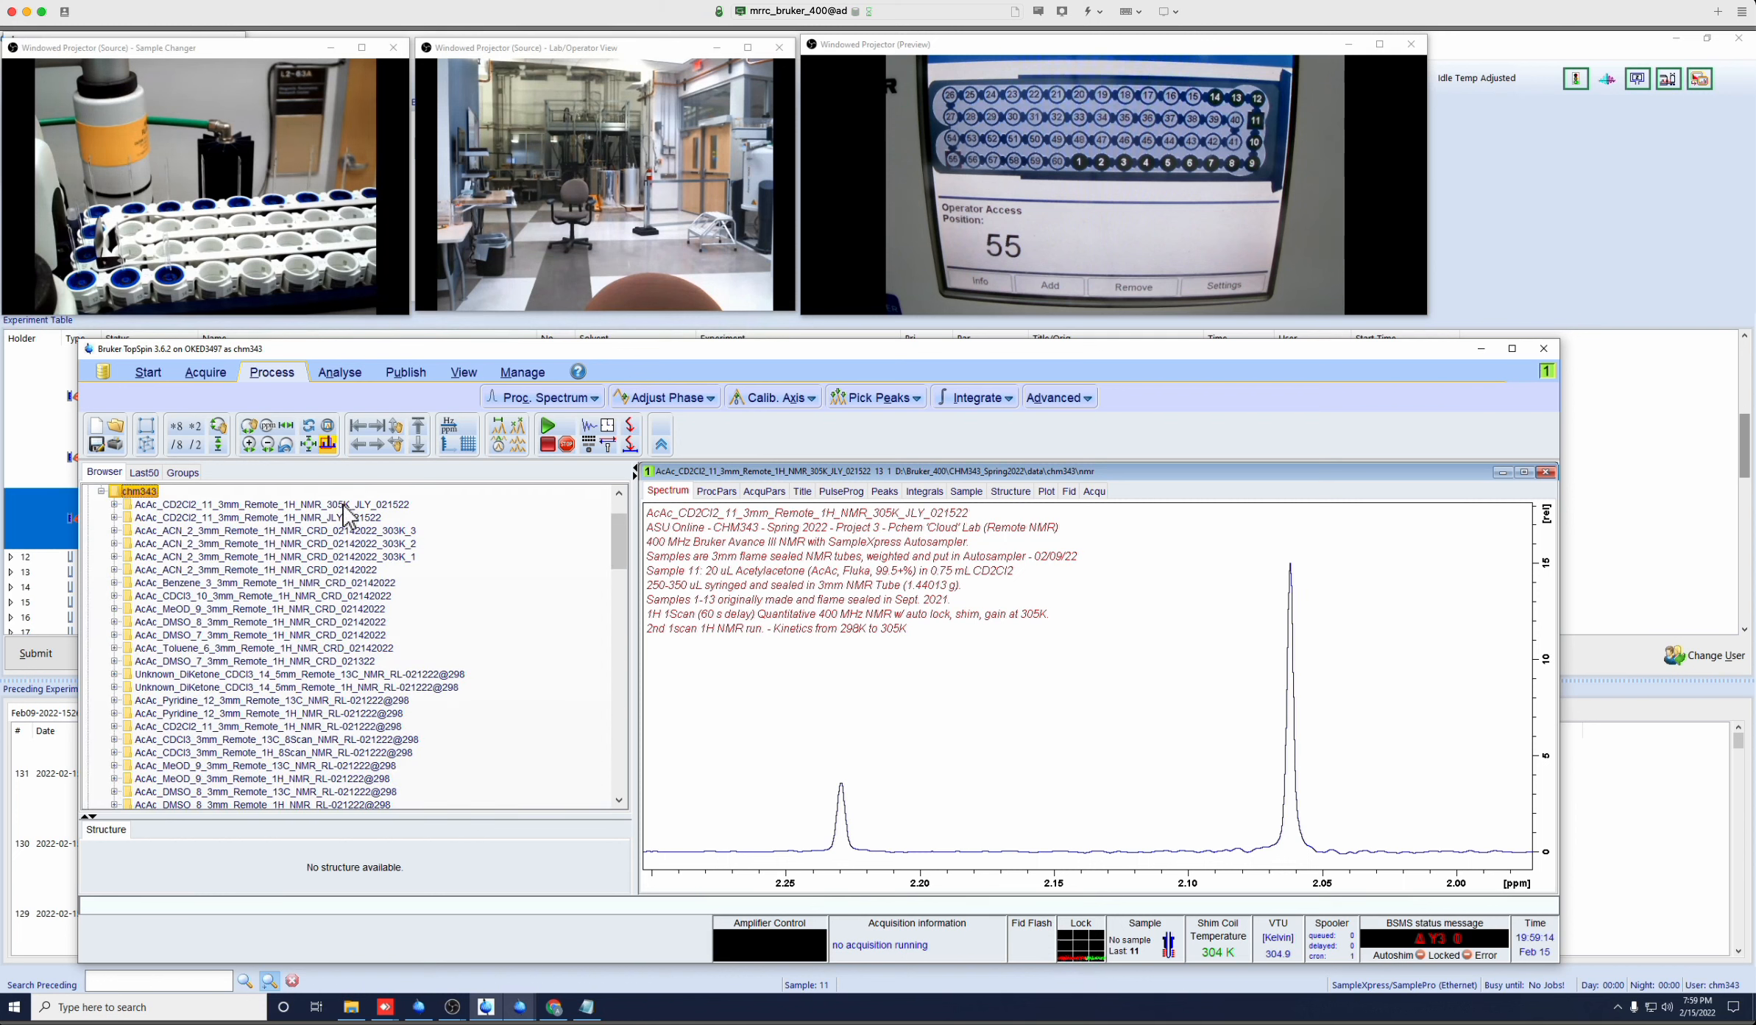
mouse_move(191, 537)
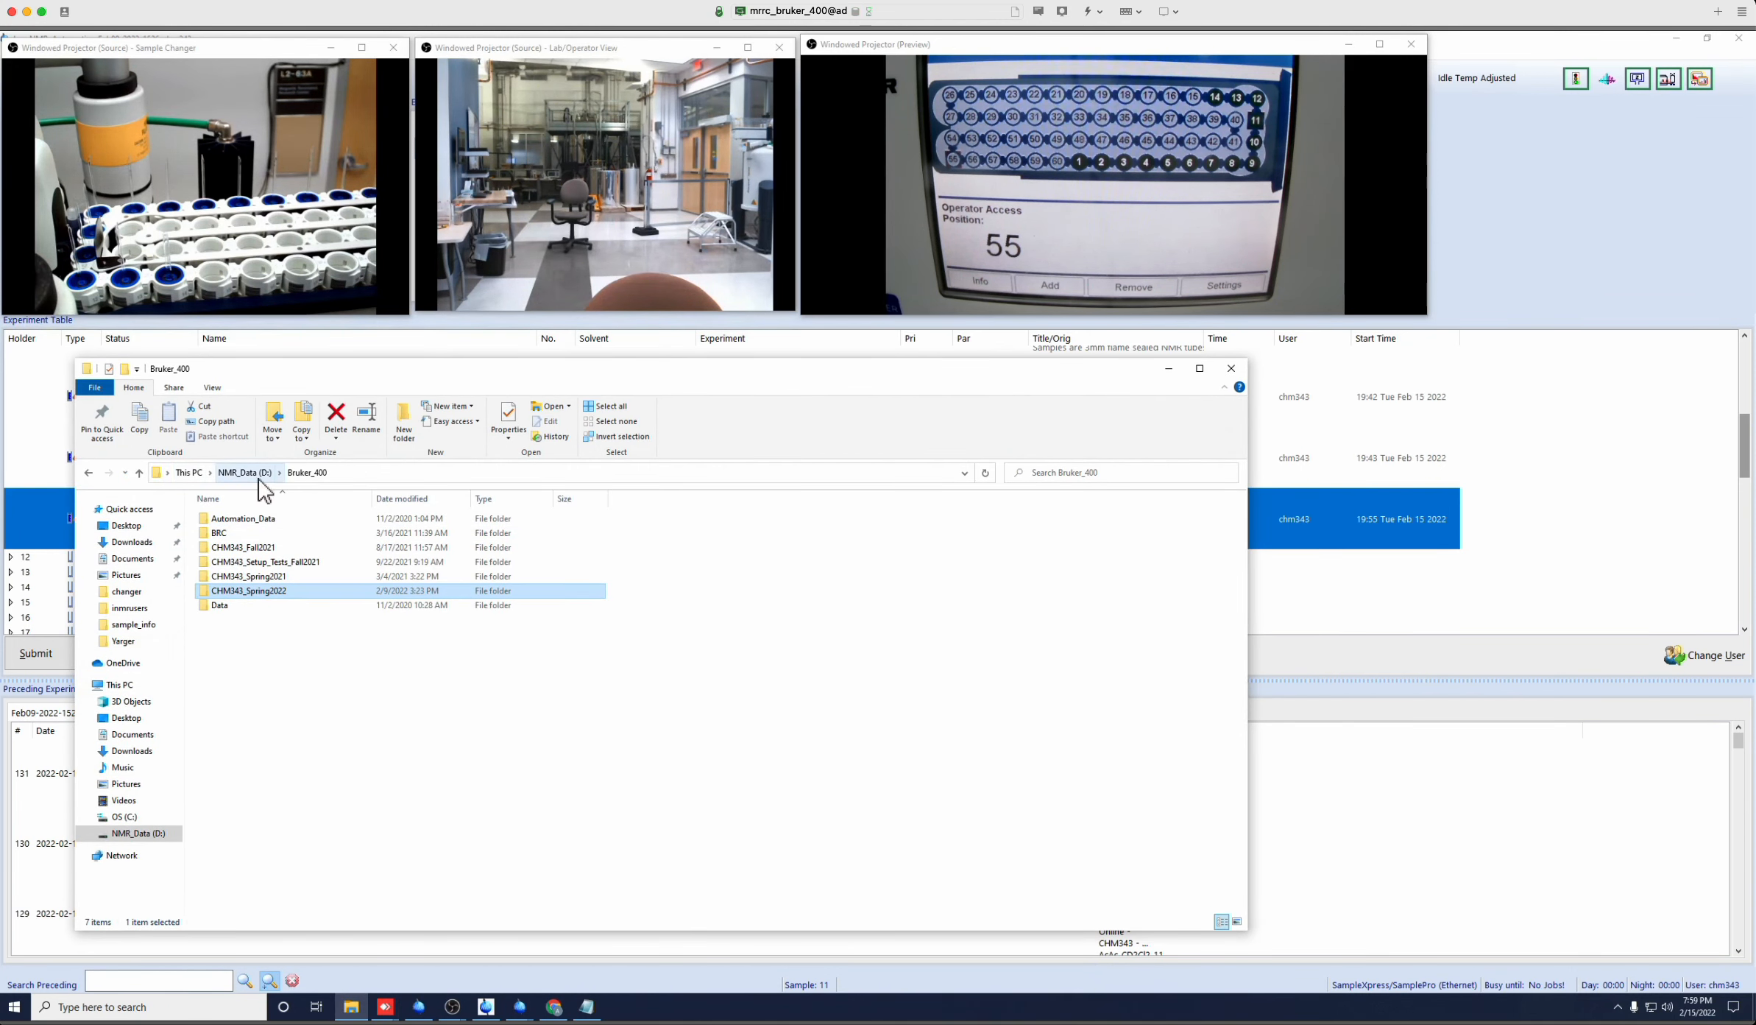
mouse_move(289, 600)
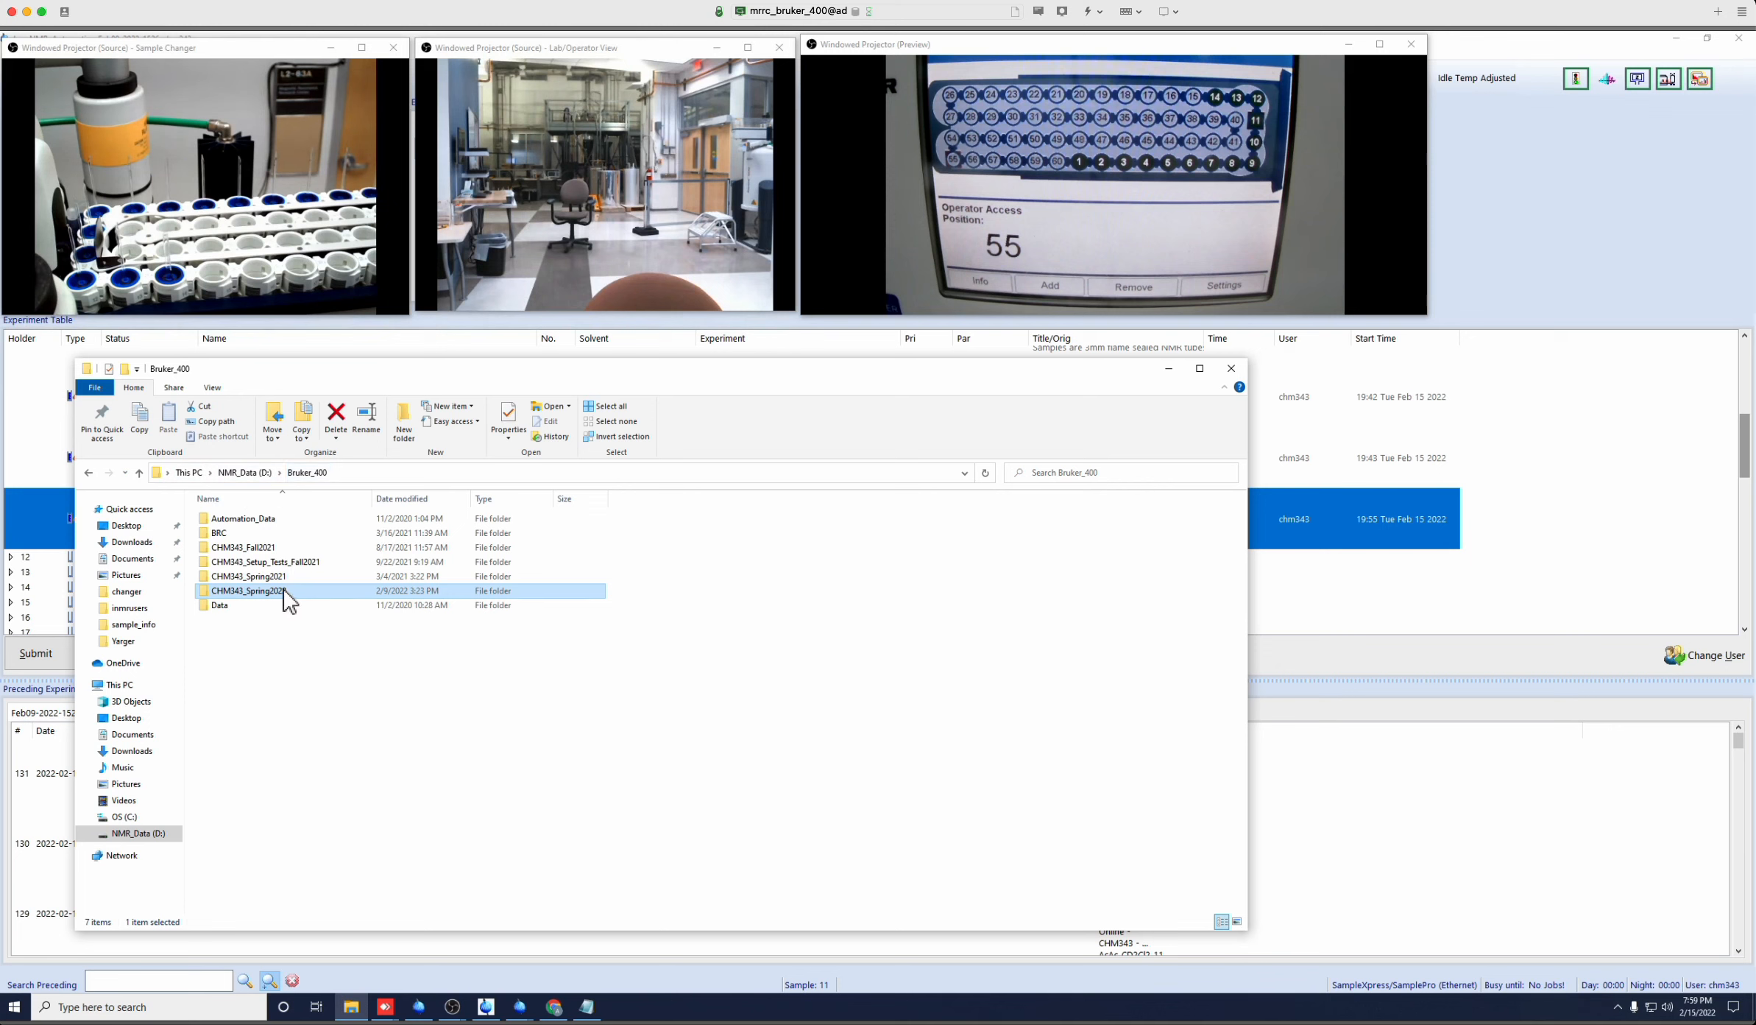
Open CHM343_Spring2022 > data, sort newest first by Date modified, and select the zip archives.
double_click(247, 591)
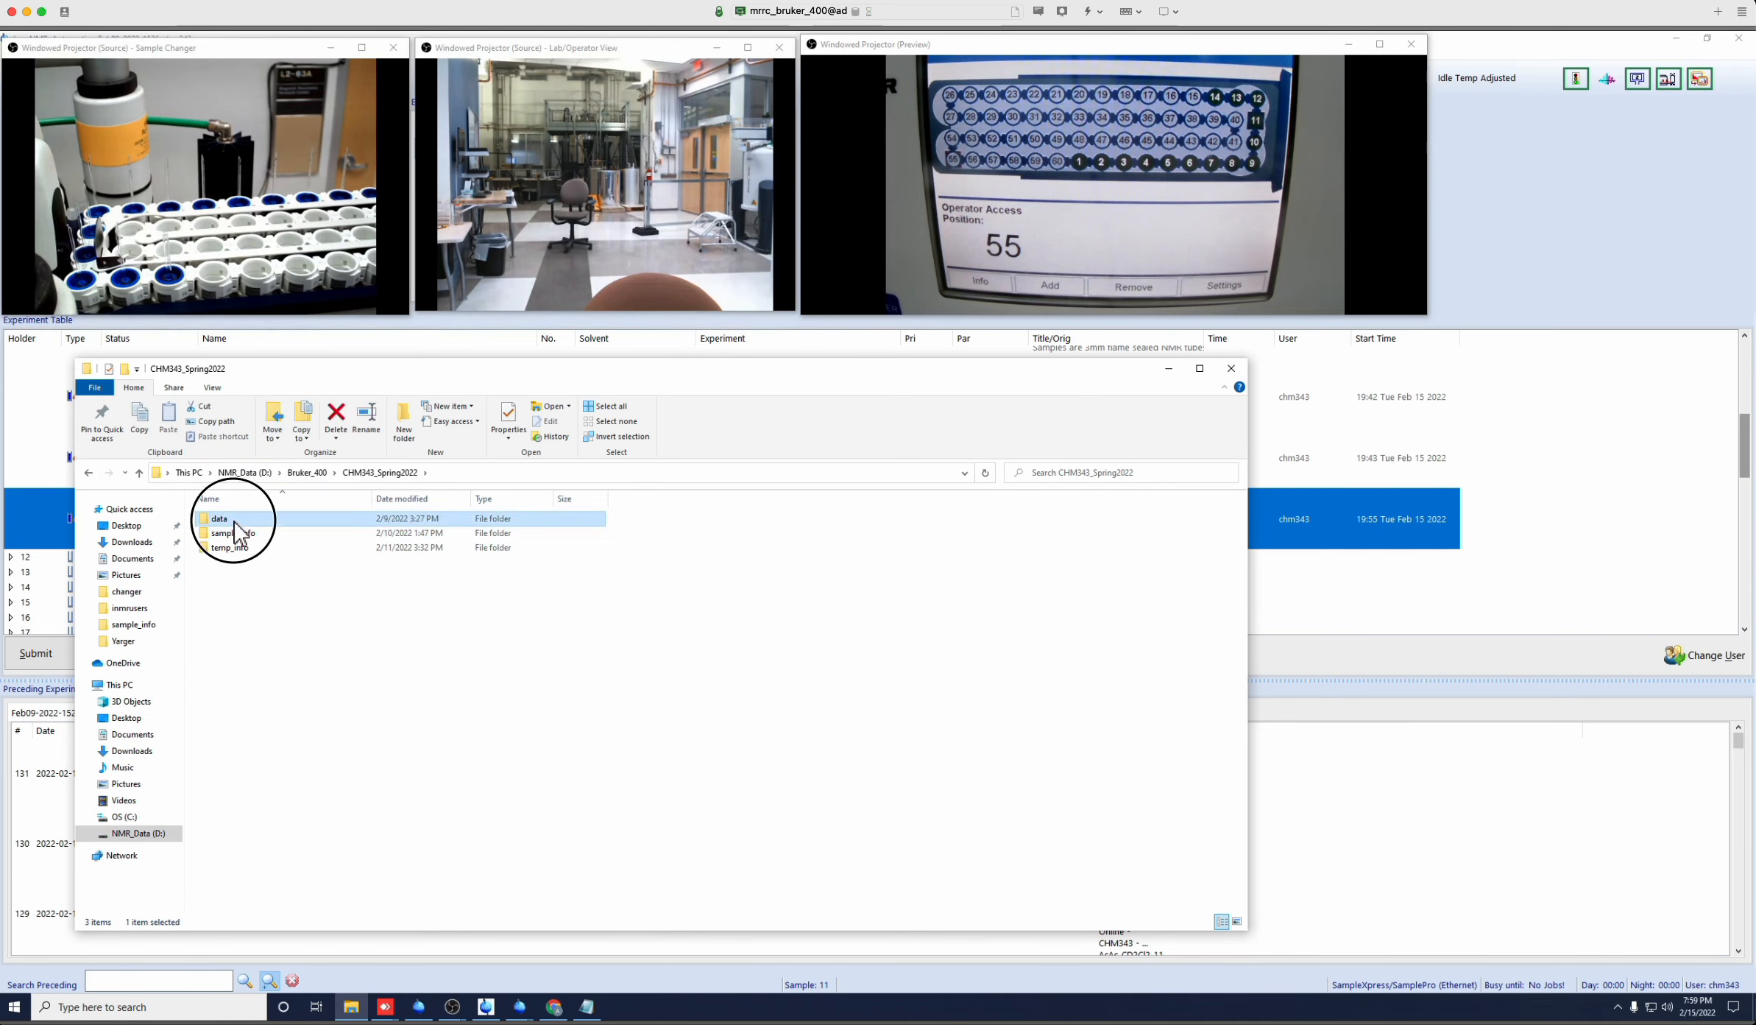
double_click(219, 518)
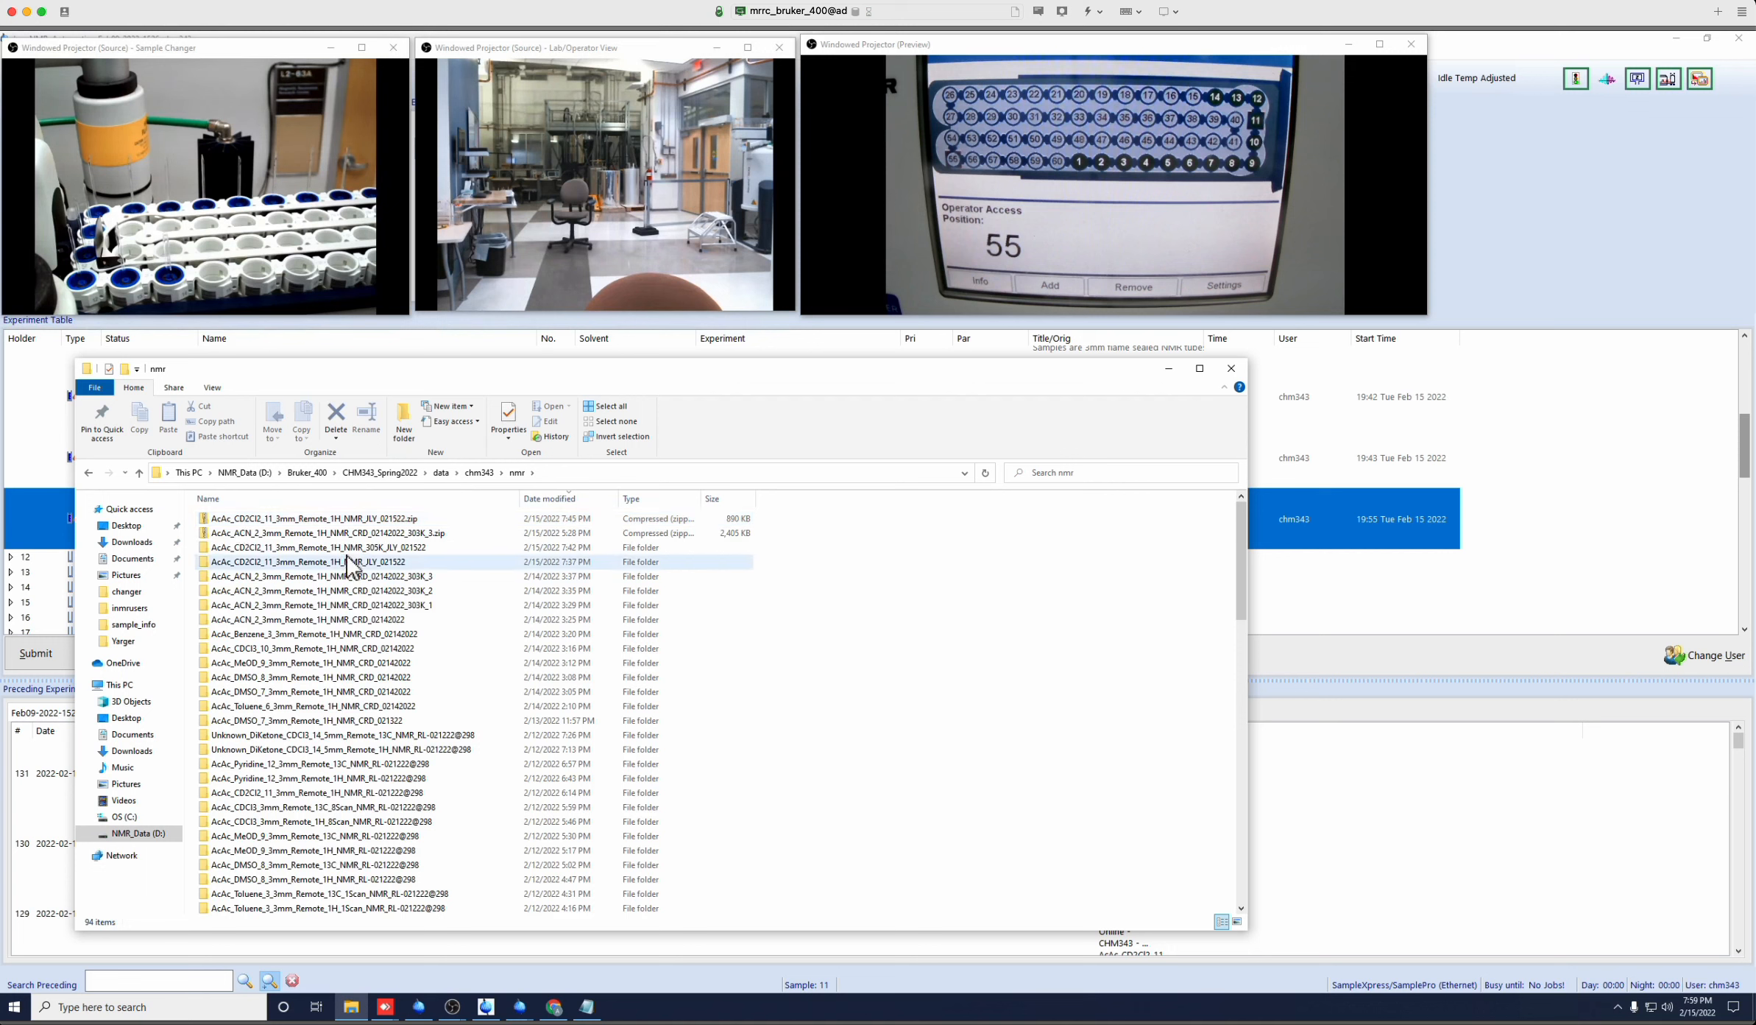
left_click(549, 499)
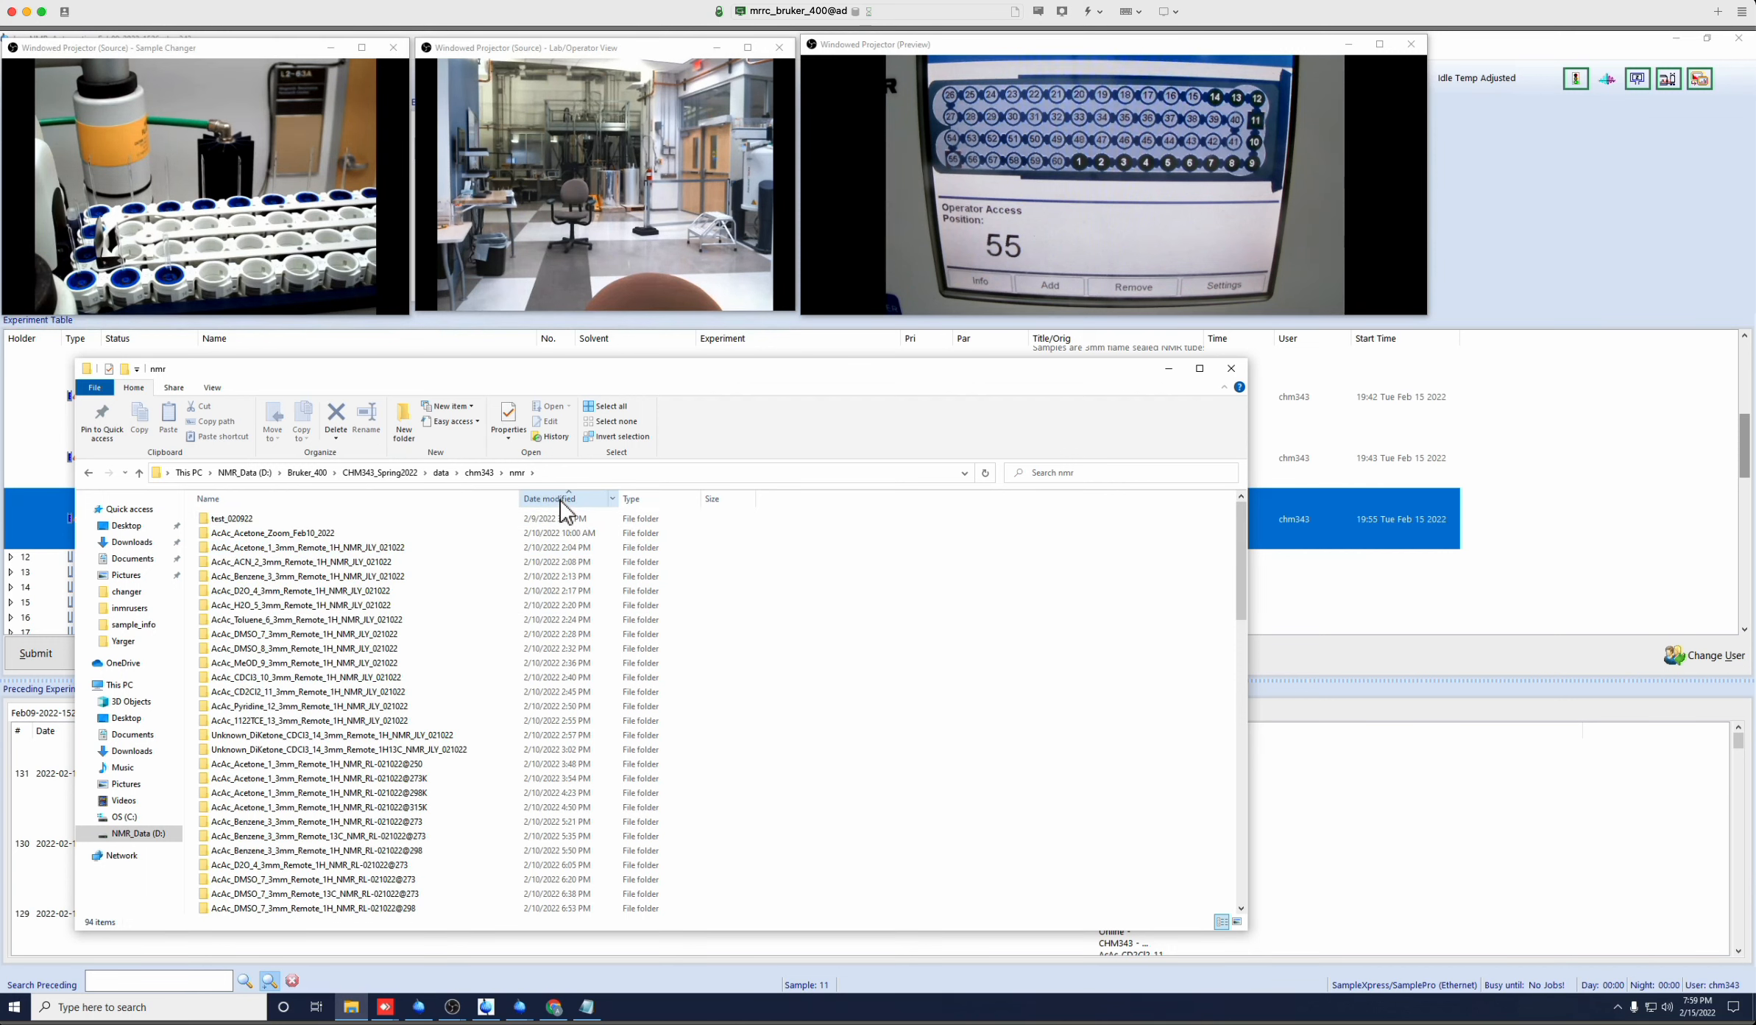
left_click(549, 499)
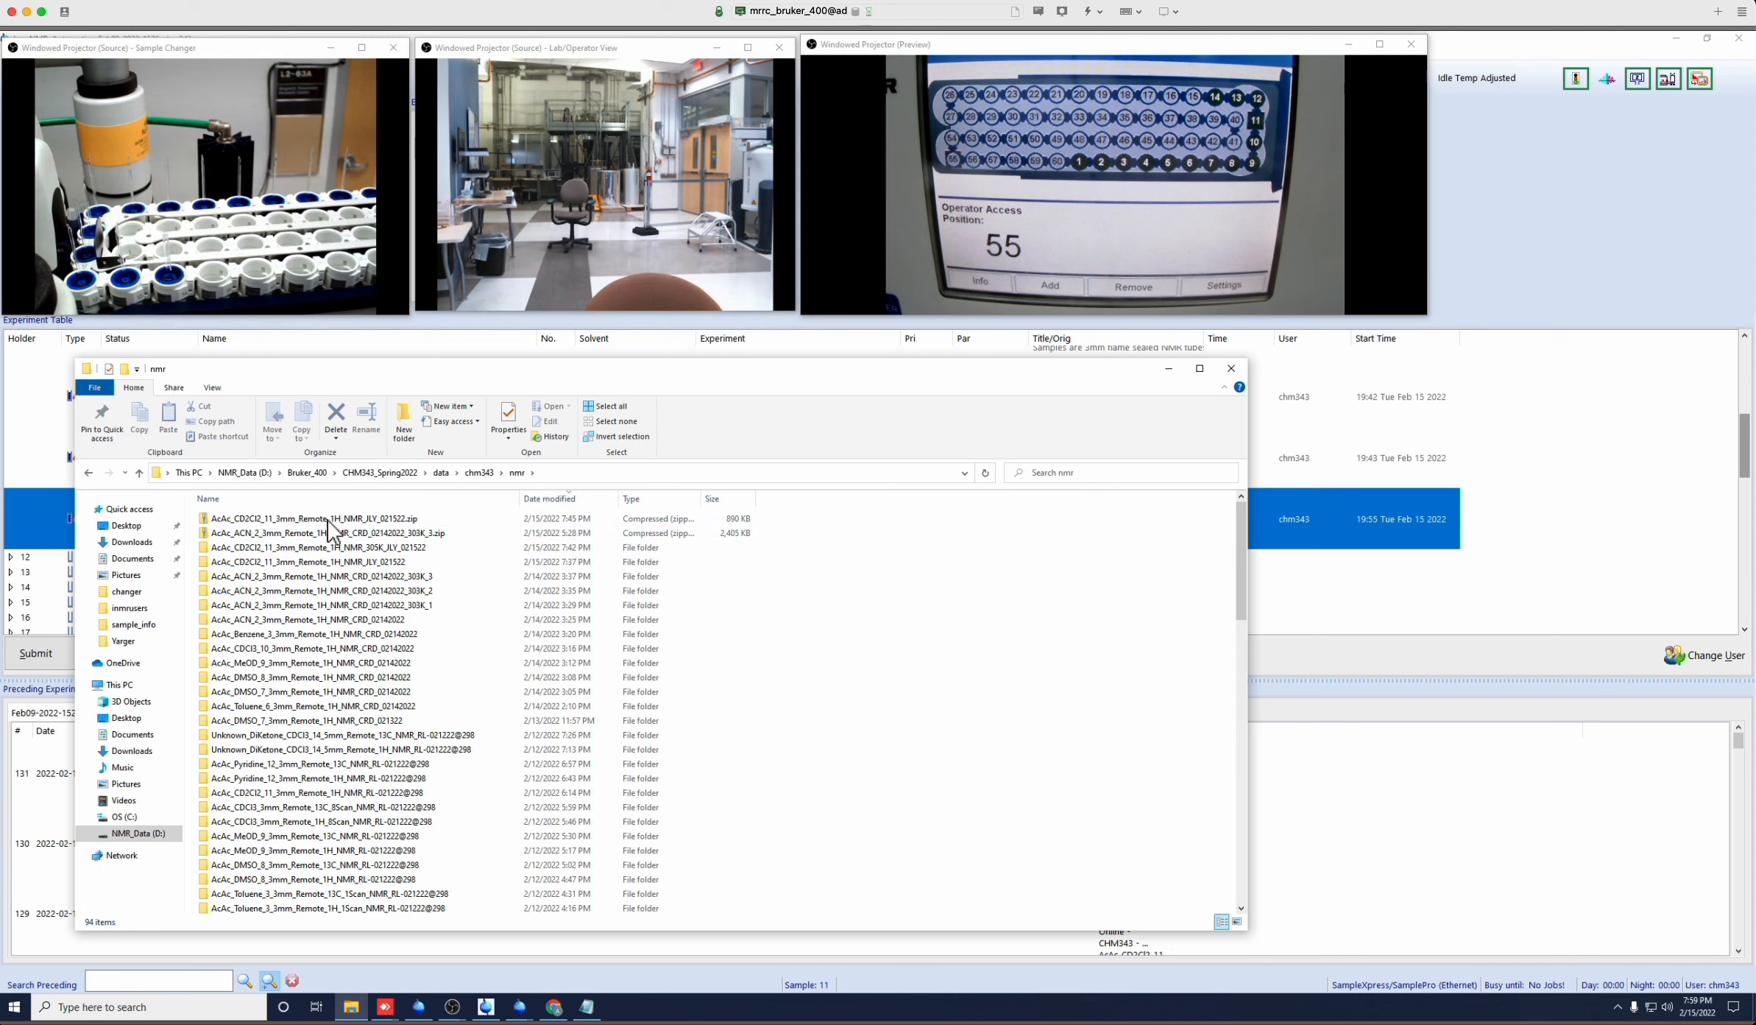
left_click(313, 517)
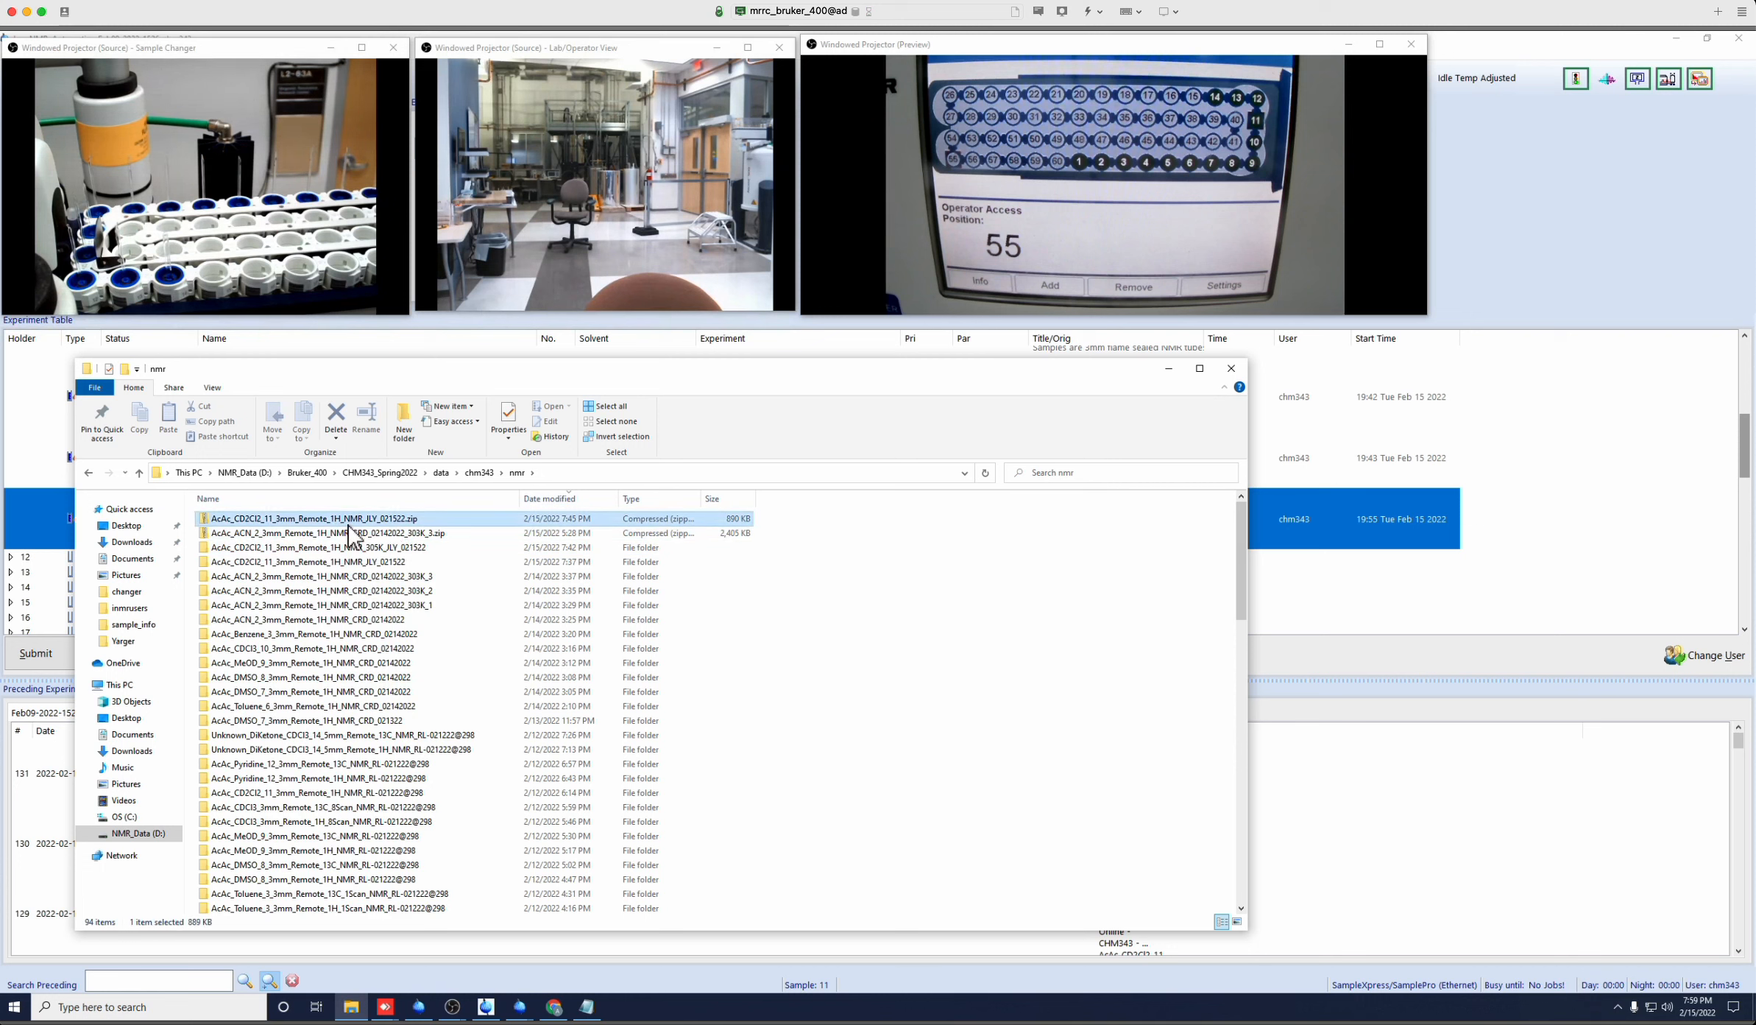
left_click(325, 532)
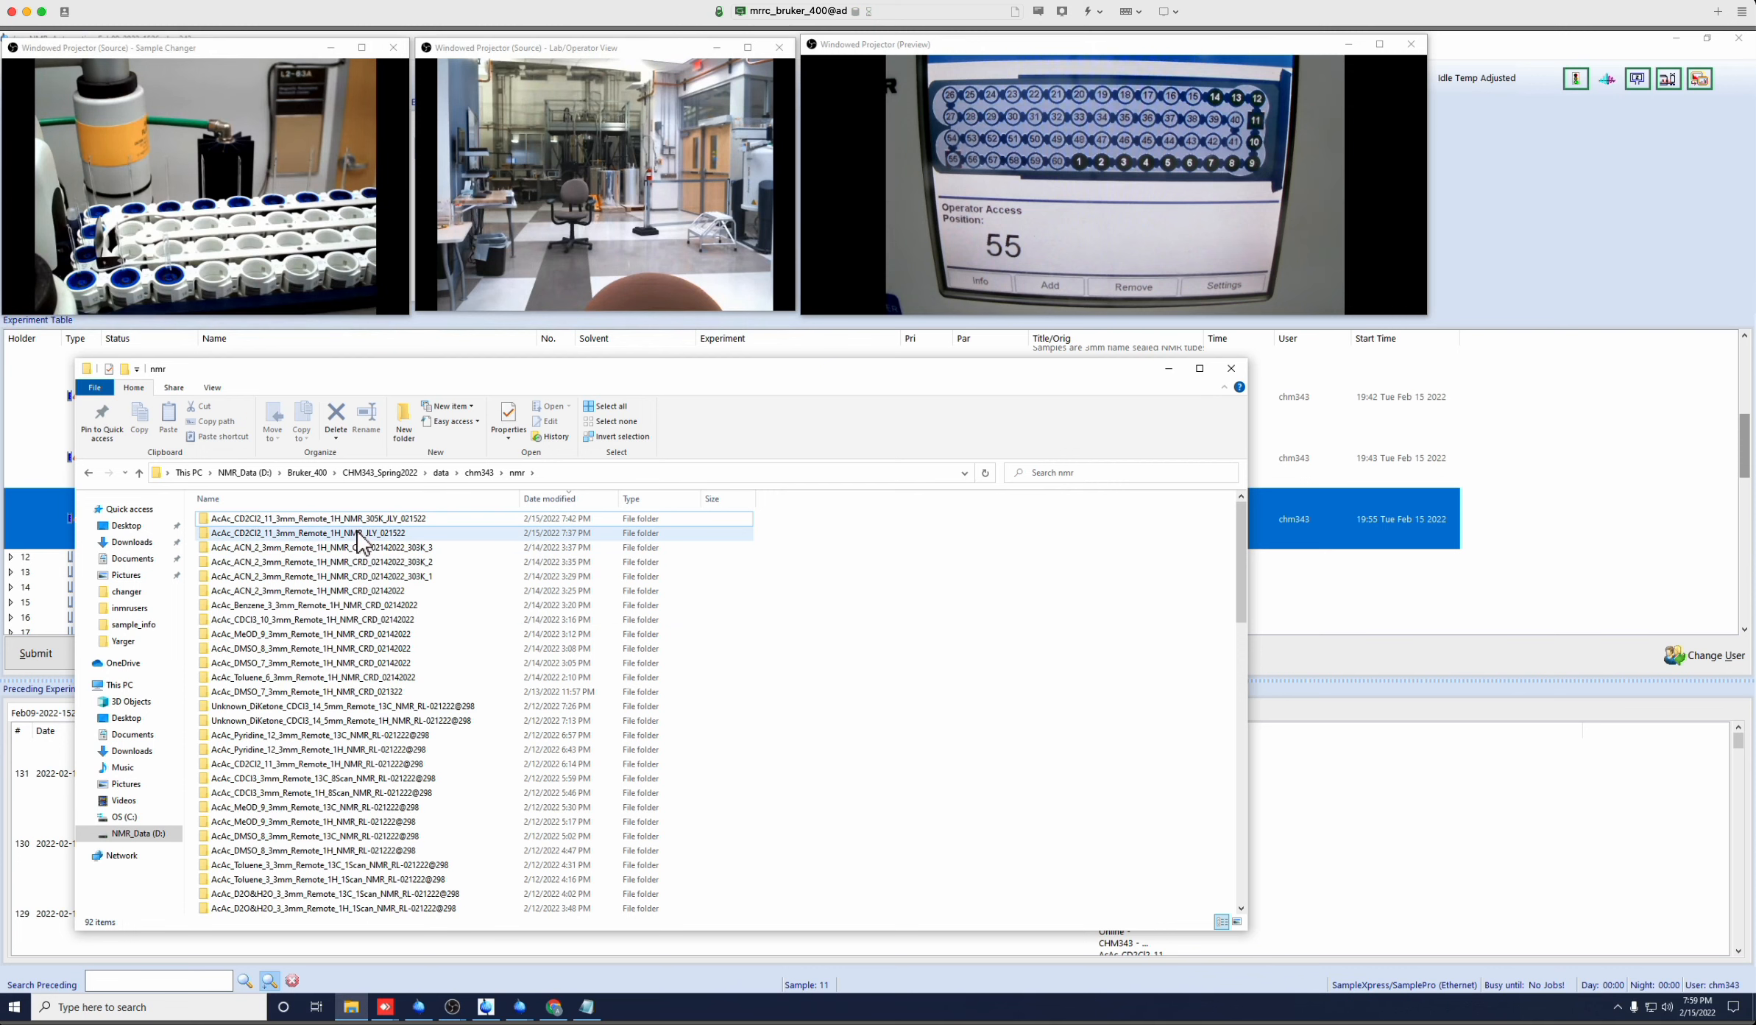
left_click(325, 532)
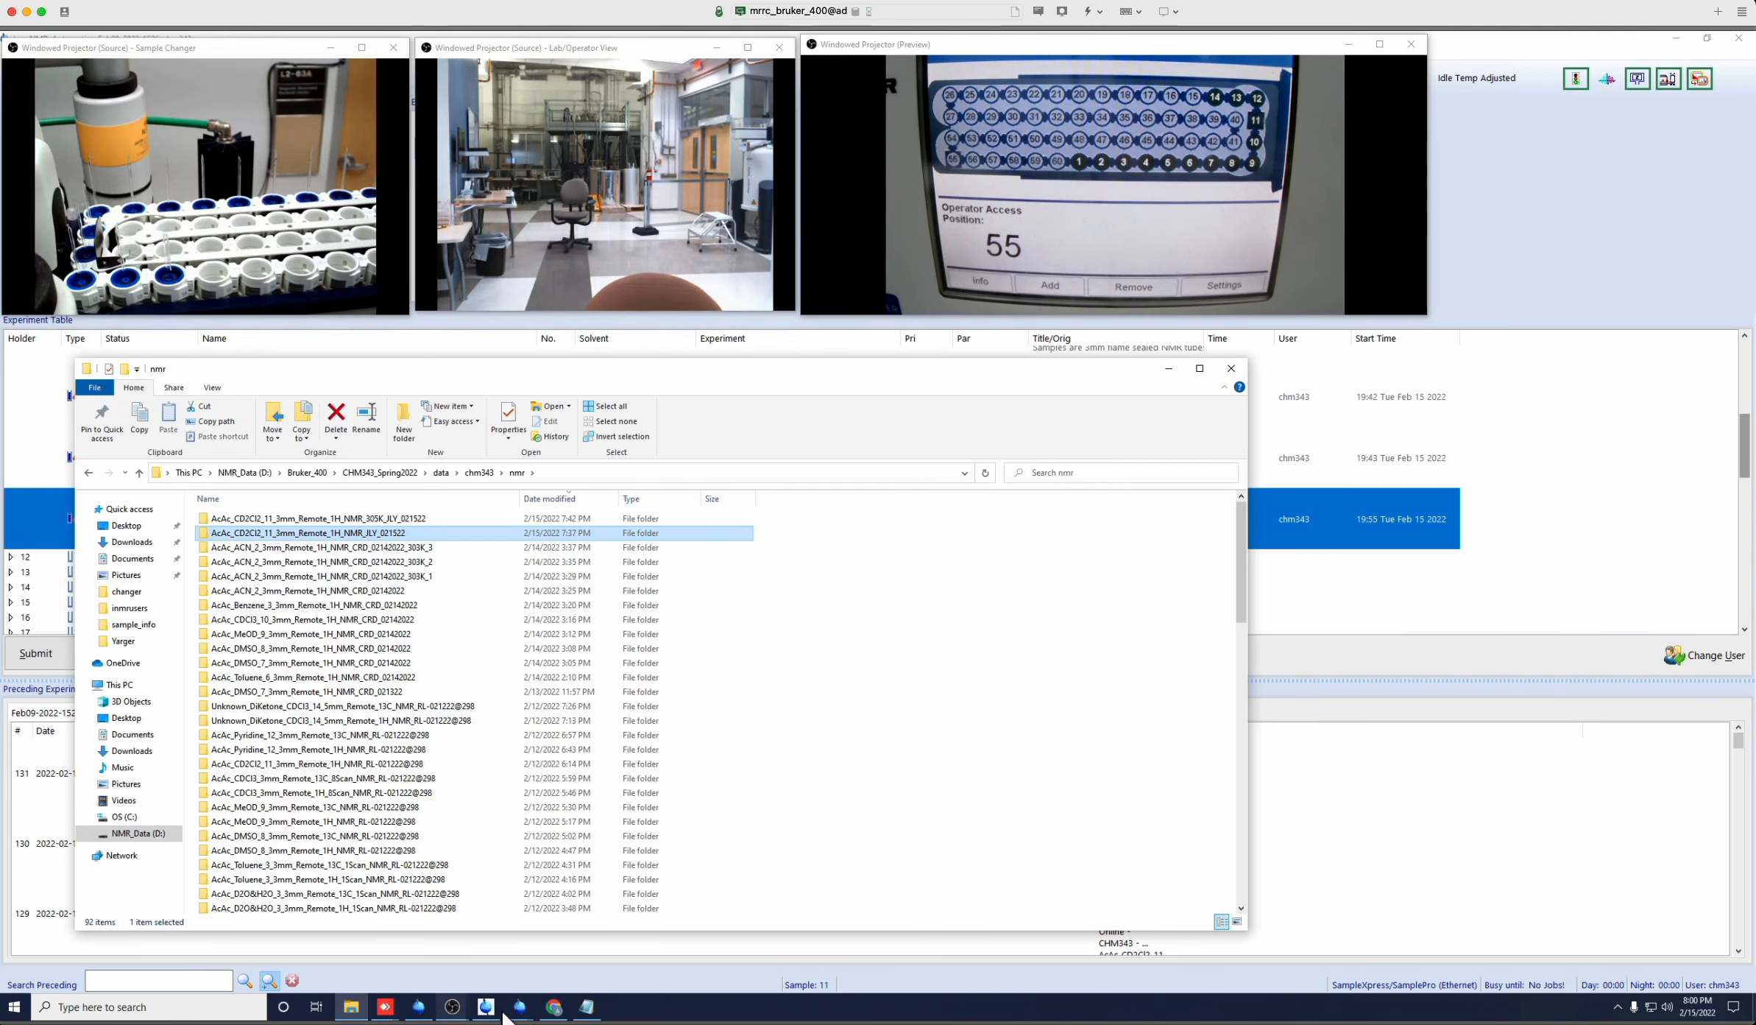
In the browser, go from the Spring 2022 sample sheet to the Bruker 400 MHz NMR data page.
left_click(519, 1006)
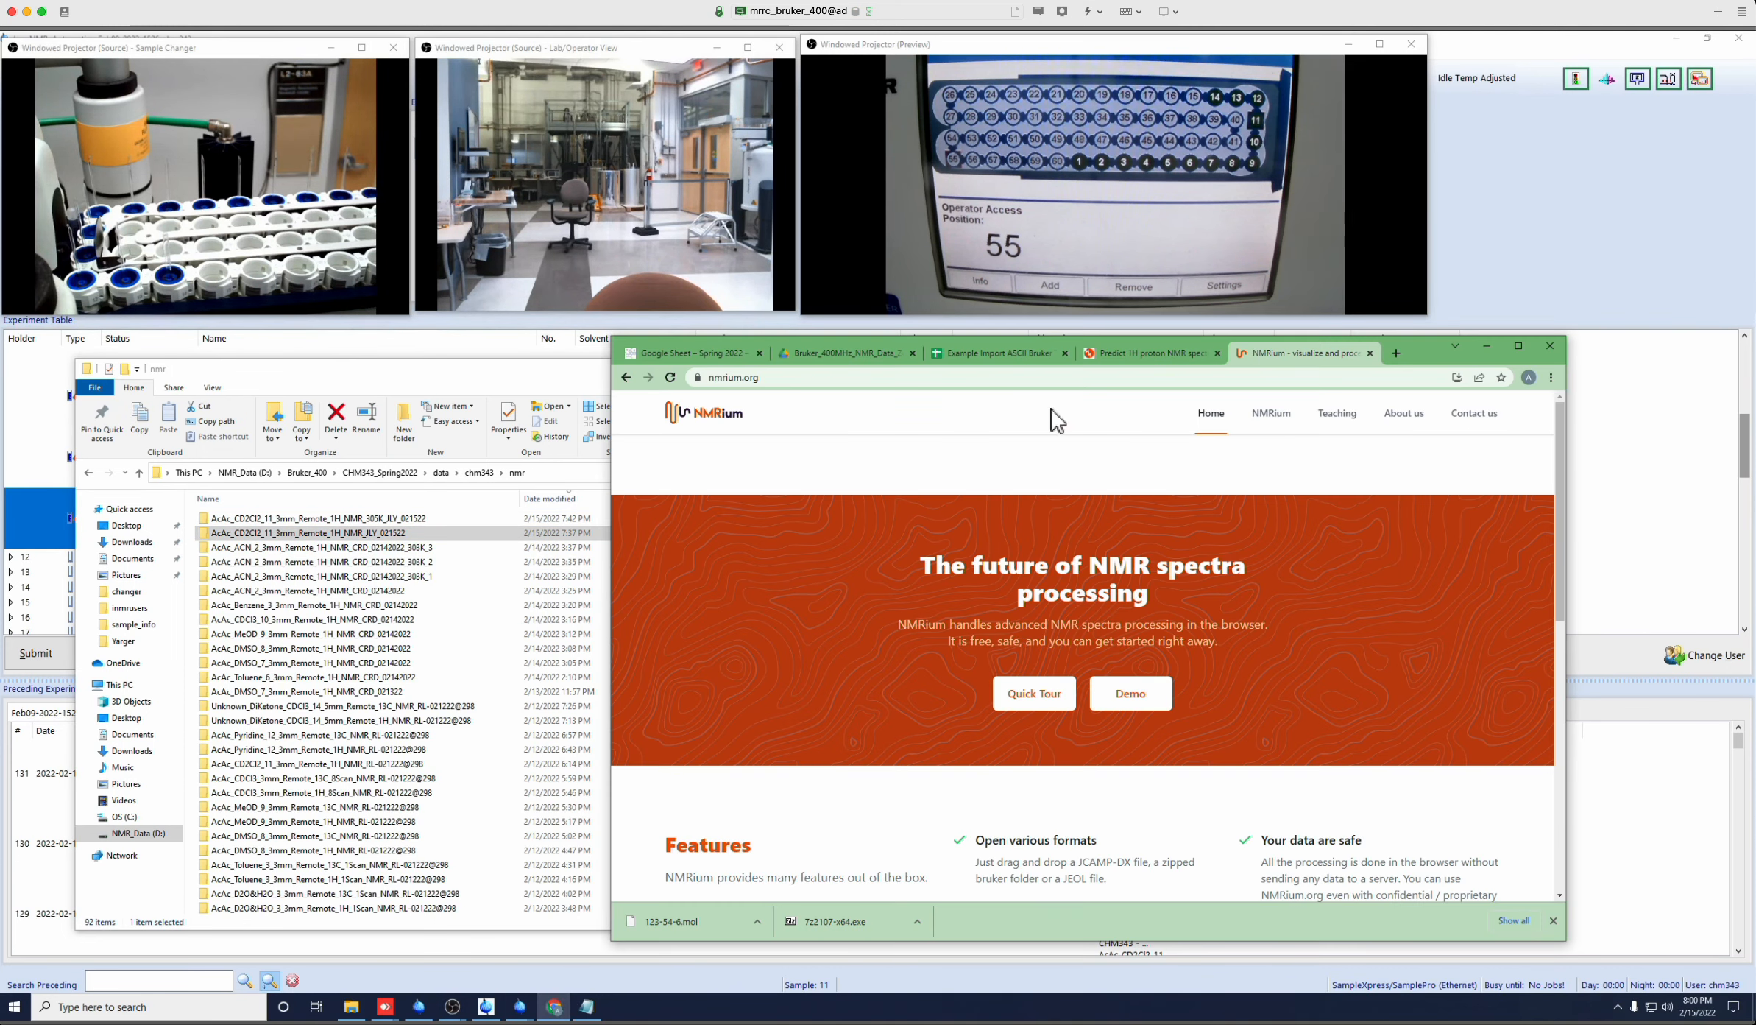
left_click(689, 353)
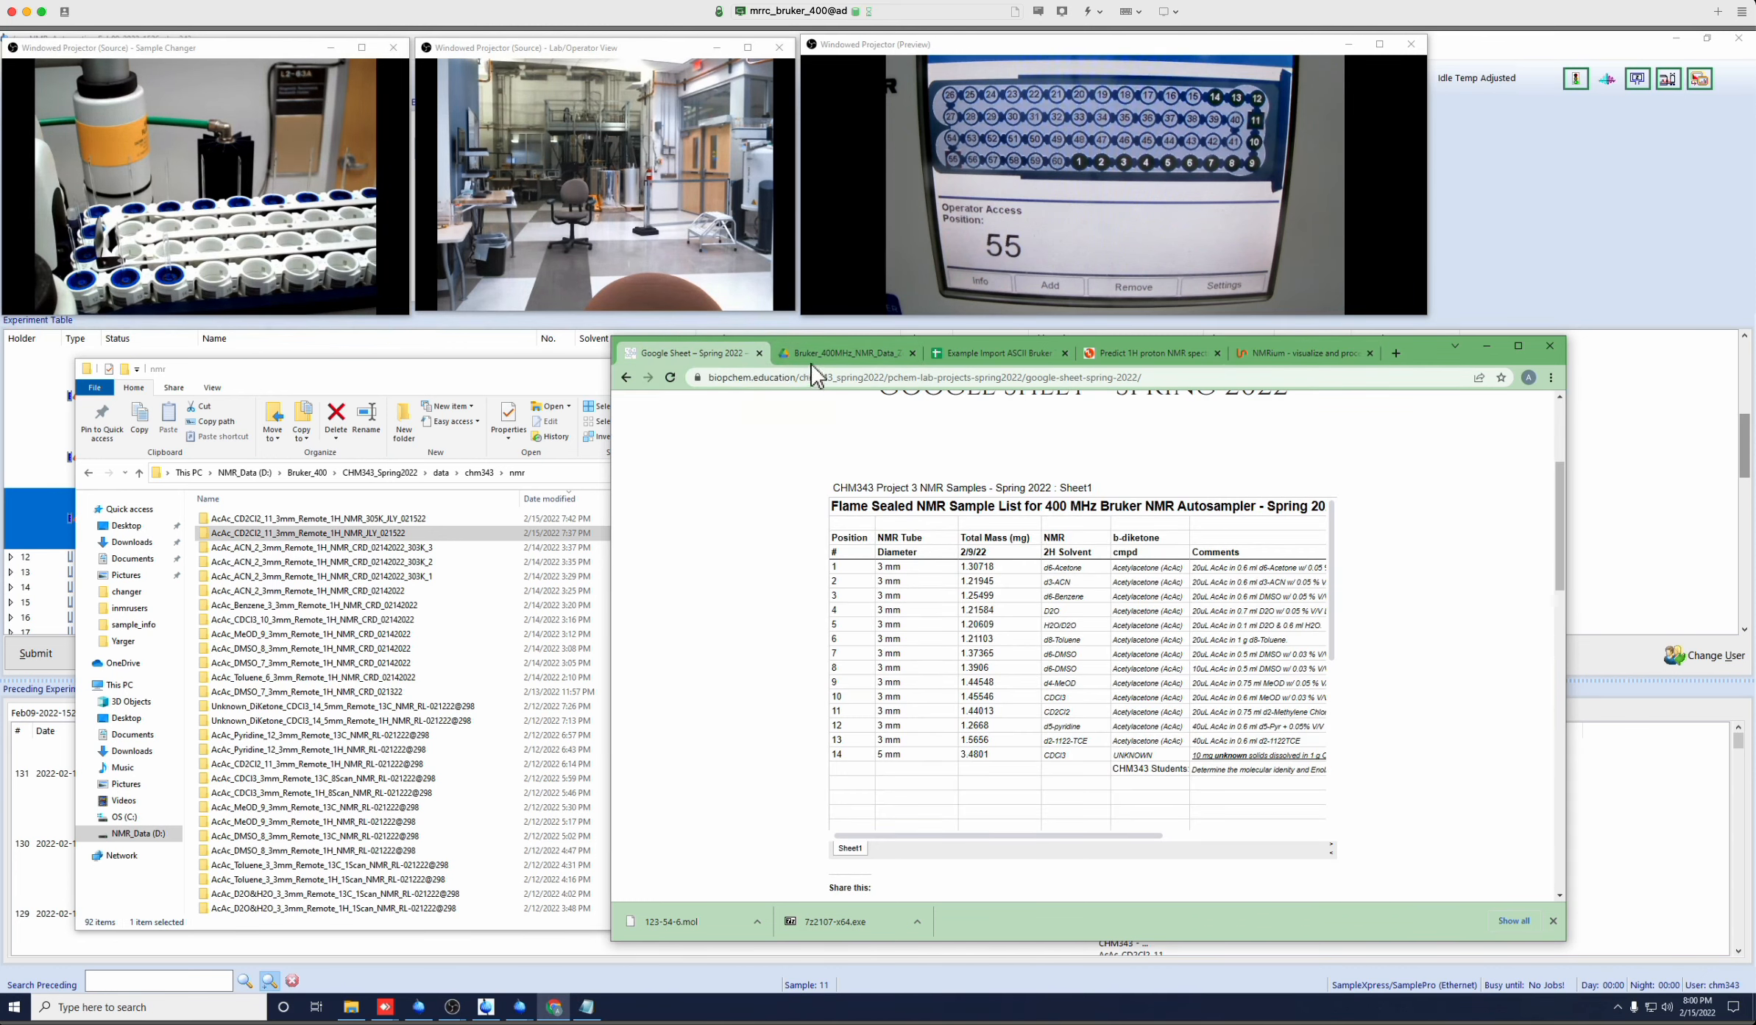
left_click(846, 352)
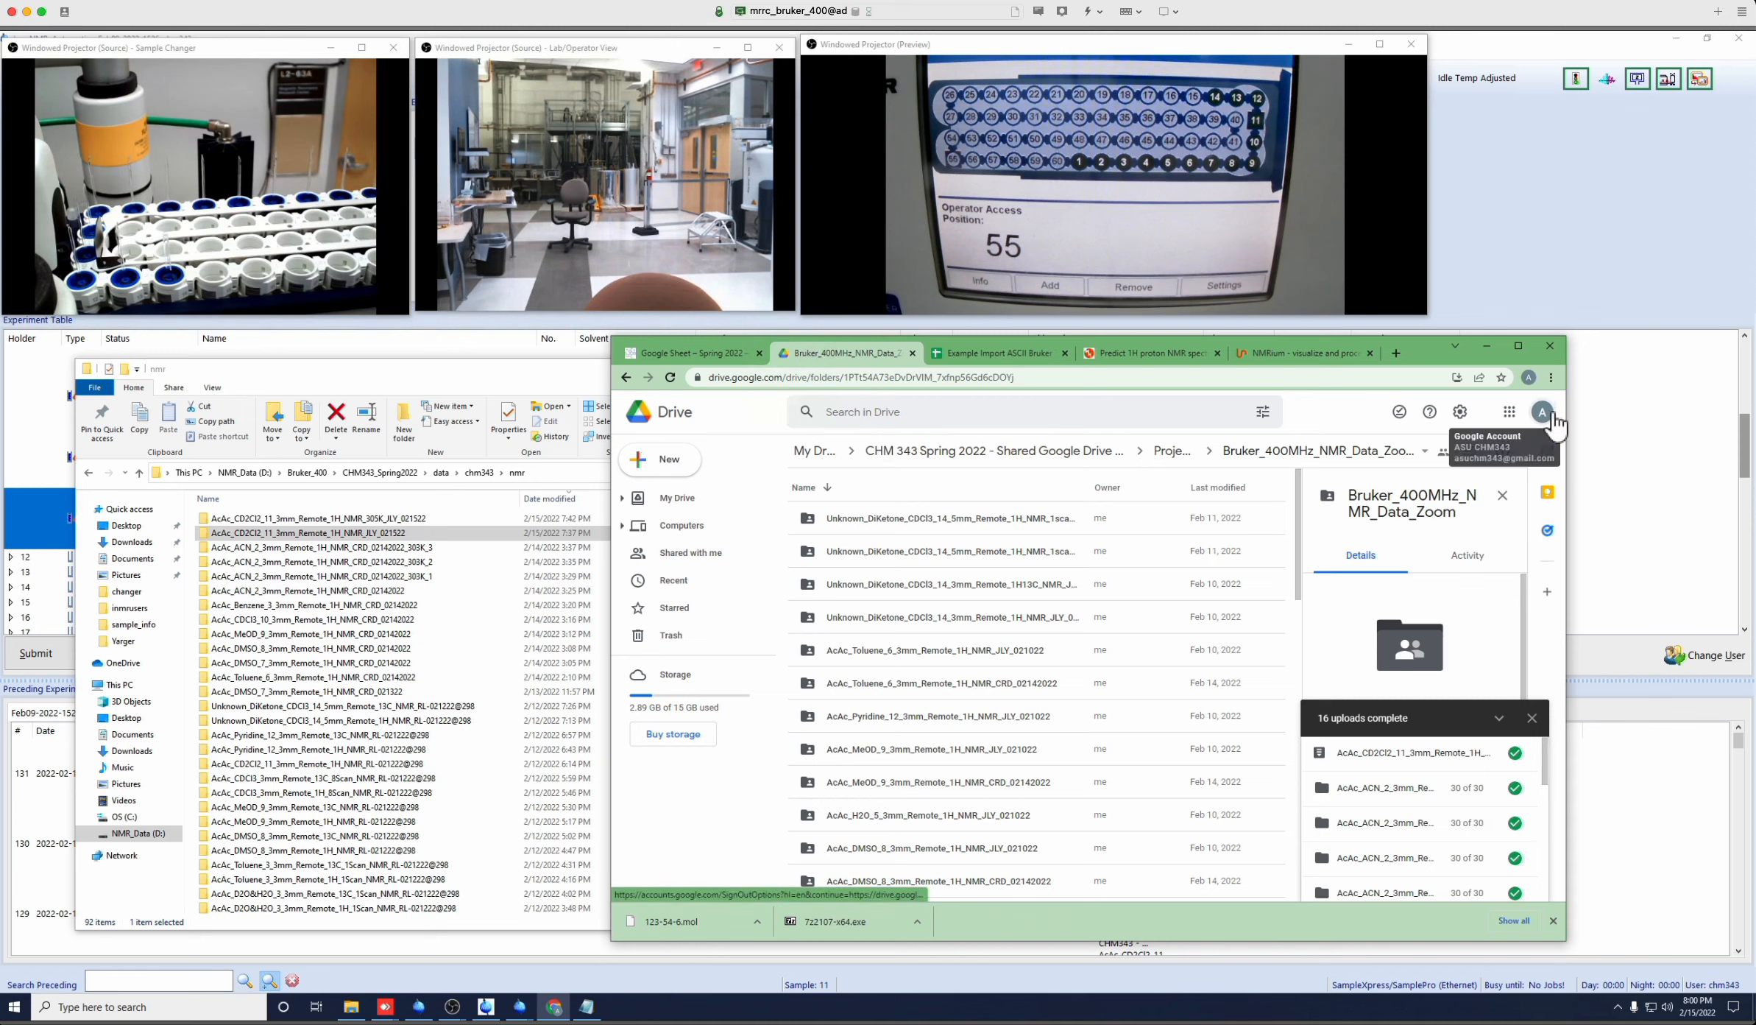
mouse_move(1546, 448)
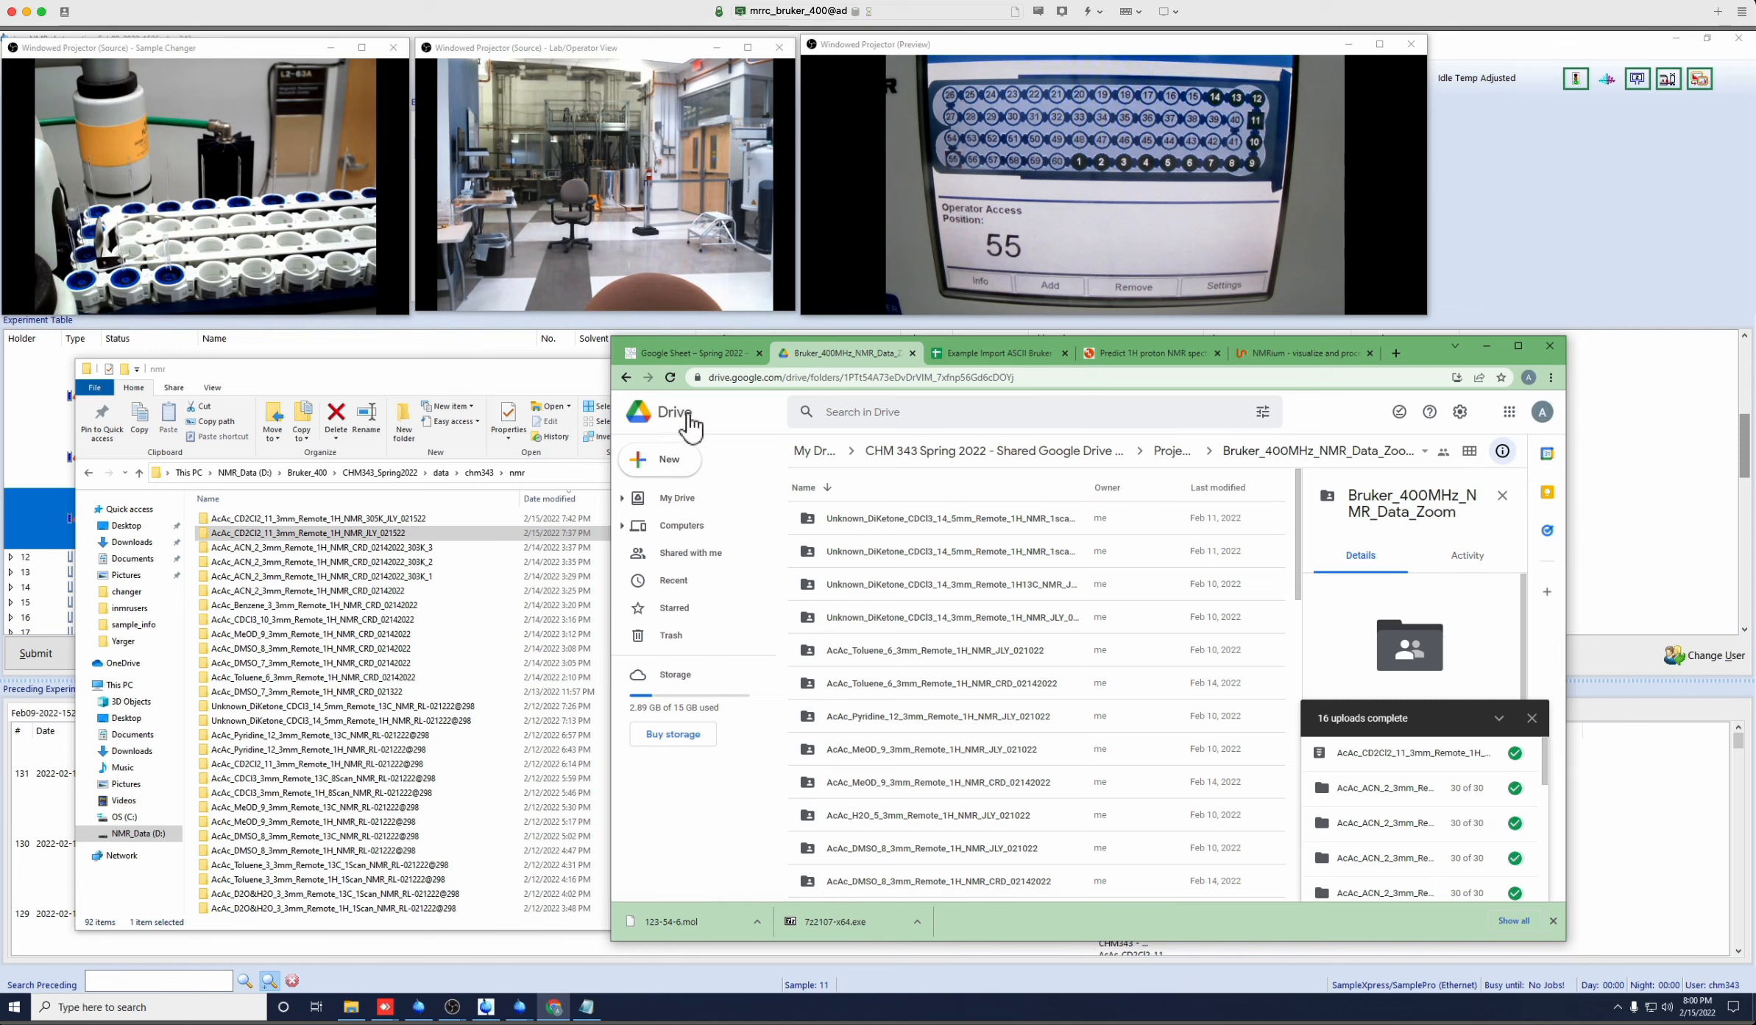
mouse_move(1185, 462)
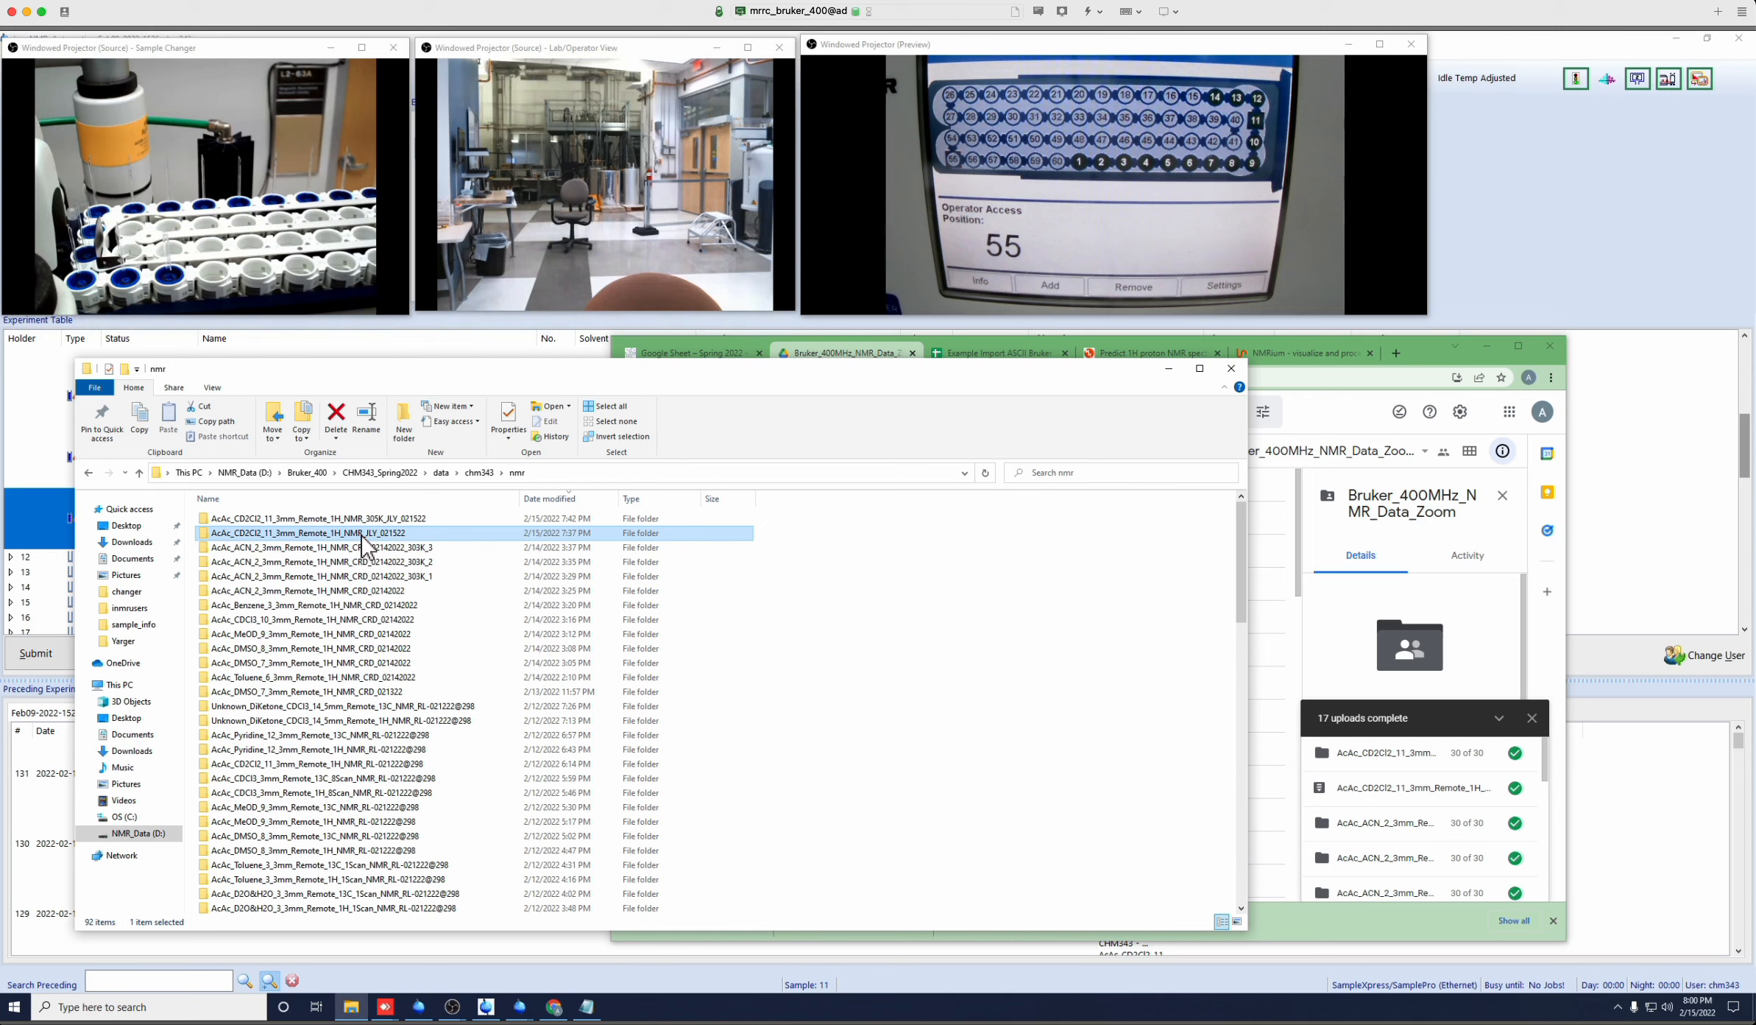
Compress the CD2Cl2 dataset folder into a zip with Send to > Compressed (zipped) folder.
right_click(314, 532)
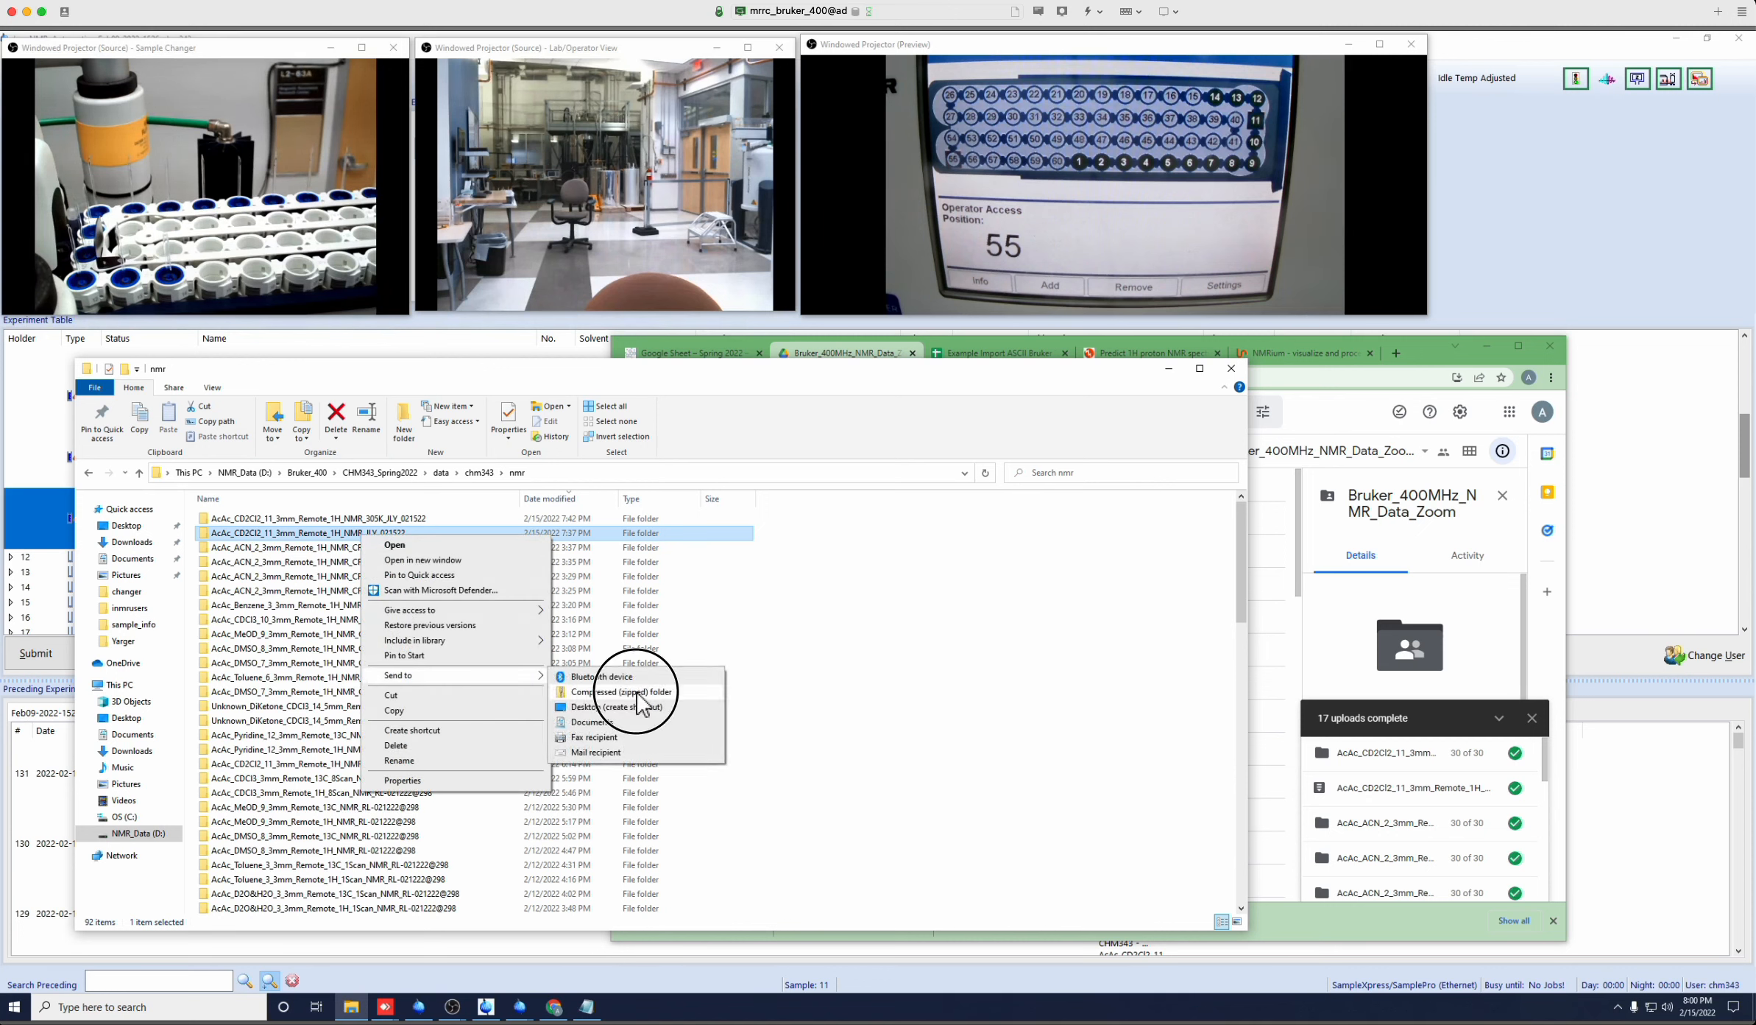
left_click(631, 691)
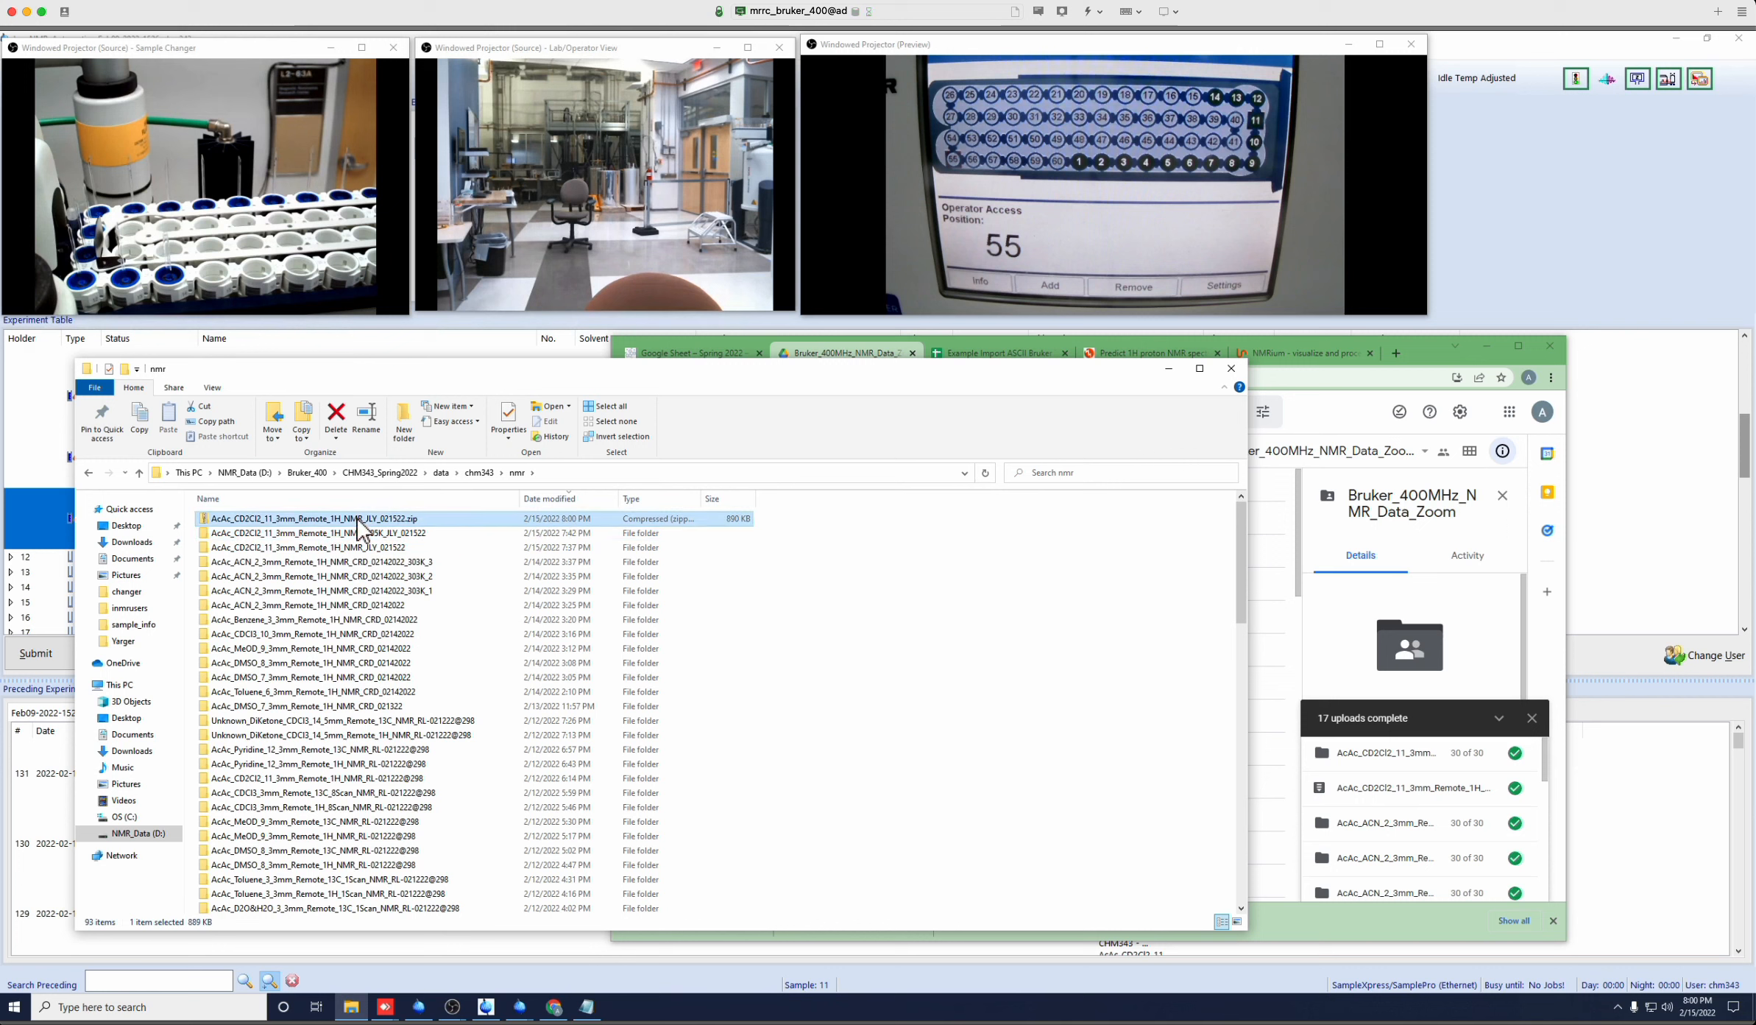
left_click(314, 546)
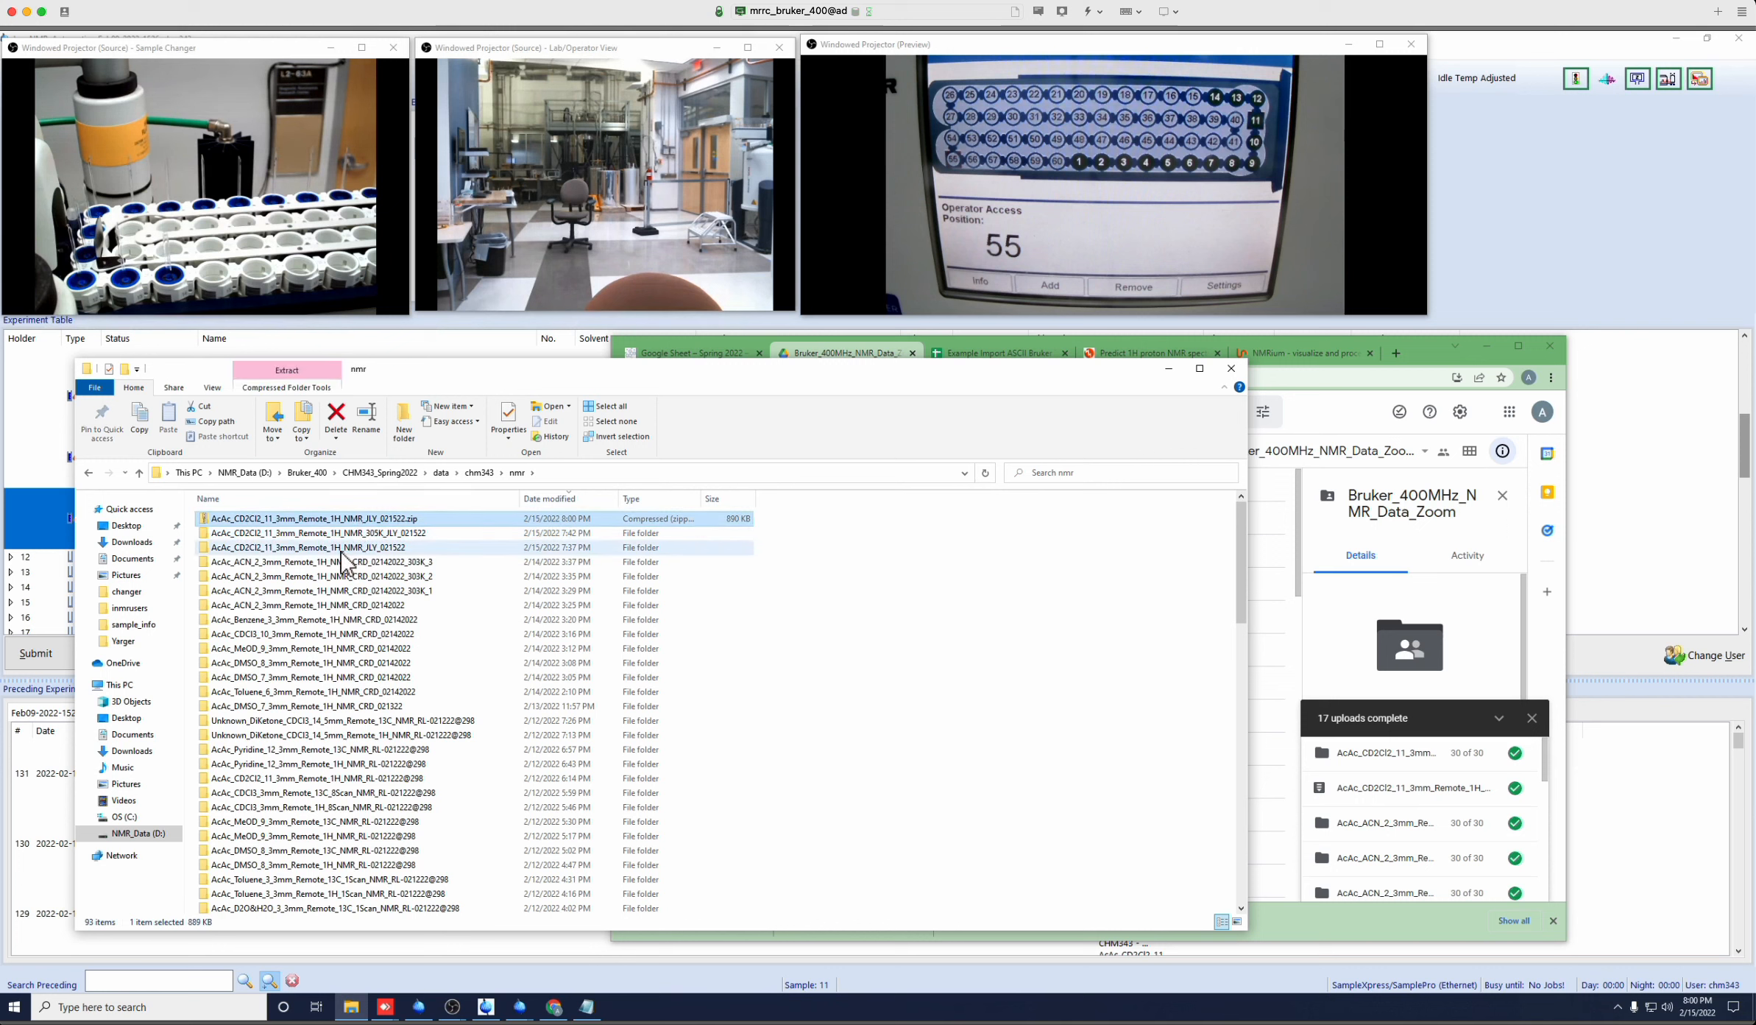
mouse_move(358, 561)
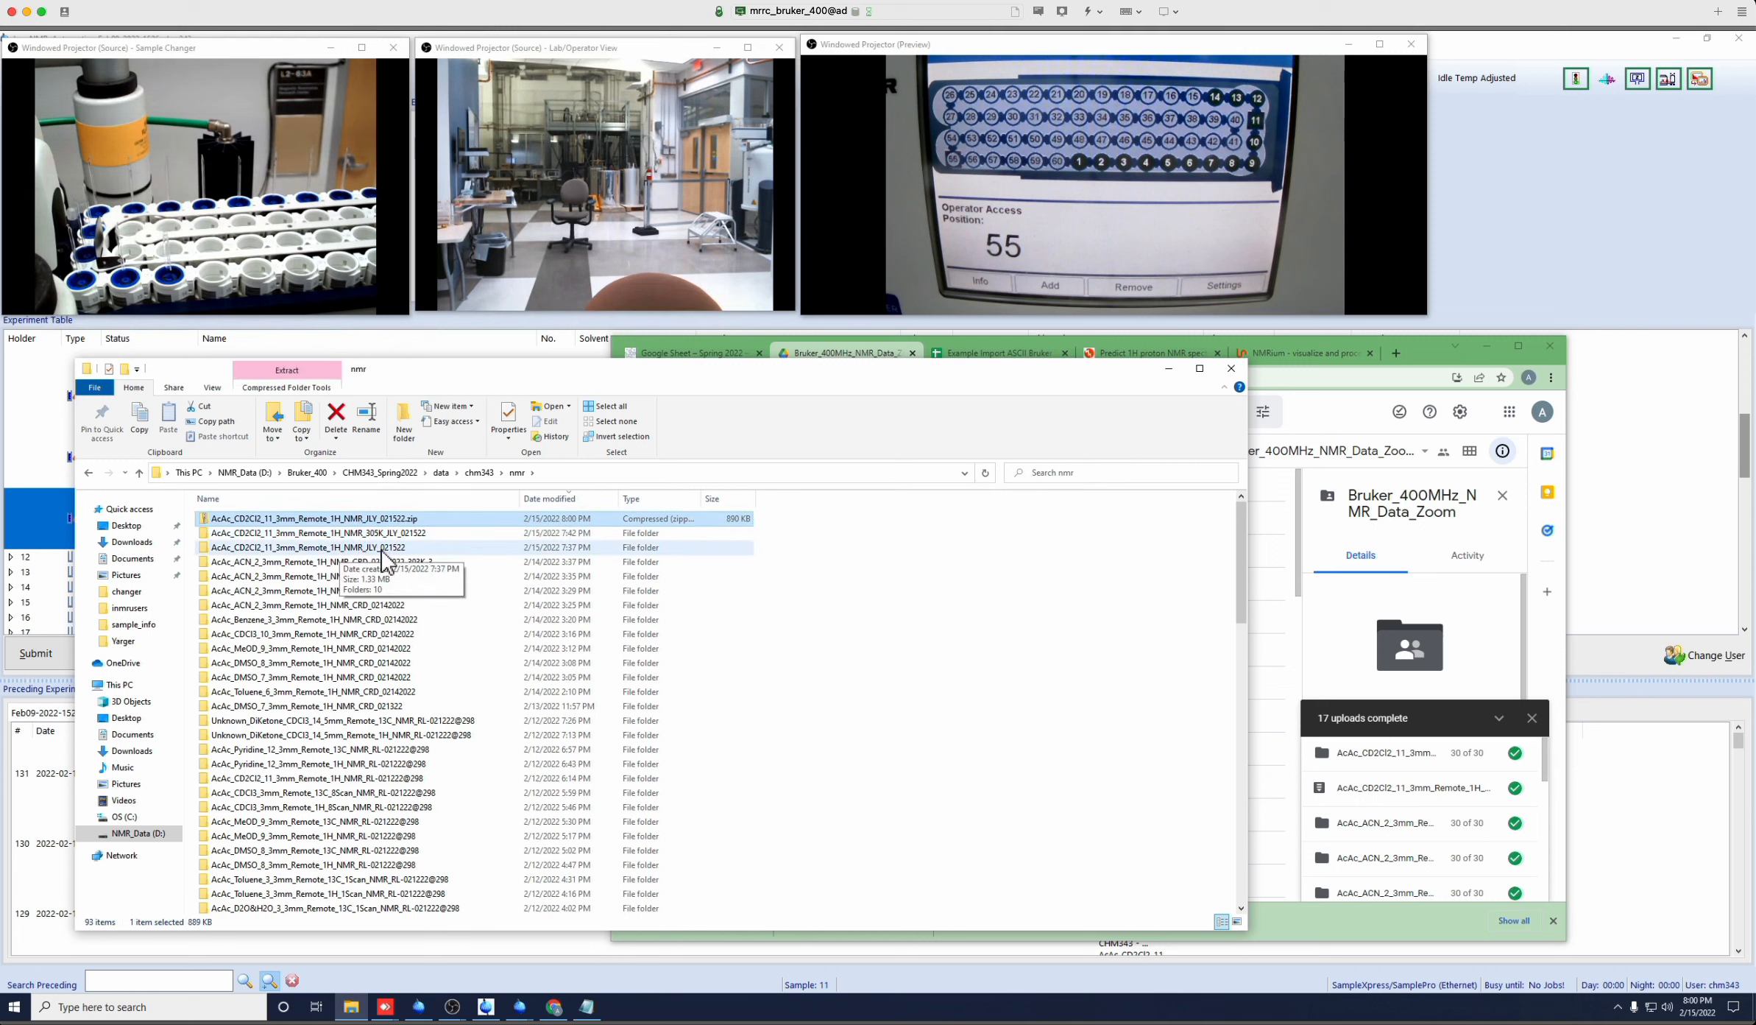
Browse into the dataset's 10 > pdata > 1 folder, then return to nmr and select the zip.
double_click(307, 548)
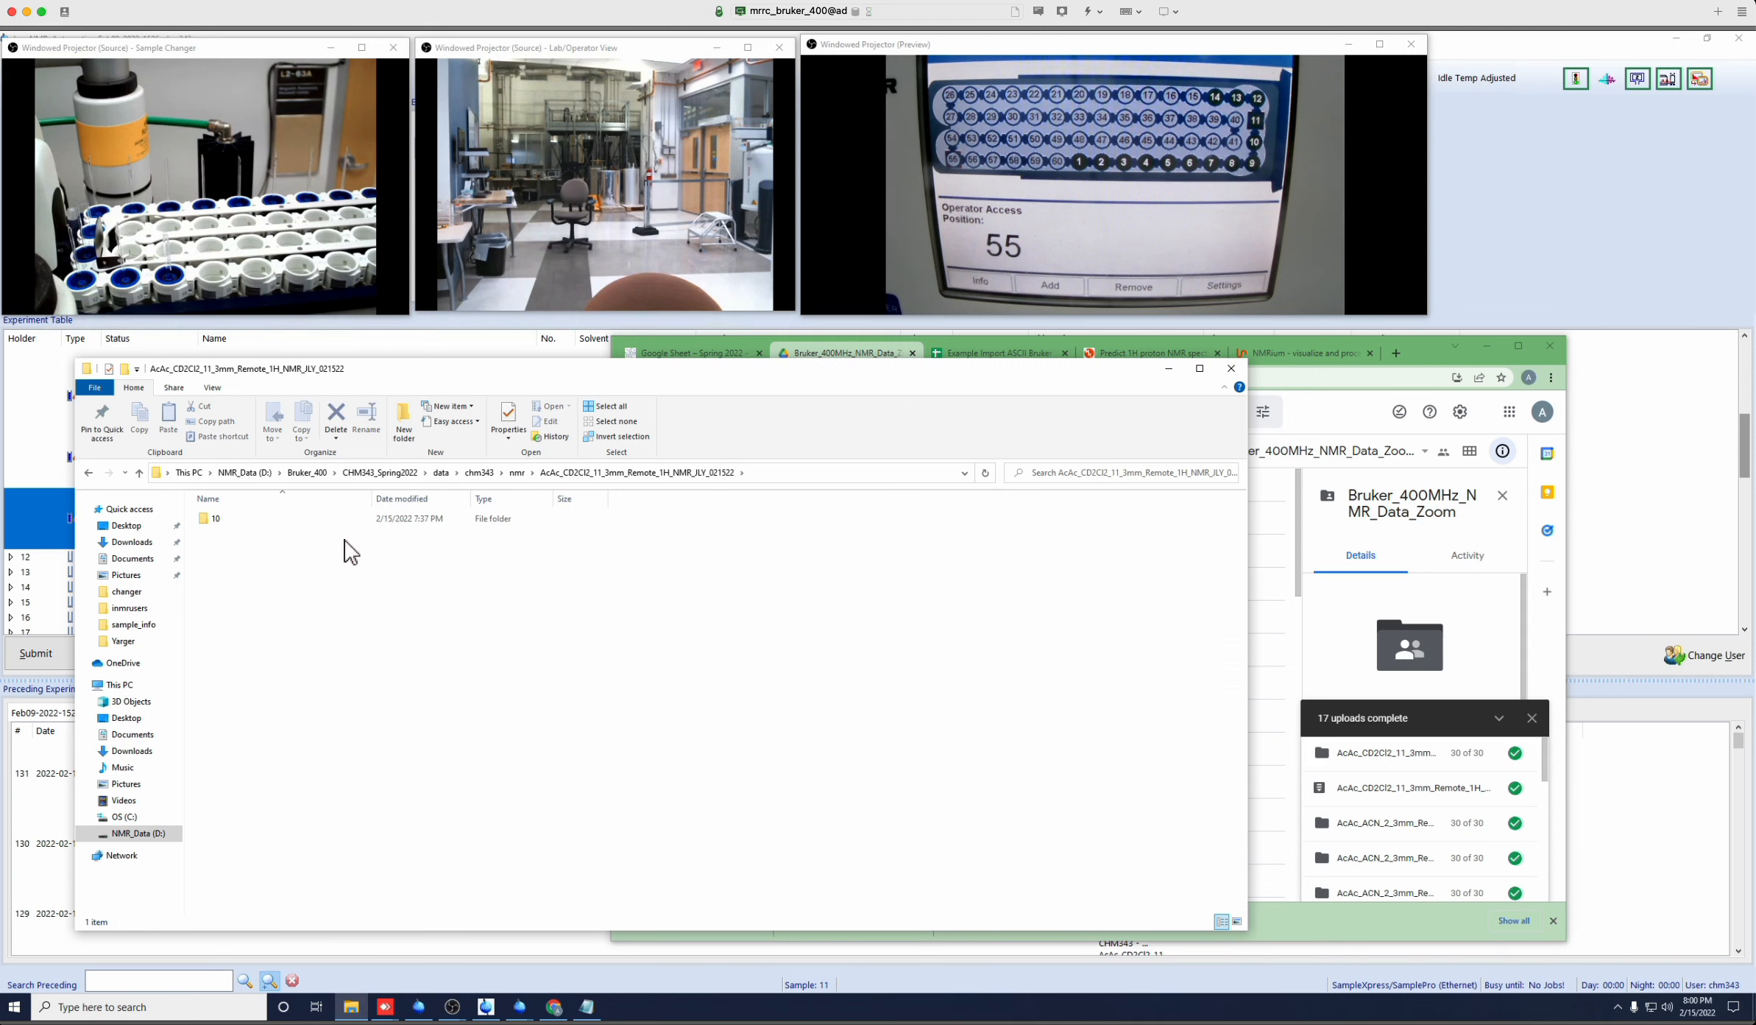
double_click(212, 518)
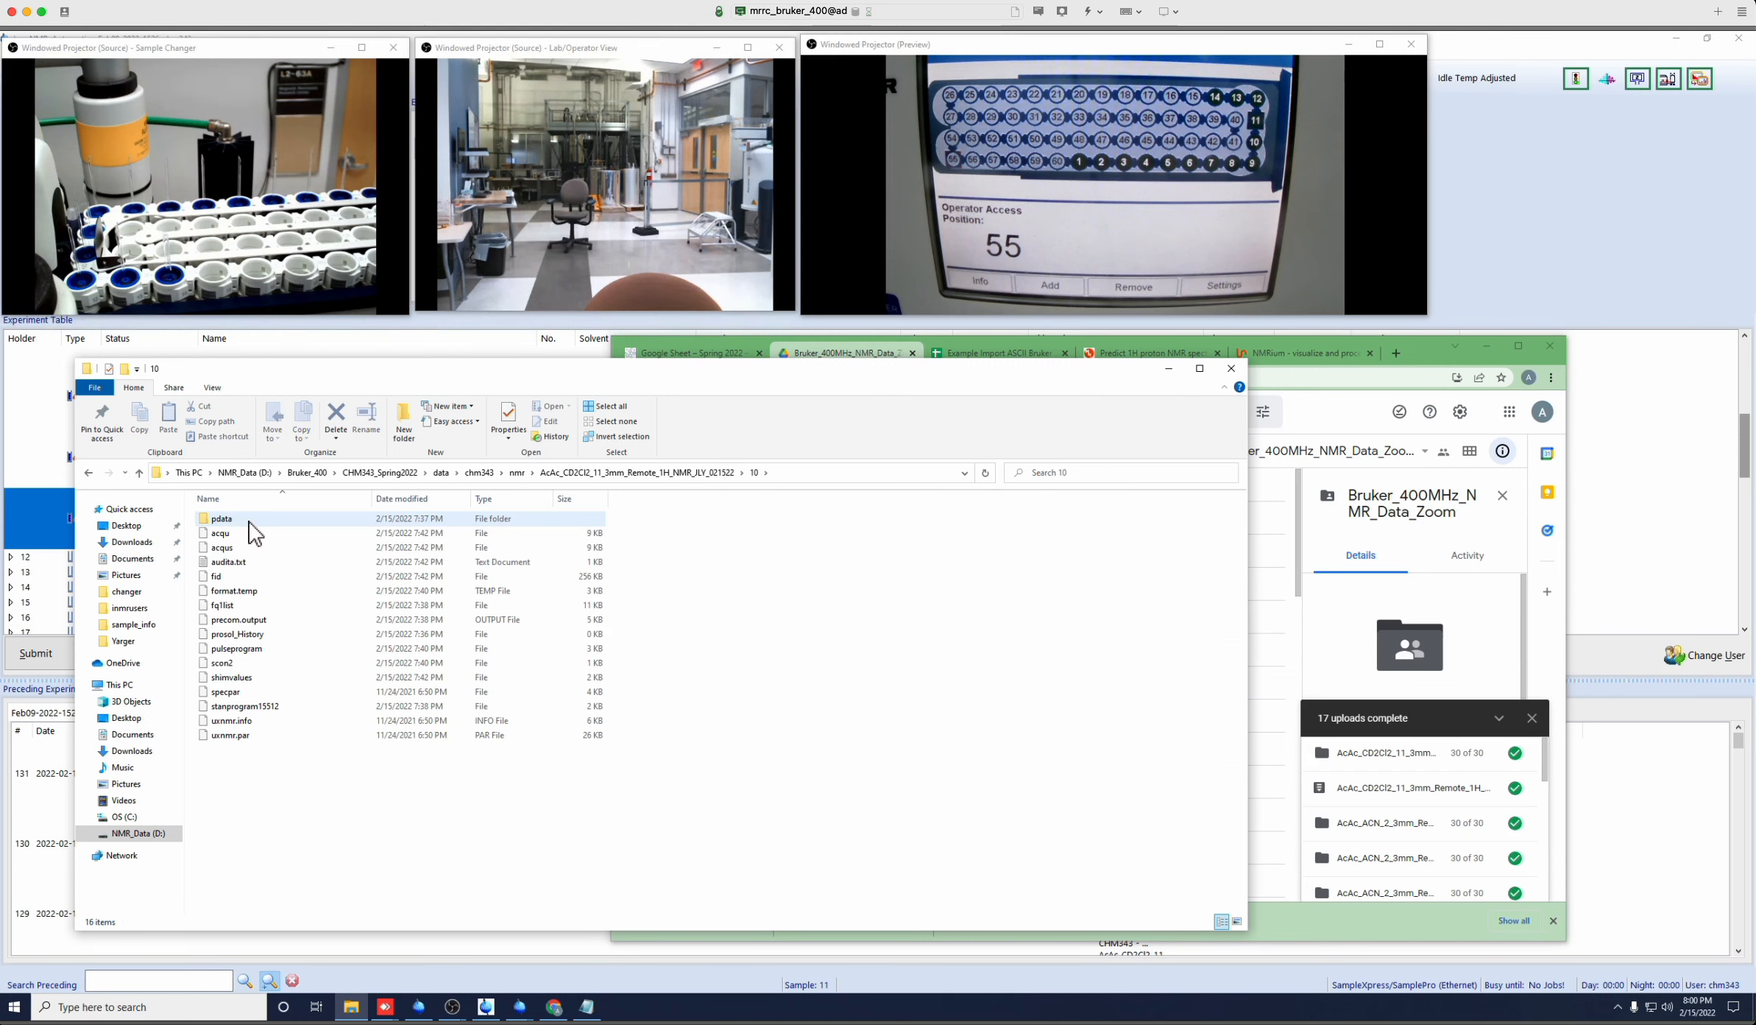
double_click(221, 517)
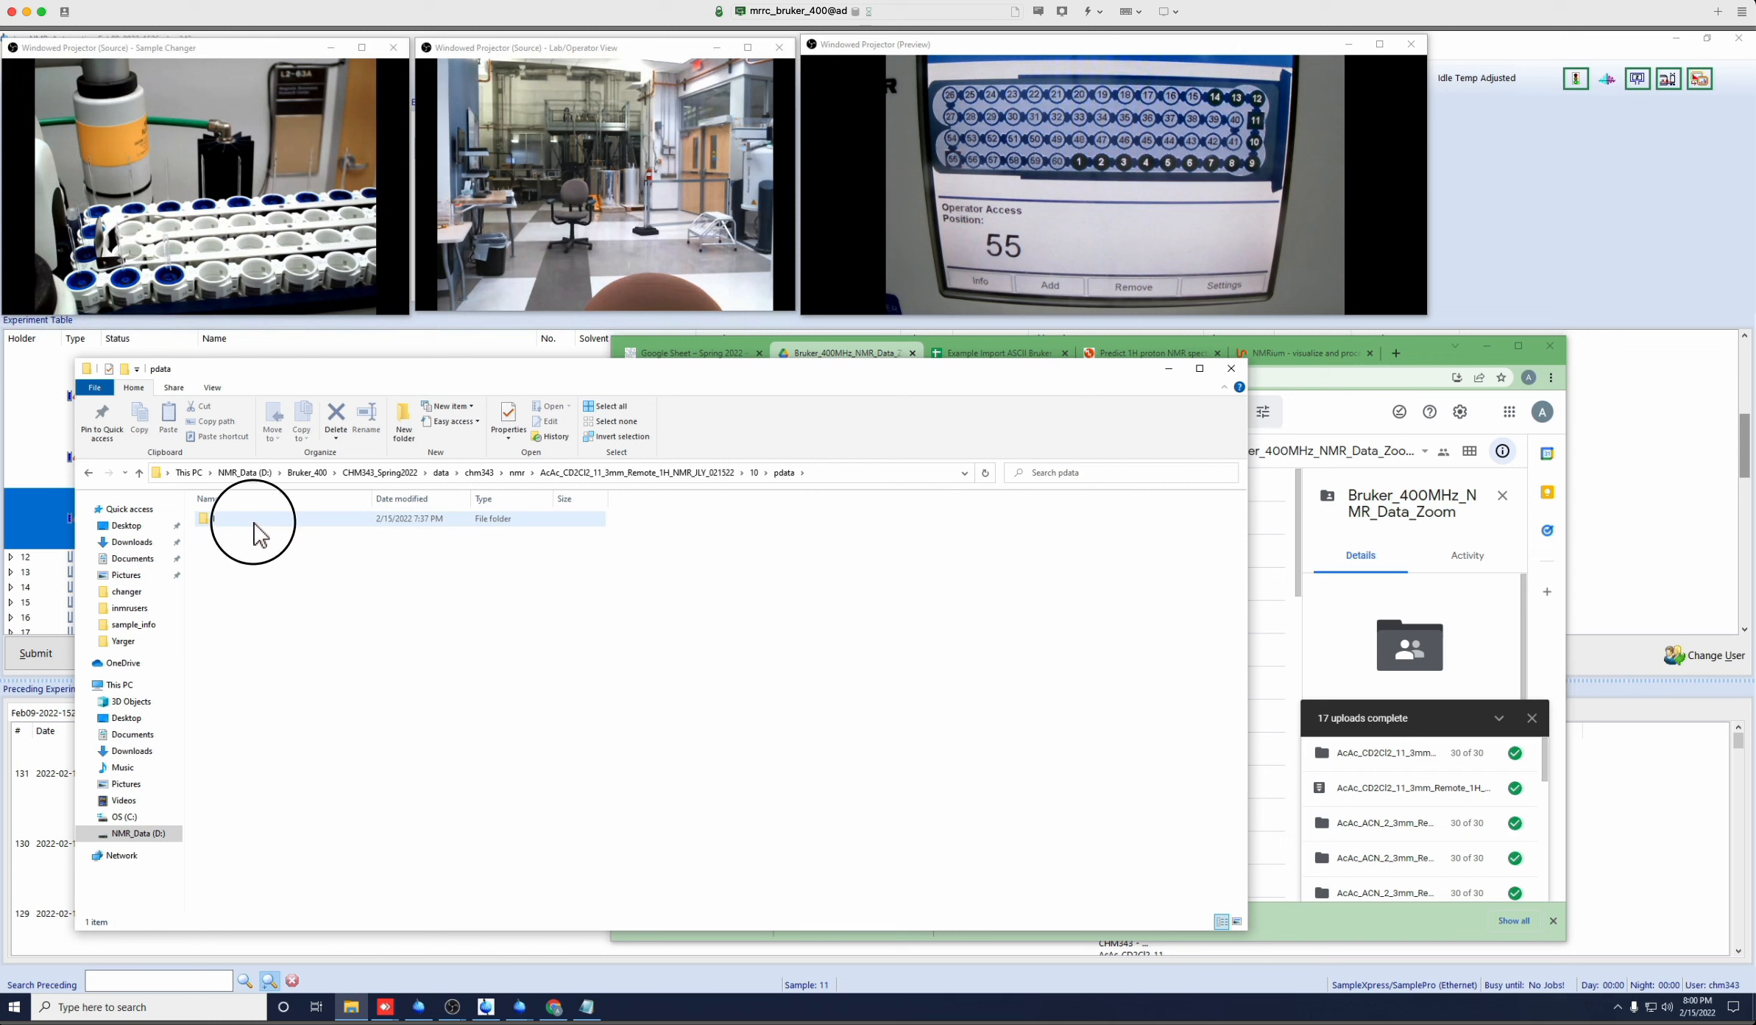
double_click(215, 518)
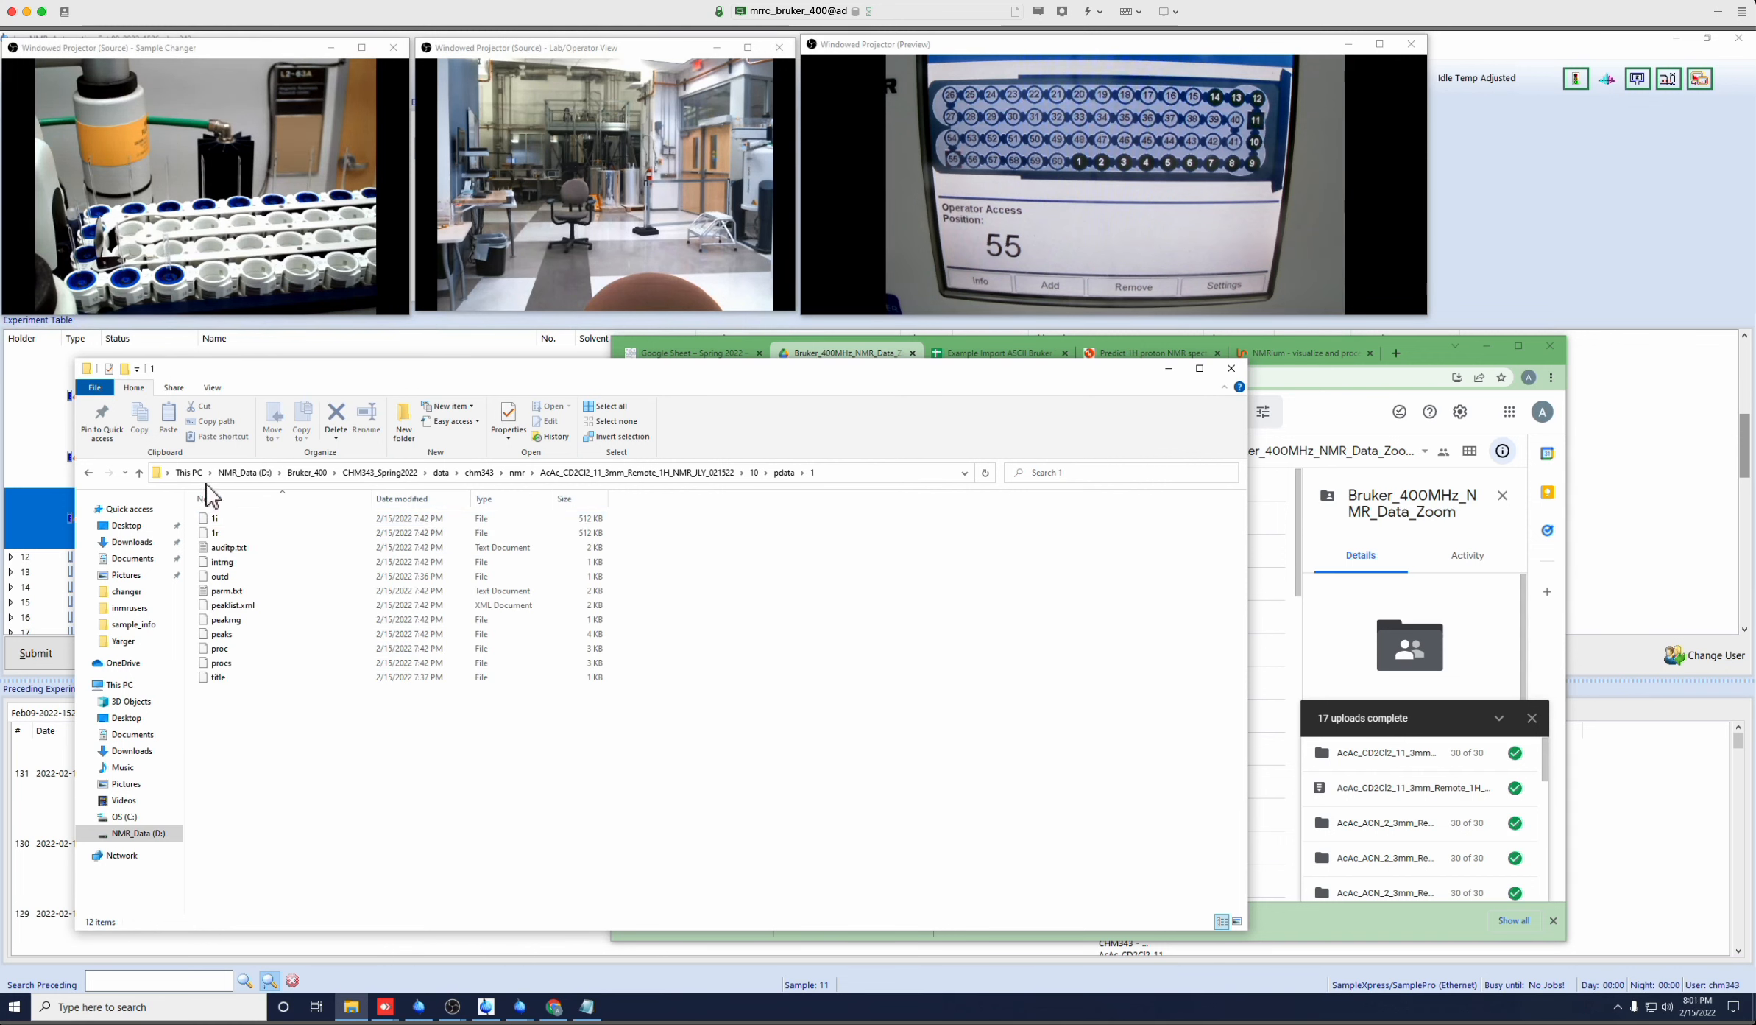
left_click(516, 471)
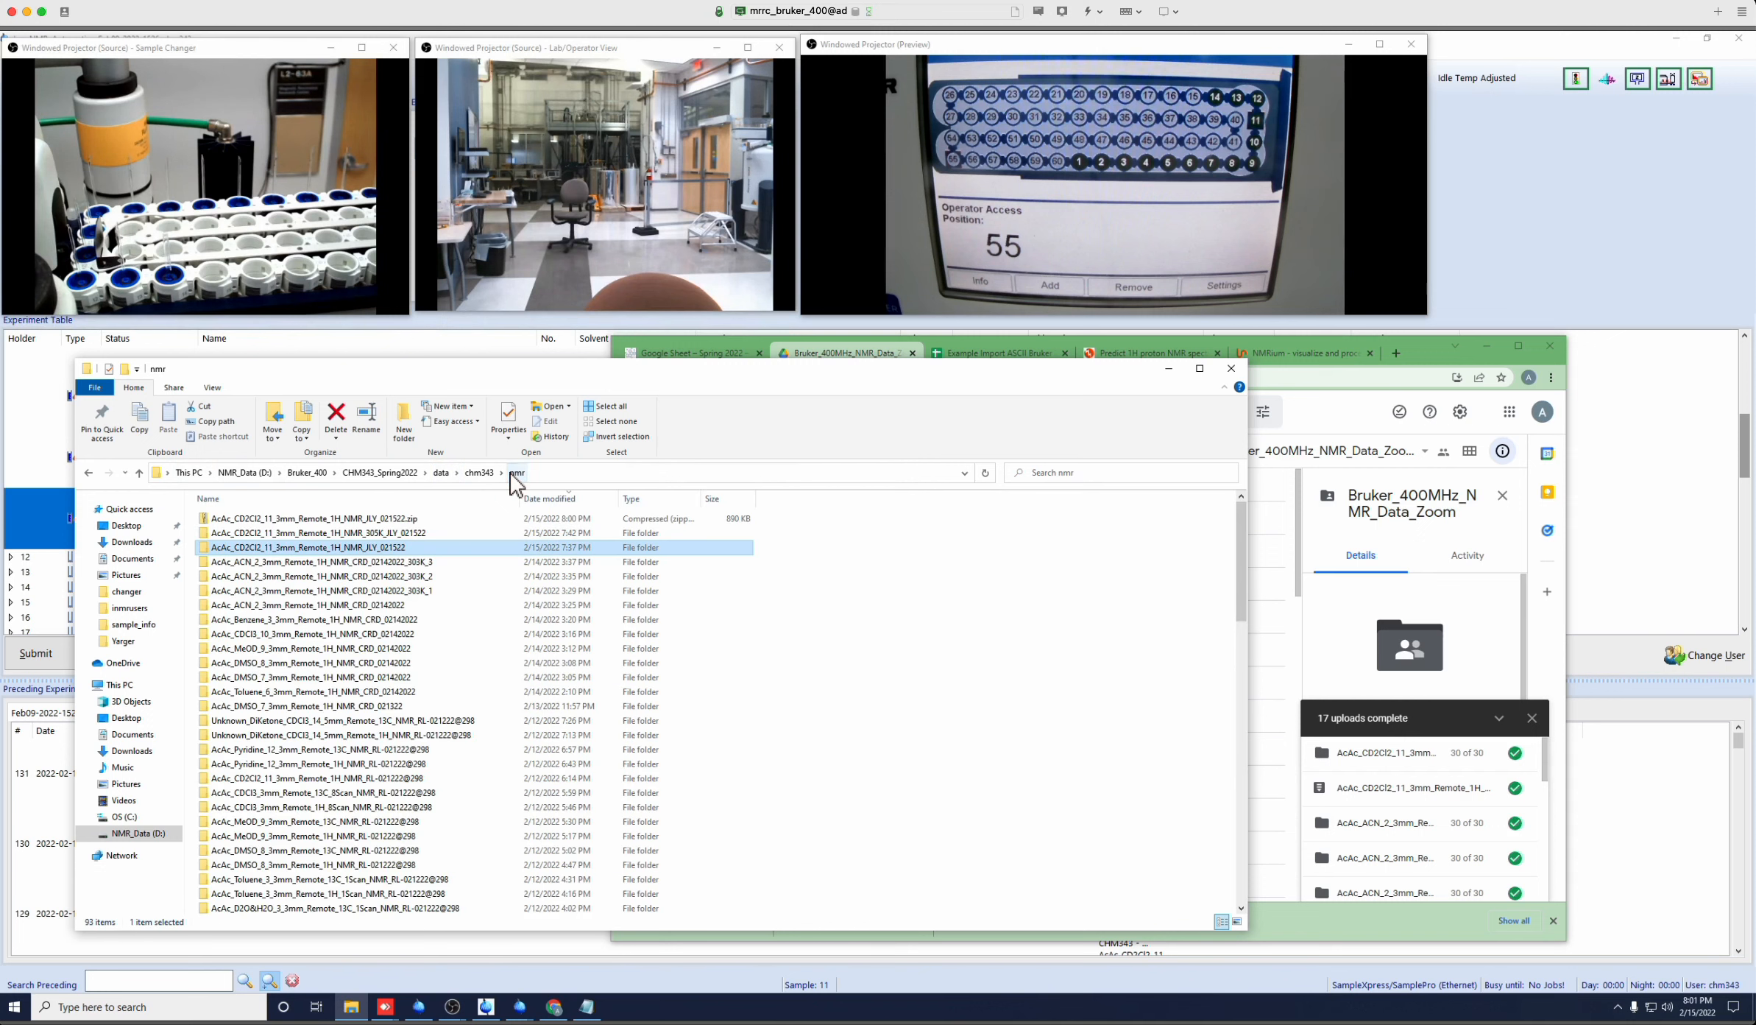
left_click(302, 517)
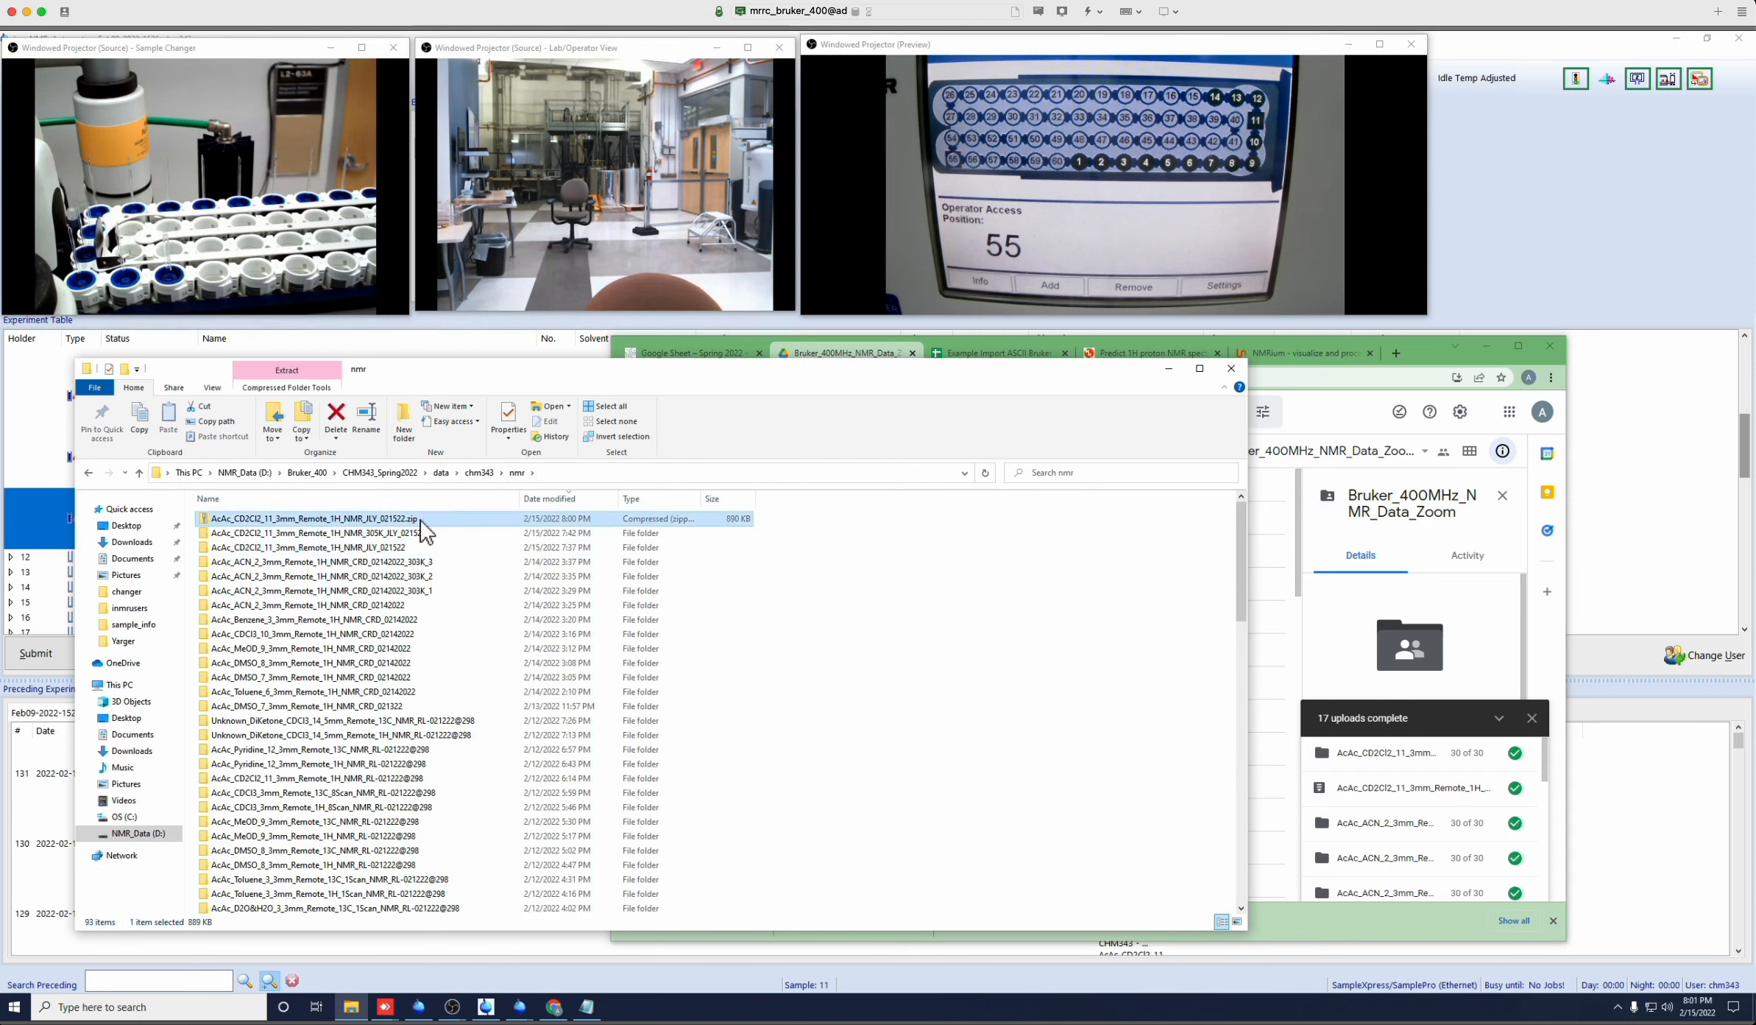
mouse_move(375, 534)
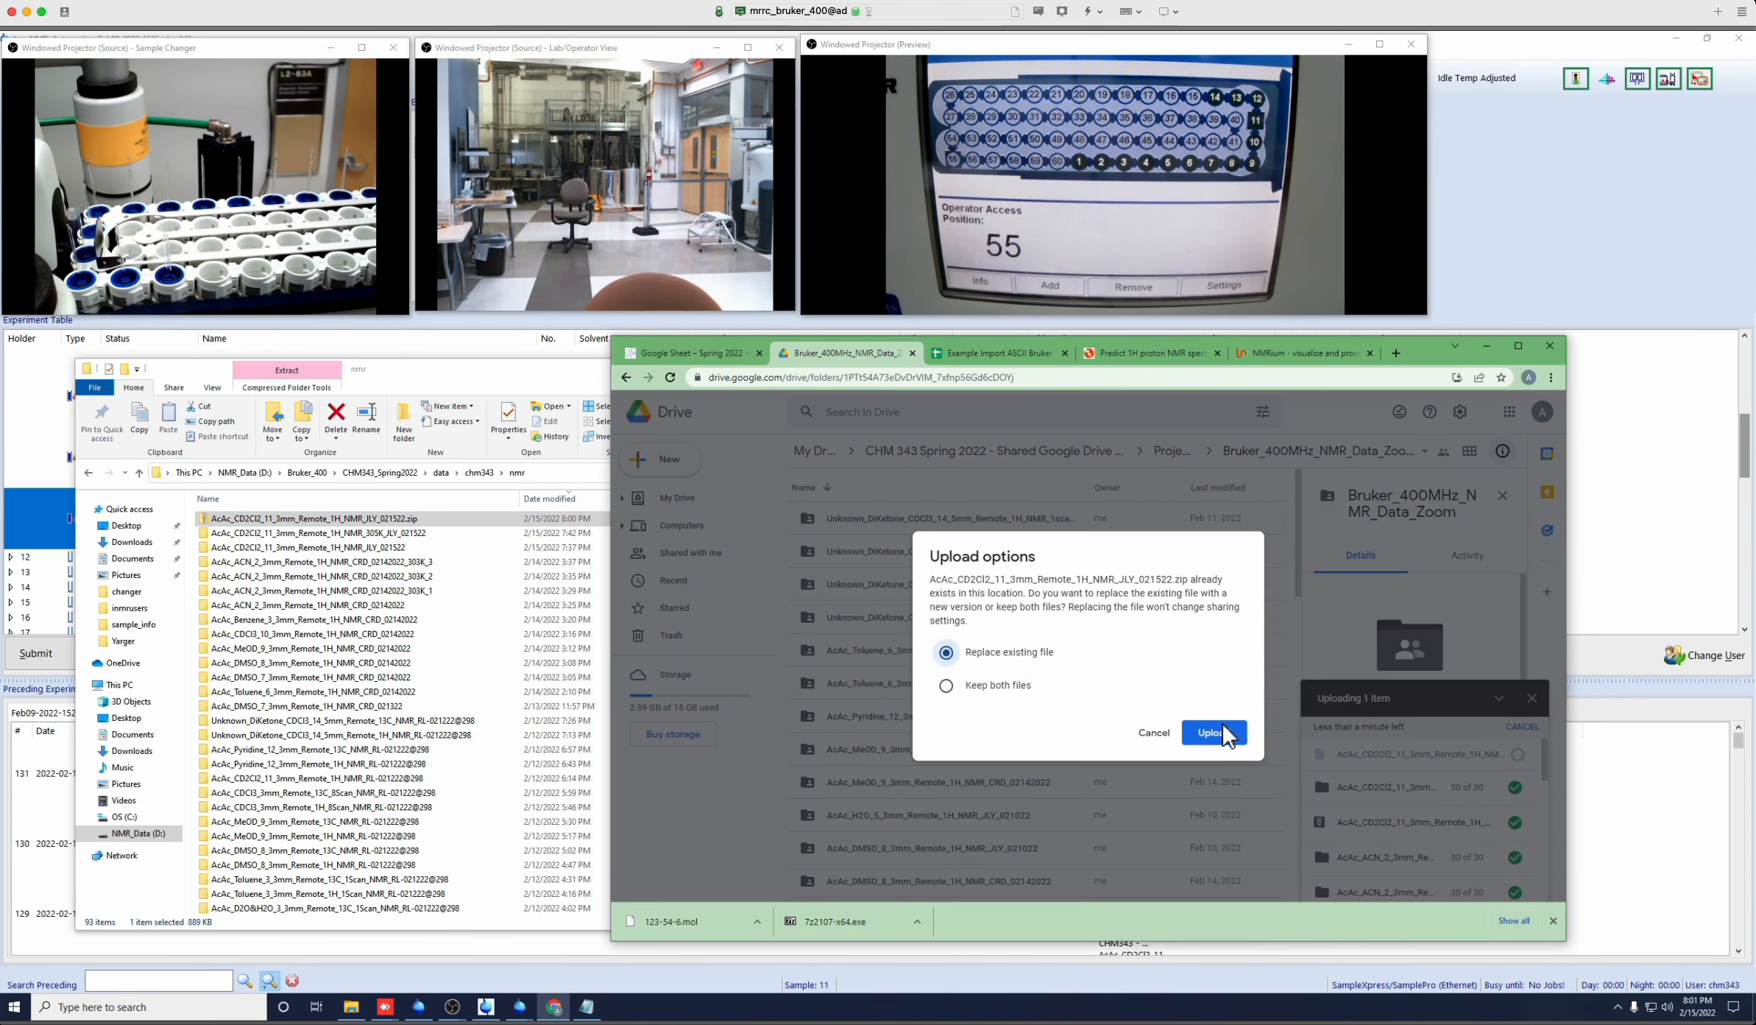
mouse_move(1213, 732)
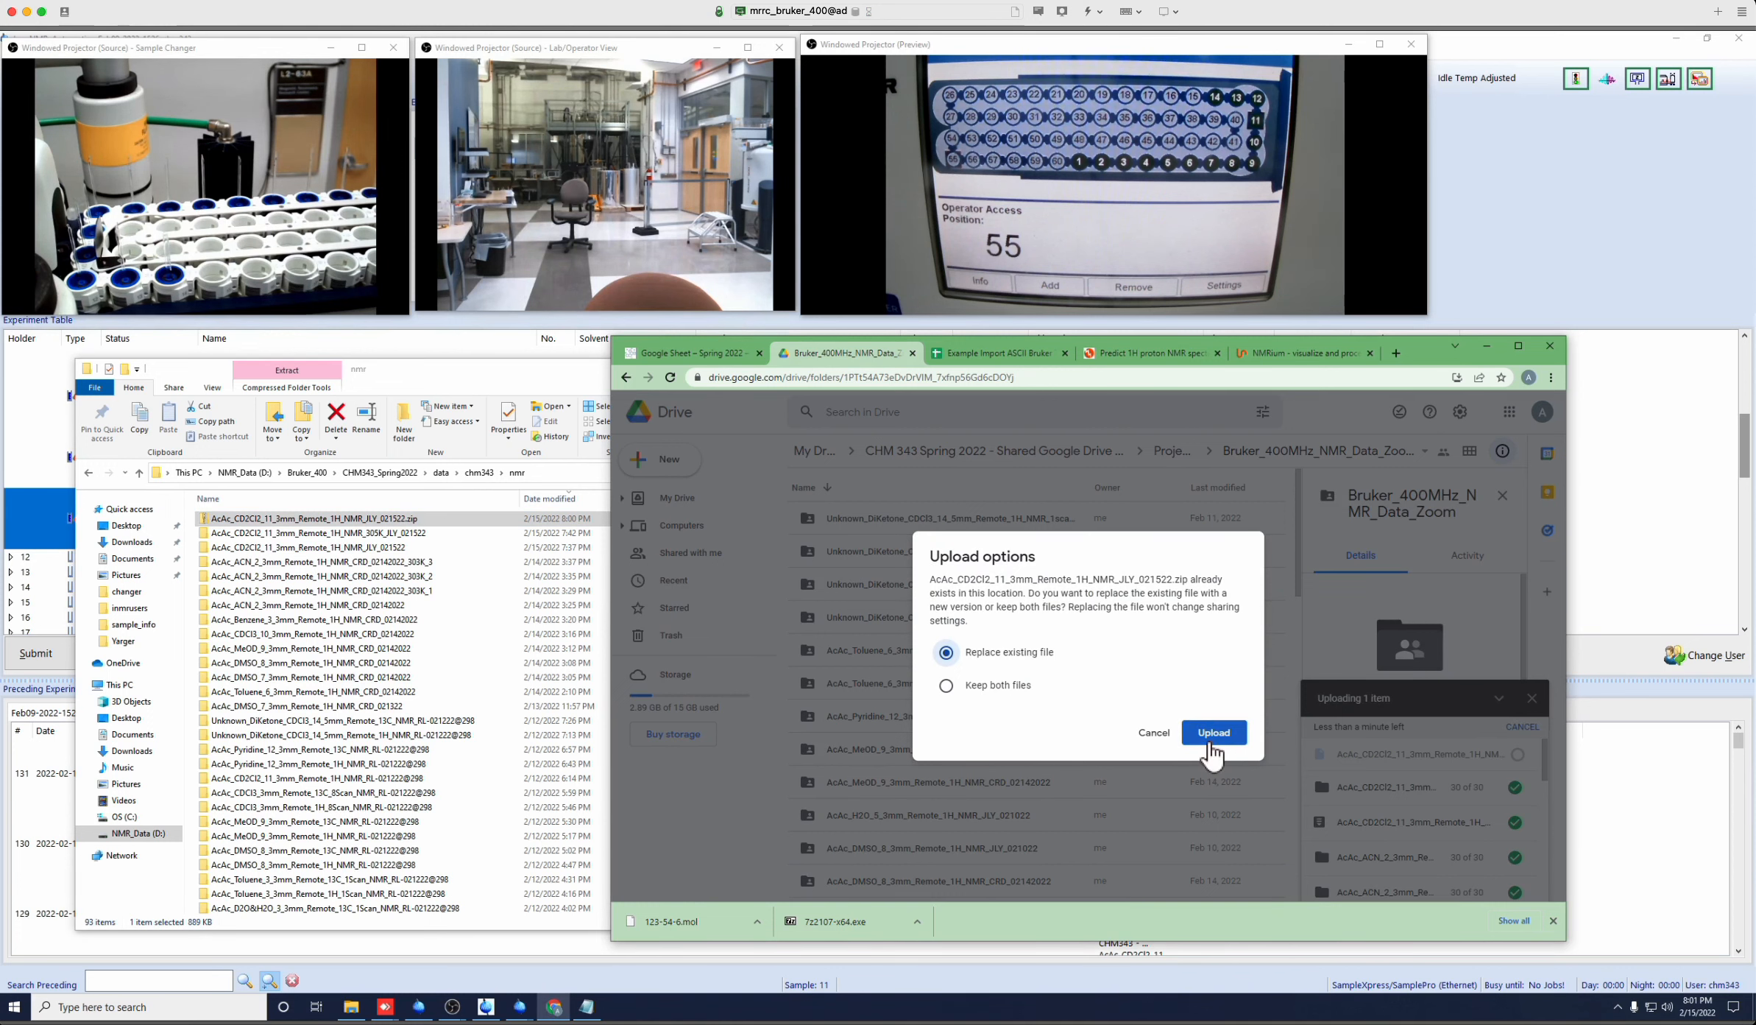
Upload the CD2Cl2 zip to Drive with 'Replace existing file' to create version 2.
left_click(1211, 731)
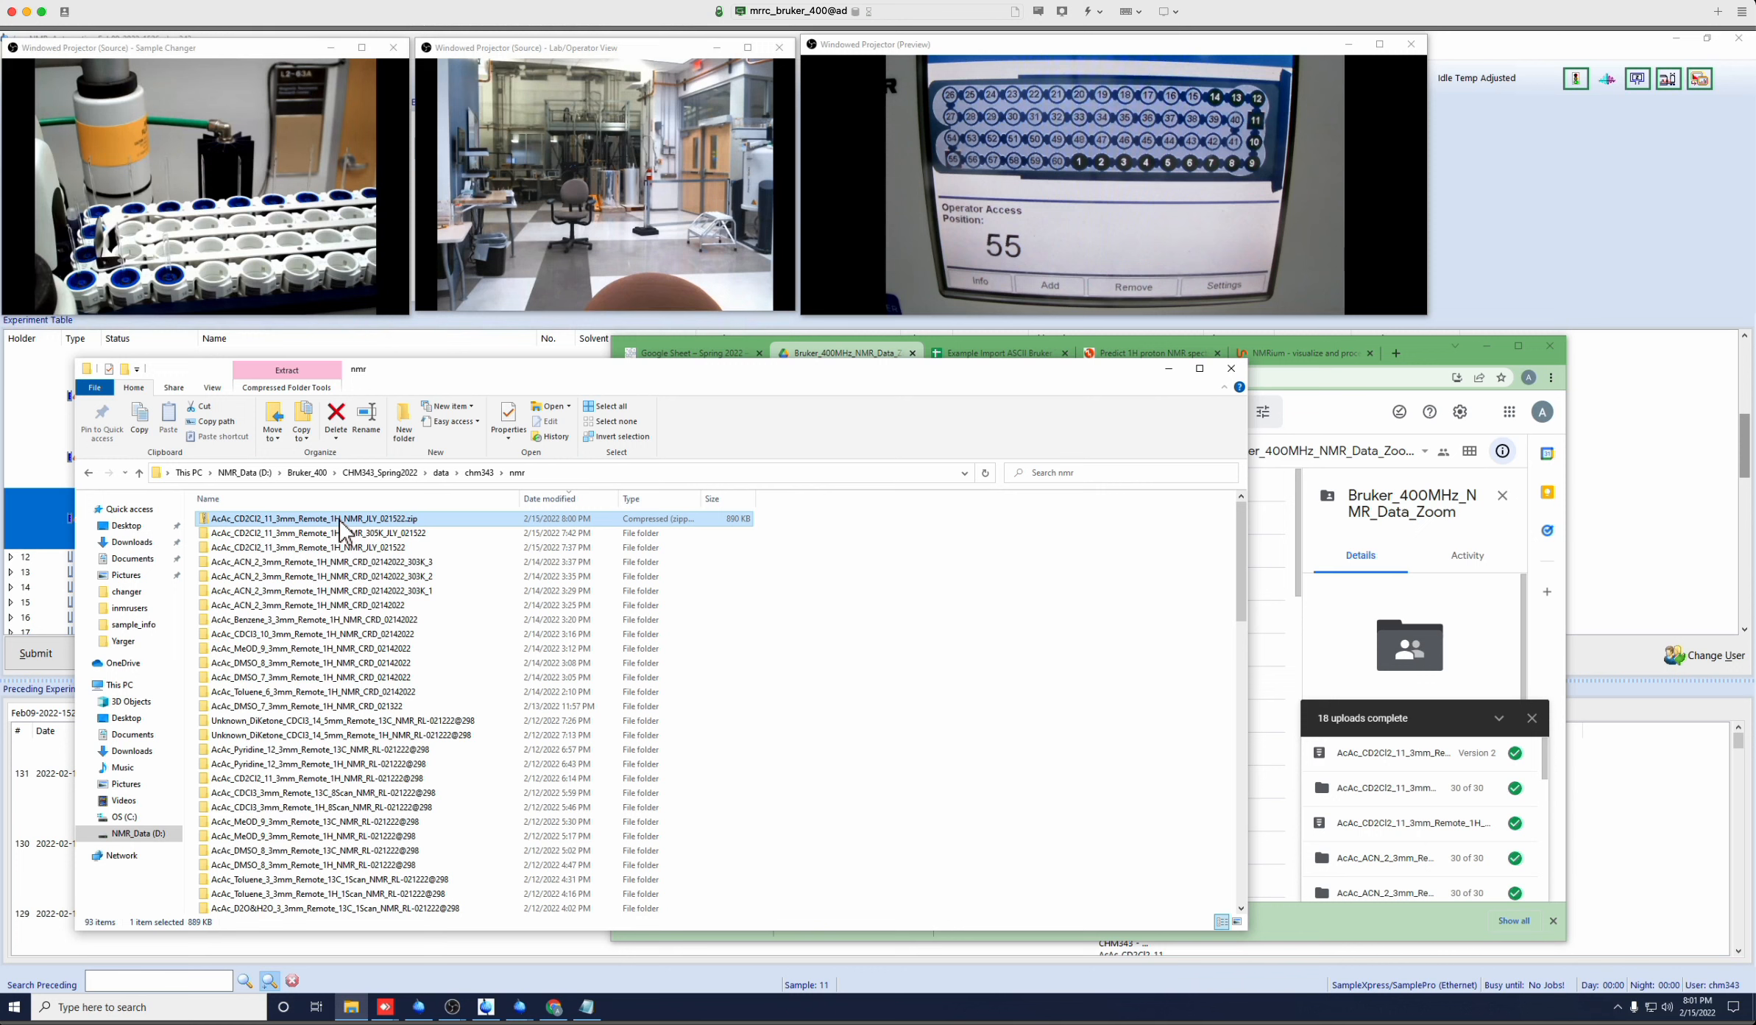
right_click(347, 518)
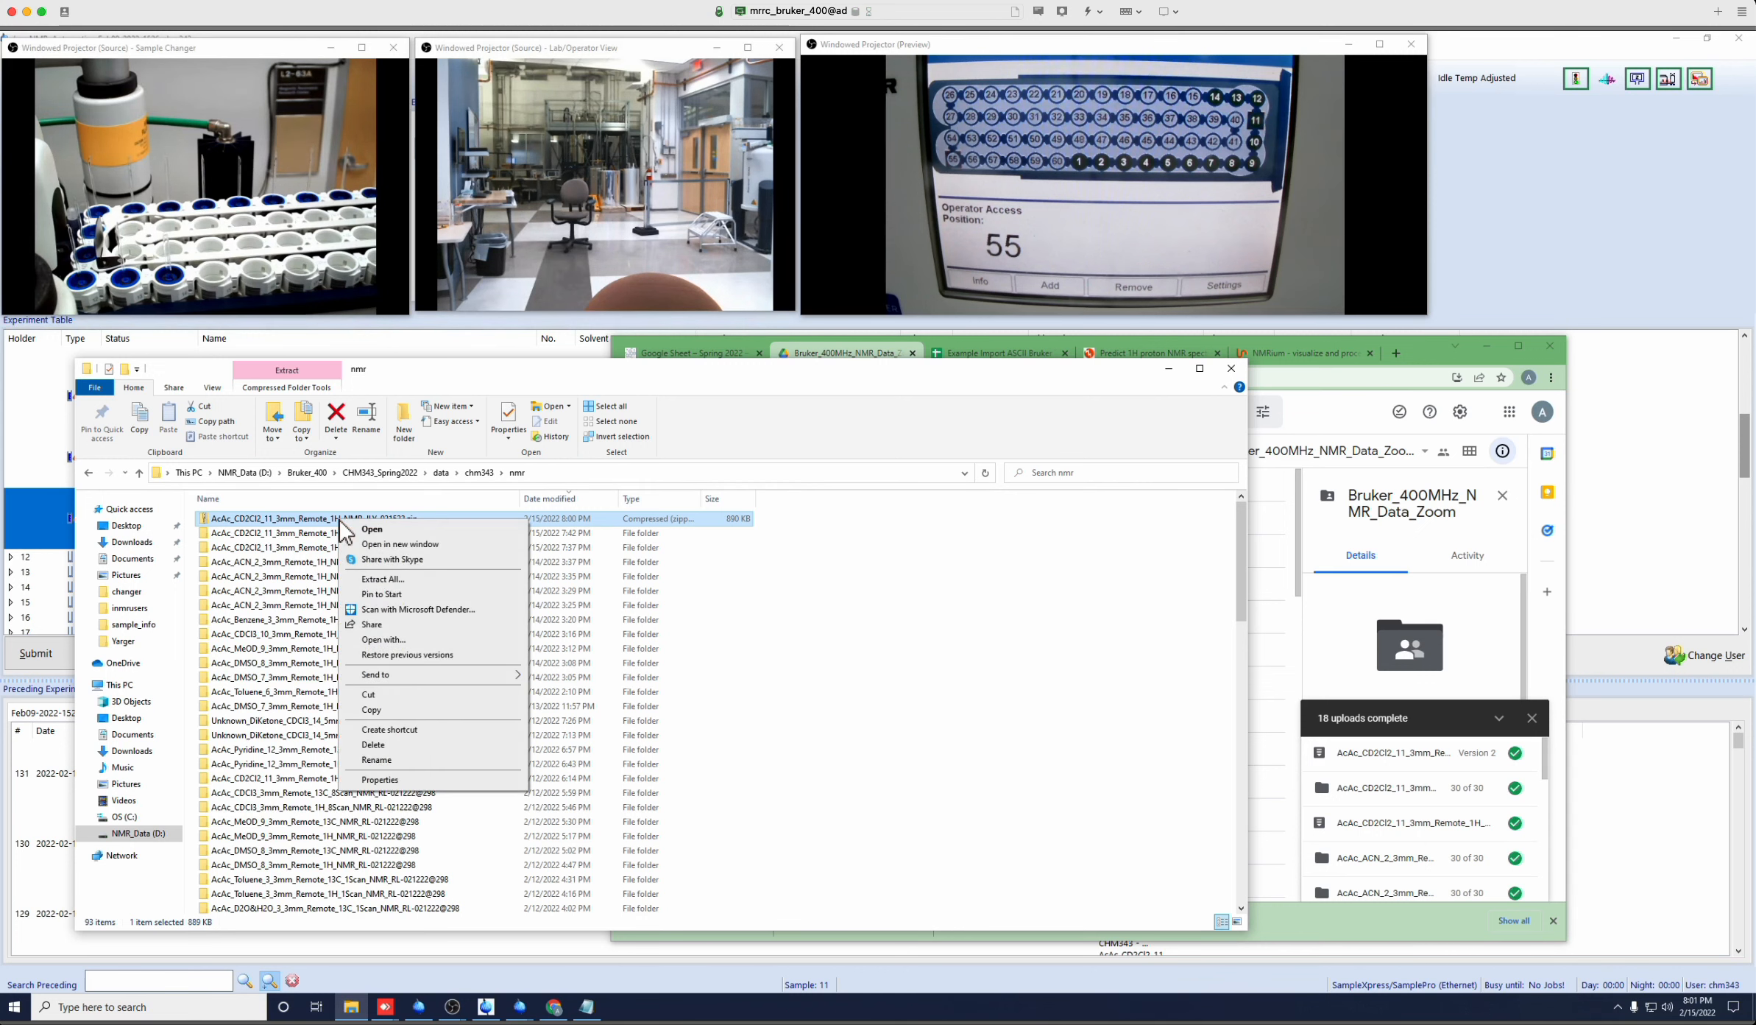
mouse_move(388, 578)
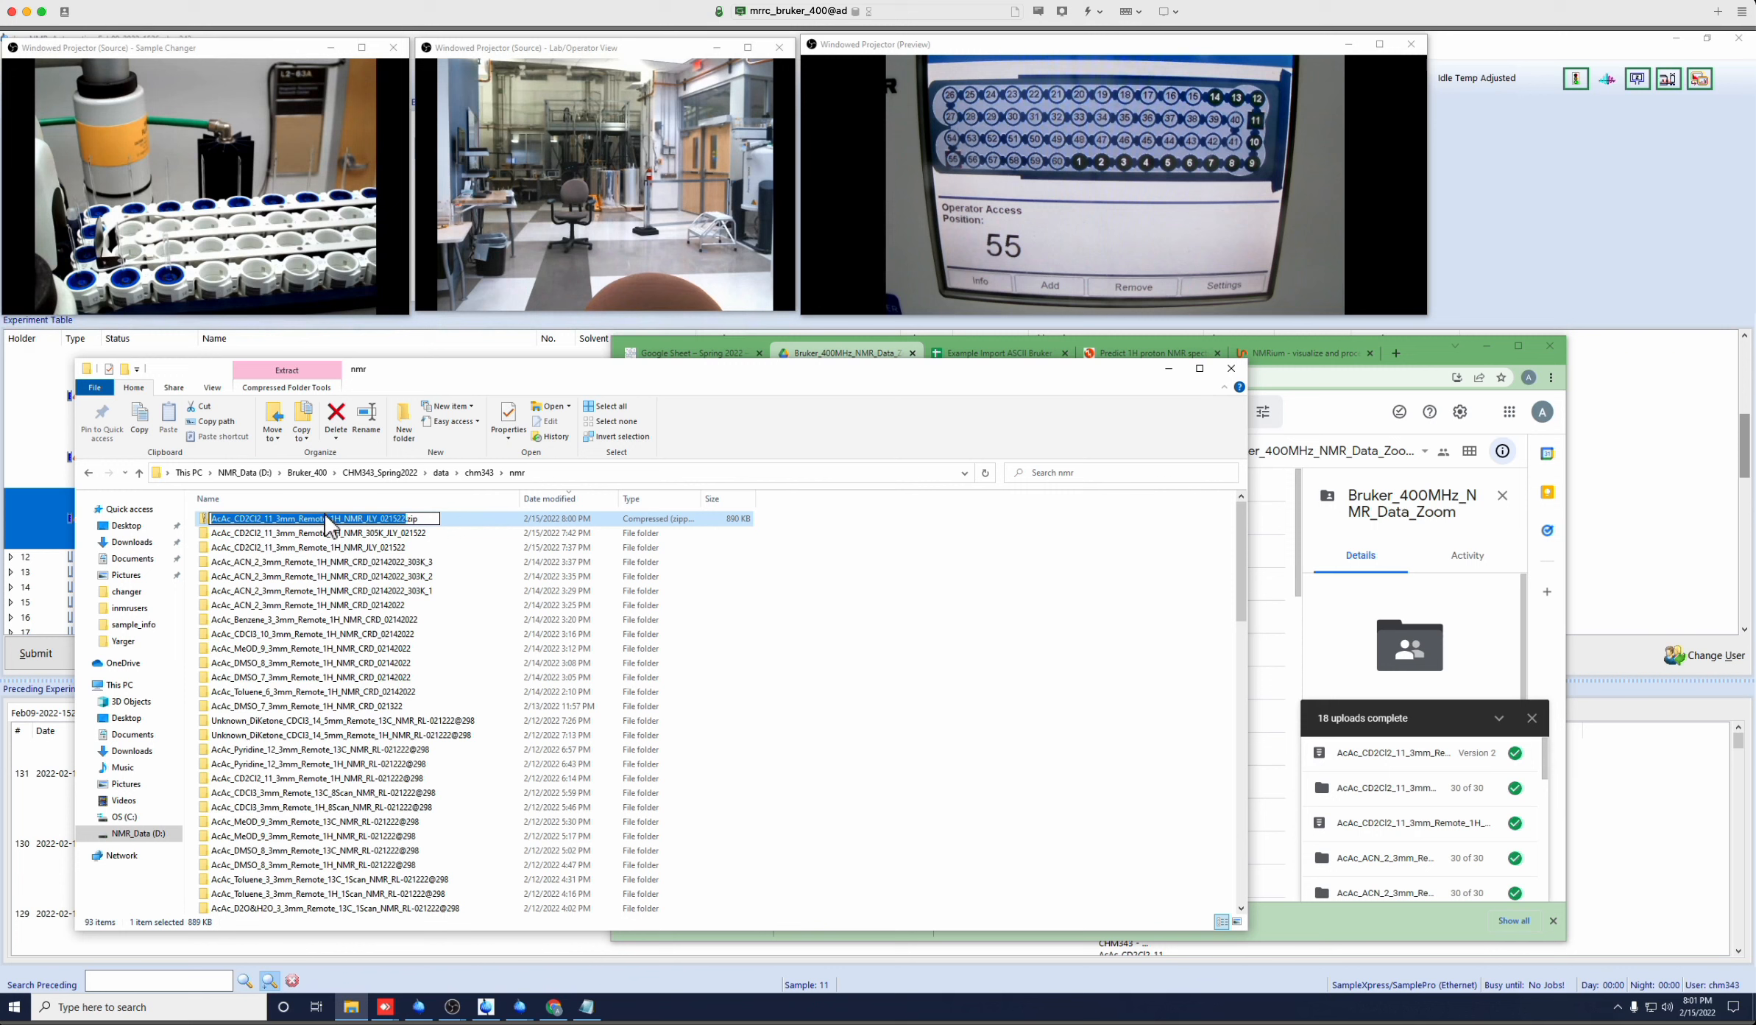
Cancel renaming so the CD2Cl2 zip keeps its name, and reselect the file.
left_click(313, 532)
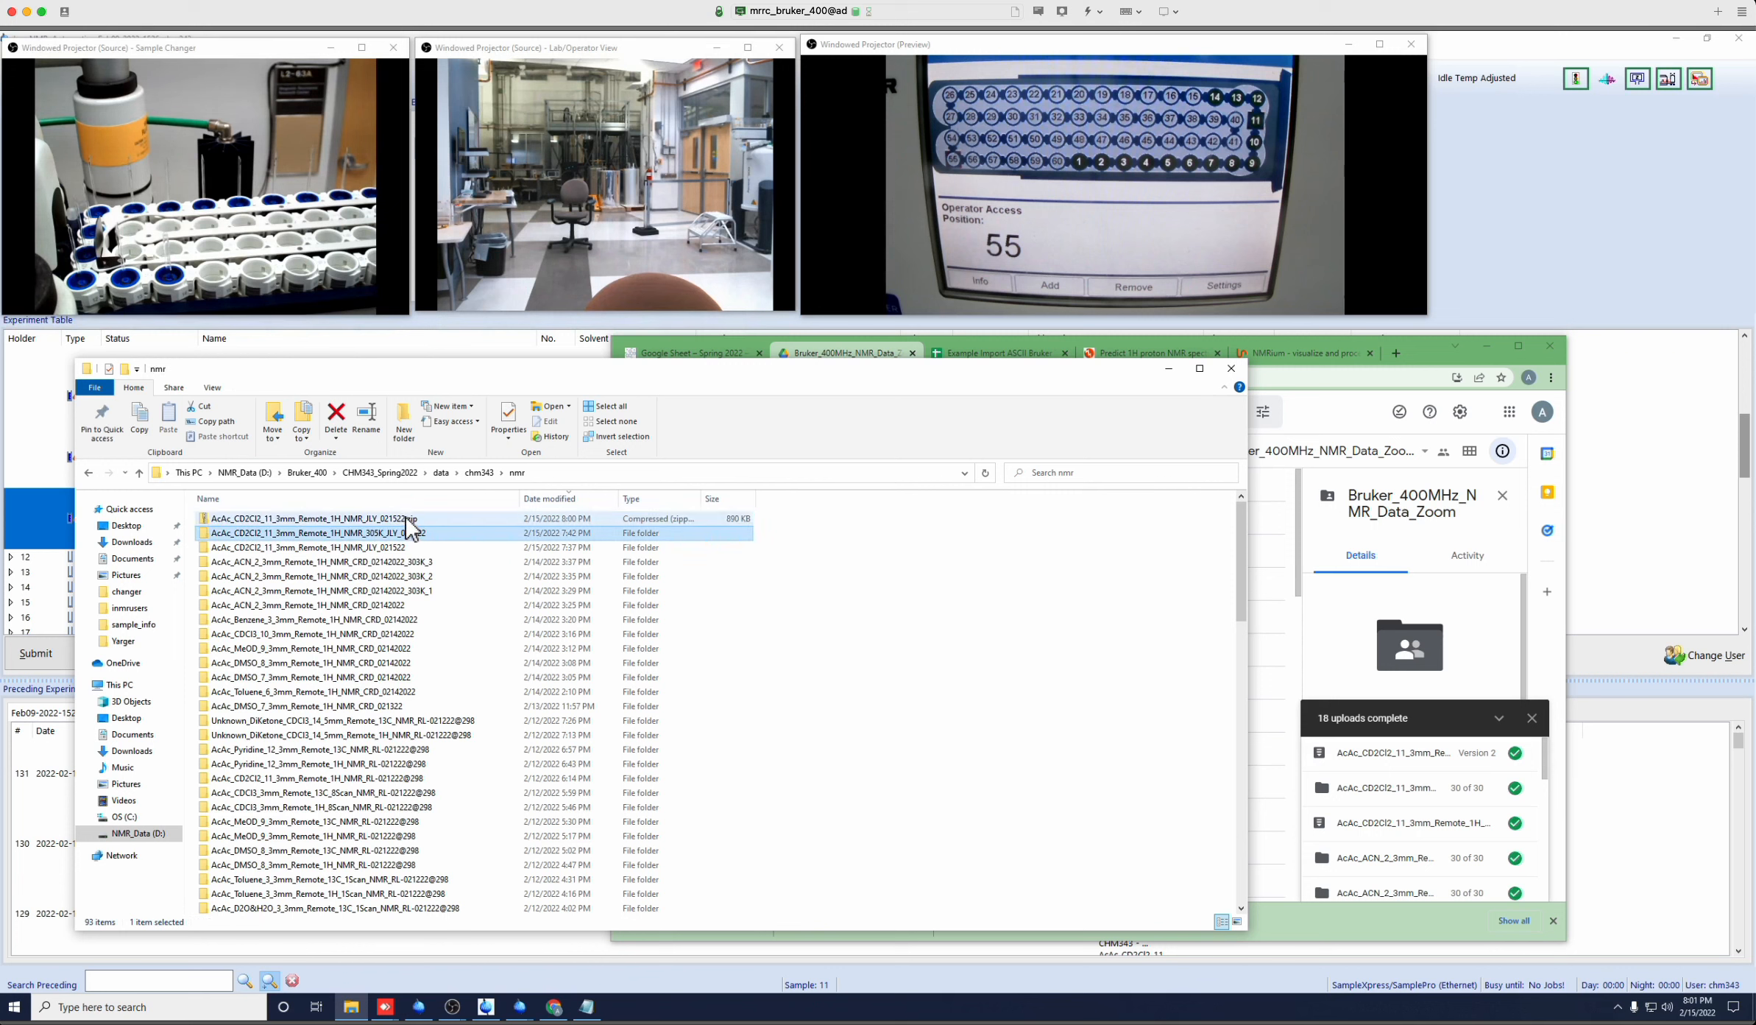
left_click(302, 517)
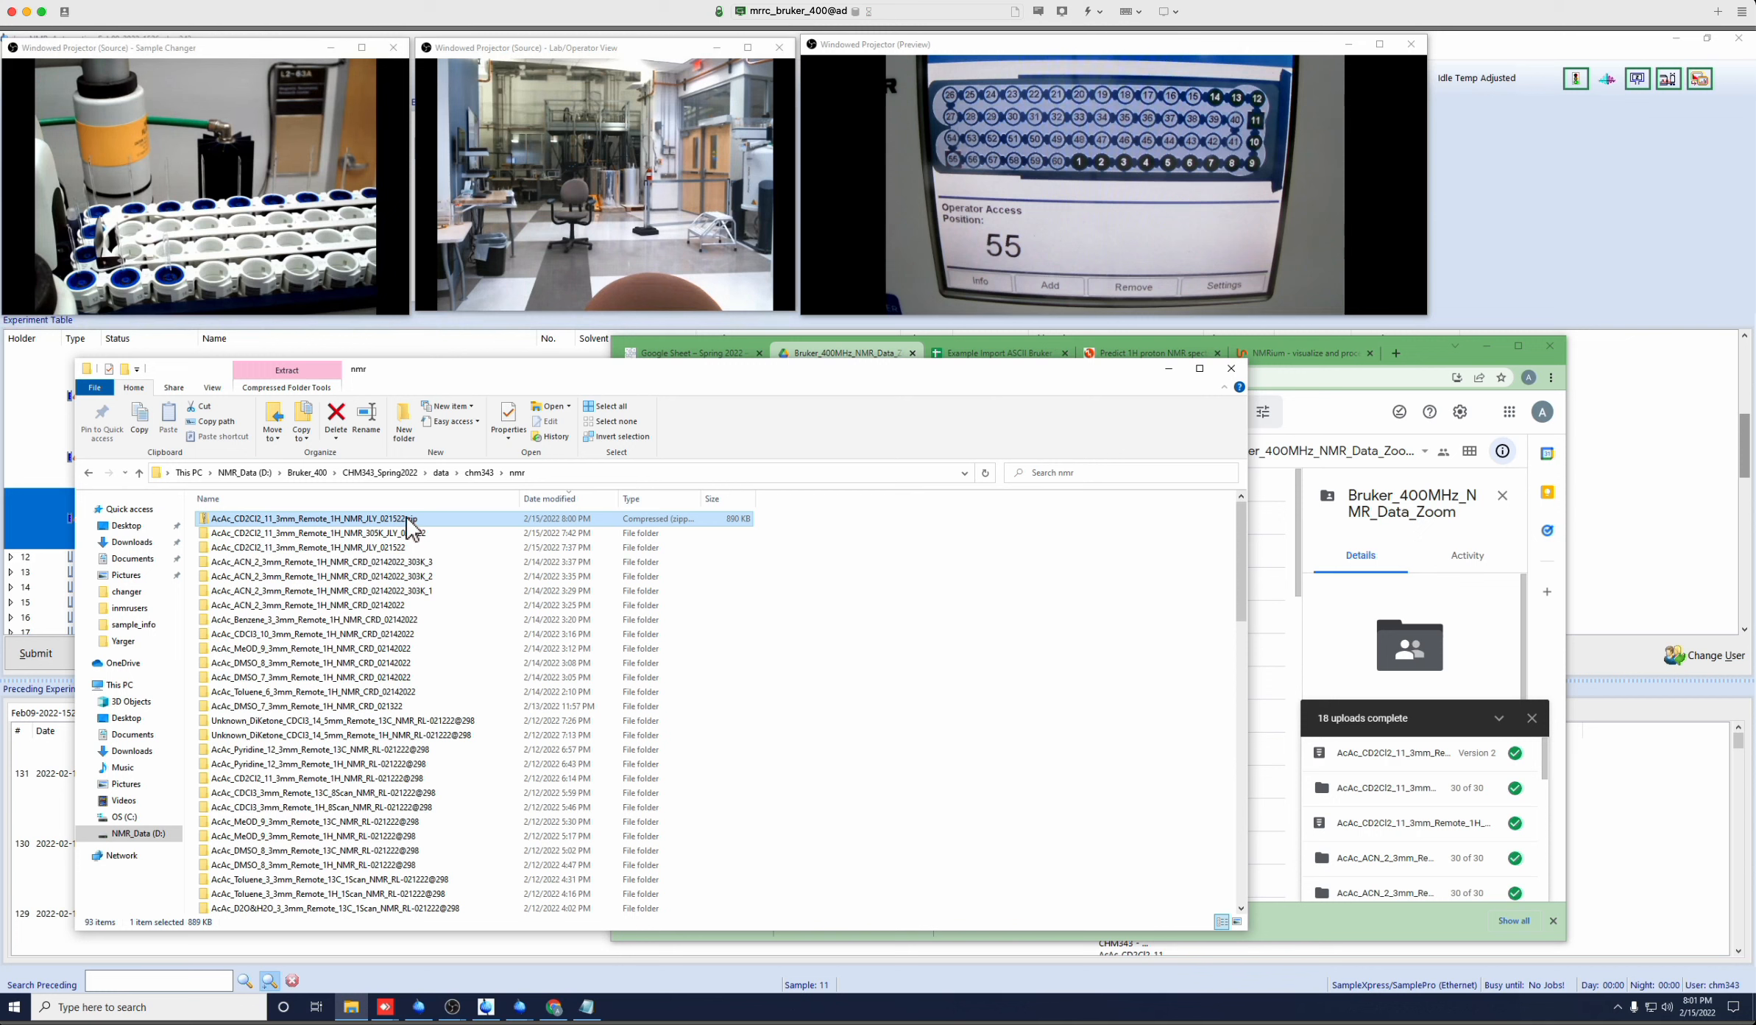
mouse_move(528, 616)
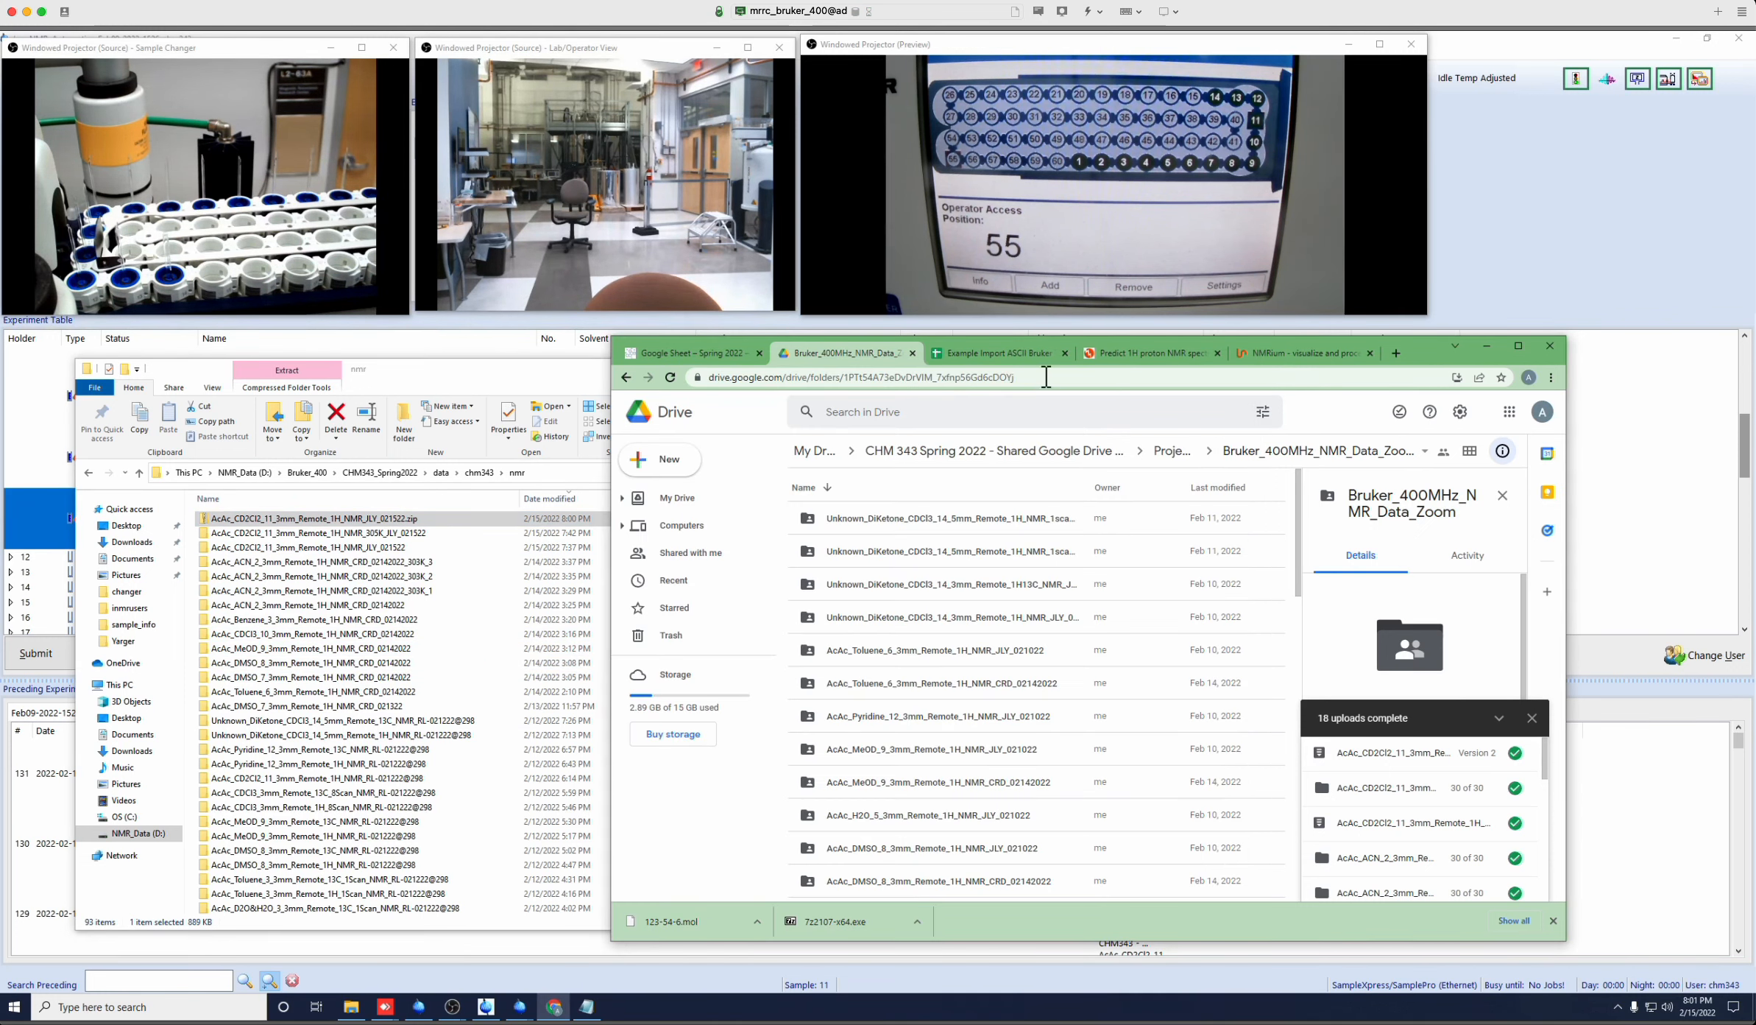
View the Example Import ASCII Bruker TopSpin NMR Data sheet, then close Chrome.
left_click(995, 352)
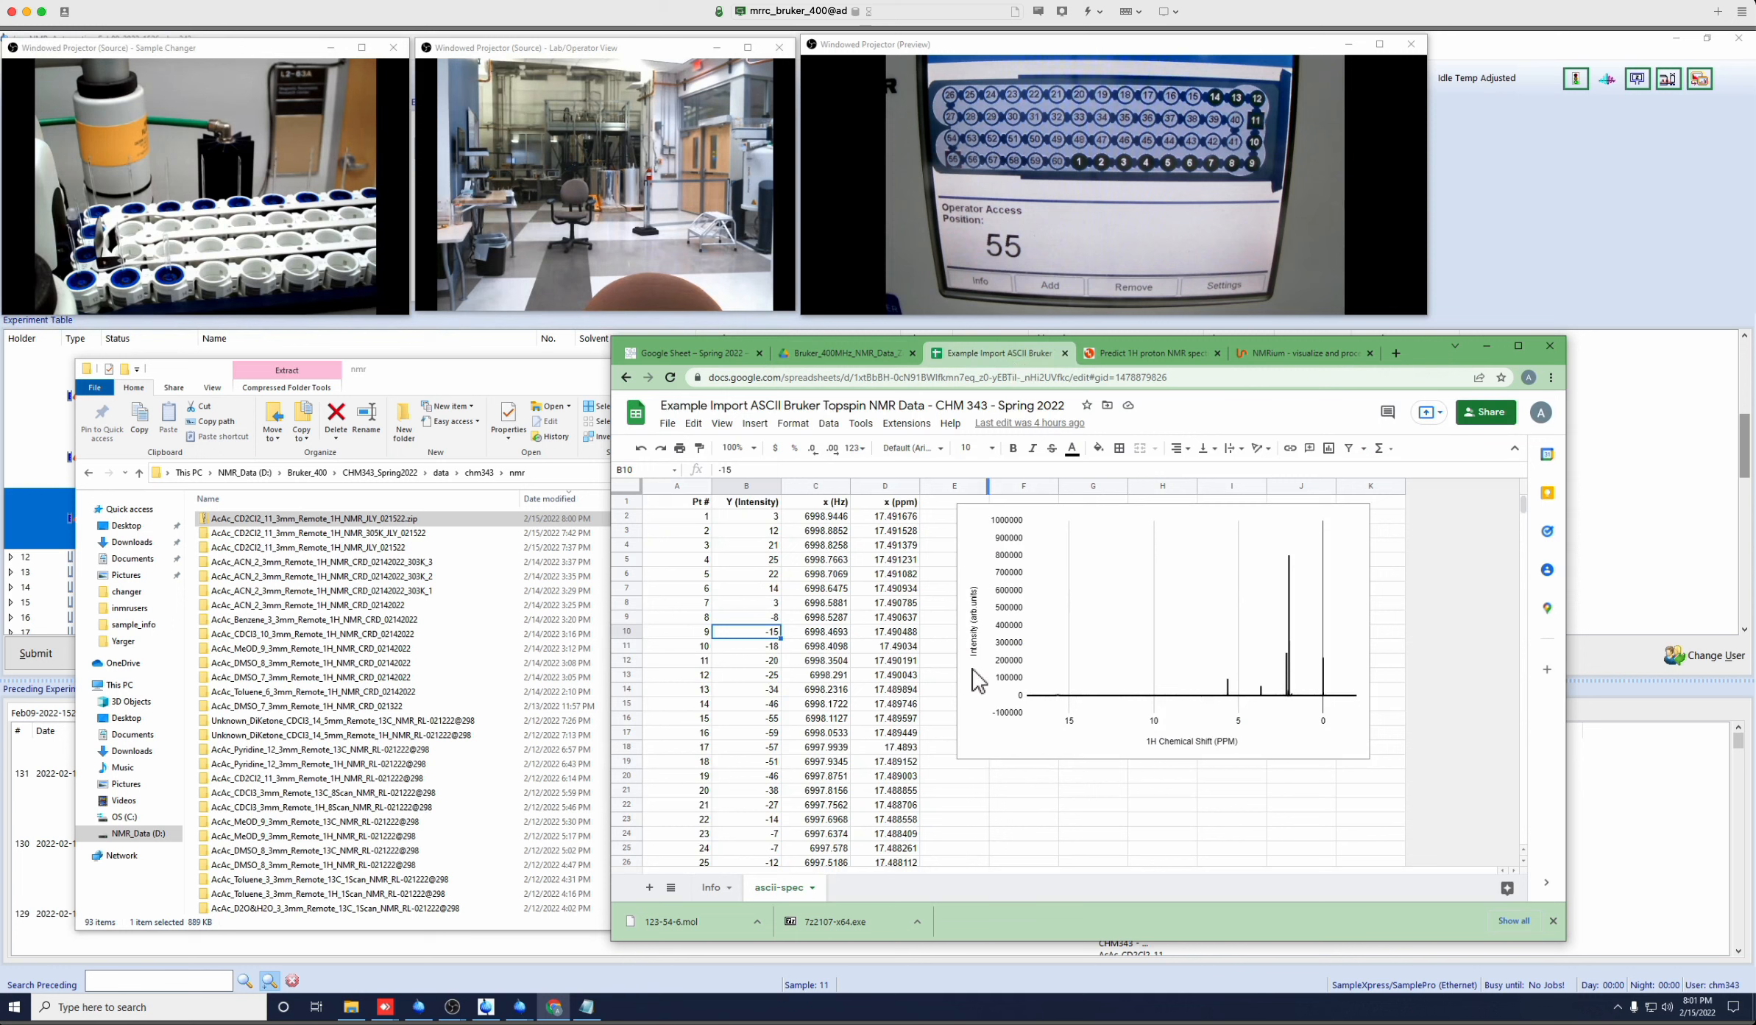
mouse_move(1256, 490)
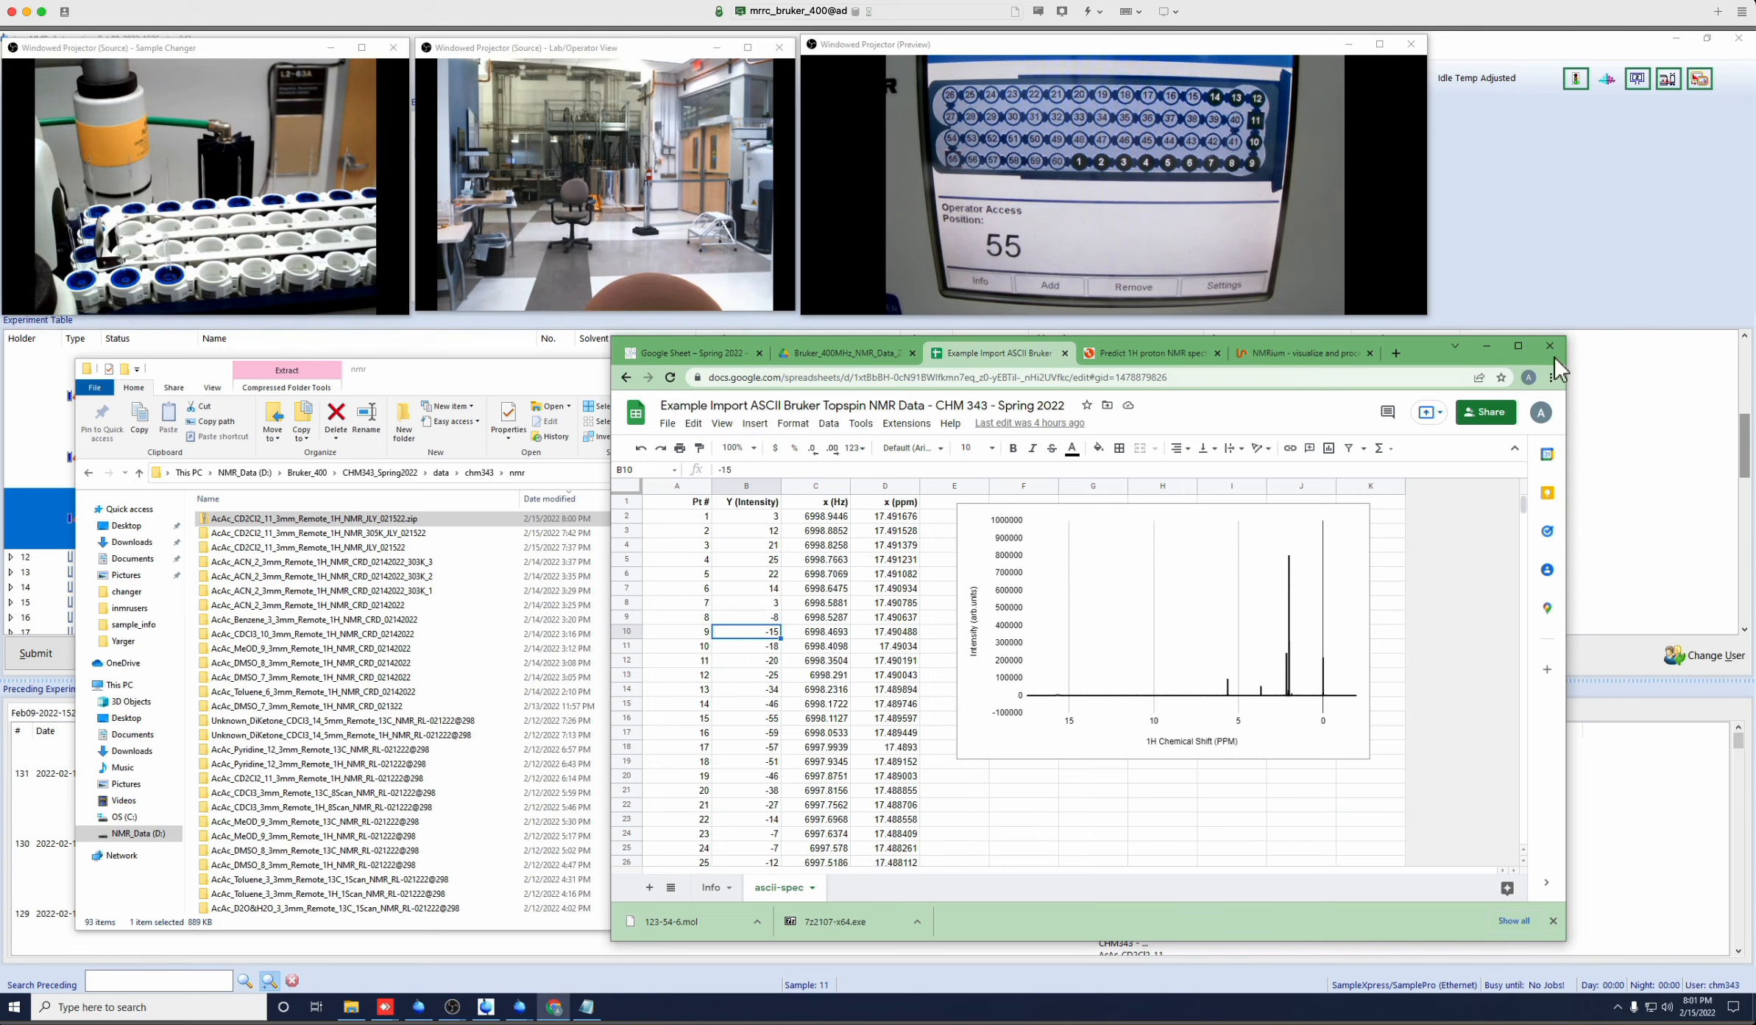
left_click(1550, 345)
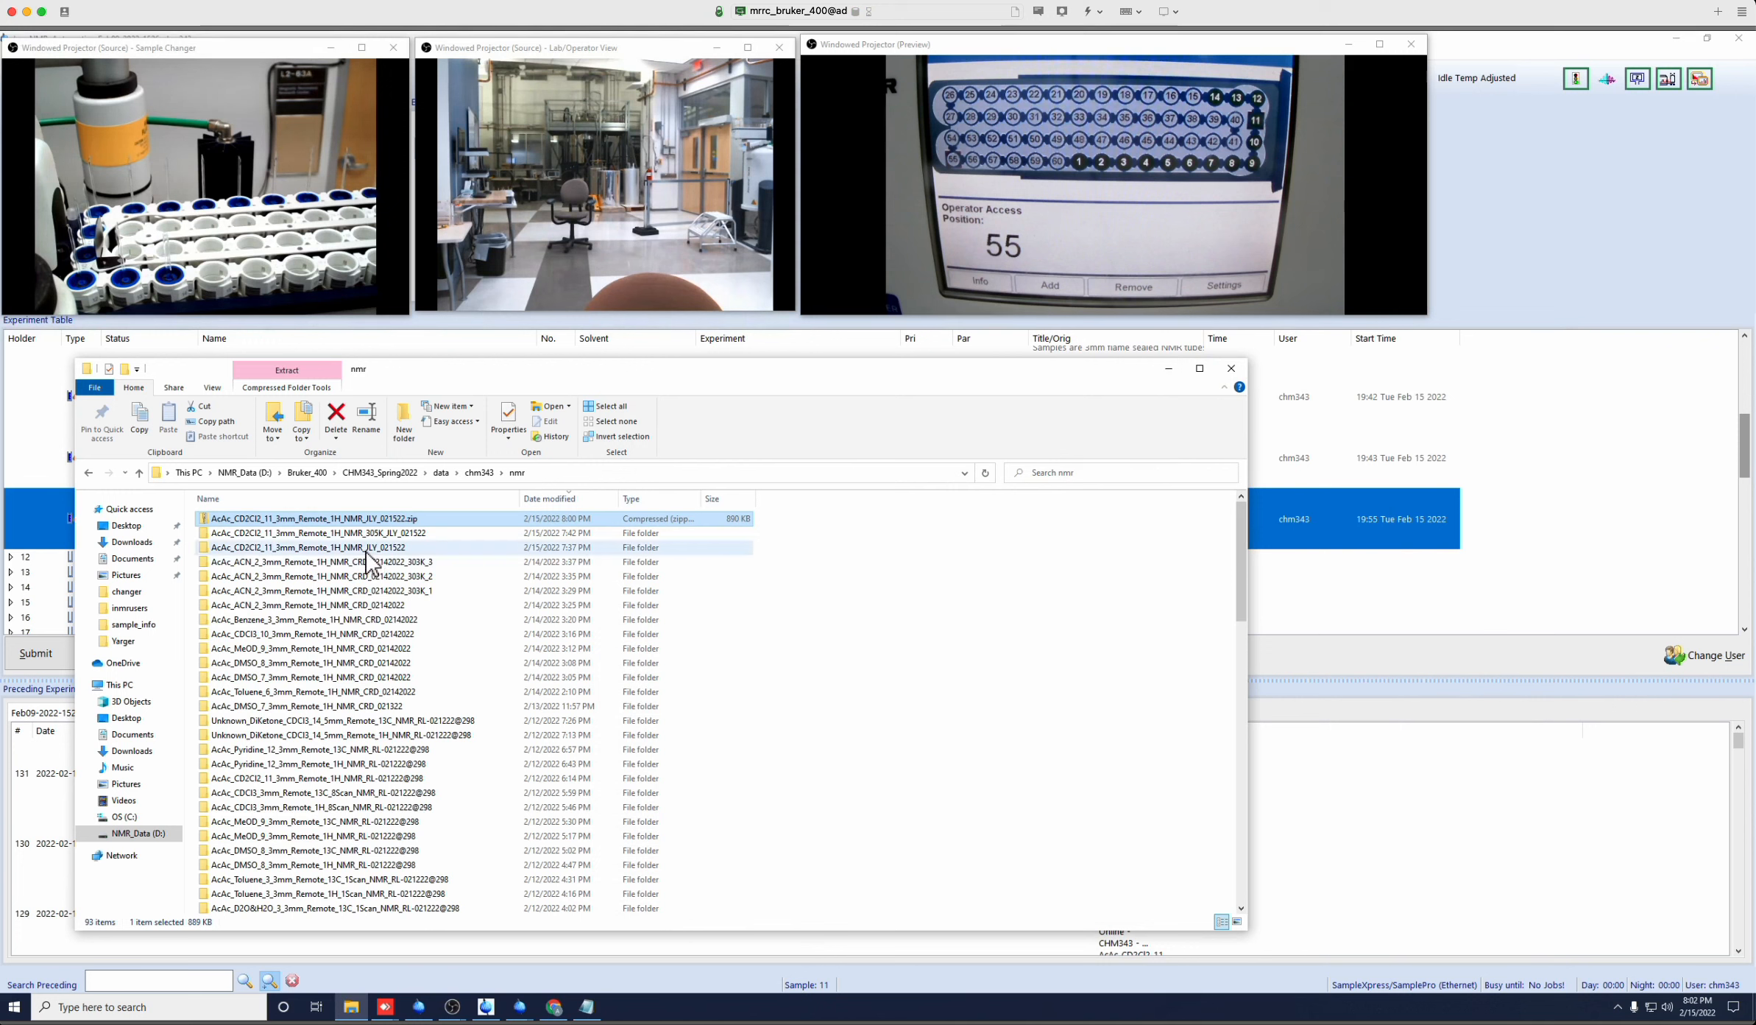
Open the CD2Cl2 dataset folder, then its pdata folder.
double_click(320, 517)
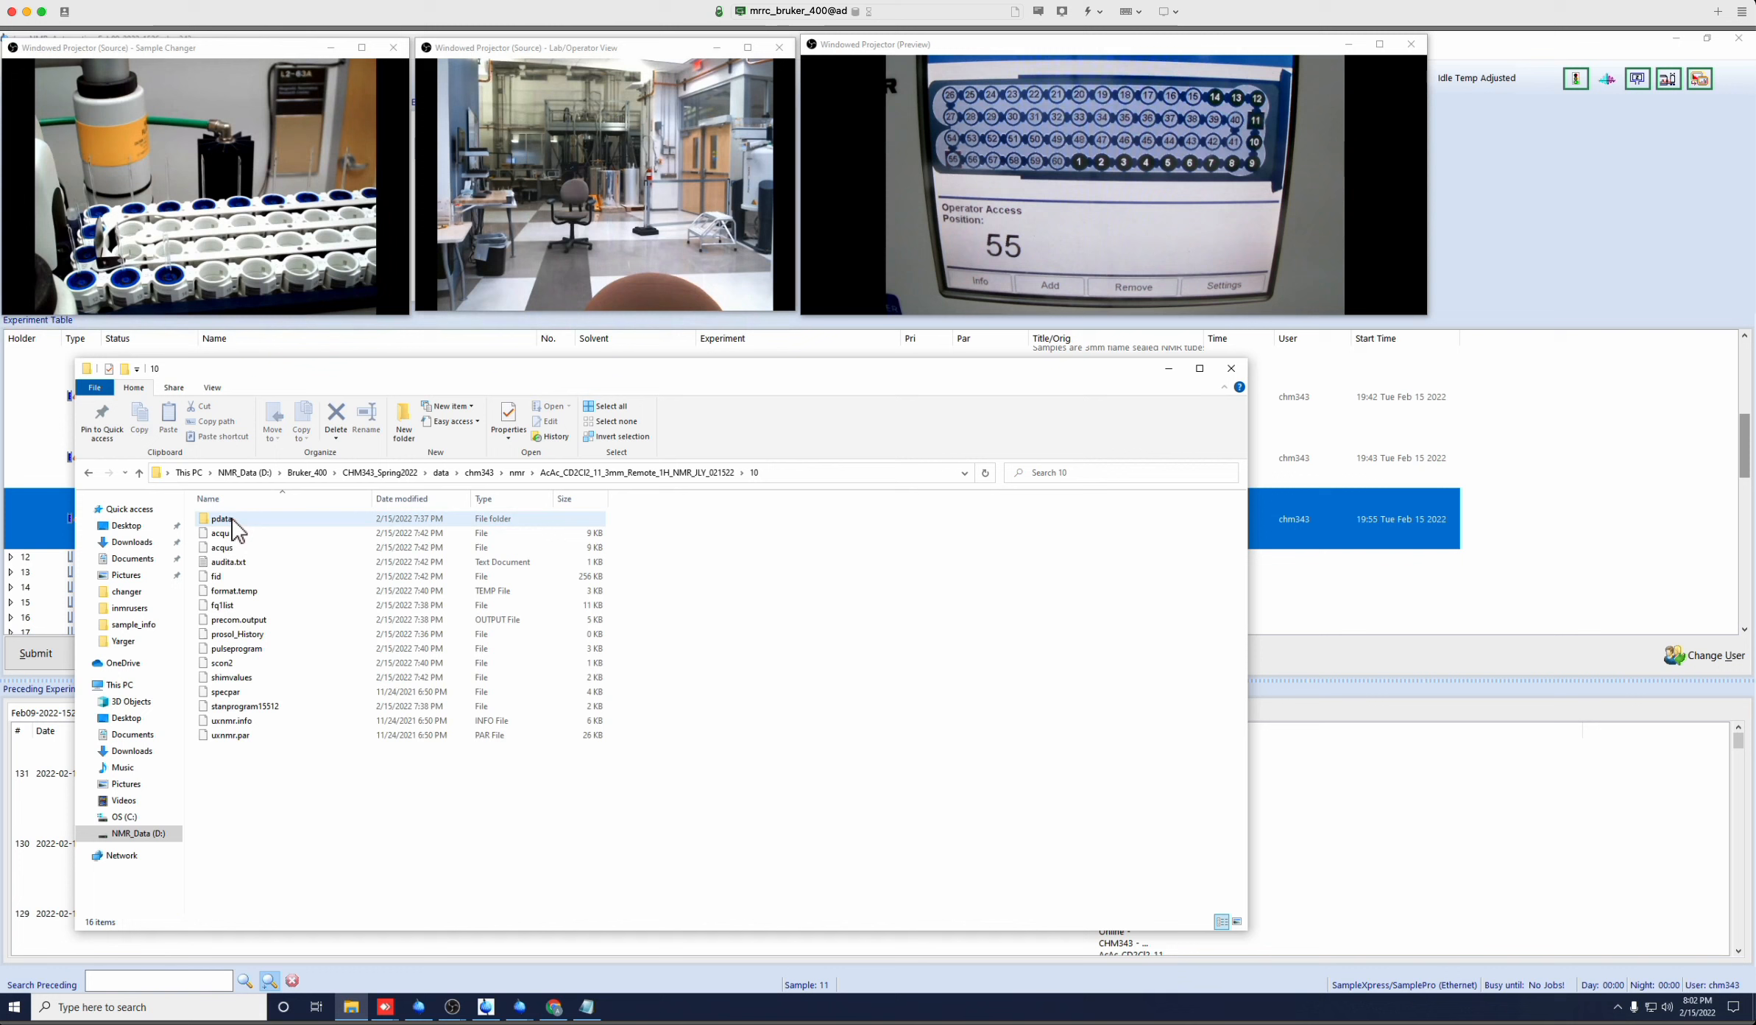
mouse_move(223, 518)
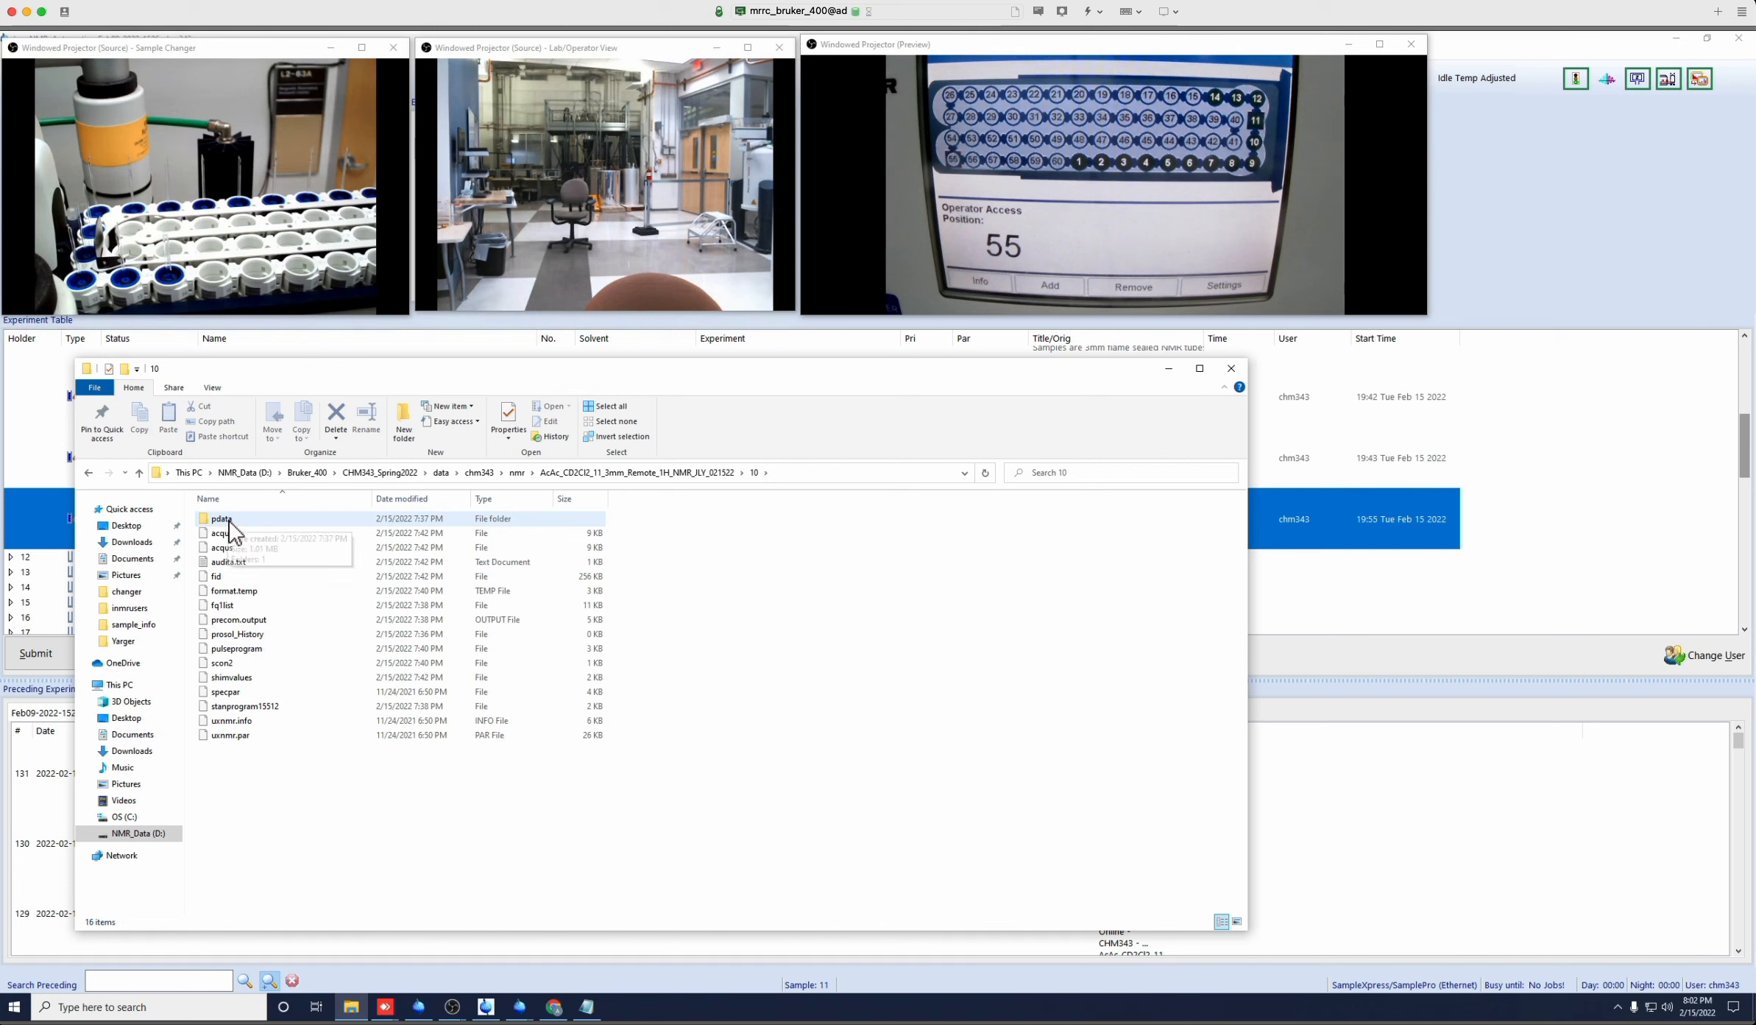
mouse_move(234, 590)
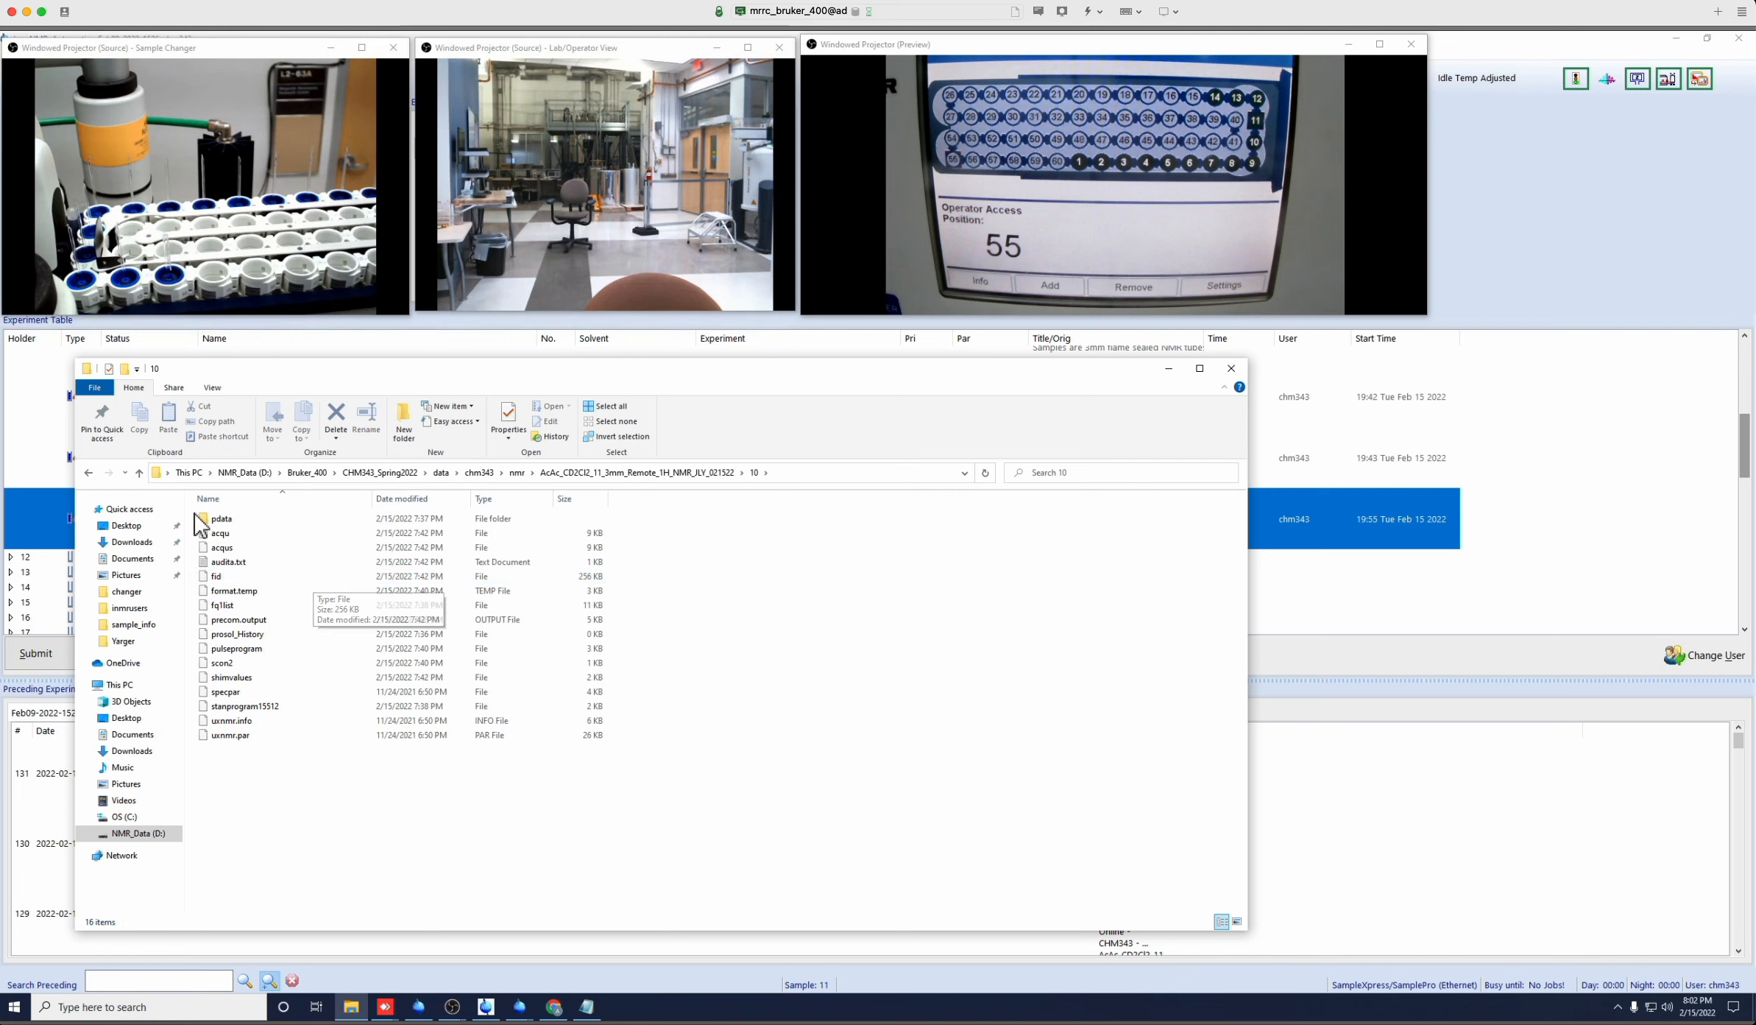
left_click(221, 518)
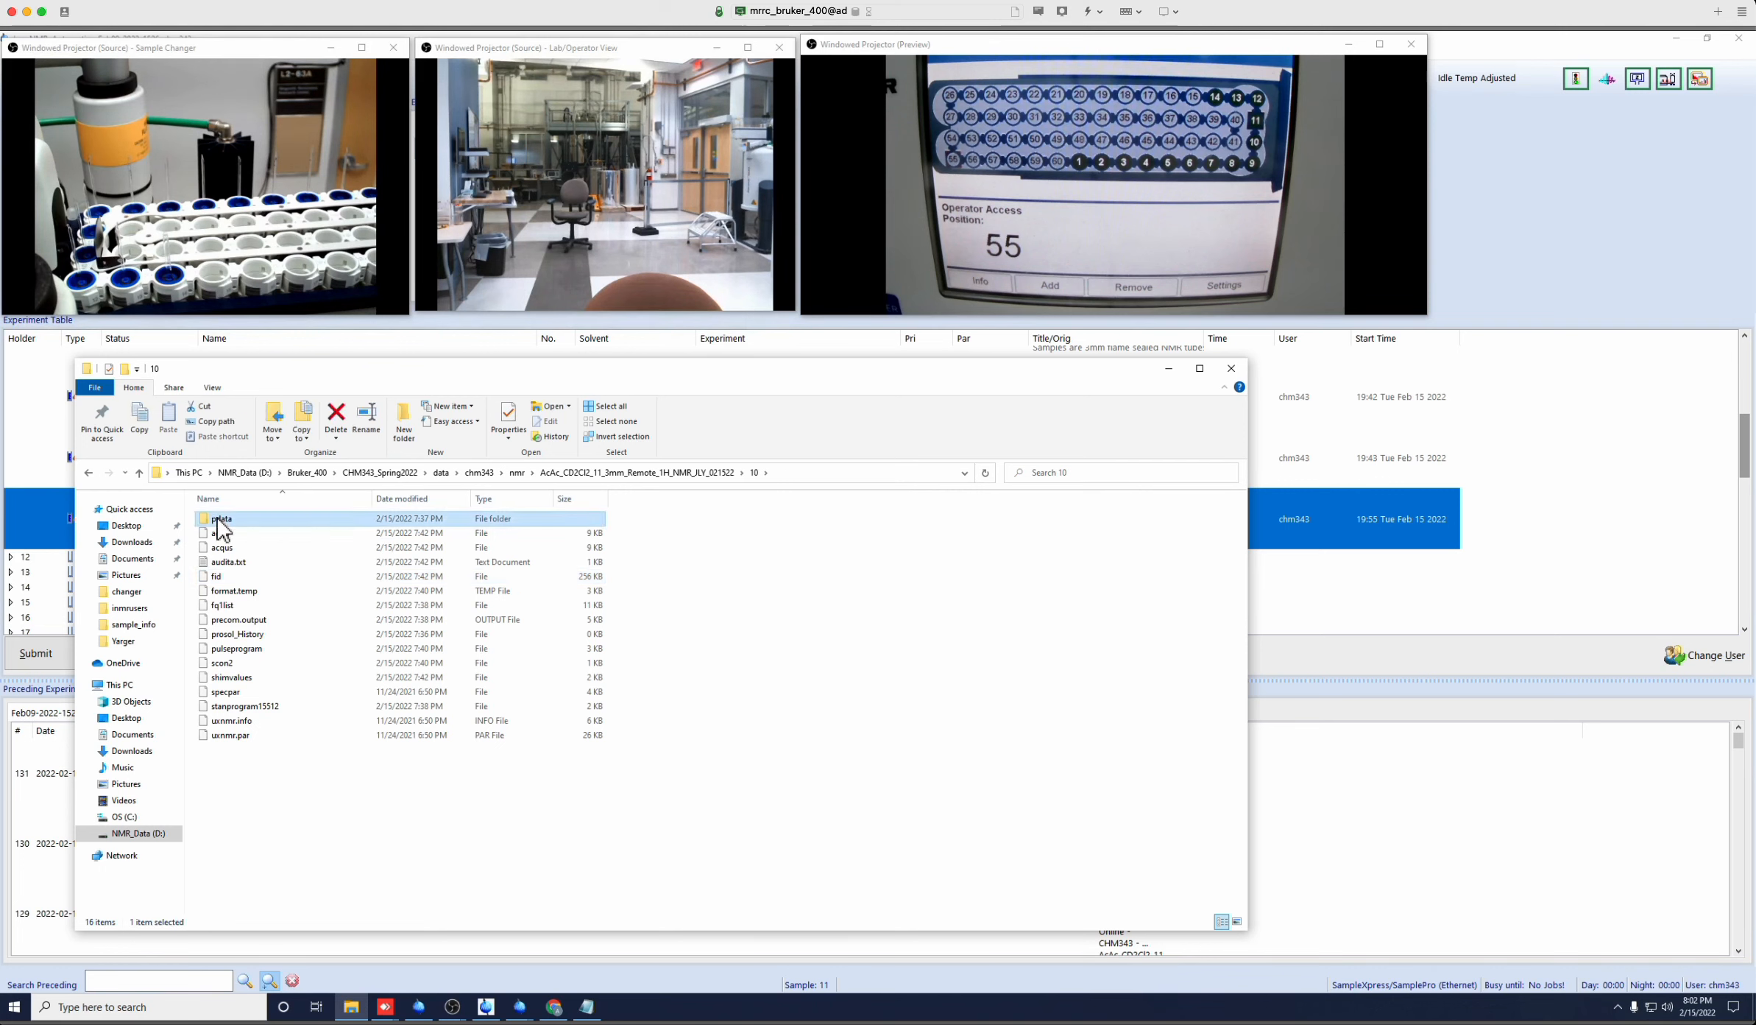
double_click(222, 517)
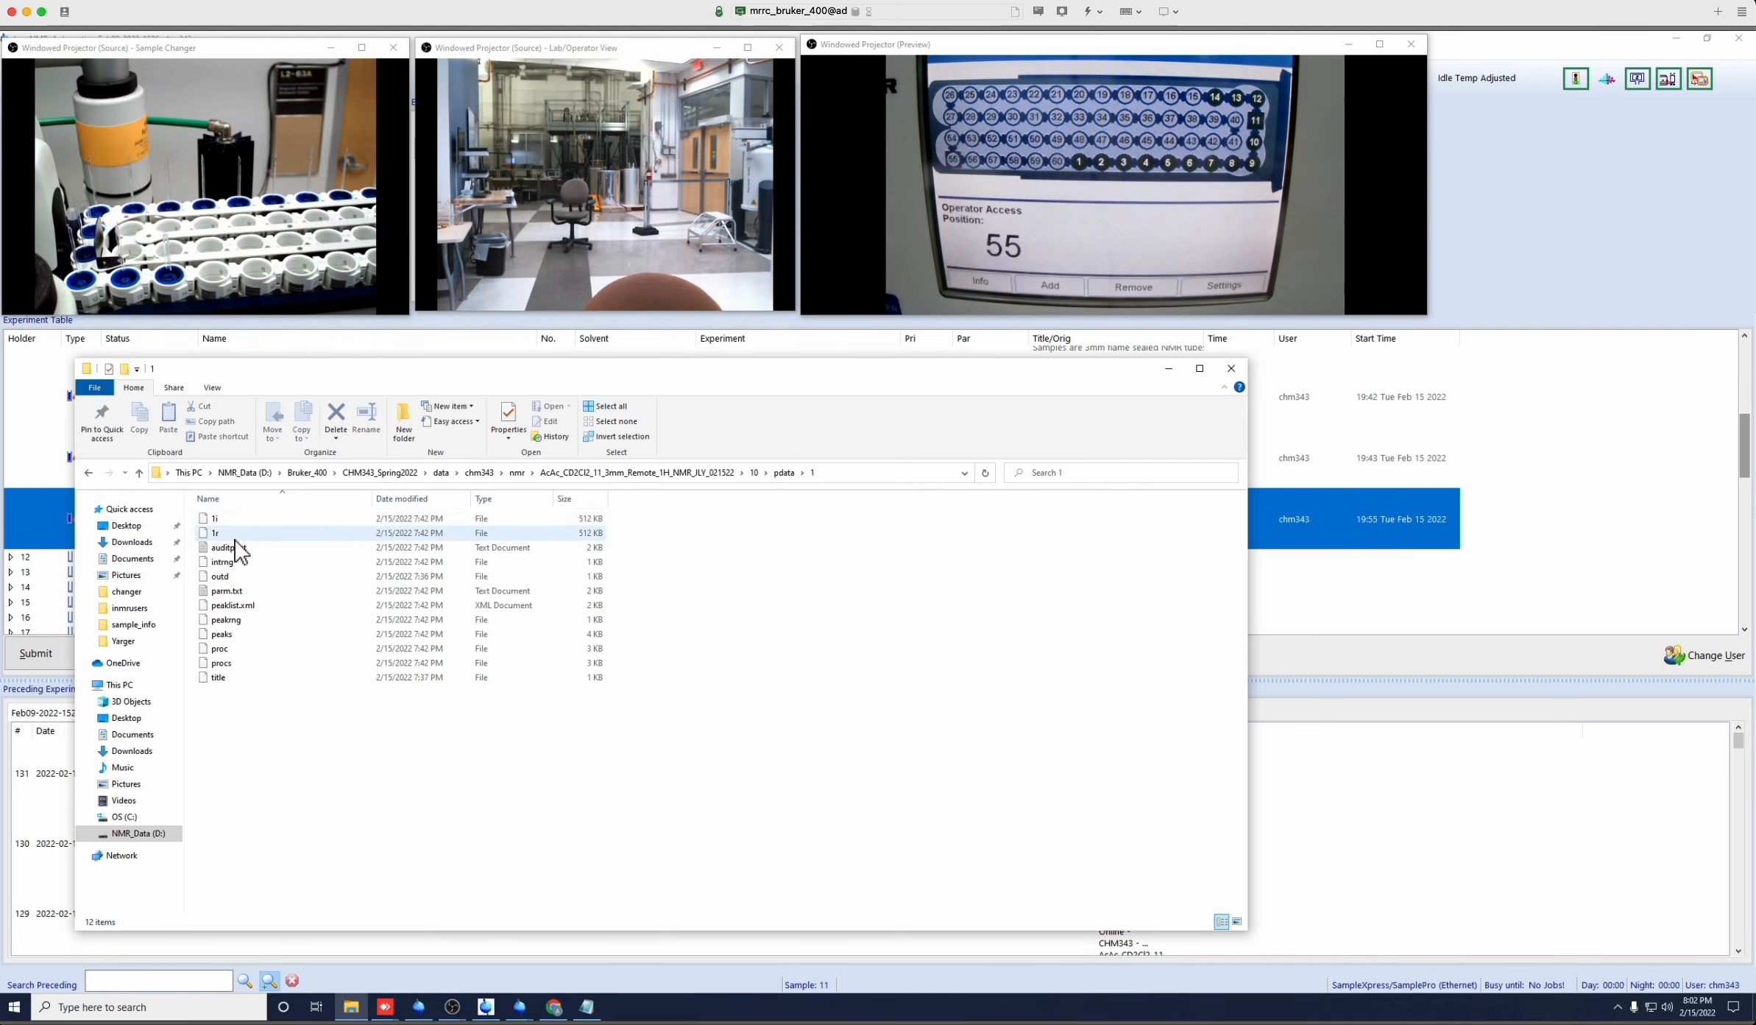
mouse_move(231, 545)
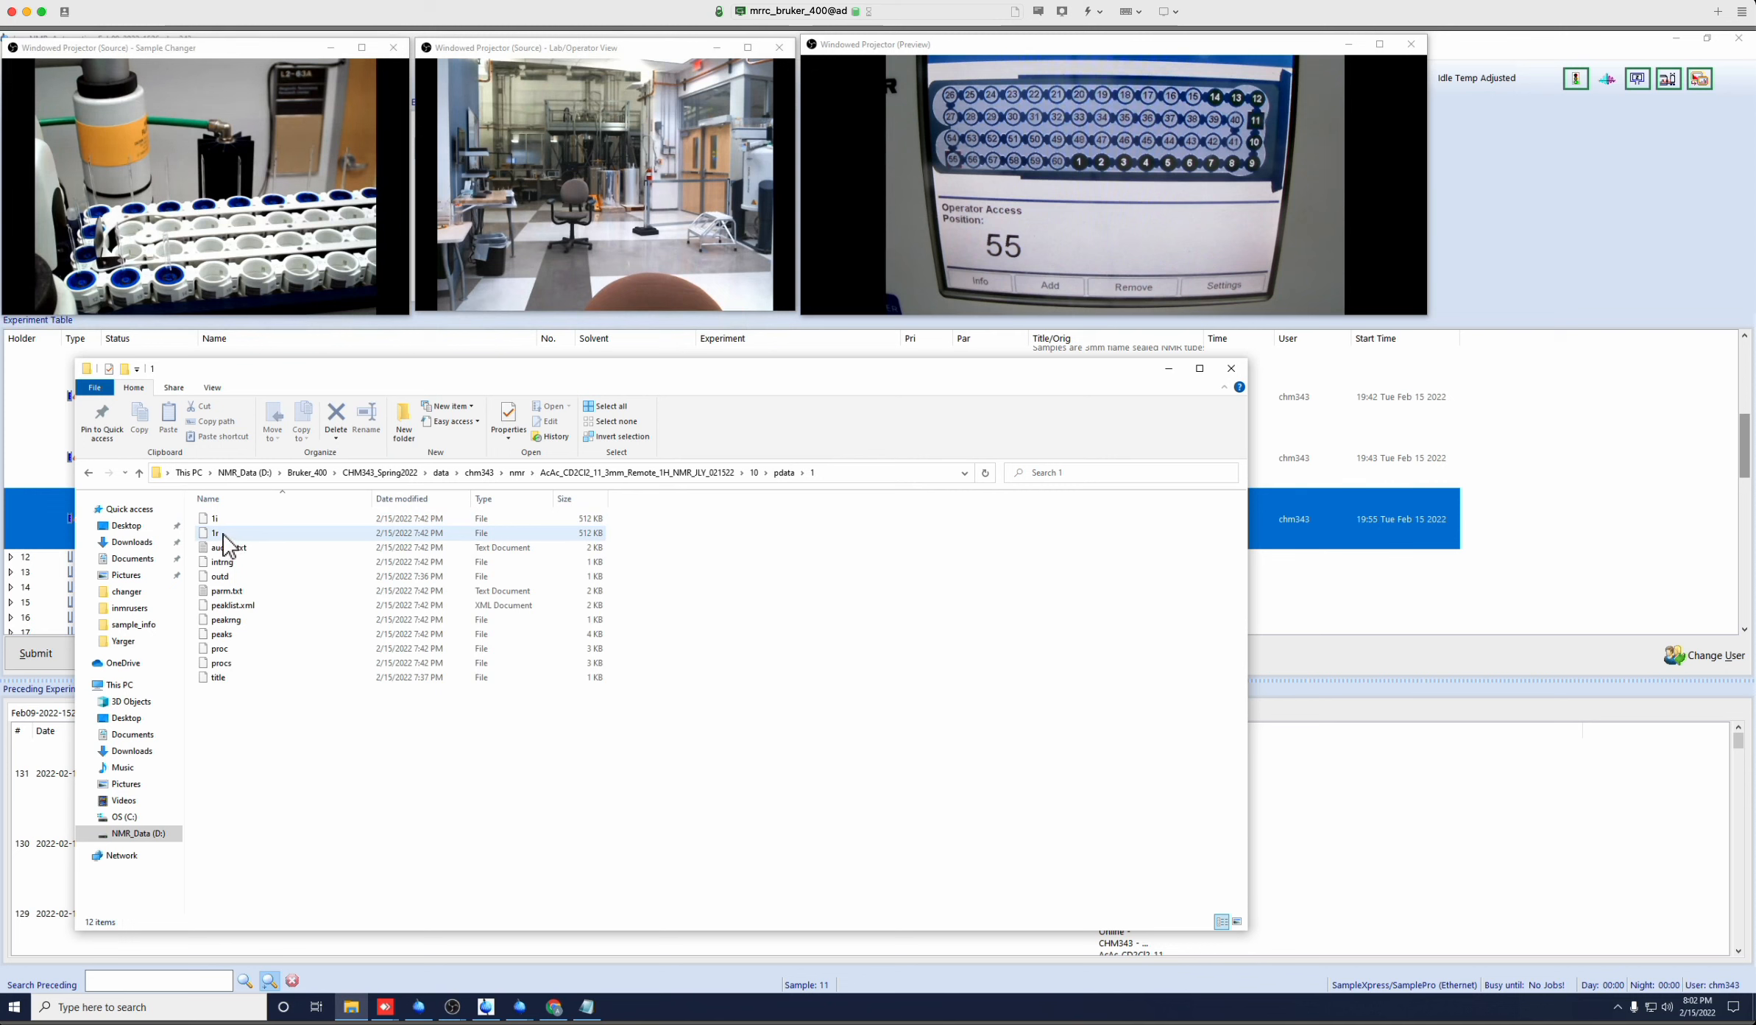
mouse_move(224, 549)
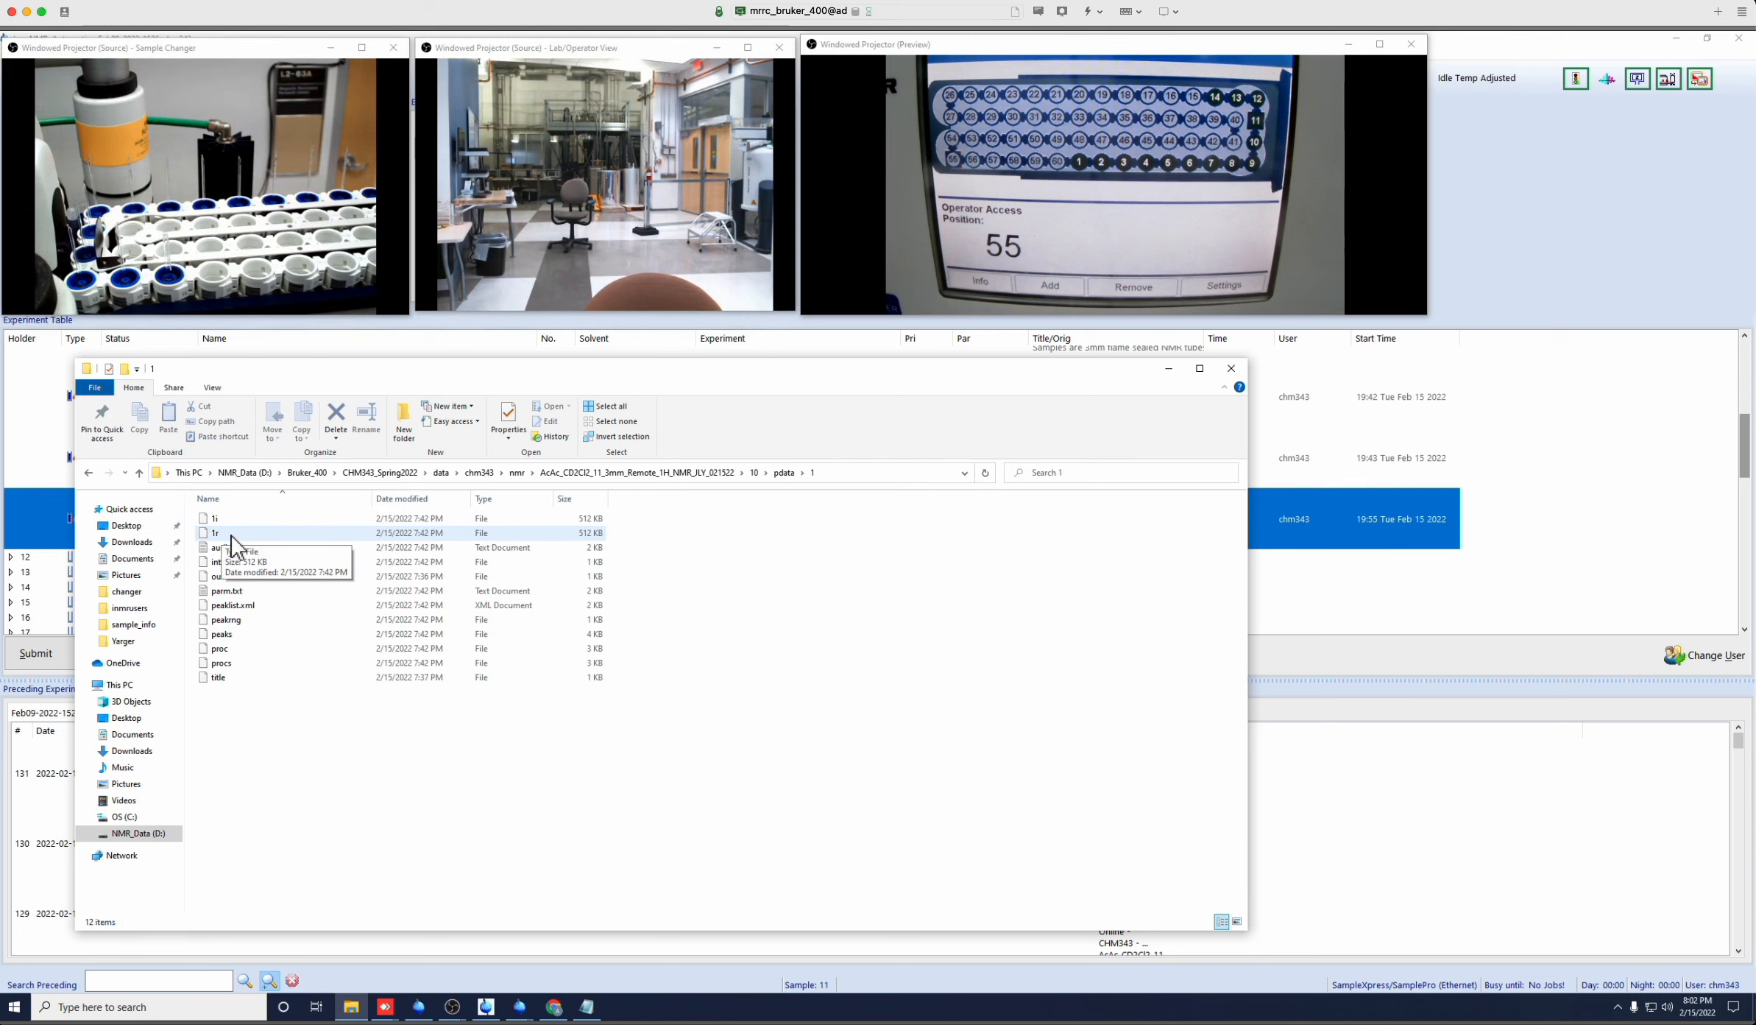
mouse_move(276, 619)
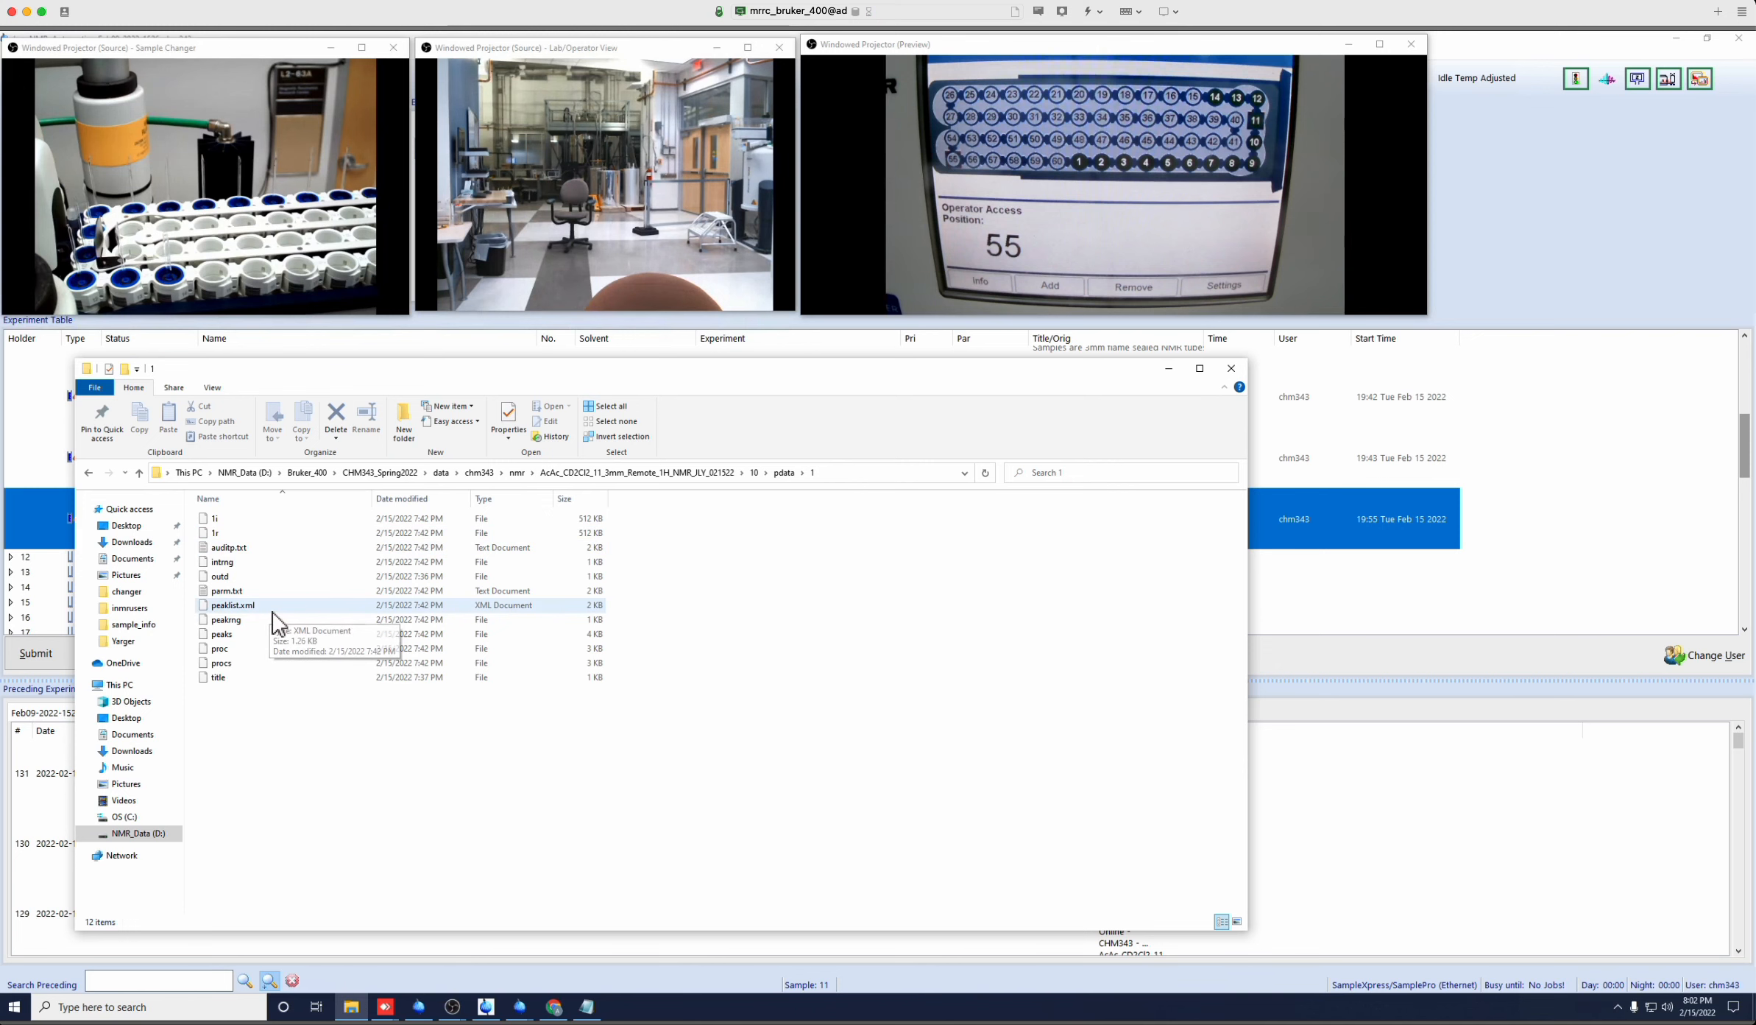
mouse_move(346, 623)
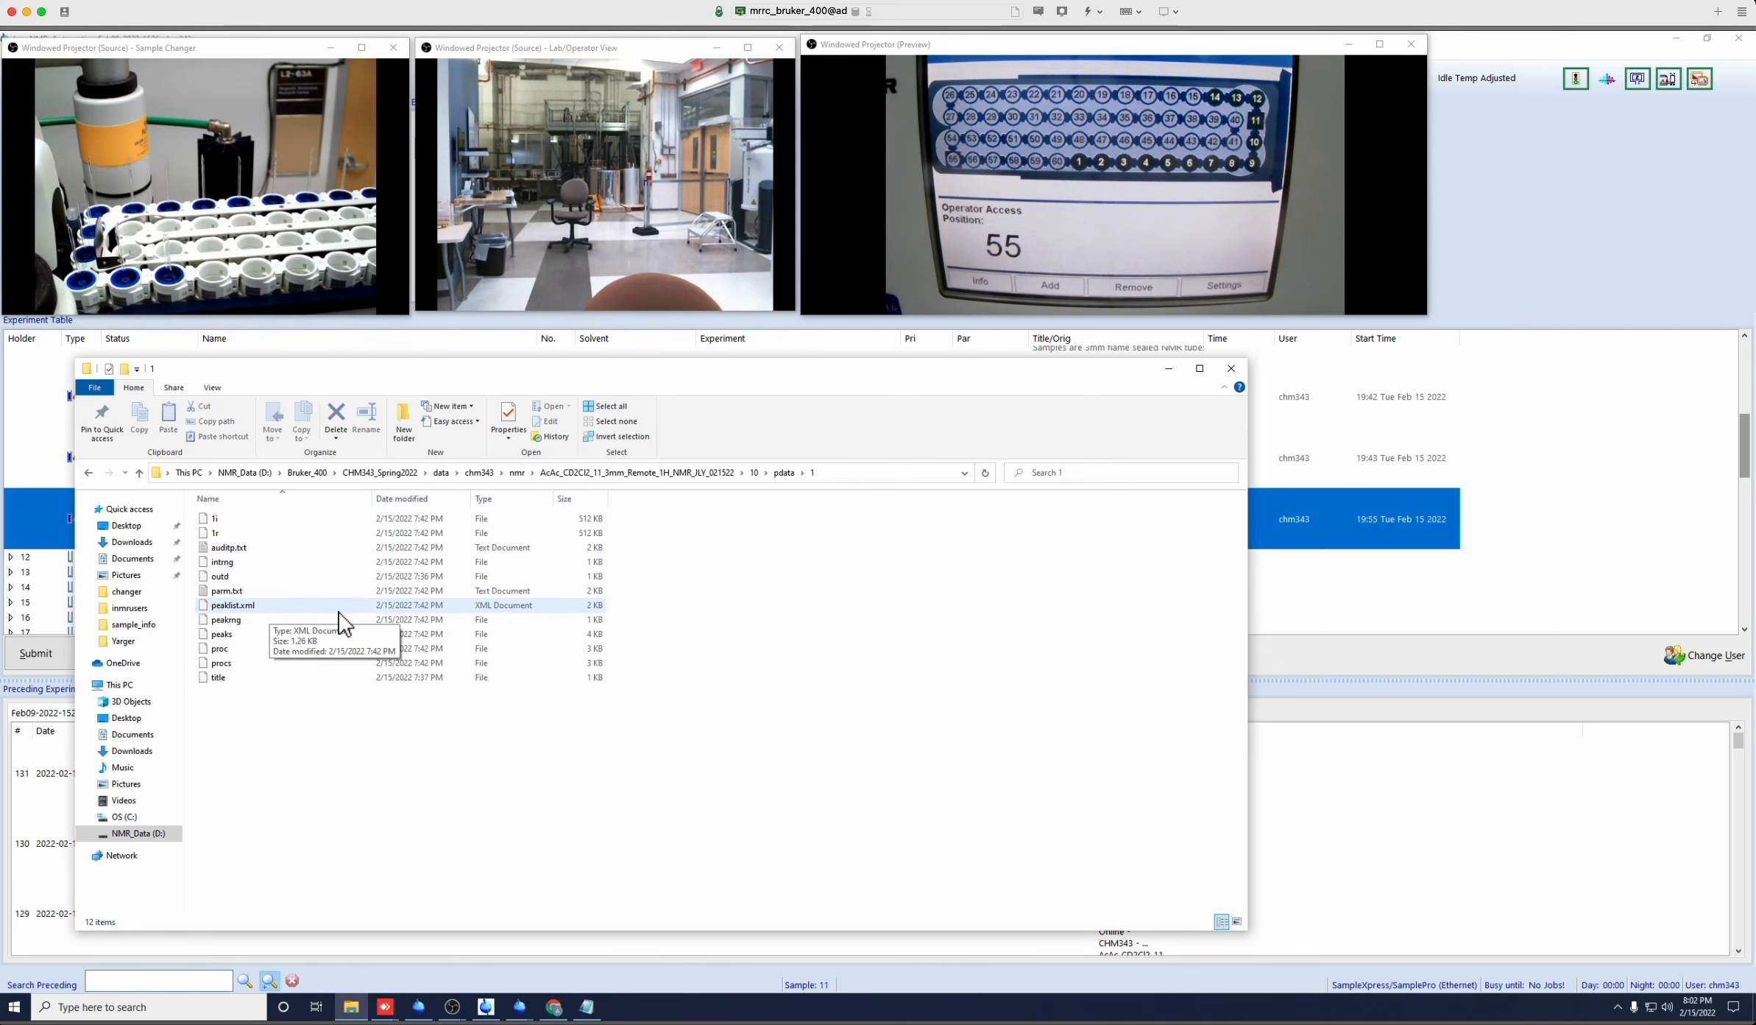
Run convbin2asc in TopSpin to export the acetylacetone spectrum as ASCII.
left_click(1230, 368)
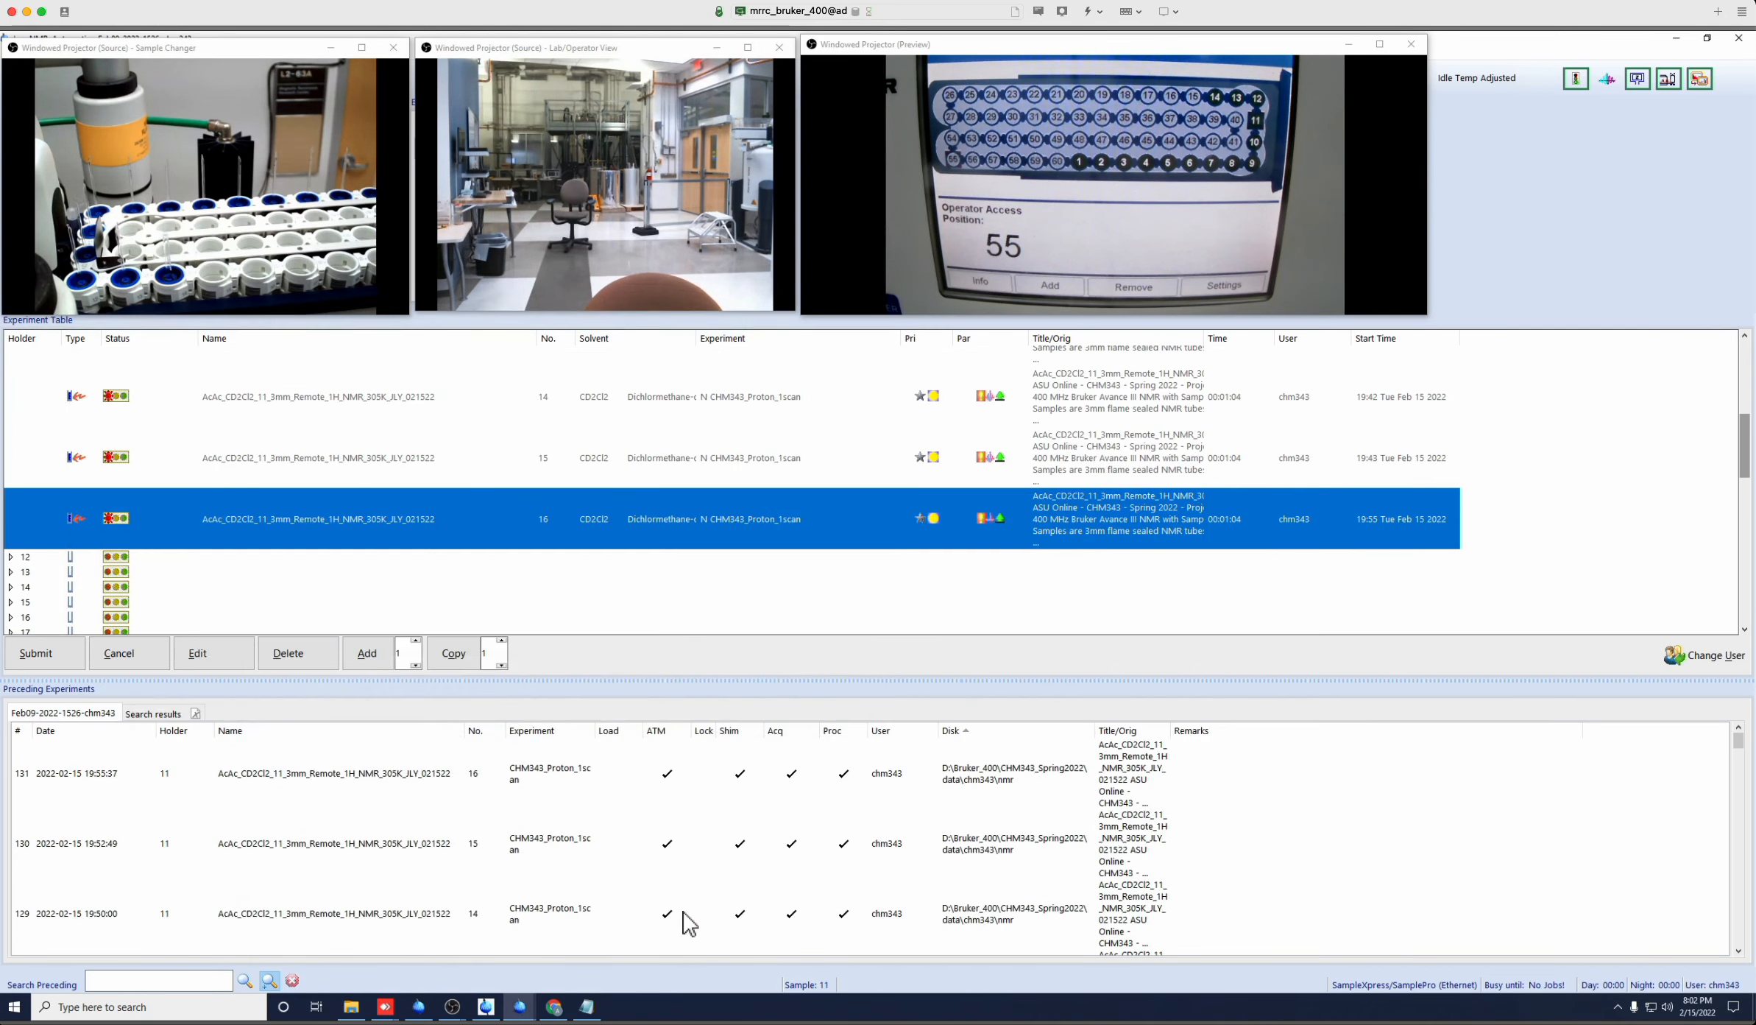
mouse_move(515, 1013)
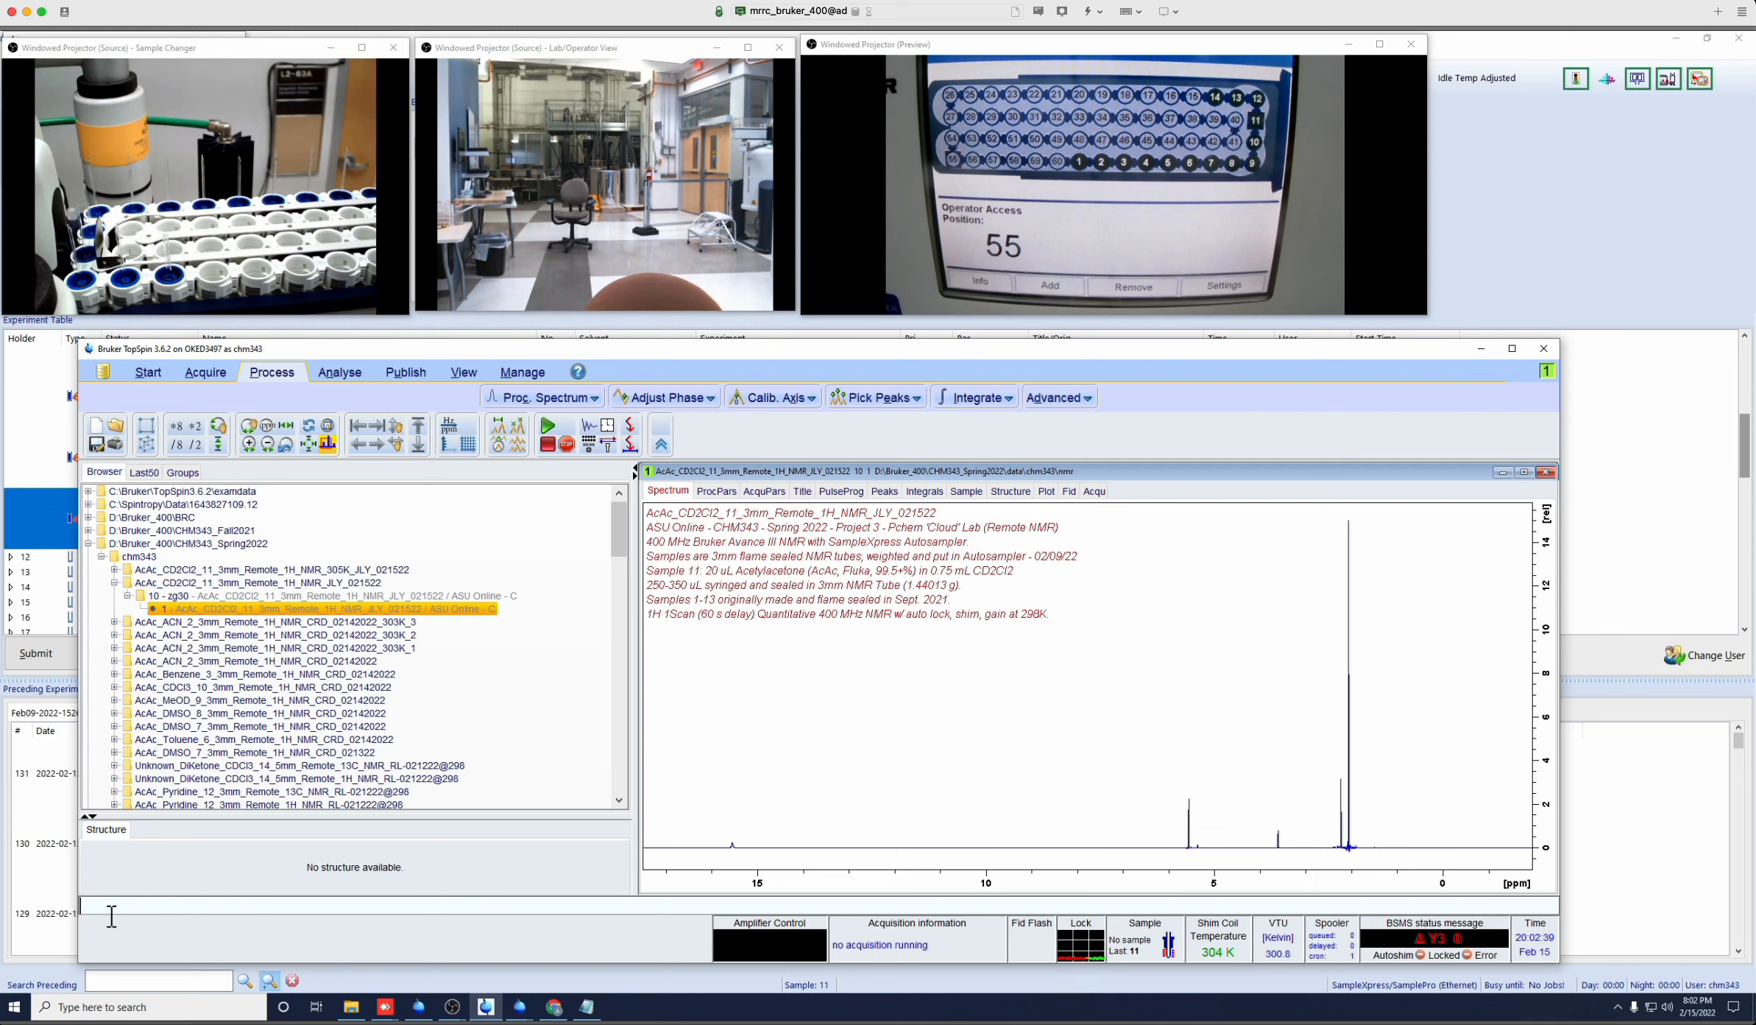
type("convbin2asc")
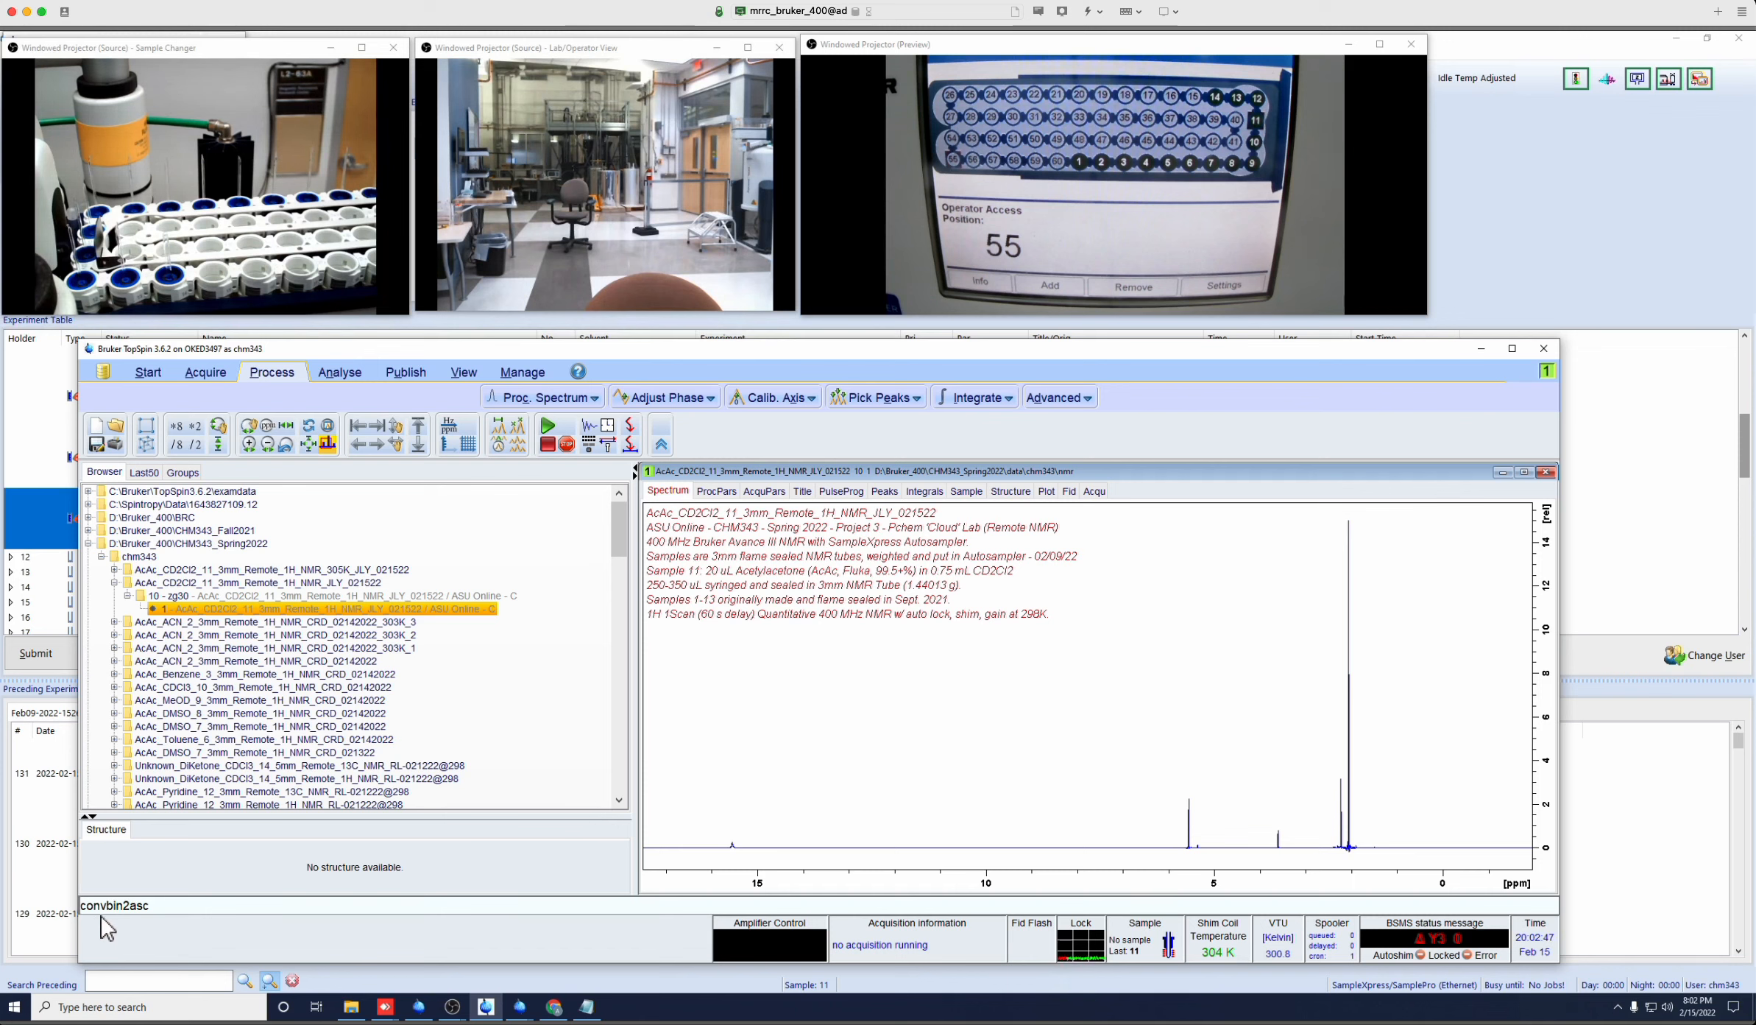
mouse_move(151, 944)
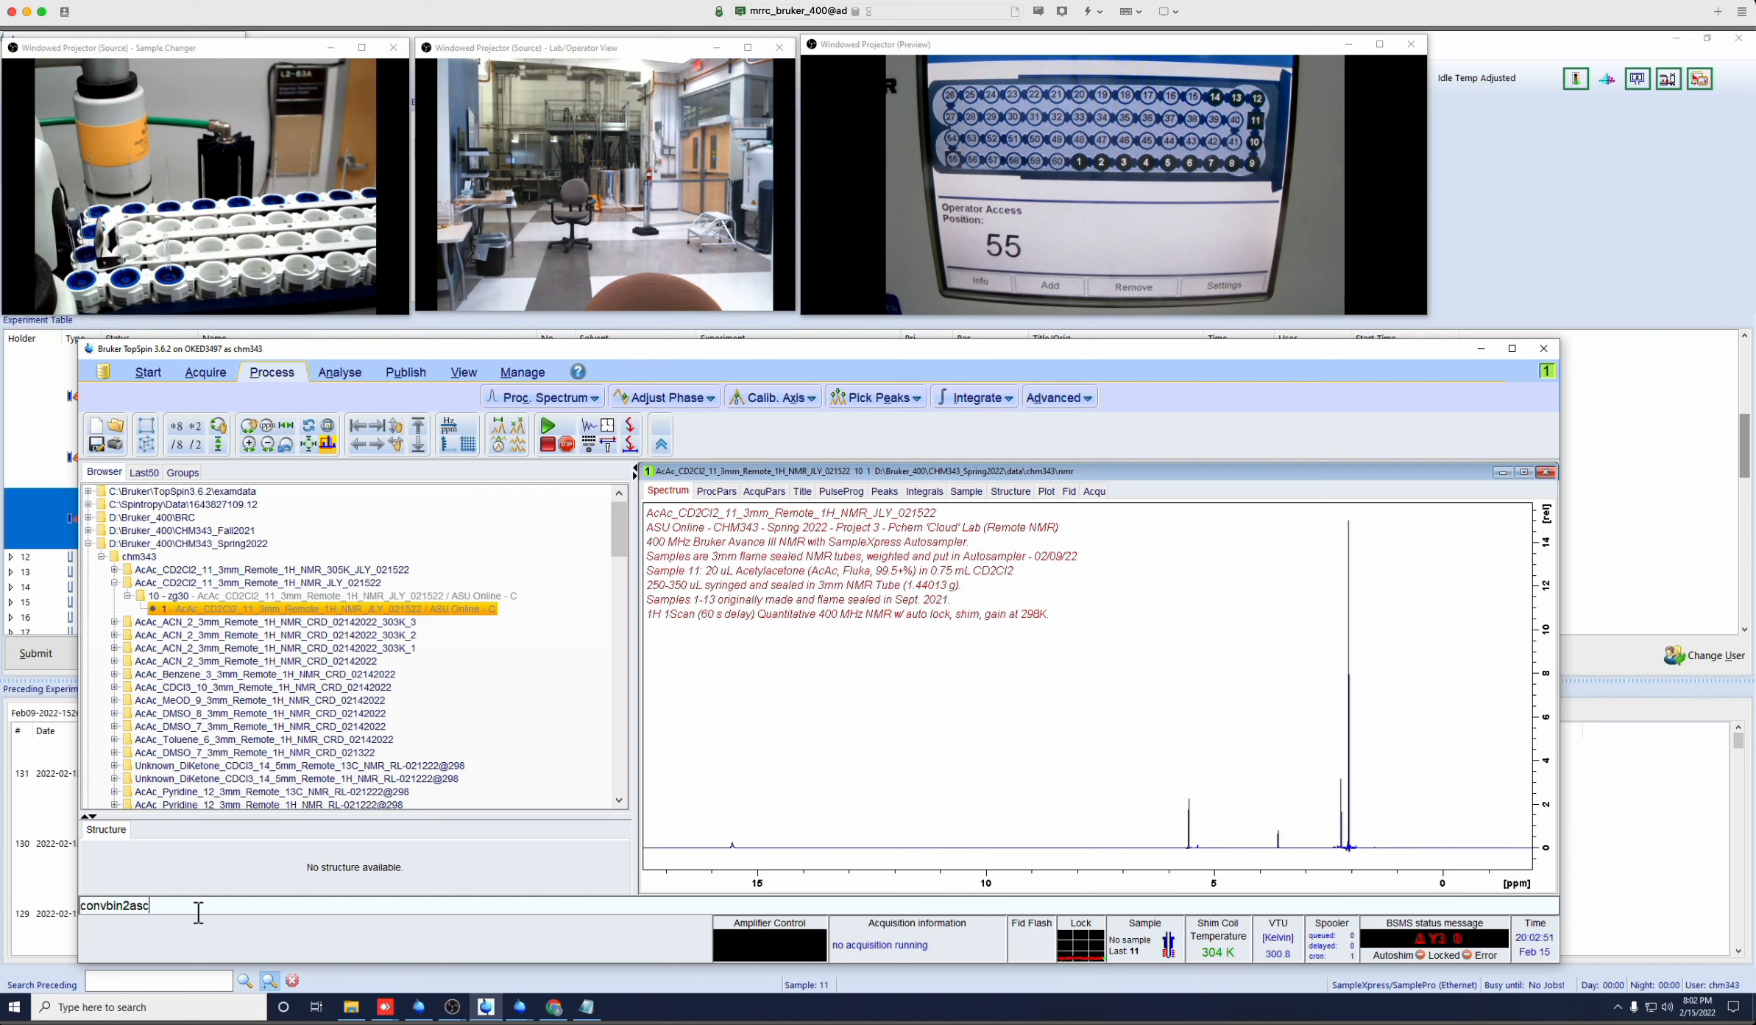
key("Return")
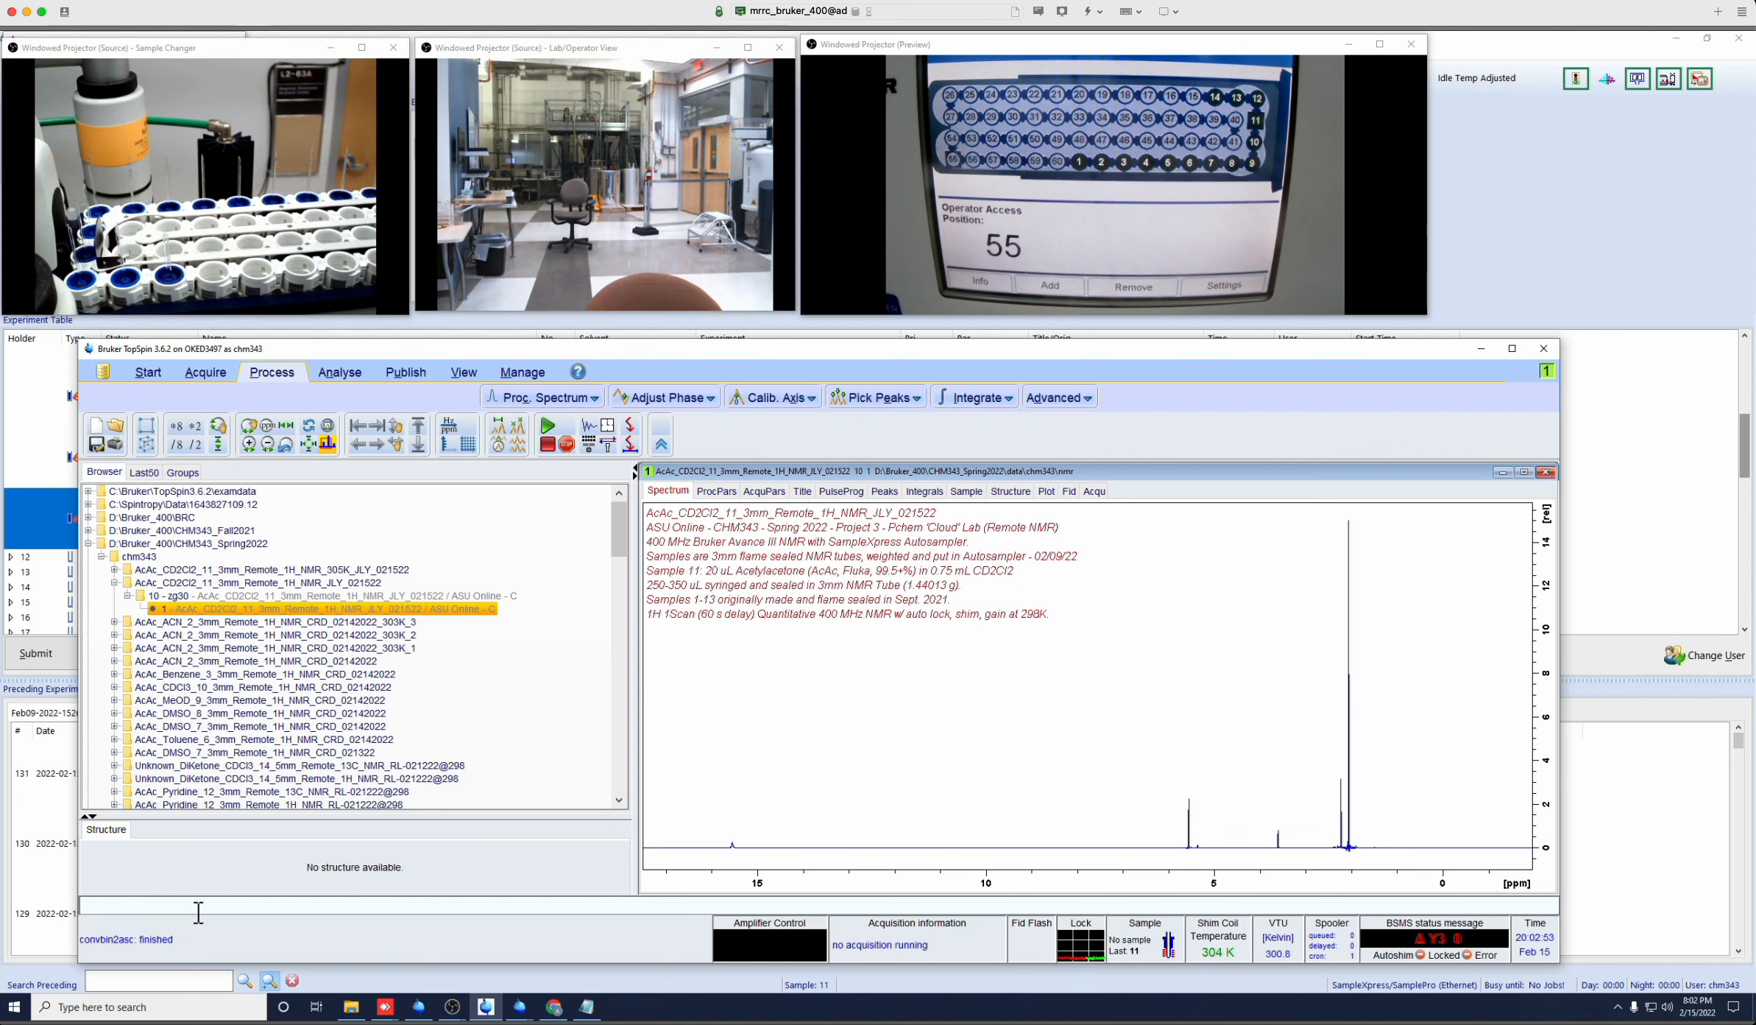
mouse_move(1266, 464)
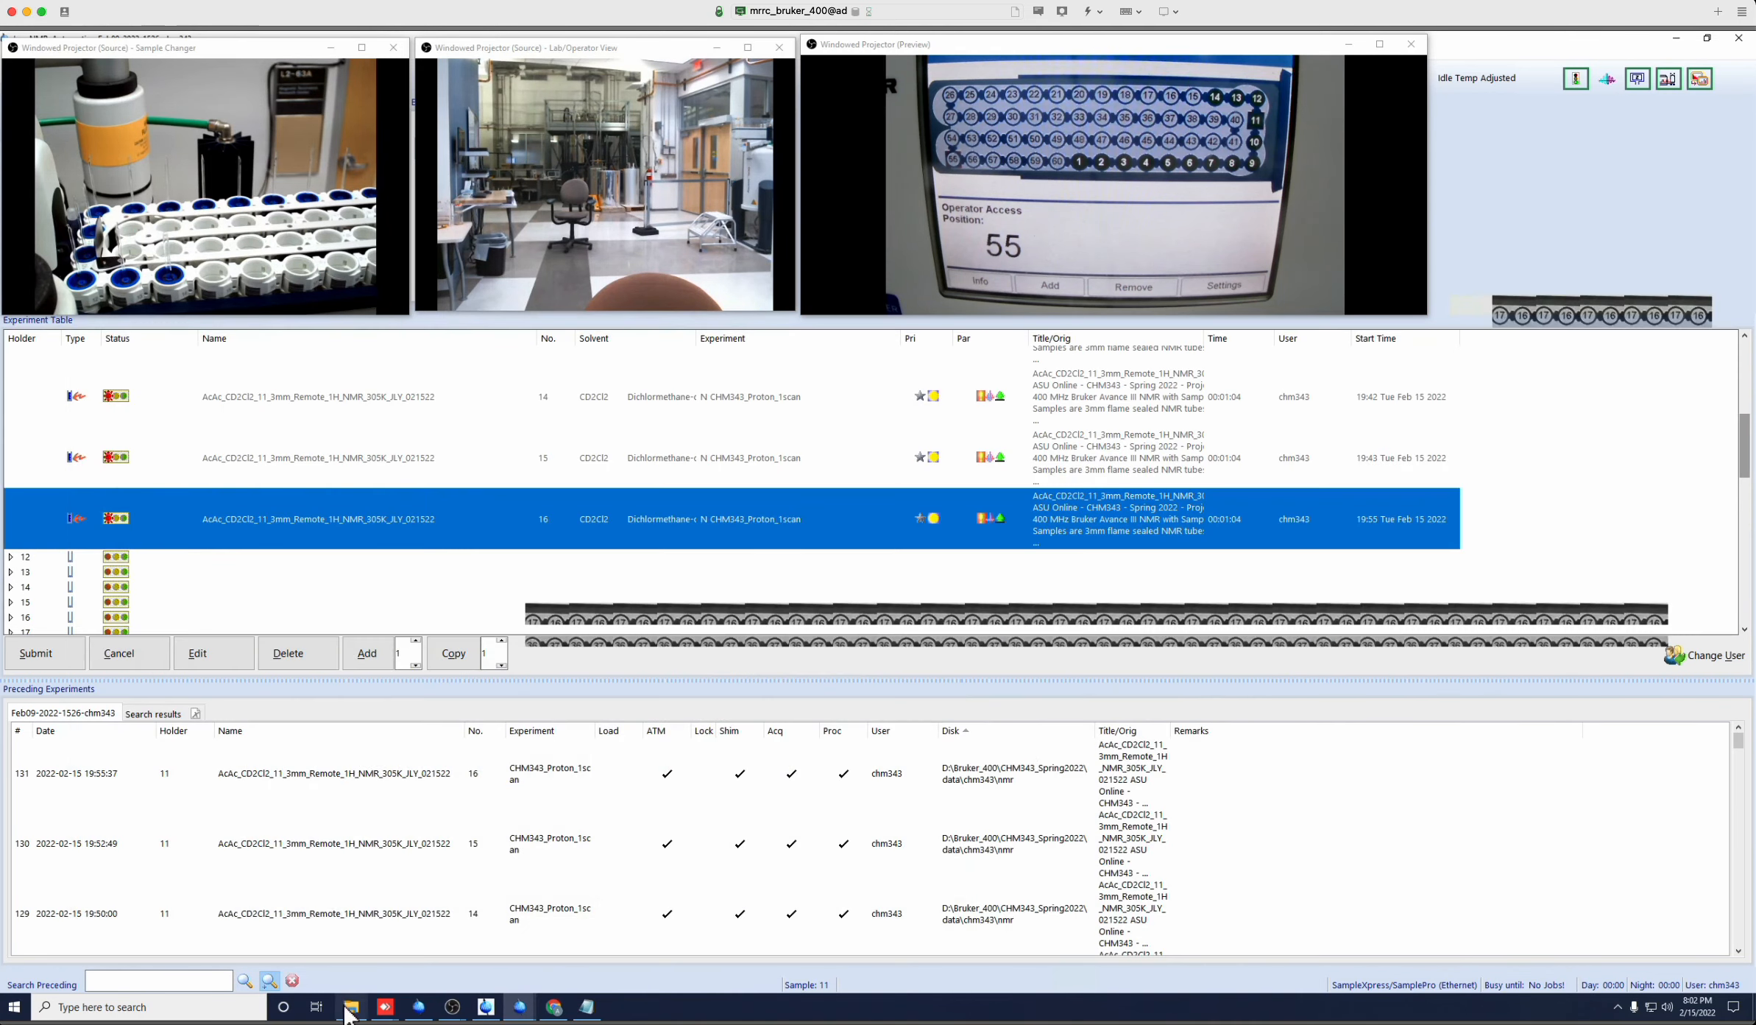
Reopen pdata folder 1 in File Explorer to find ascii-spec.txt (4,204 KB).
left_click(350, 1005)
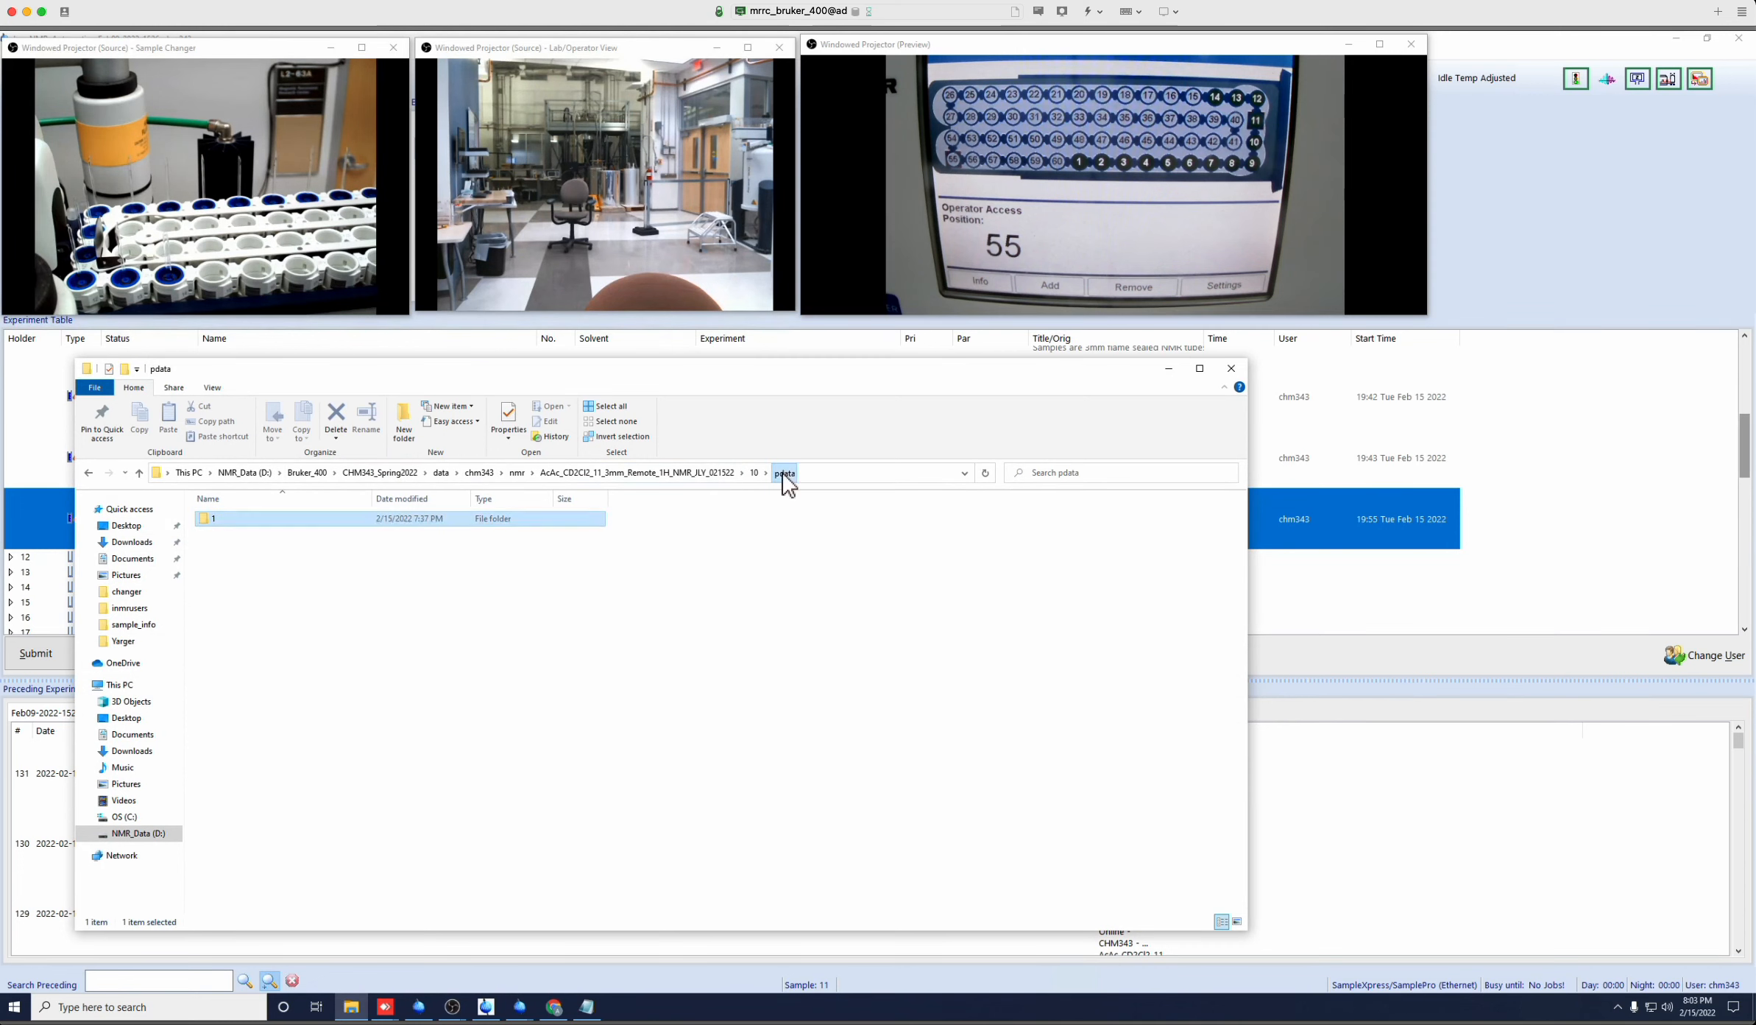
double_click(211, 518)
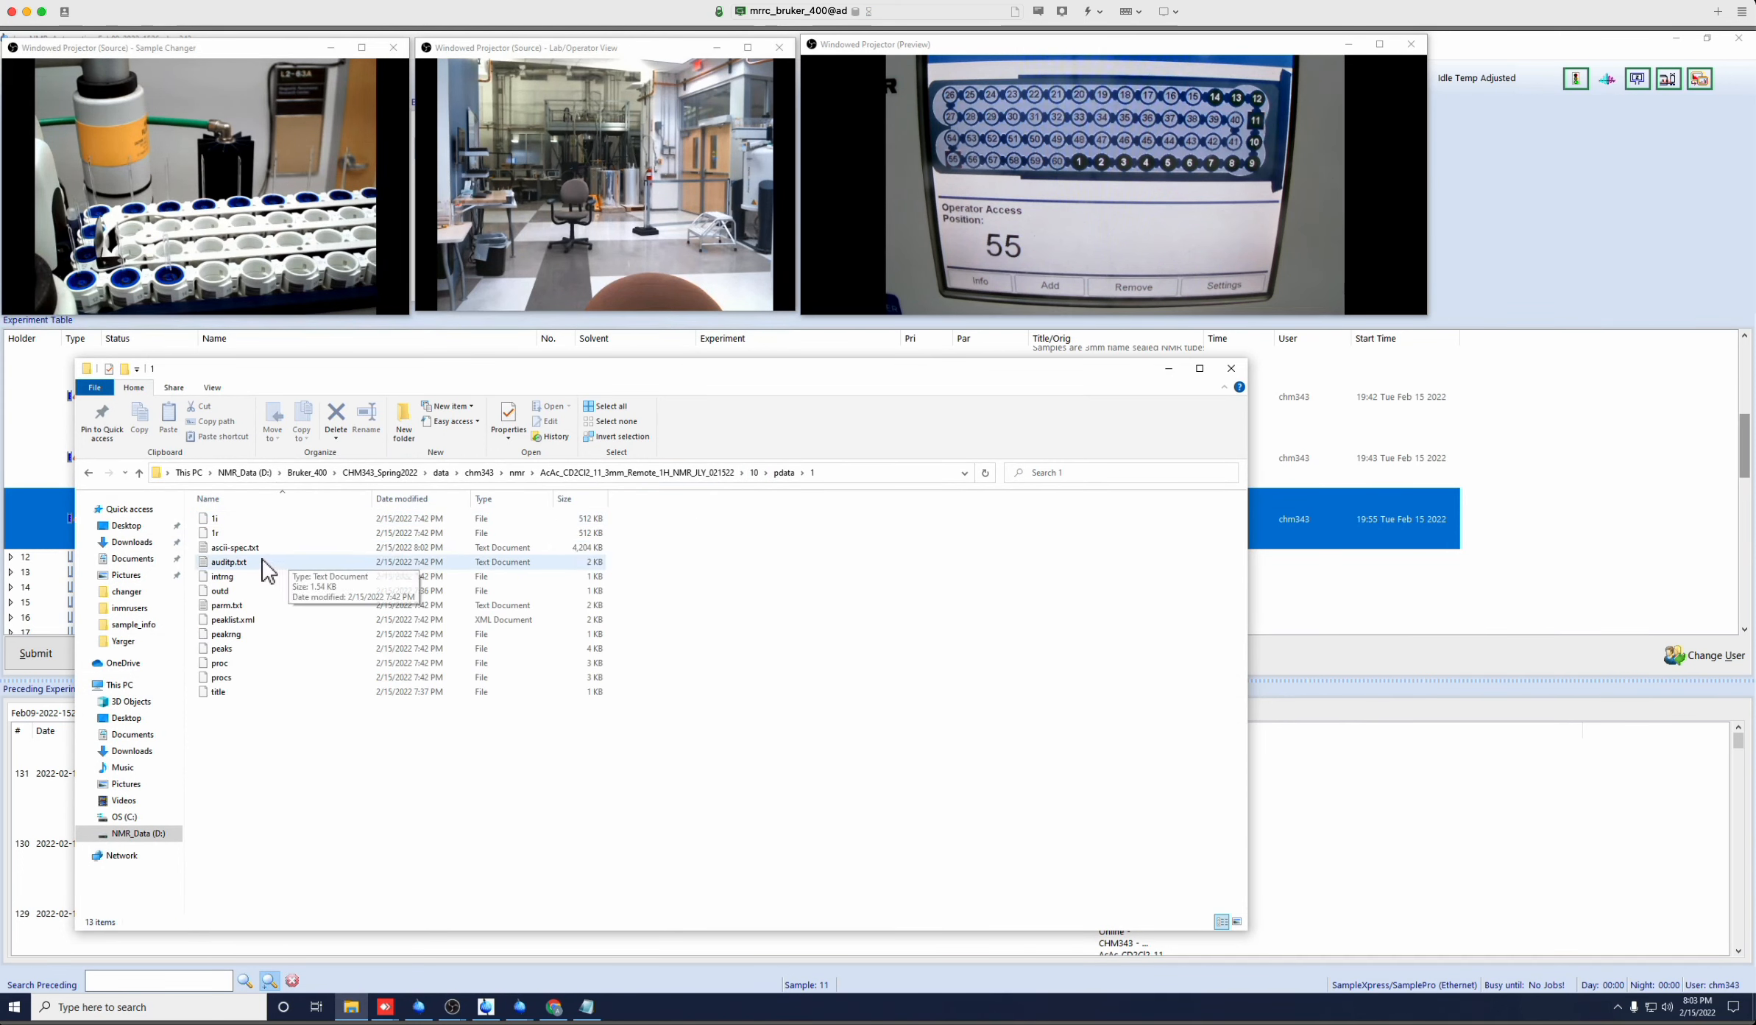
mouse_move(234, 547)
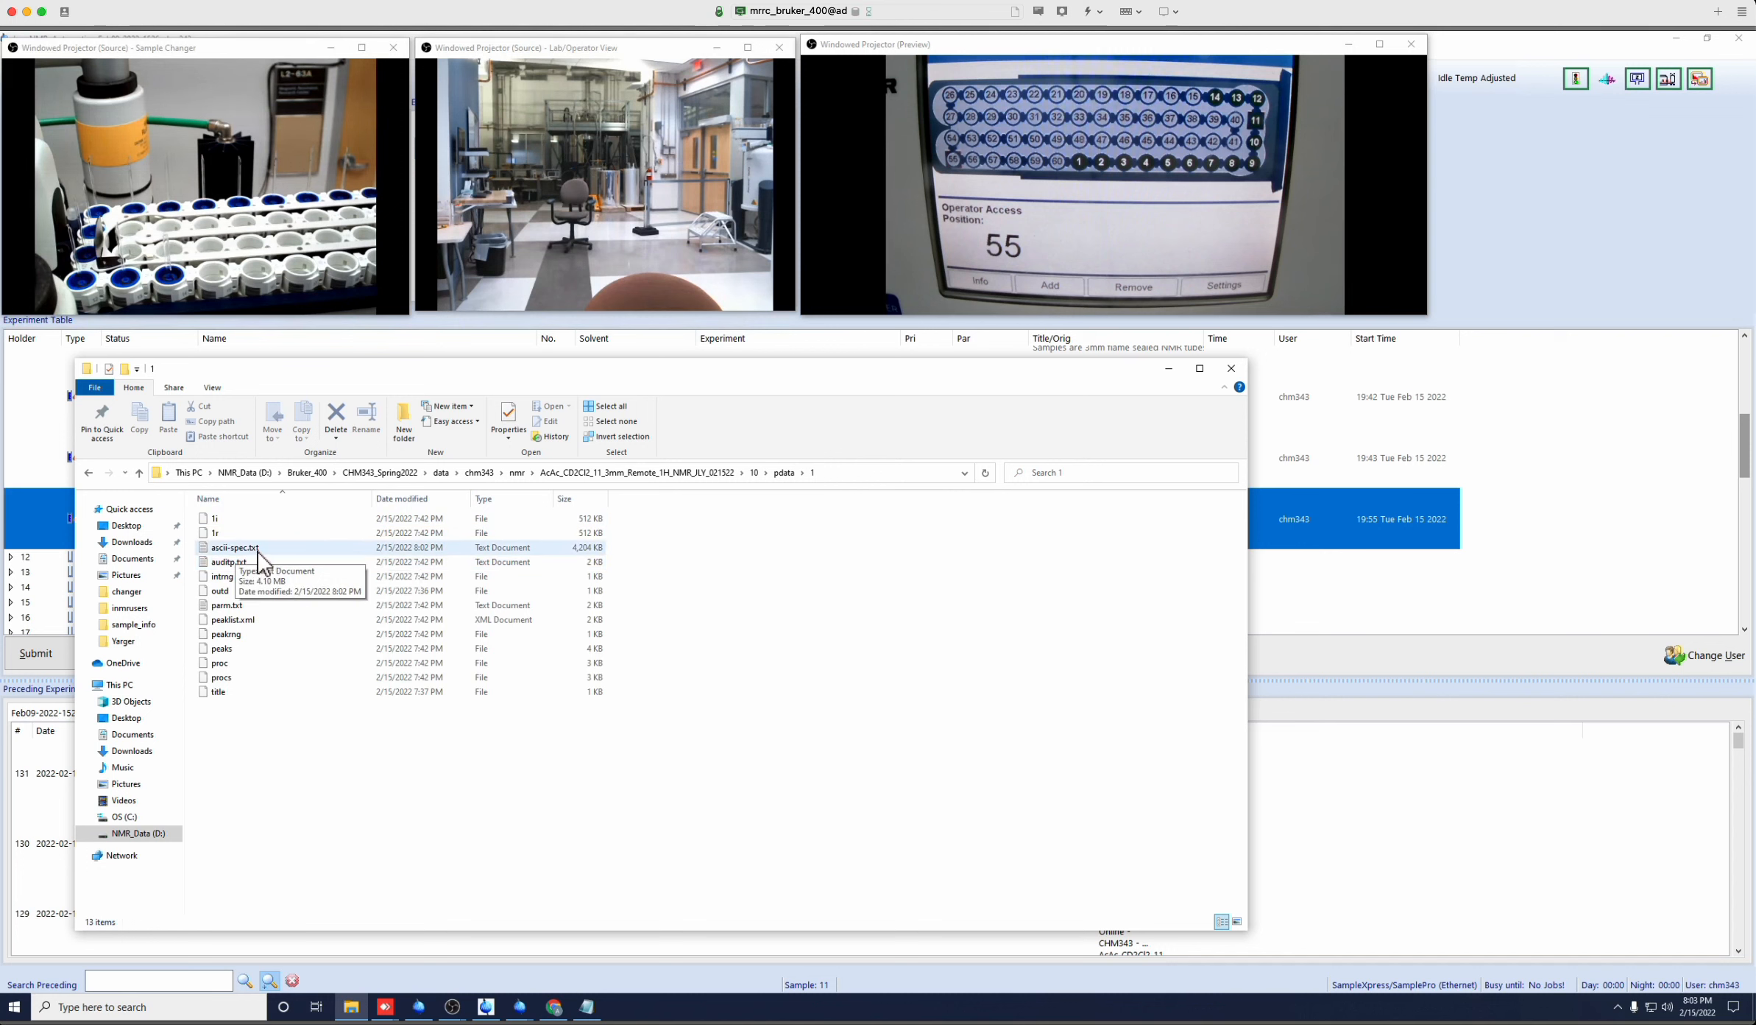
mouse_move(1171, 406)
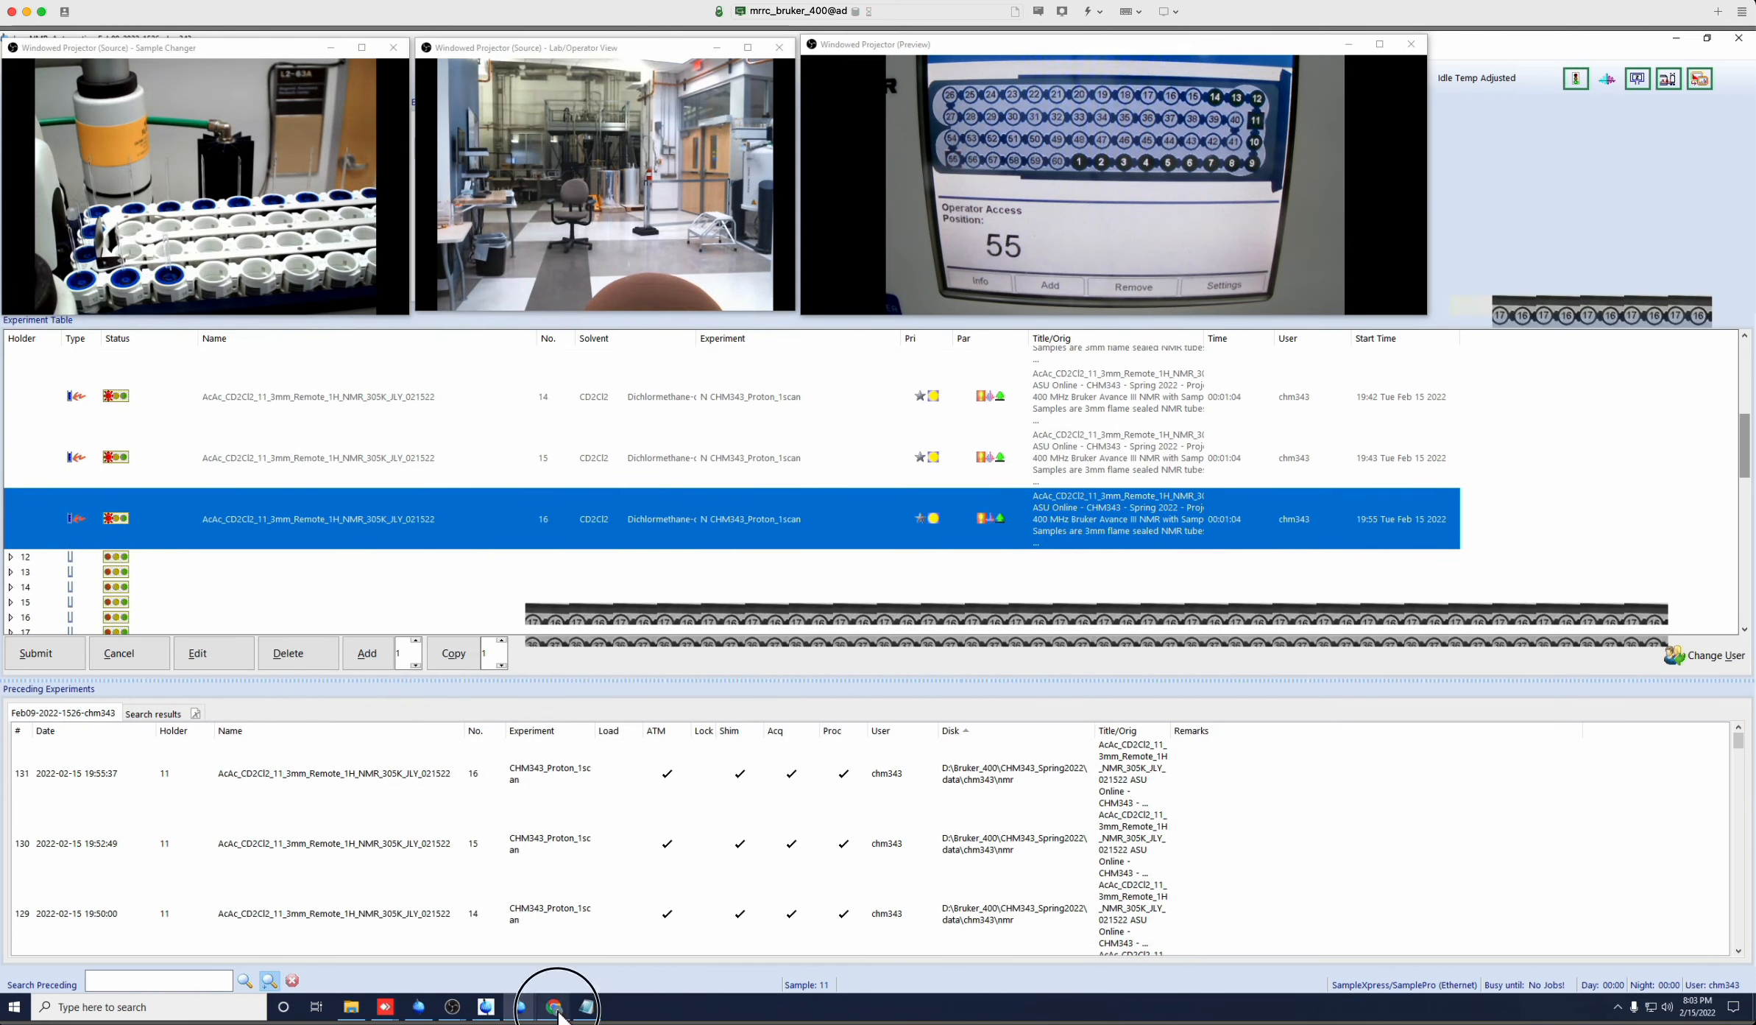
Switch to the Example Import ASCII Bruker Topspin spreadsheet in the browser.
left_click(551, 1006)
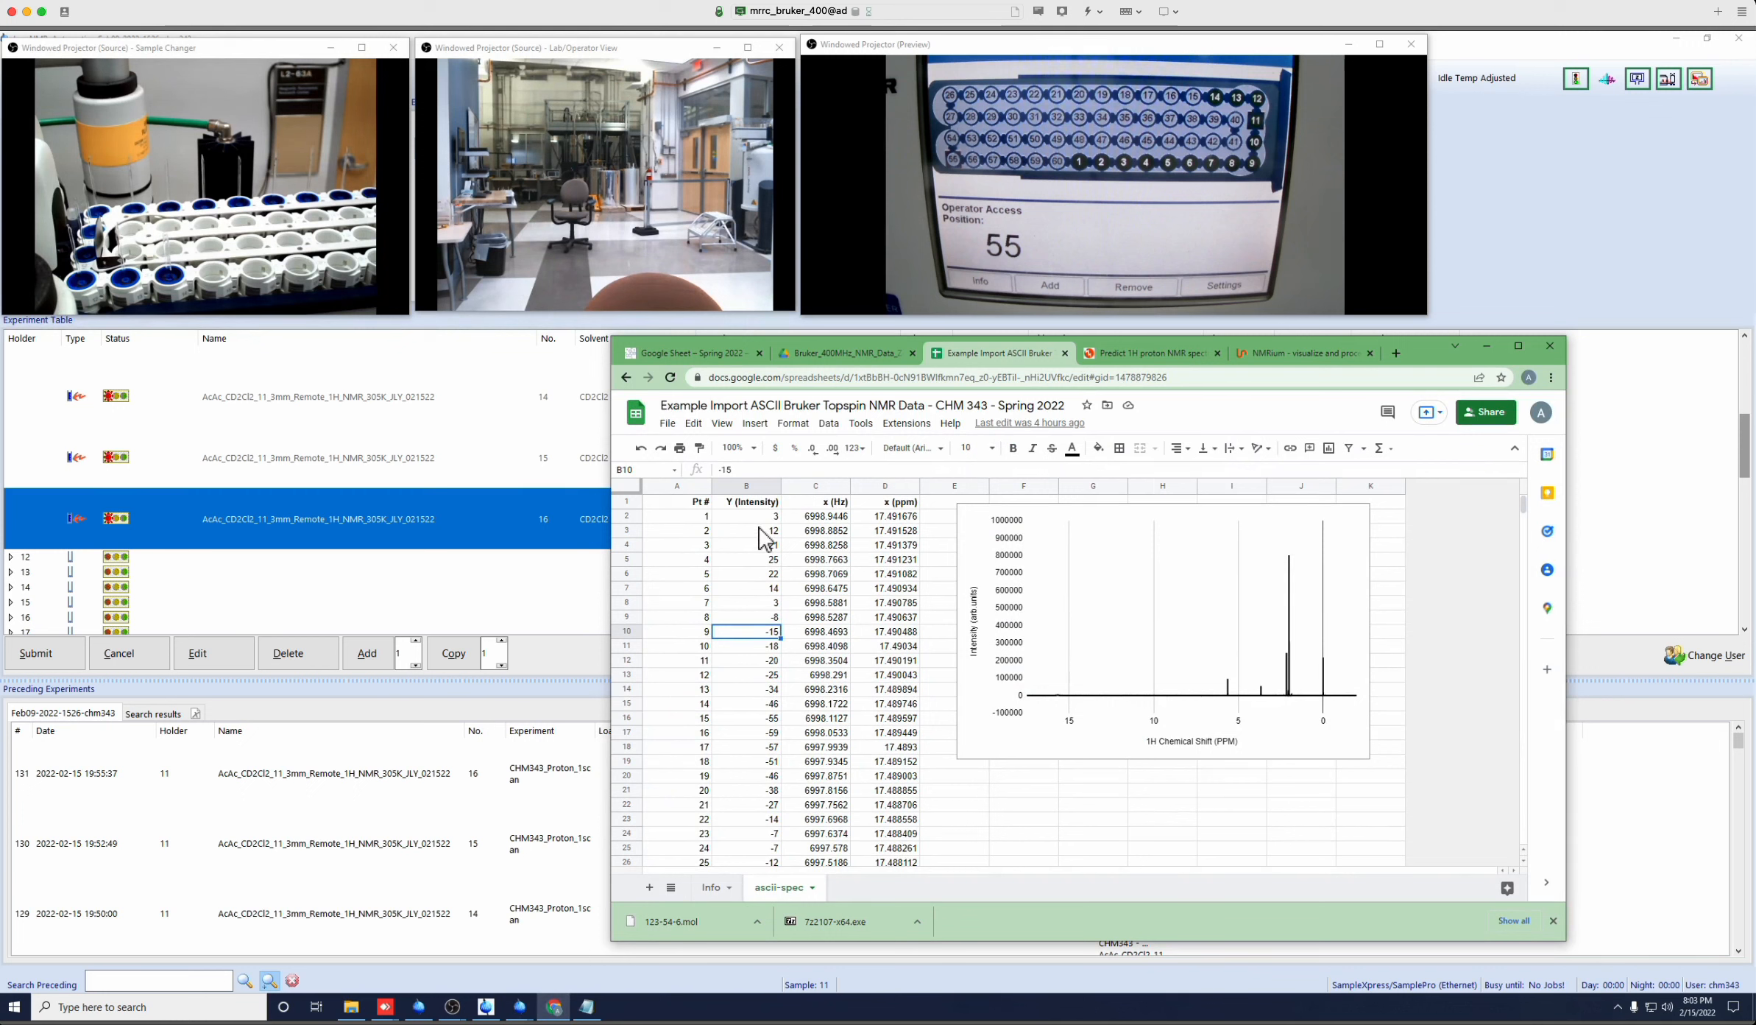
mouse_move(908, 566)
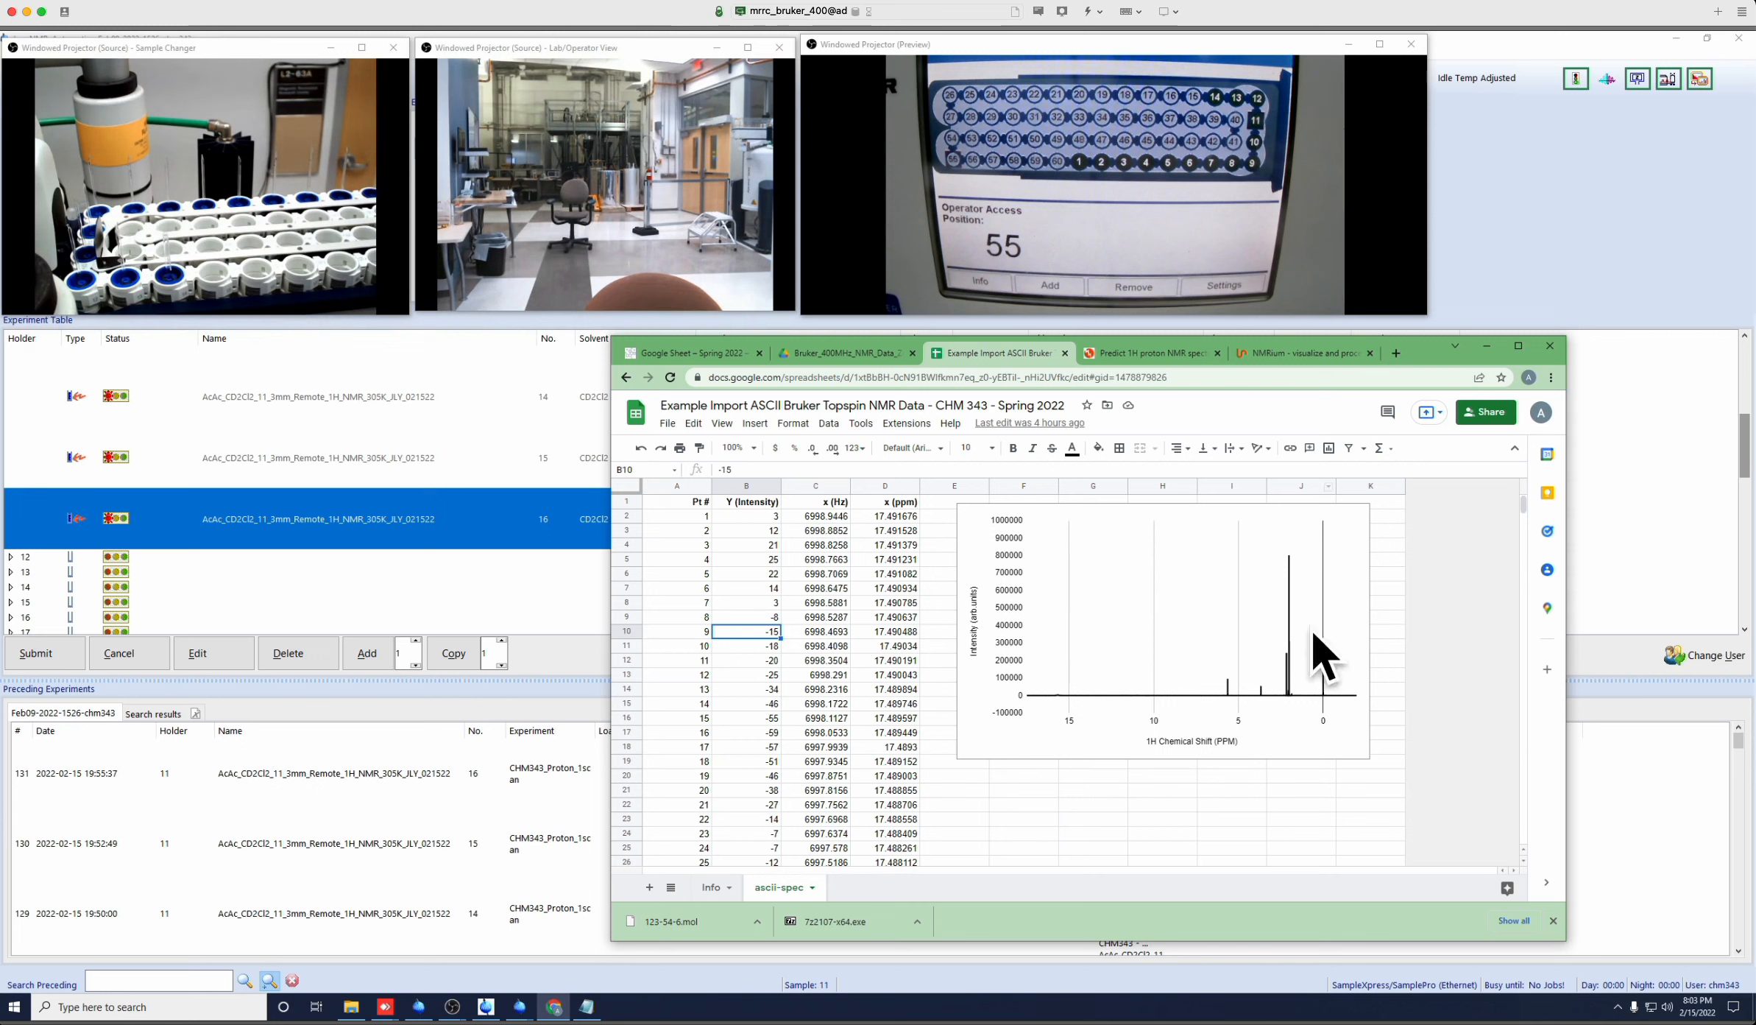
mouse_move(955, 520)
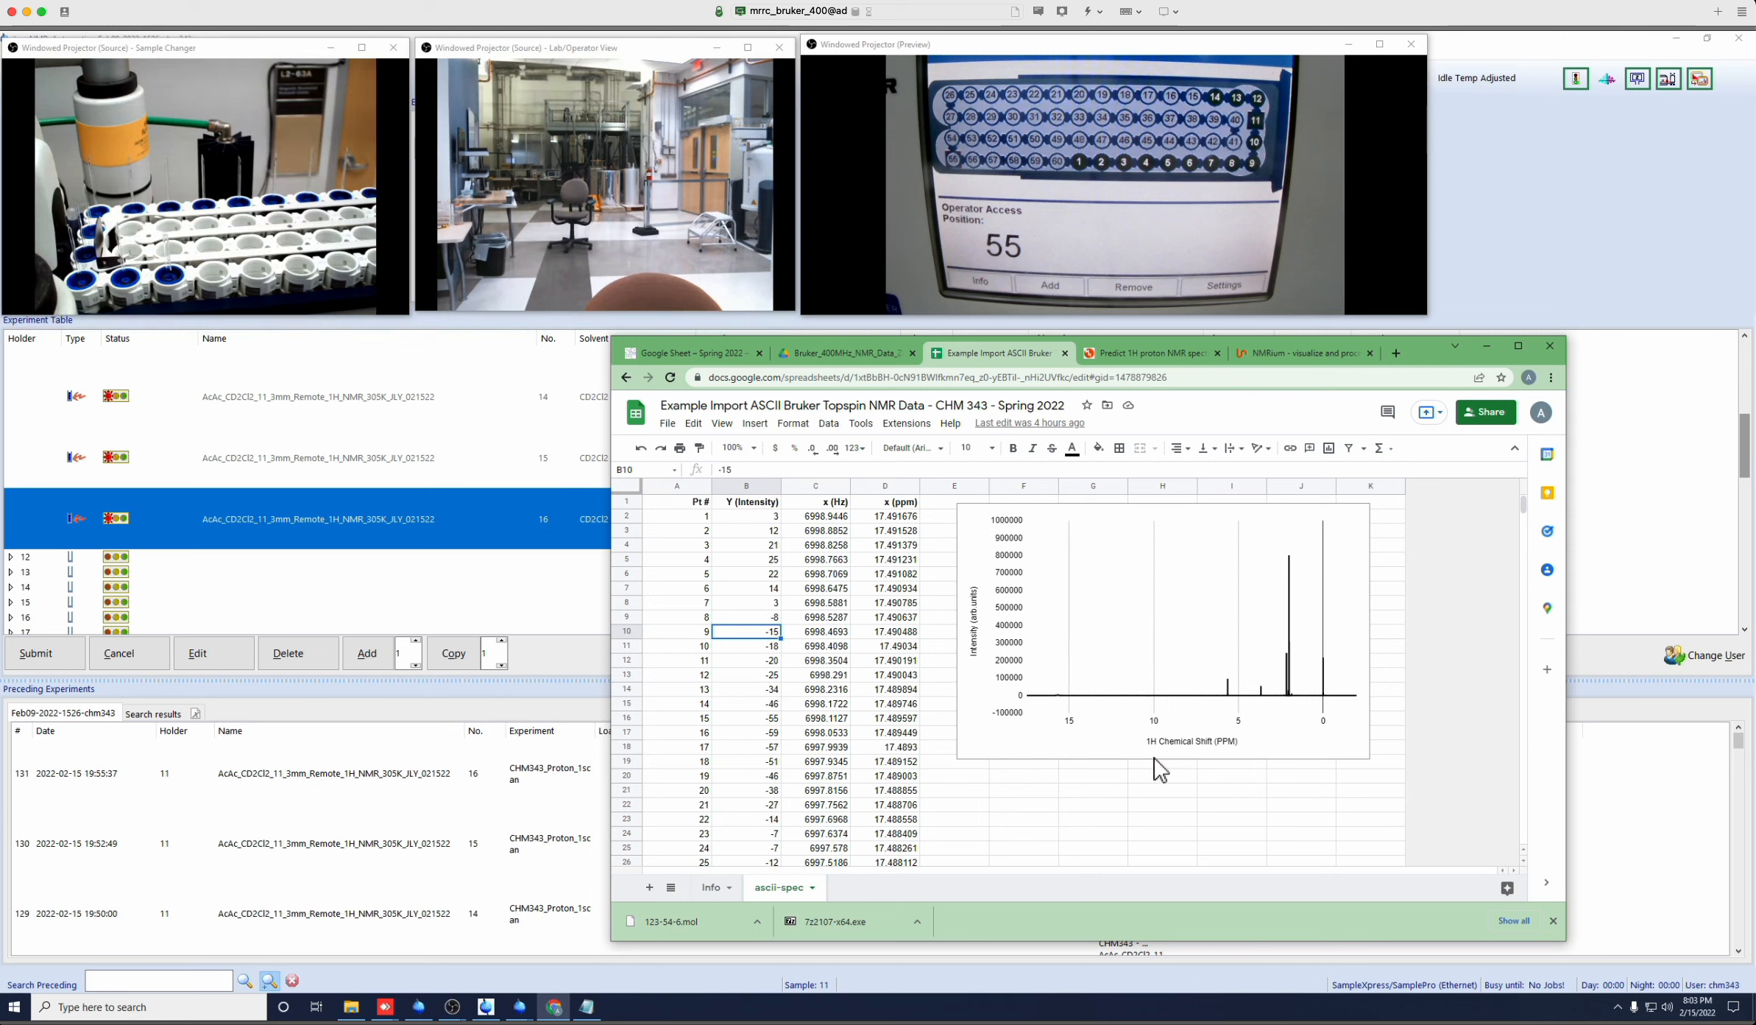
mouse_move(1315, 692)
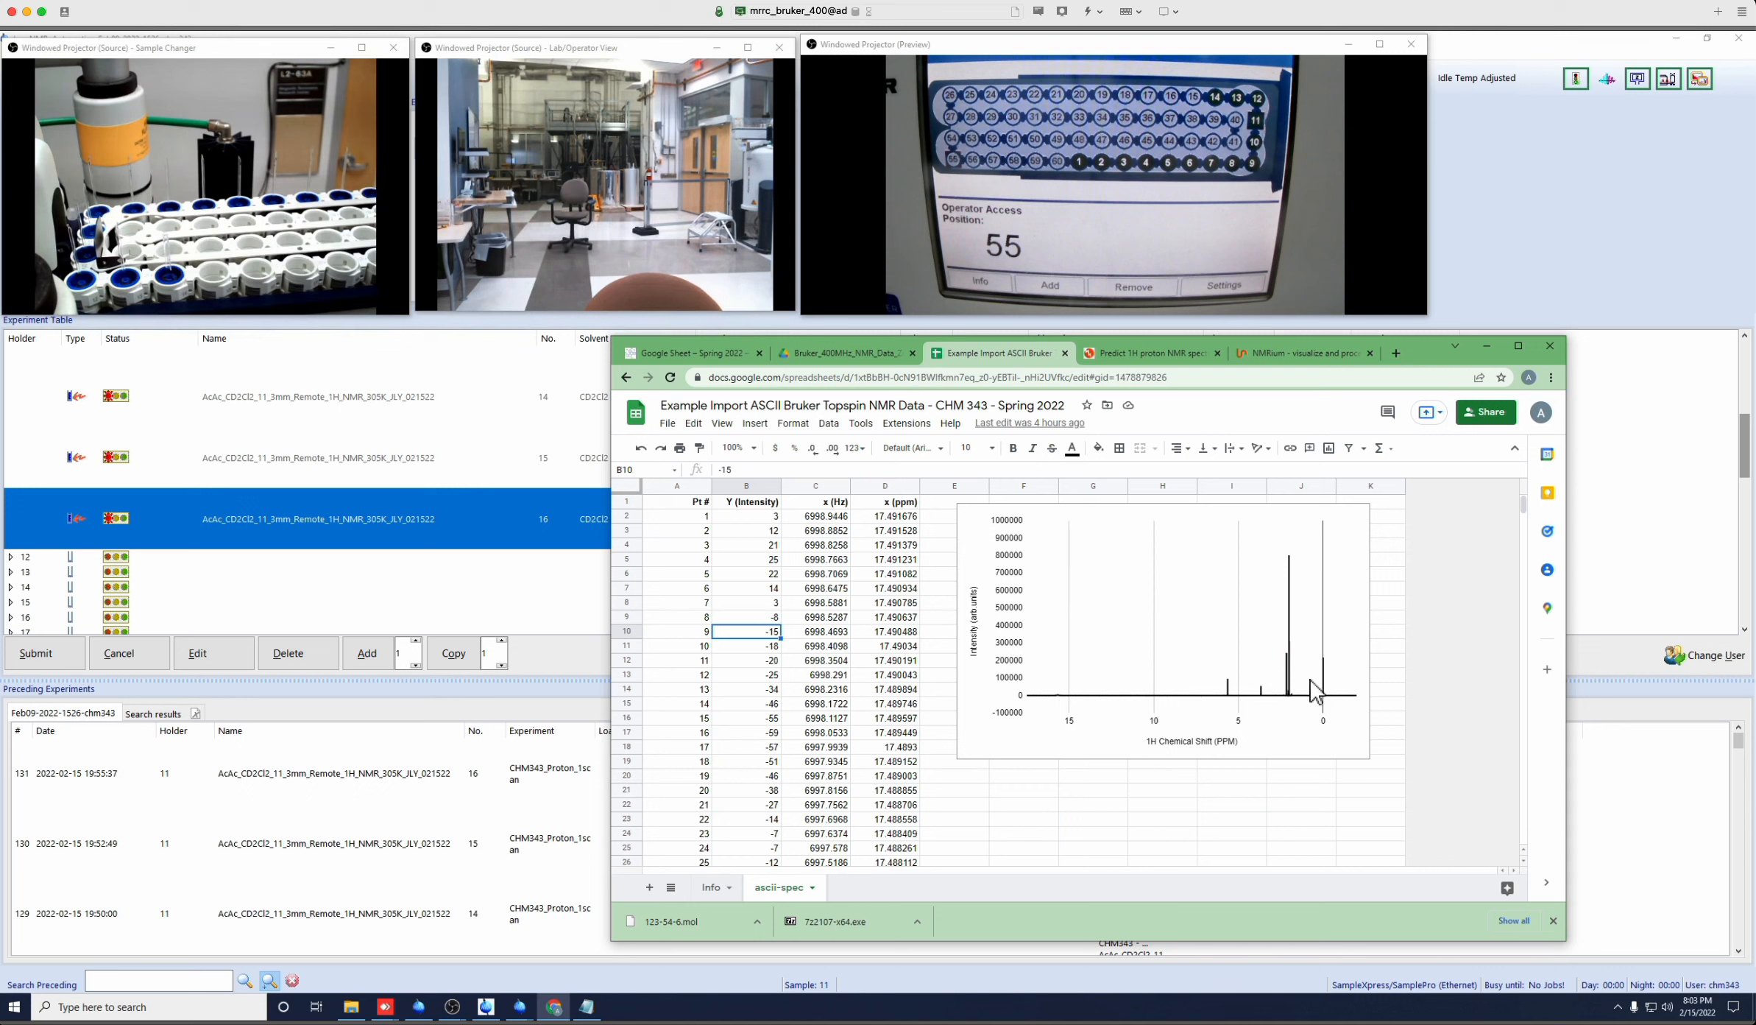
mouse_move(1280, 747)
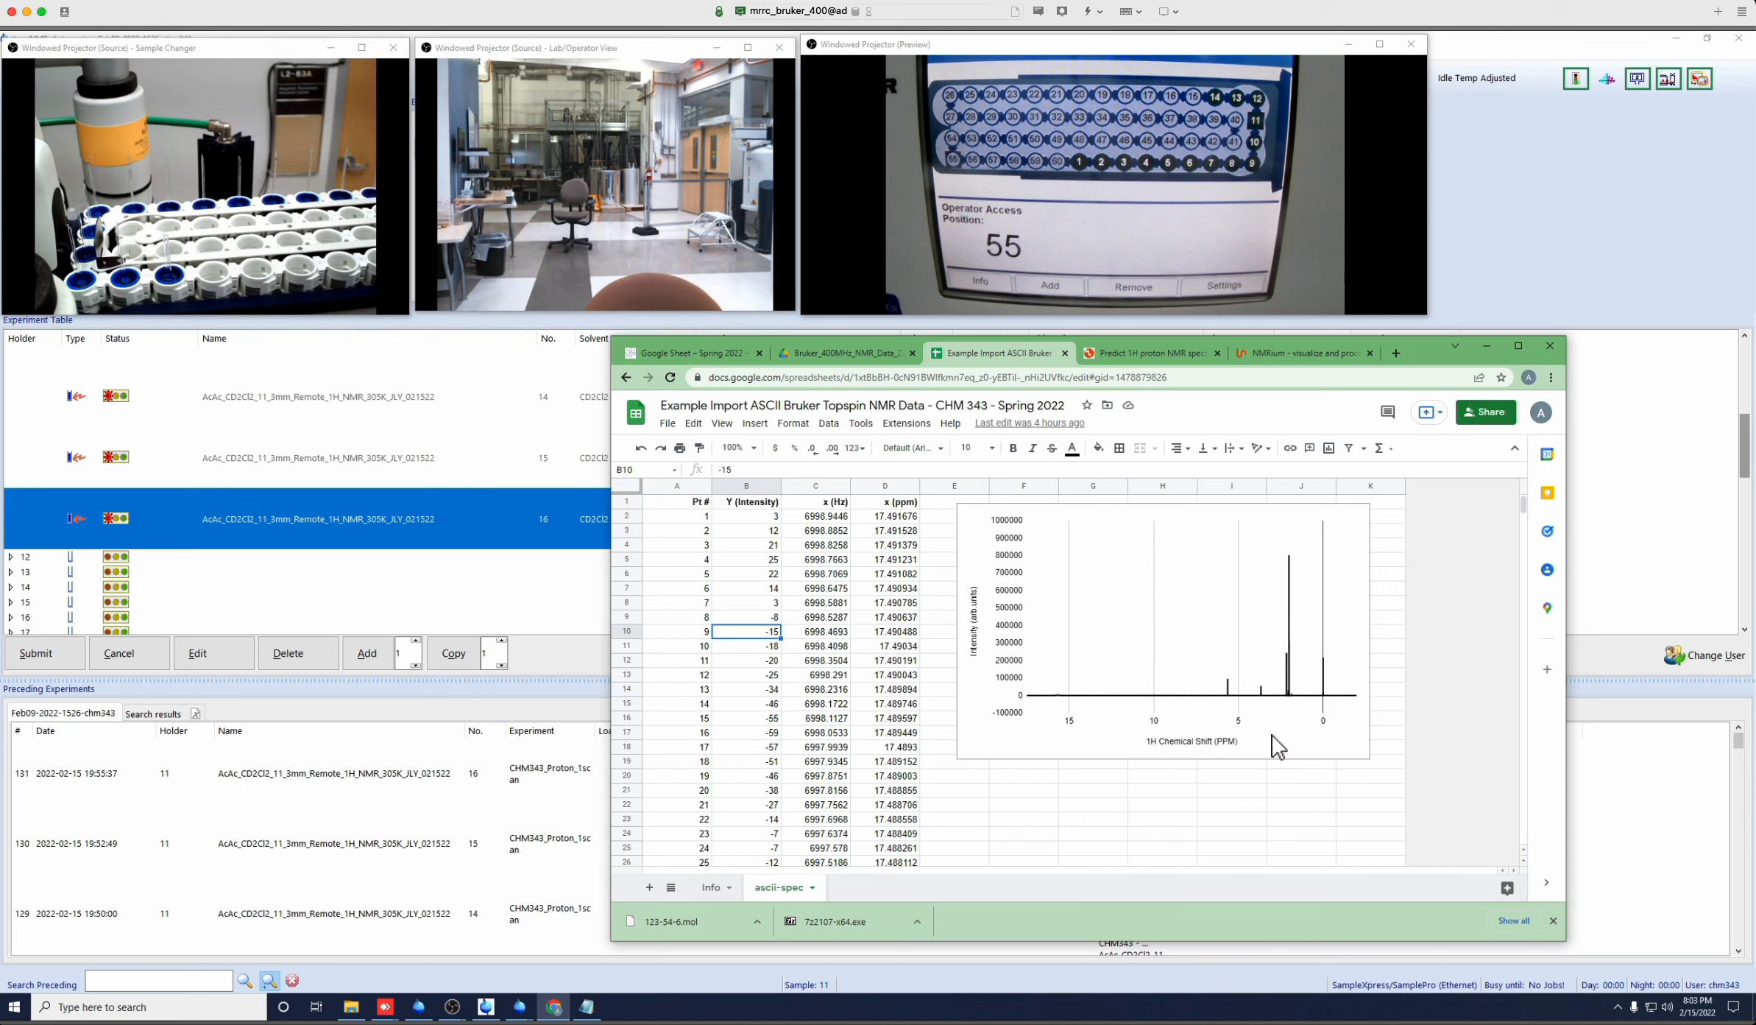
mouse_move(1216, 748)
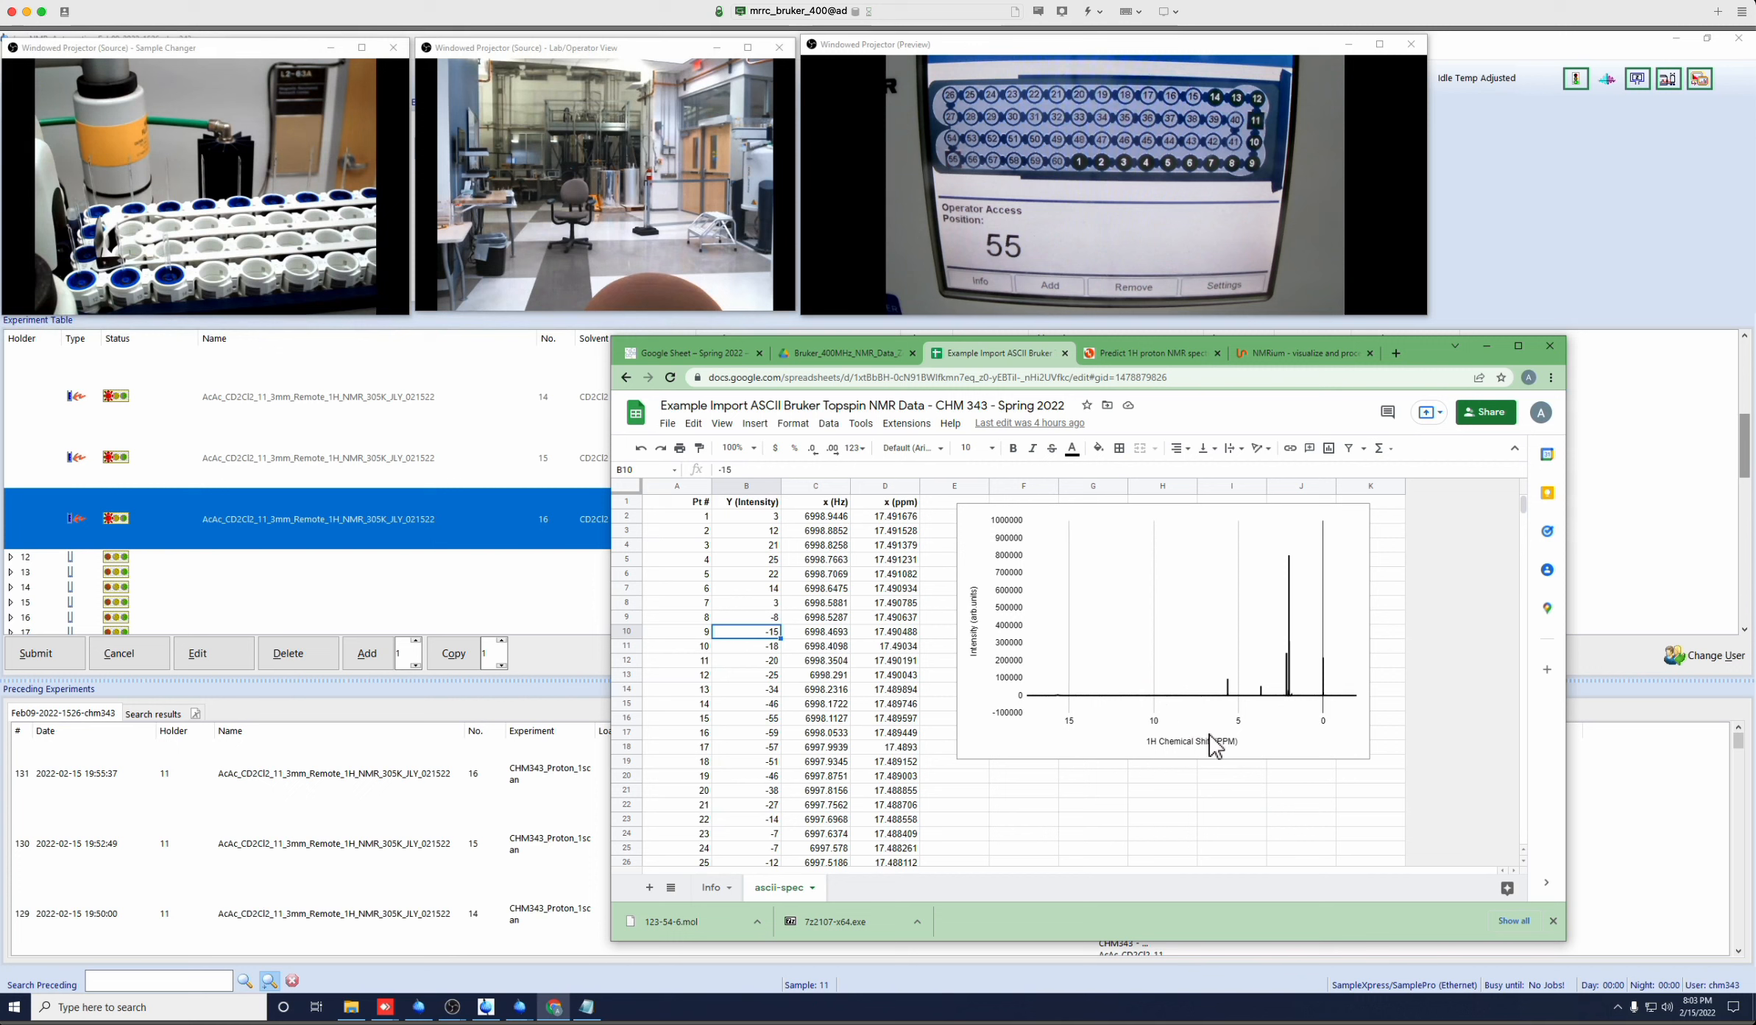
mouse_move(1288, 612)
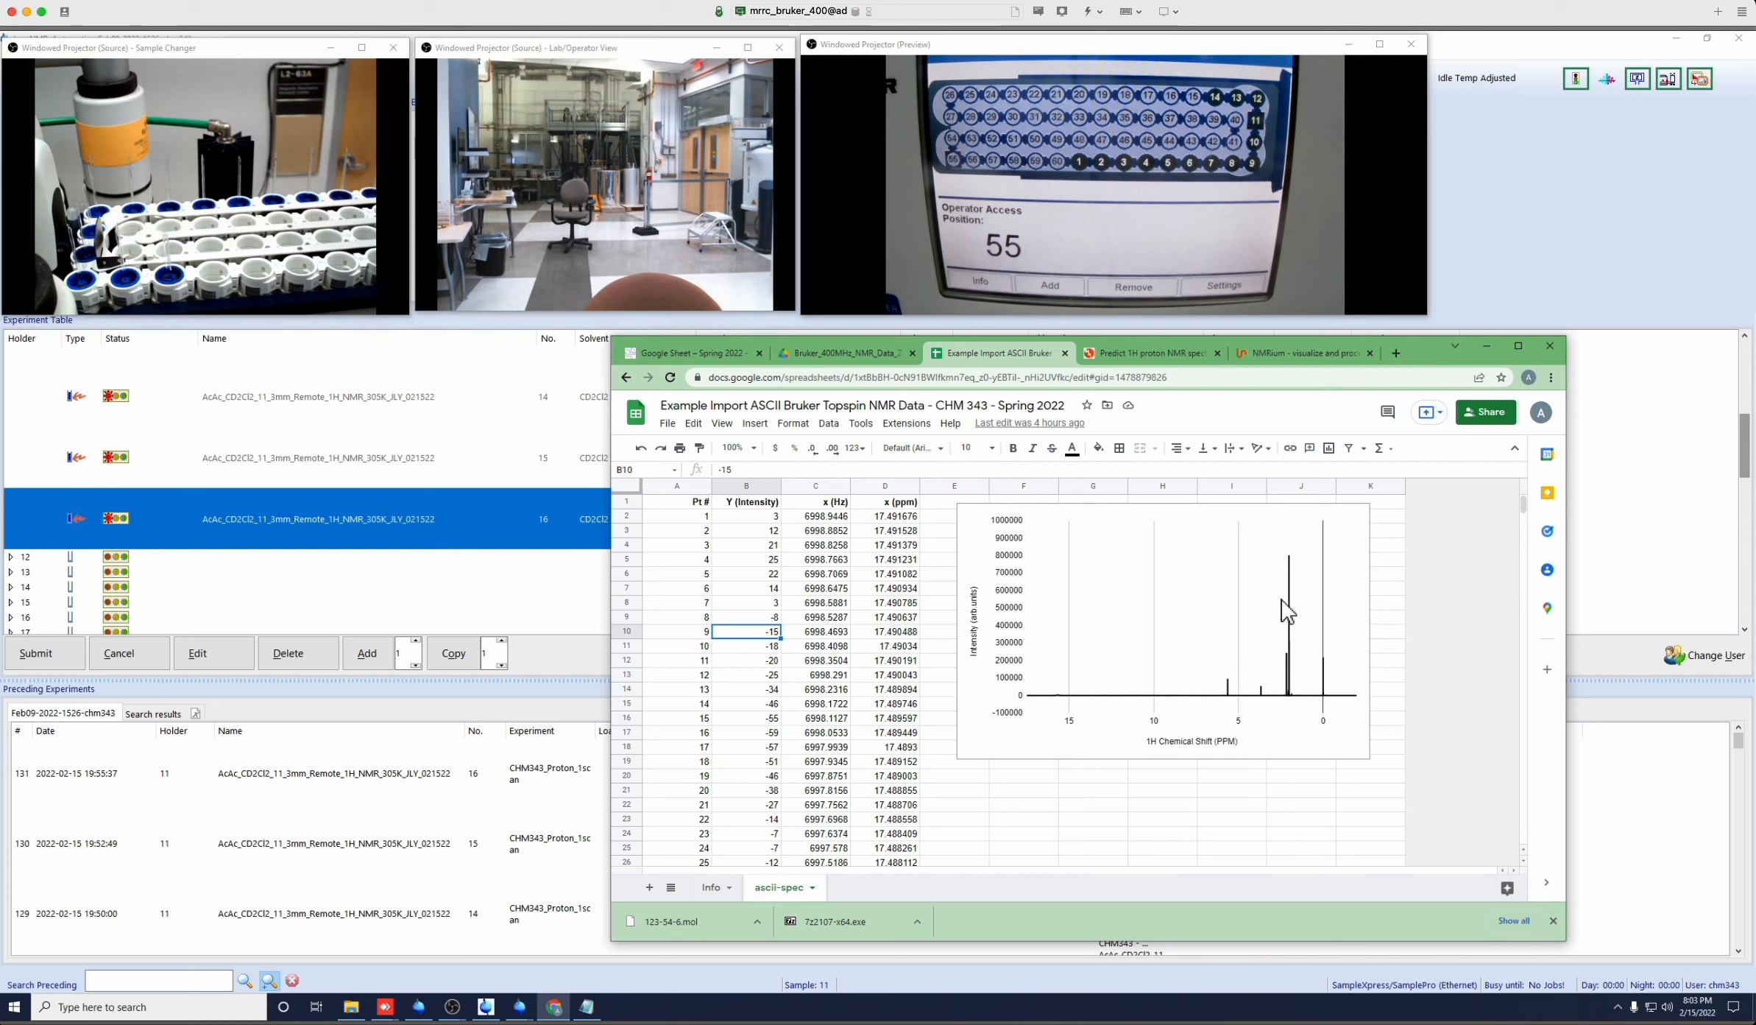
mouse_move(1219, 622)
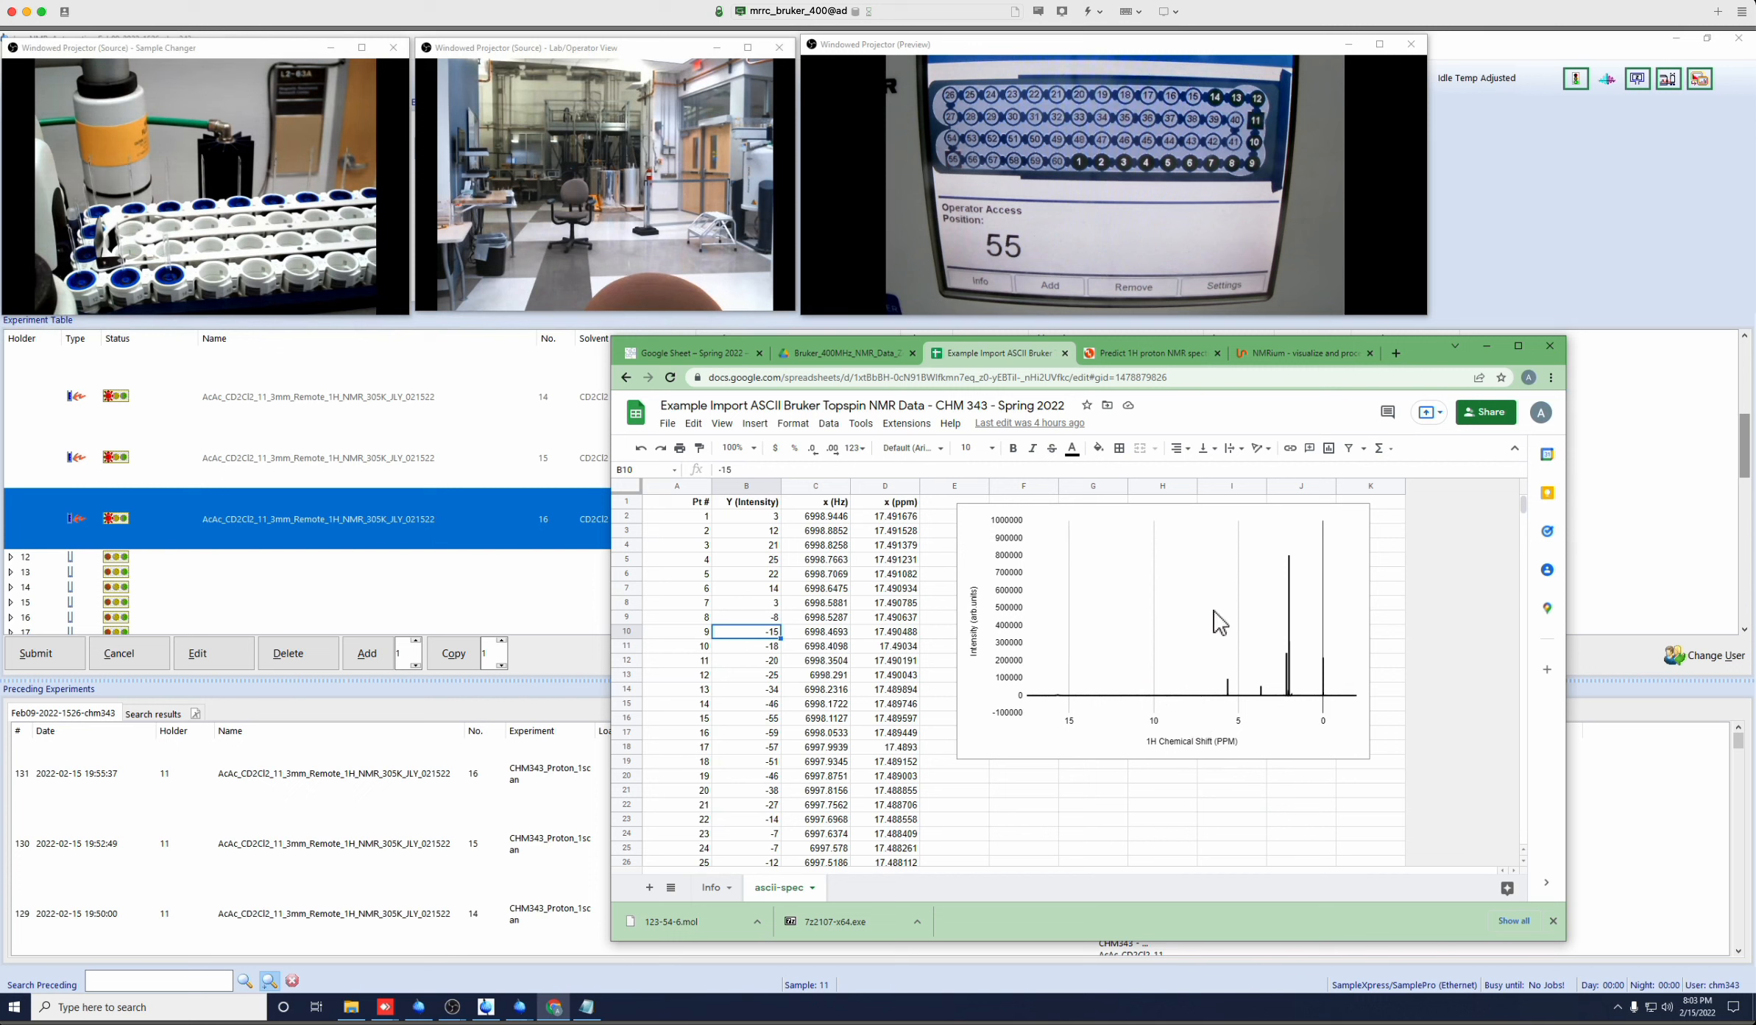
mouse_move(1138, 667)
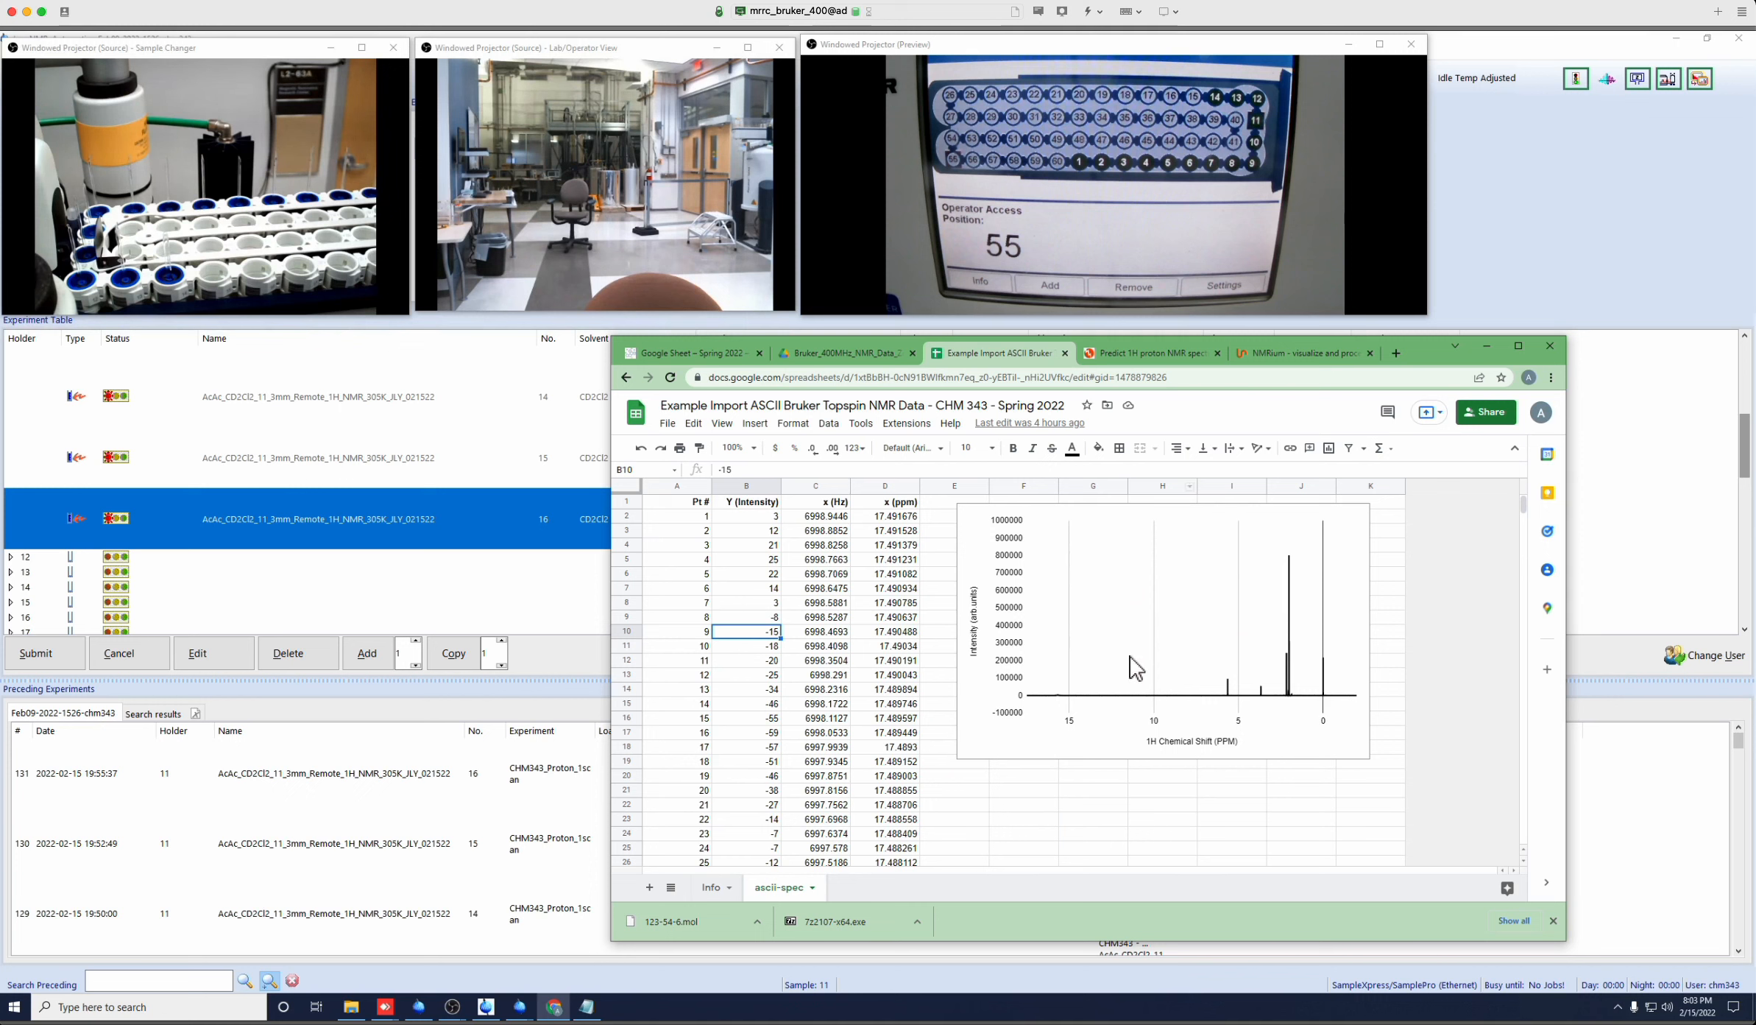
mouse_move(863, 482)
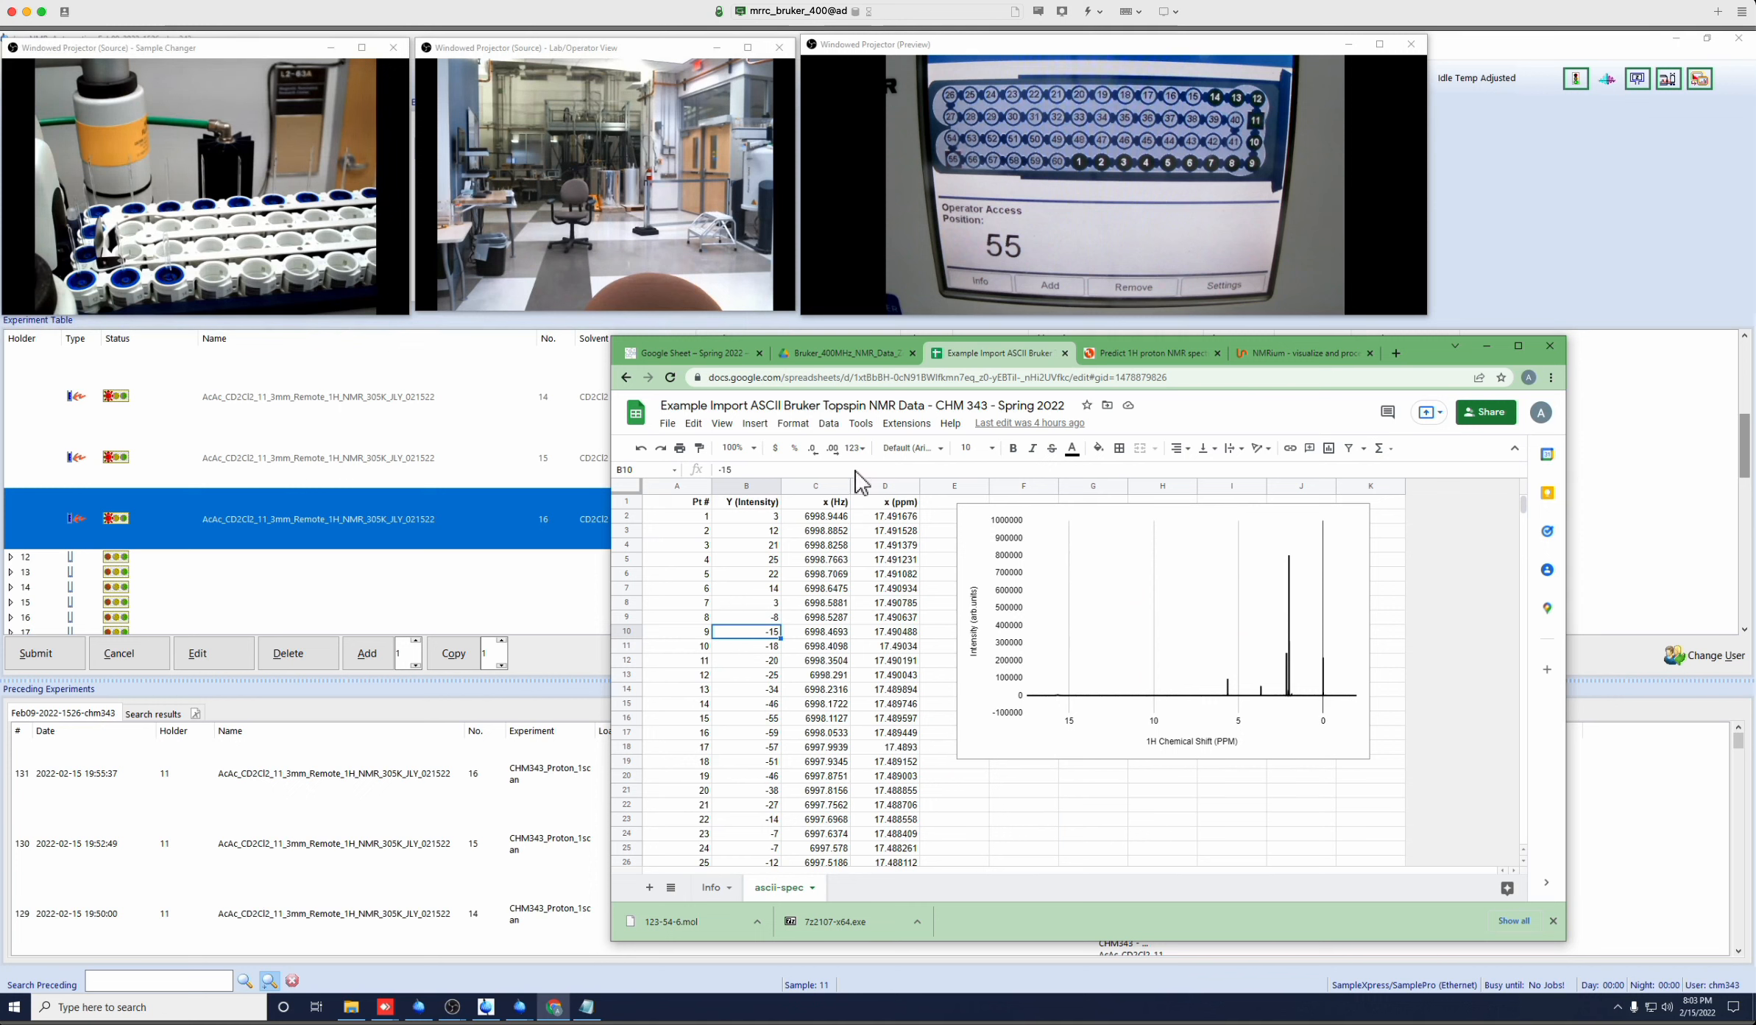
mouse_move(1218, 705)
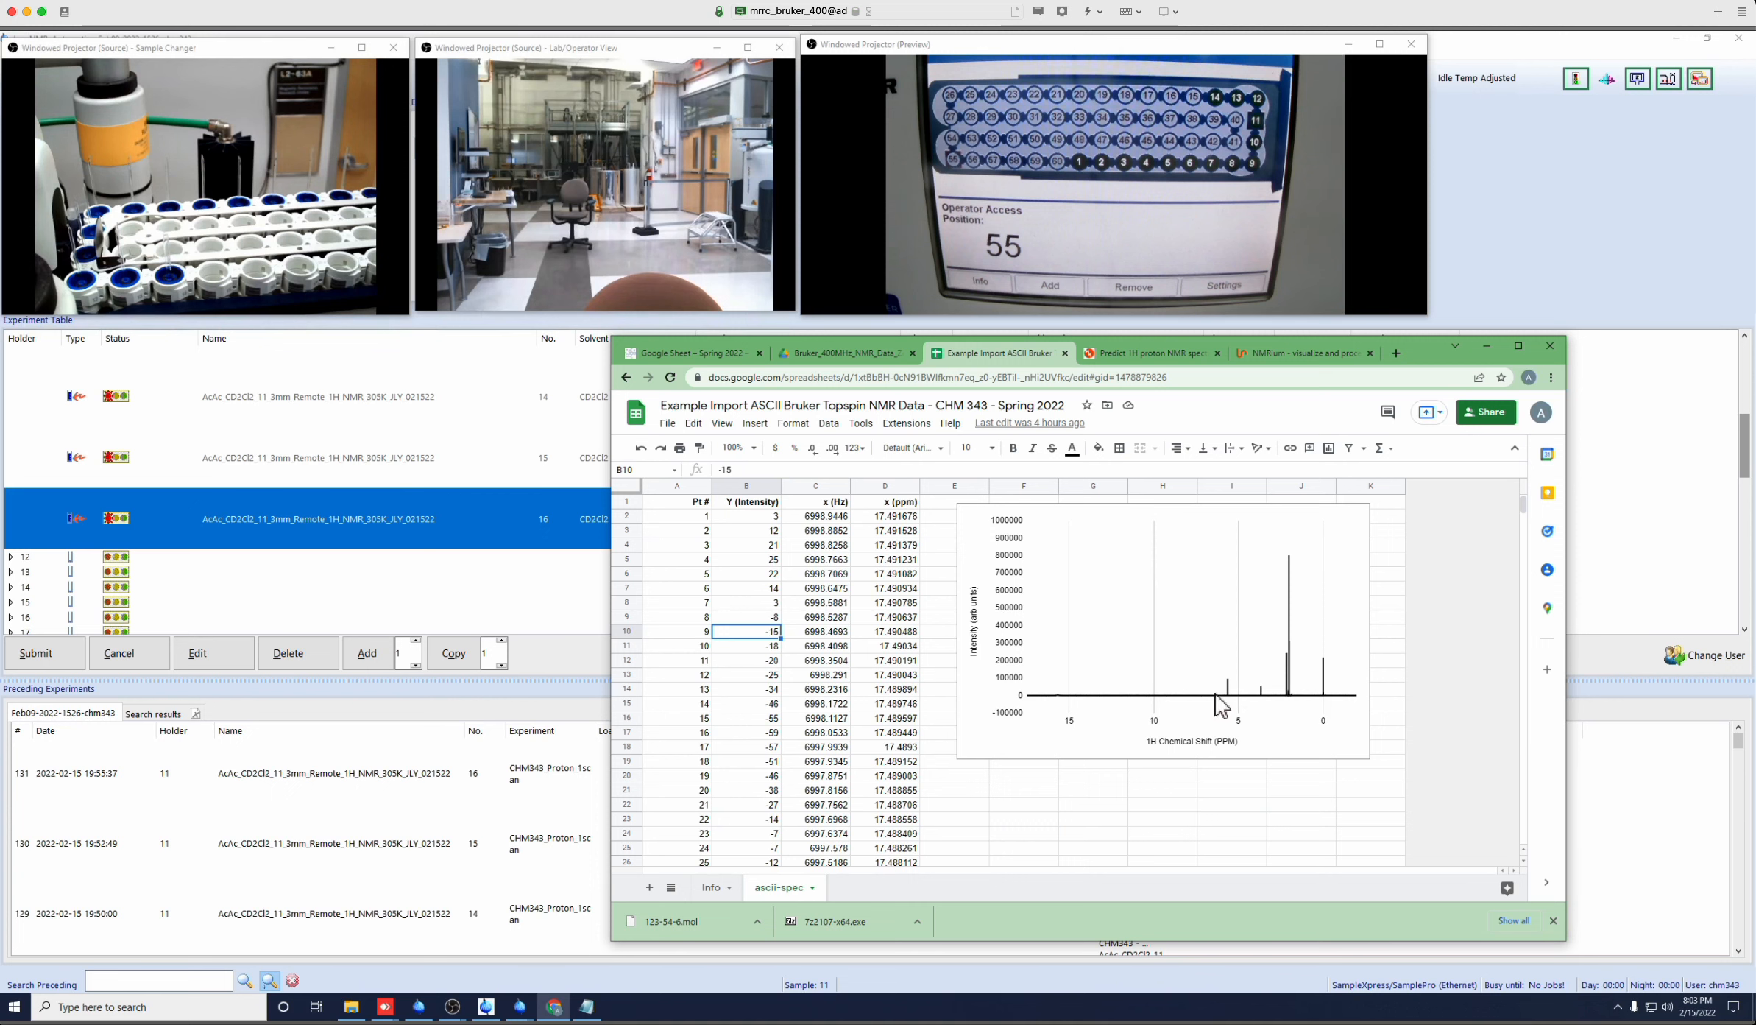
mouse_move(1138, 362)
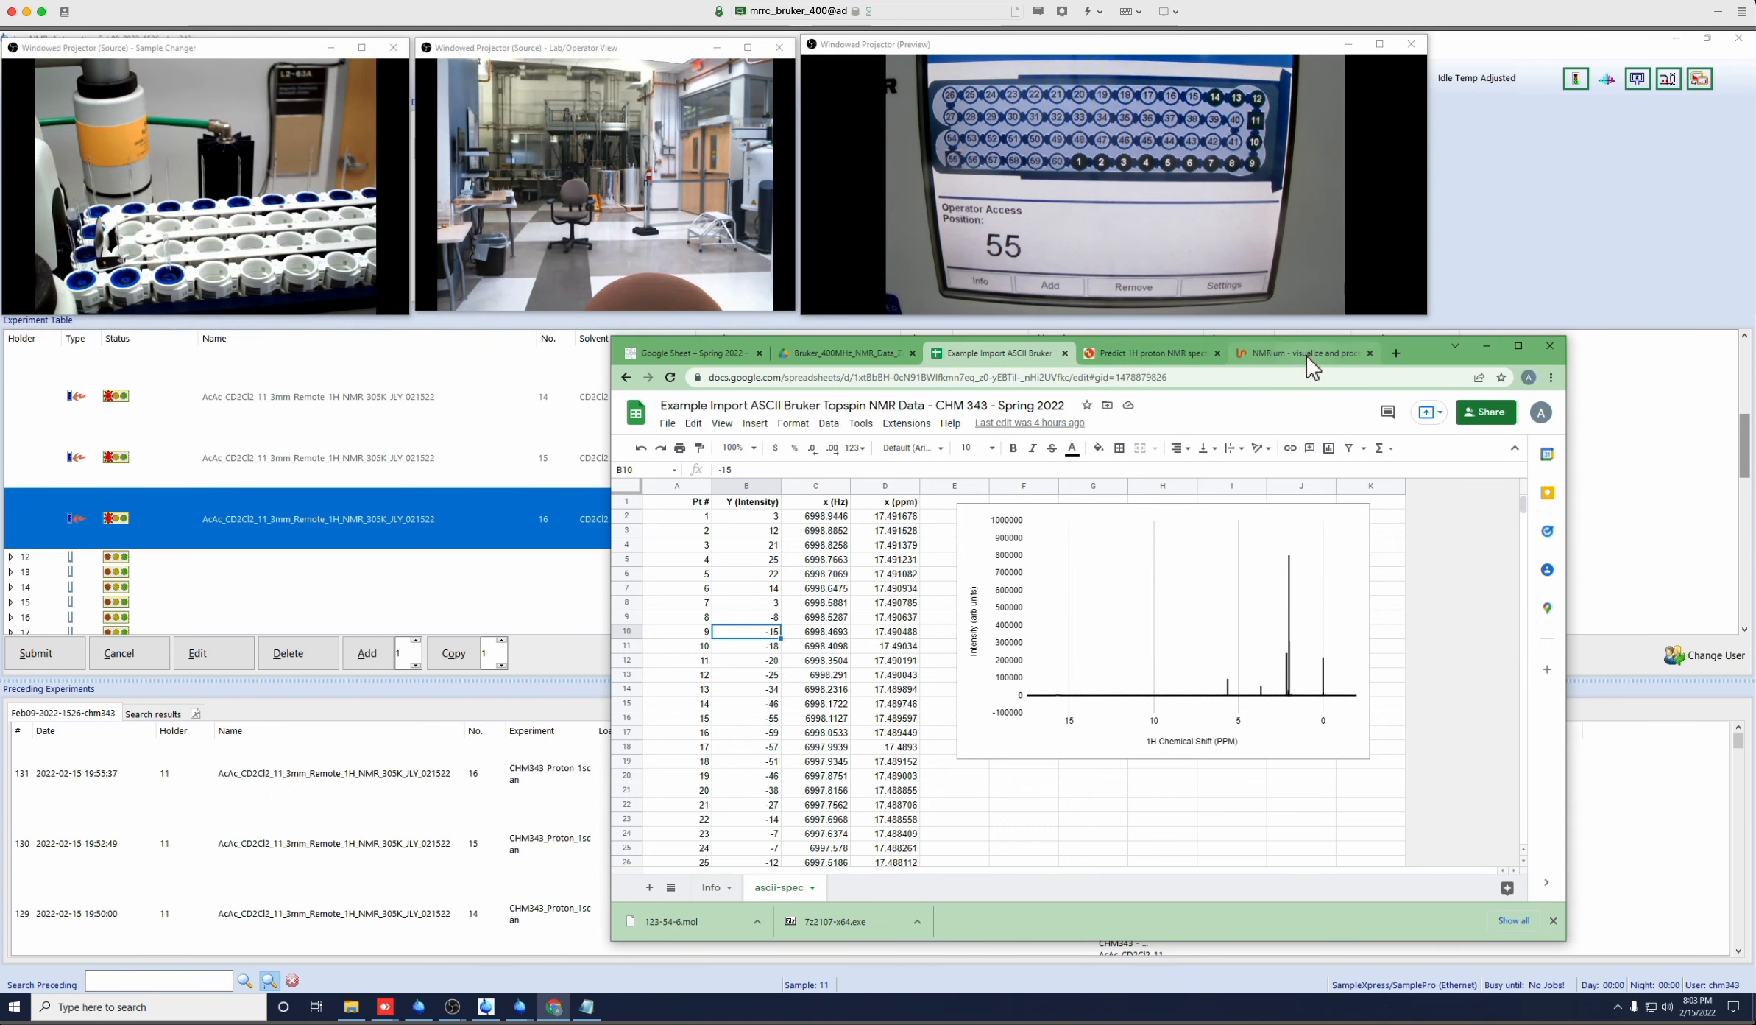
Launch the NMRium app and select the zipped AcAc dataset in chm343's nmr folder.
left_click(1299, 352)
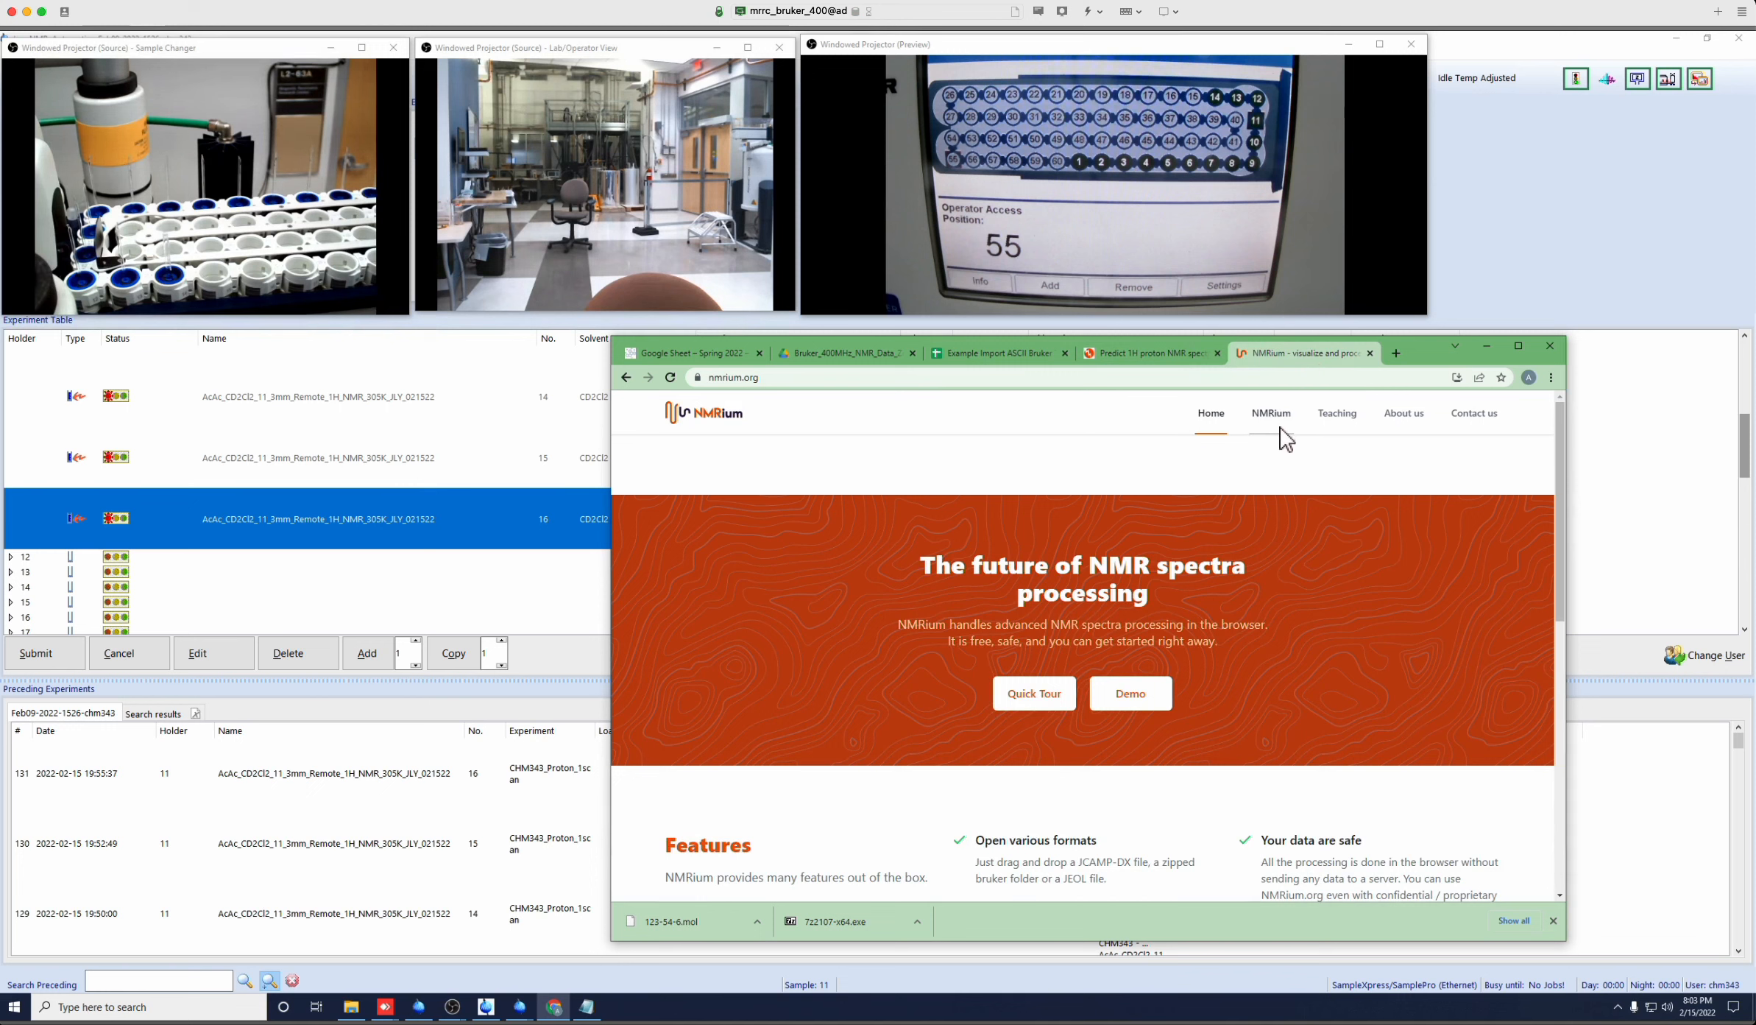
mouse_move(1271, 413)
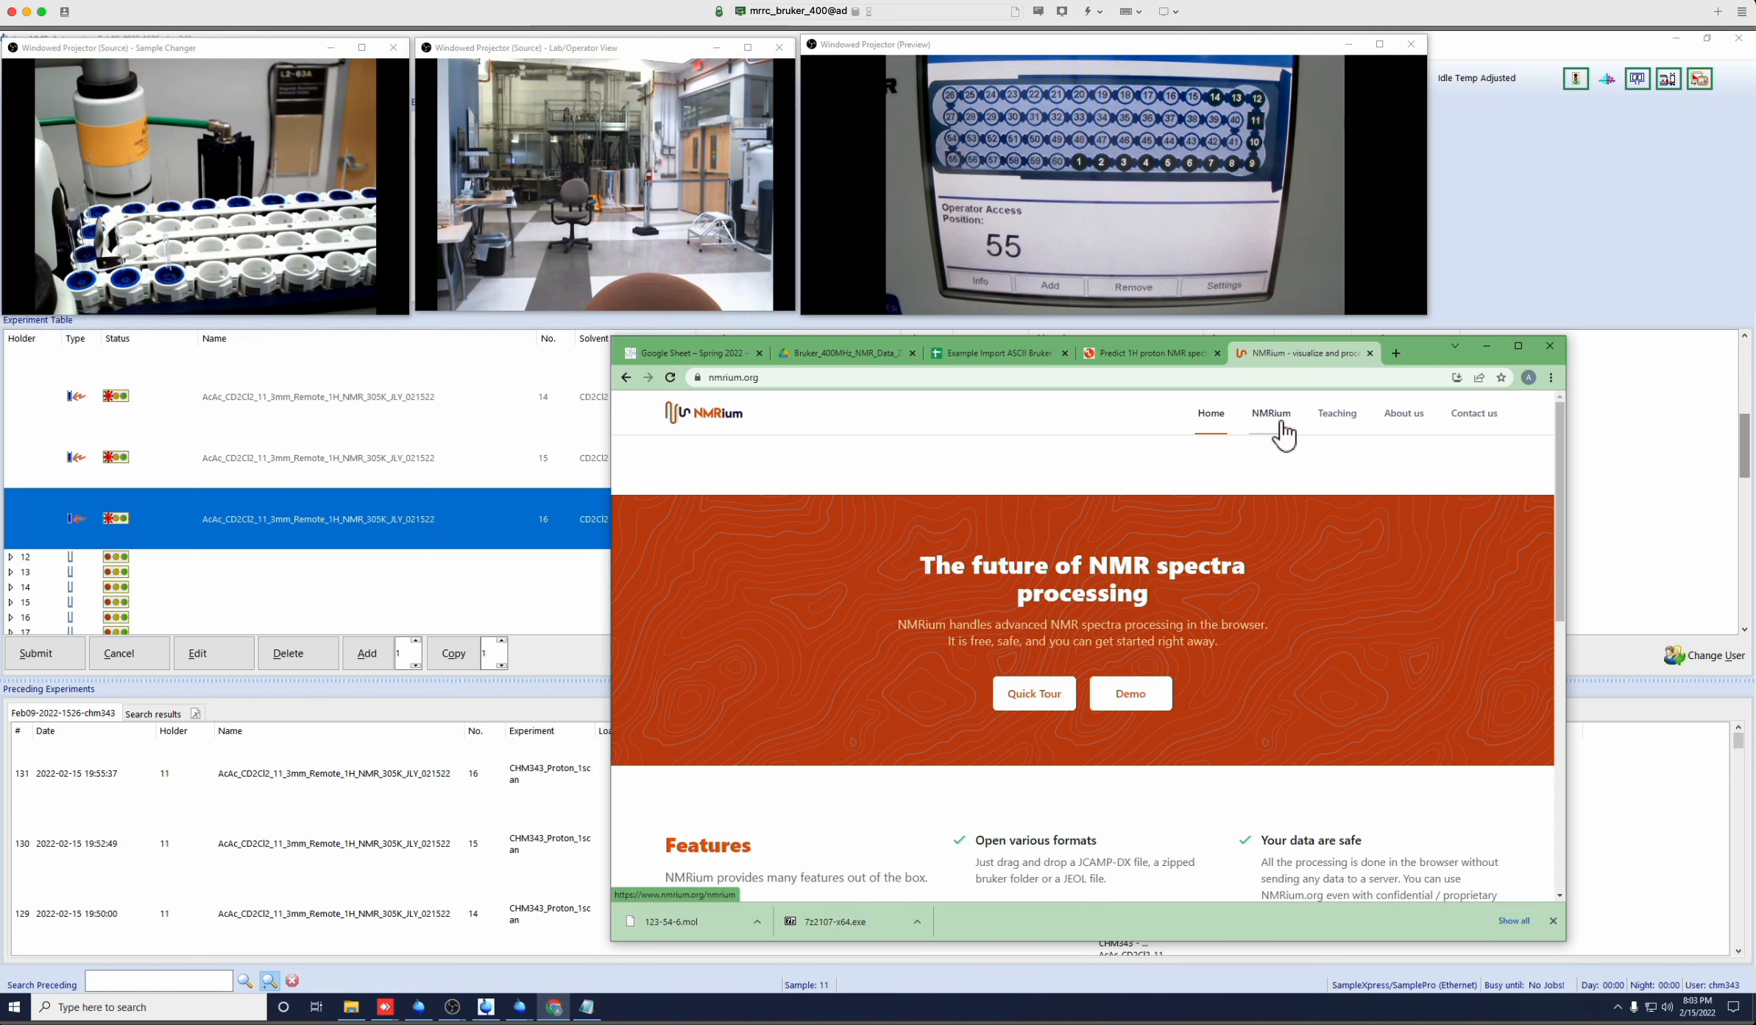
left_click(1271, 412)
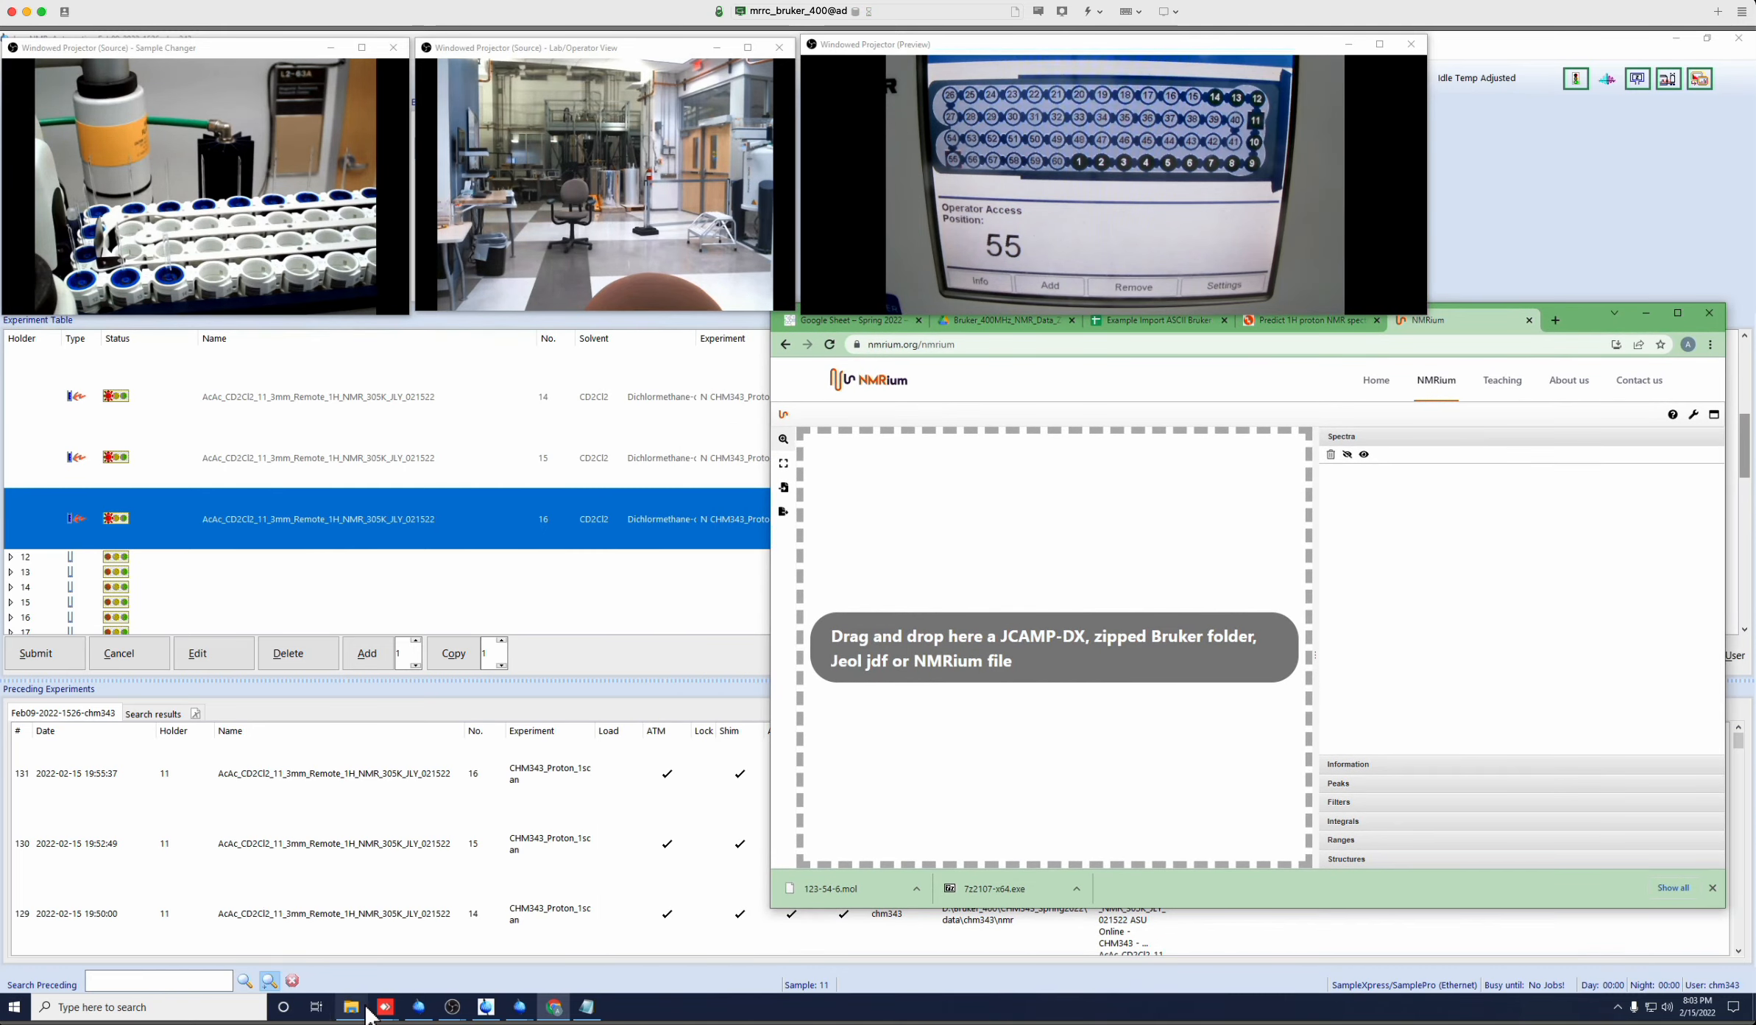
left_click(351, 1007)
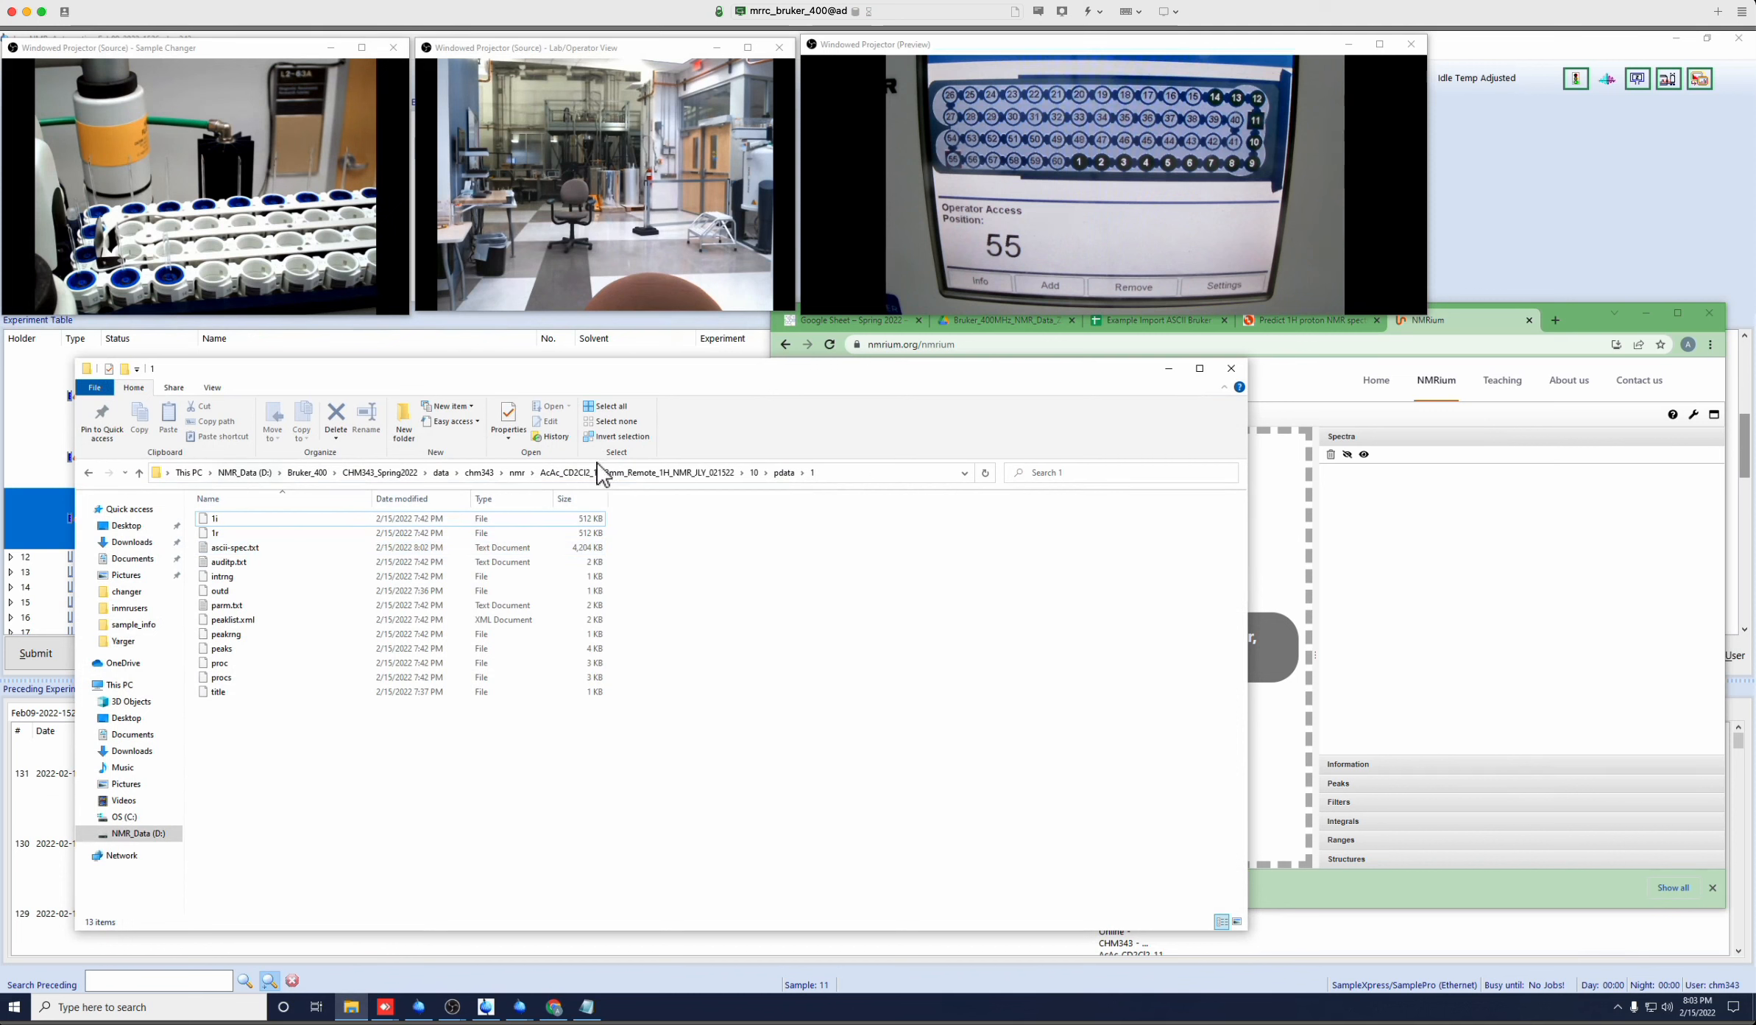
left_click(479, 471)
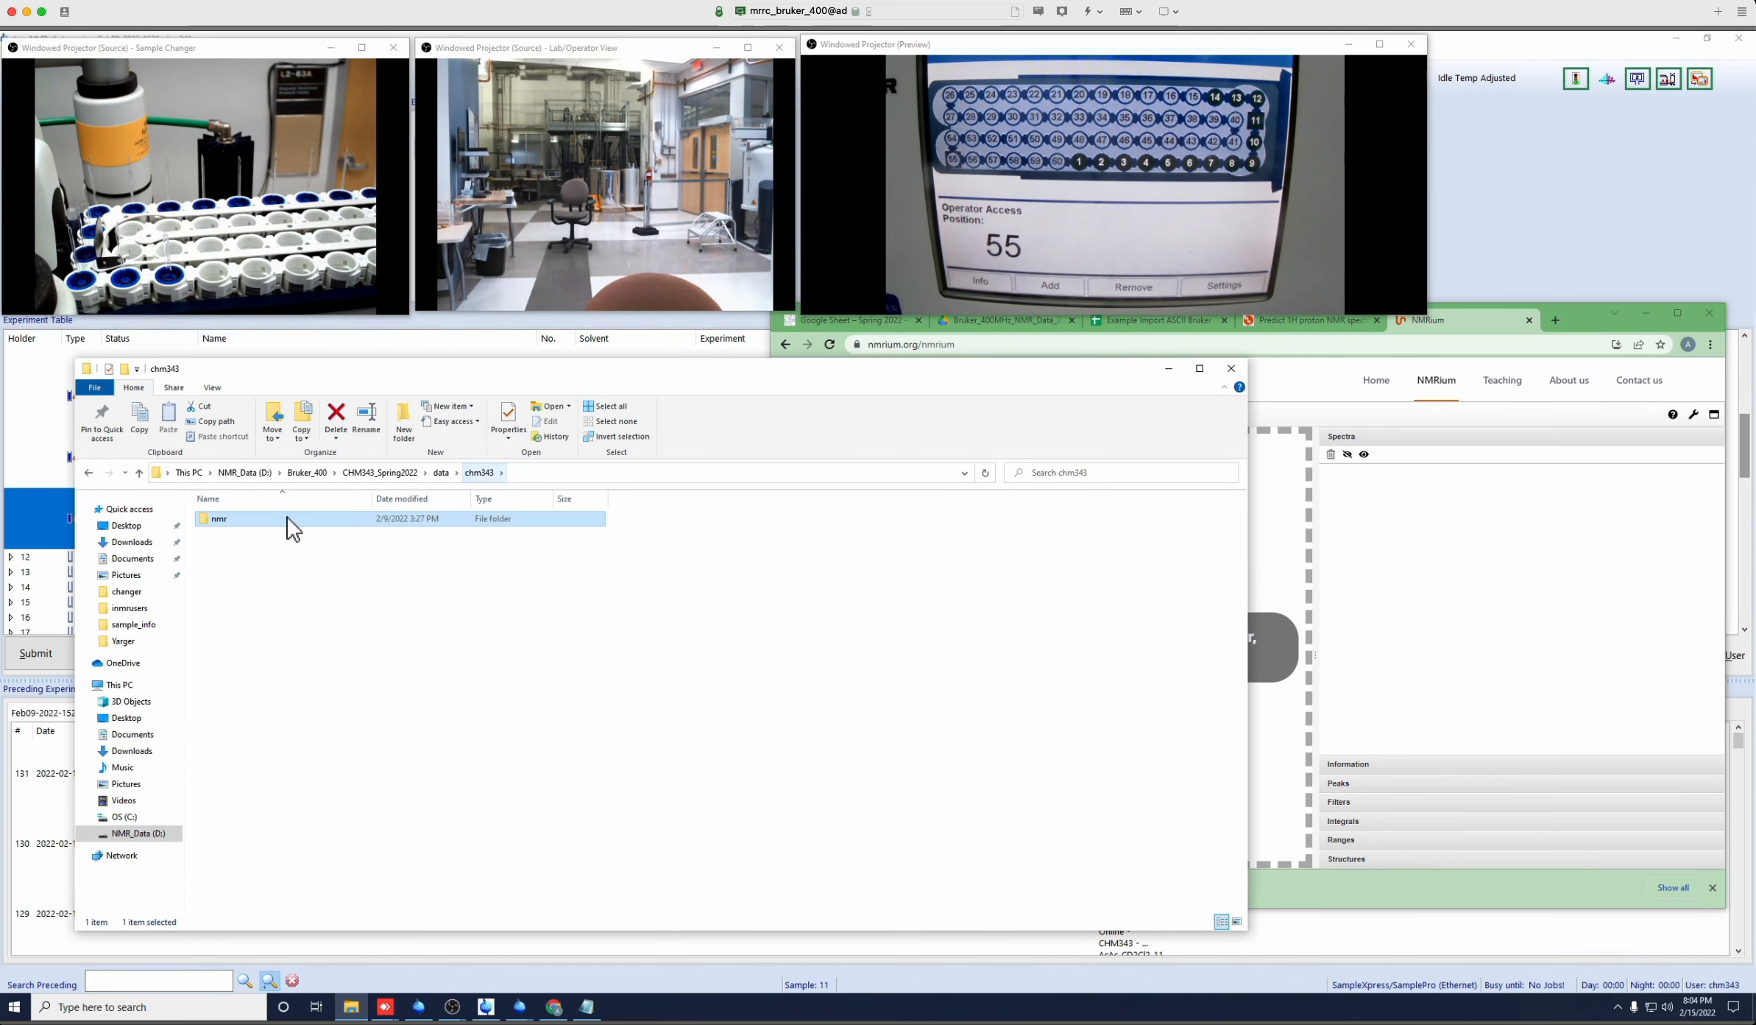
double_click(218, 518)
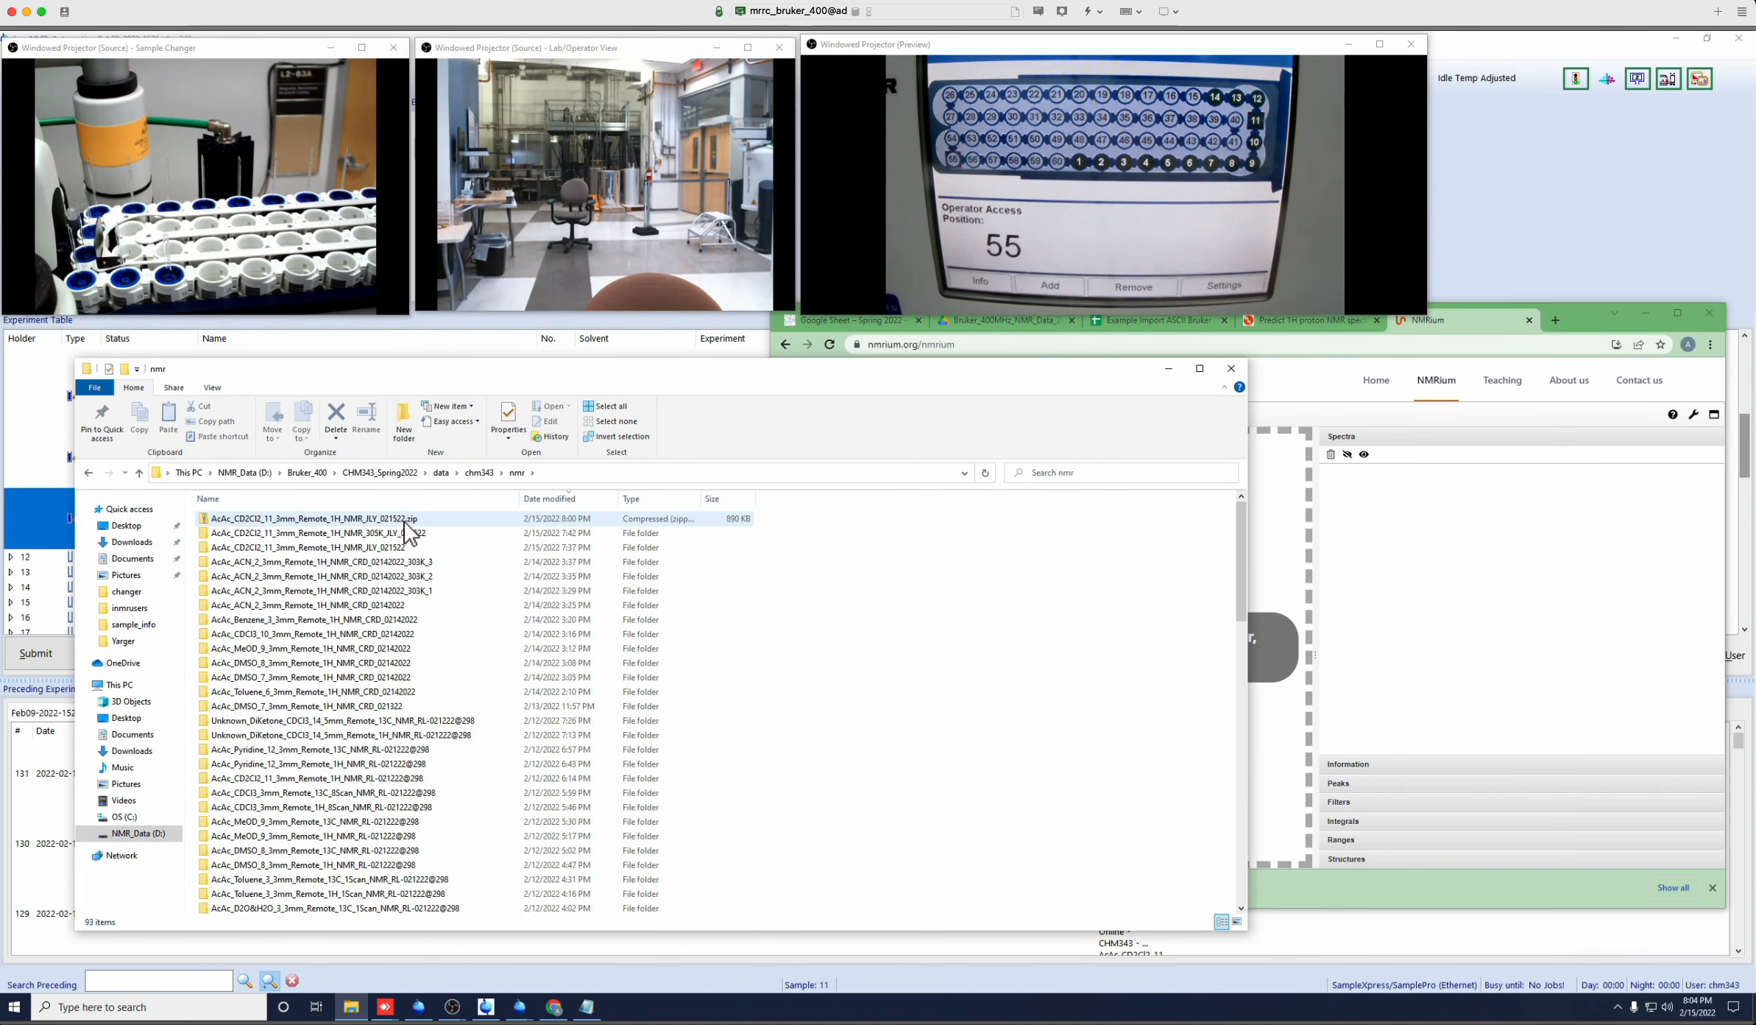
left_click(314, 518)
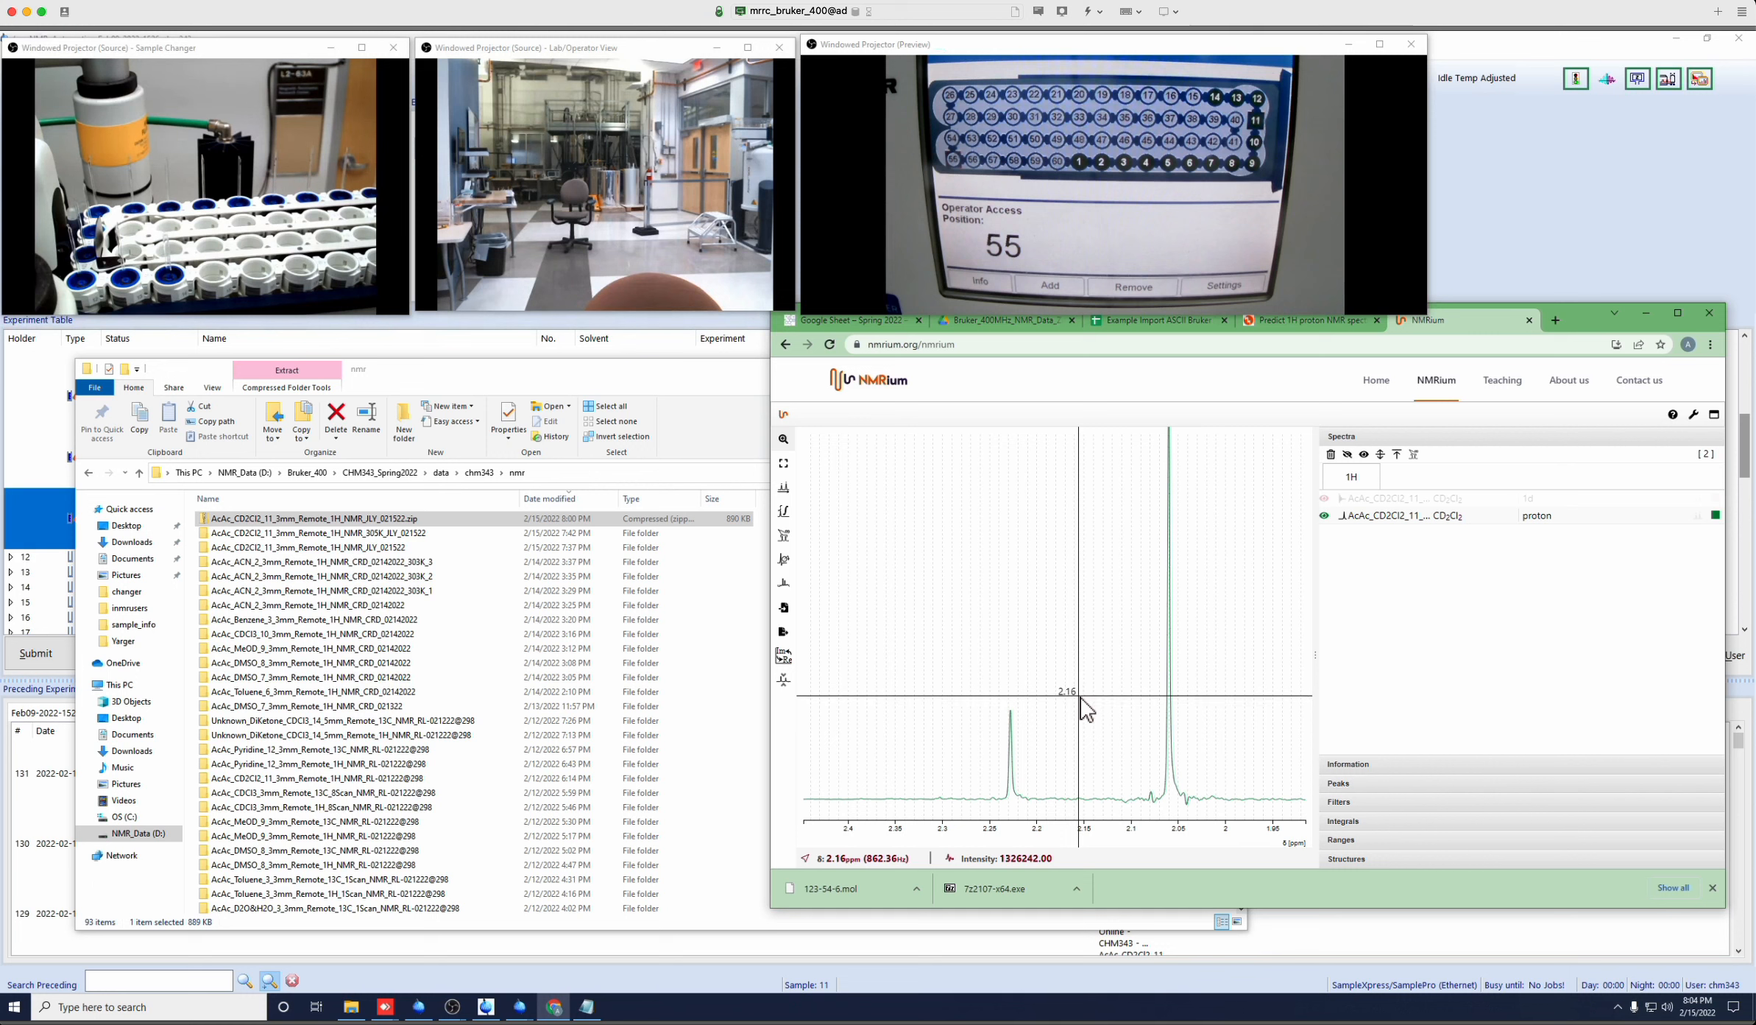
mouse_move(784, 513)
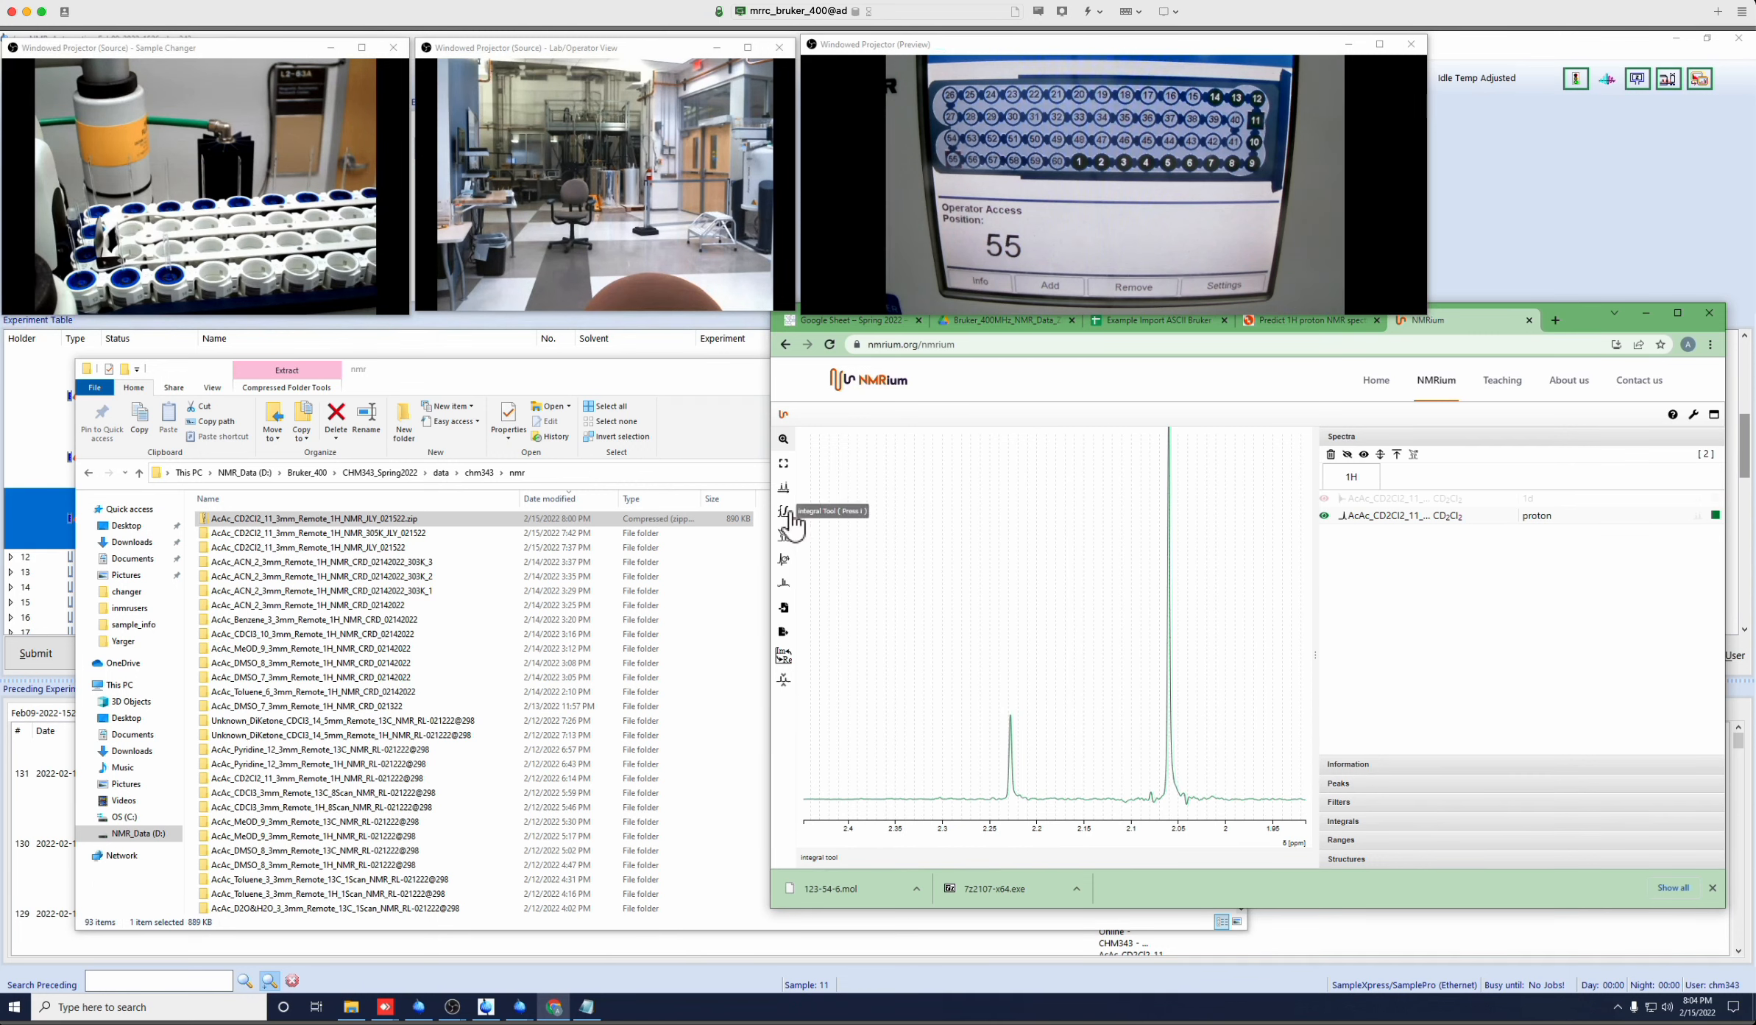
Turn on NMRium's Integral Tool for the acetylacetone proton spectrum.
left_click(783, 513)
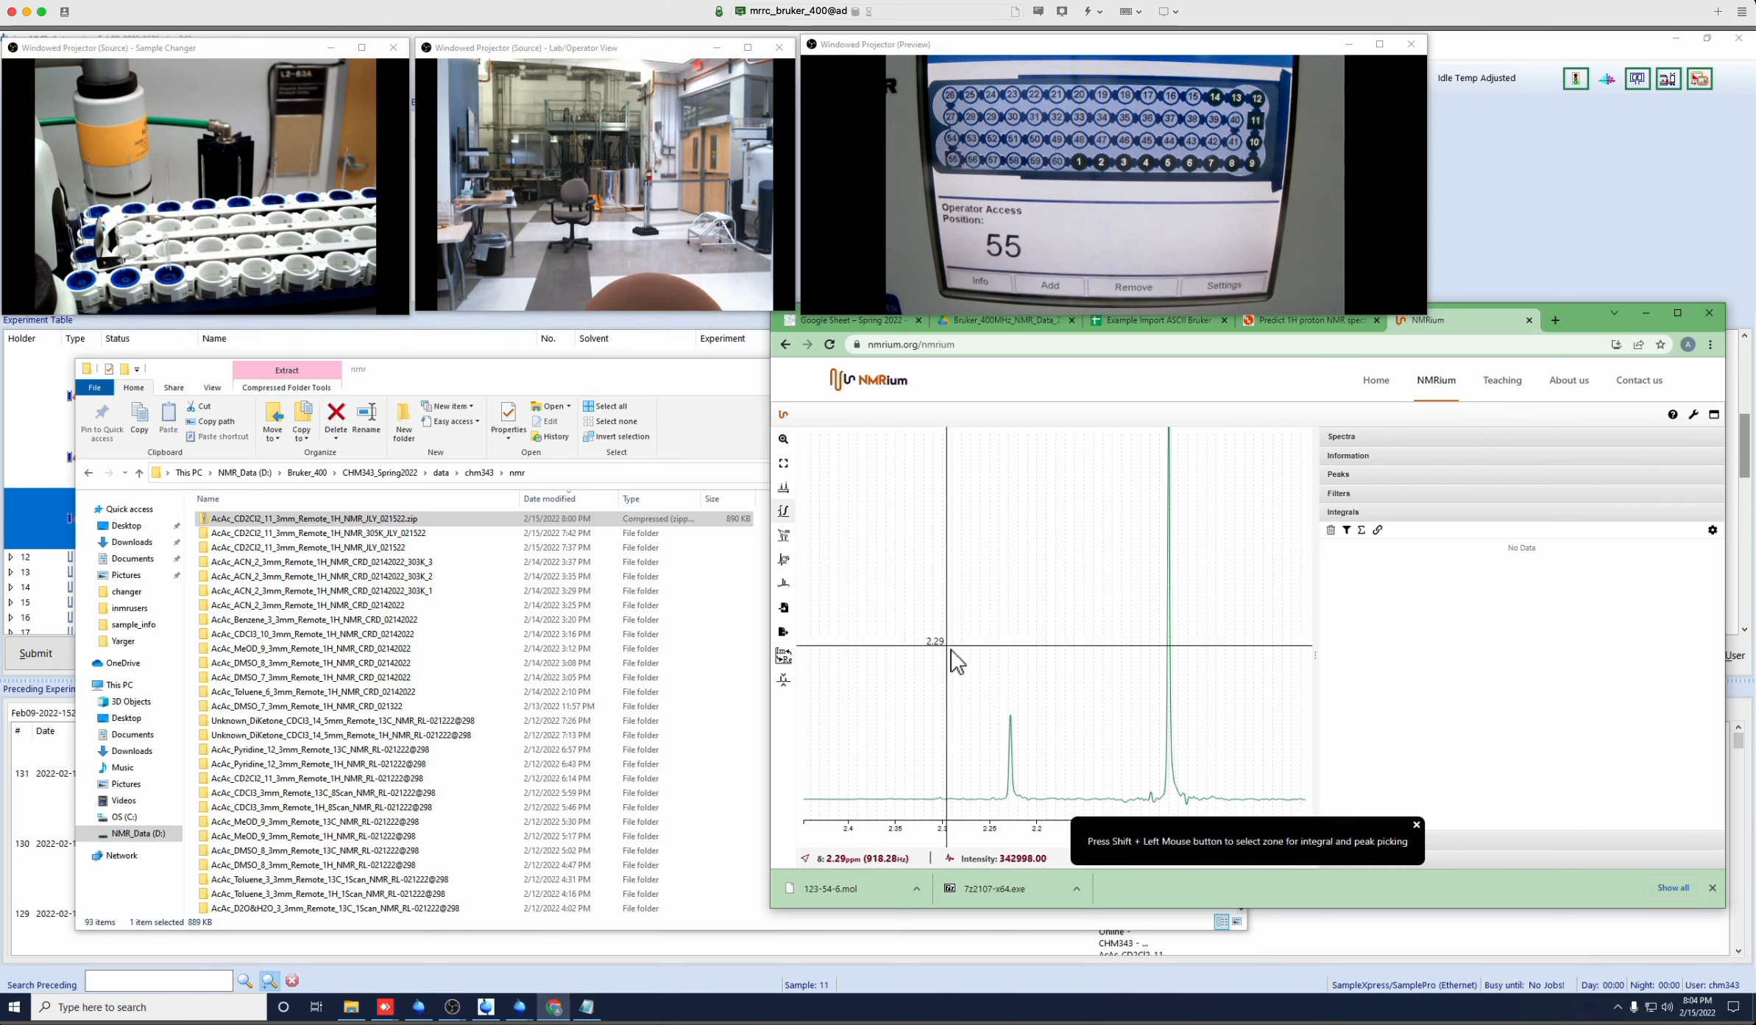
mouse_move(1048, 674)
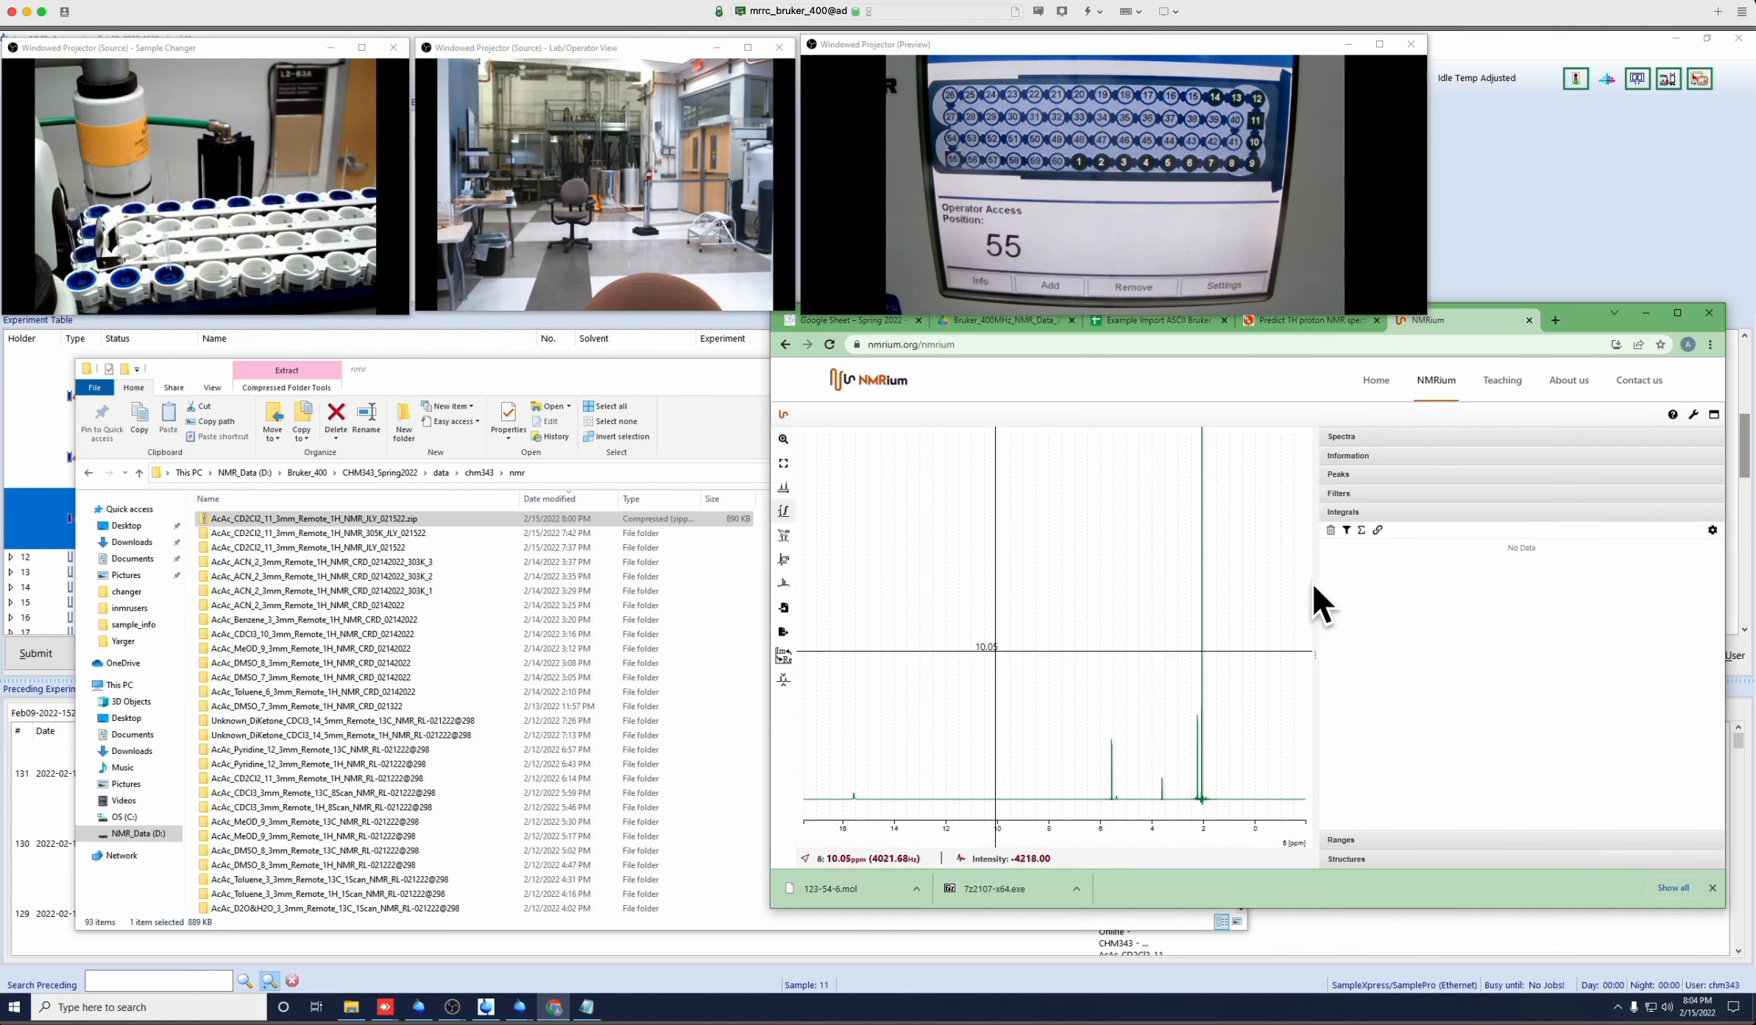
mouse_move(1616, 316)
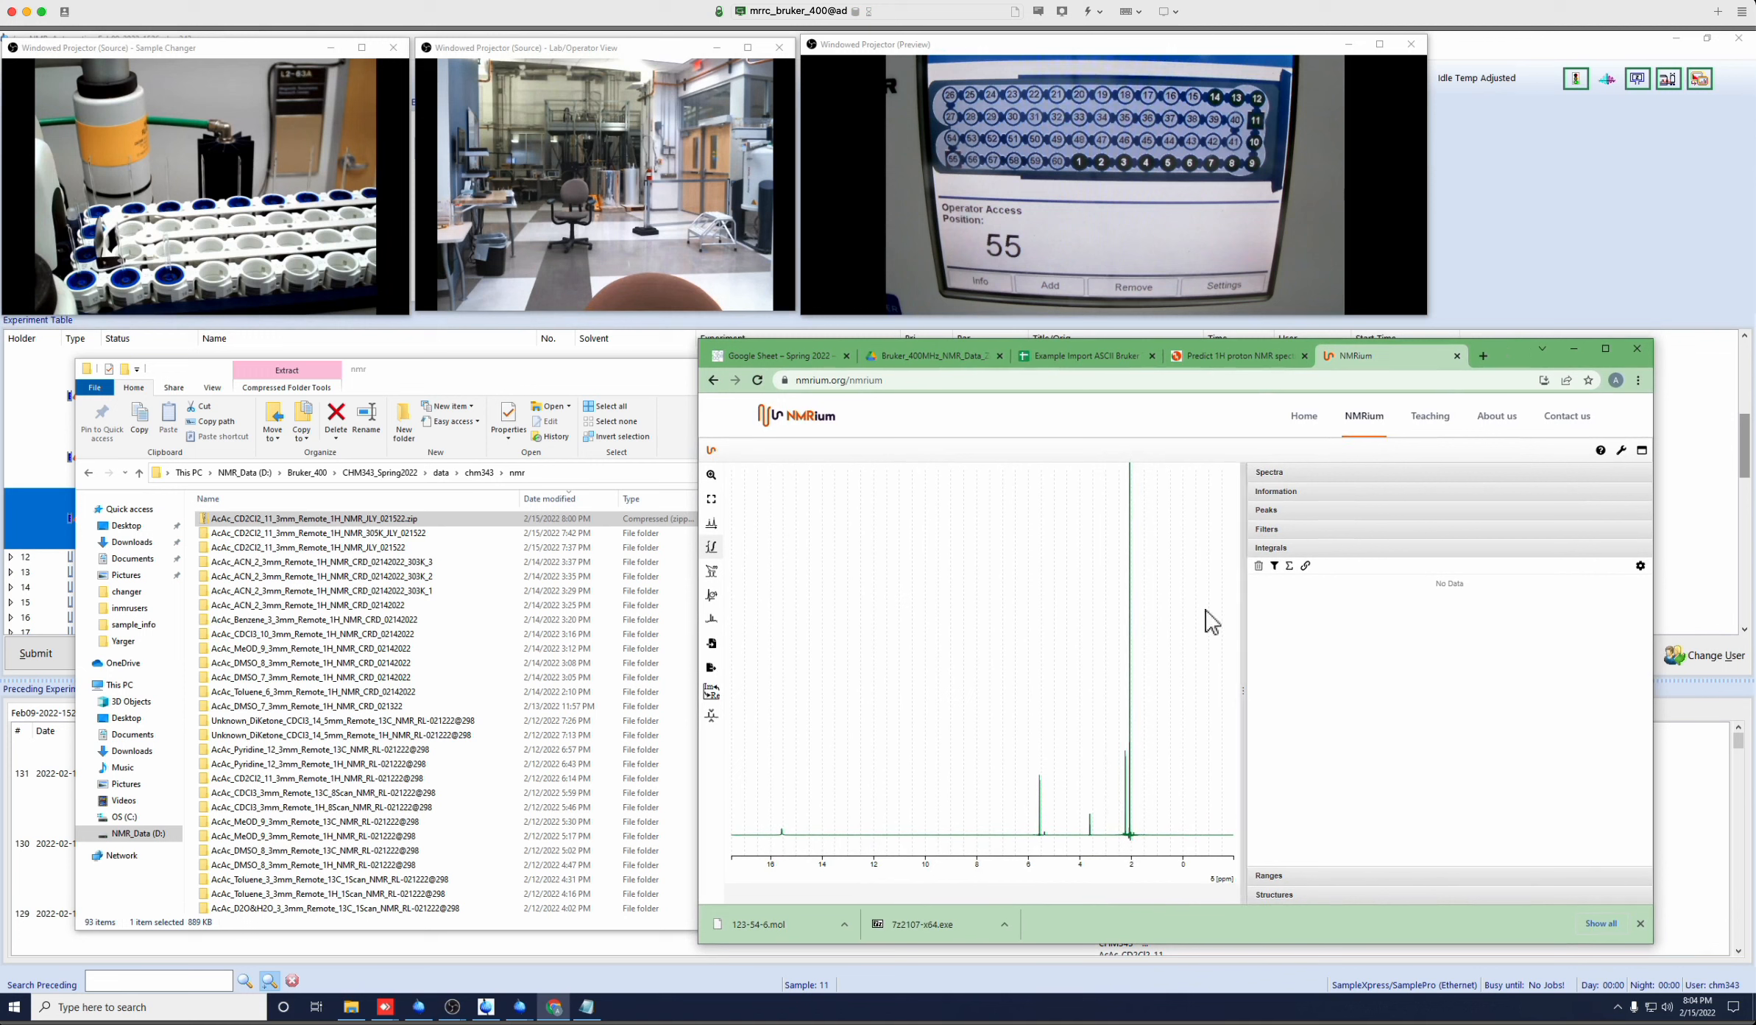
mouse_move(1024, 806)
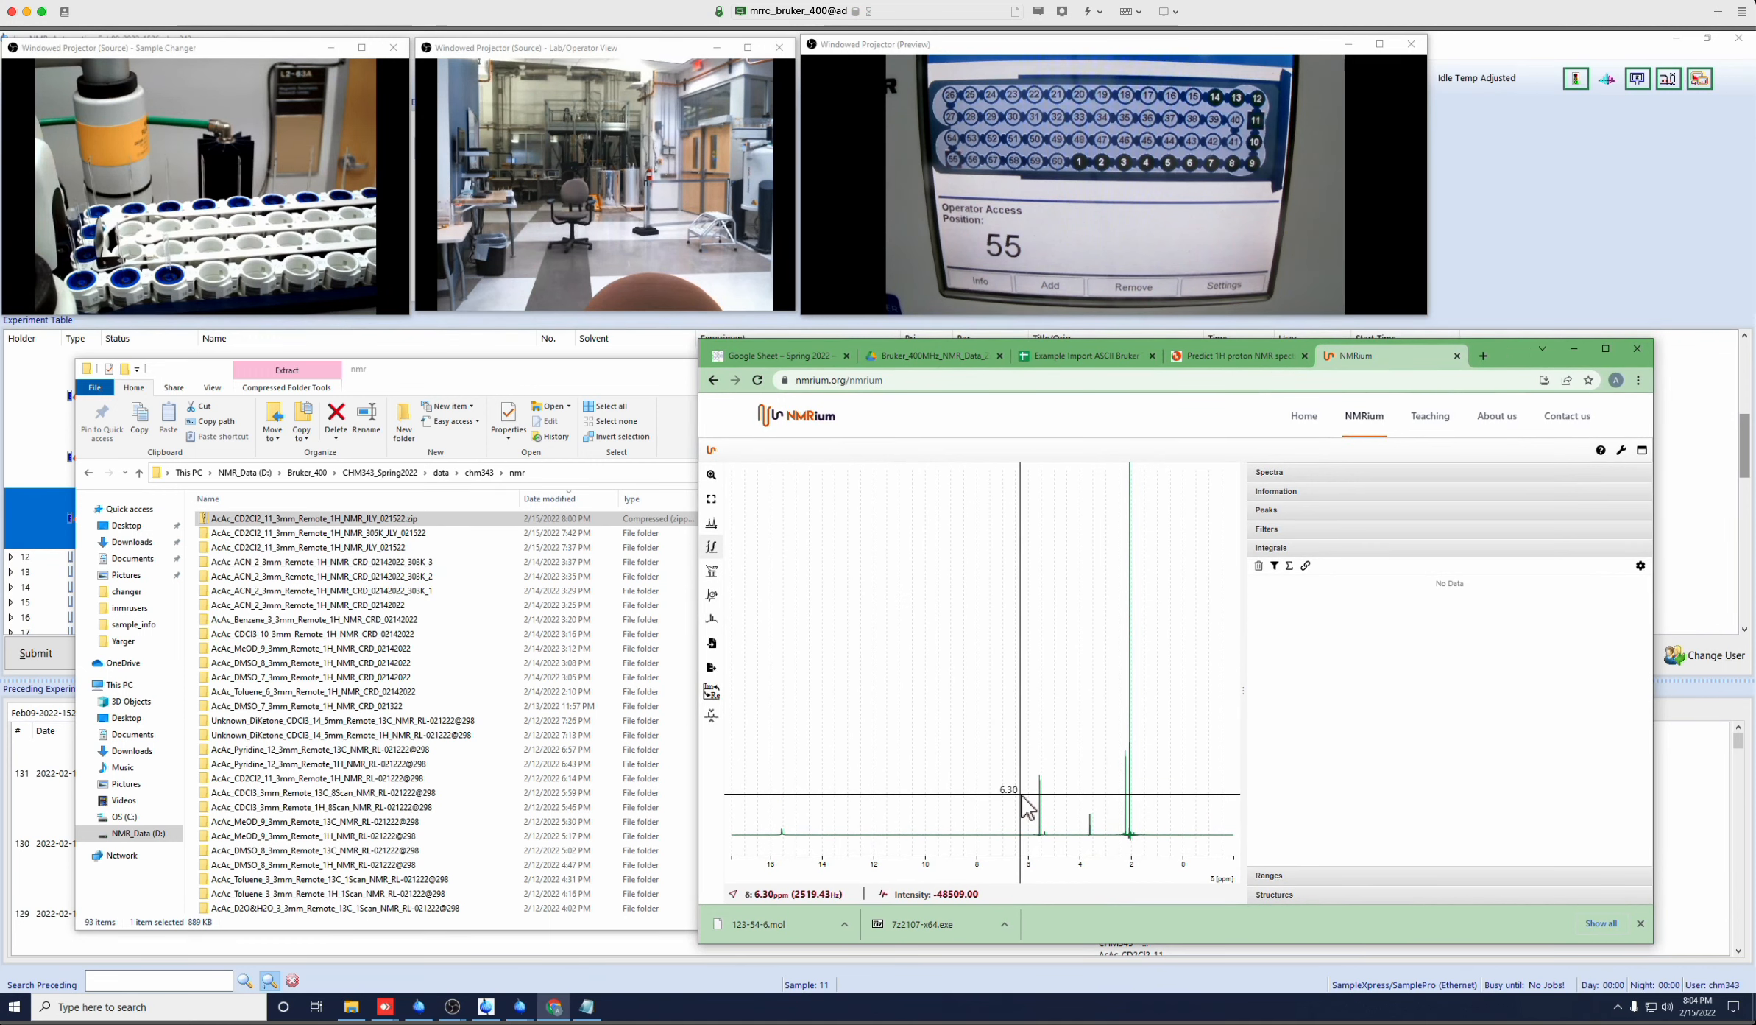
mouse_move(1154, 750)
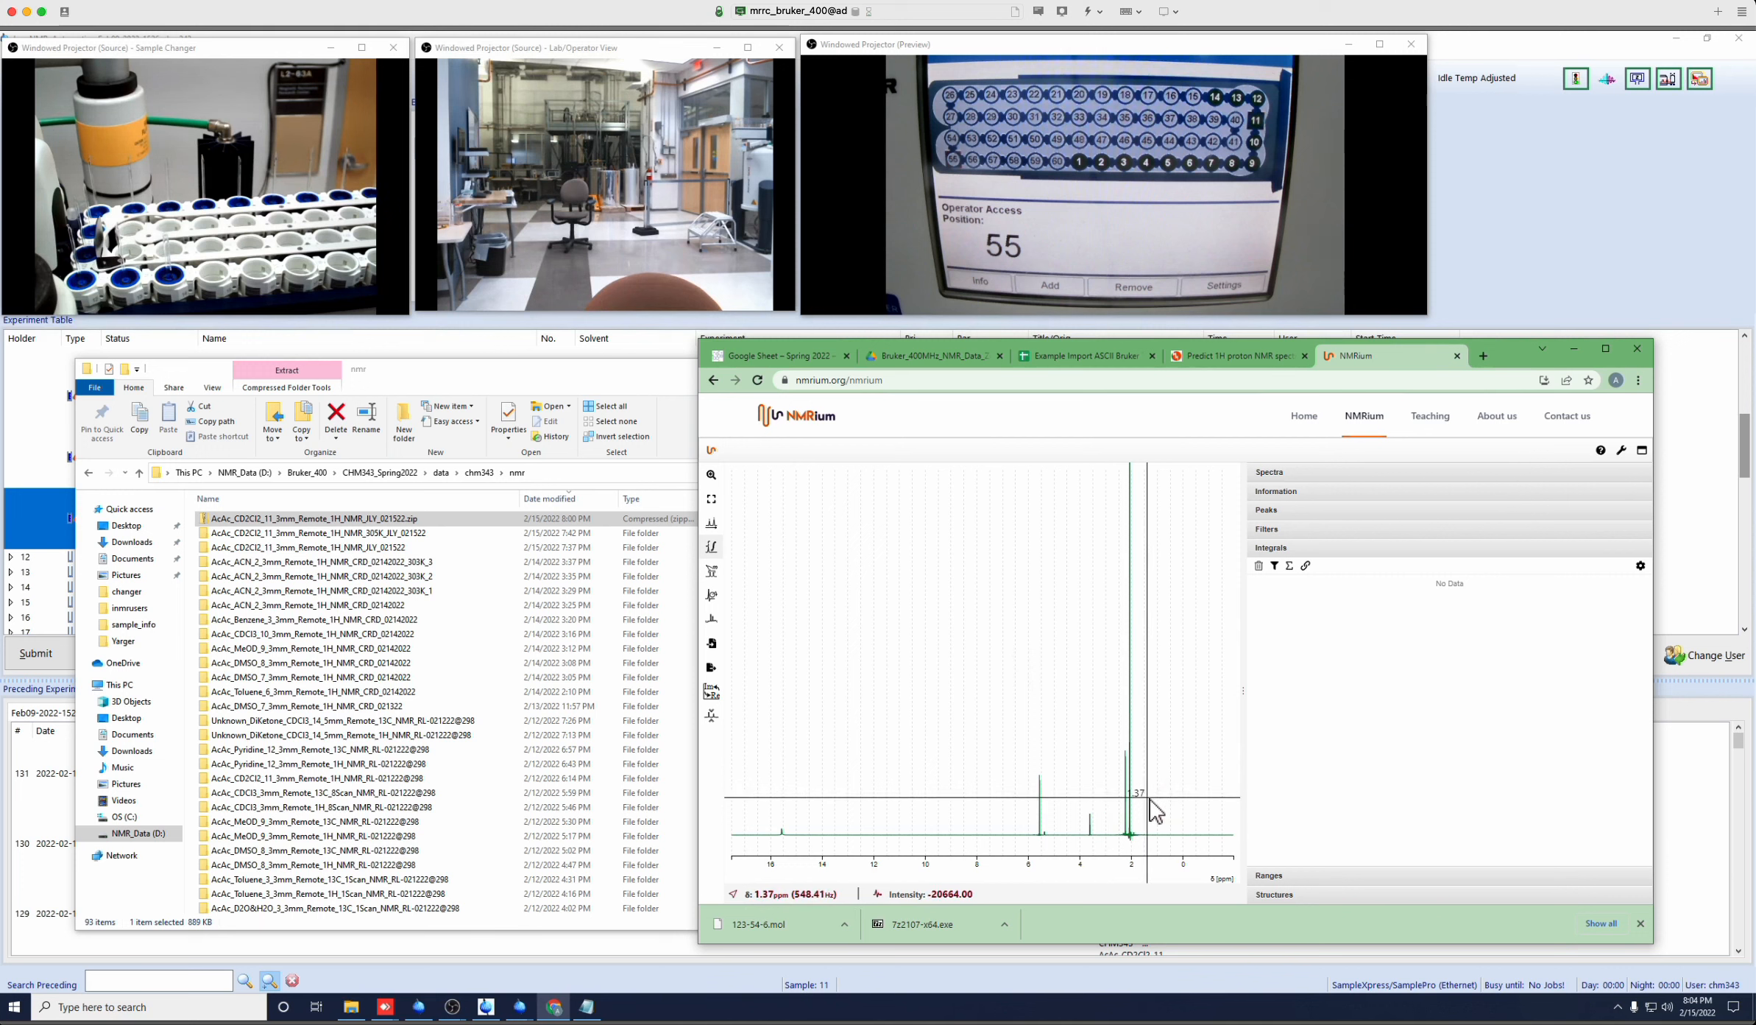
mouse_move(1207, 489)
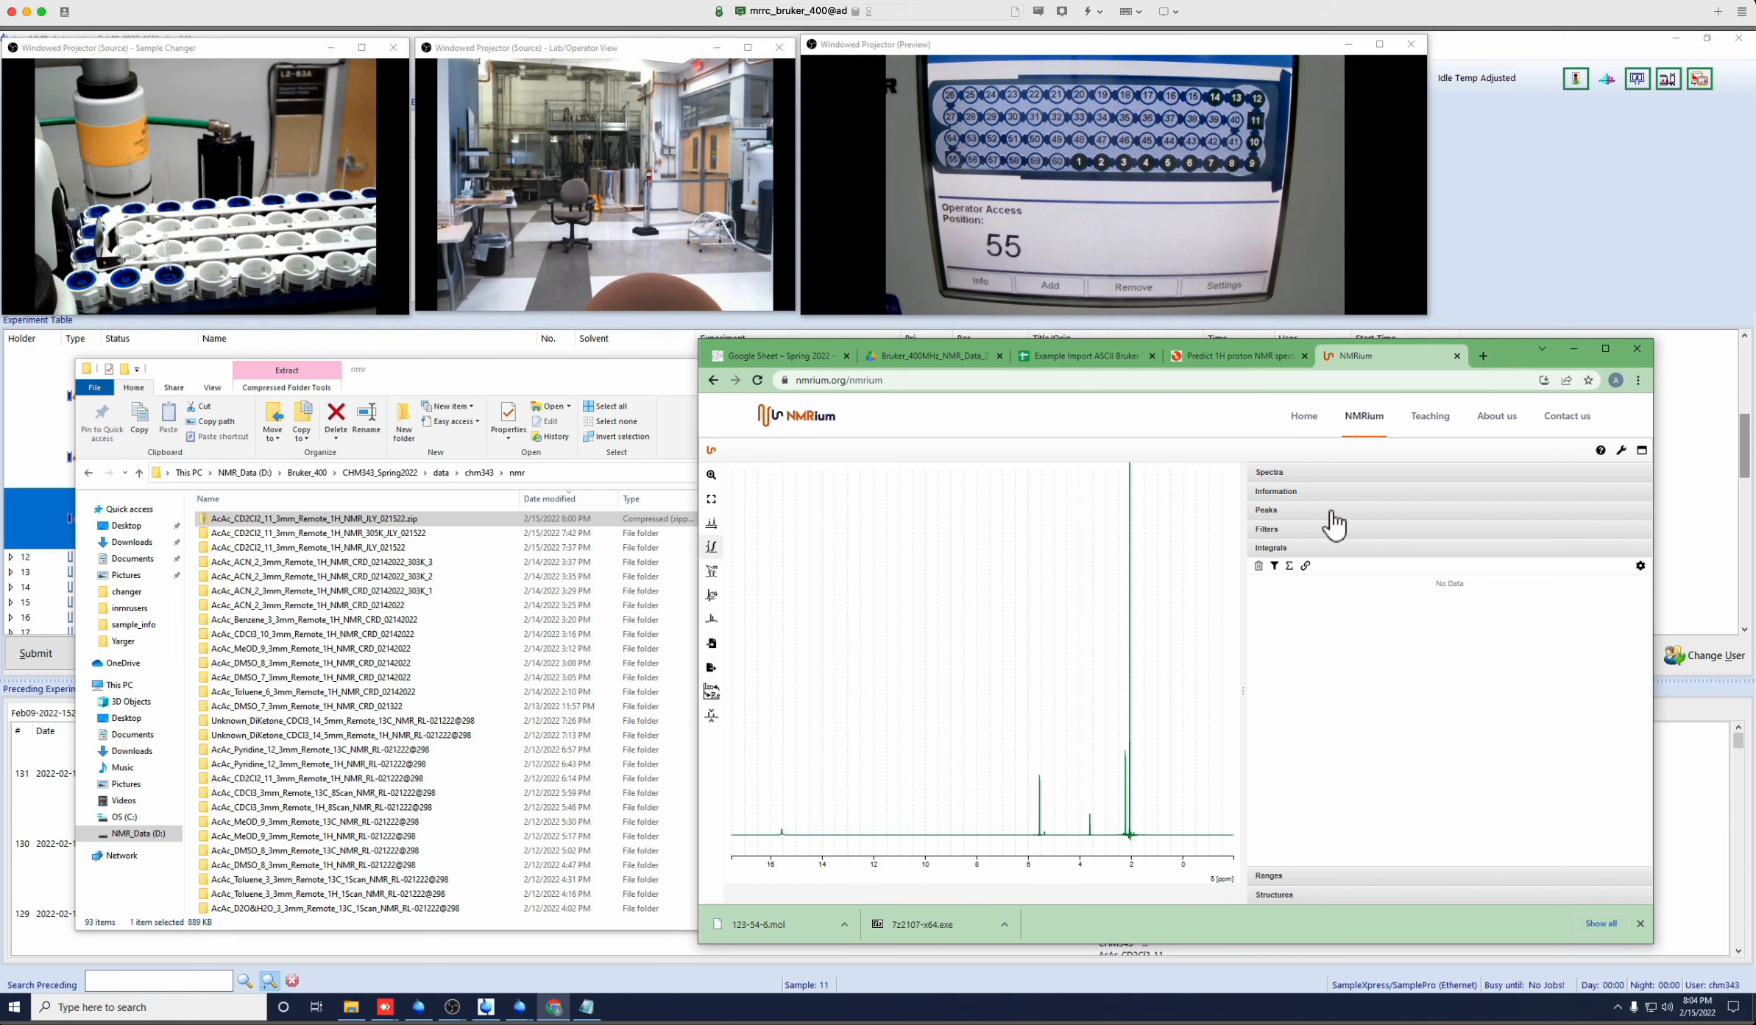
mouse_move(921, 666)
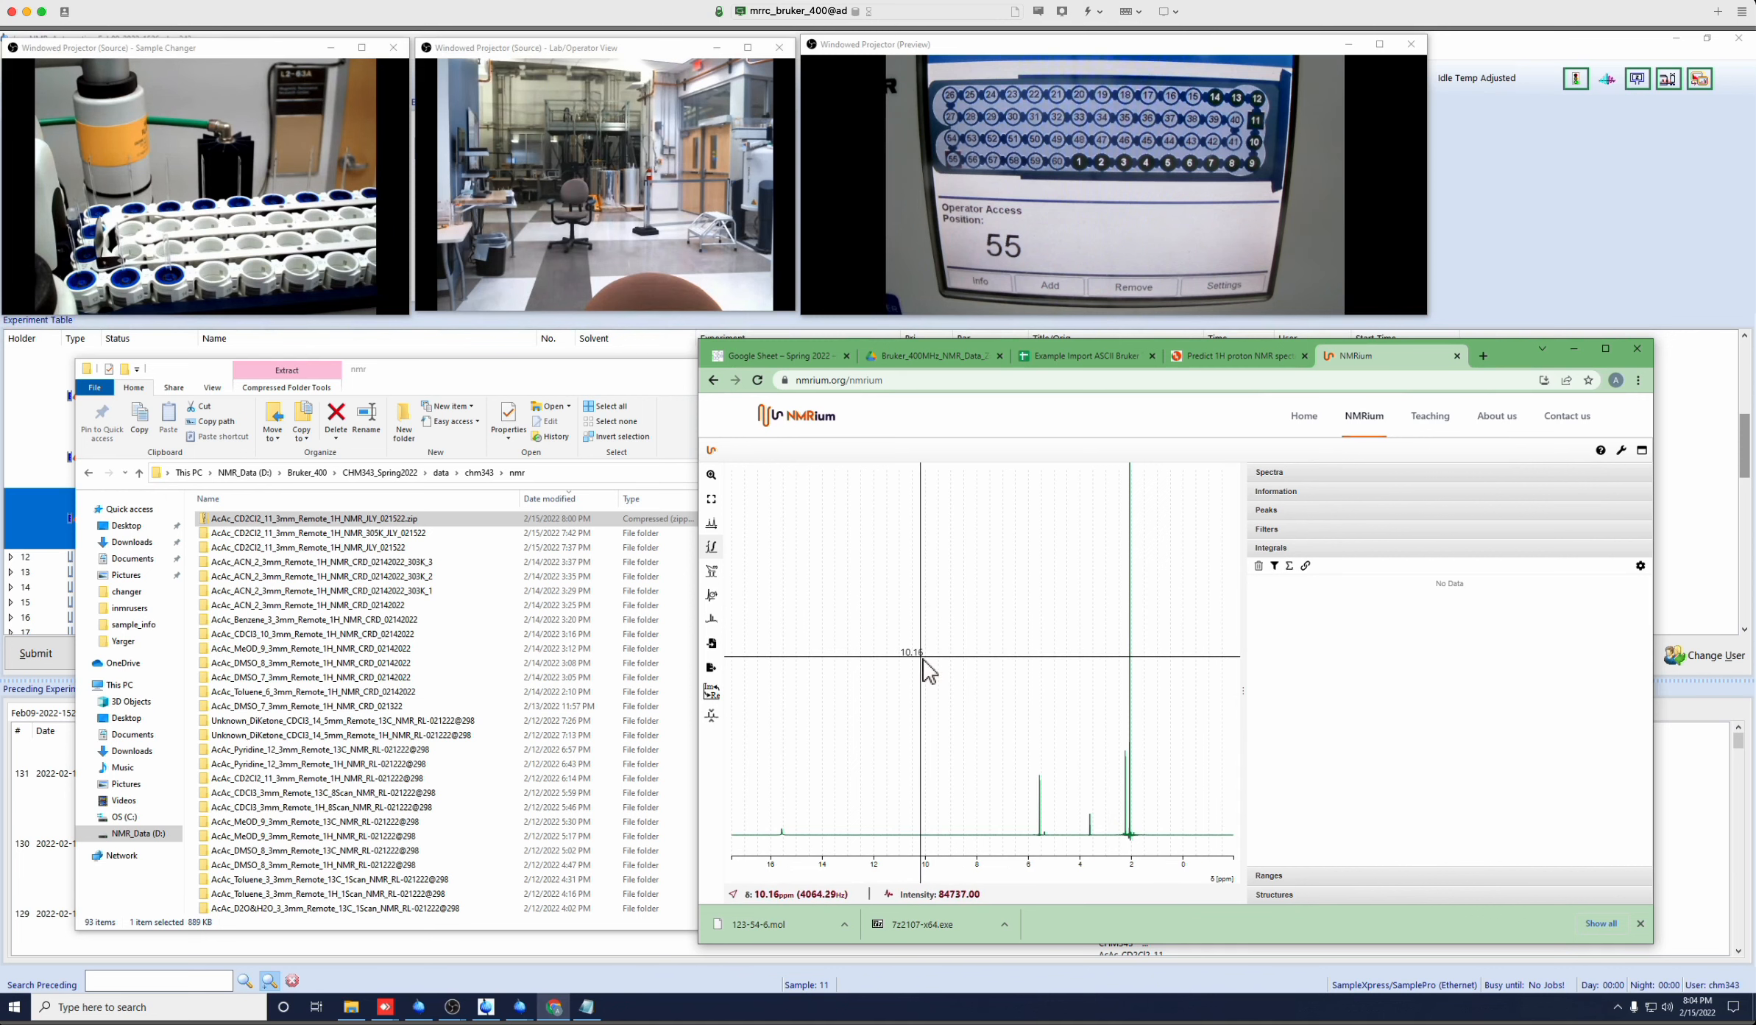
mouse_move(1482, 434)
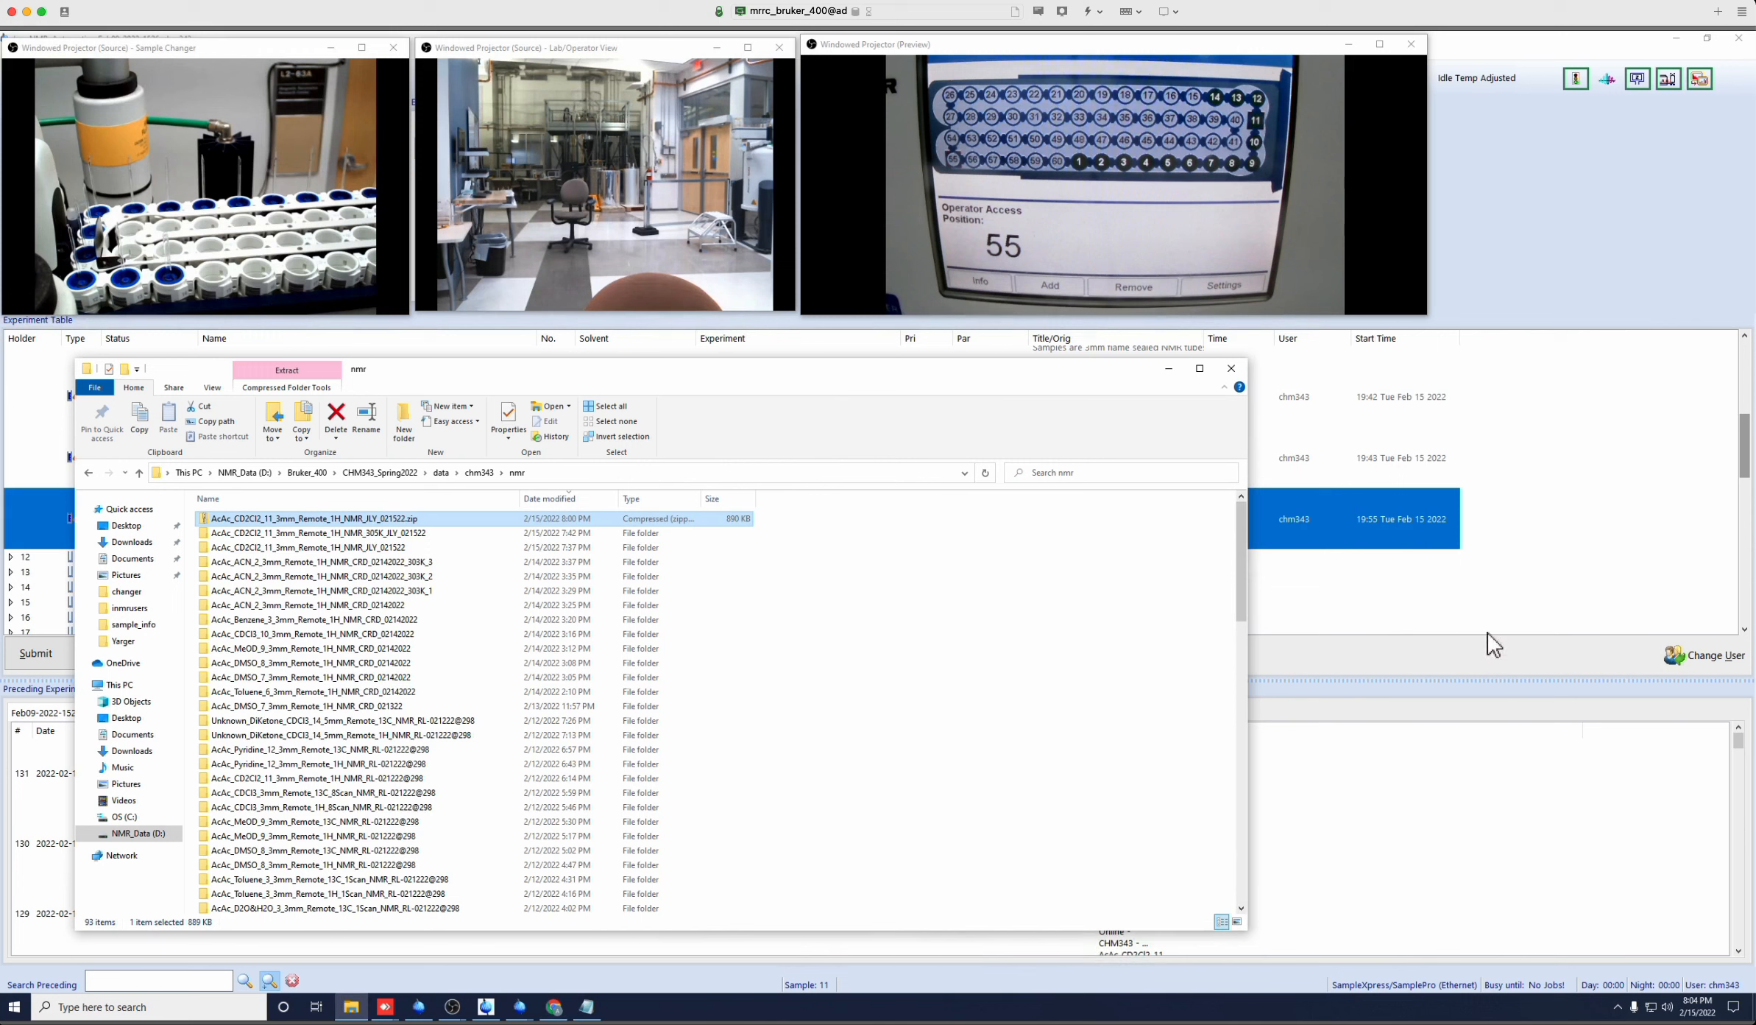
mouse_move(1172, 644)
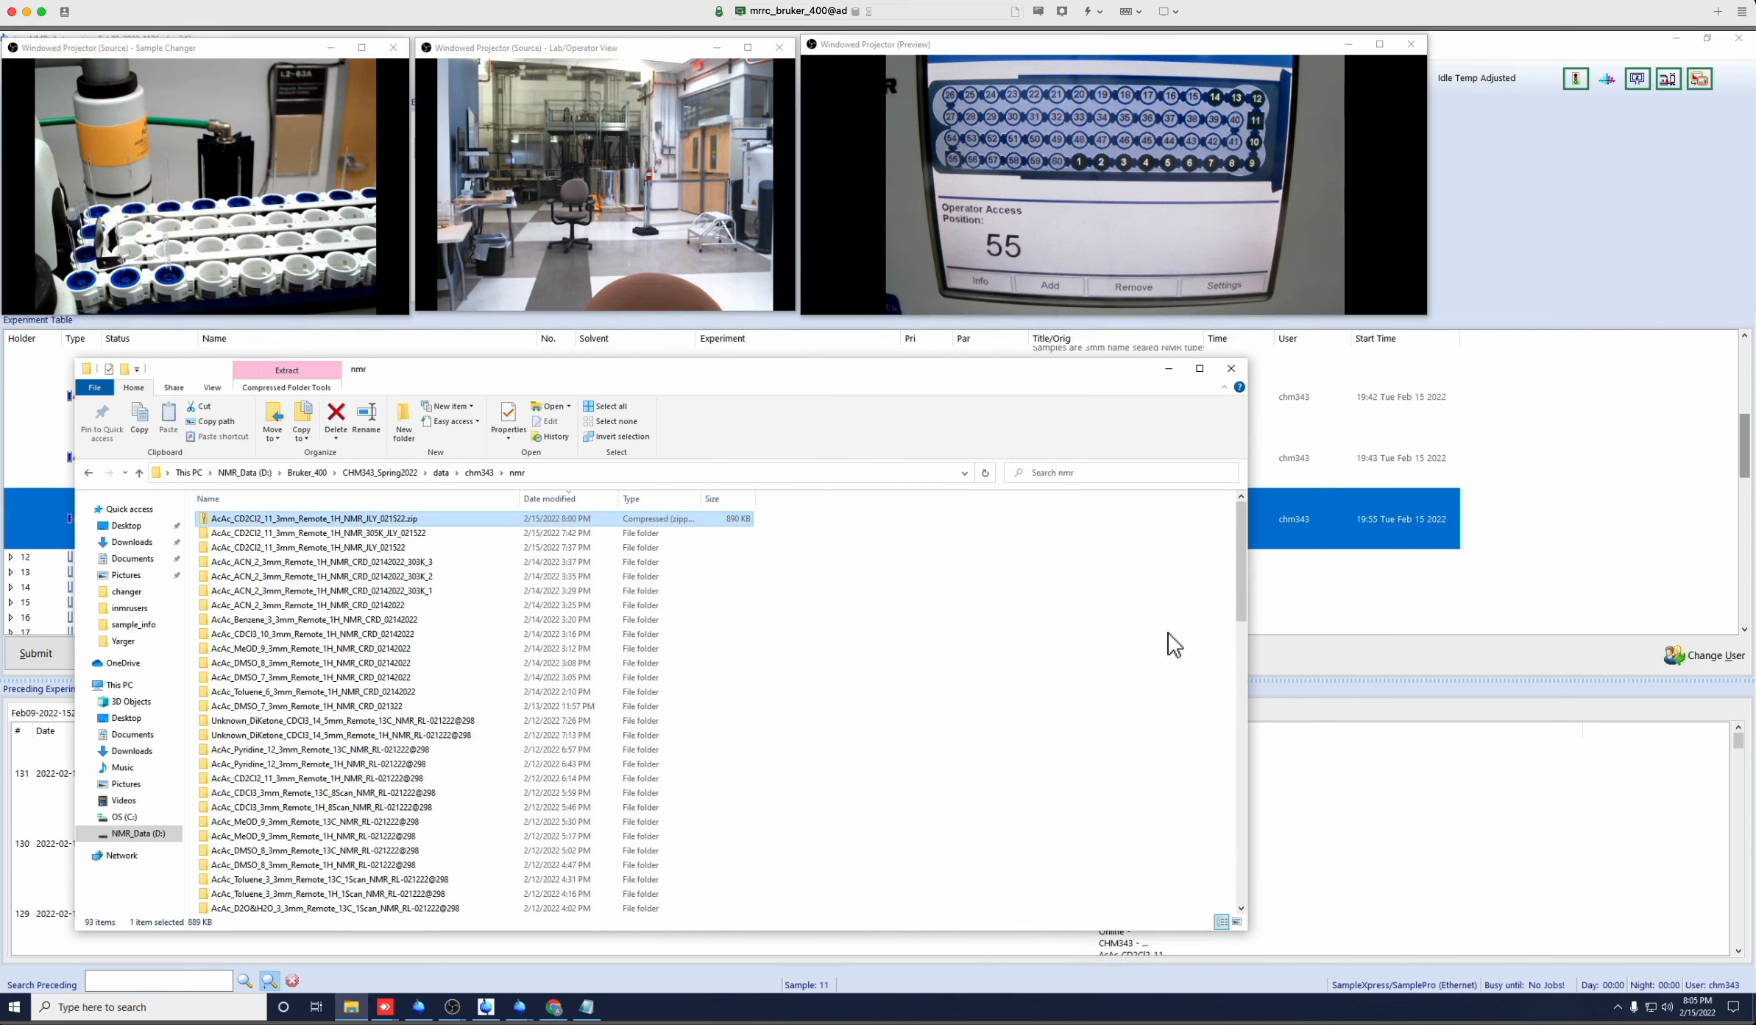
mouse_move(795, 689)
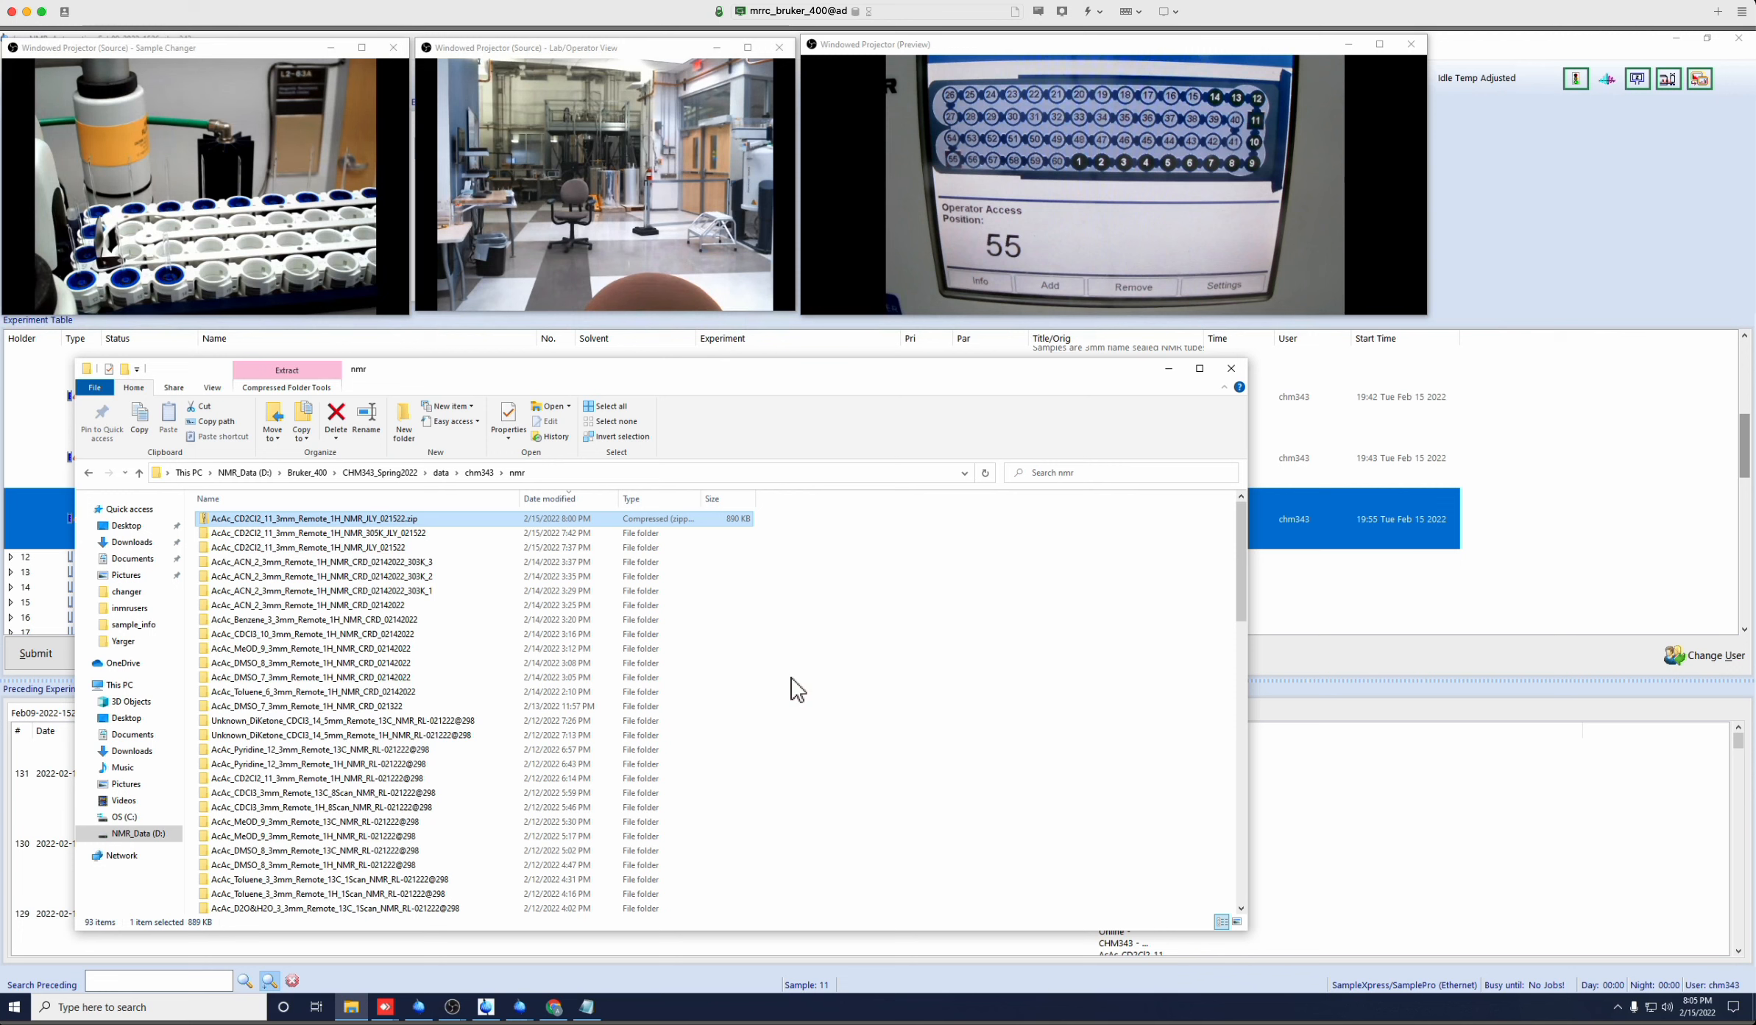
mouse_move(1207, 652)
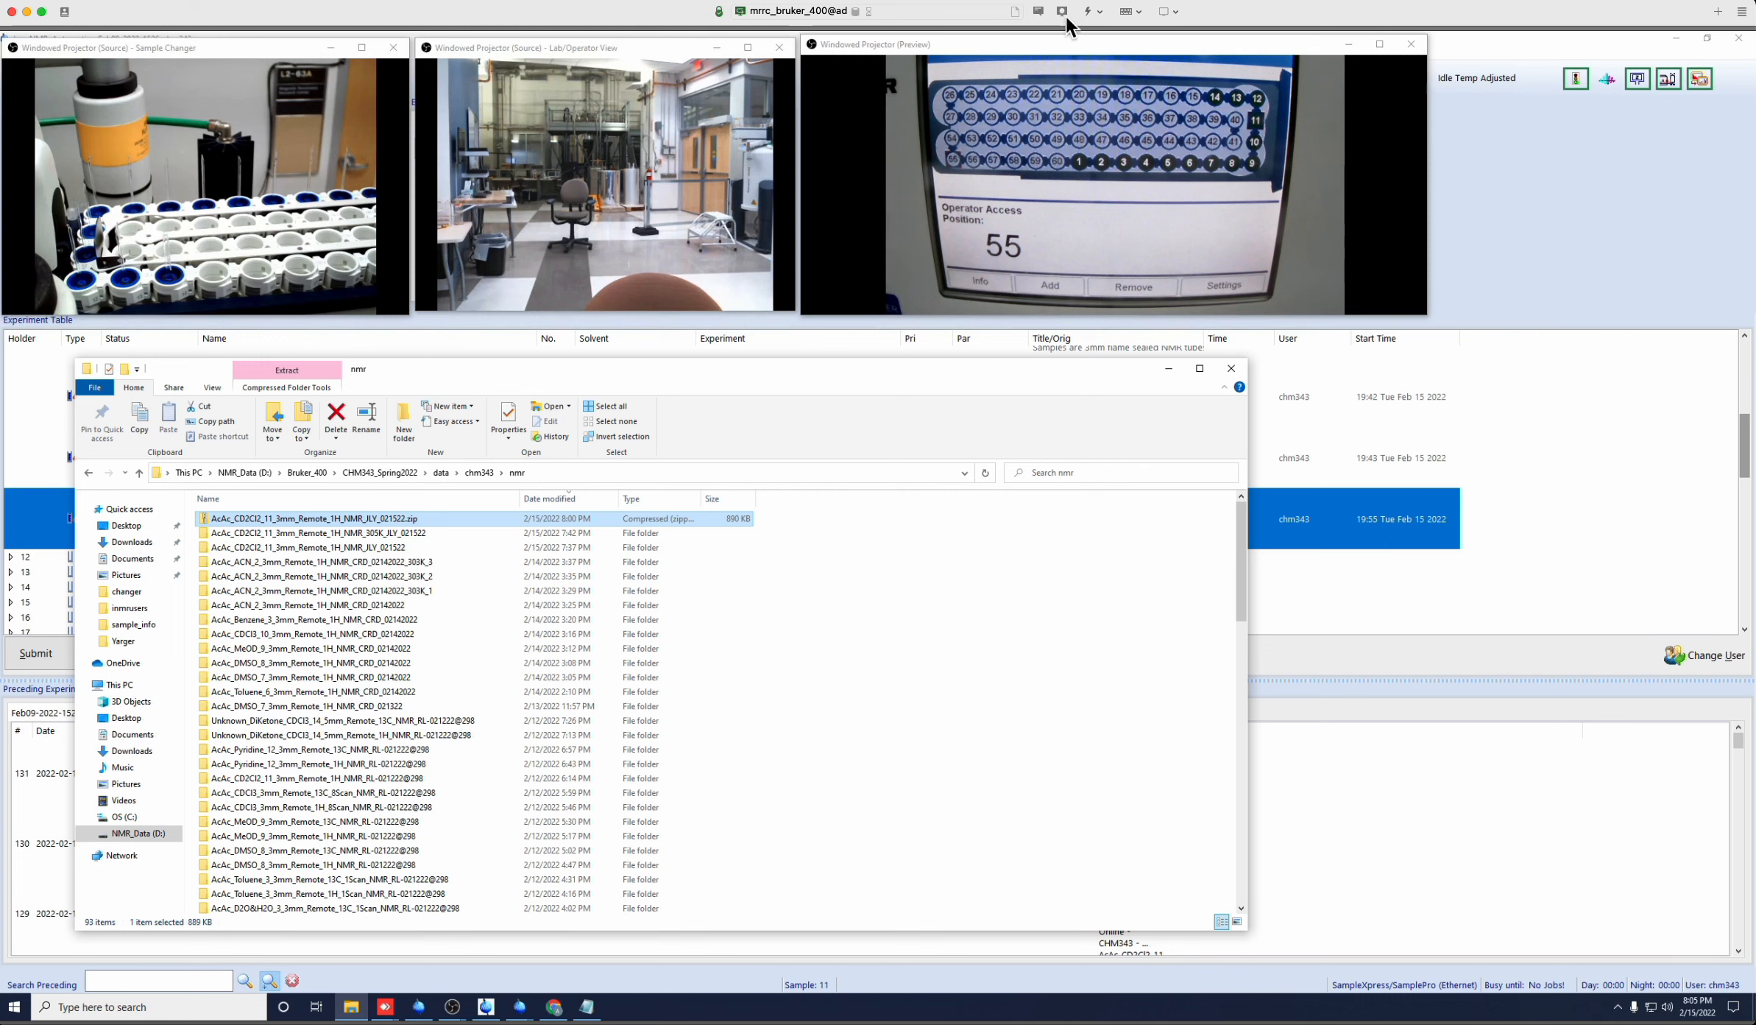
mouse_move(1062, 11)
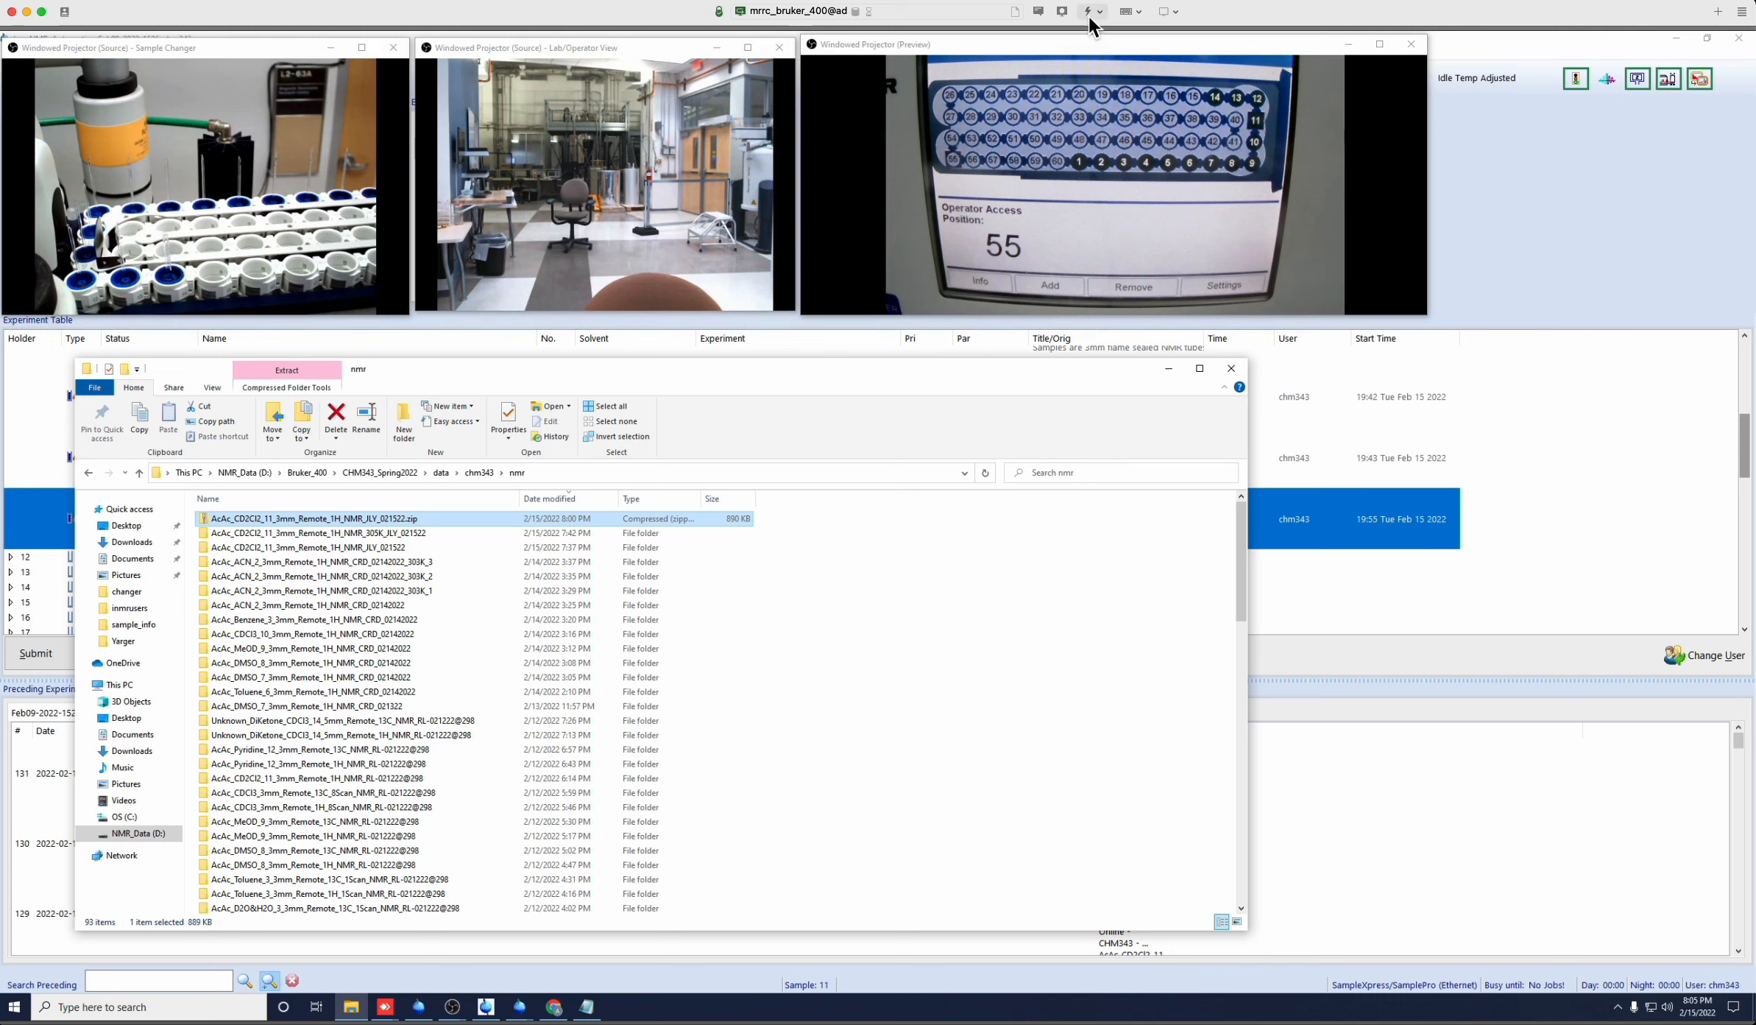
Choose File Manager from the AnyDesk Actions menu.
left_click(1086, 11)
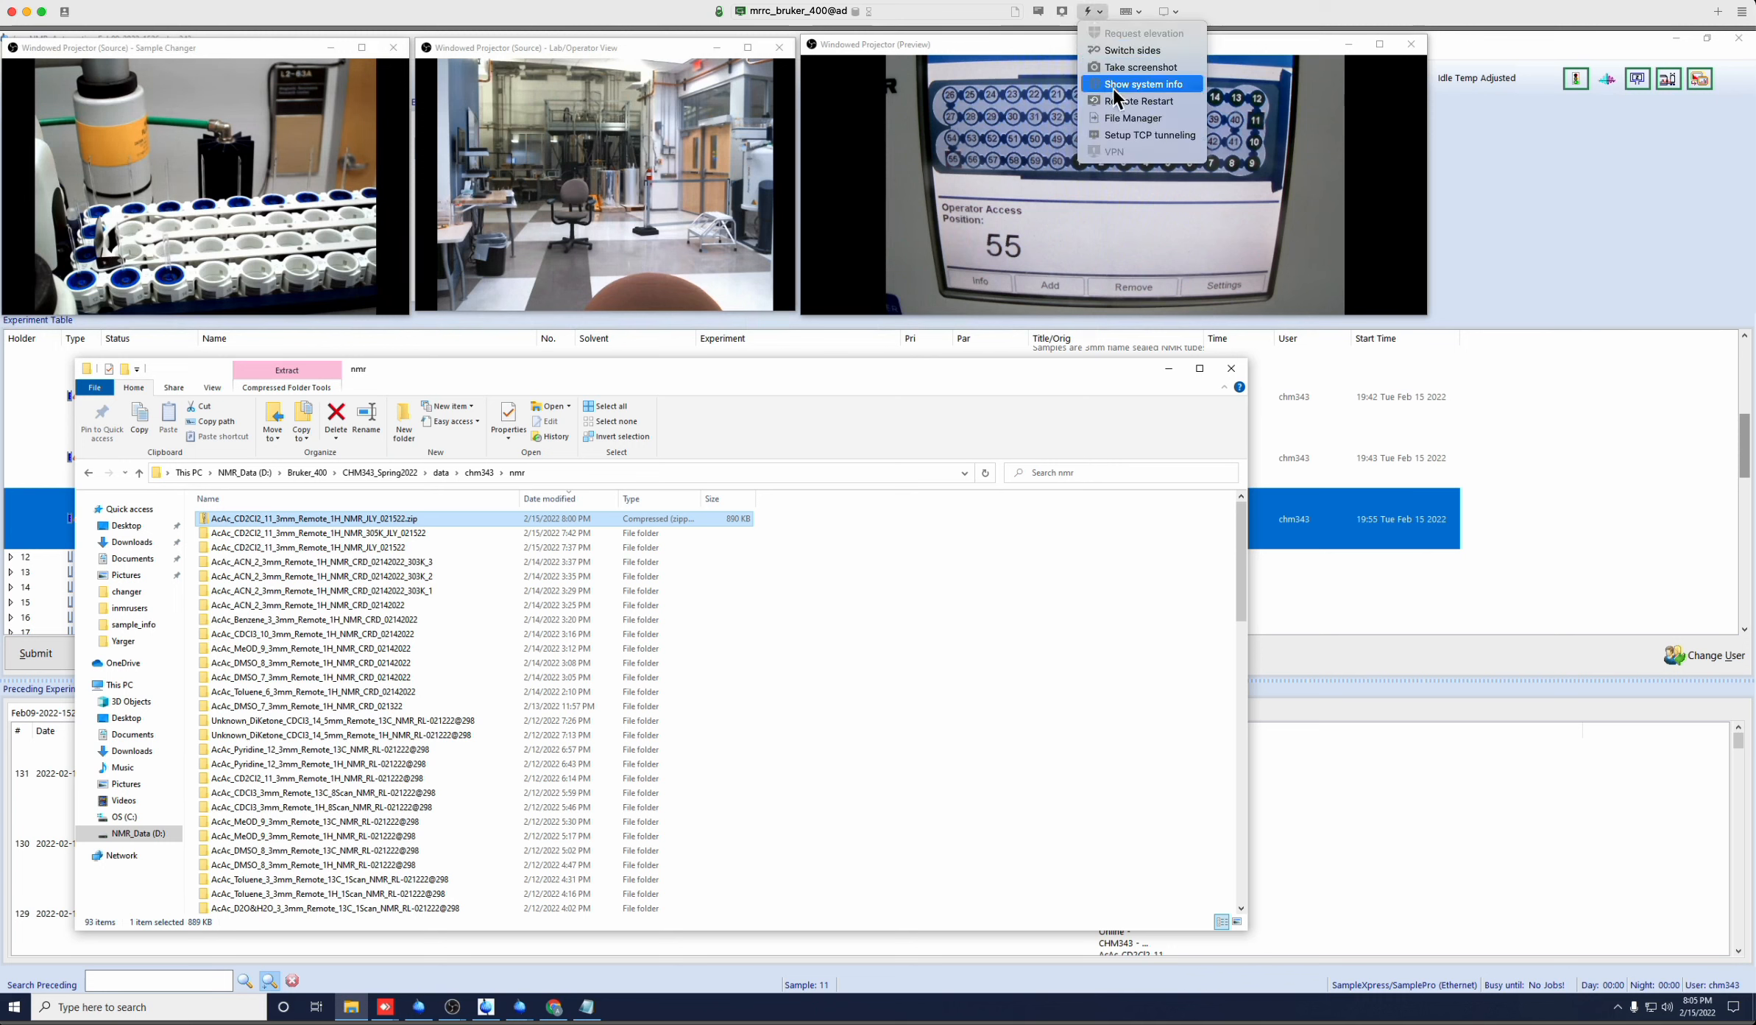
mouse_move(1133, 118)
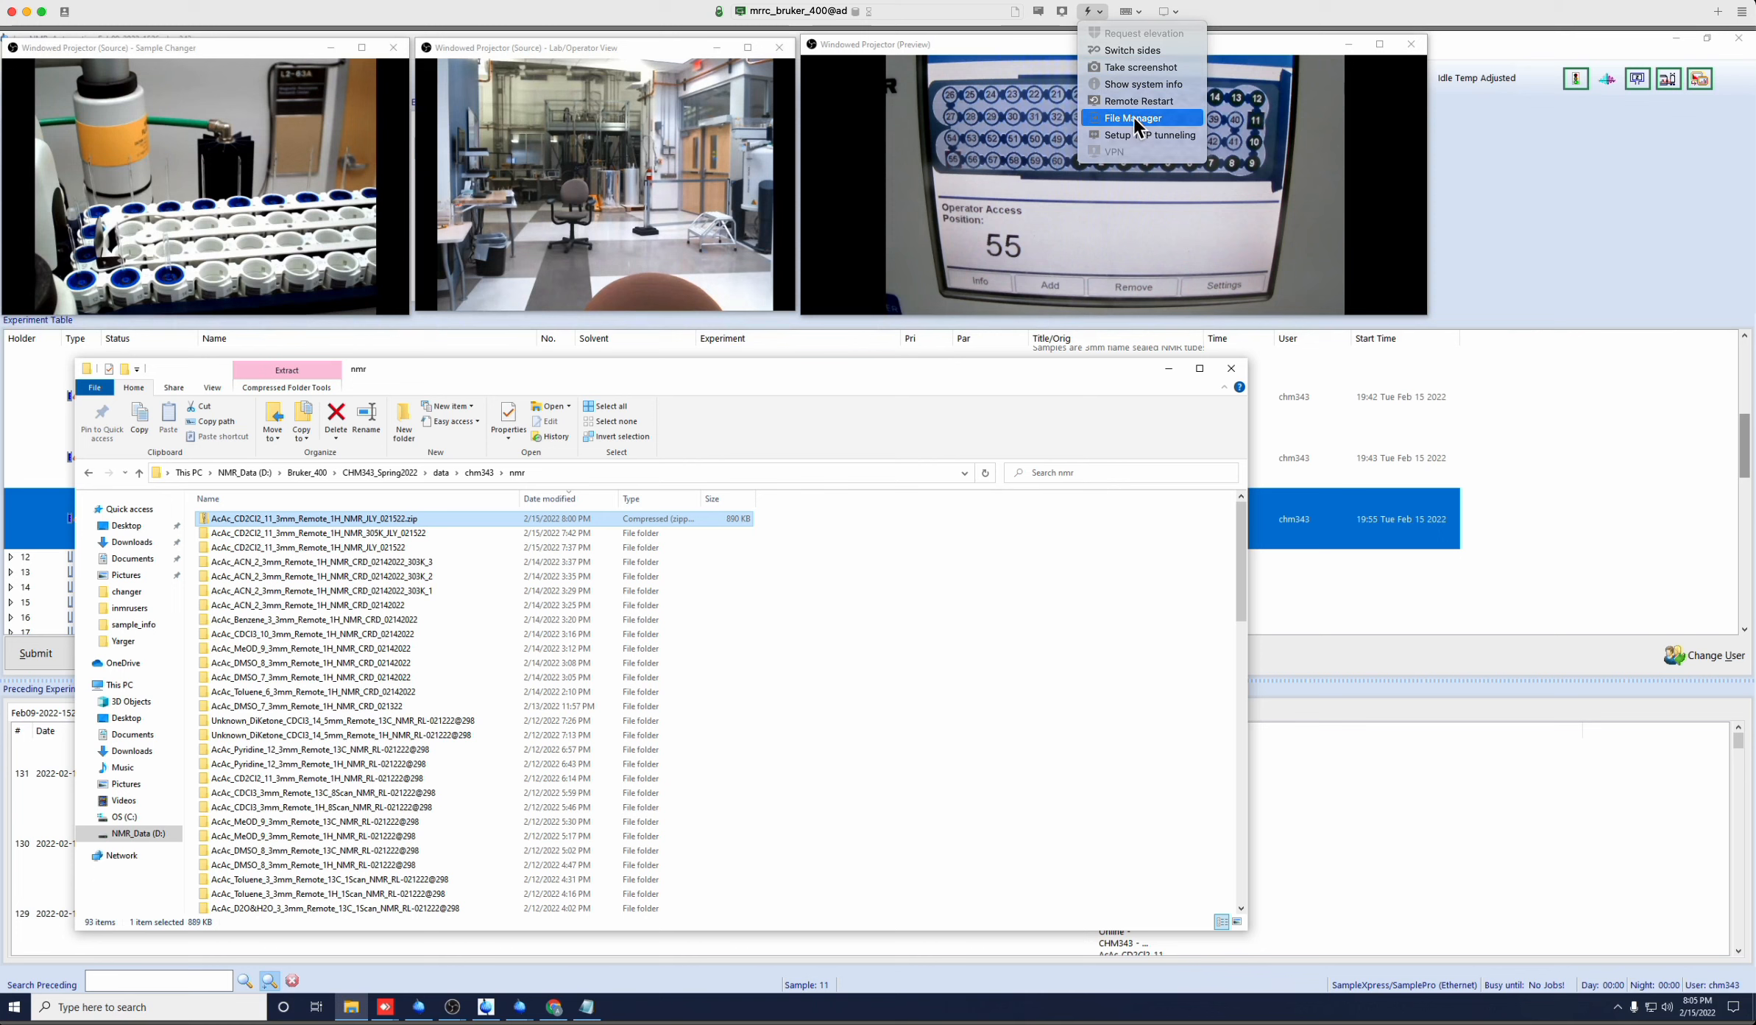
left_click(1132, 118)
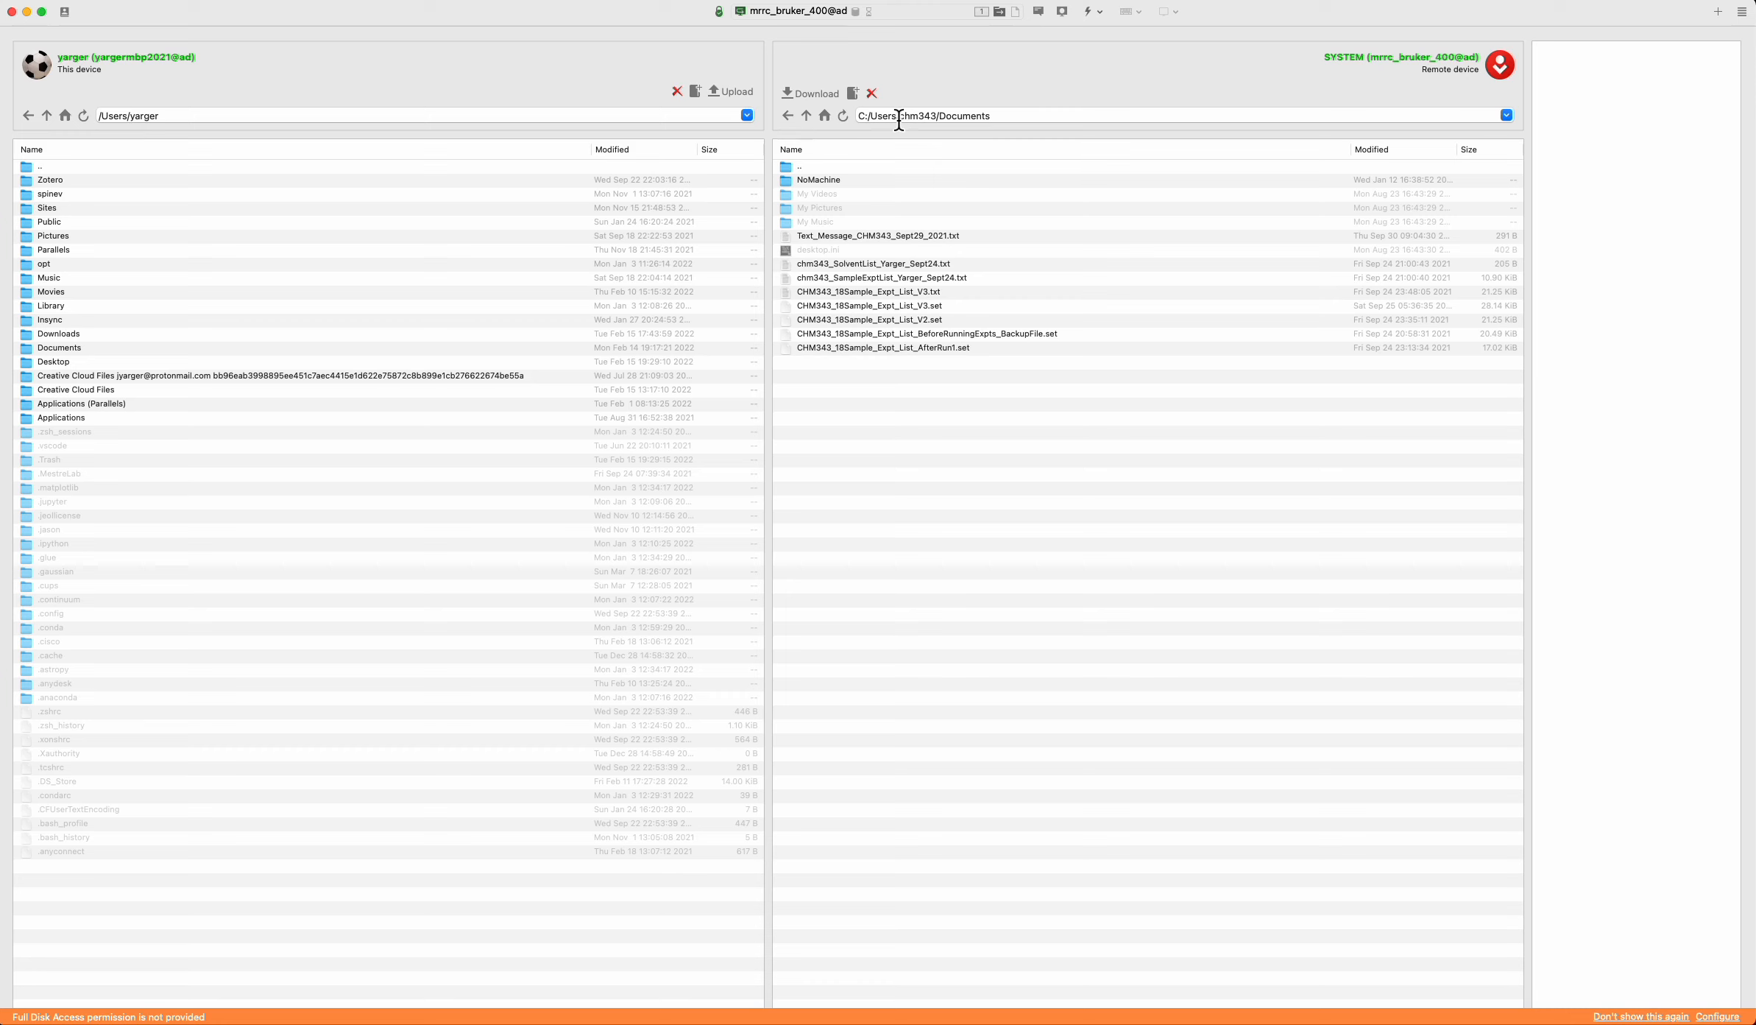
mouse_move(960, 161)
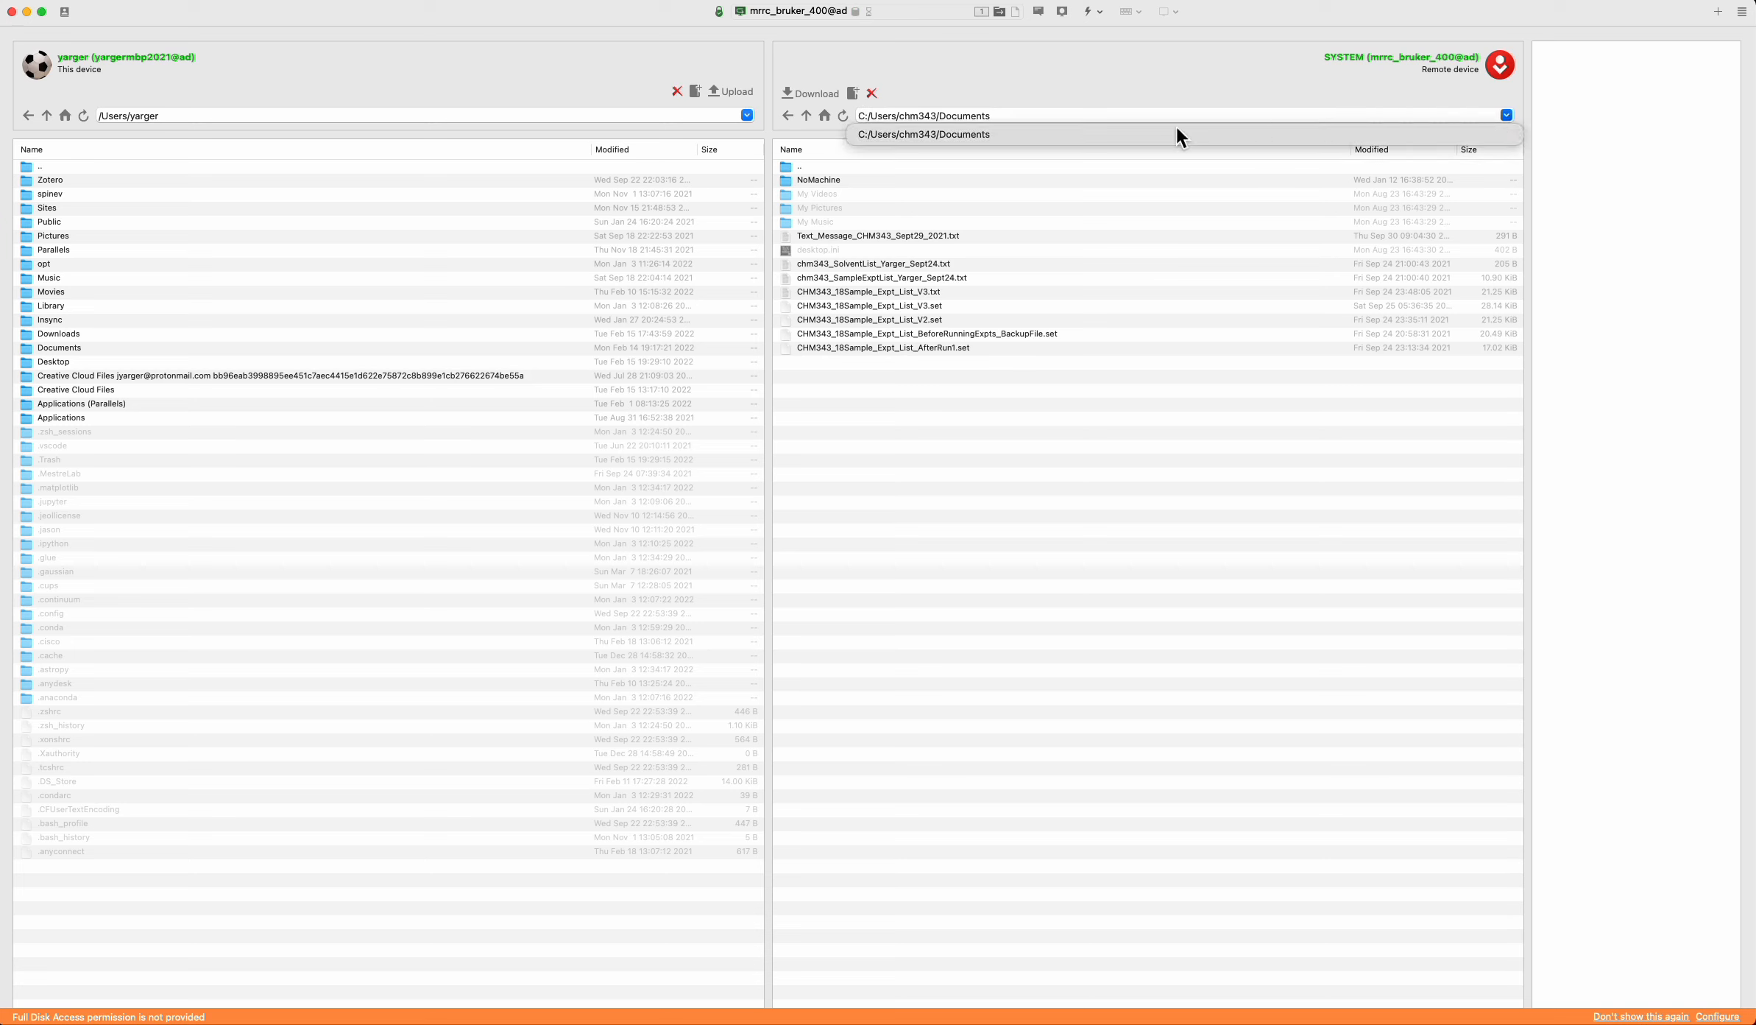
Browse the remote D:/ drive through data and chm343 into the nmr folder.
left_click(1013, 115)
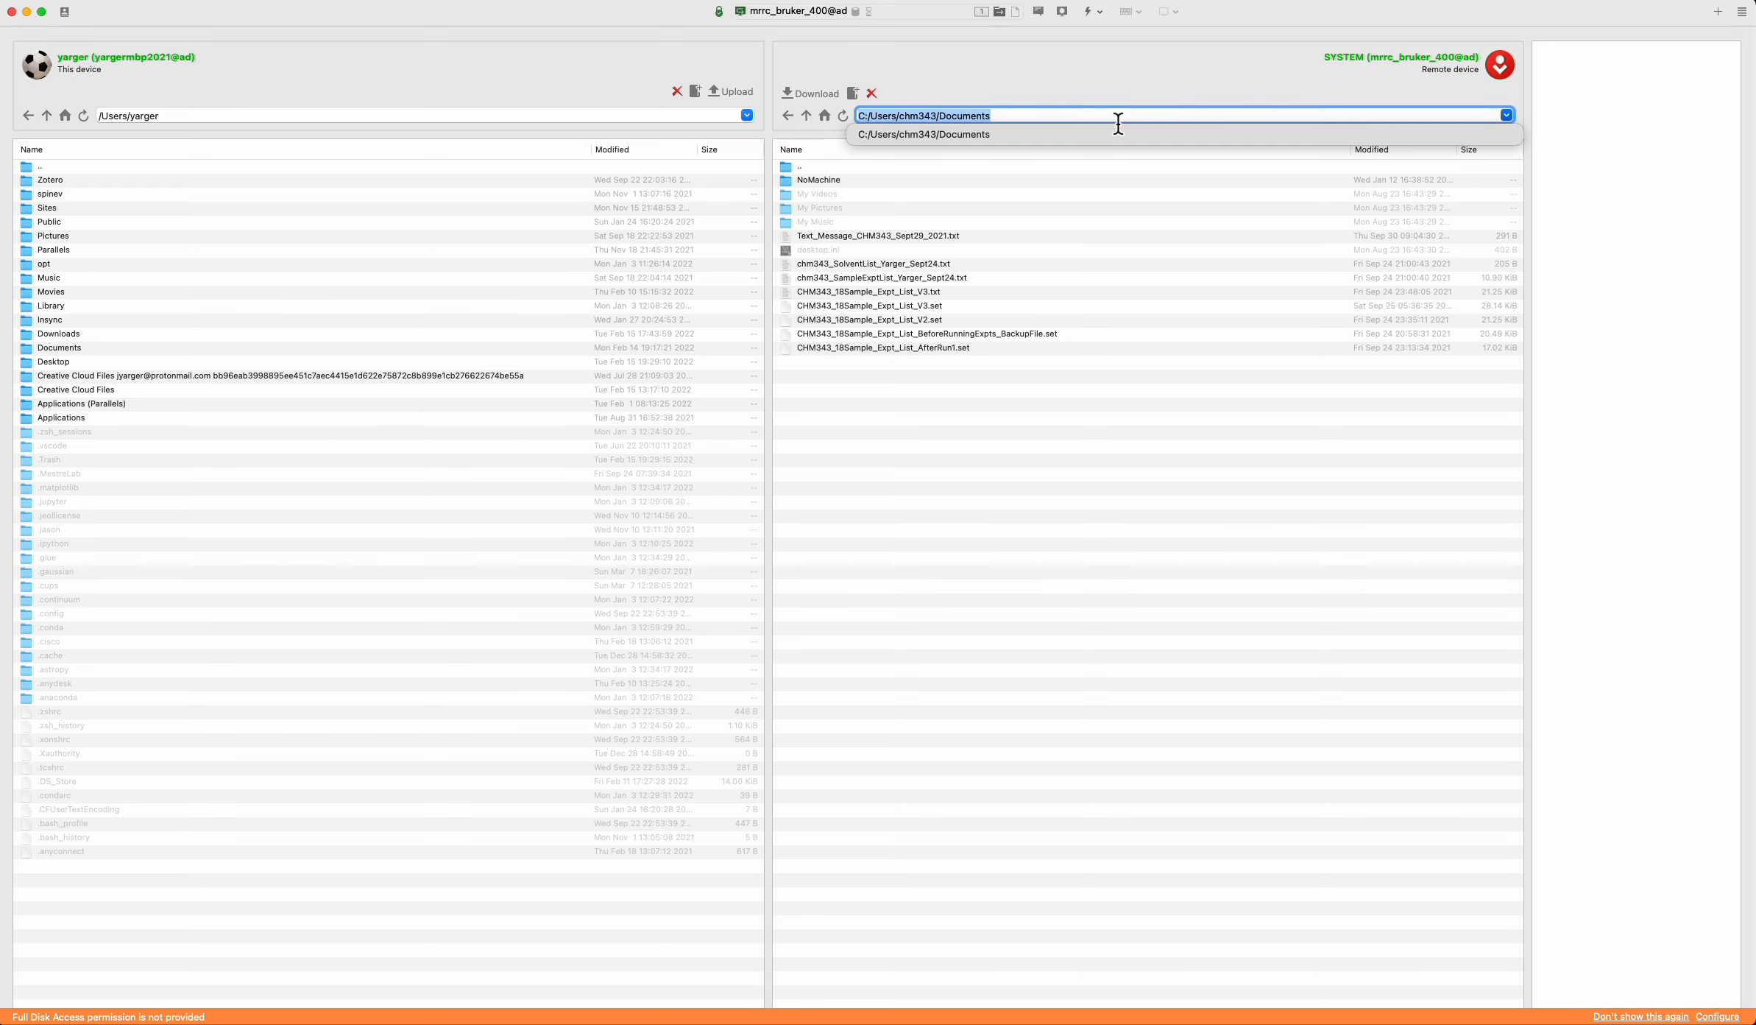
type("D:/Bruker_400")
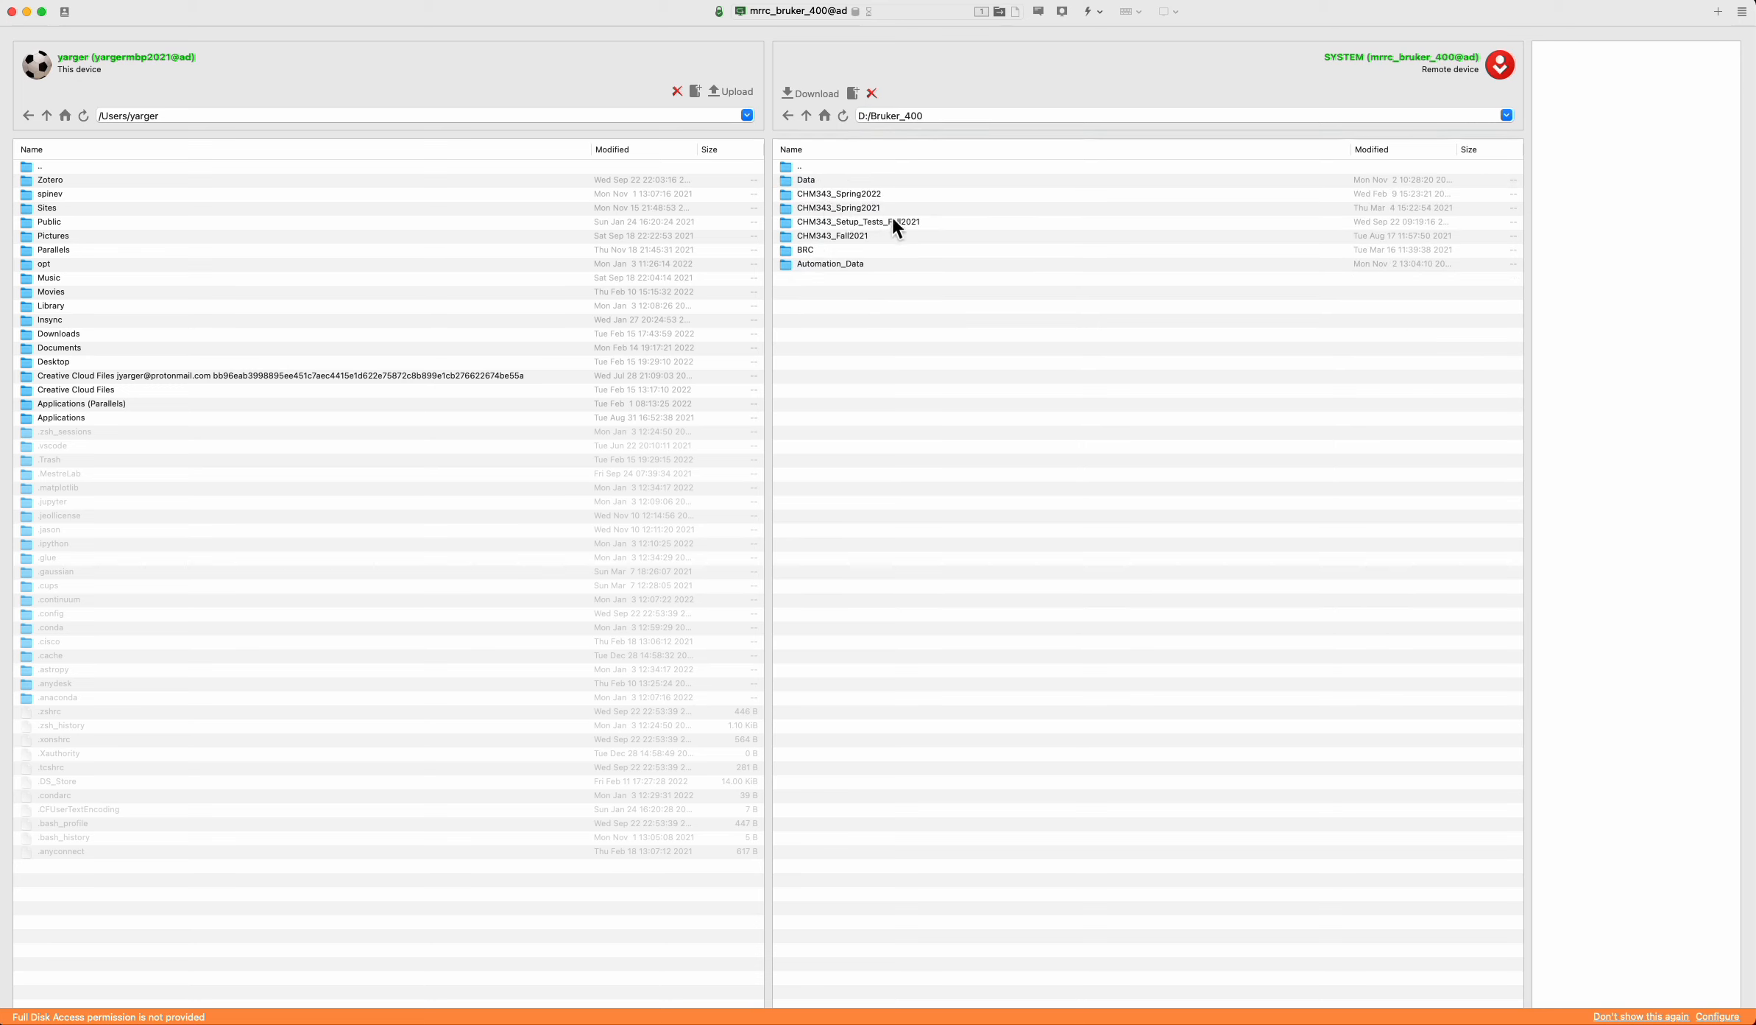
double_click(837, 193)
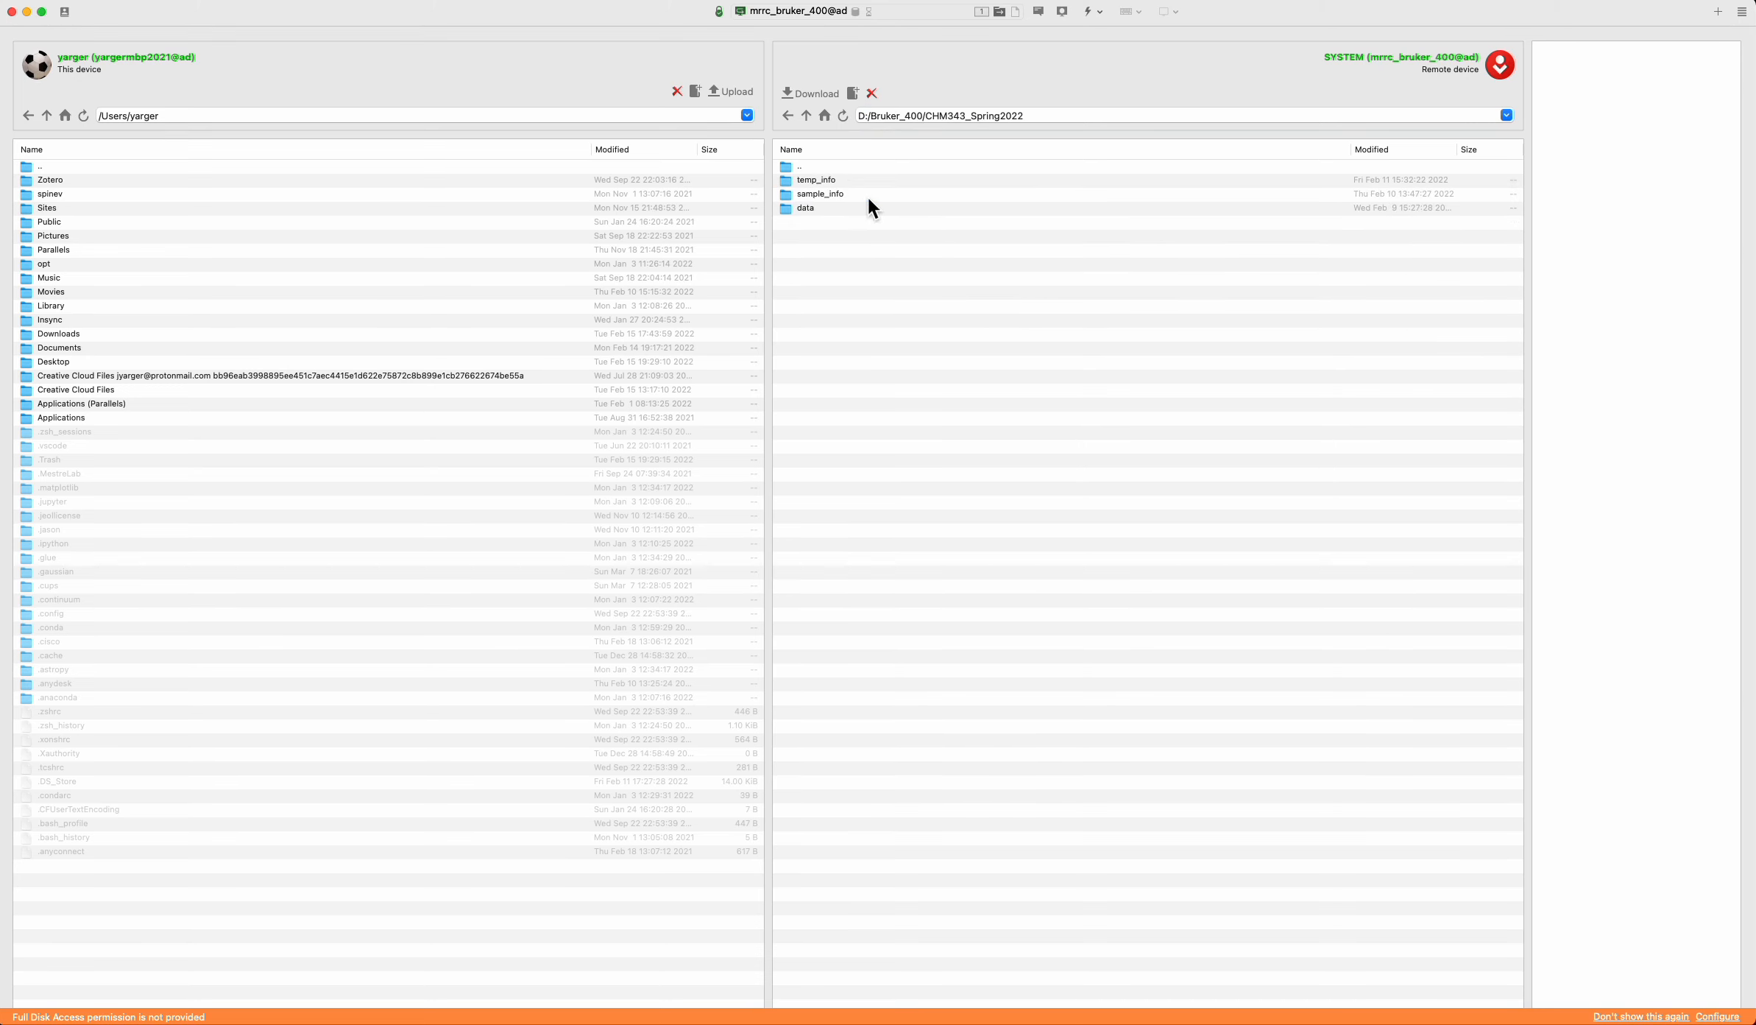
double_click(804, 207)
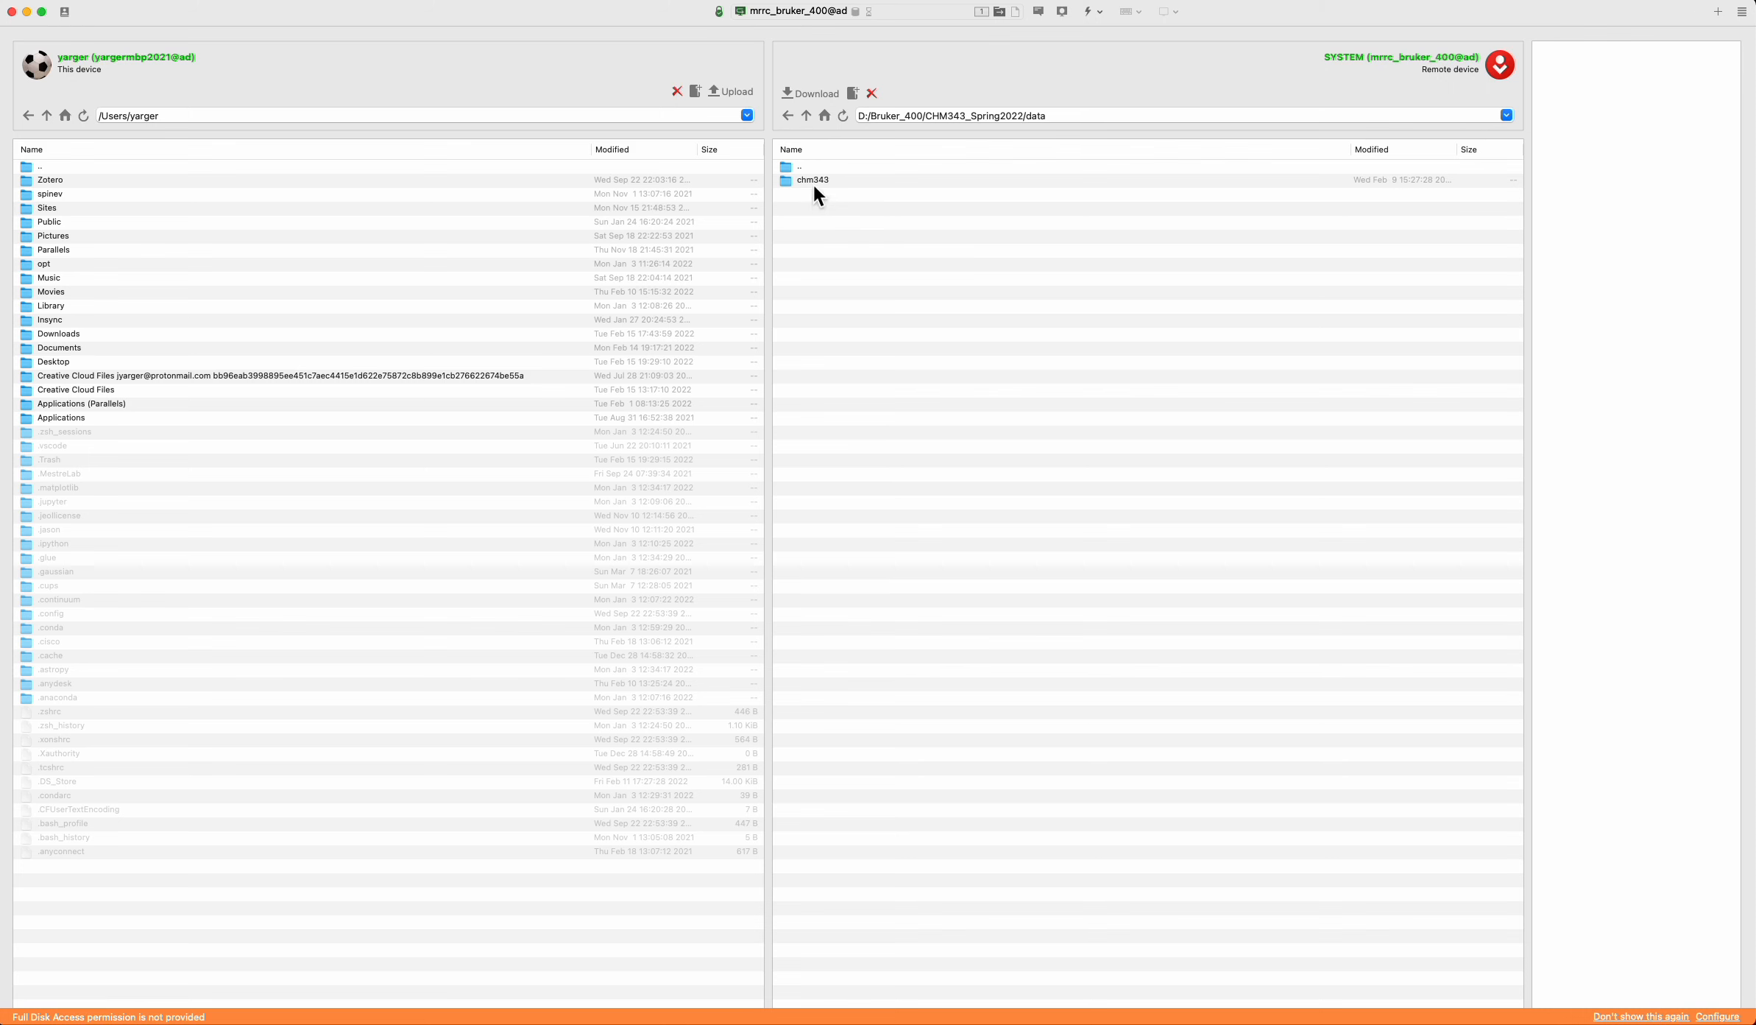
double_click(812, 178)
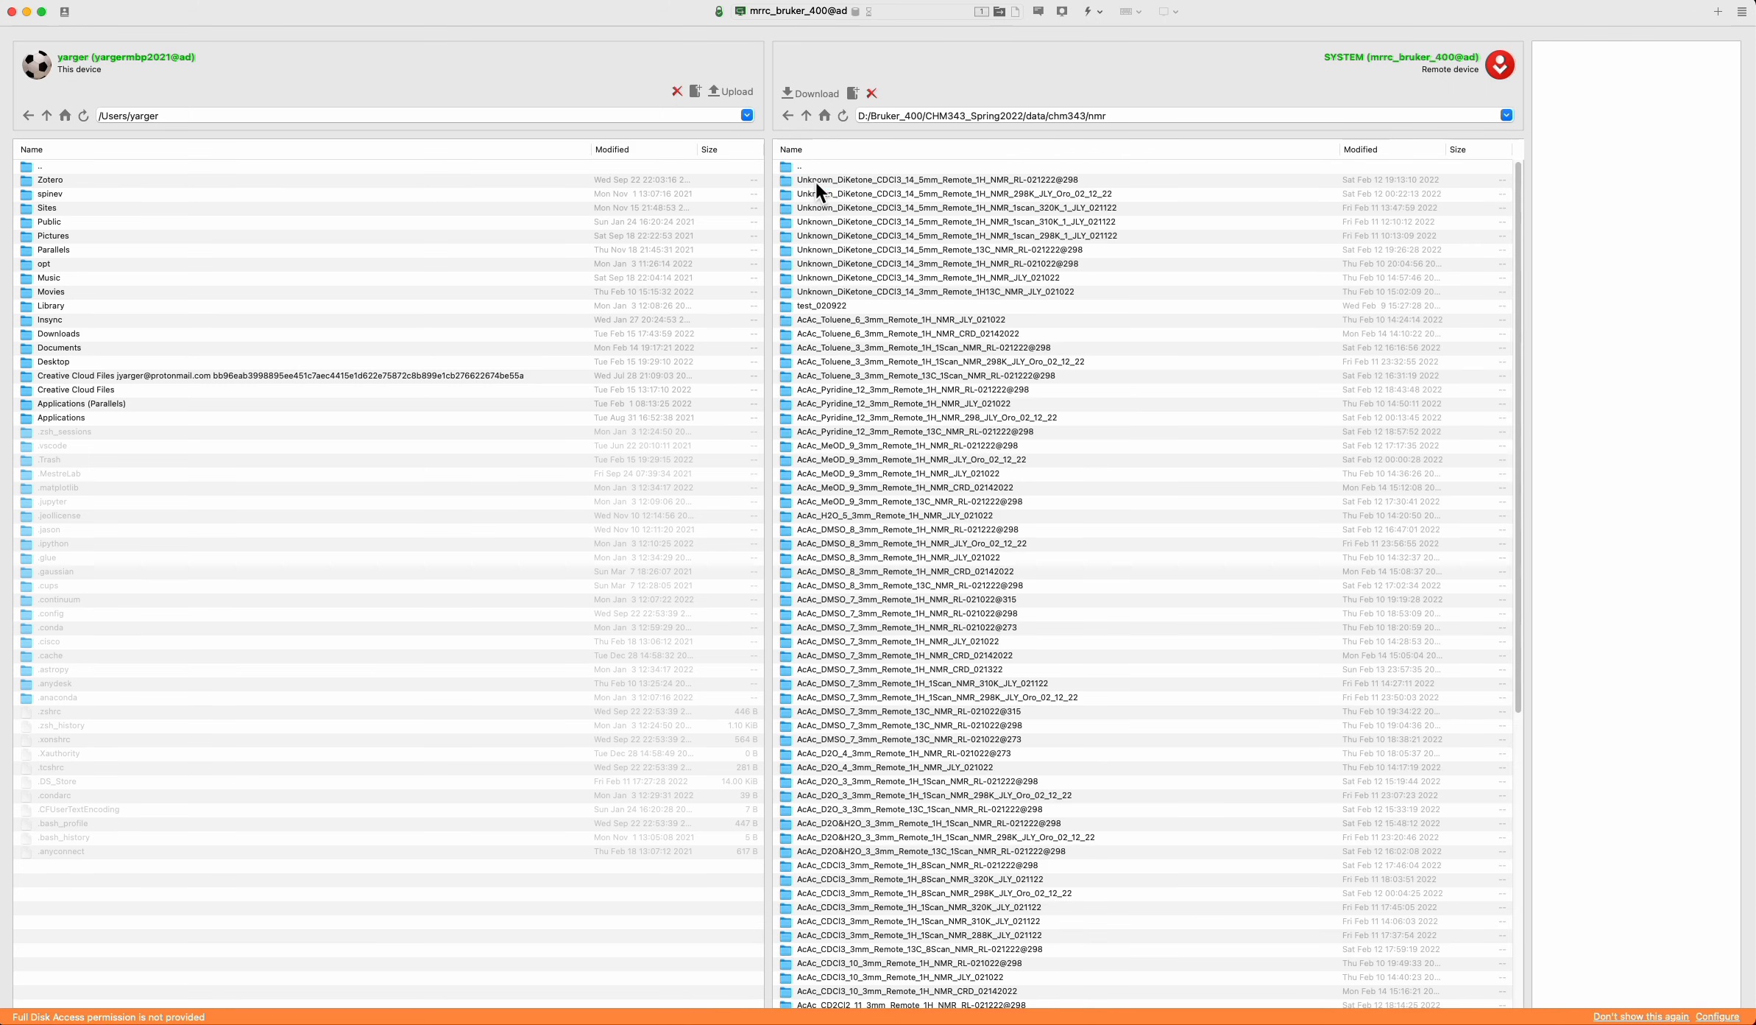
mouse_move(1193, 405)
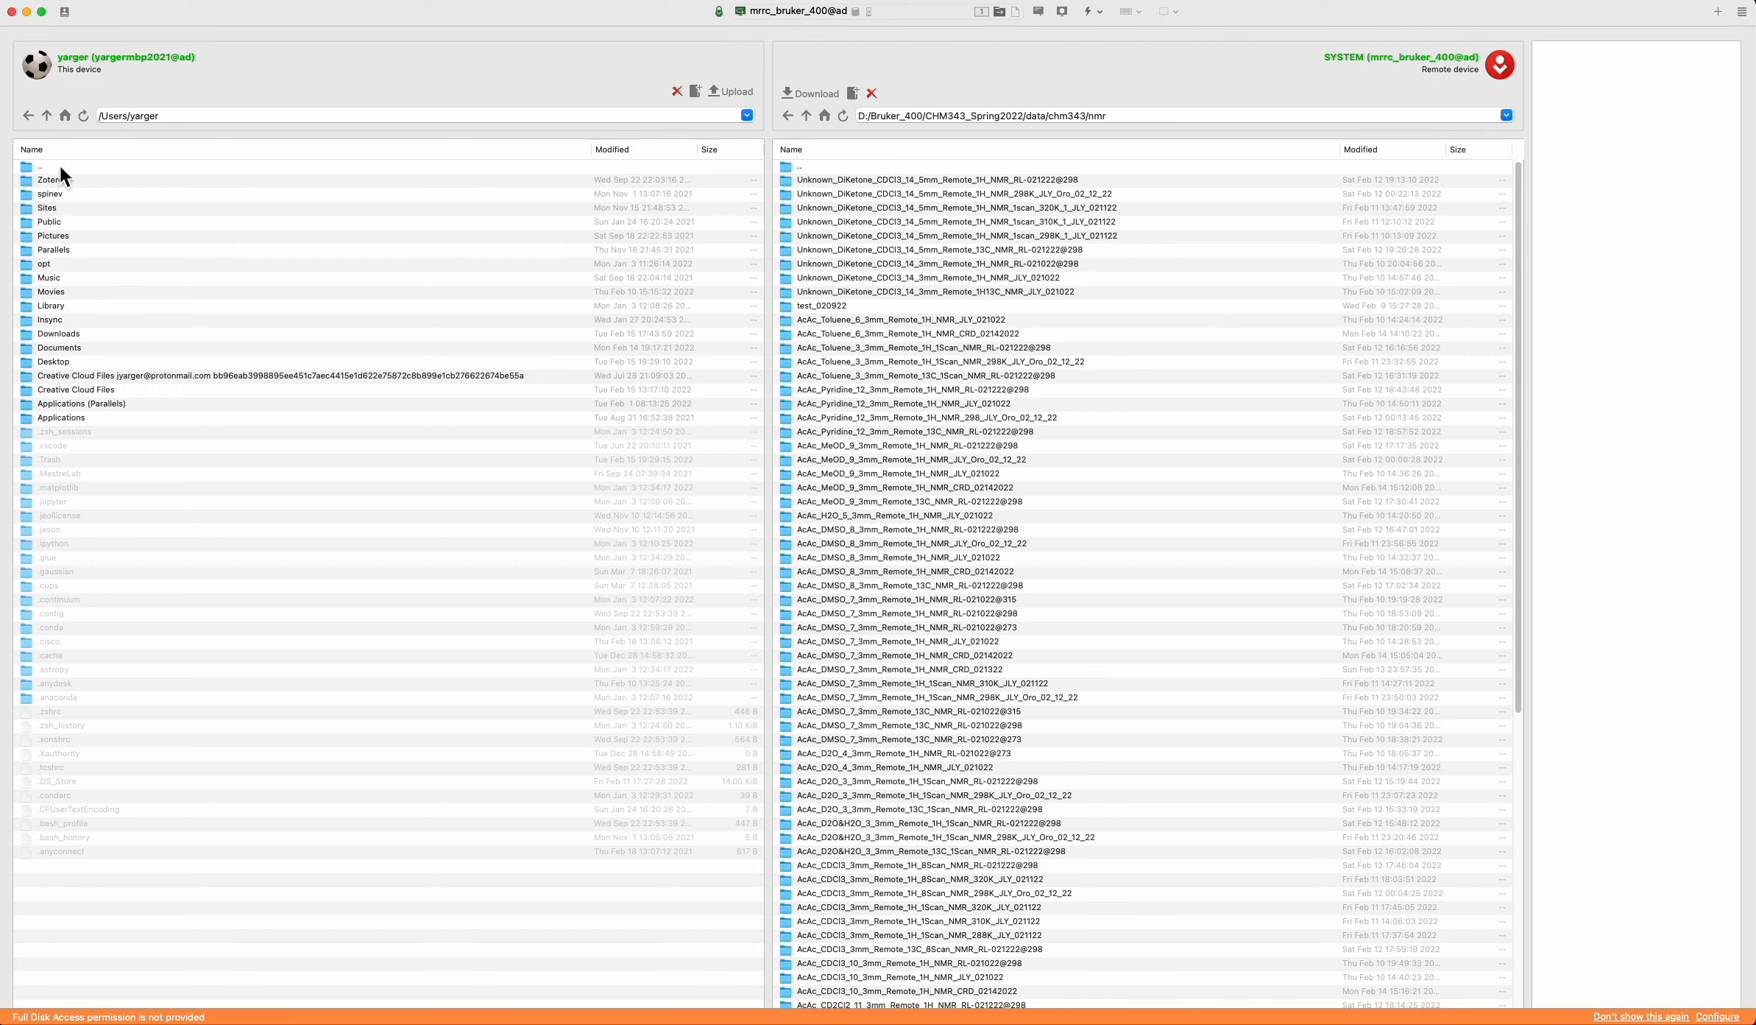
mouse_move(90, 346)
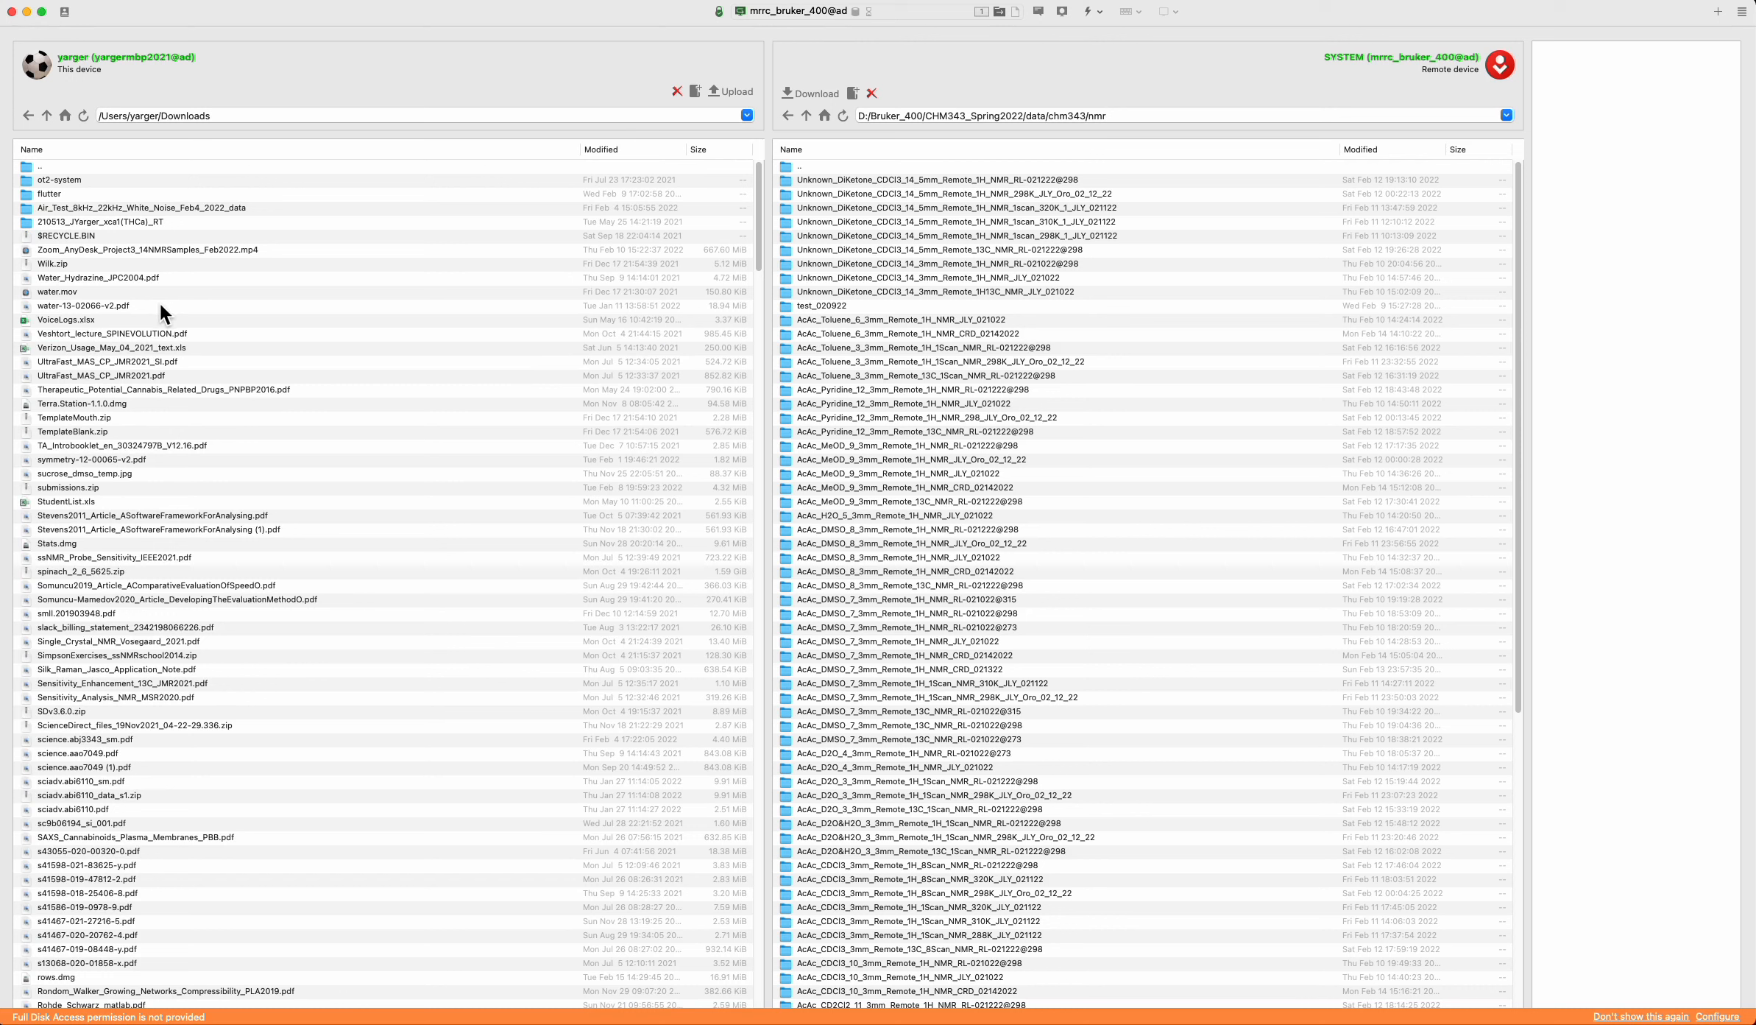
mouse_move(202, 173)
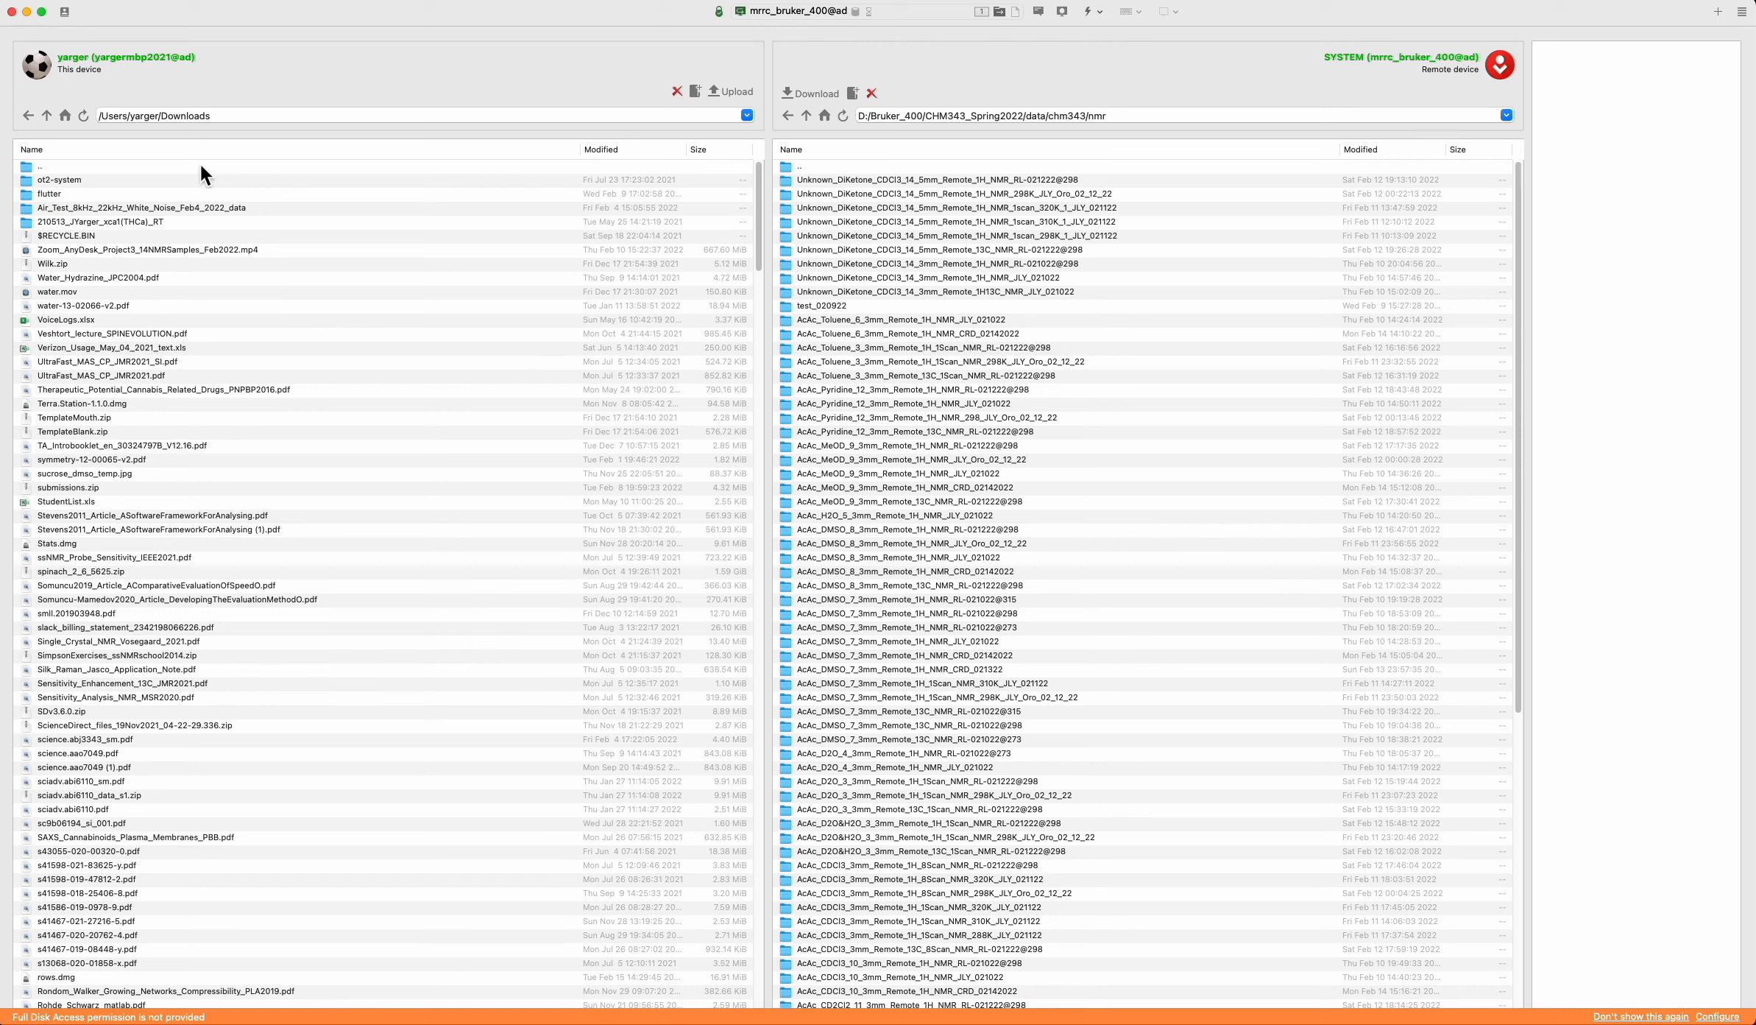
mouse_move(256, 32)
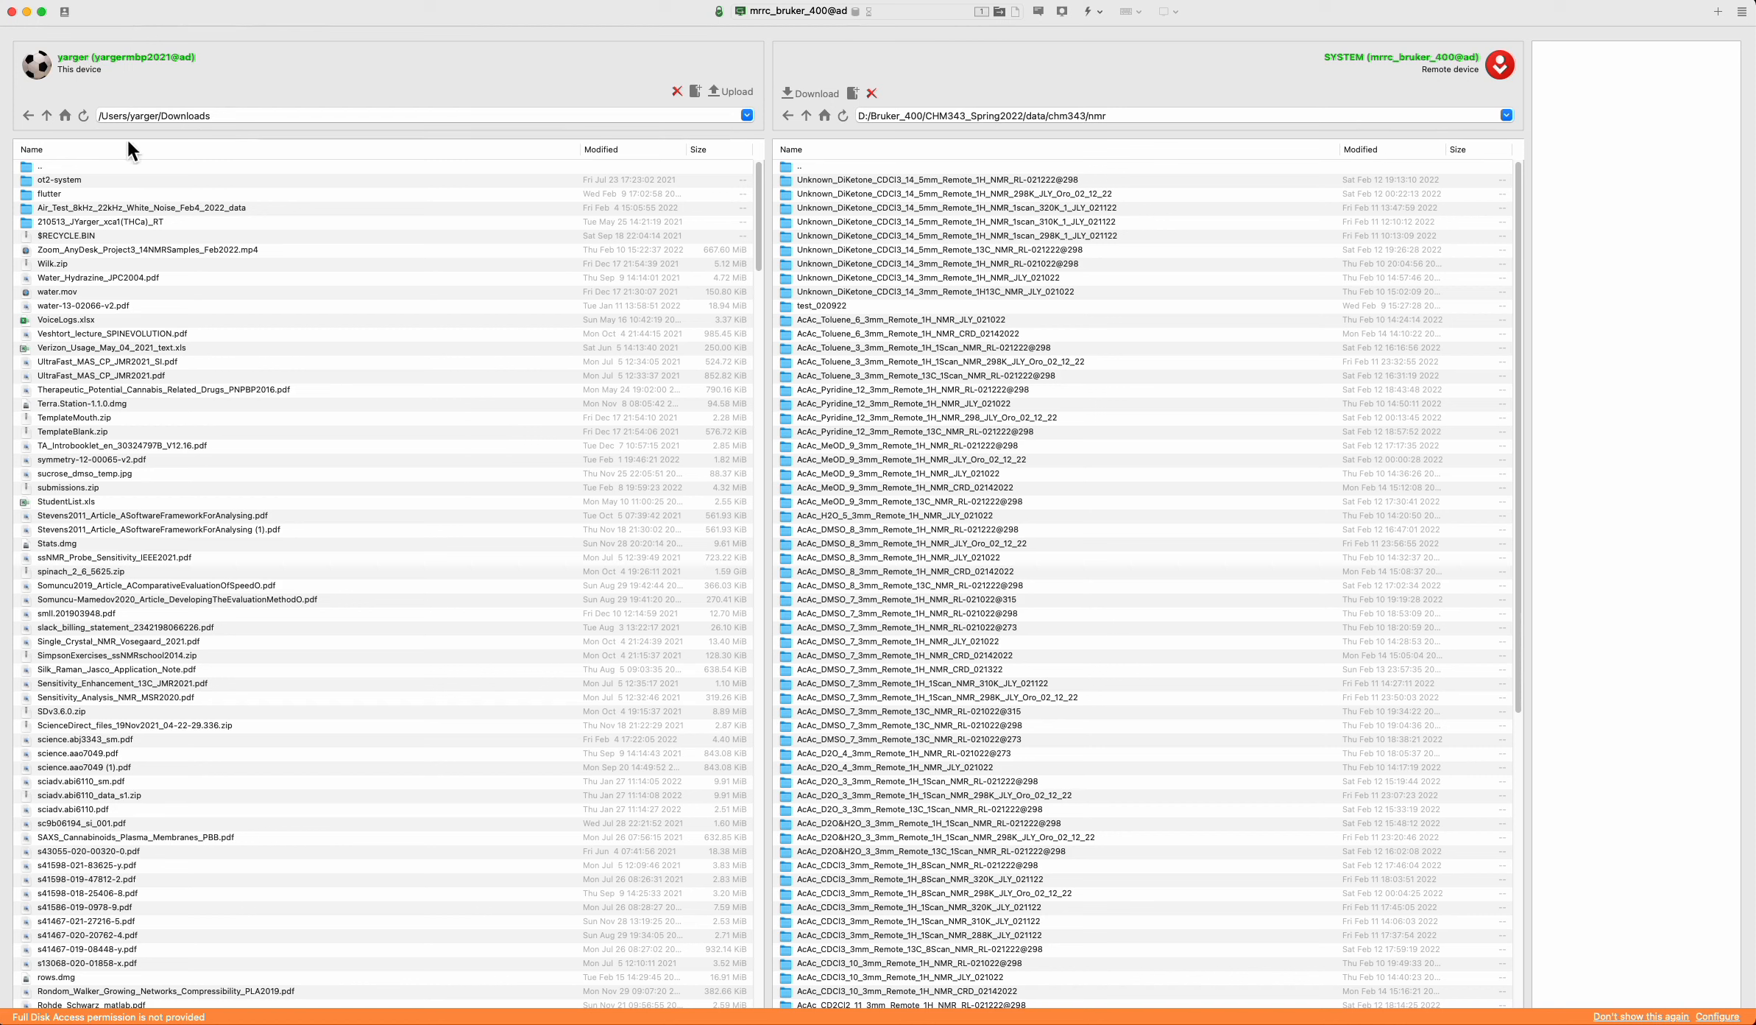
mouse_move(1083, 310)
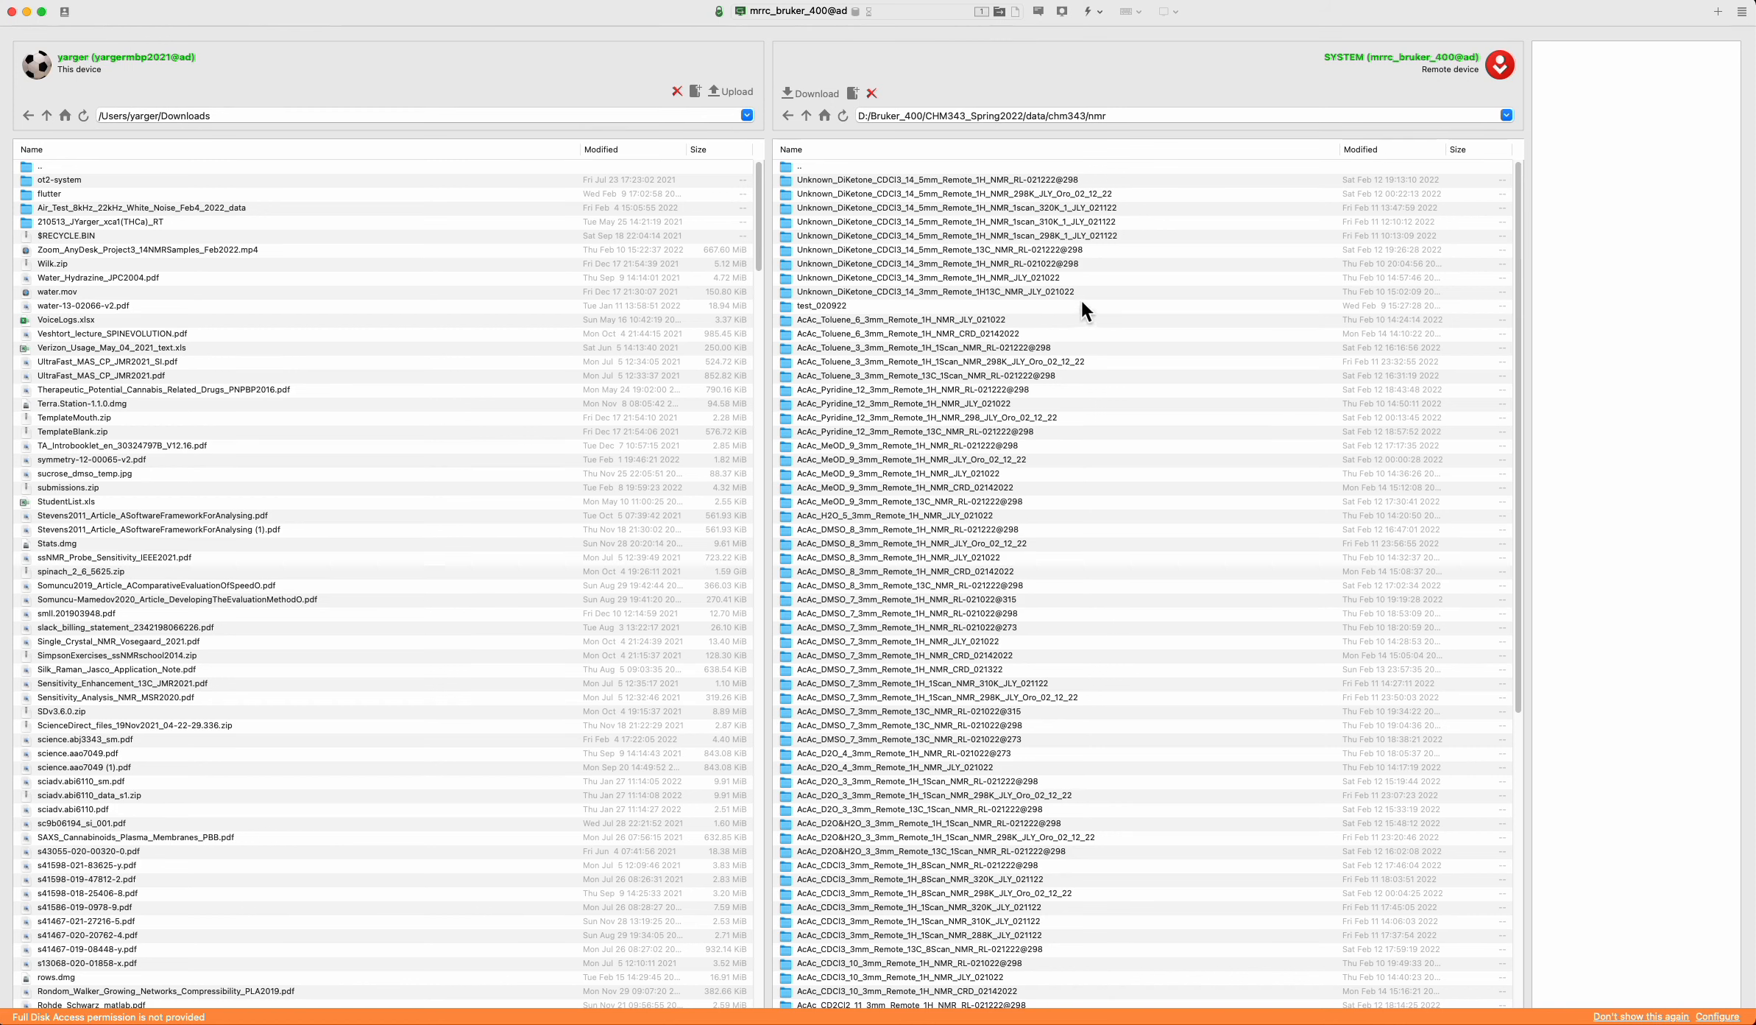
Return the remote pane to the nmr folder and scroll to the 889 KiB CD2Cl2 zip.
left_click(1009, 222)
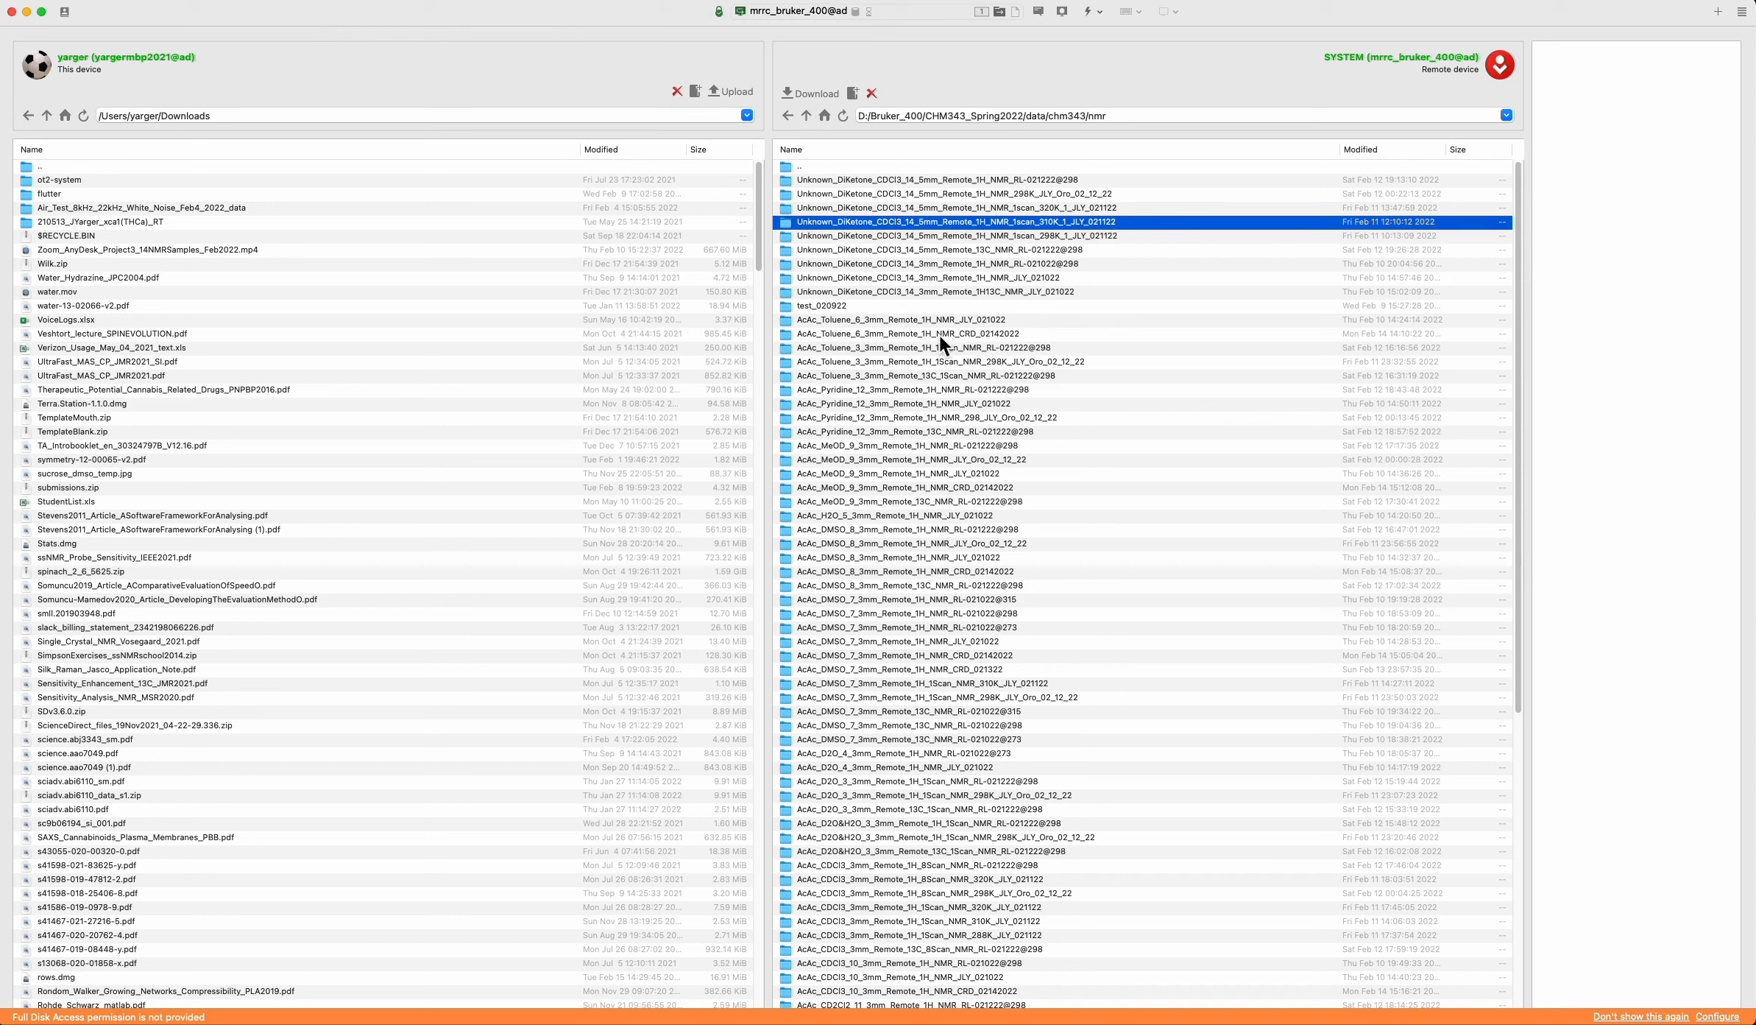
mouse_move(1612, 682)
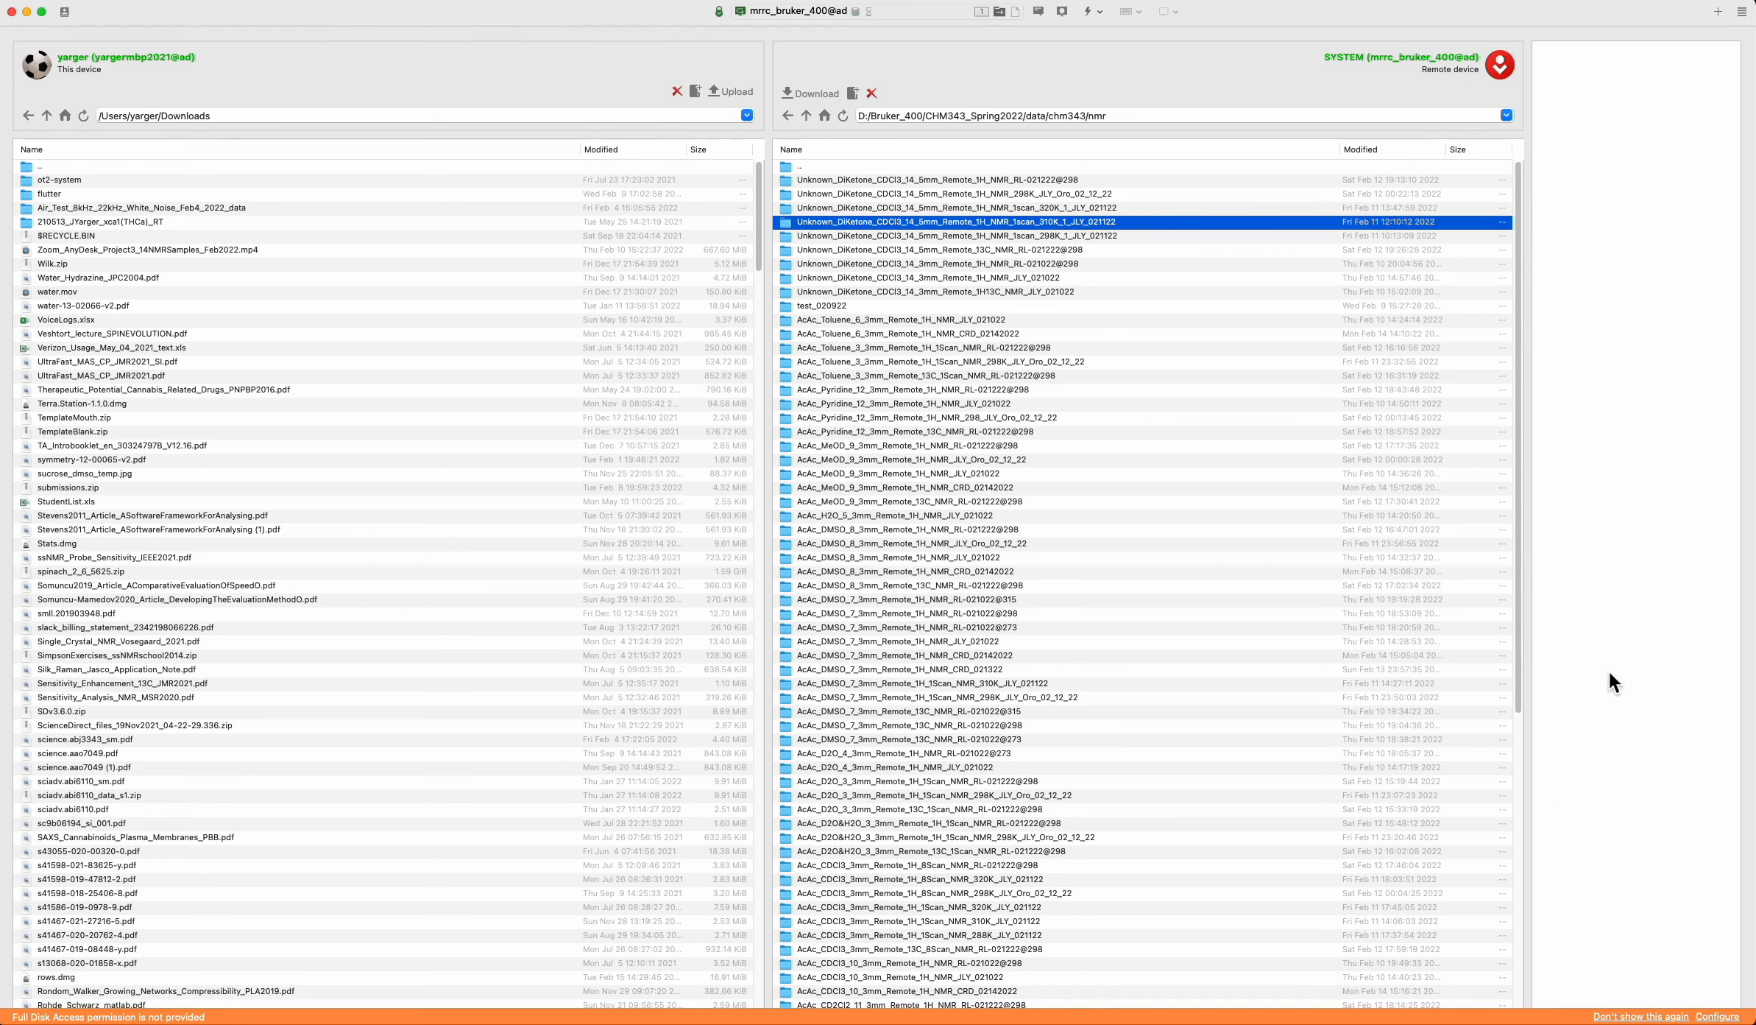
scroll("down", 3)
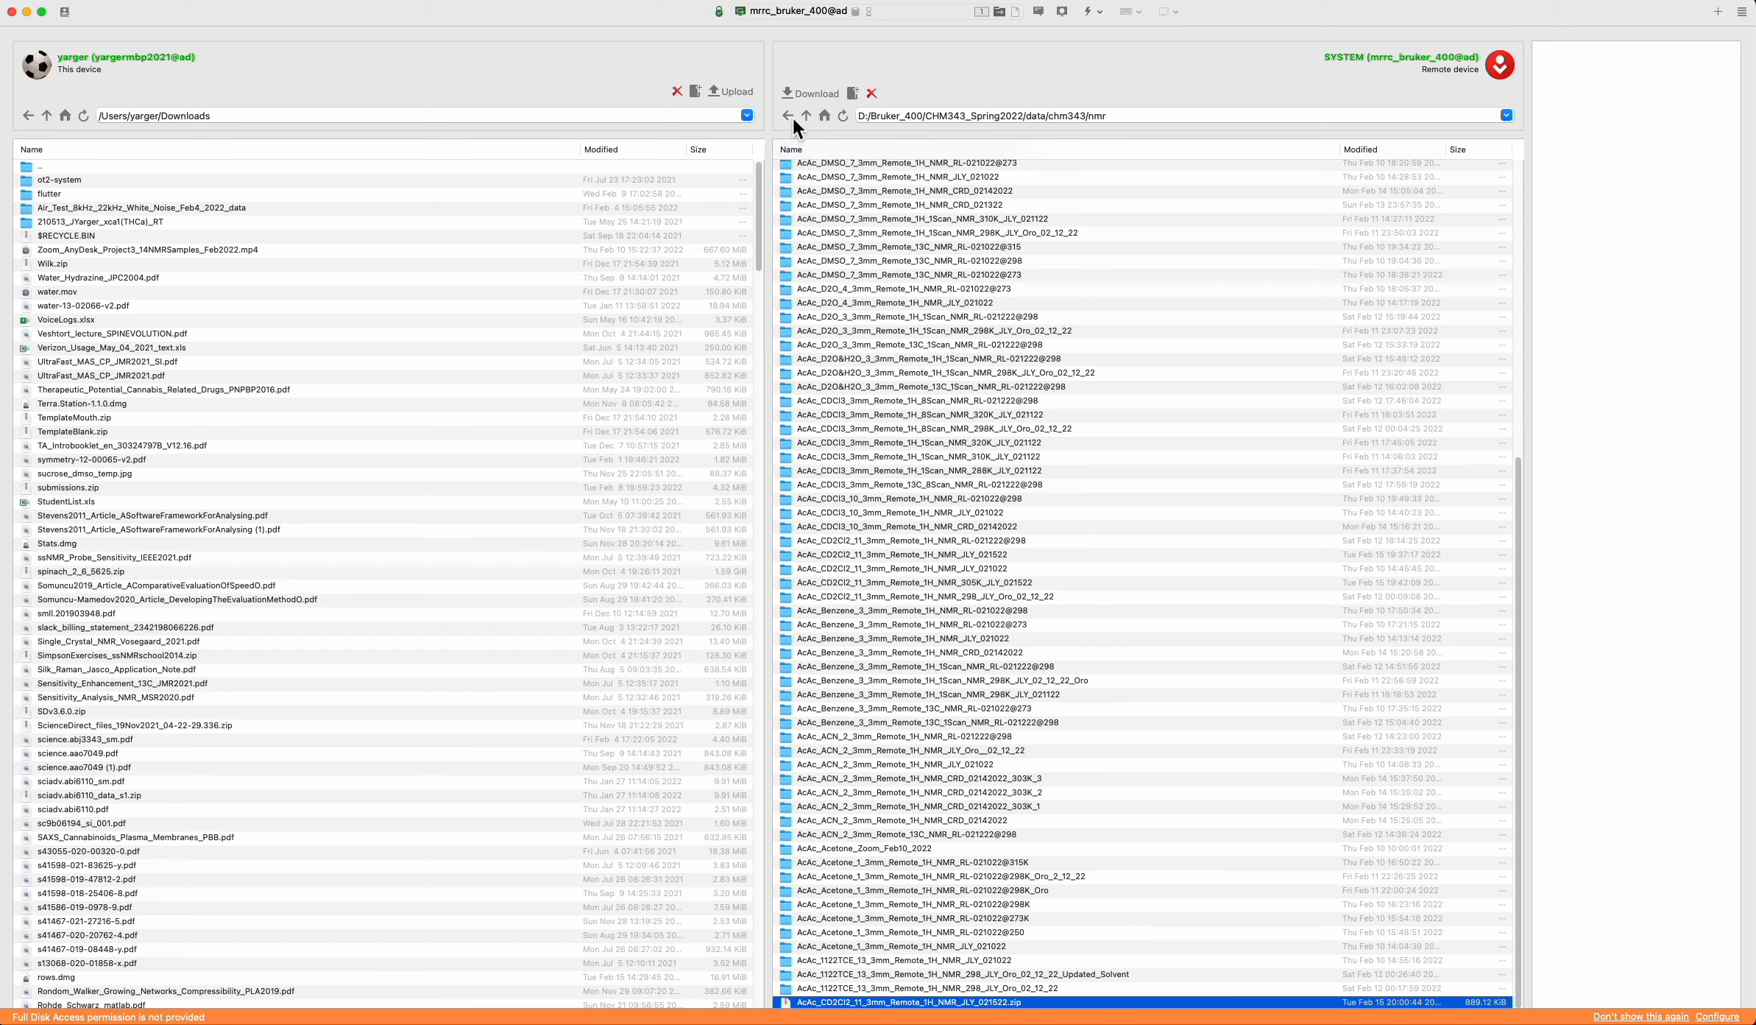
left_click(809, 115)
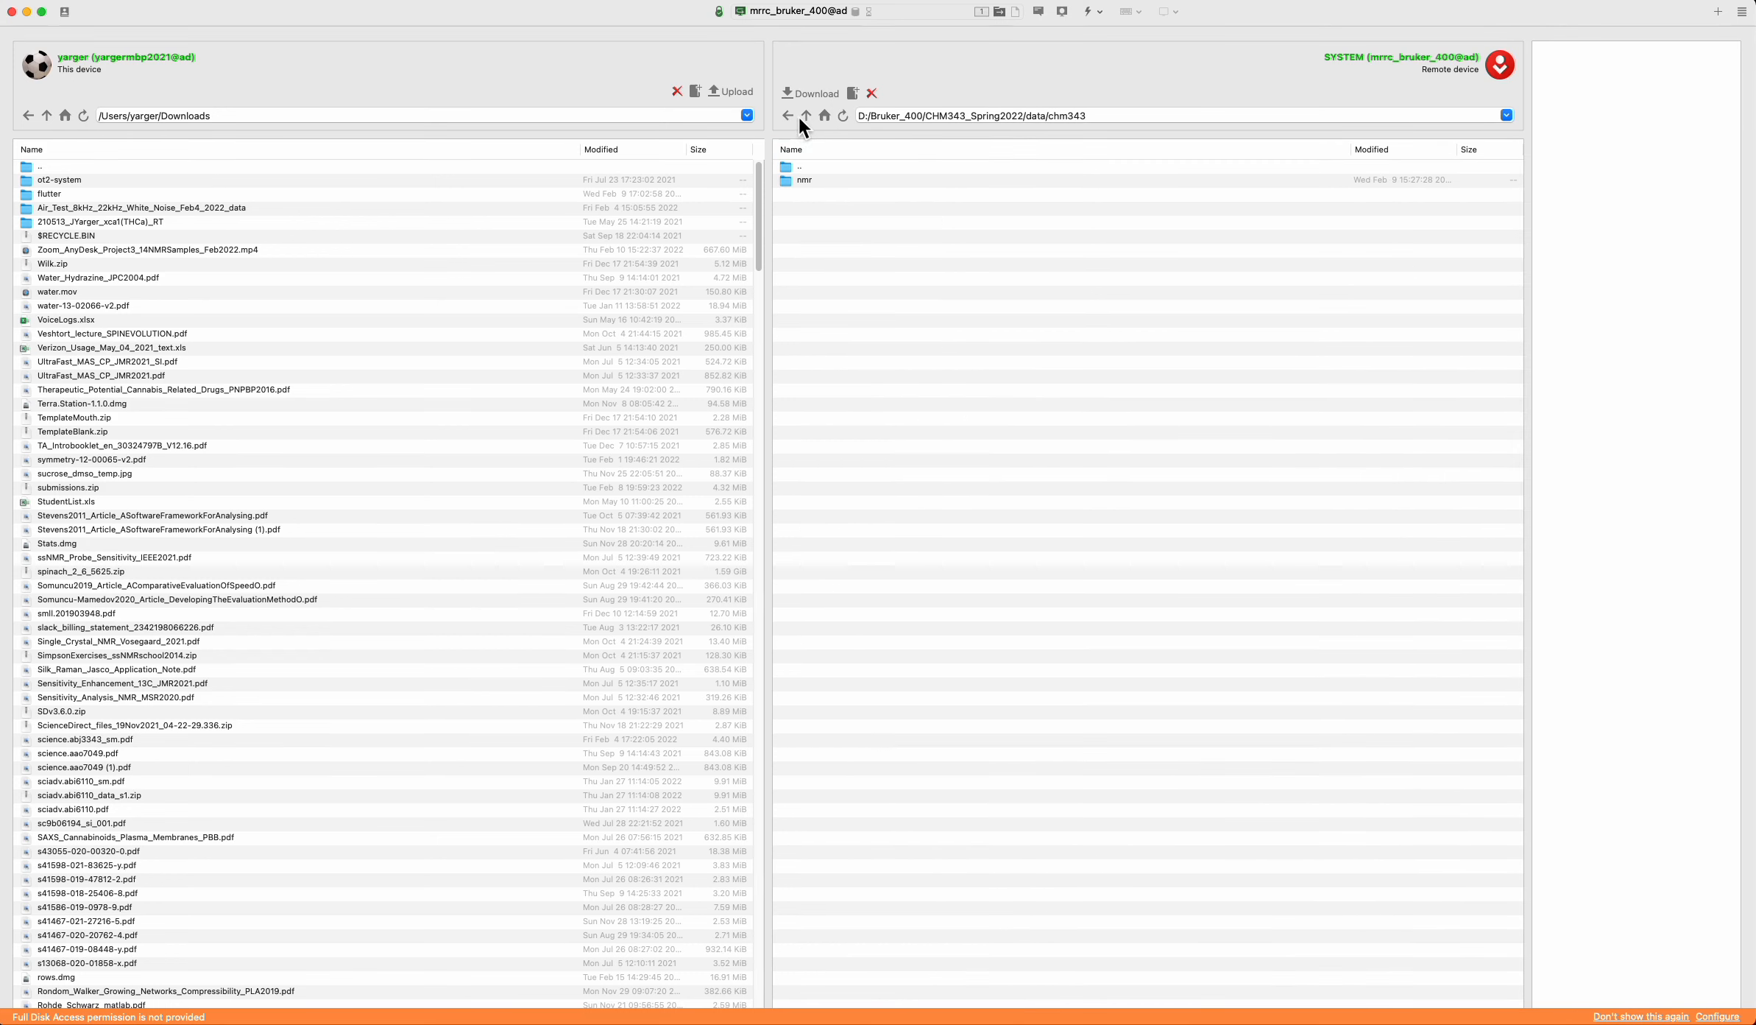
mouse_move(807, 123)
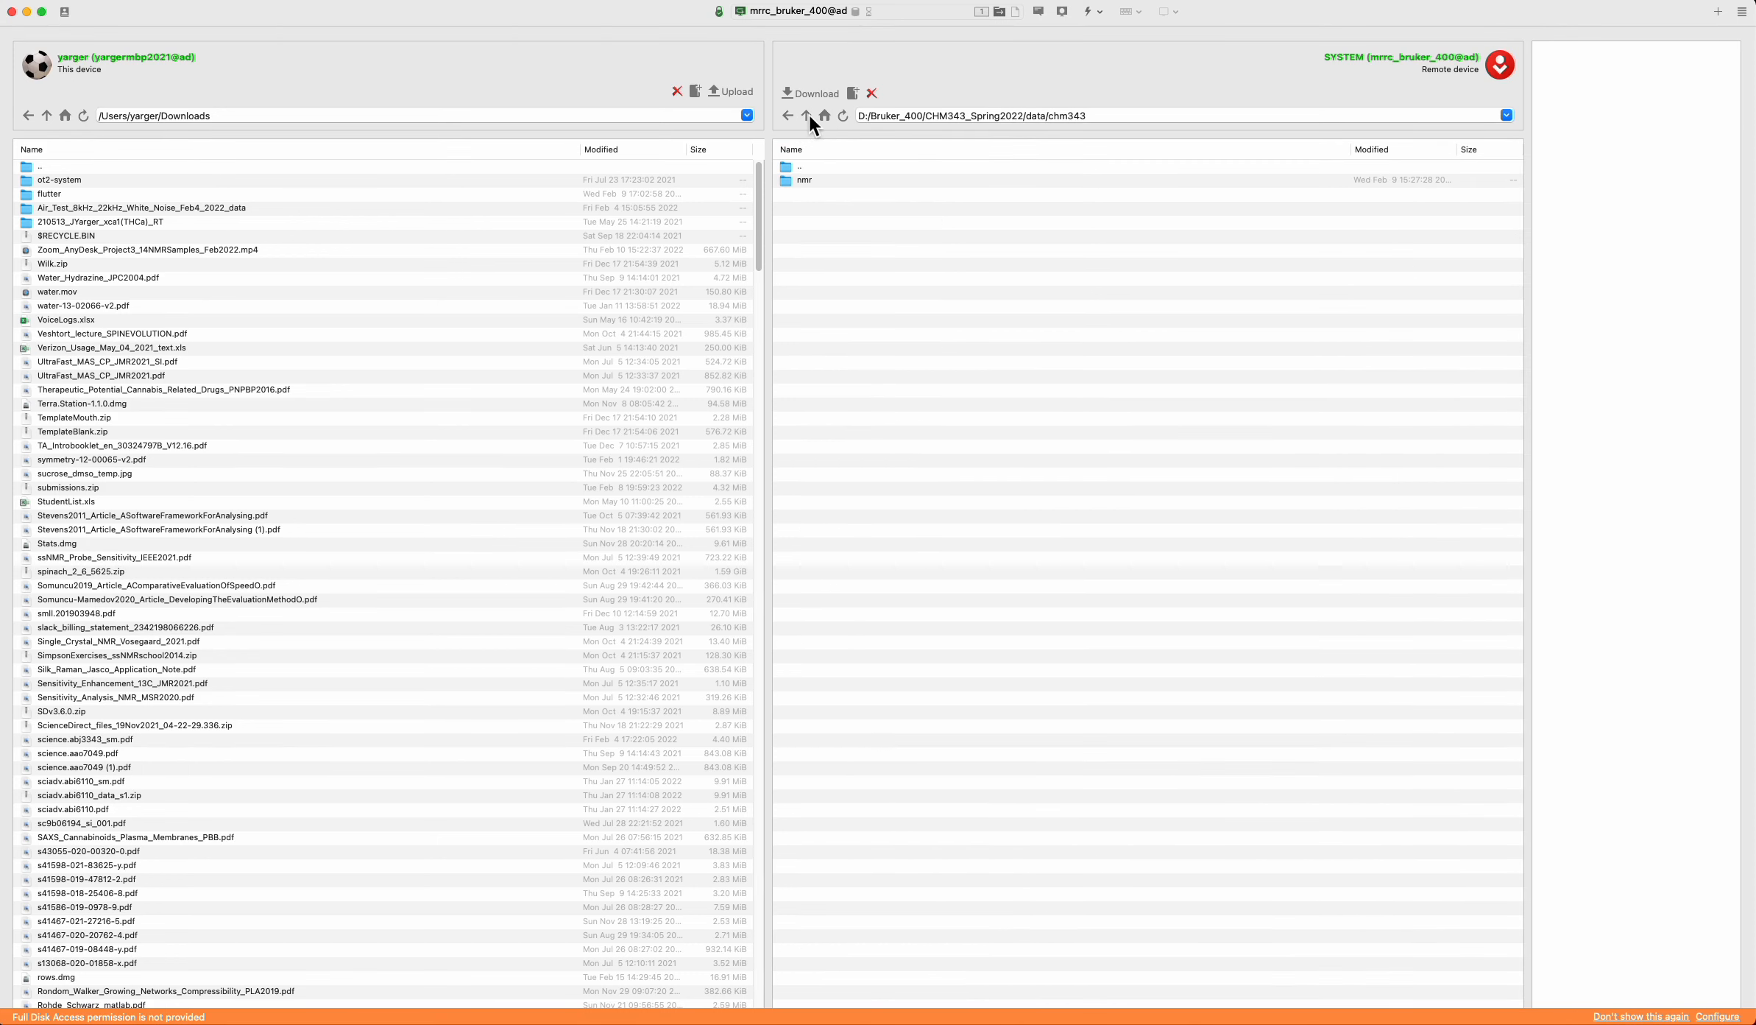
left_click(806, 116)
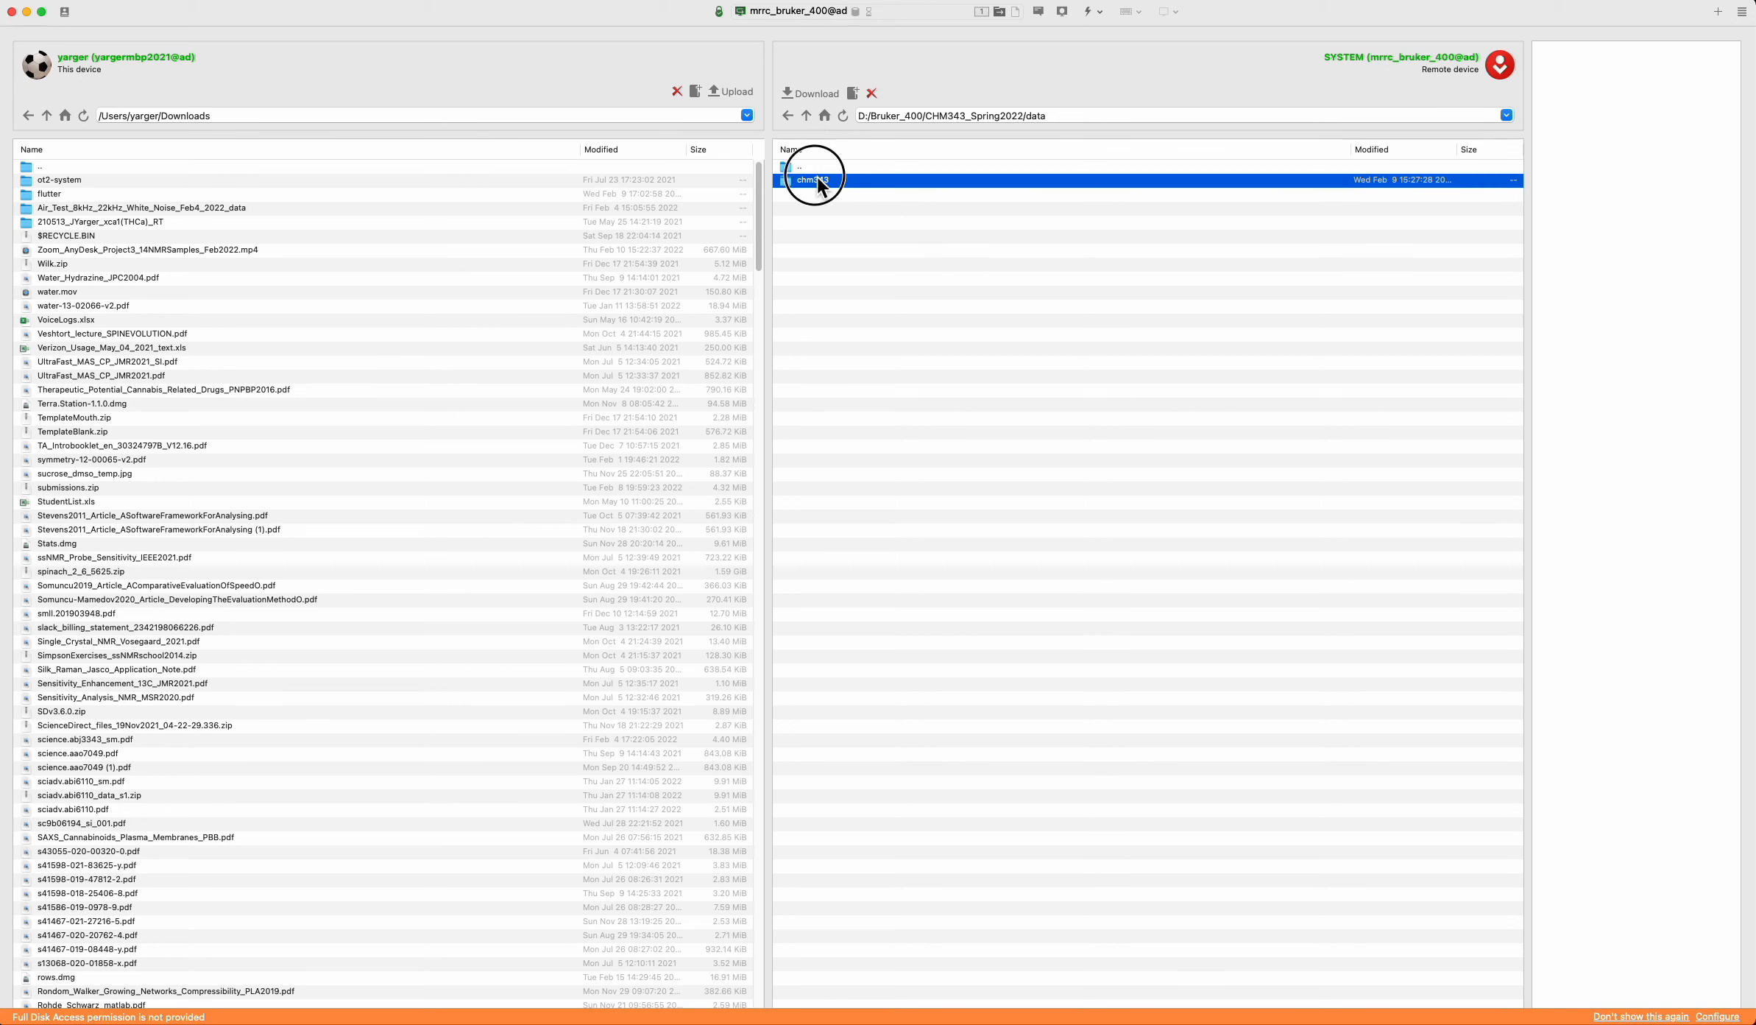
double_click(816, 180)
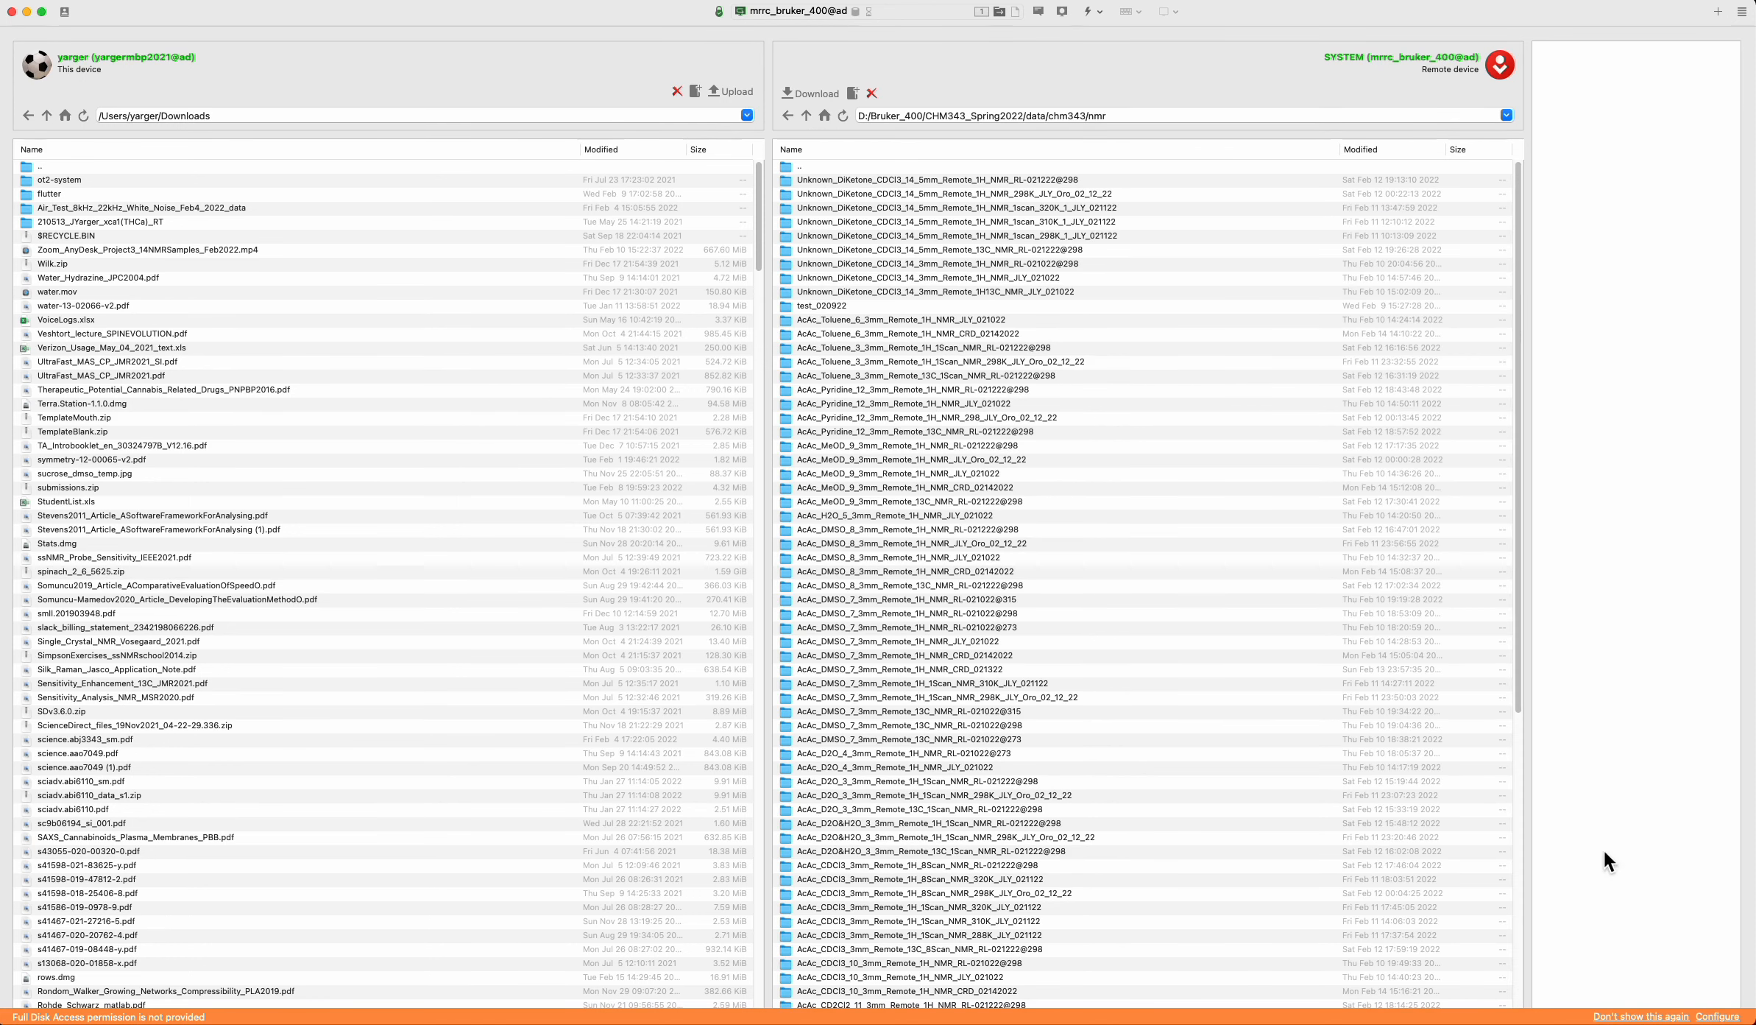
scroll("down", 3)
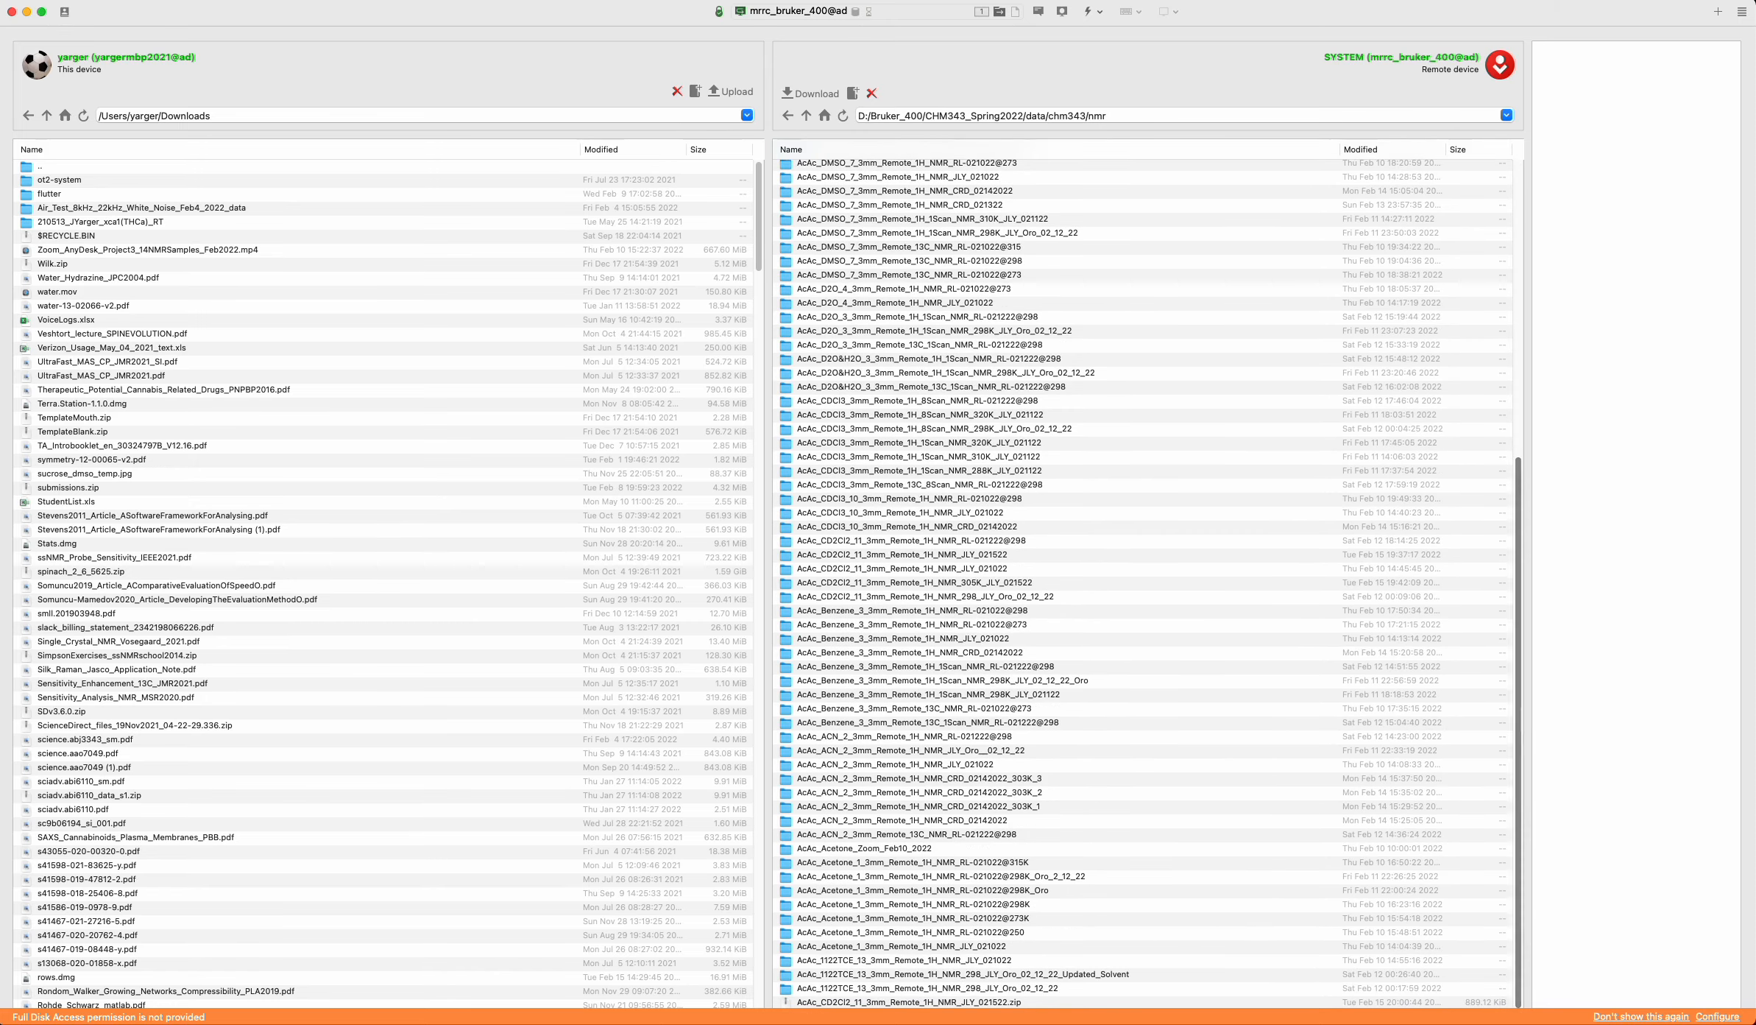
Download AcAc_CD2Cl2_11_3mm_Remote_1H_NMR_JLY_021022.zip from the remote nmr folder.
left_click(1009, 1002)
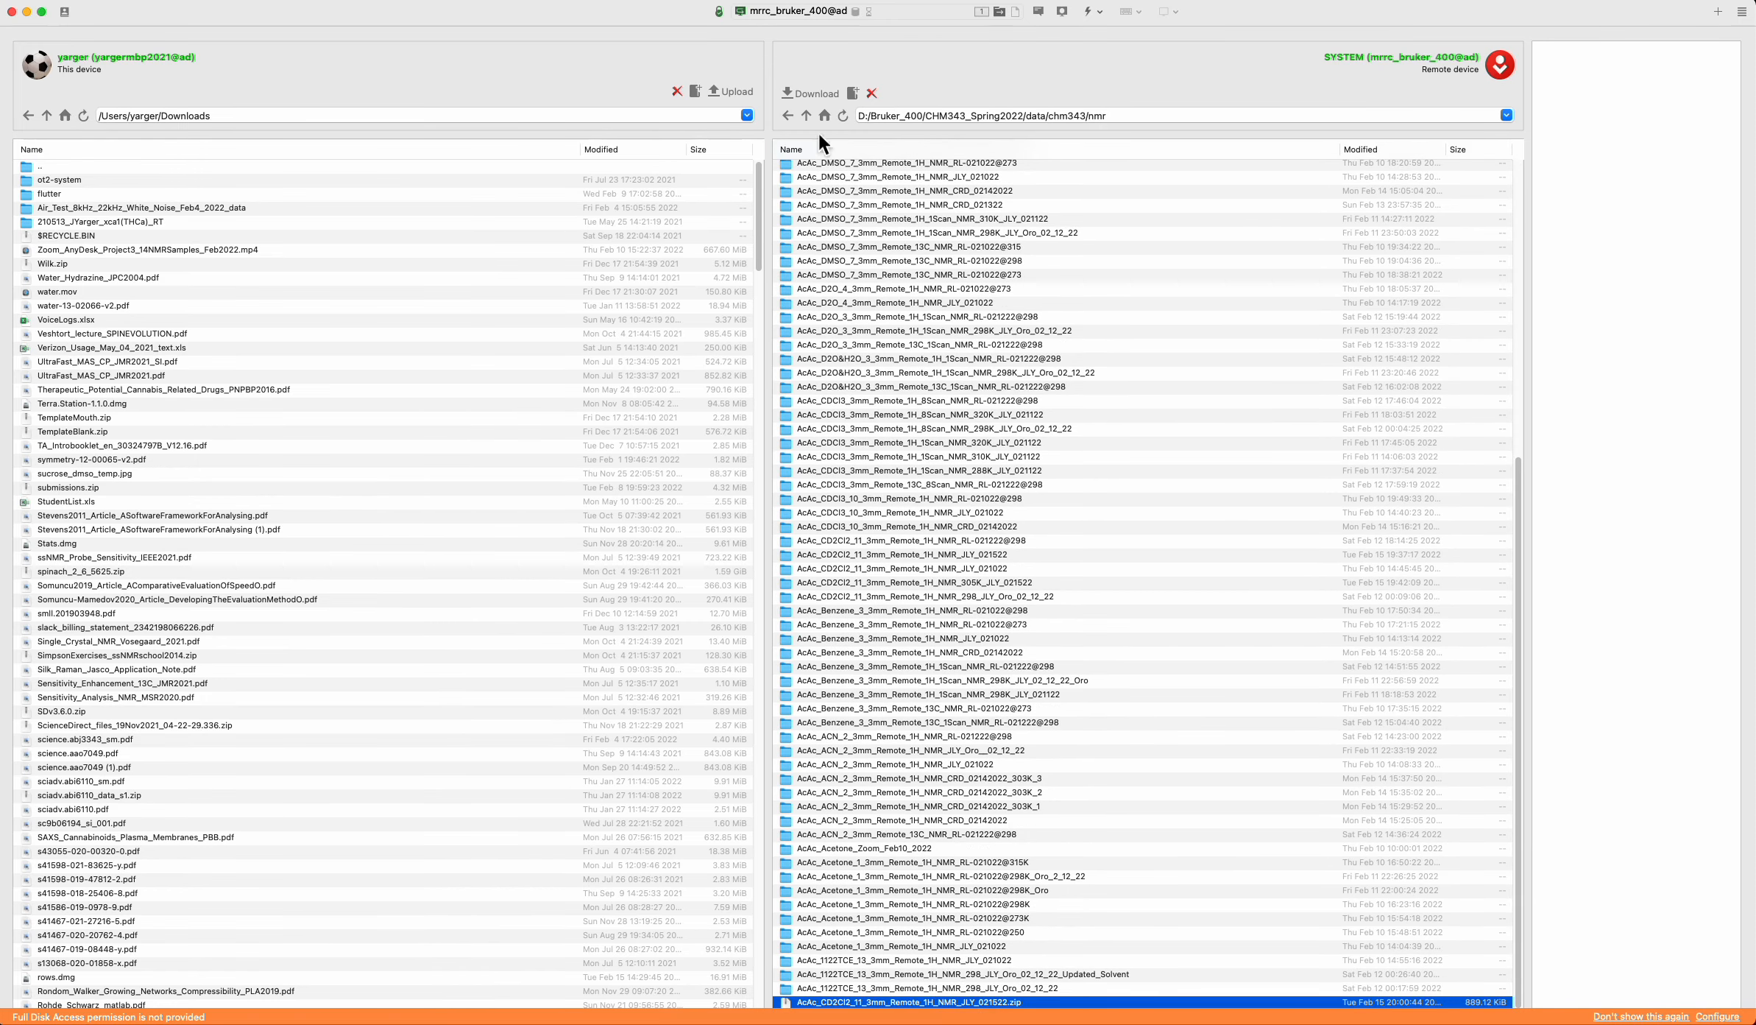
left_click(814, 93)
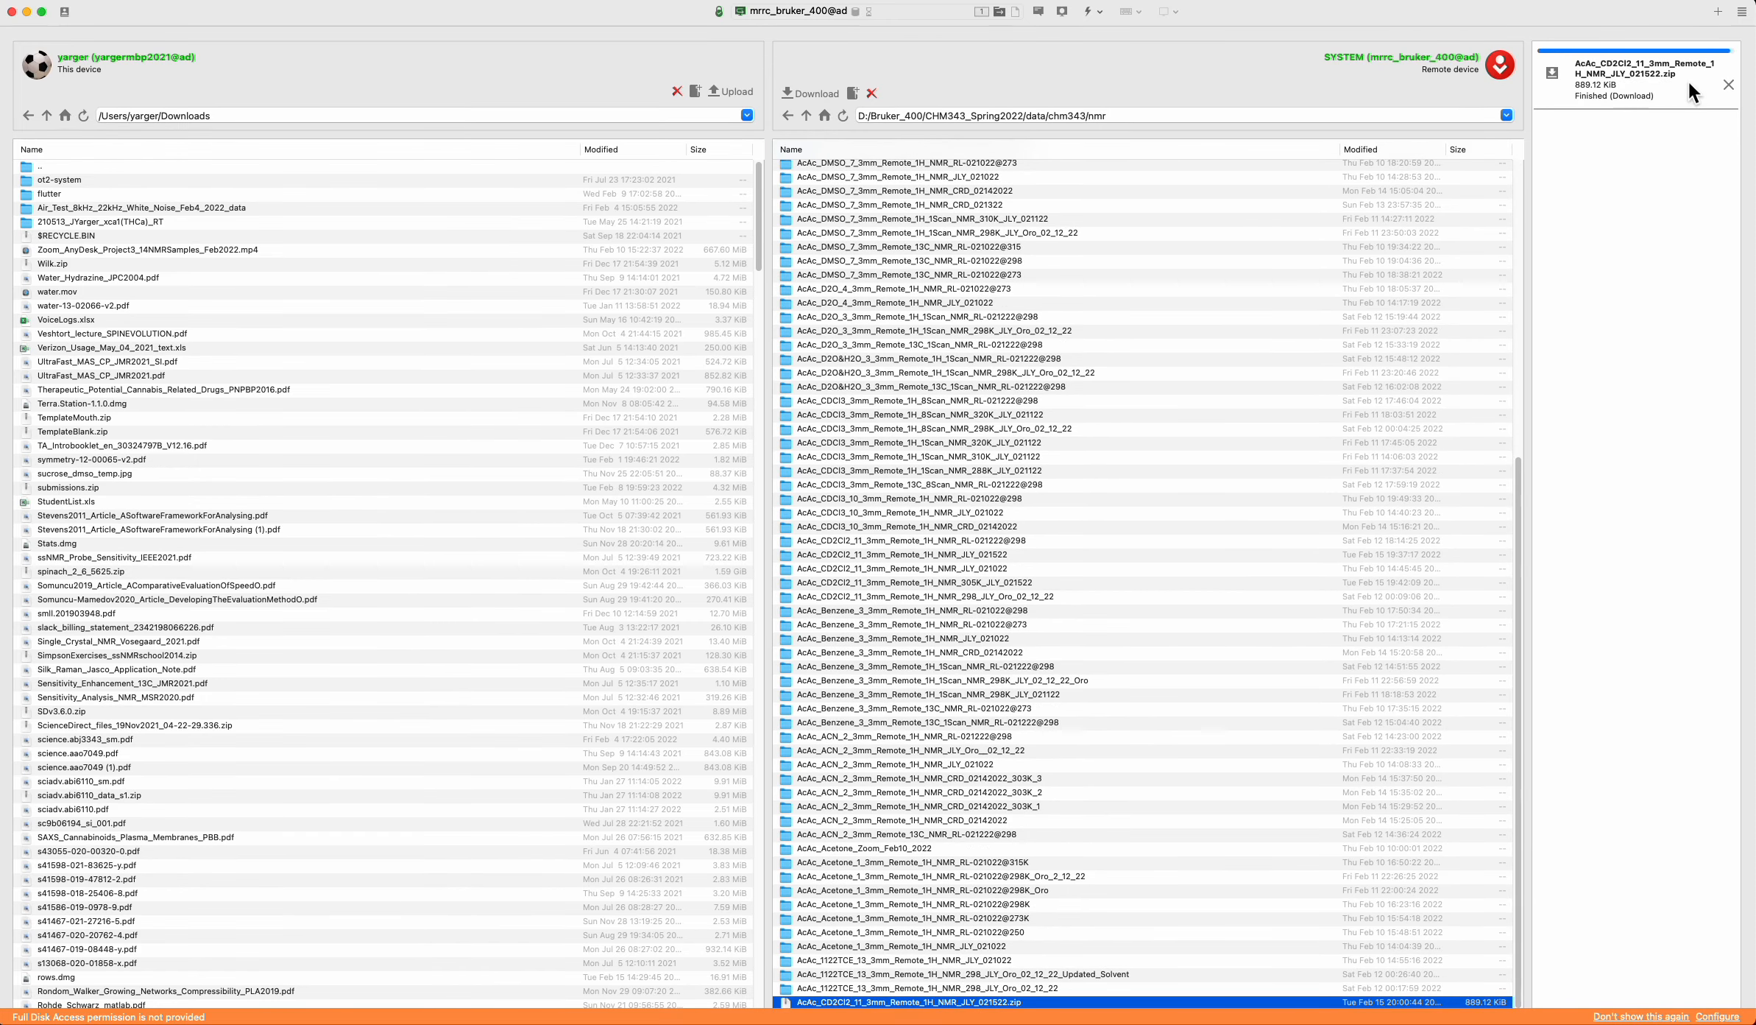
mouse_move(199, 219)
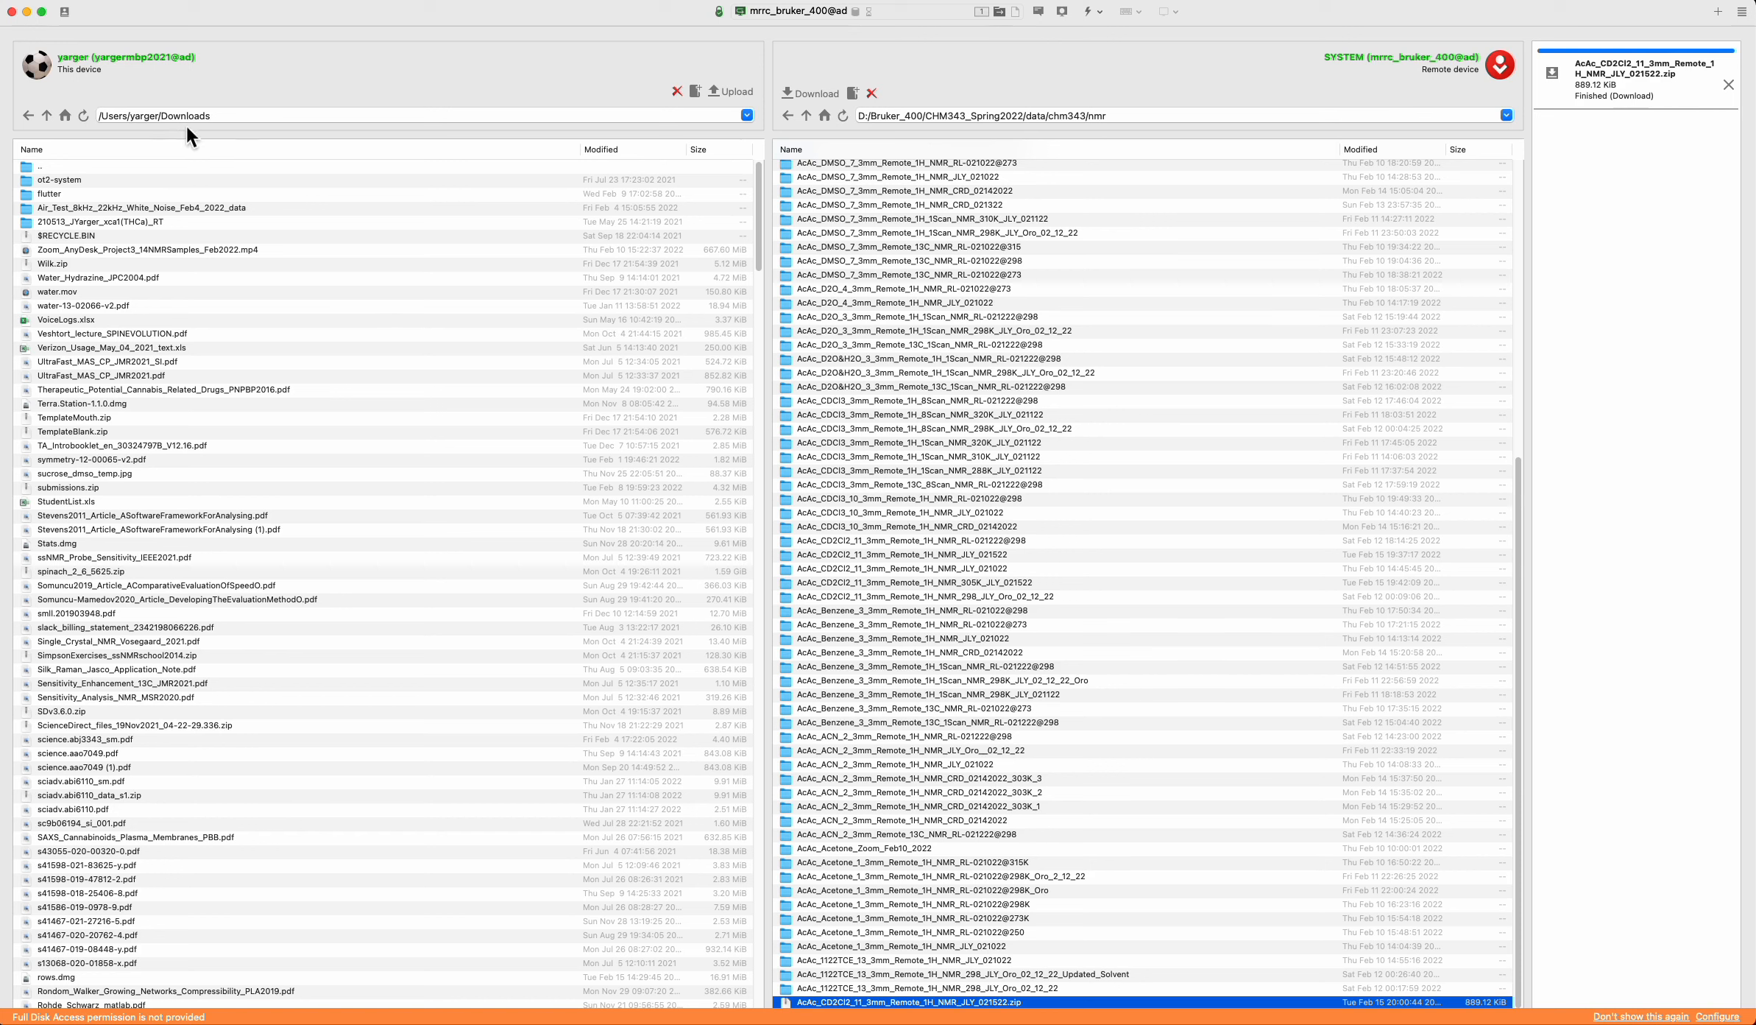
mouse_move(245, 307)
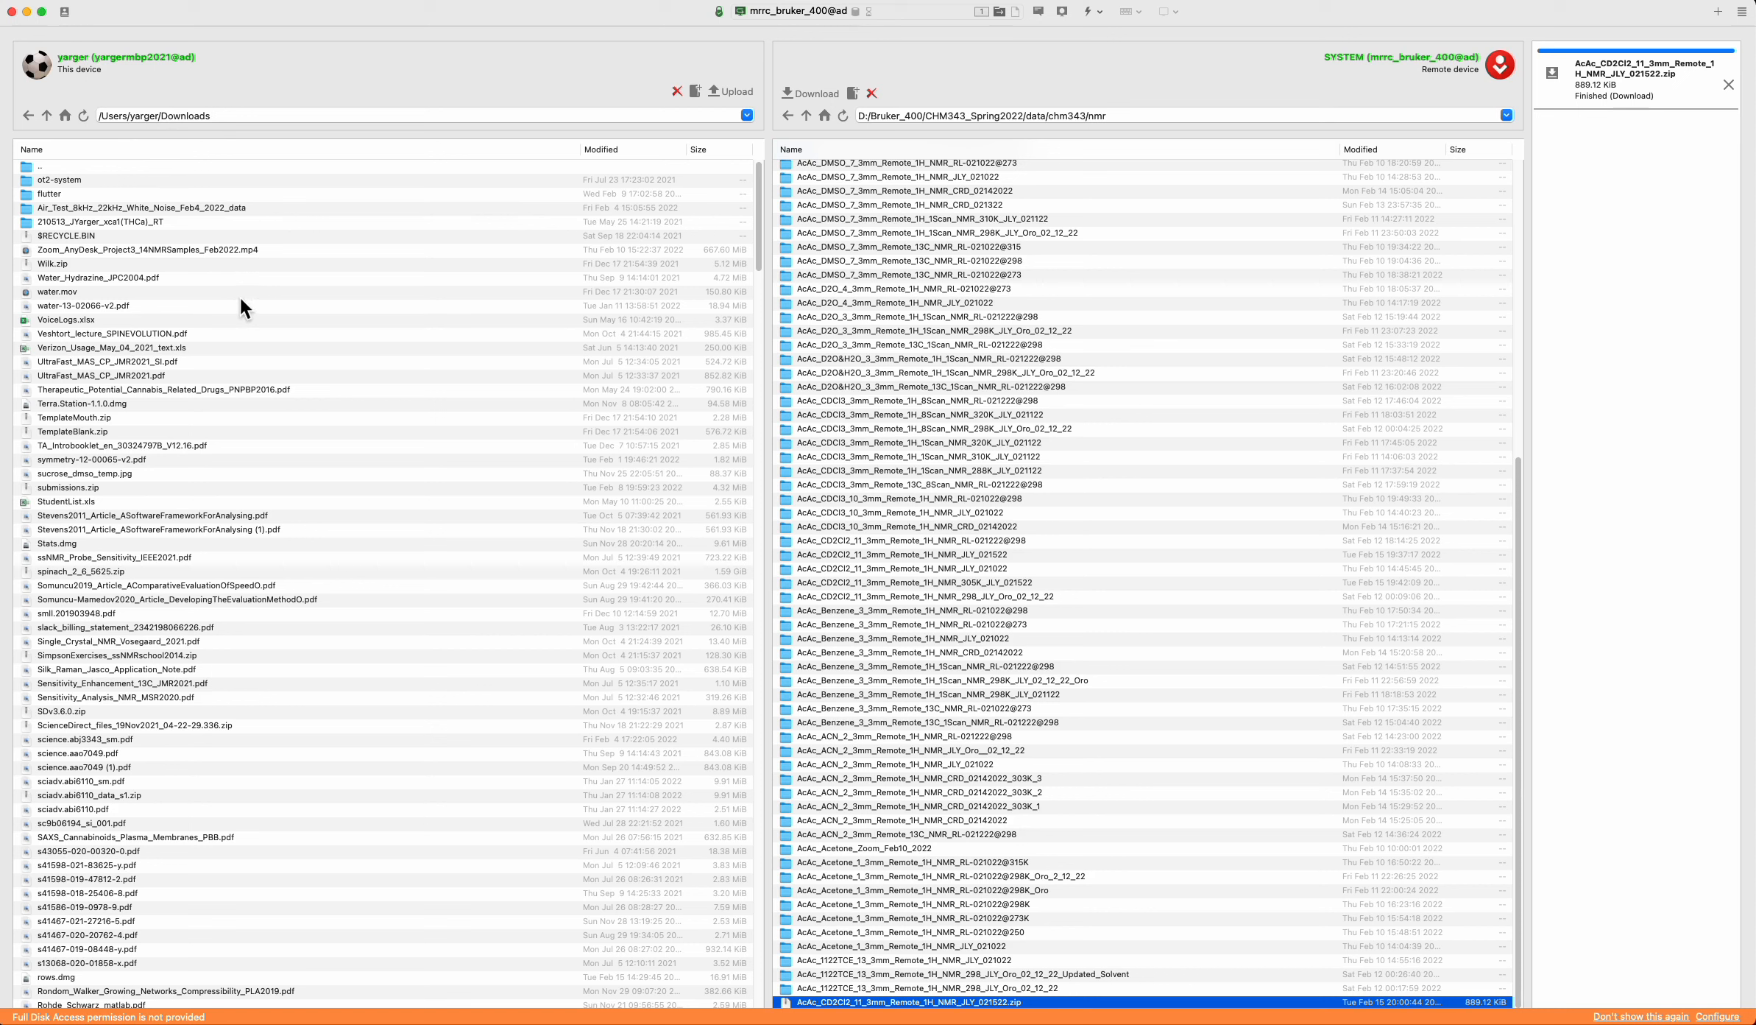
mouse_move(590, 195)
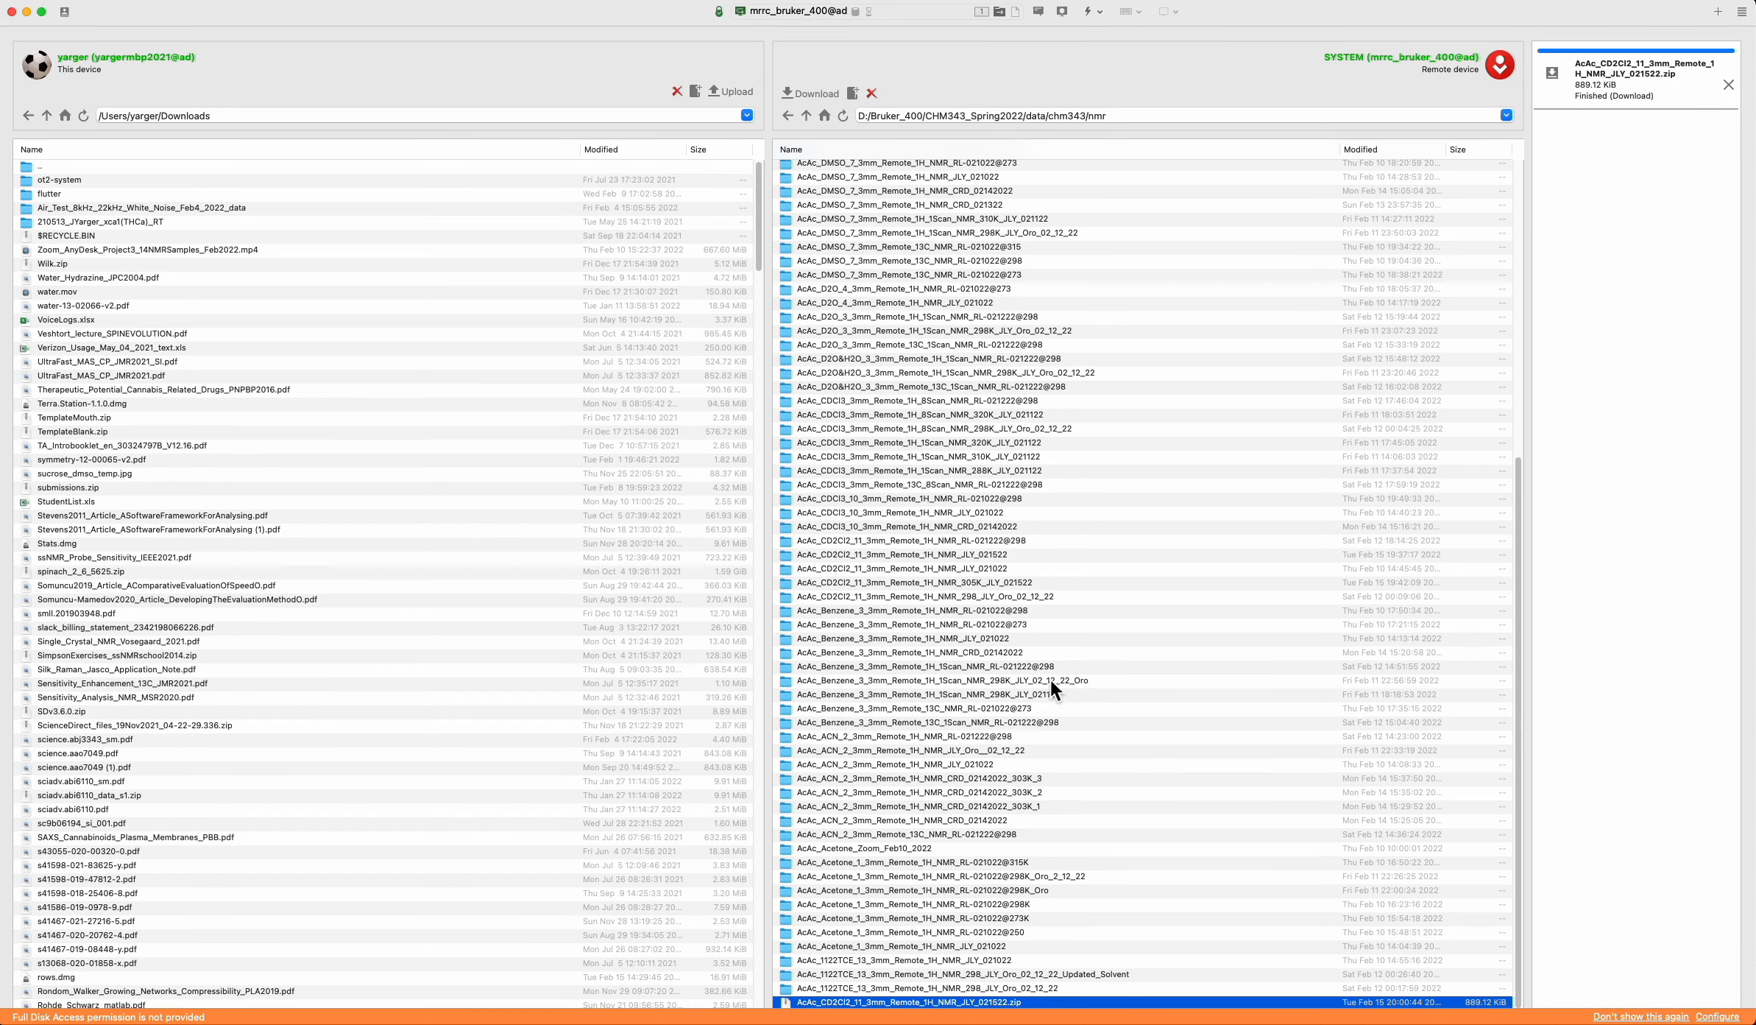
mouse_move(1082, 761)
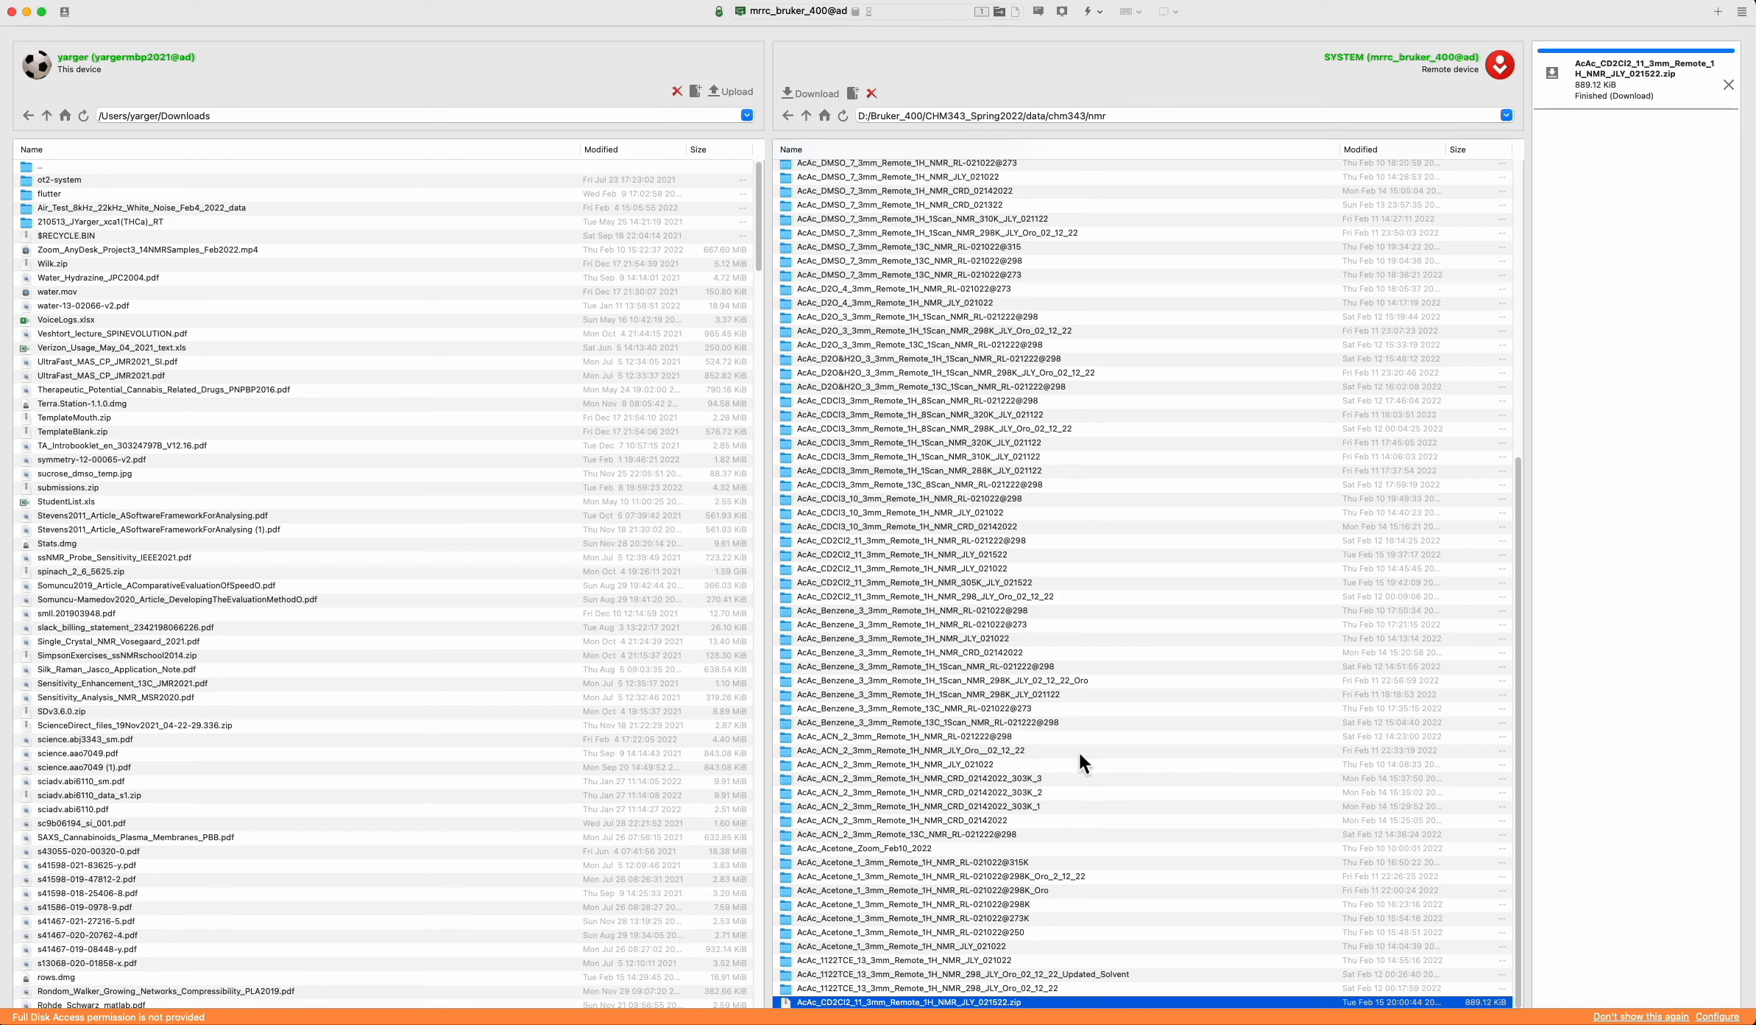
mouse_move(1168, 709)
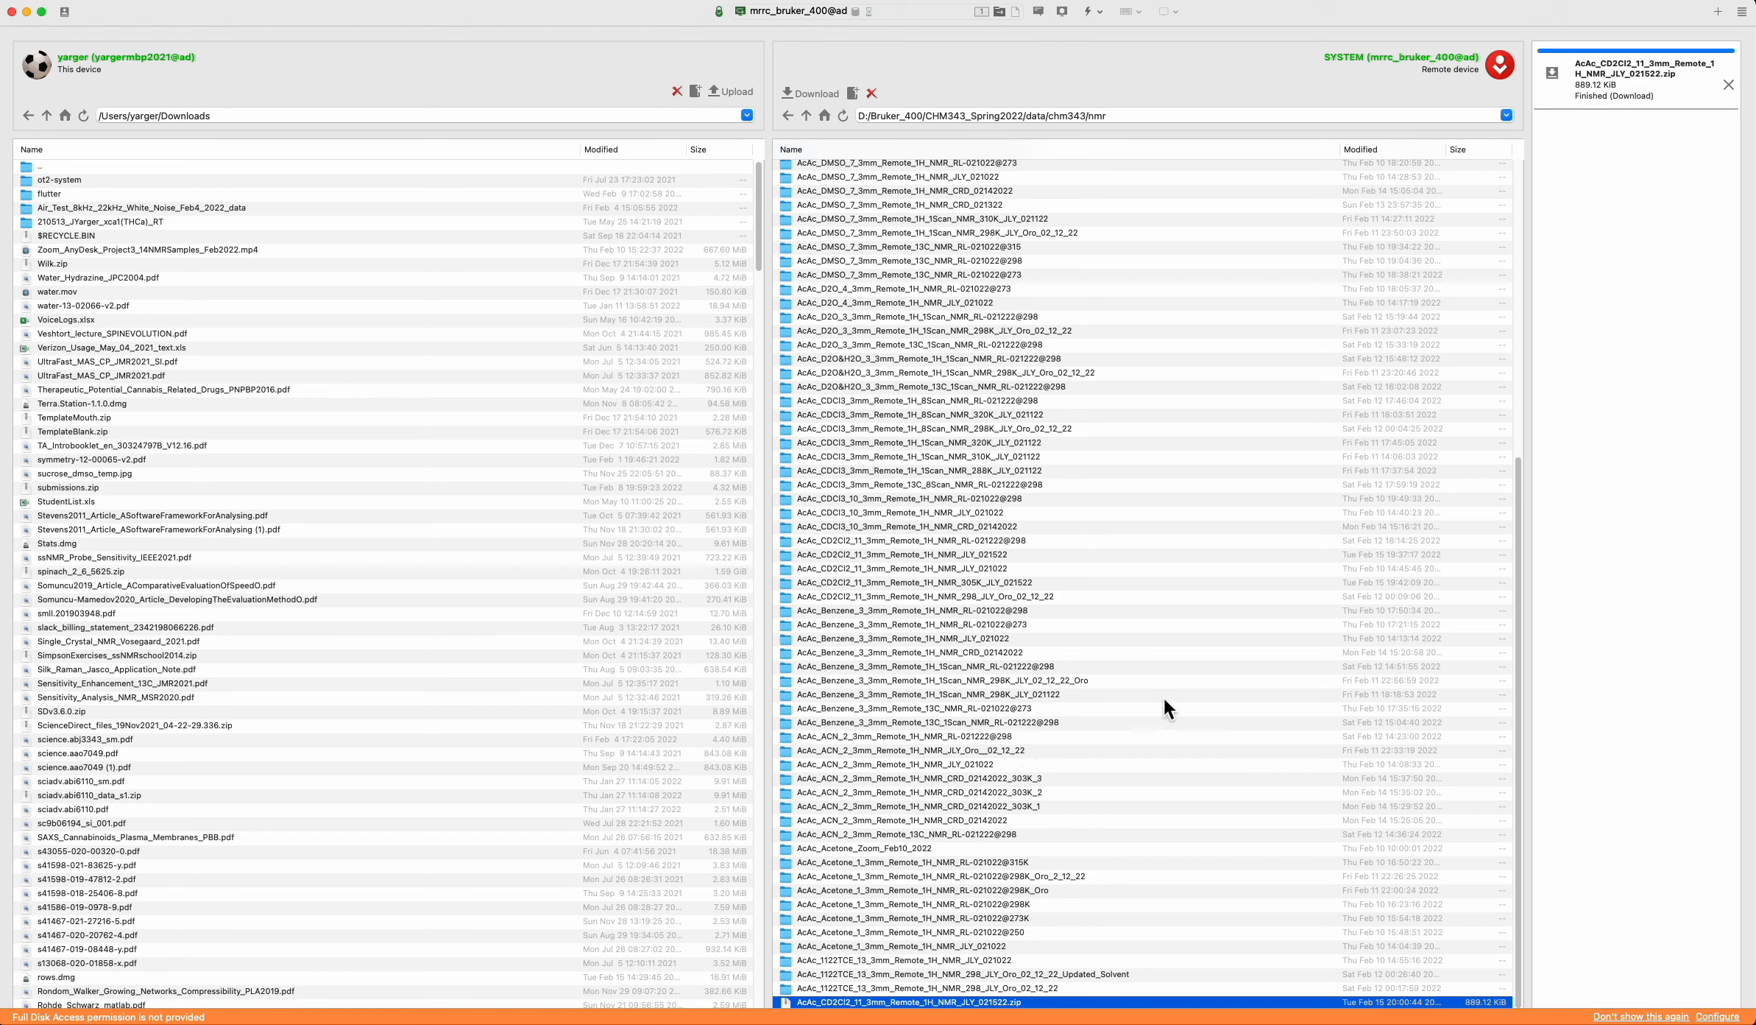
mouse_move(1078, 780)
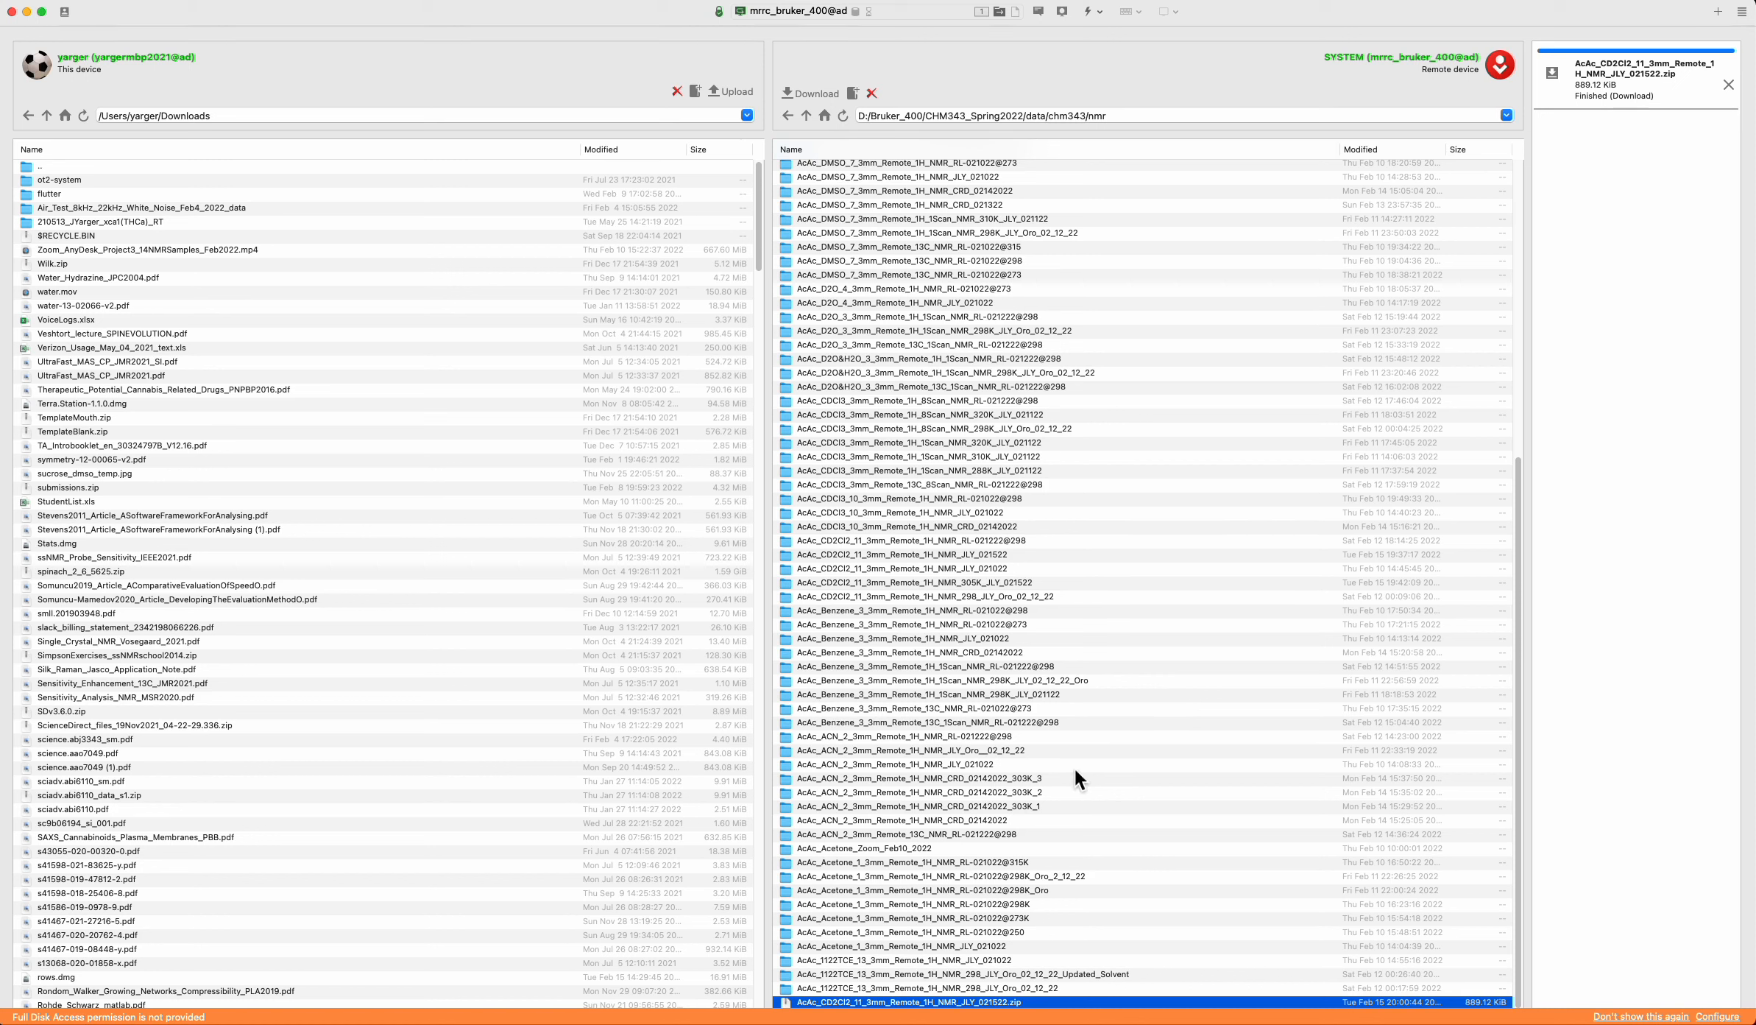
mouse_move(1213, 790)
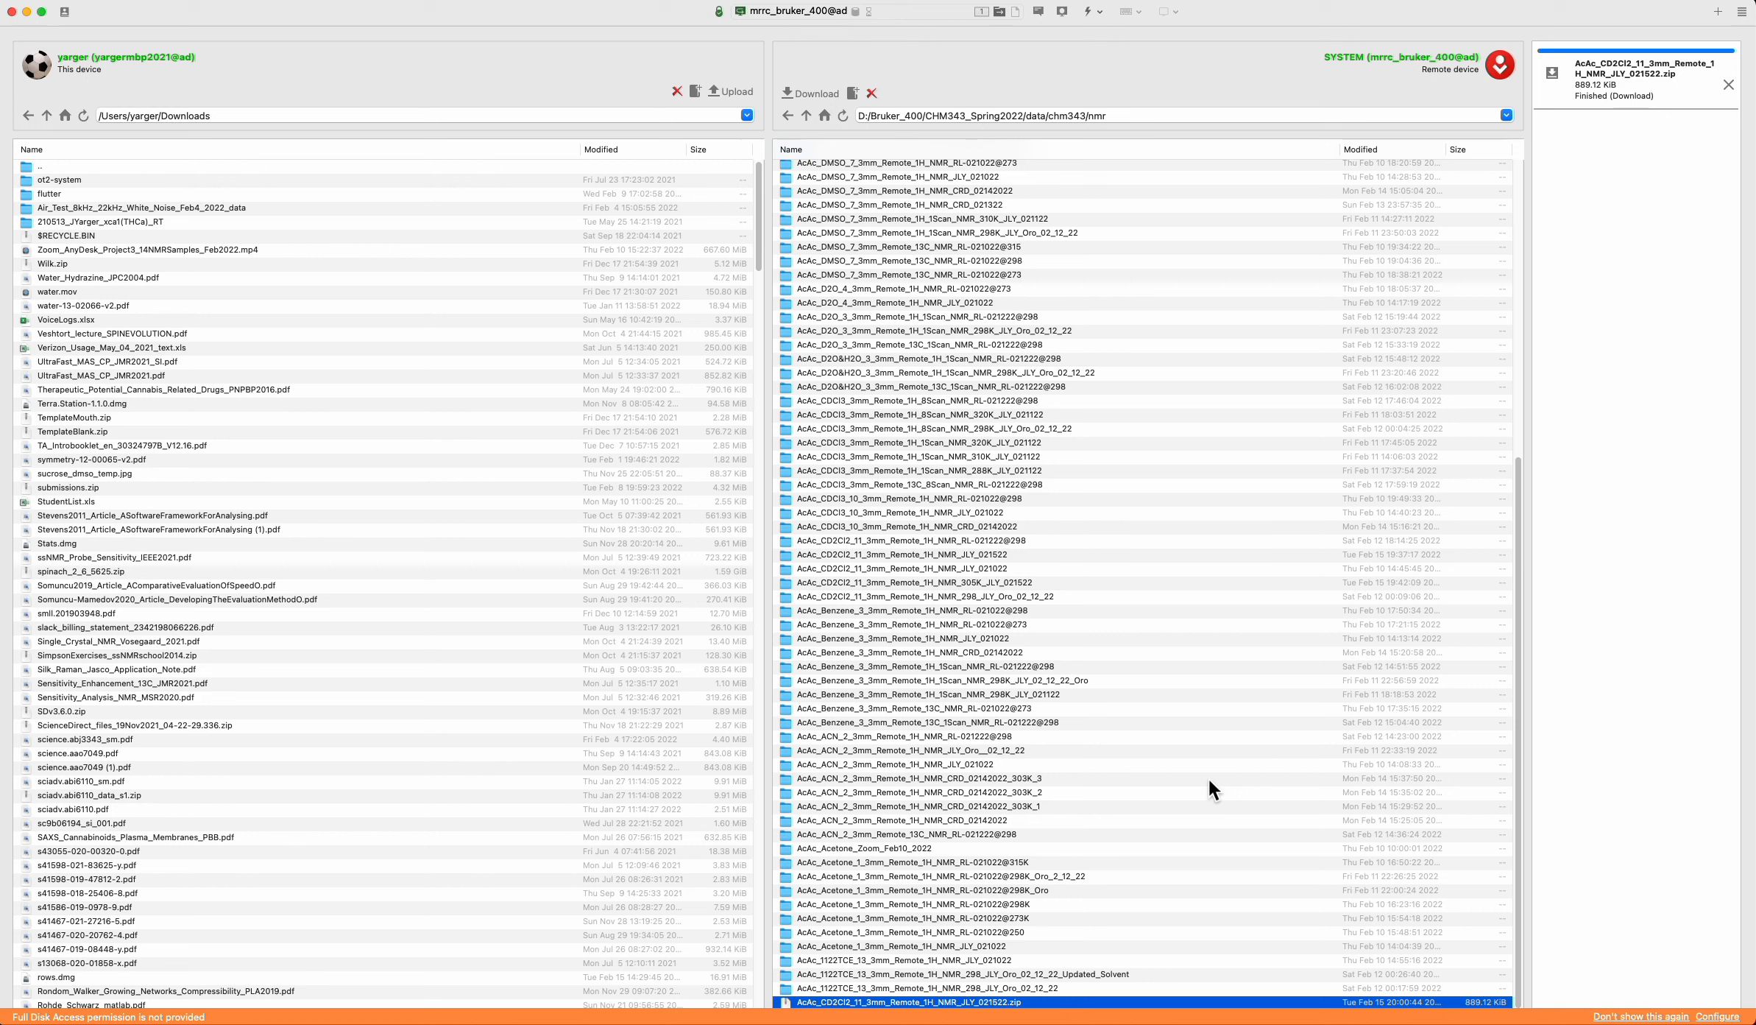
mouse_move(1198, 780)
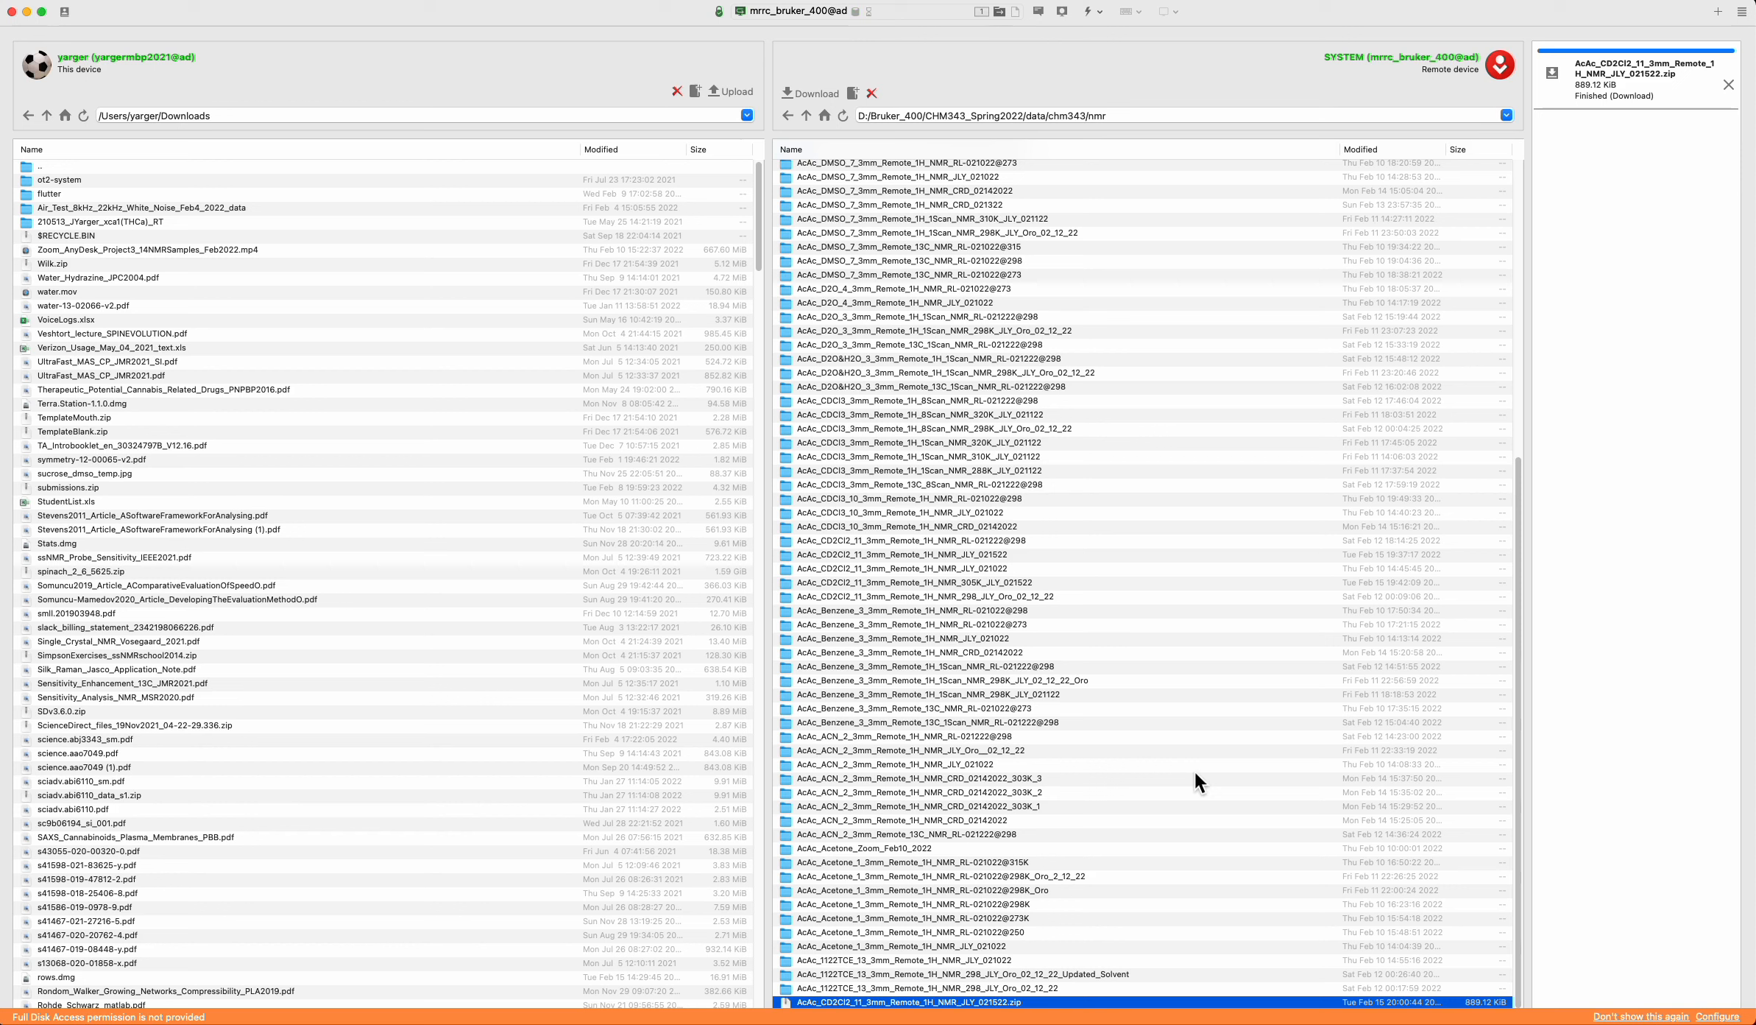
mouse_move(912, 790)
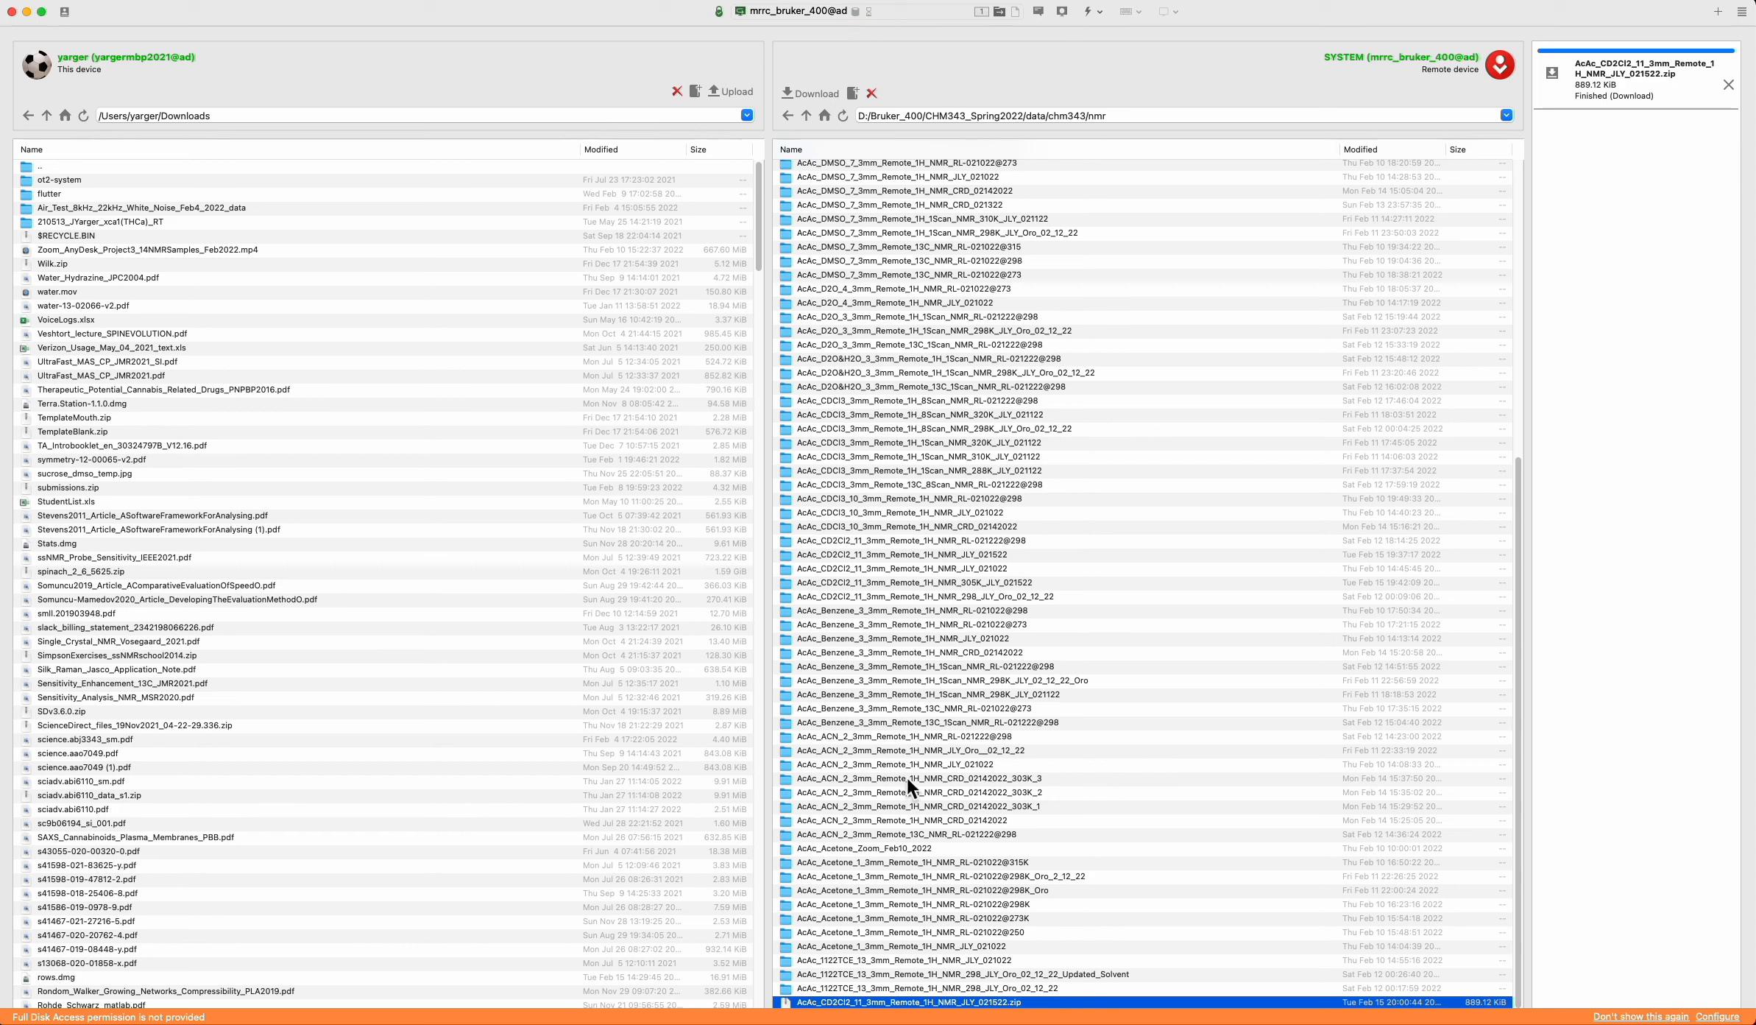